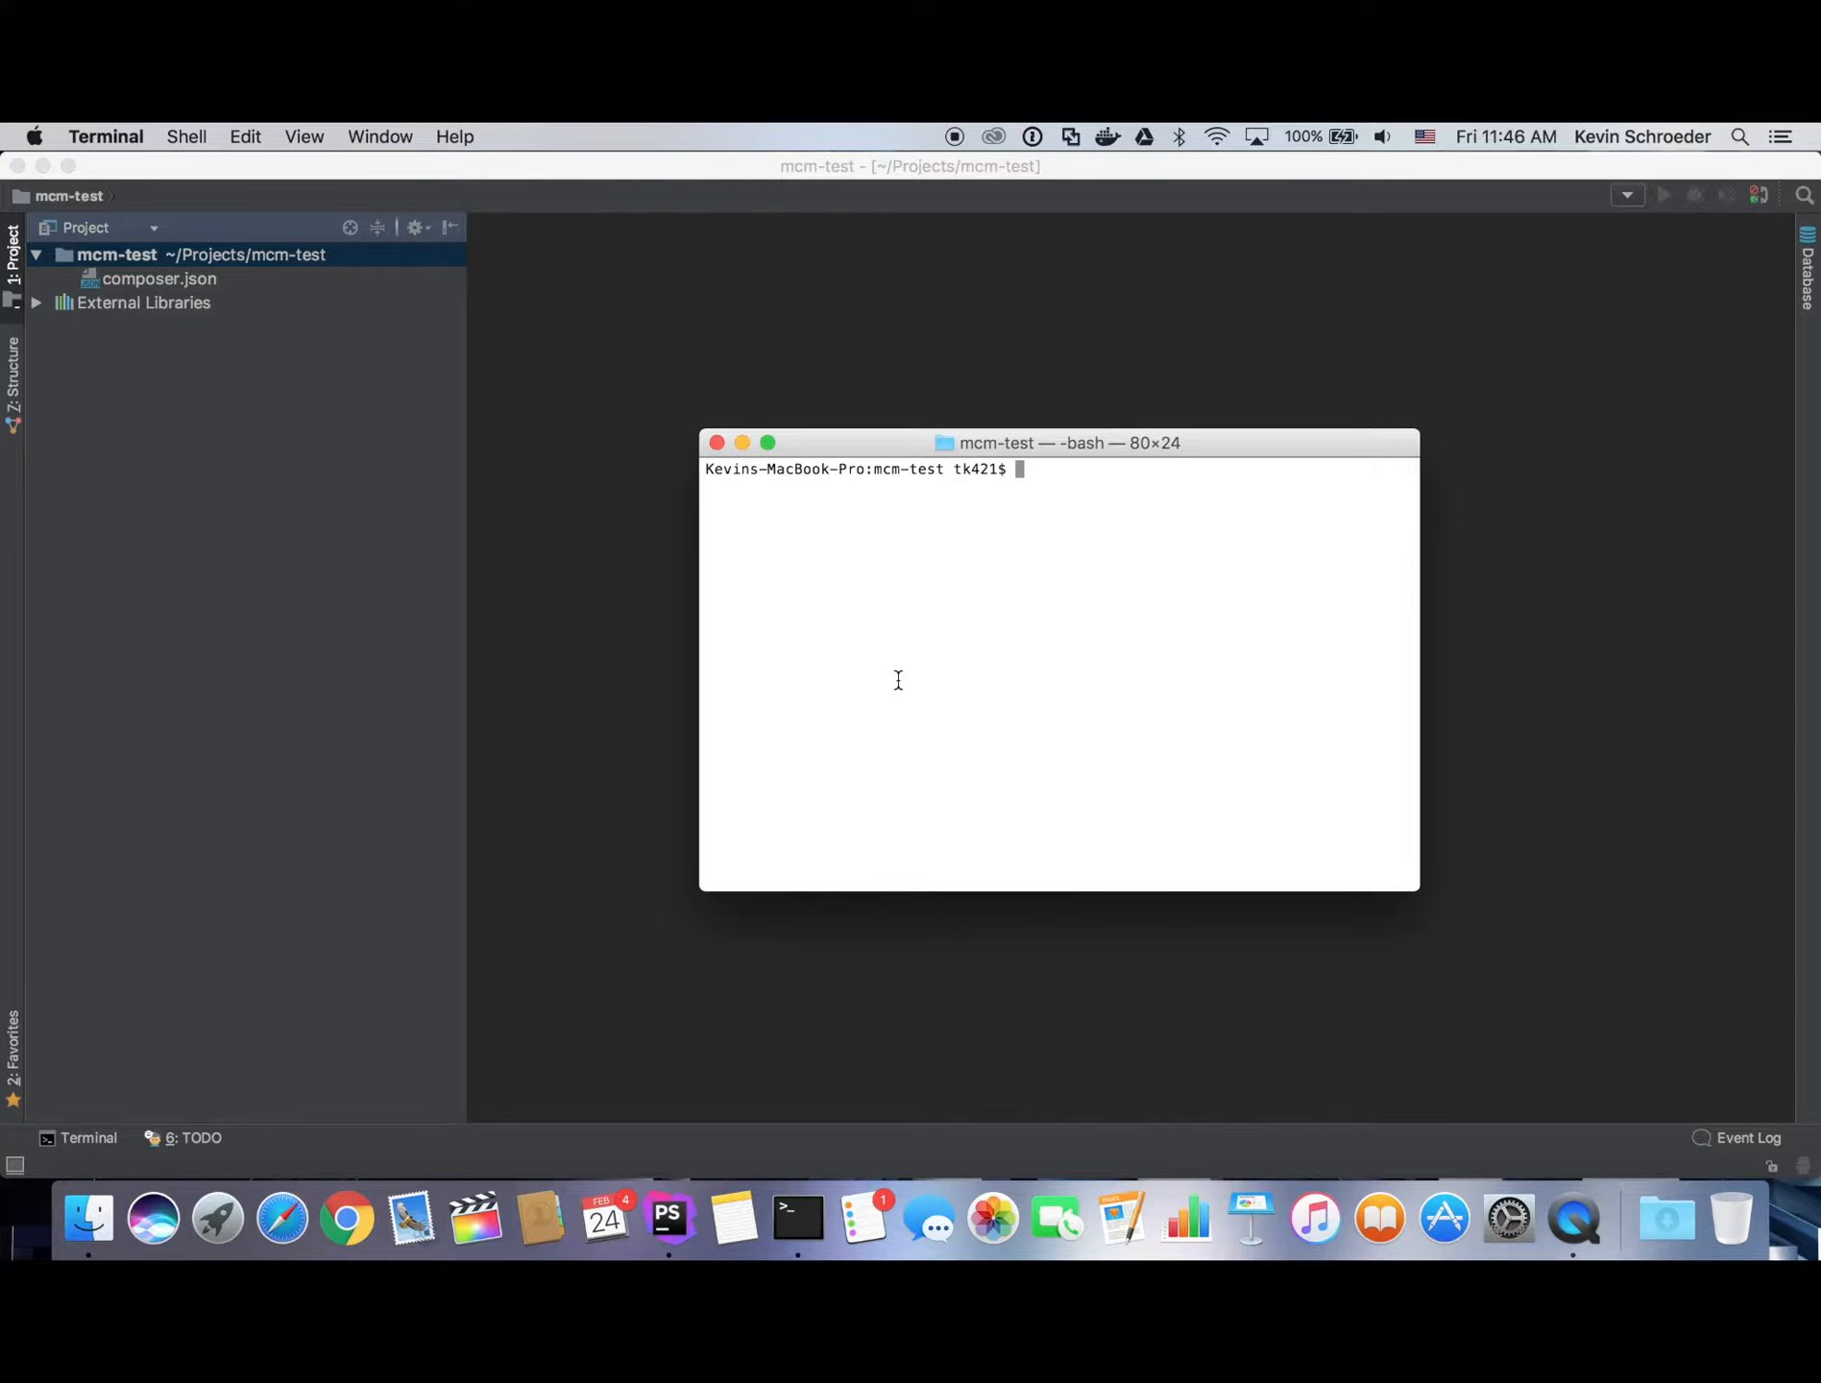
# Run 'composer require magium/configuration-manager' in the mcm-test project Terminal.
pyautogui.write('c')
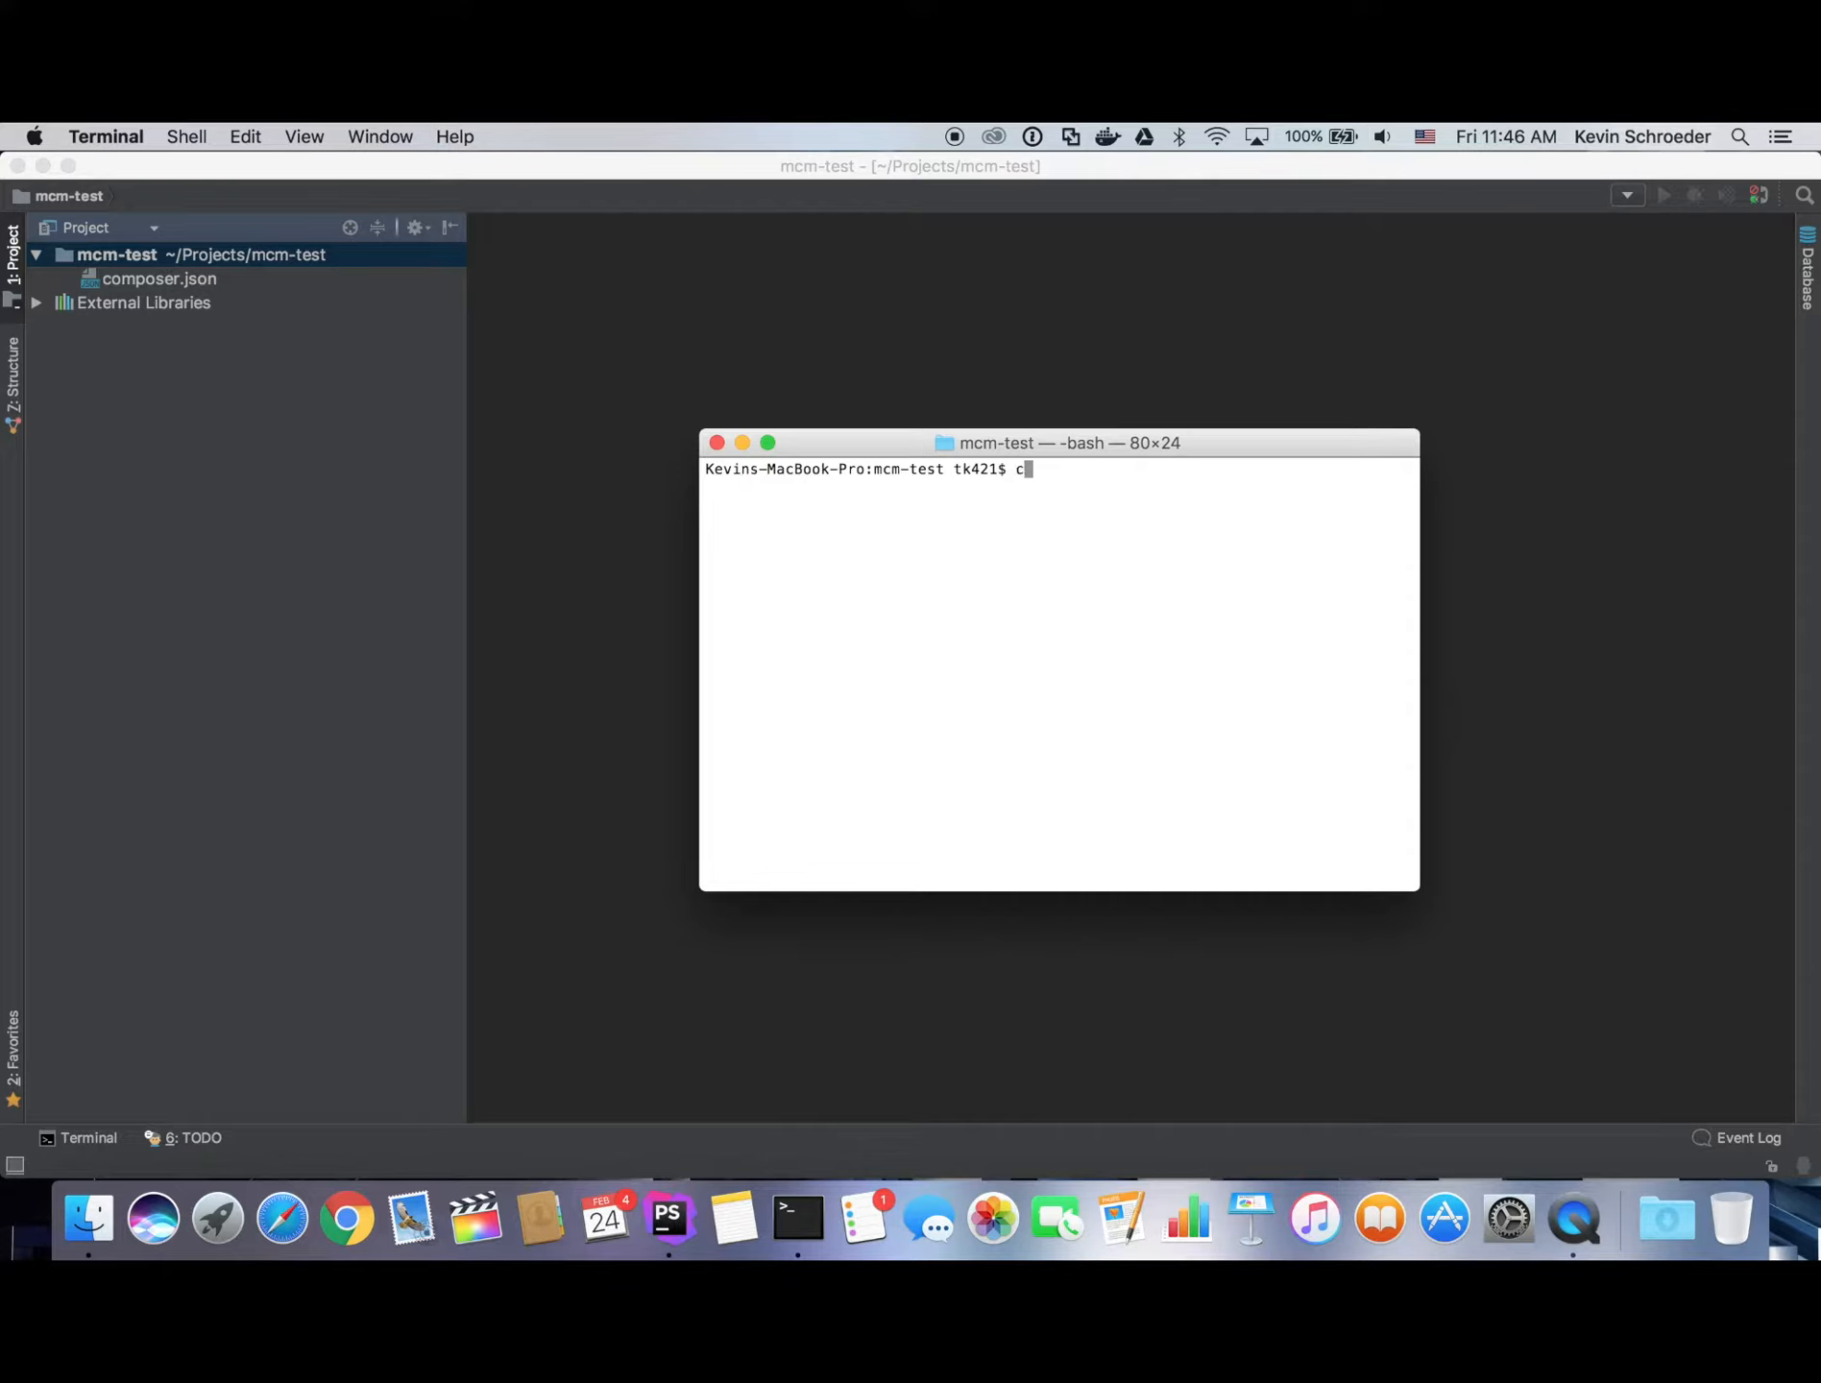
pyautogui.write('omposer require')
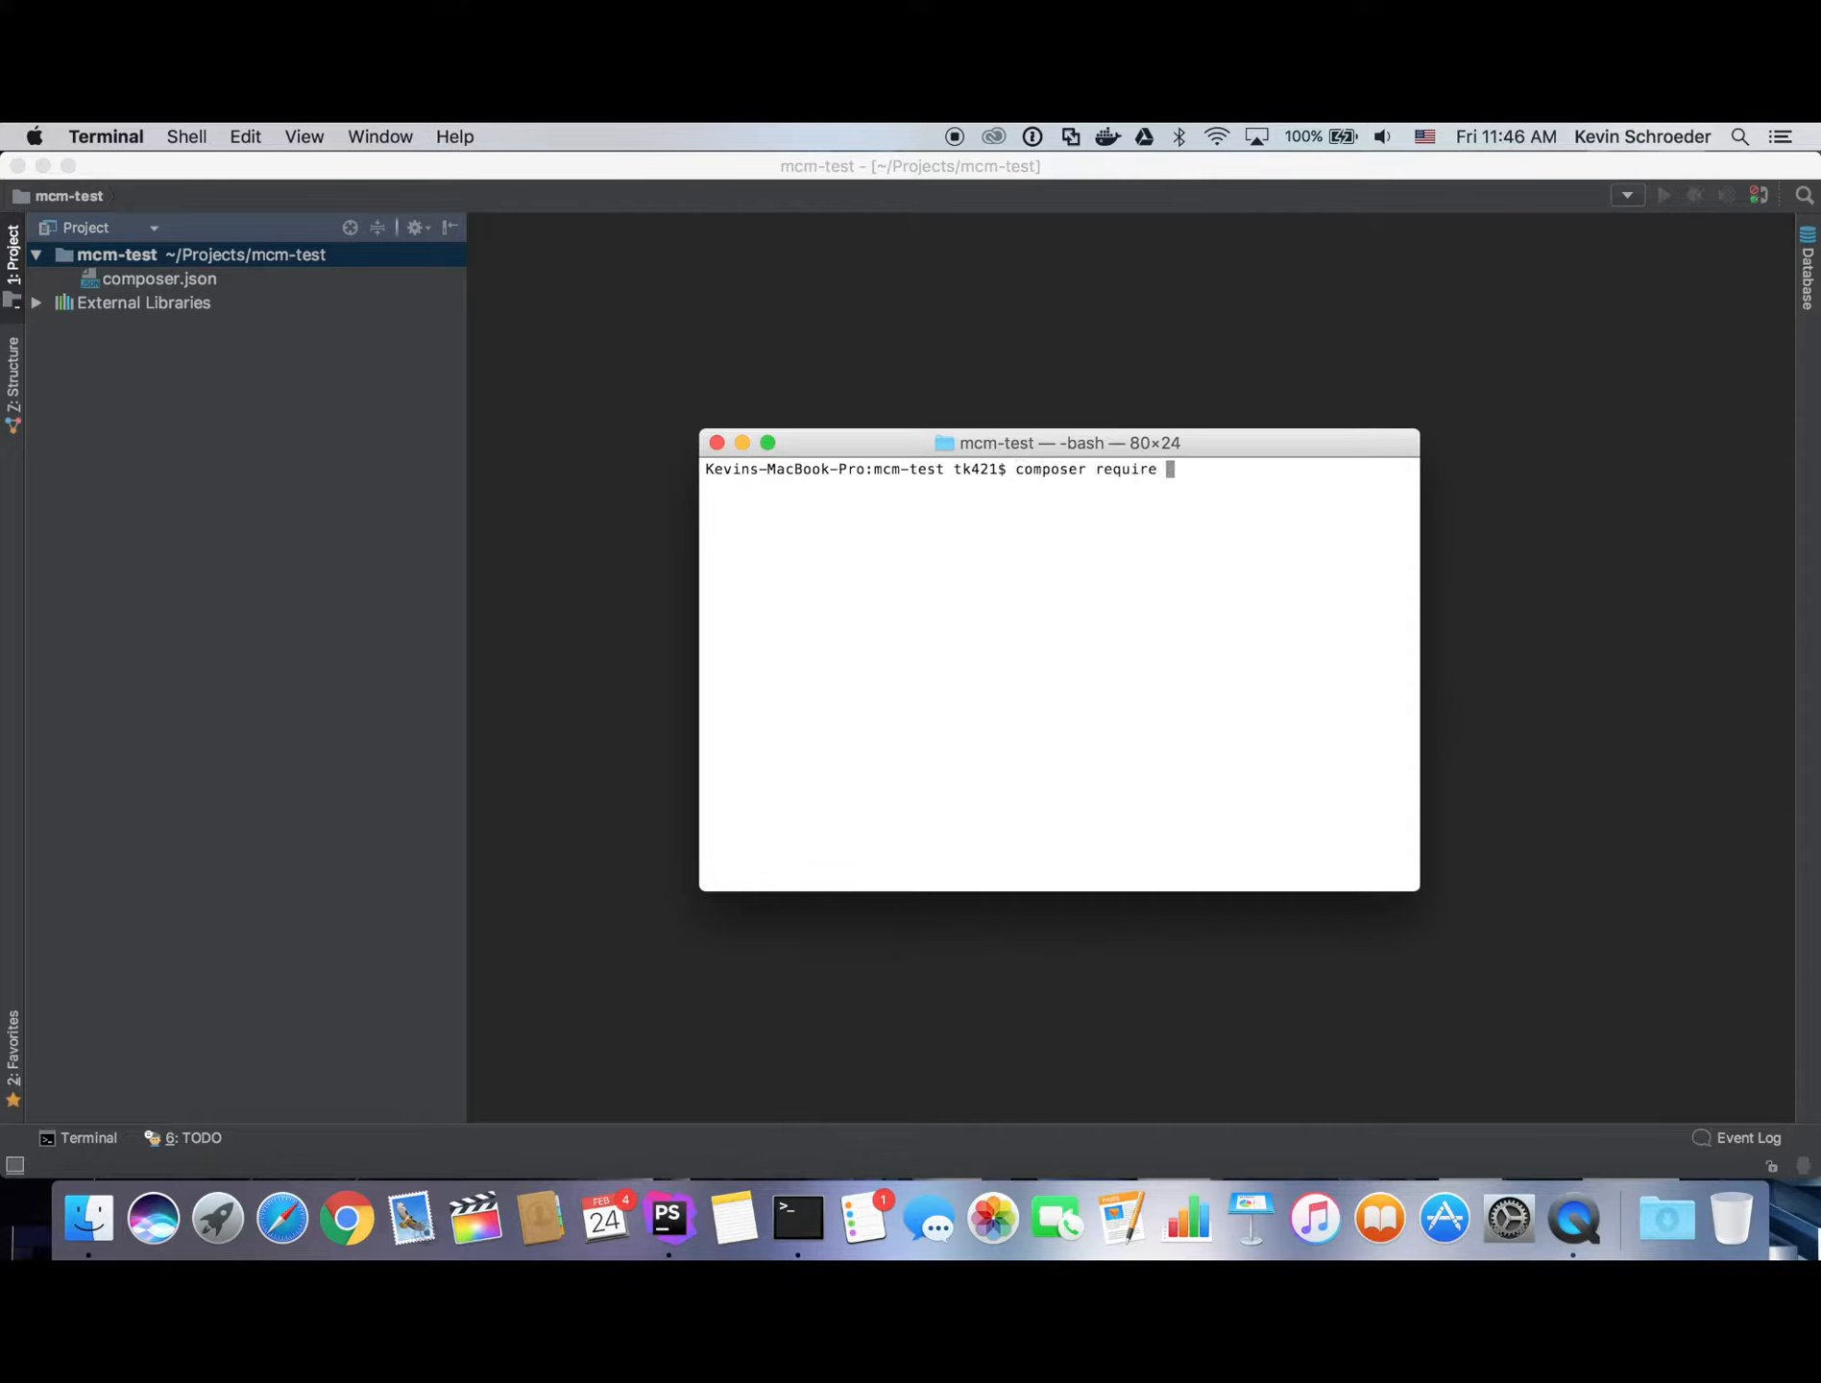
pyautogui.write('magium/c')
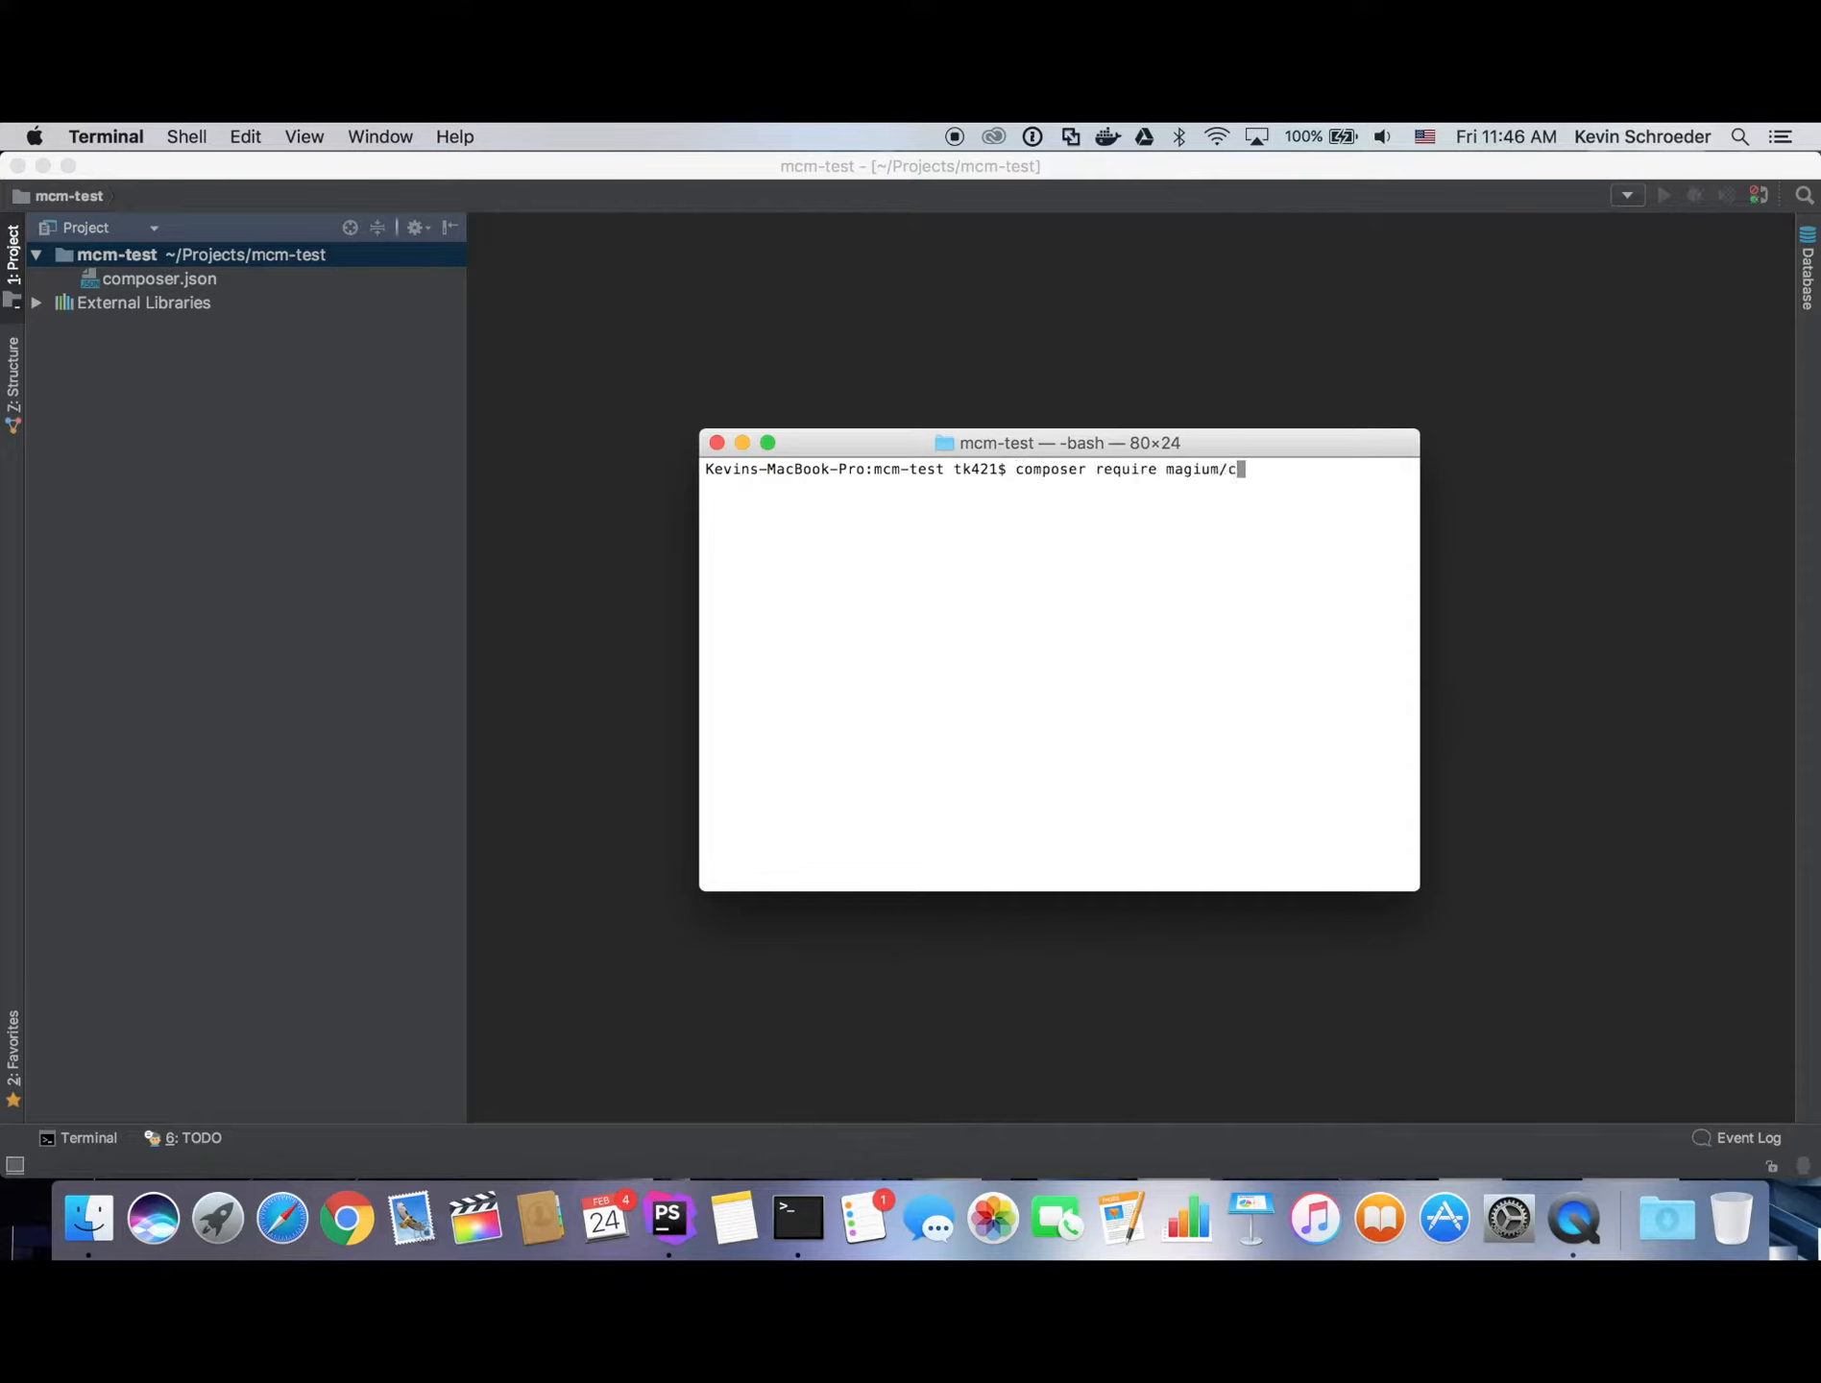
pyautogui.write('onfiguration-manag')
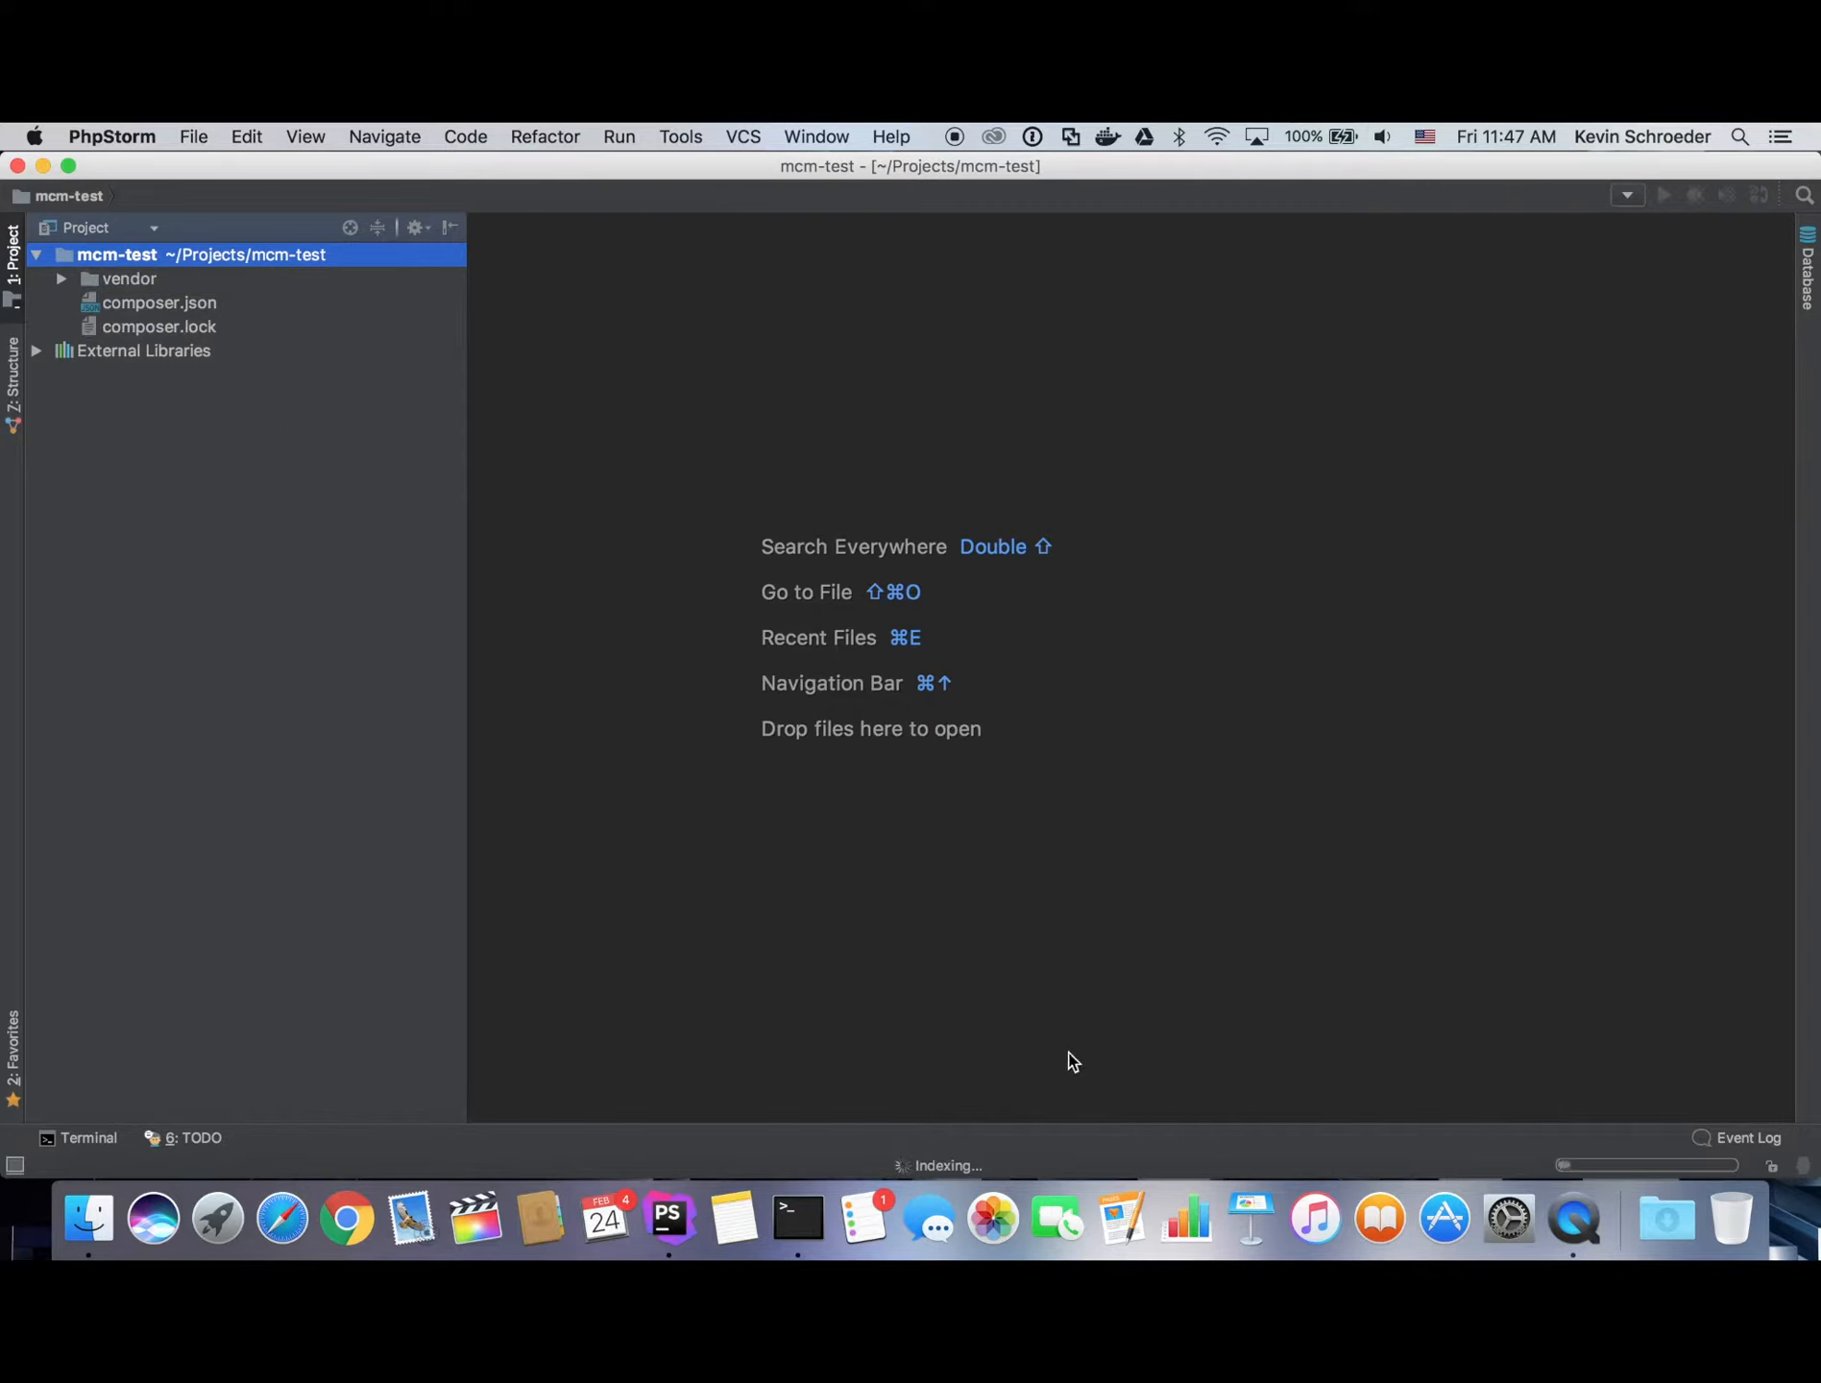
pyautogui.moveTo(1502, 1137)
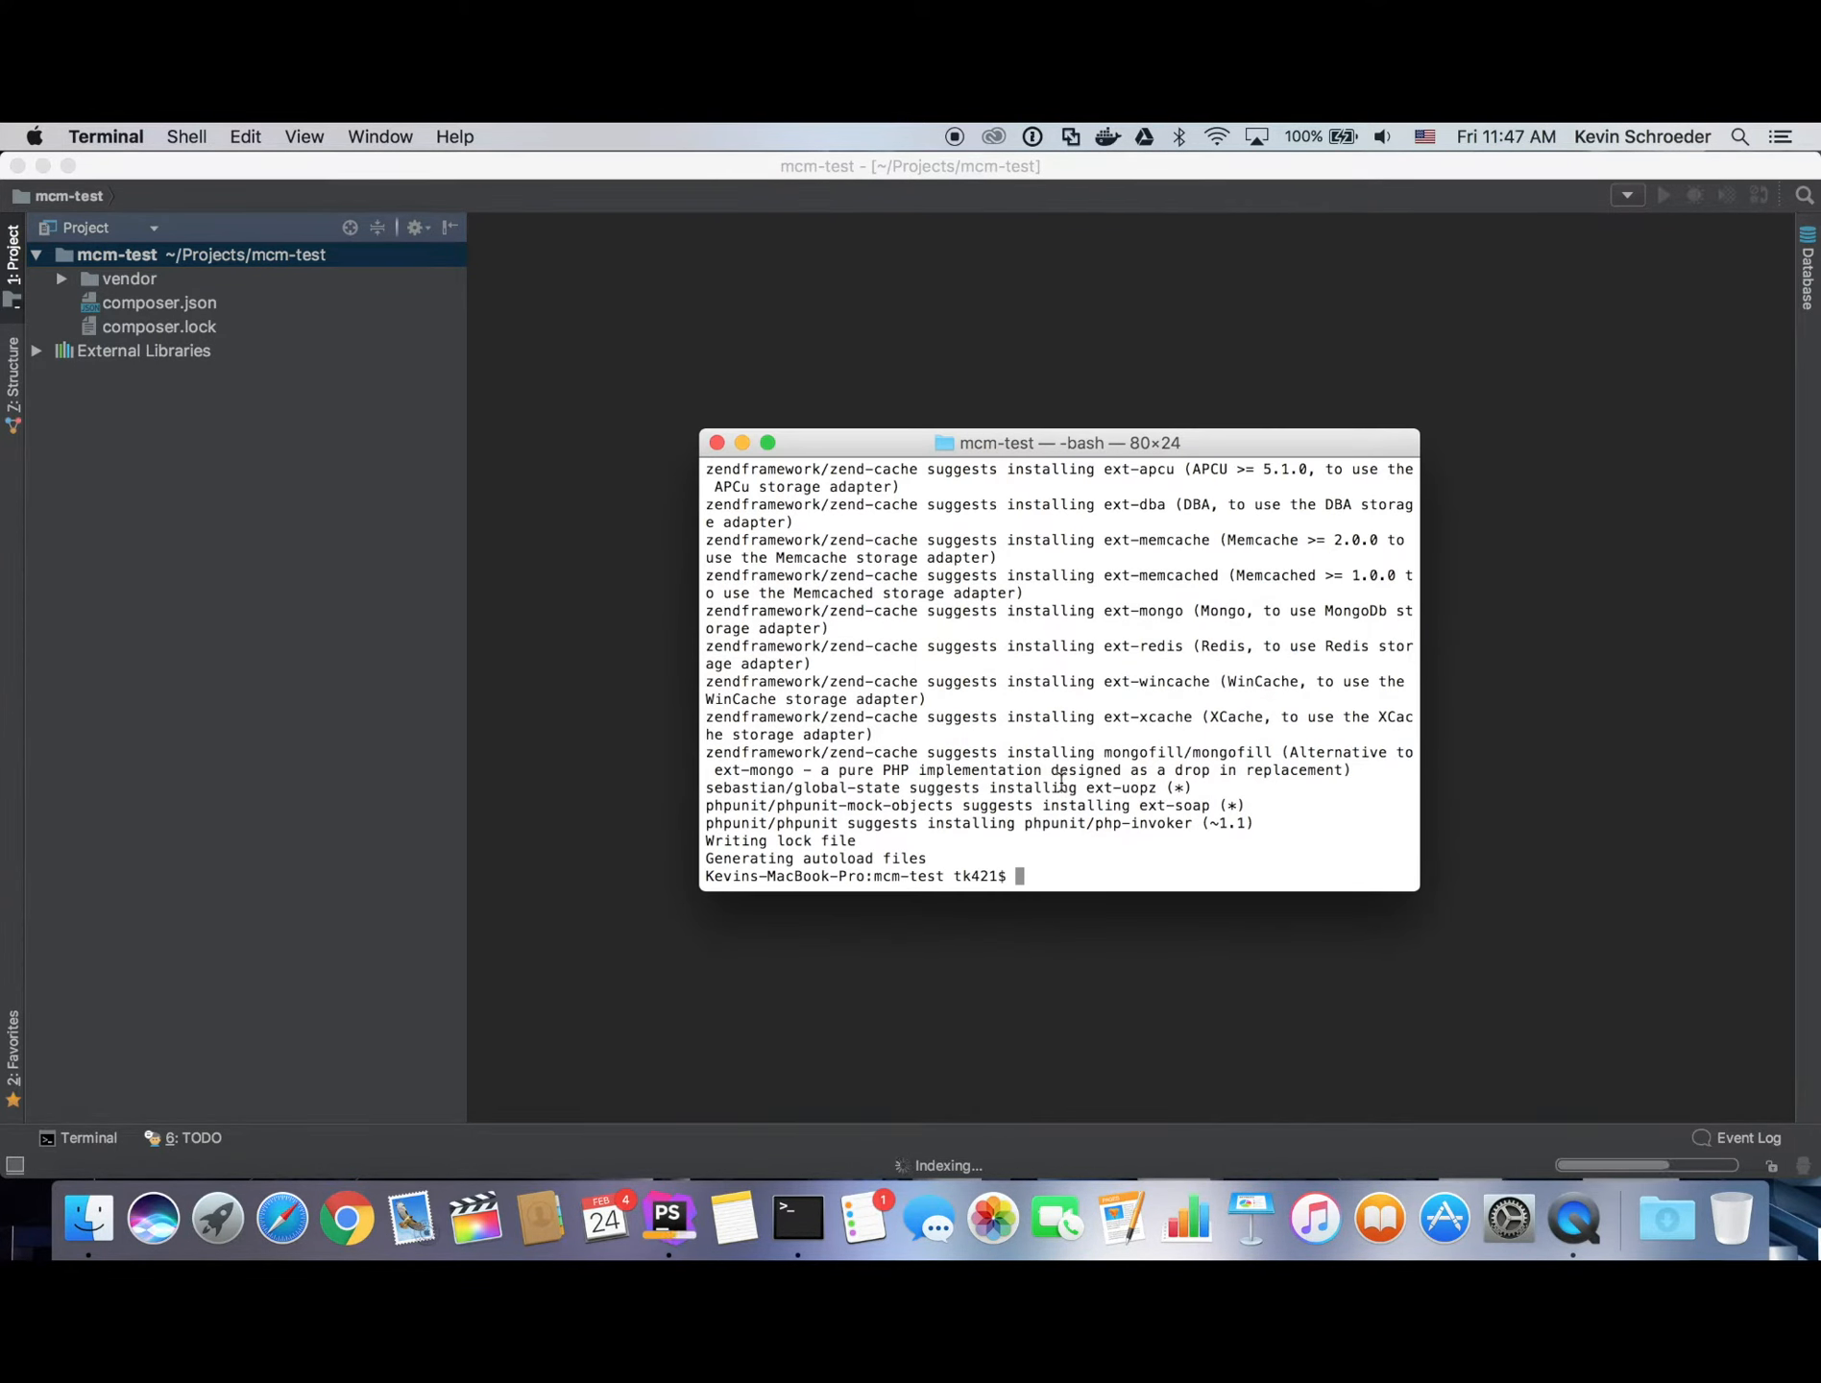
# Run vendor/bin/magium-configuration, choose option 3 (project folder), and answer y for contexts.xml.
pyautogui.write('vendor/b')
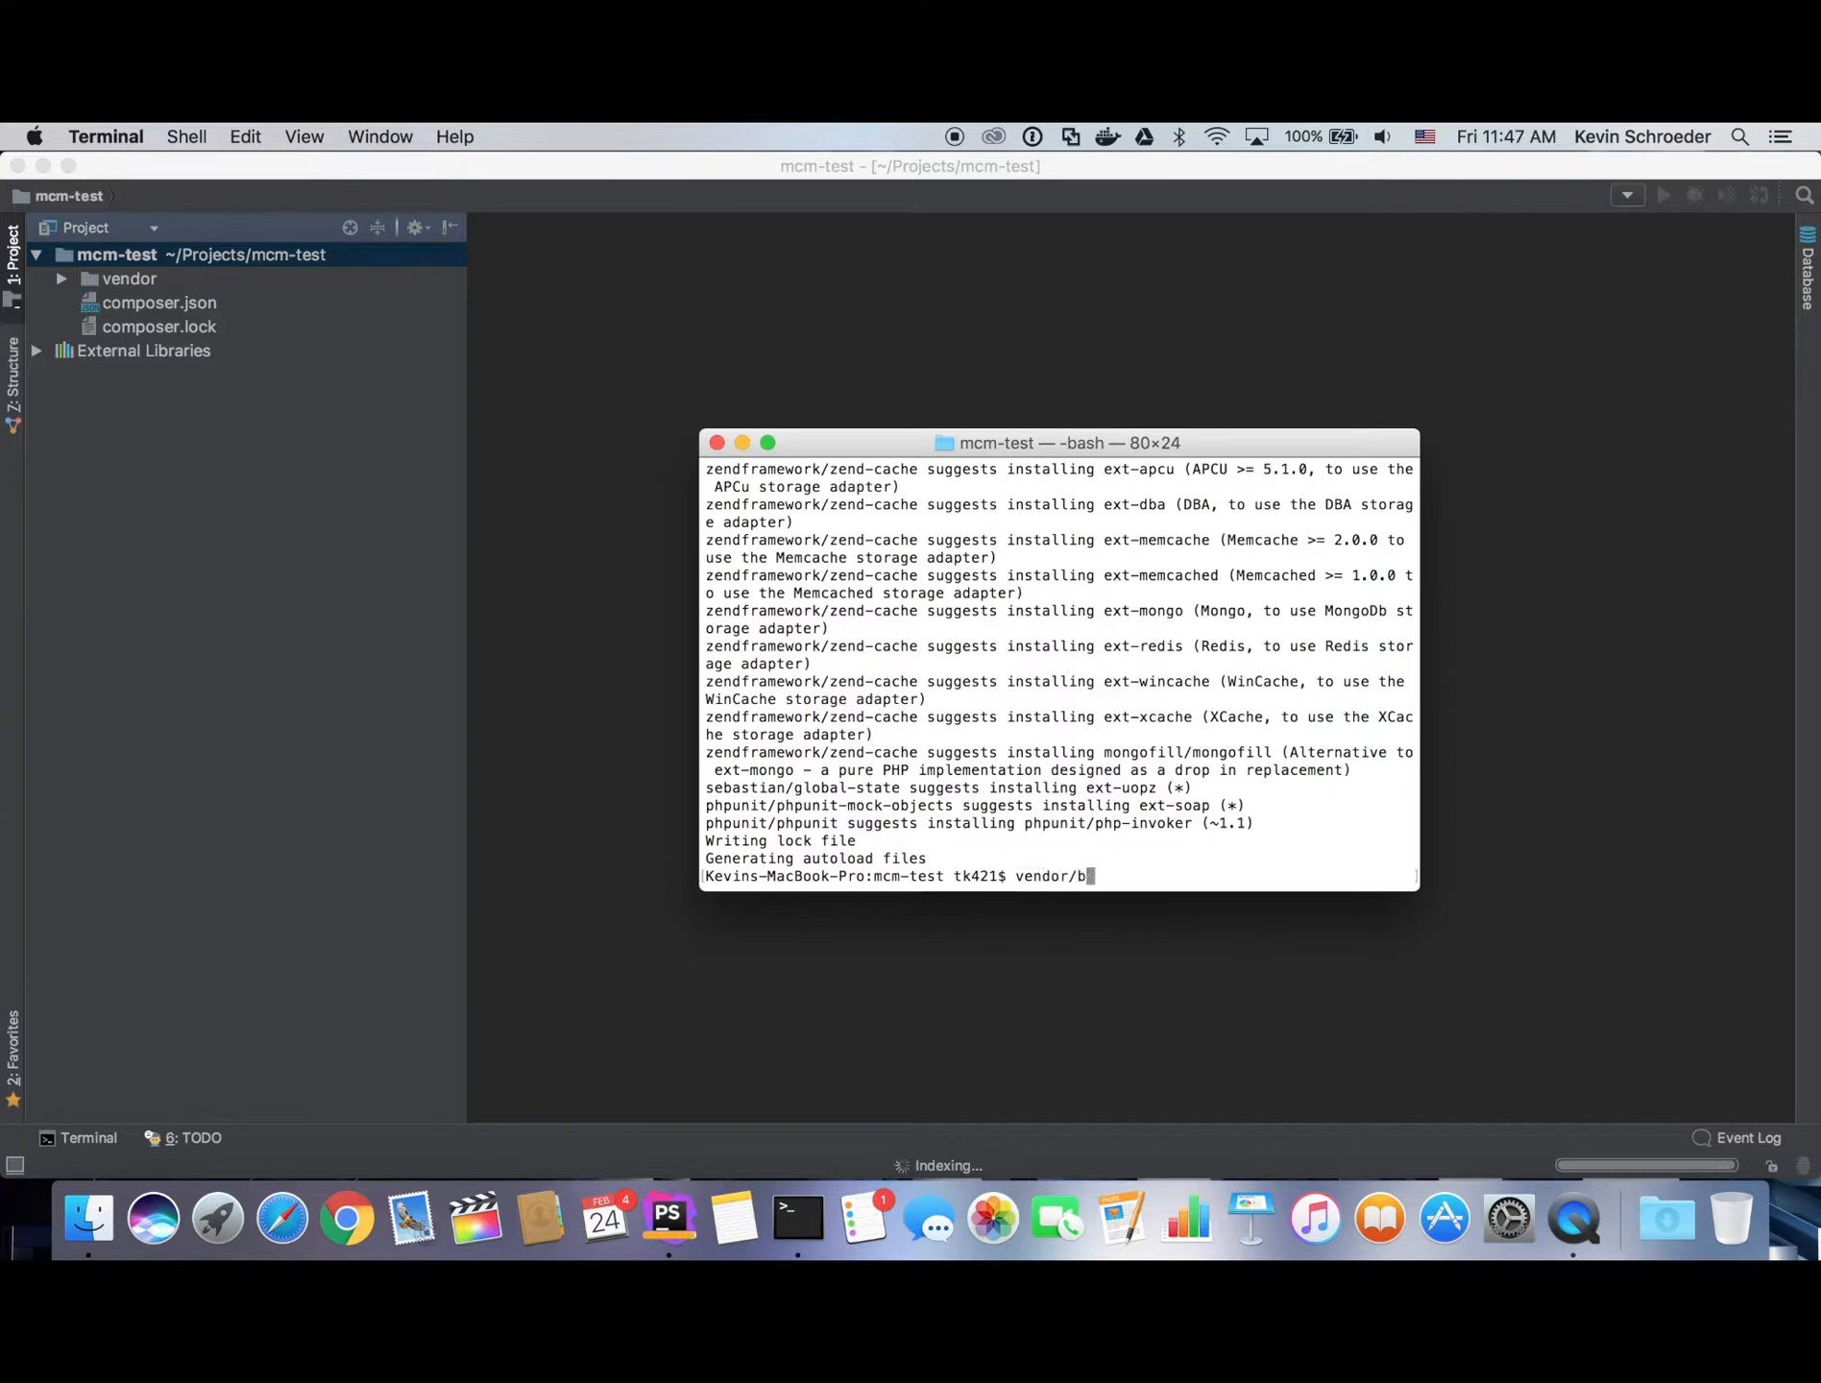
pyautogui.write('in/magium-configuration')
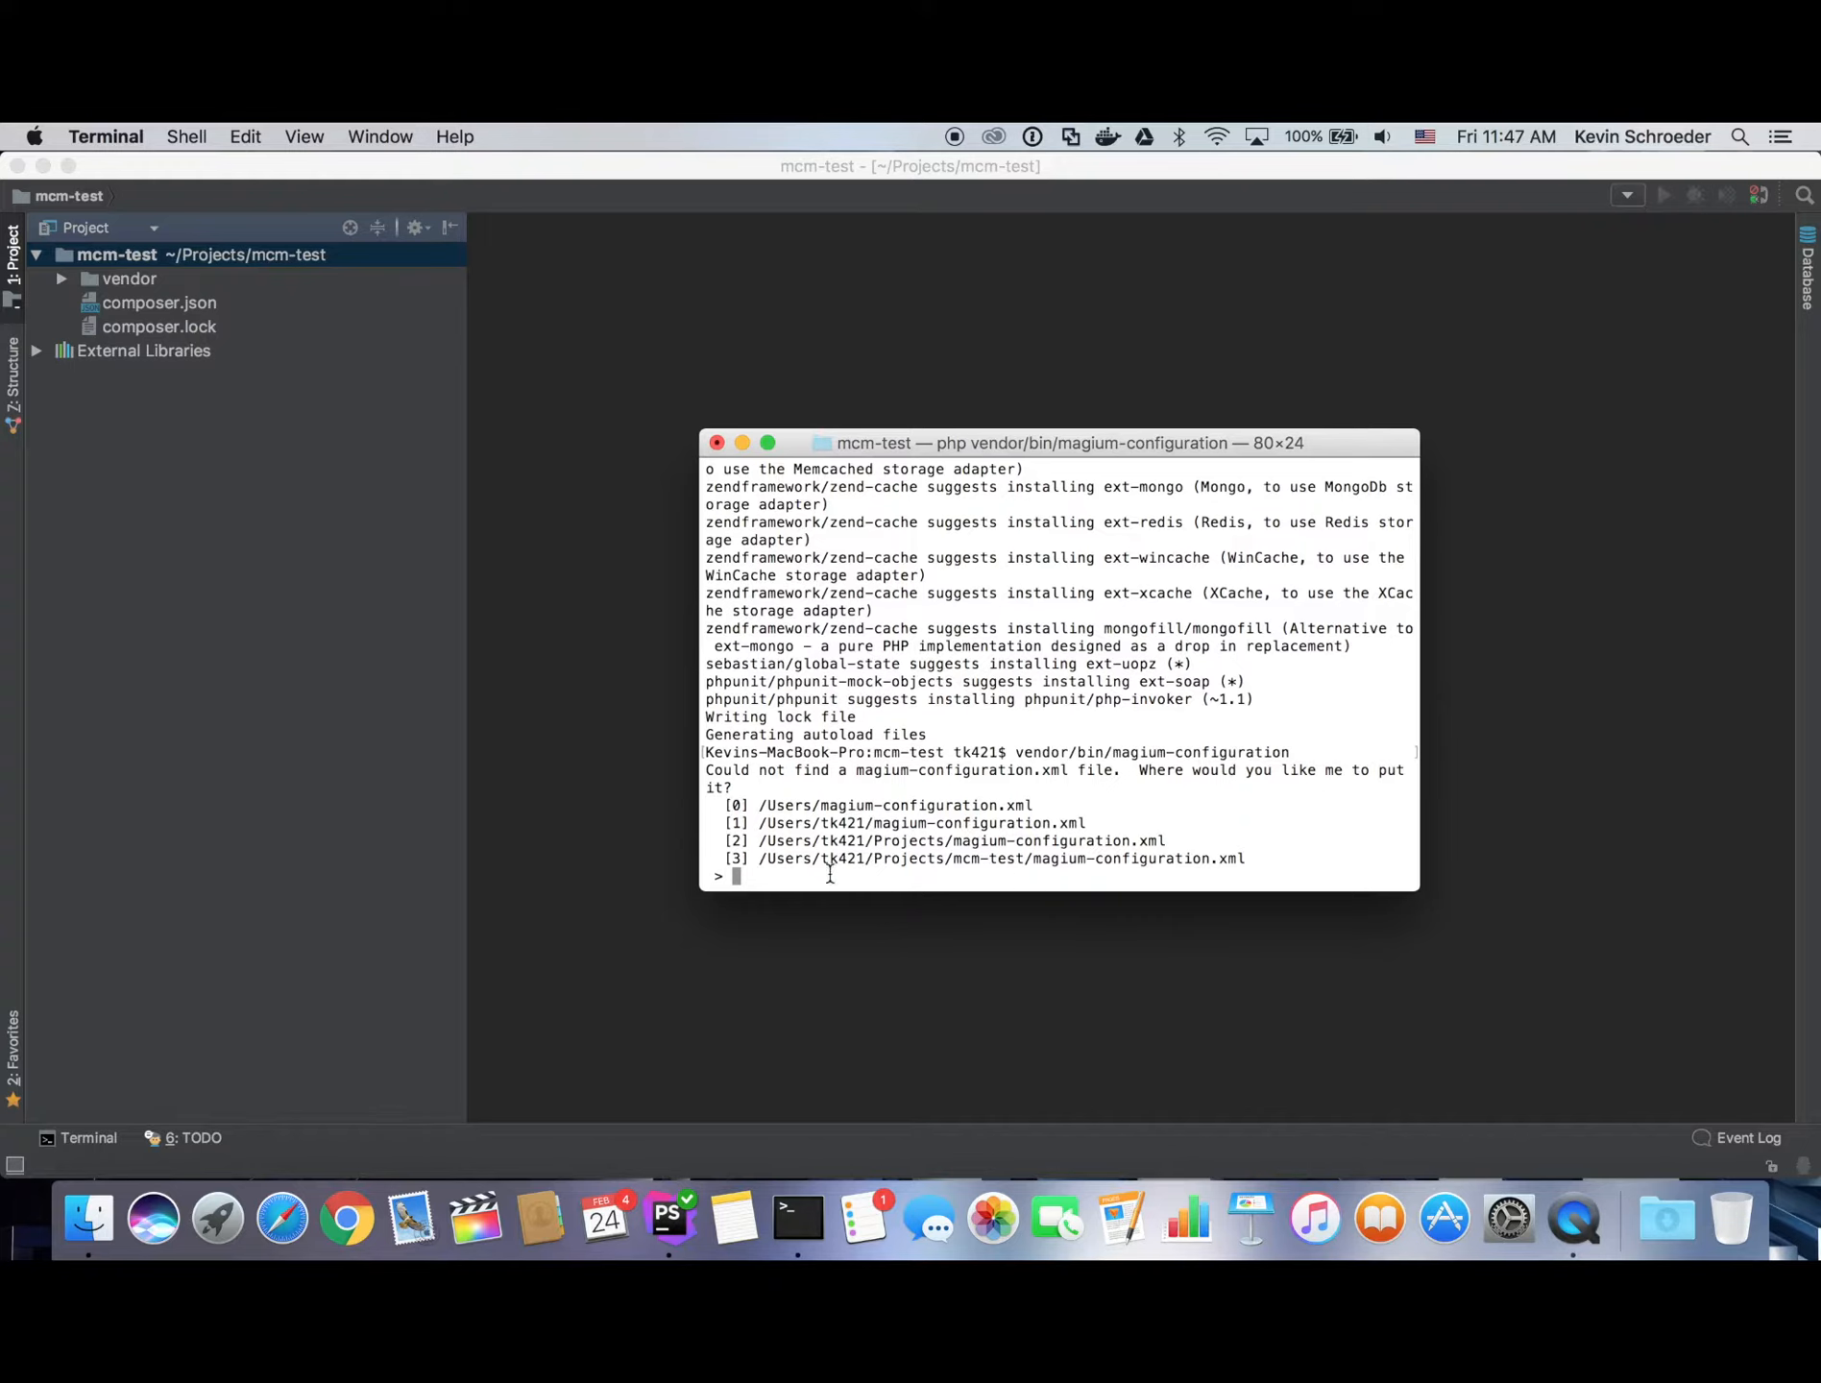
pyautogui.moveTo(1001, 848)
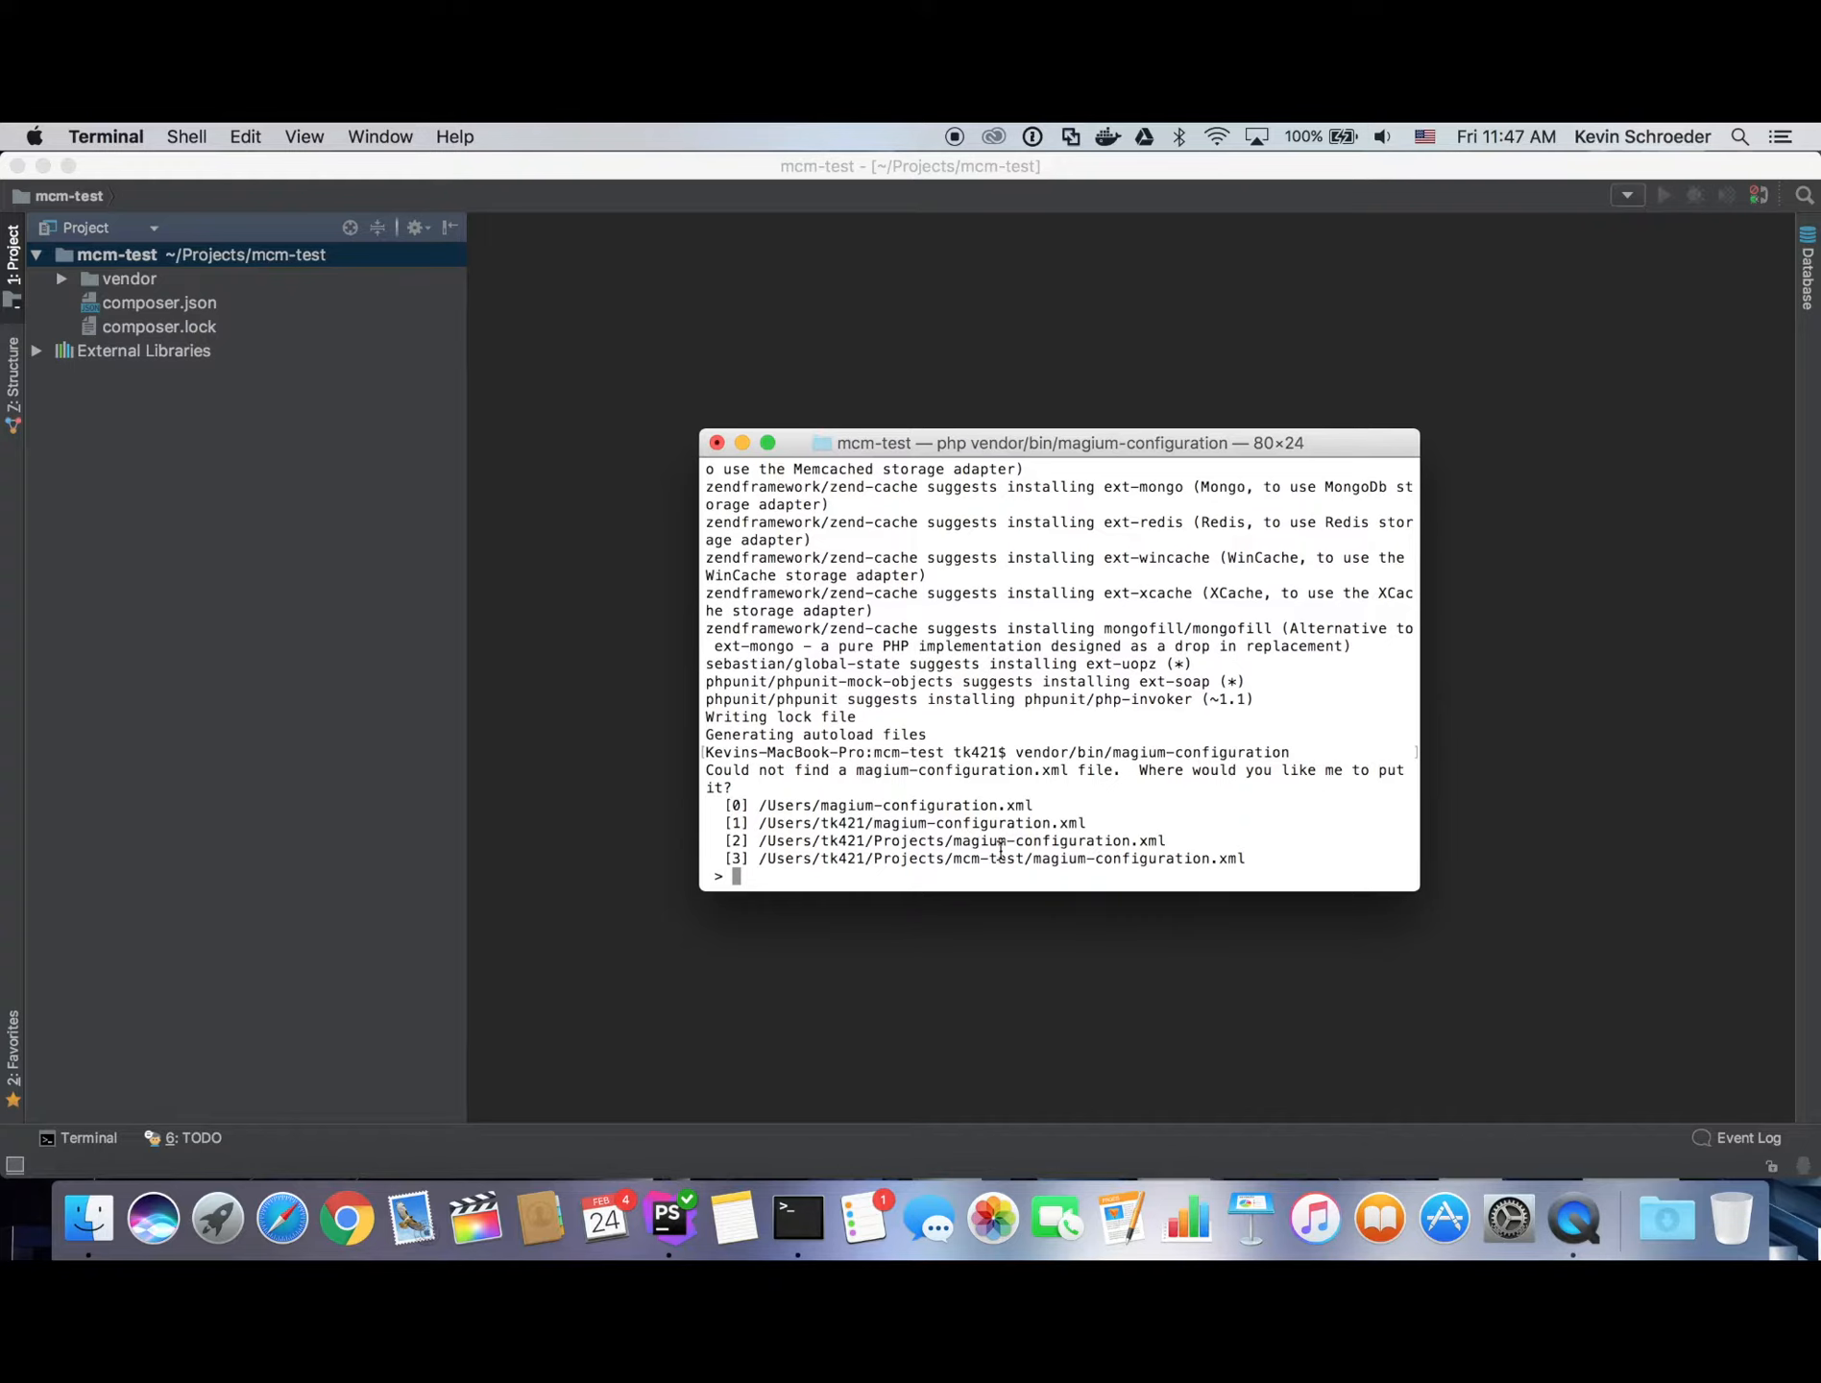
pyautogui.write('3')
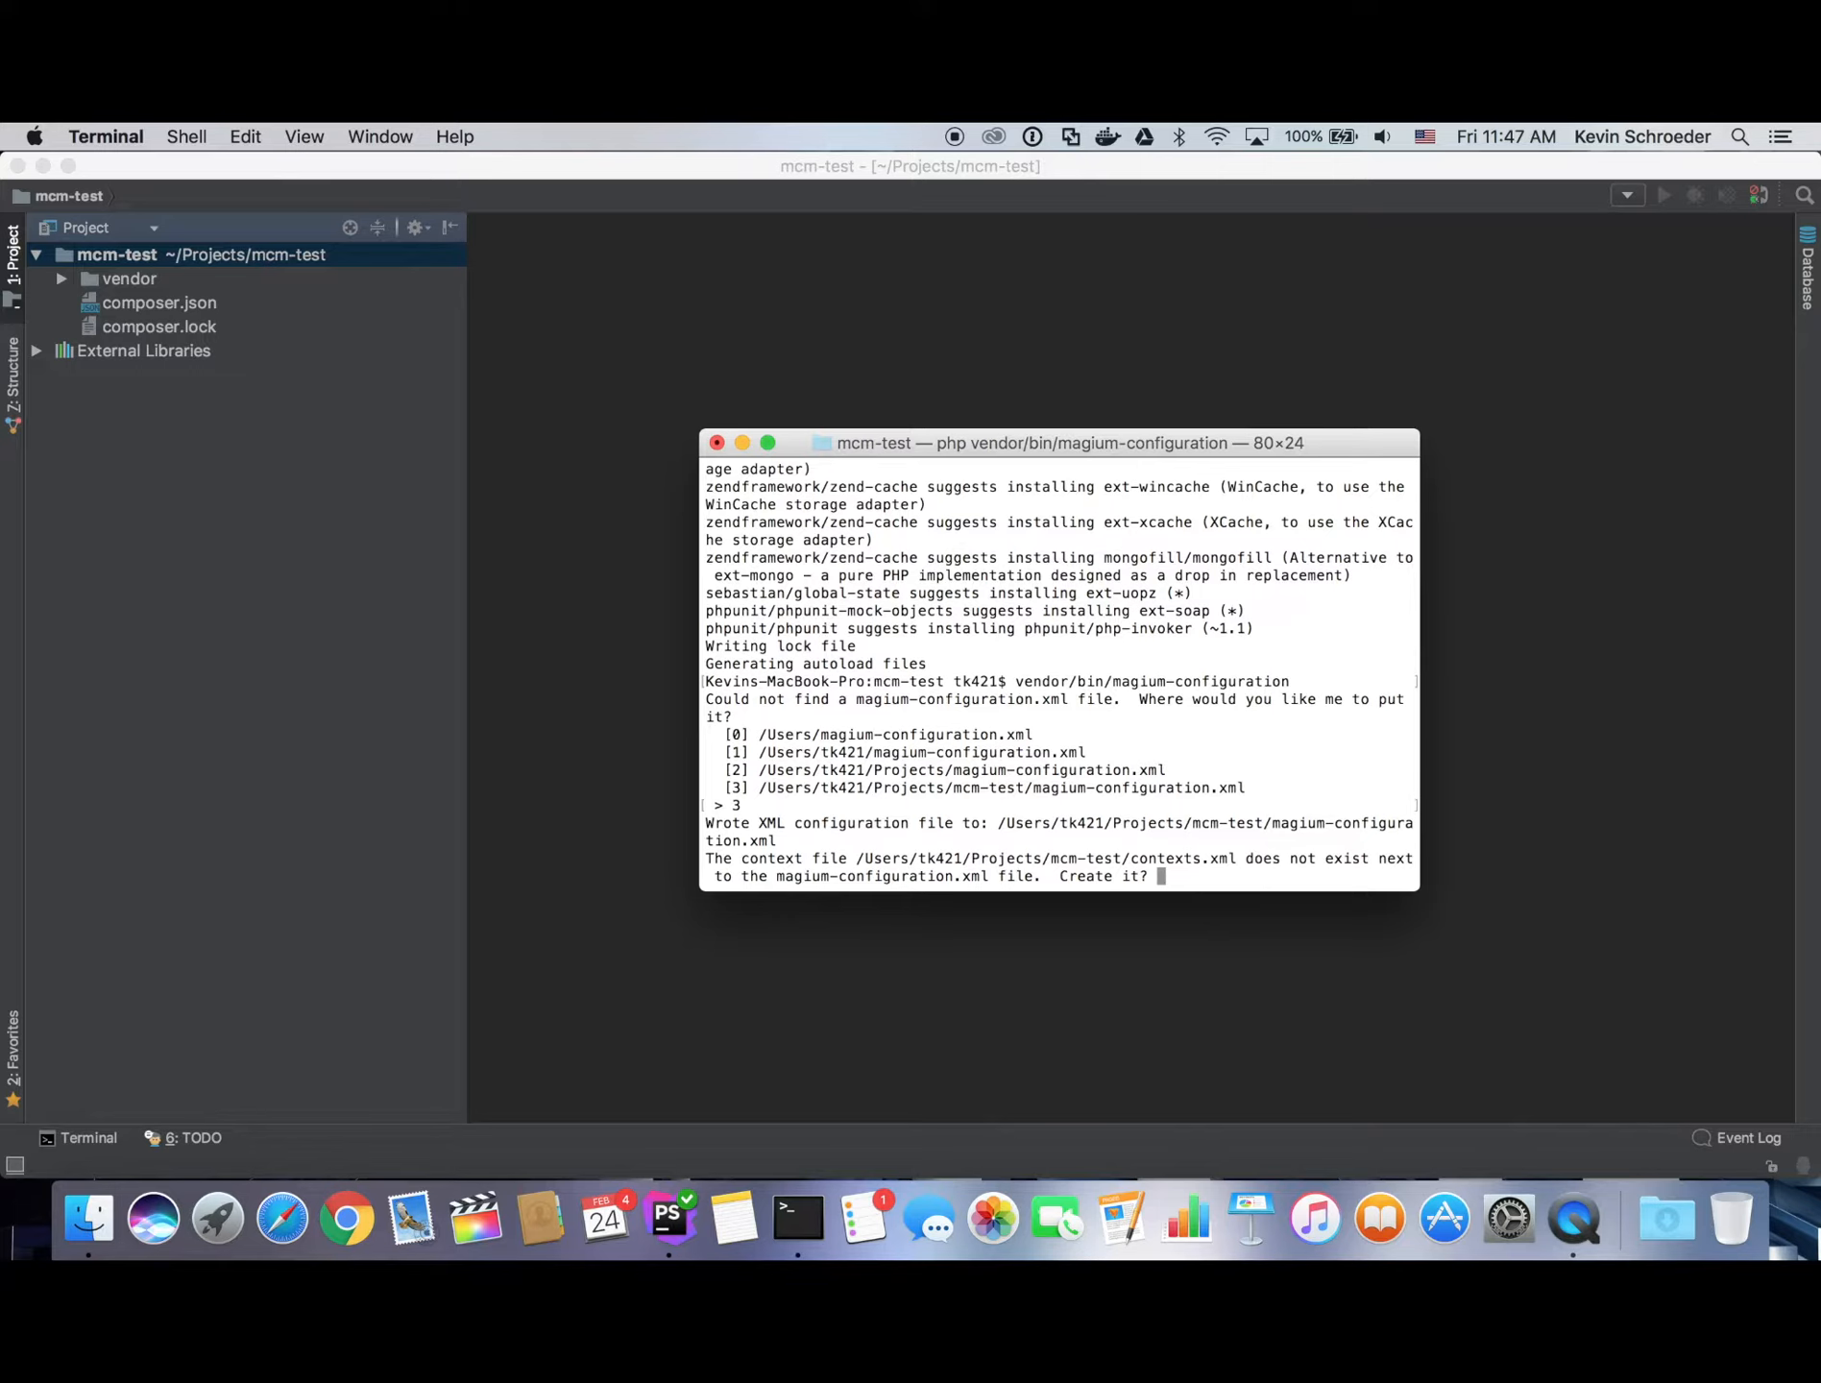
pyautogui.write('y')
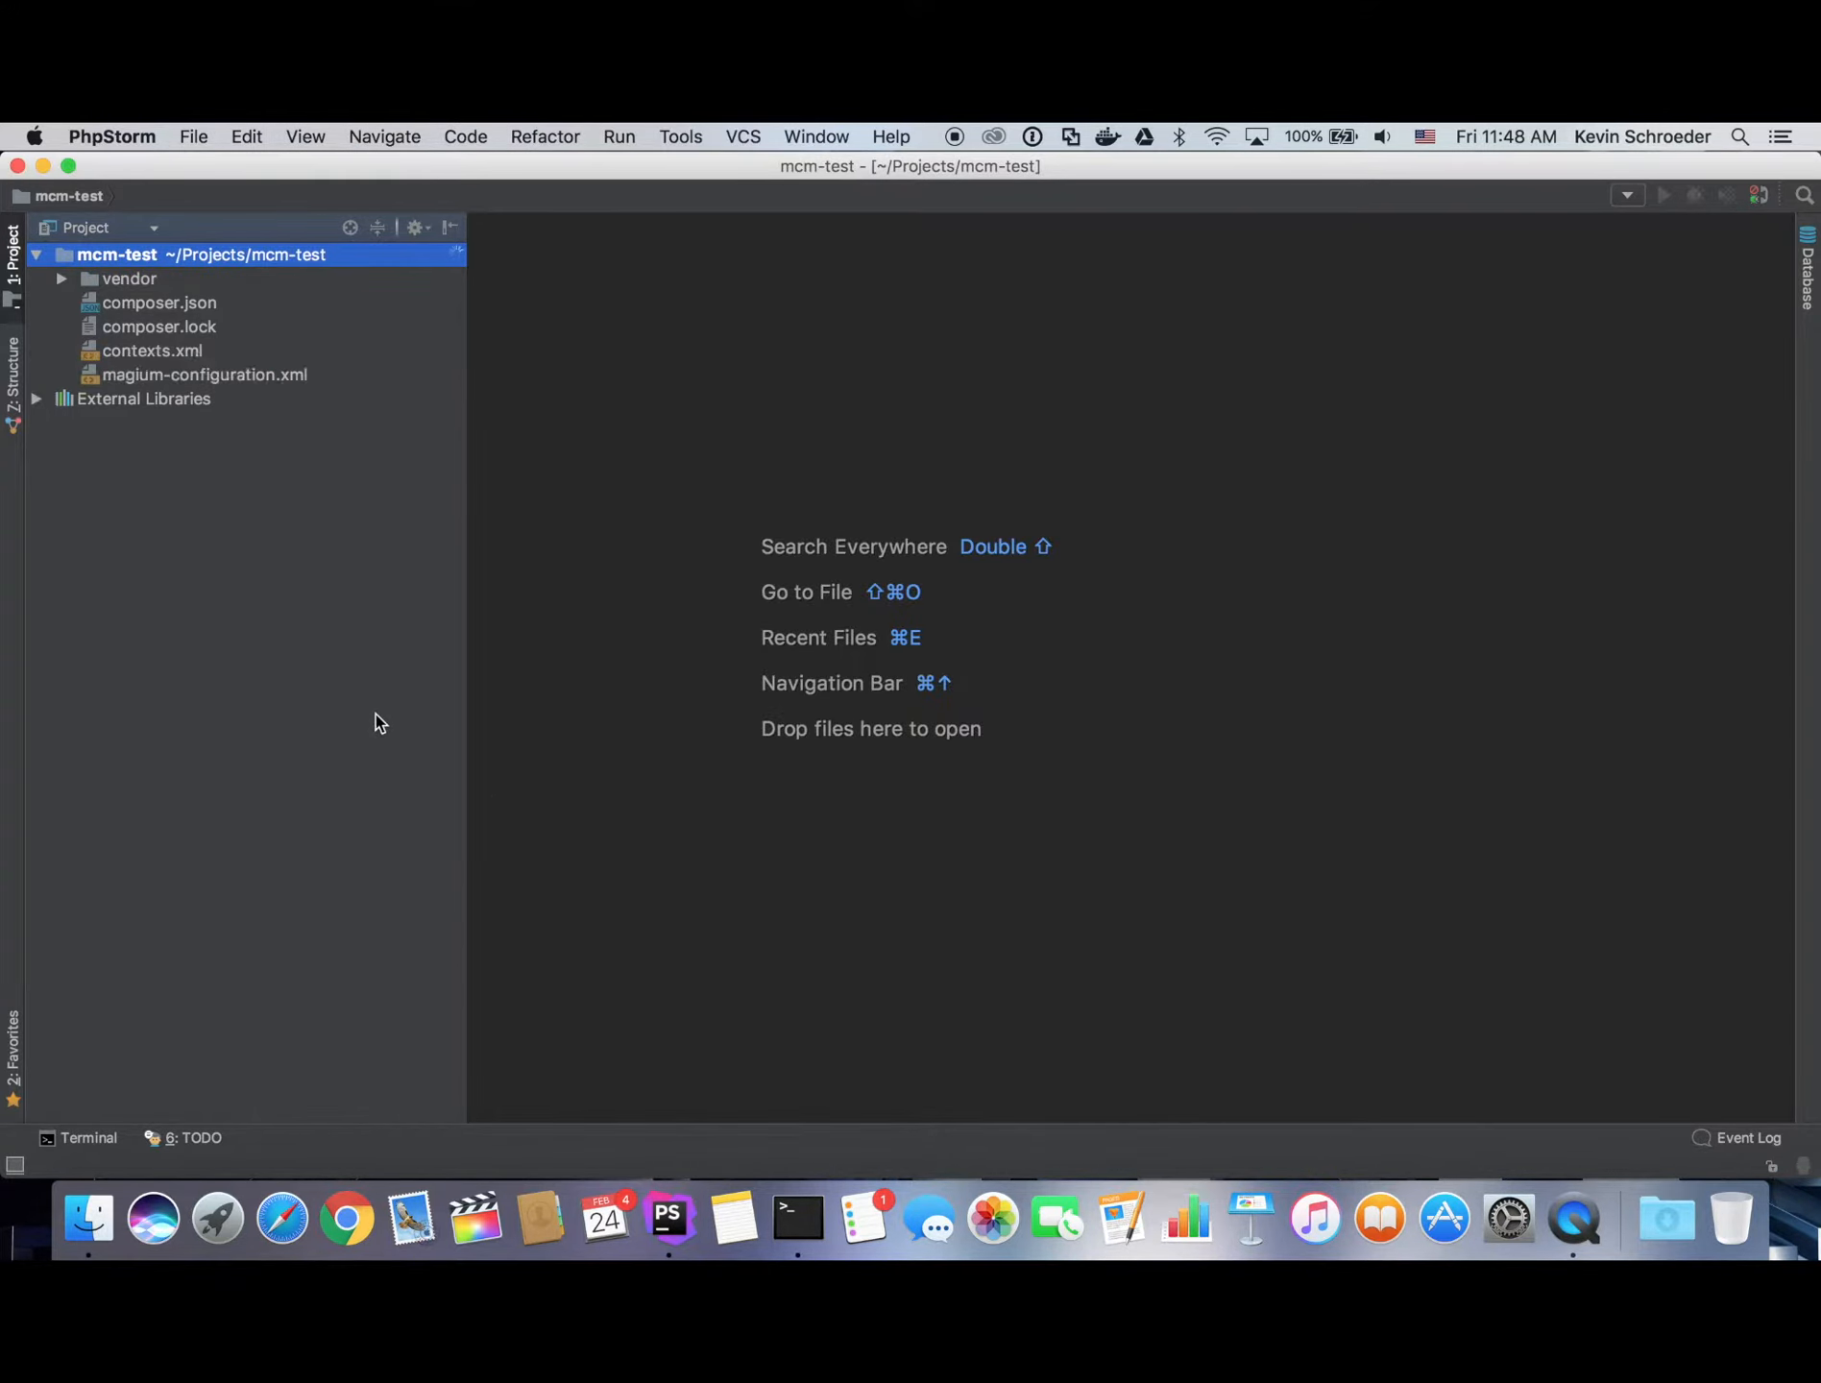
pyautogui.moveTo(431, 656)
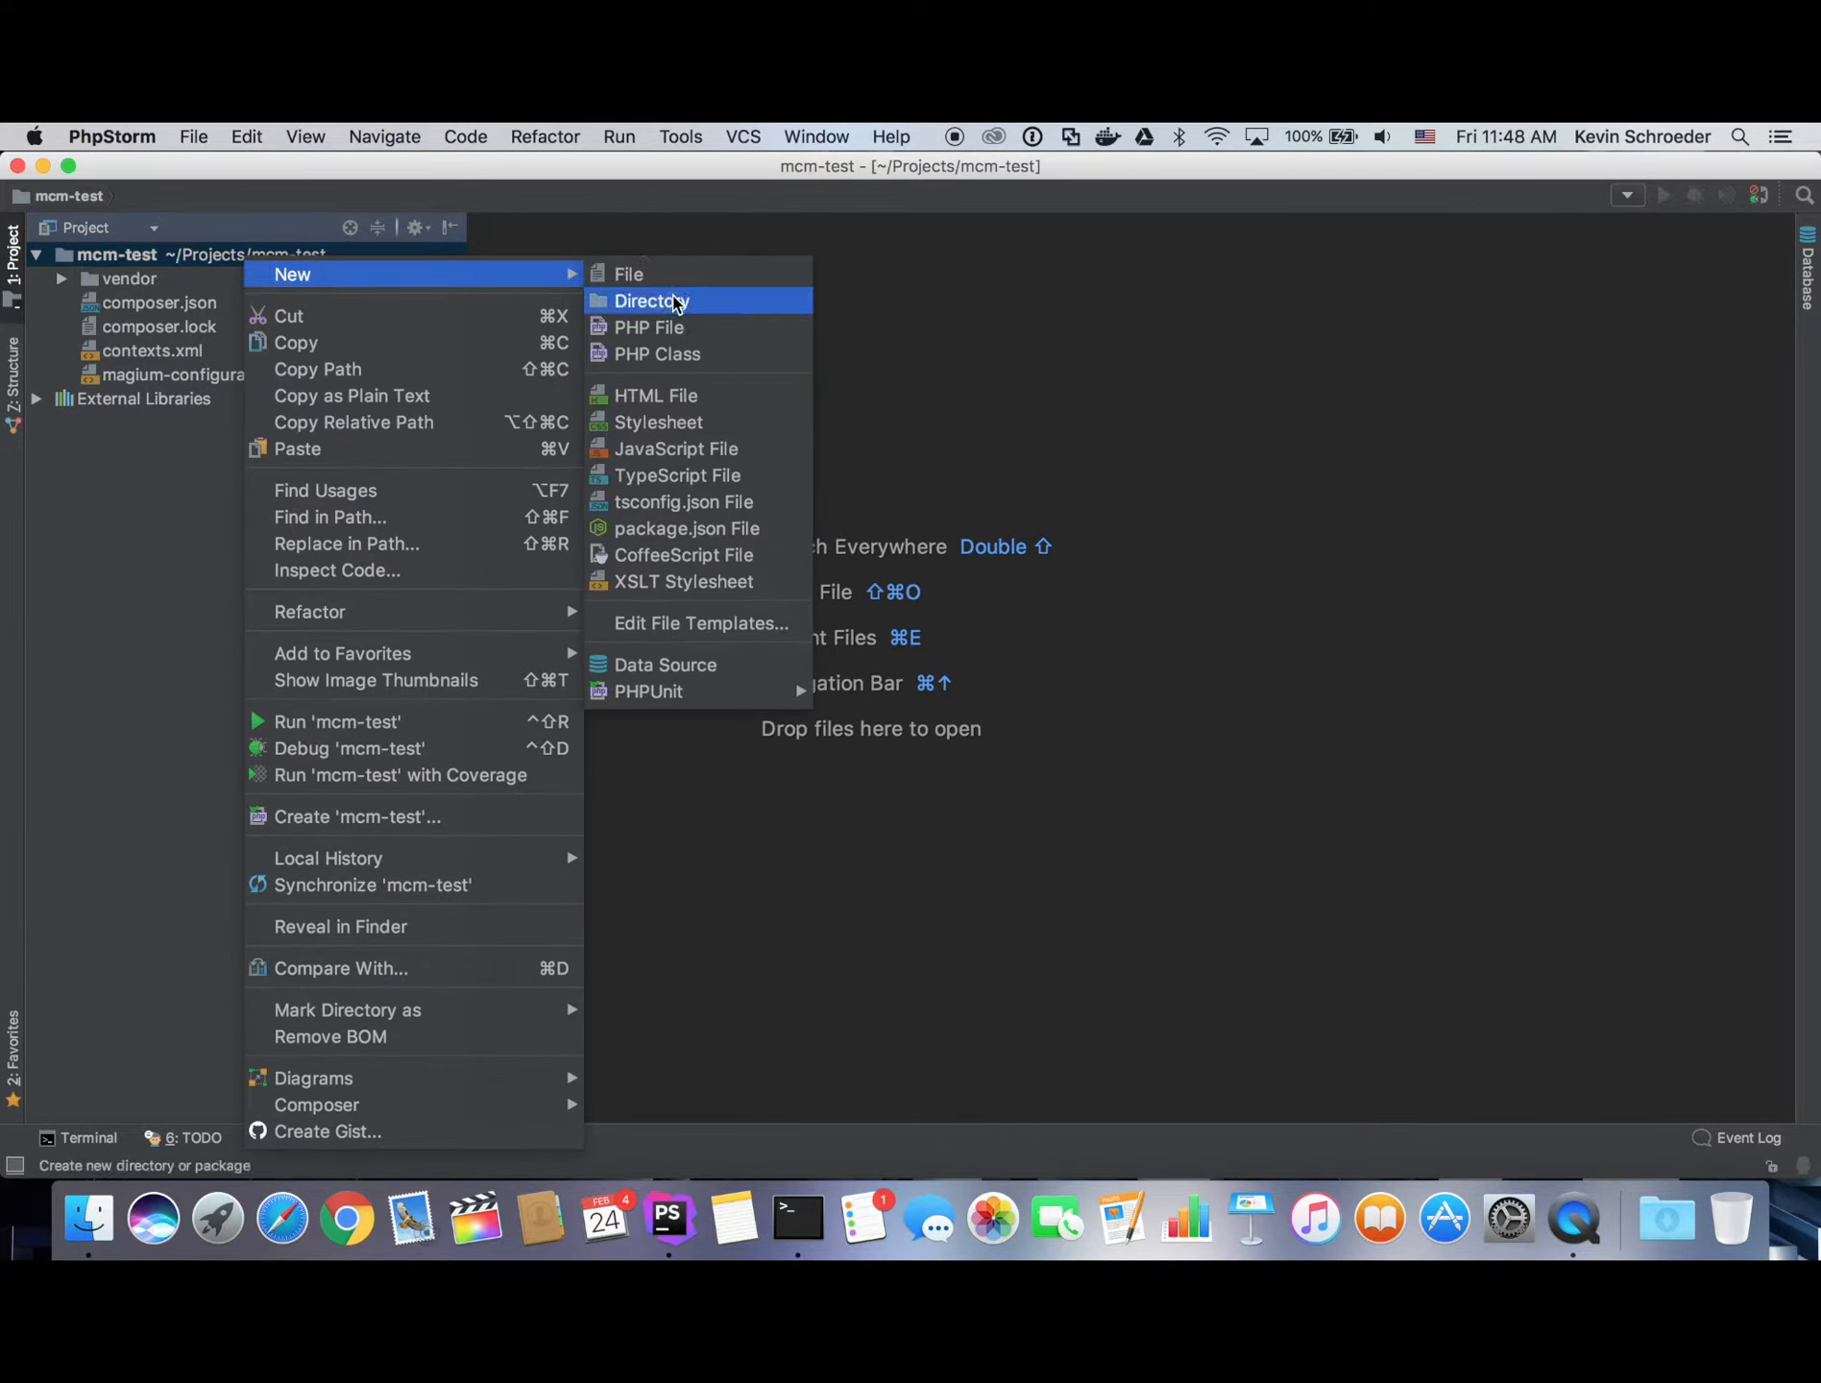
# Add an etc directory, move contexts.xml into it, and select magium-configuration.xml.
pyautogui.click(651, 300)
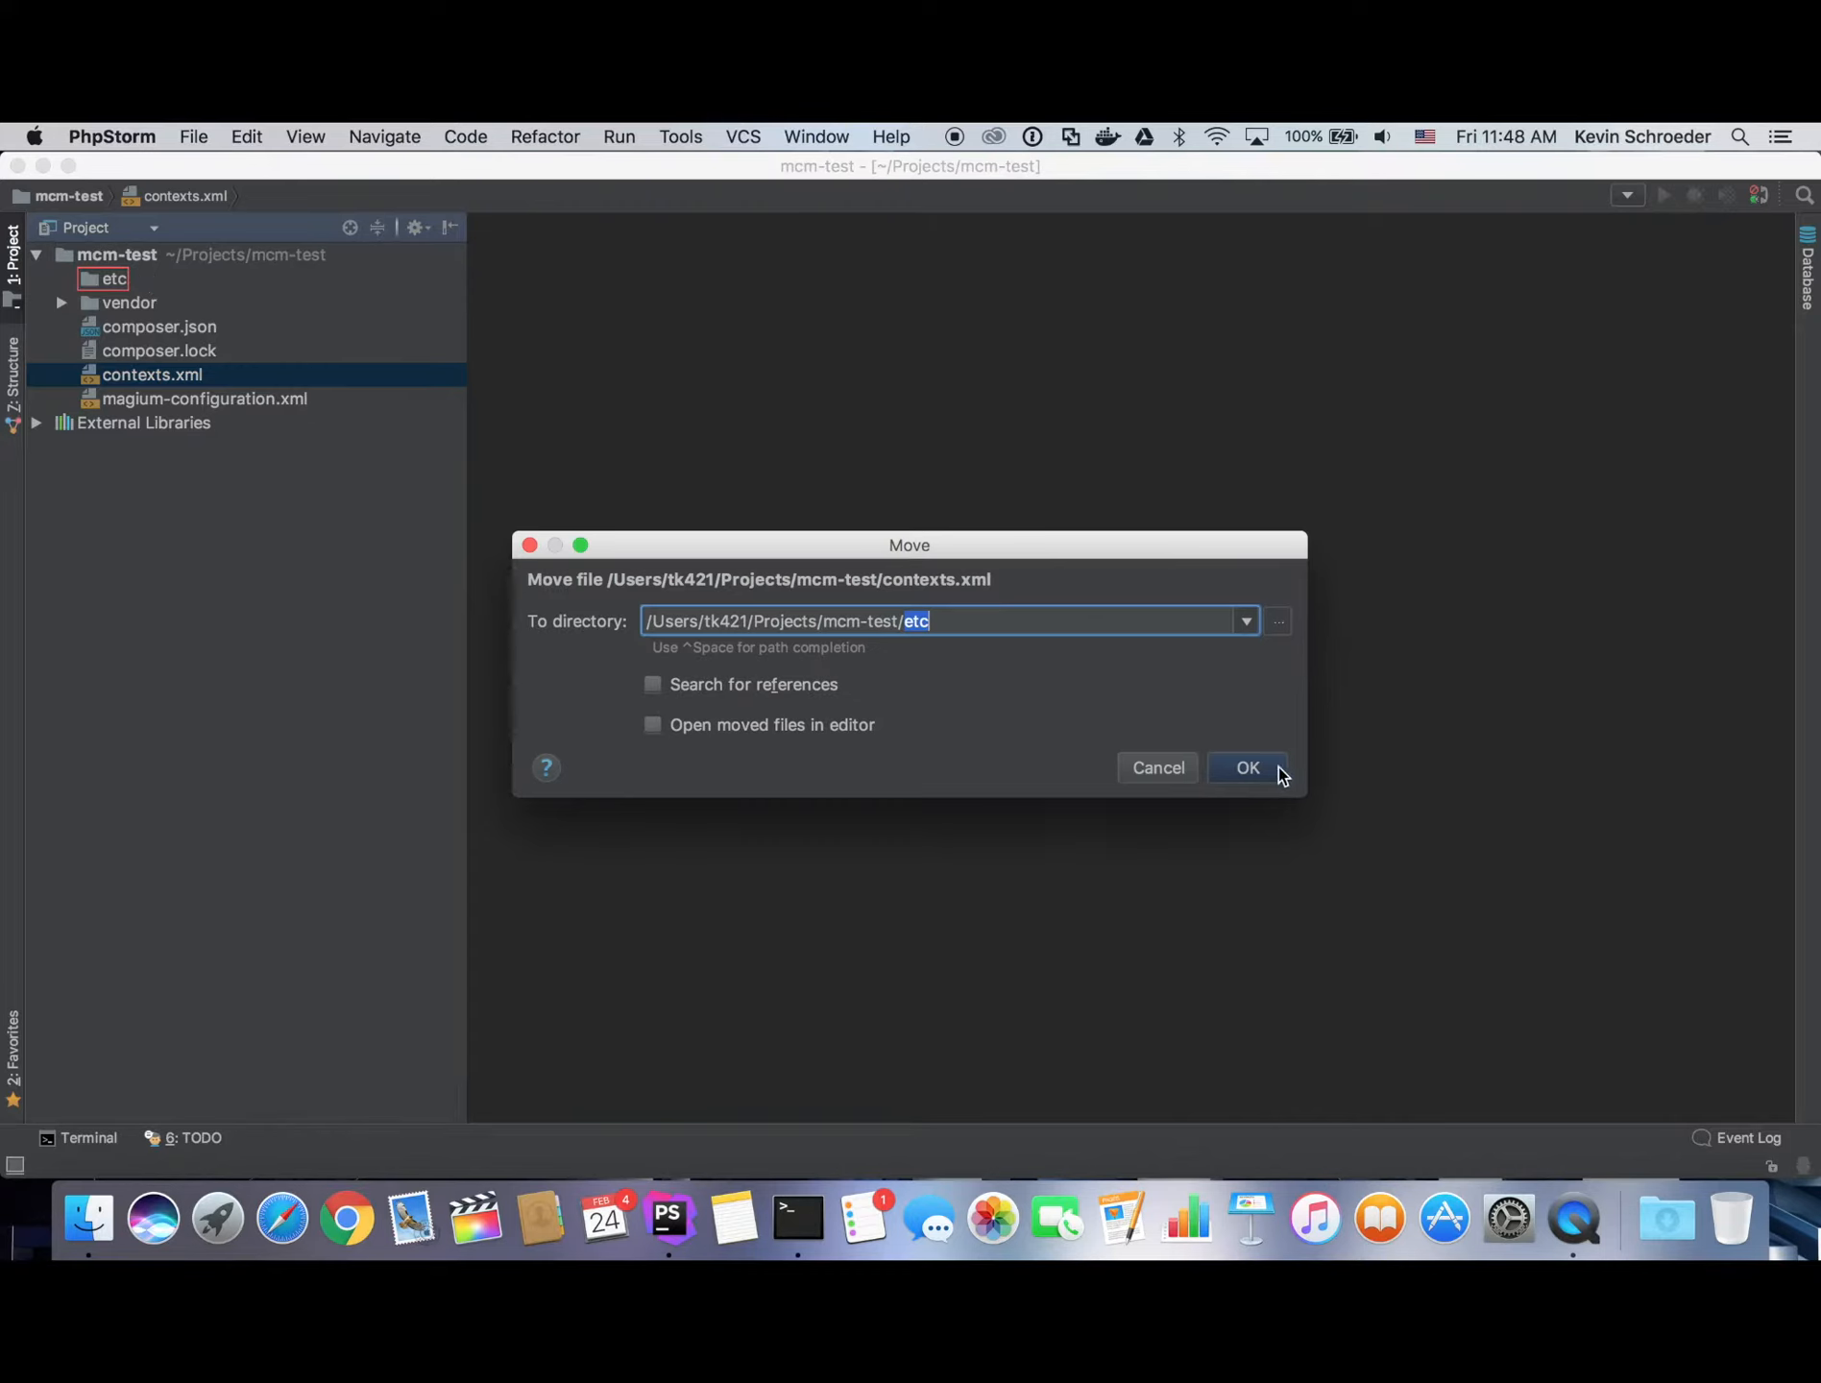
pyautogui.click(1245, 767)
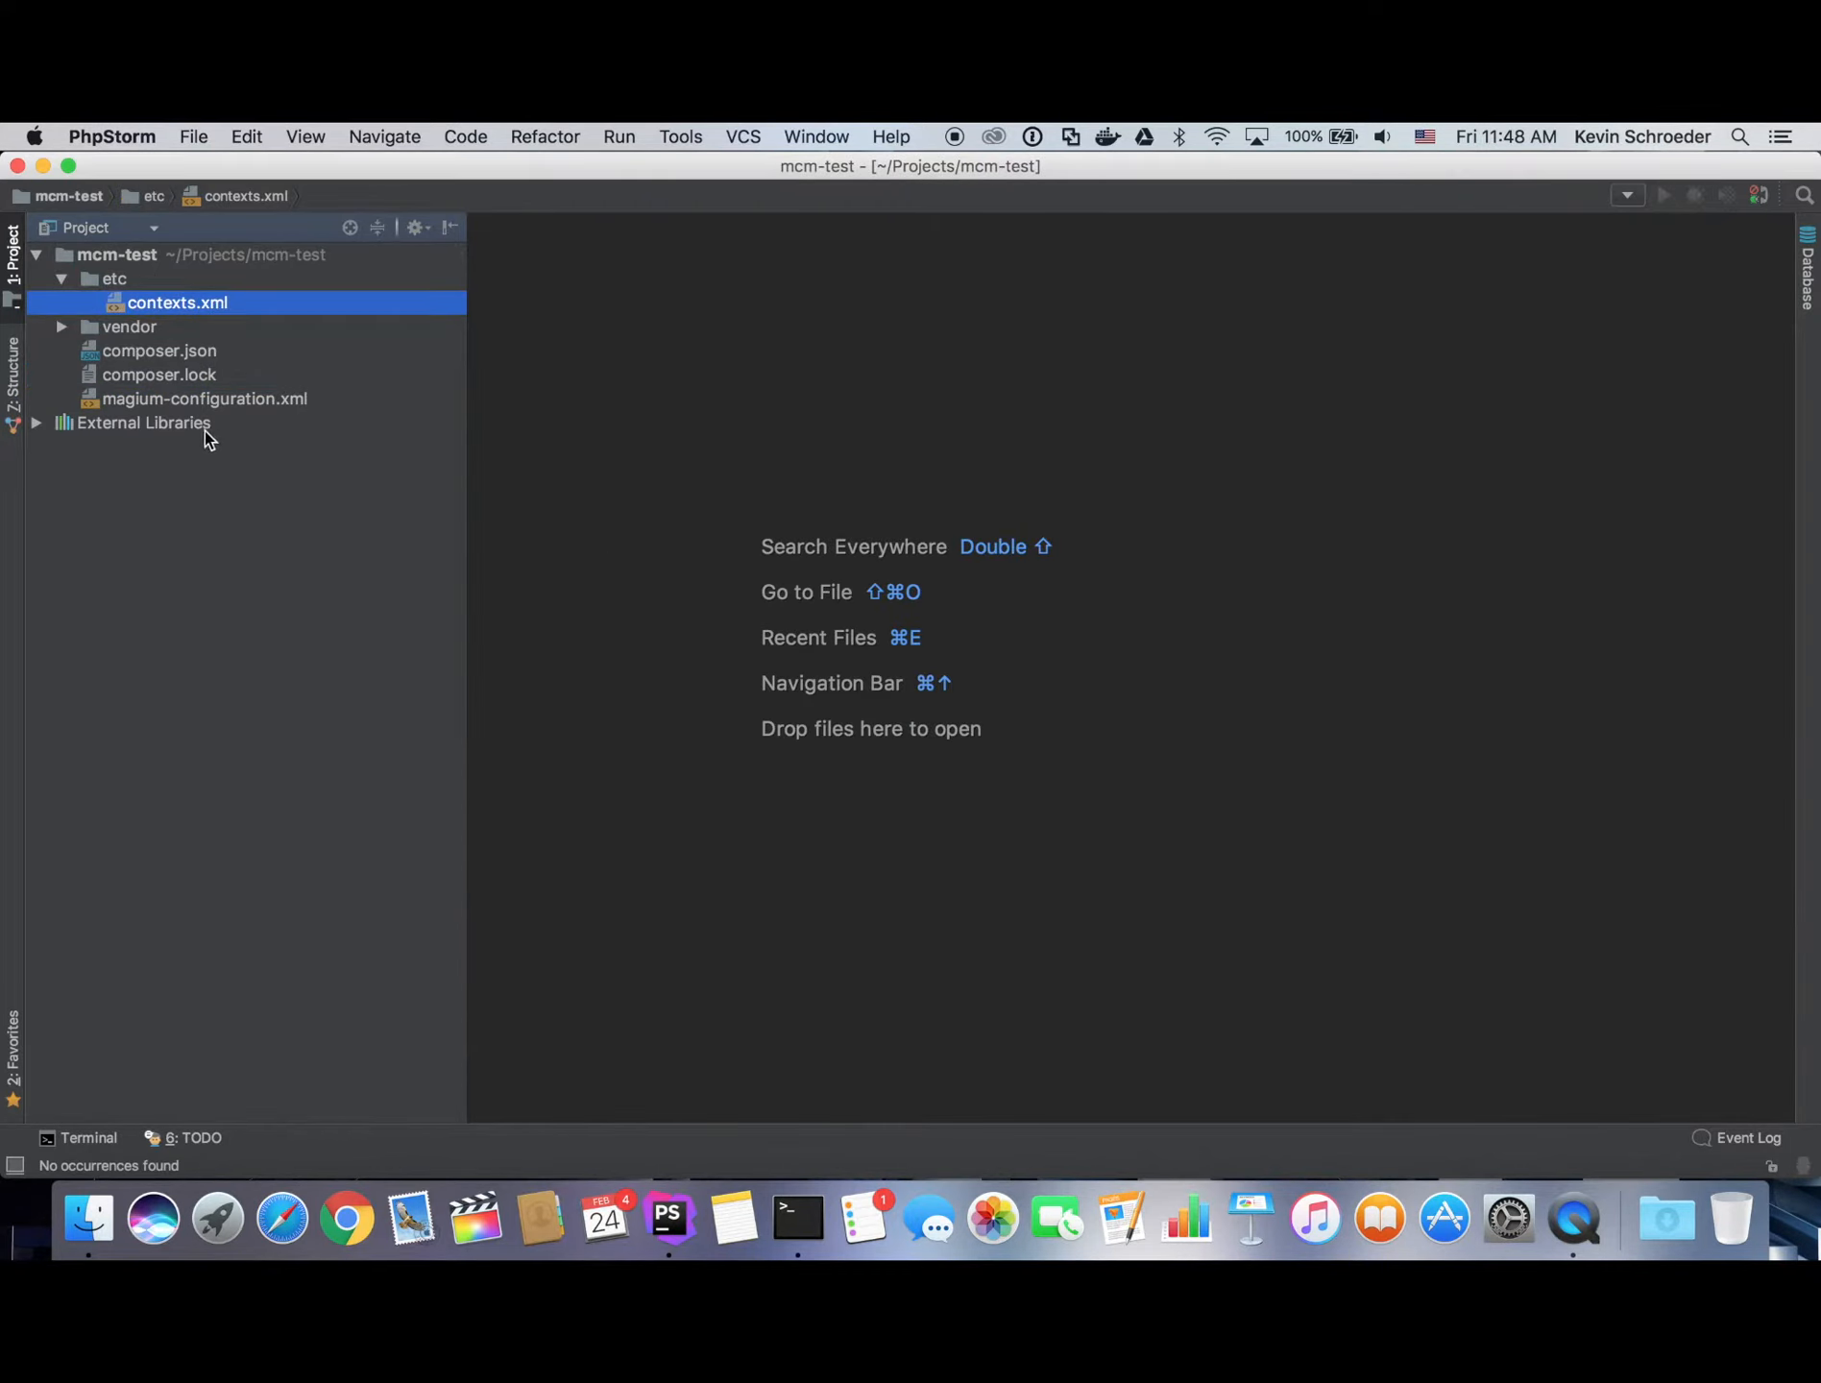
pyautogui.click(204, 398)
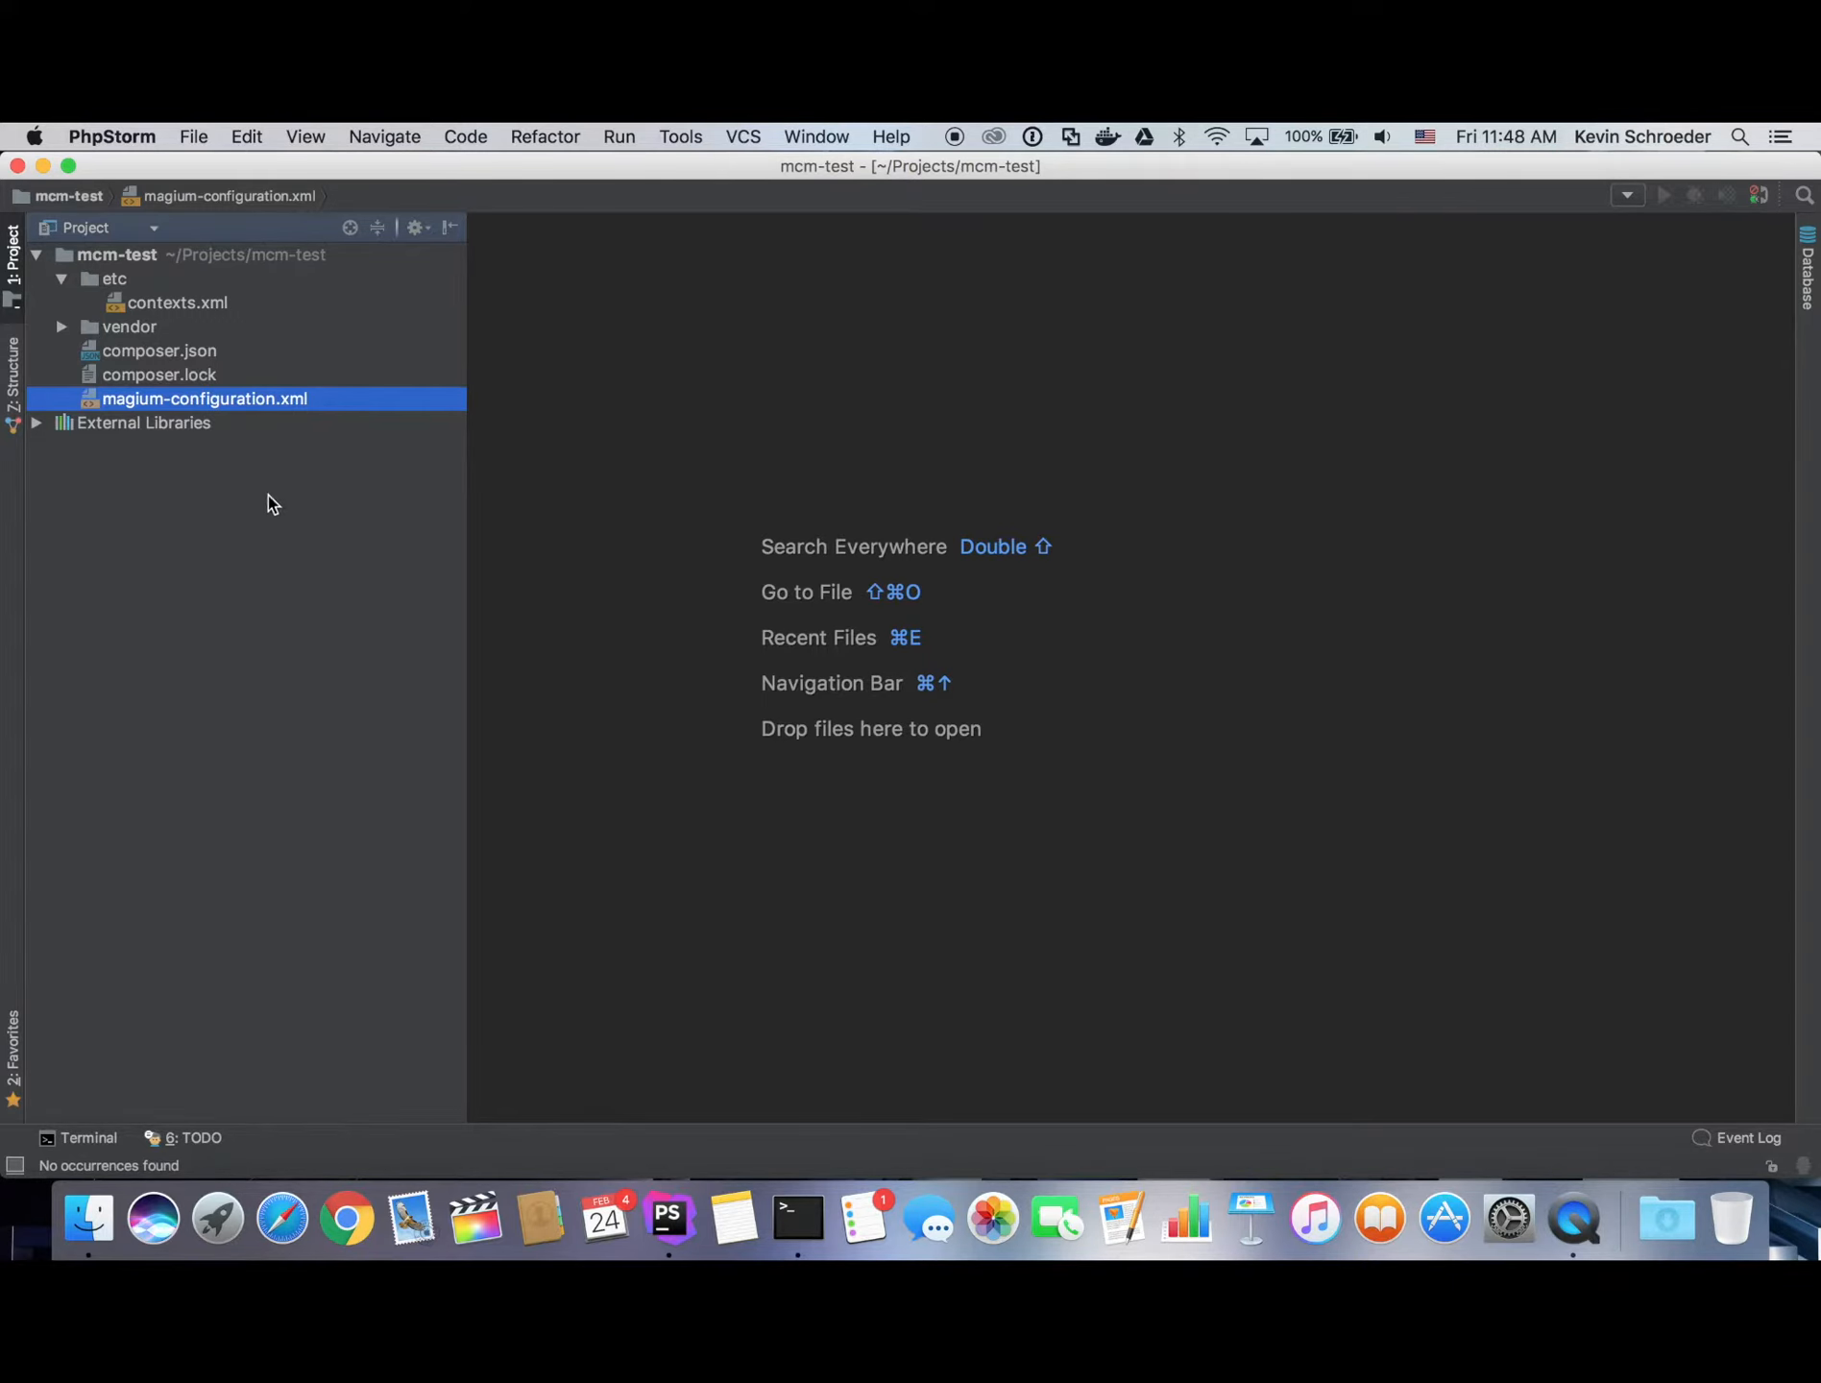
# Change the contexts file path to etc/contexts.xml and begin a localCache element.
pyautogui.doubleClick(204, 398)
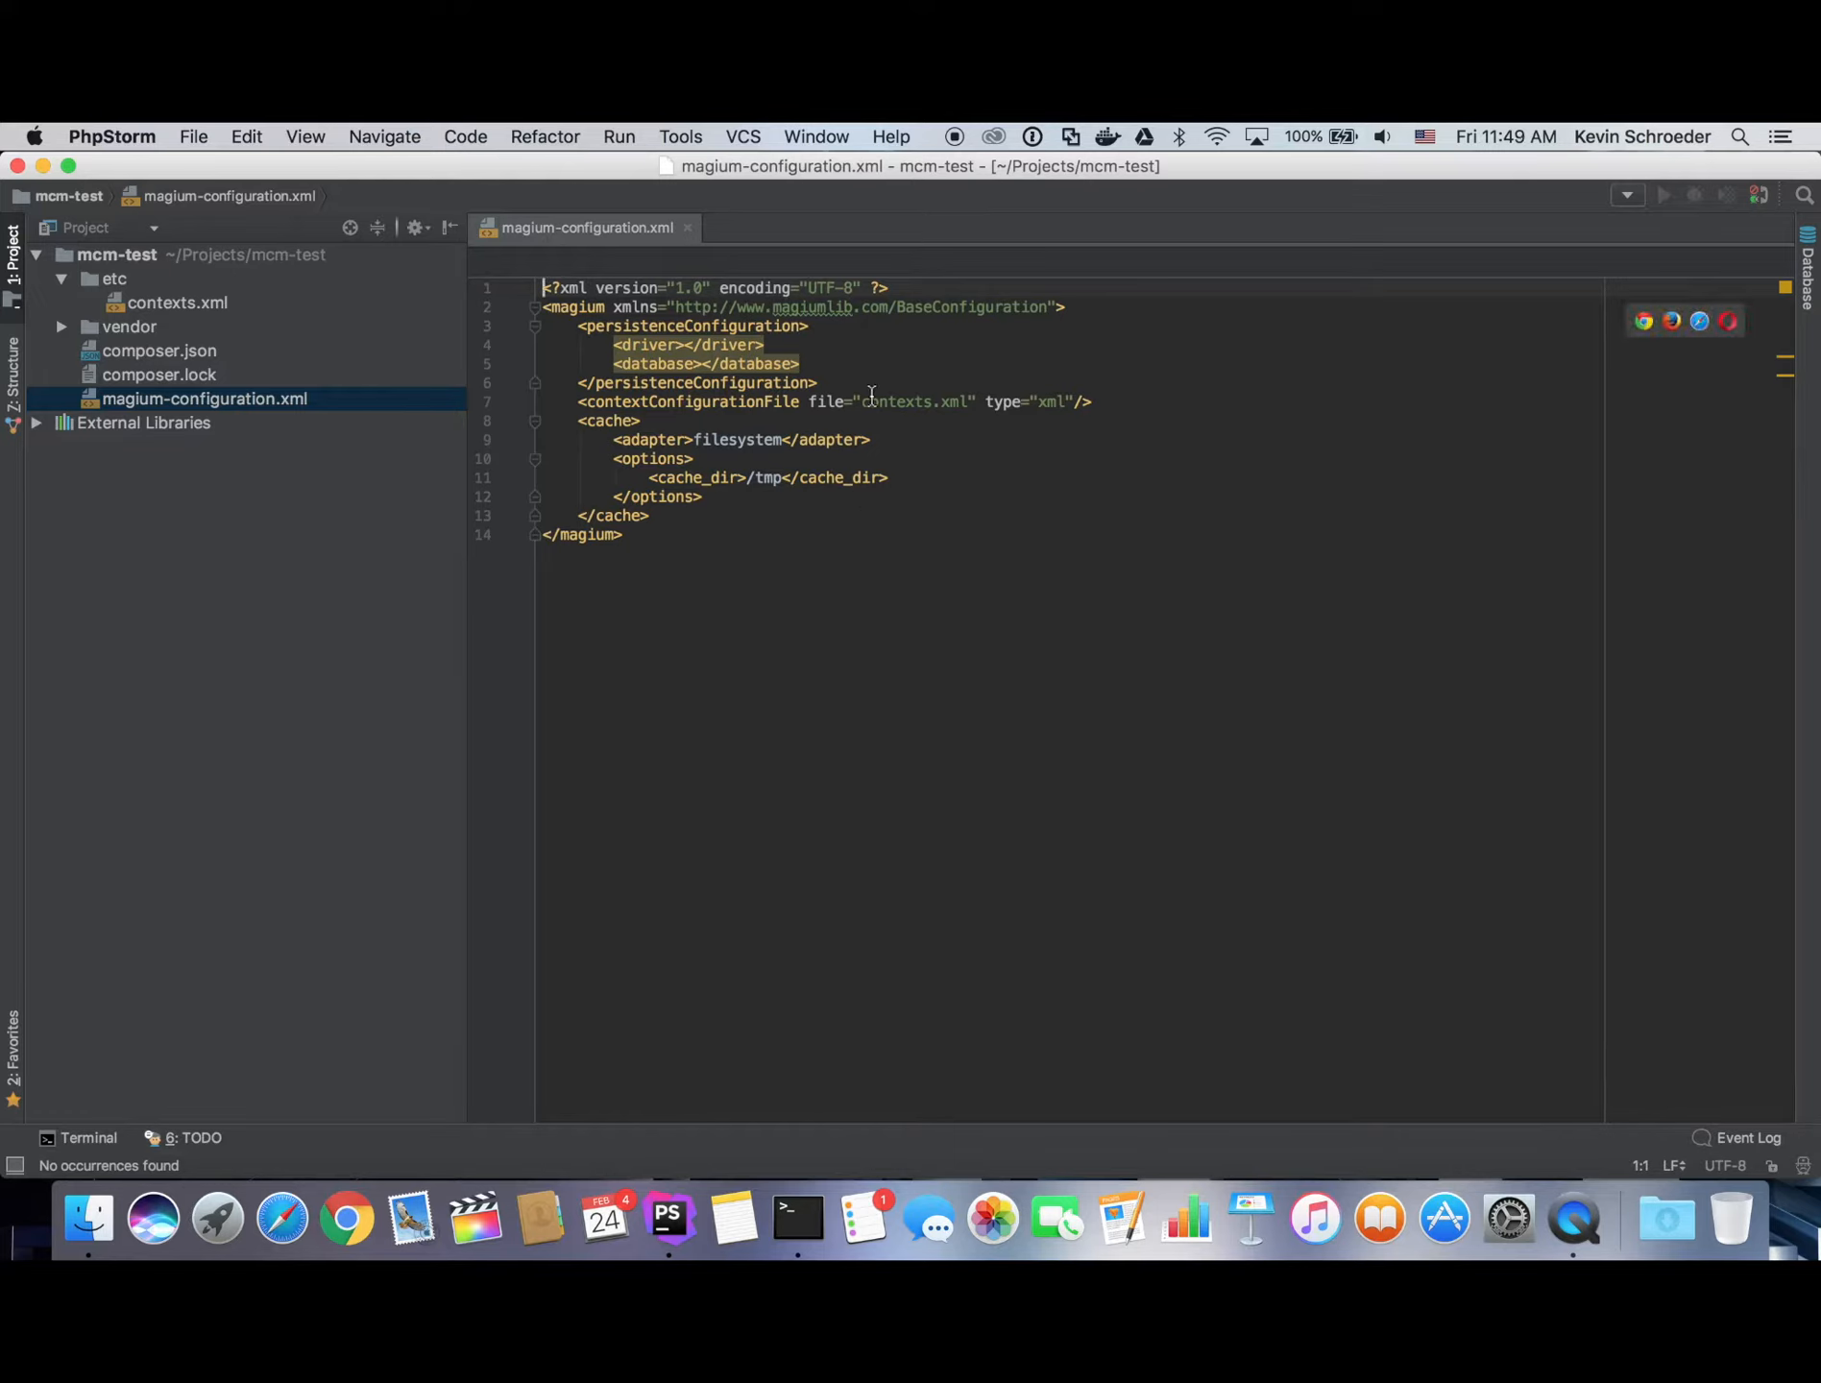
pyautogui.write('etc')
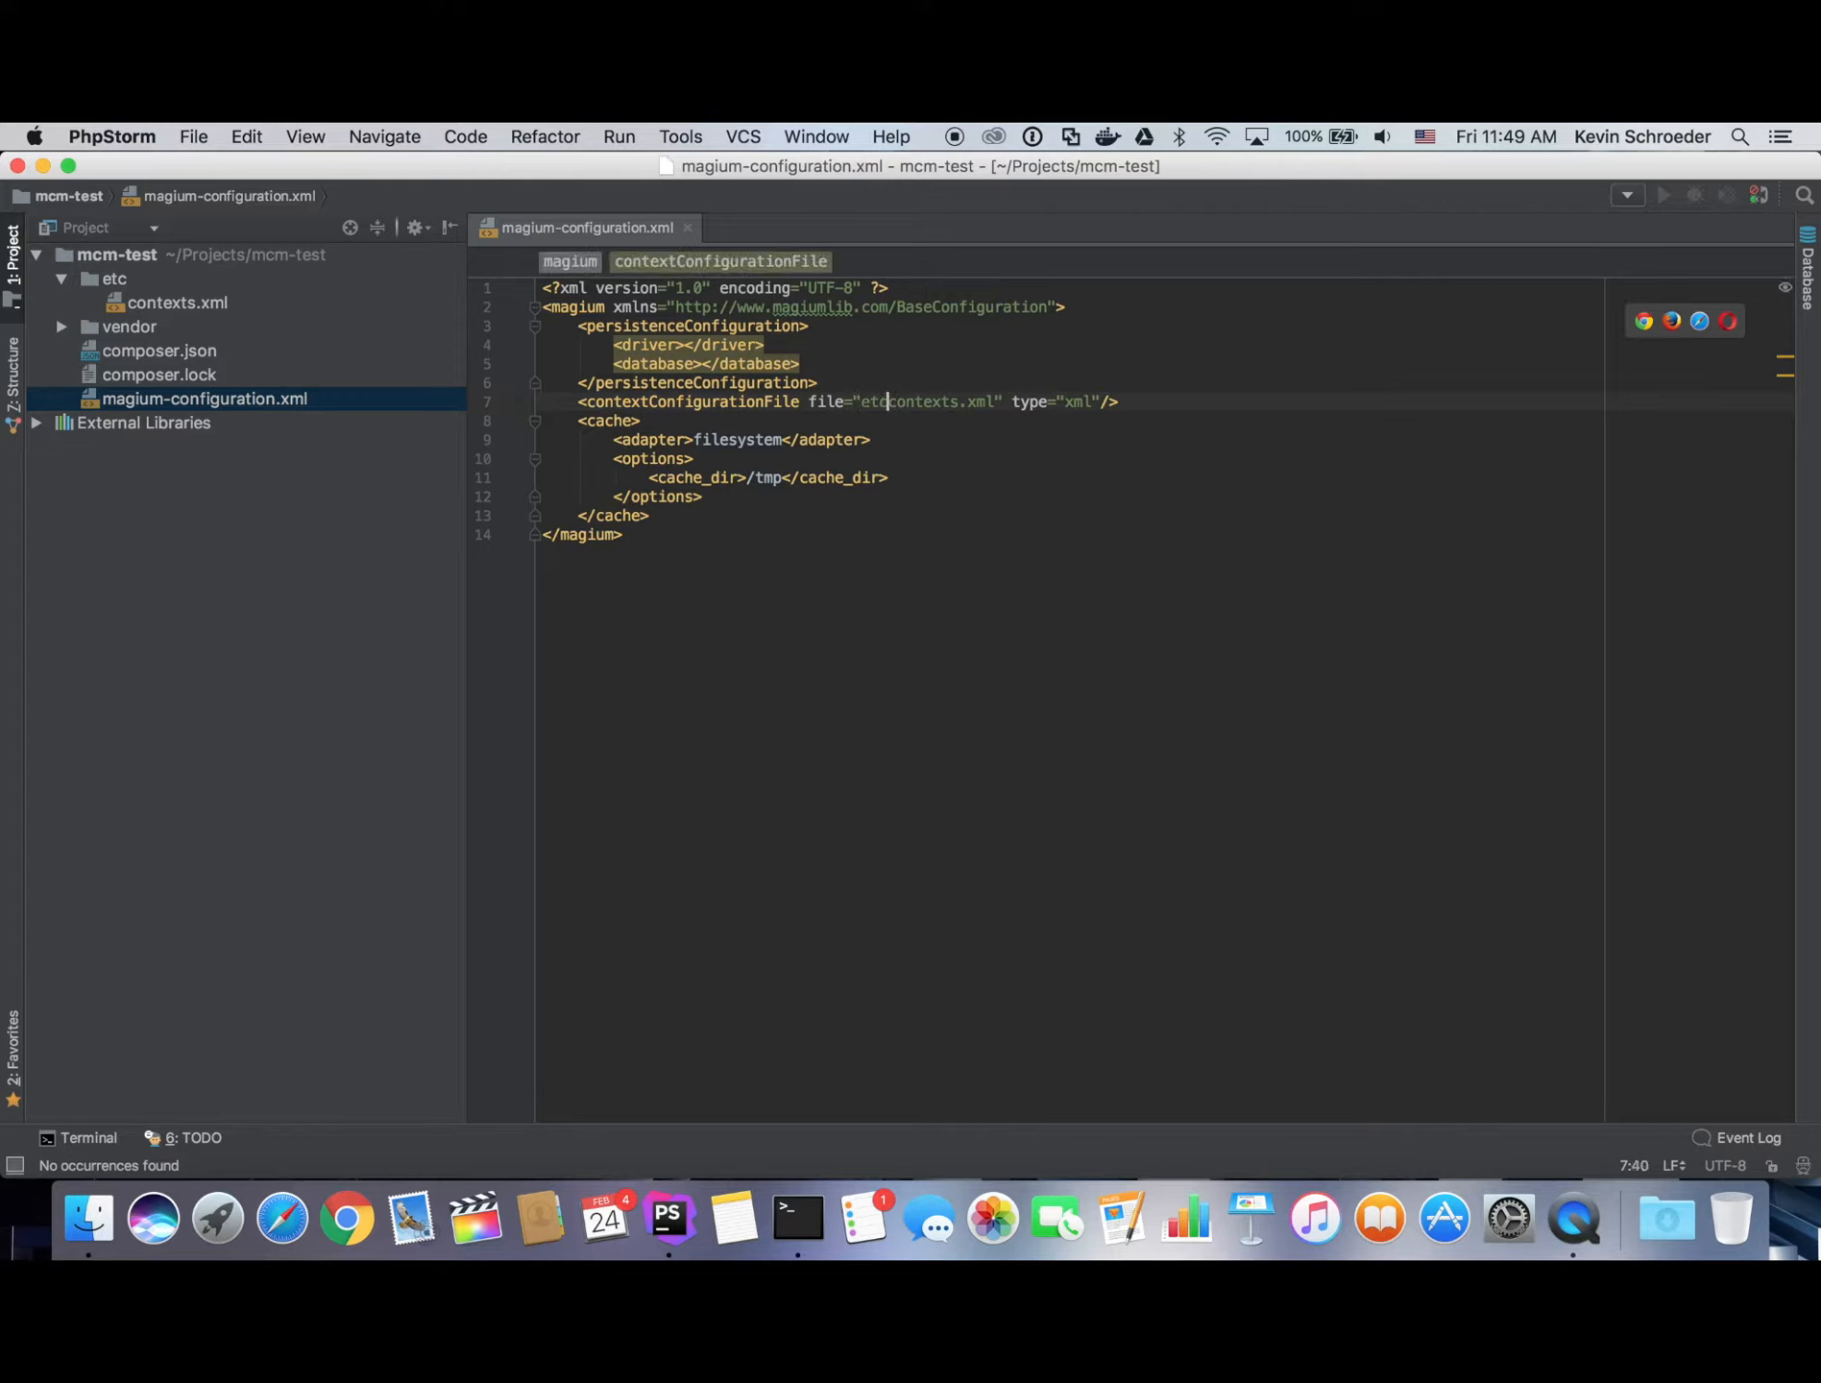
pyautogui.write('/')
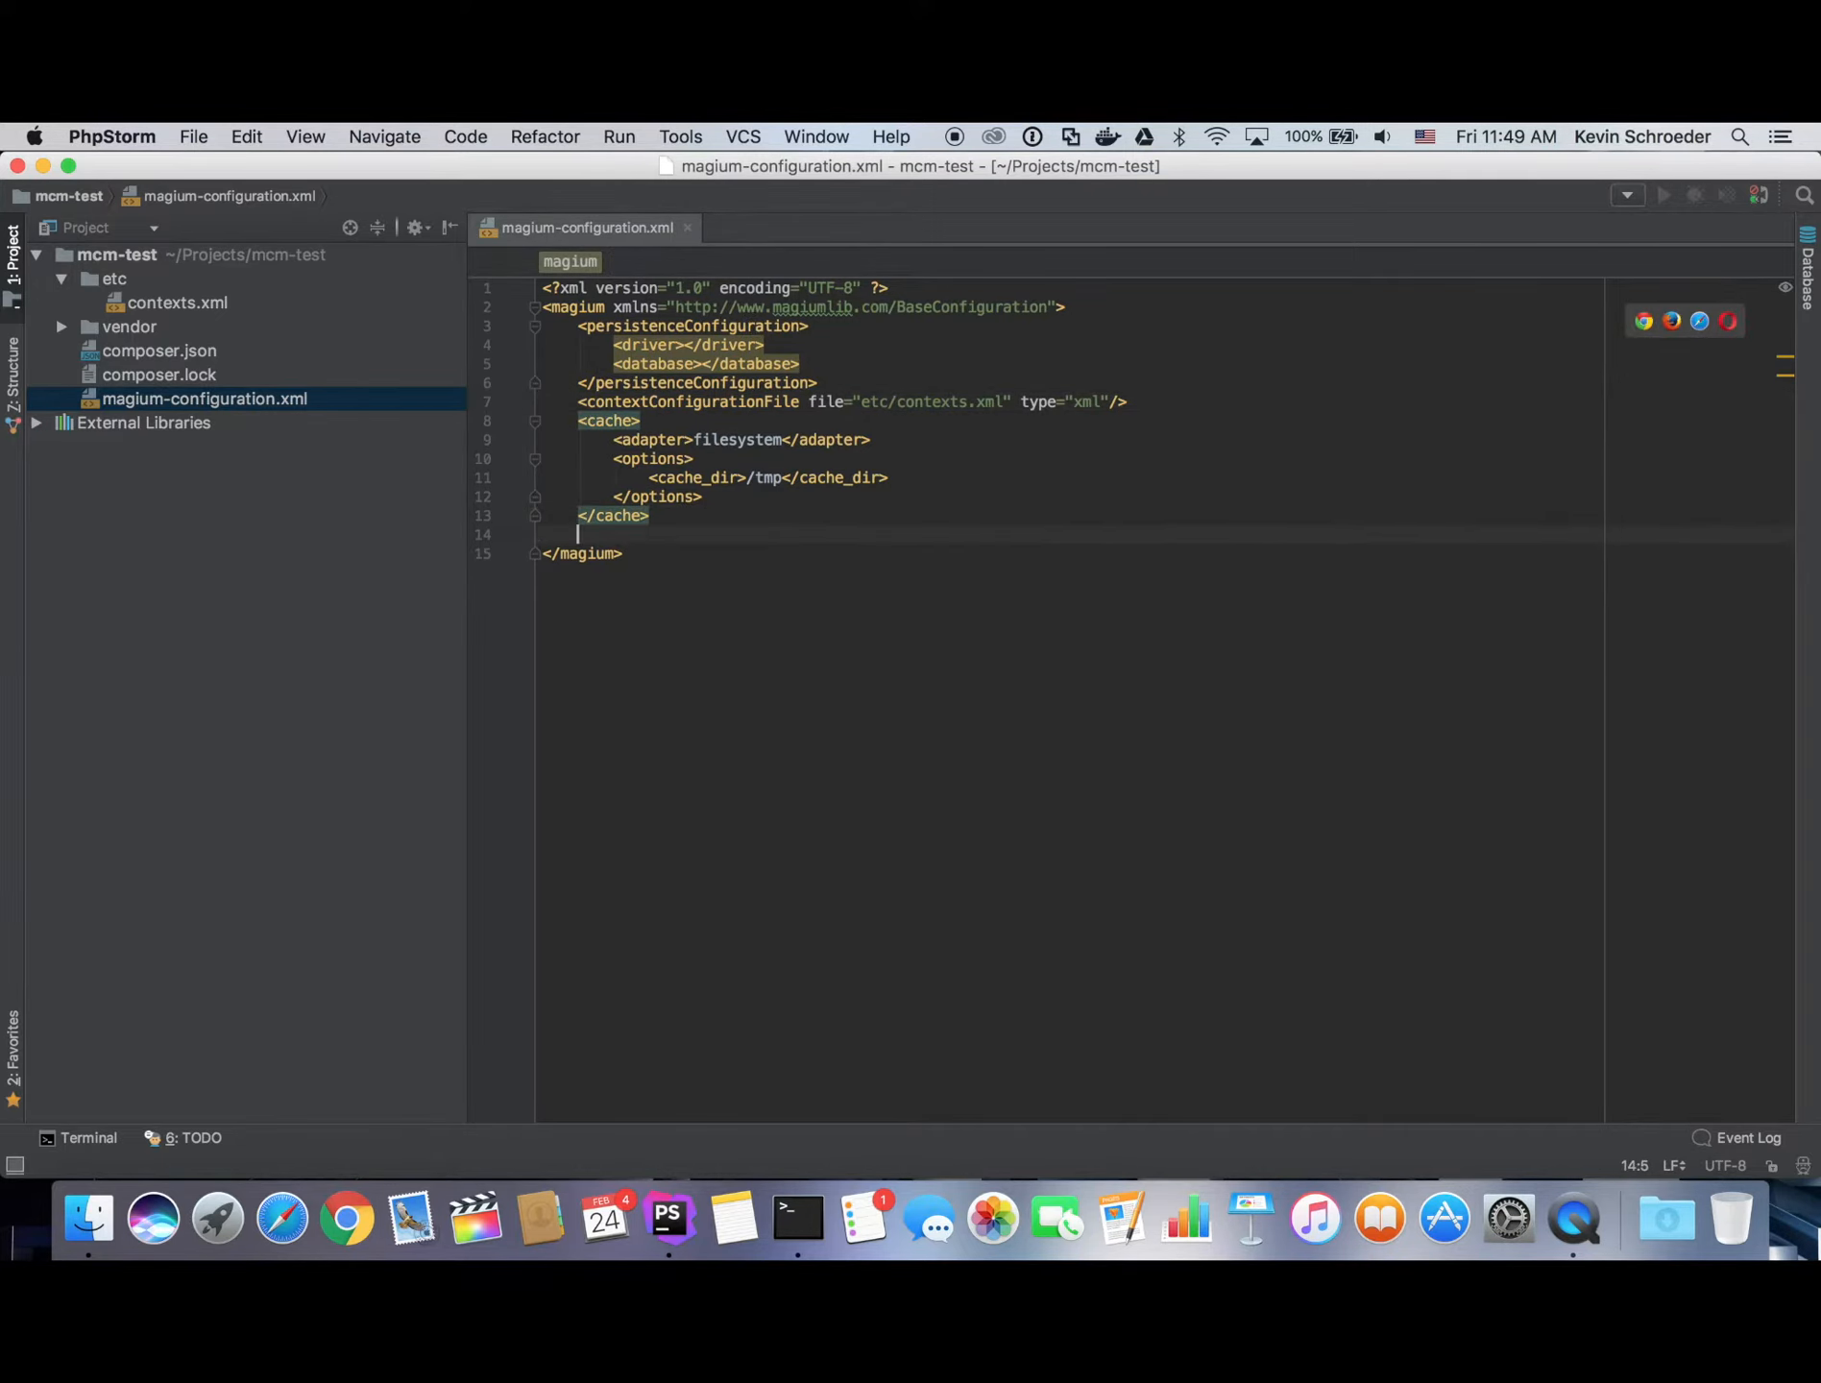
pyautogui.write('<ld')
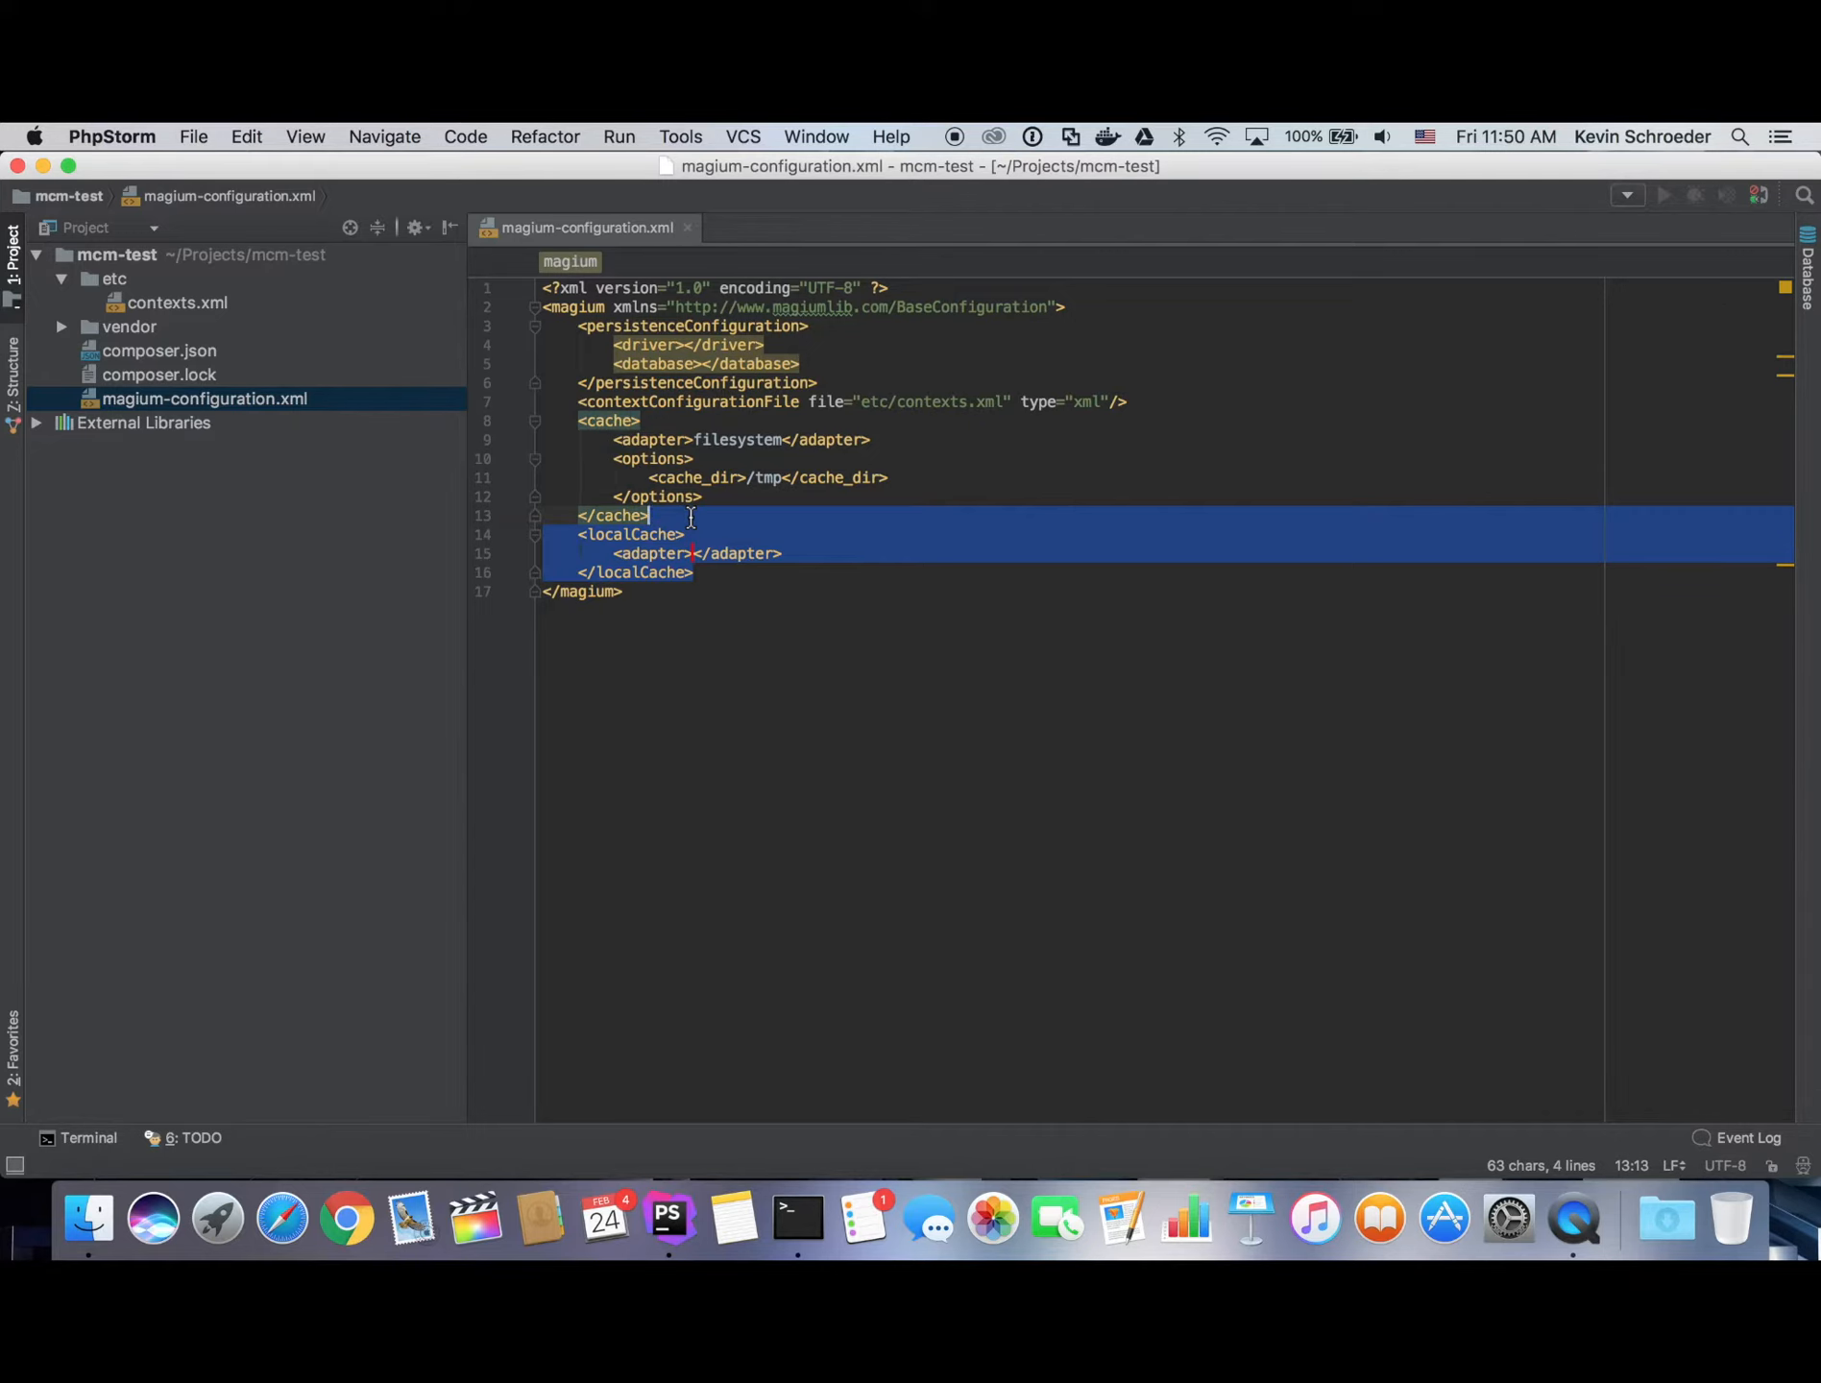
# Remove the localCache block and set the persistence driver to pdo_sqlite.
pyautogui.press('Delete')
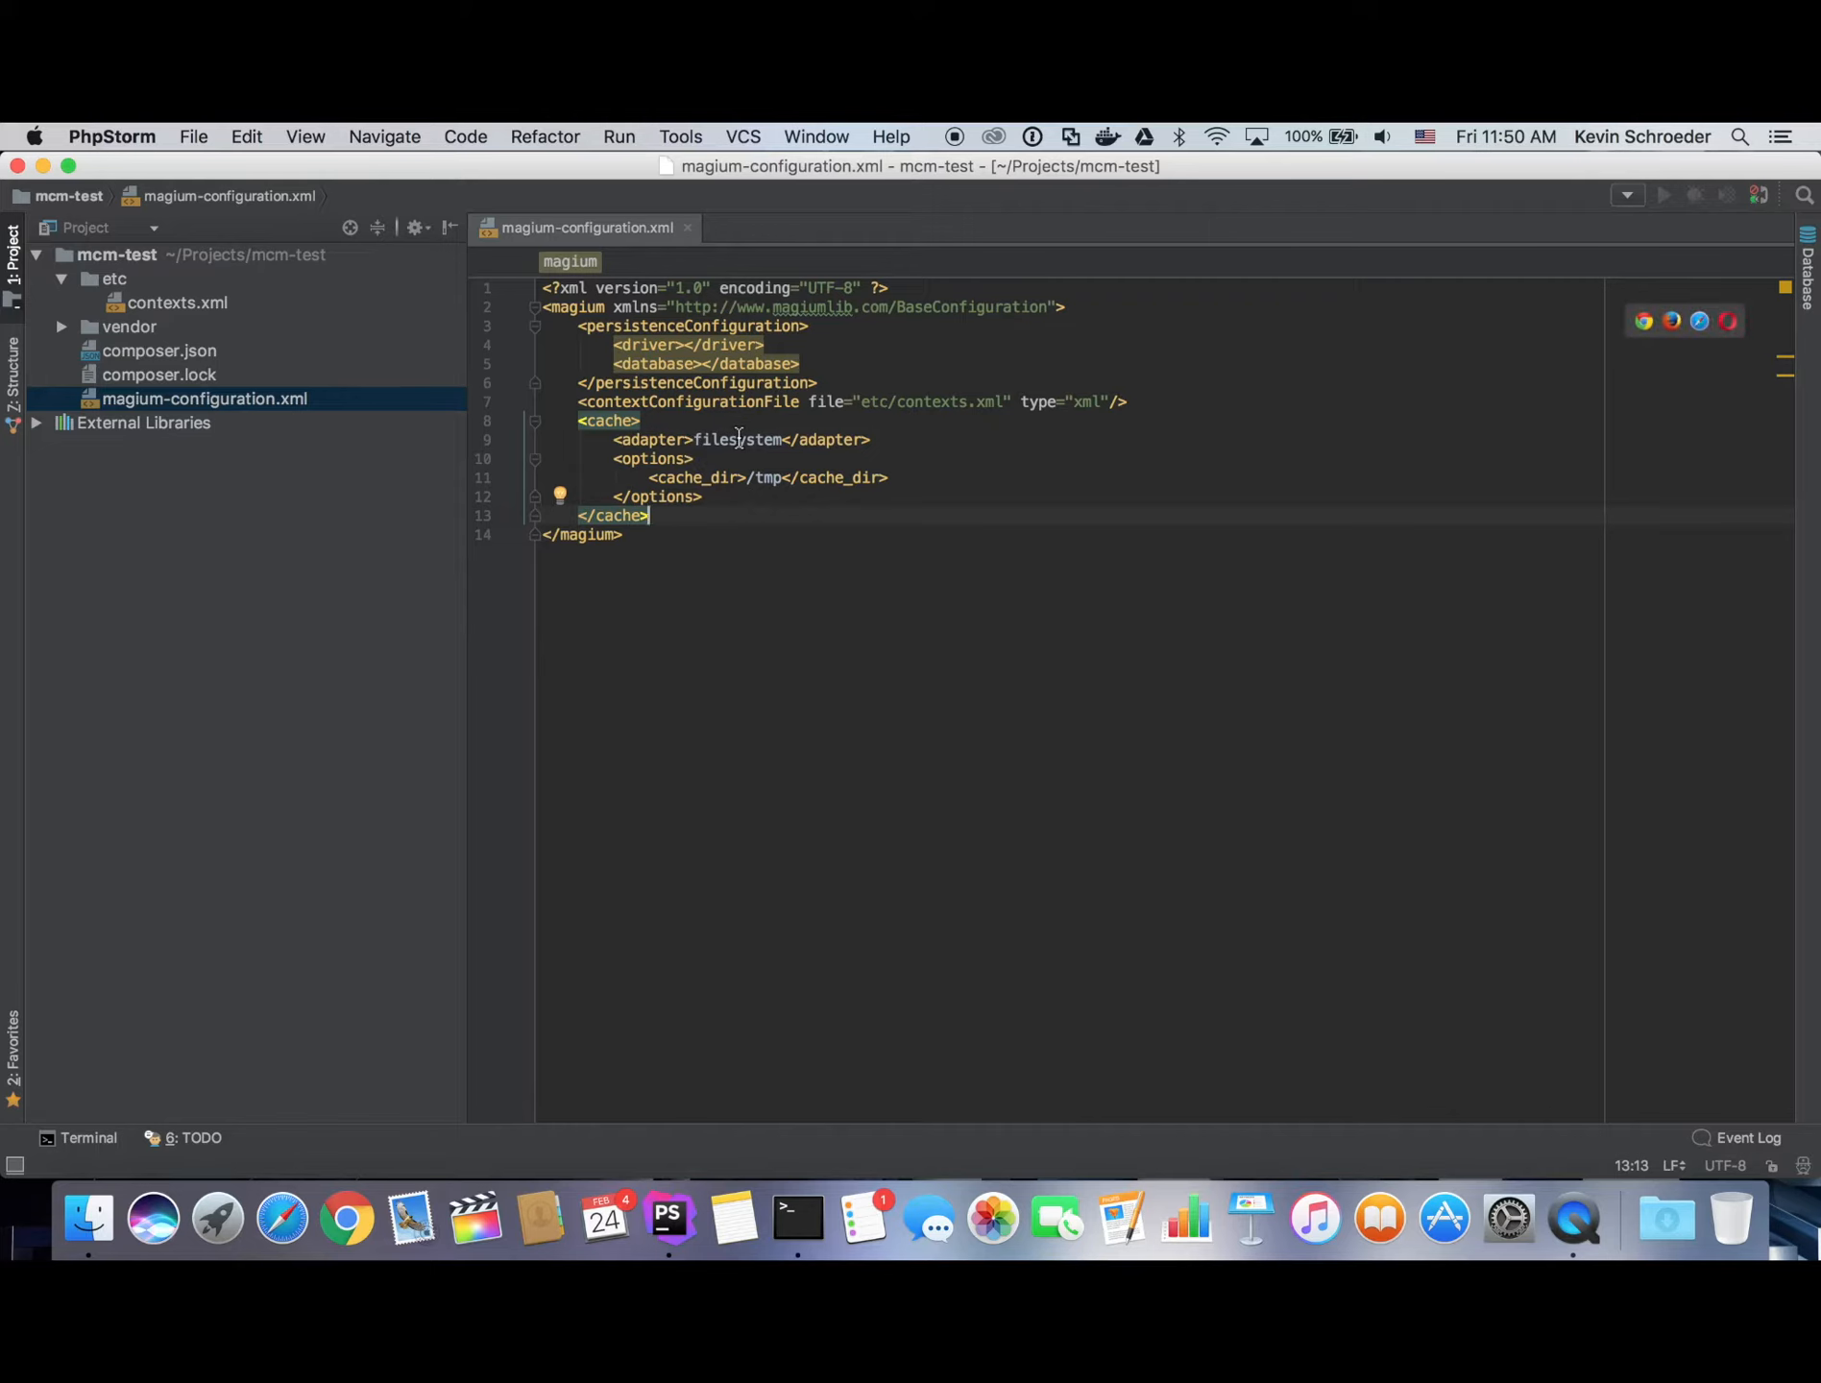
pyautogui.doubleClick(739, 439)
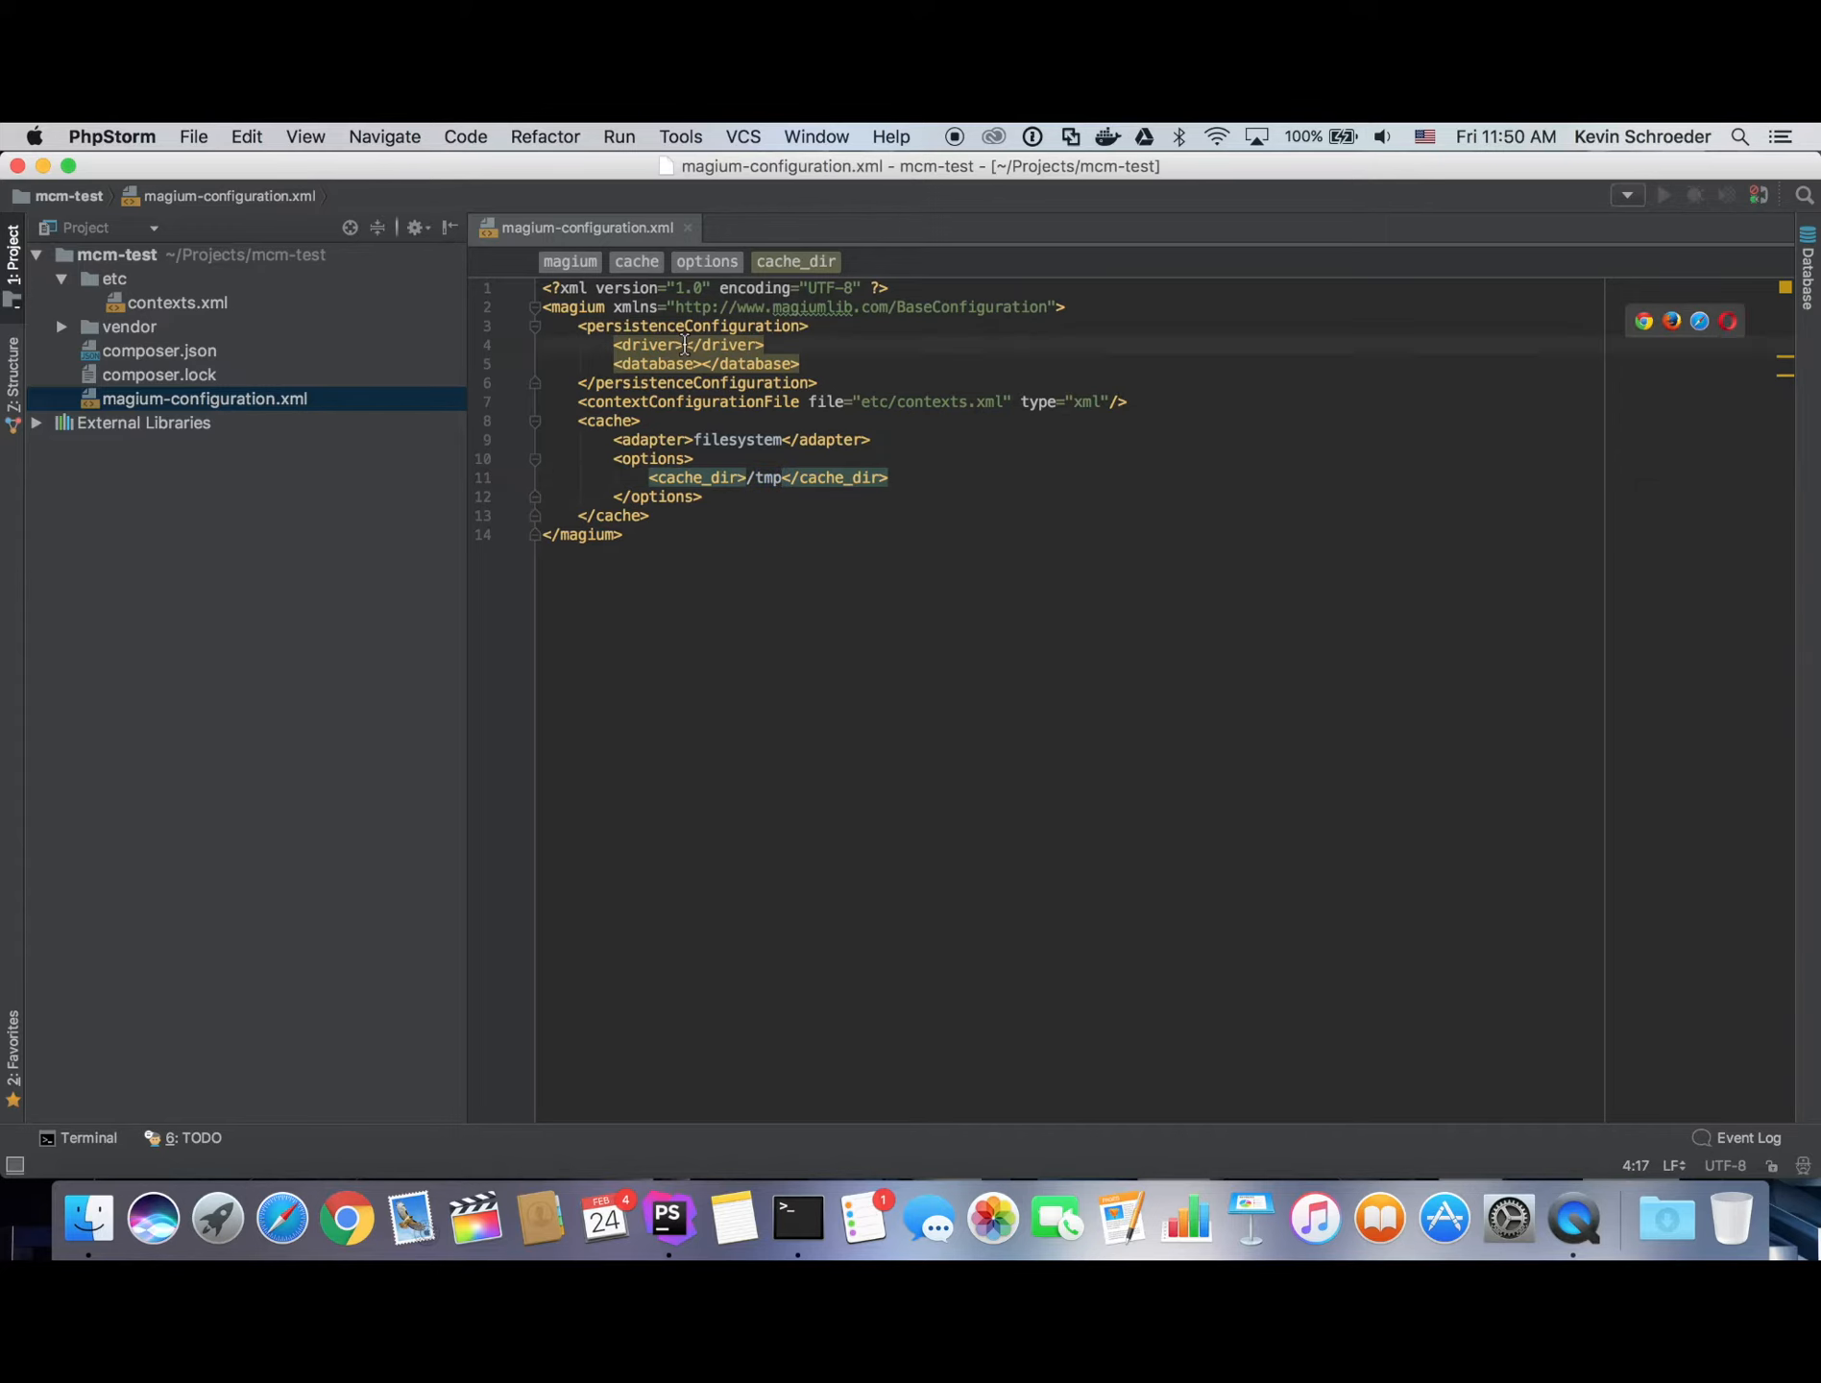
pyautogui.write('sql_')
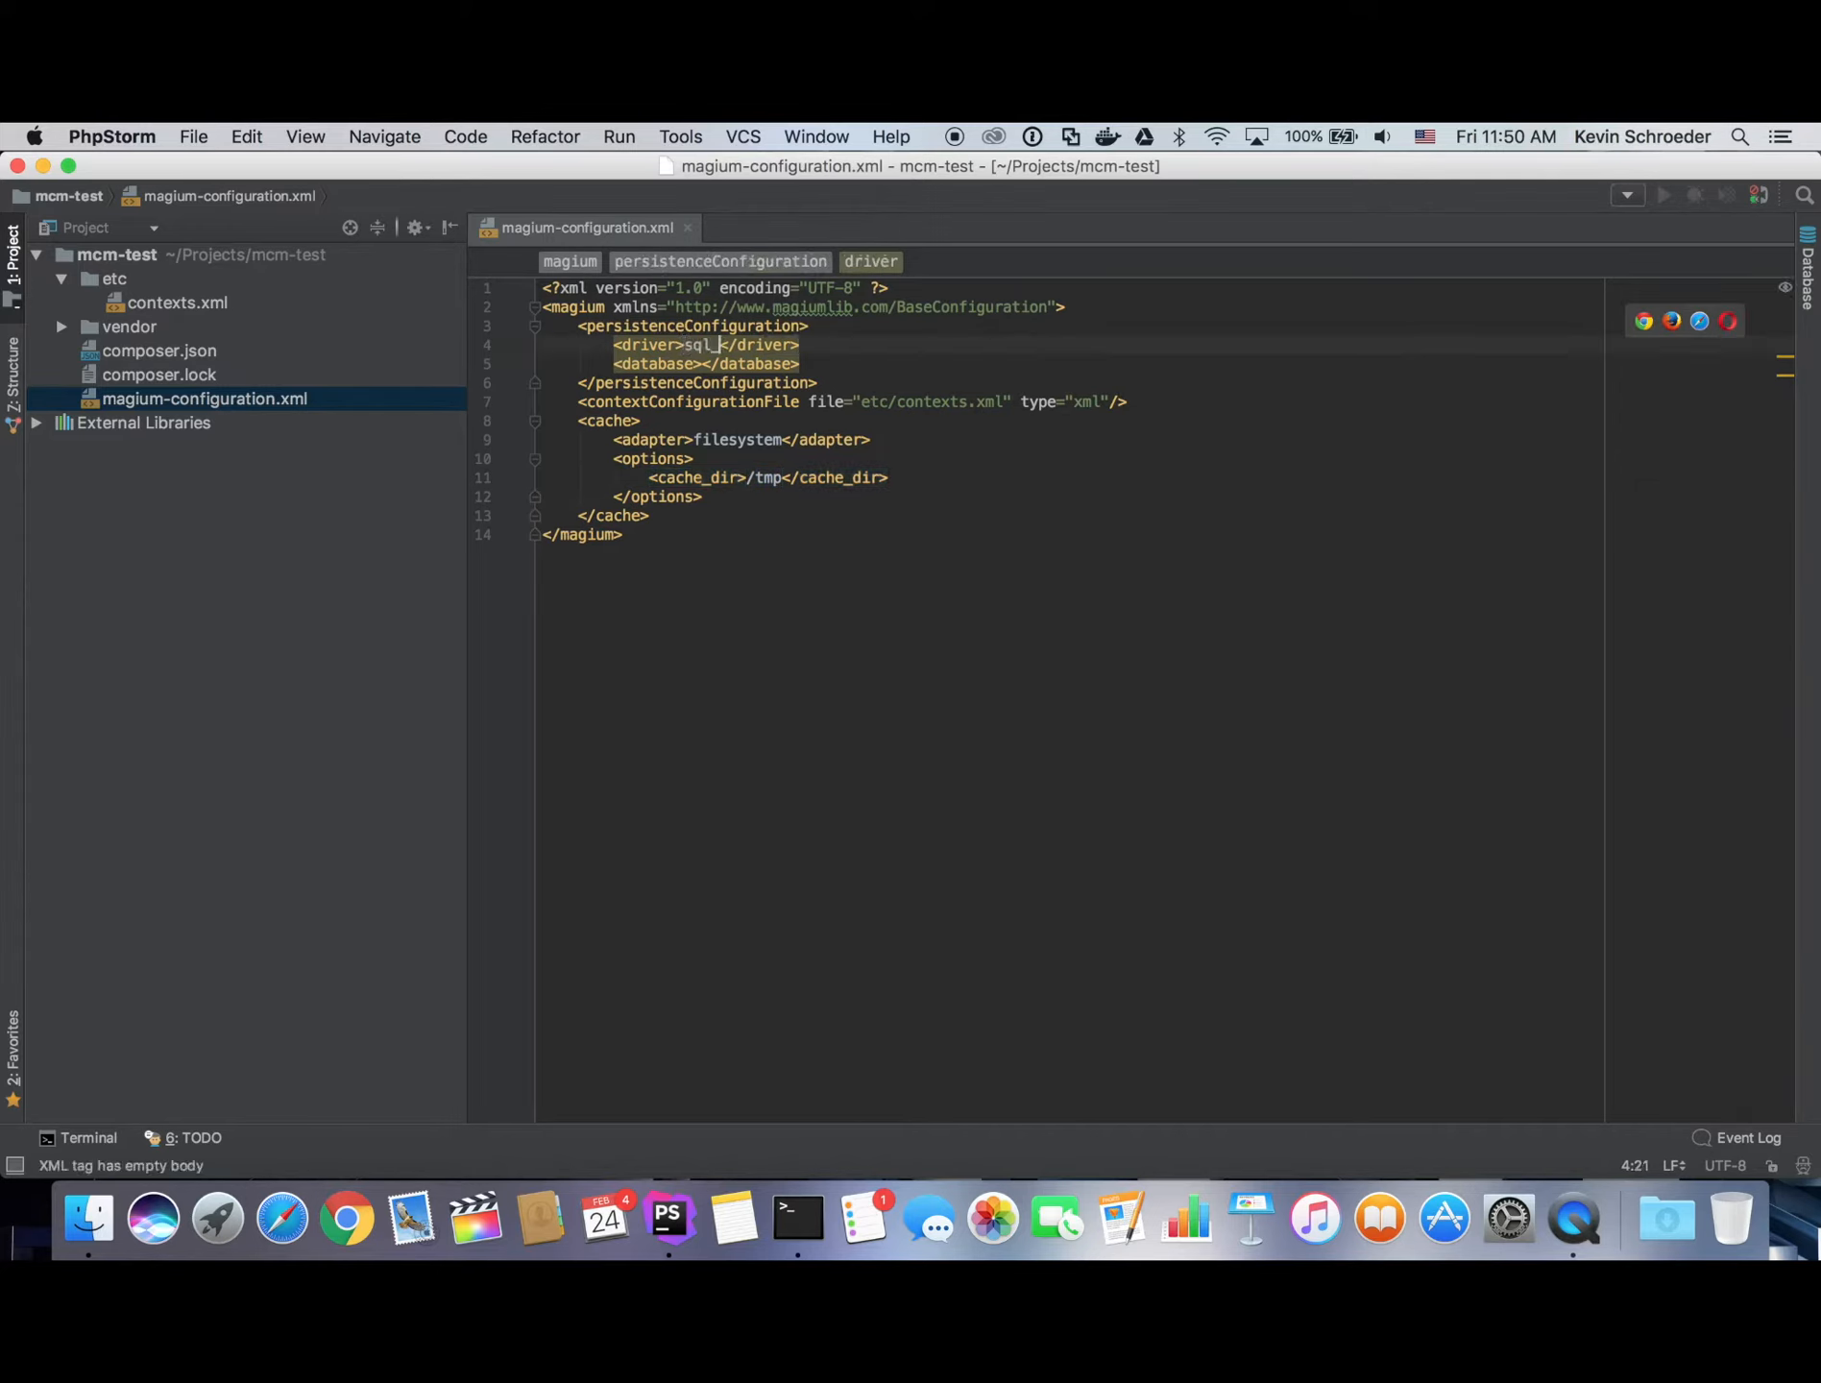
pyautogui.write('lite')
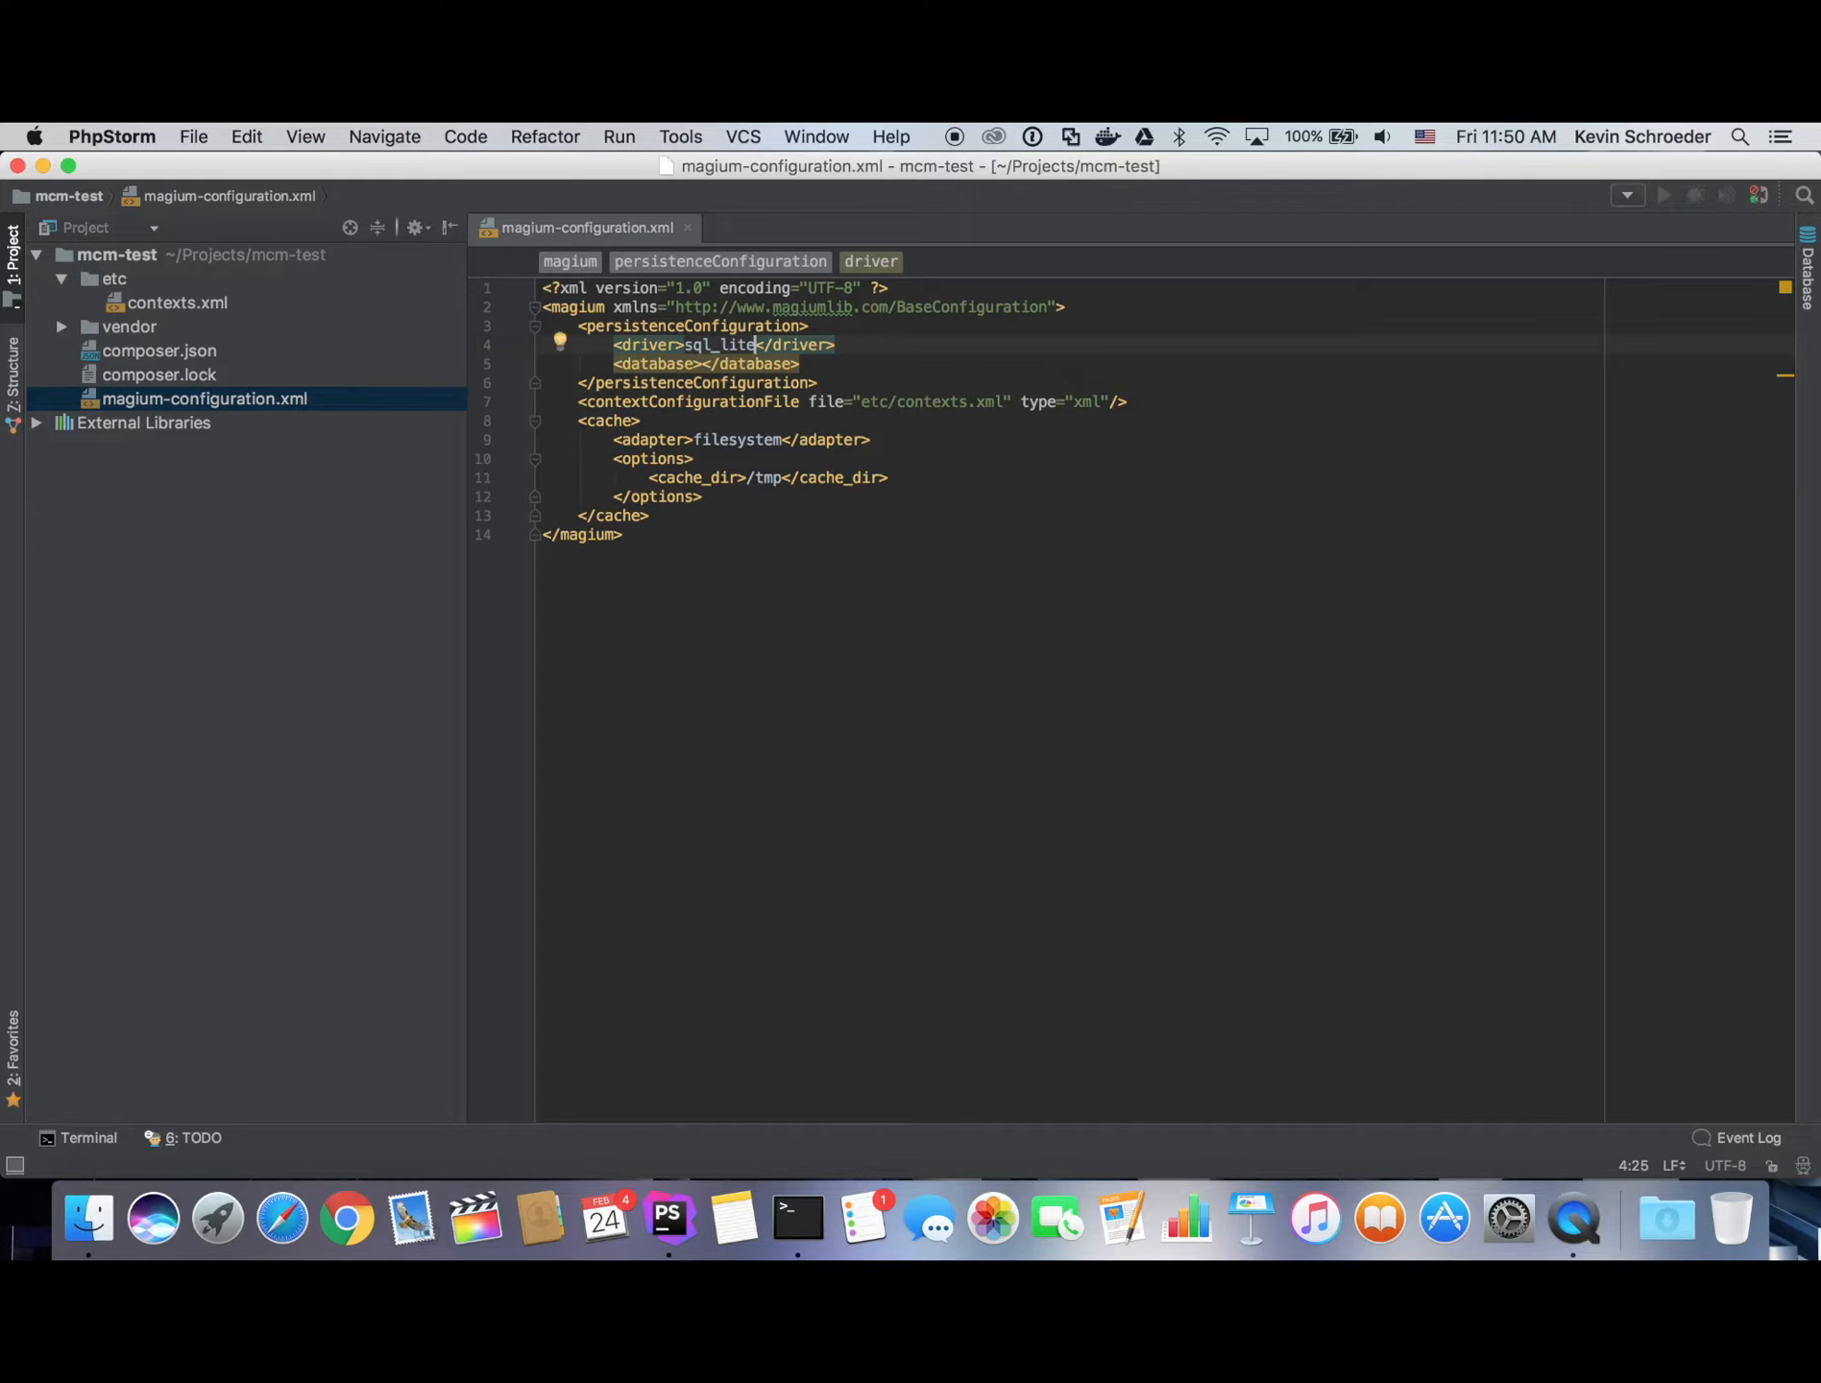
pyautogui.press('Backspace')
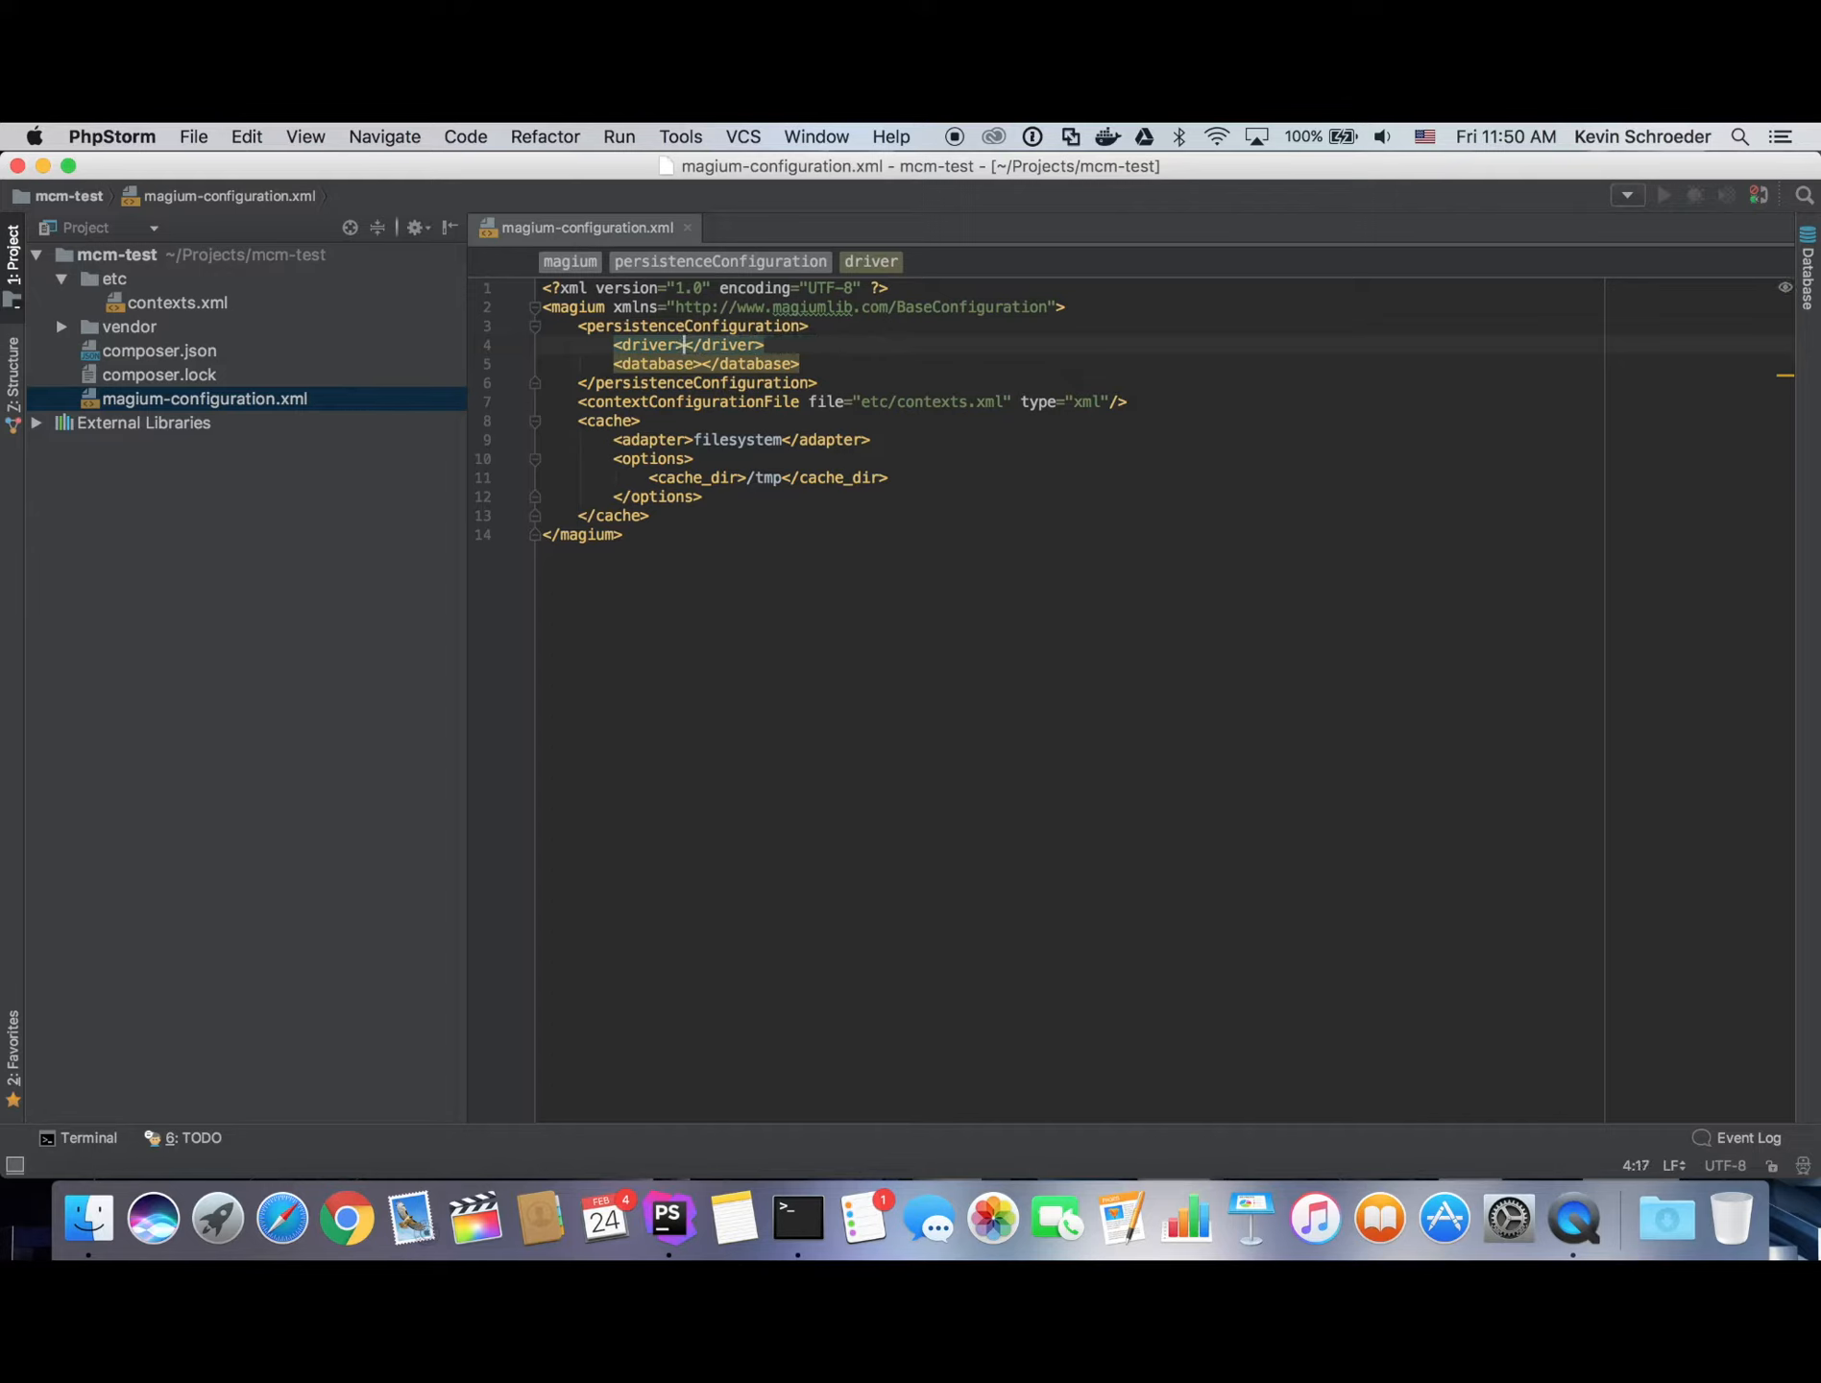
pyautogui.write('pdo_sqlite')
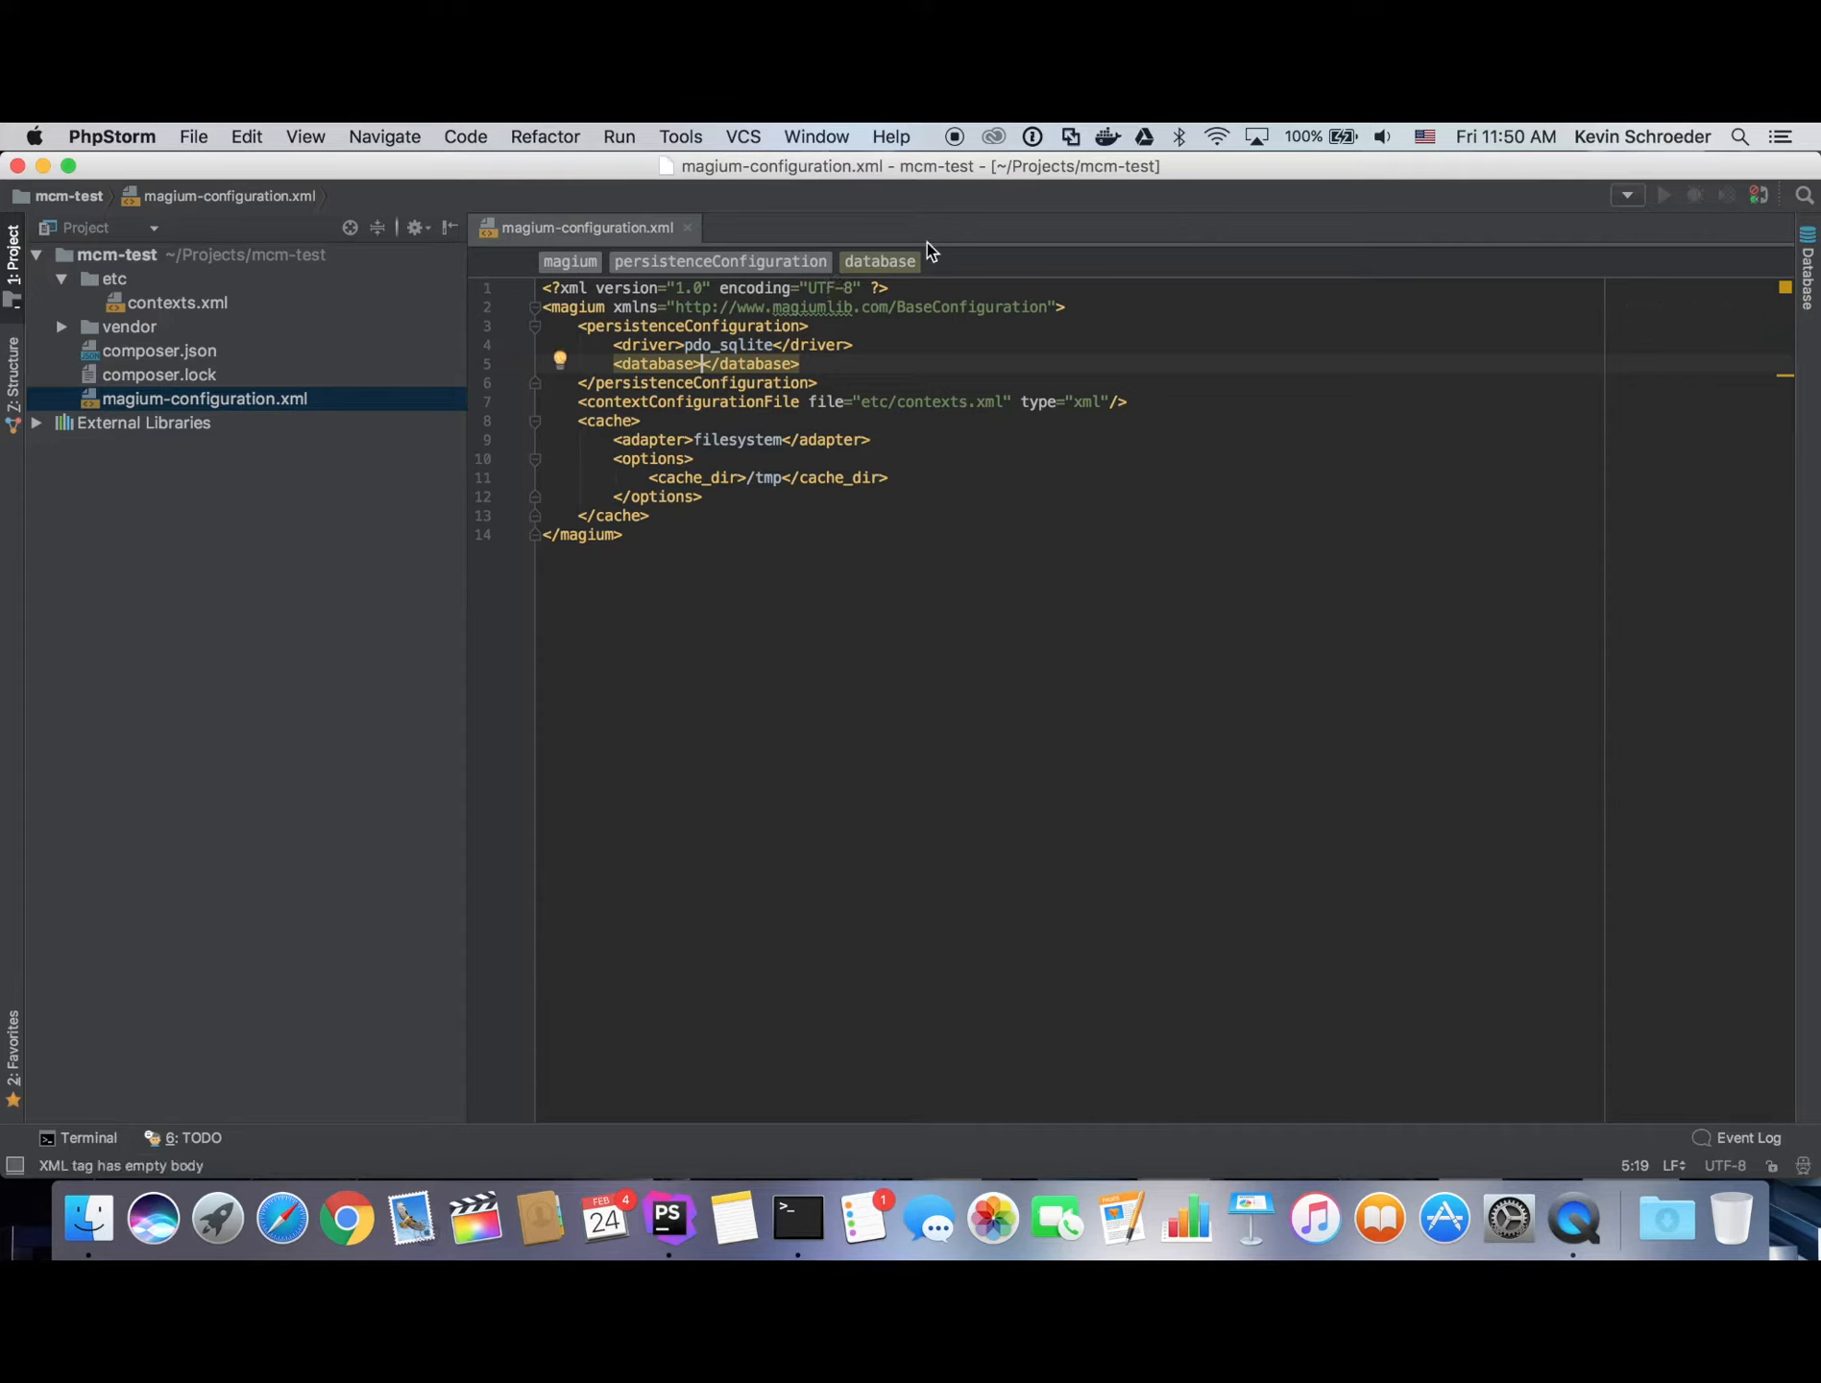
# Set the persistence database to /tmp/magium.
pyautogui.write('/tmp/')
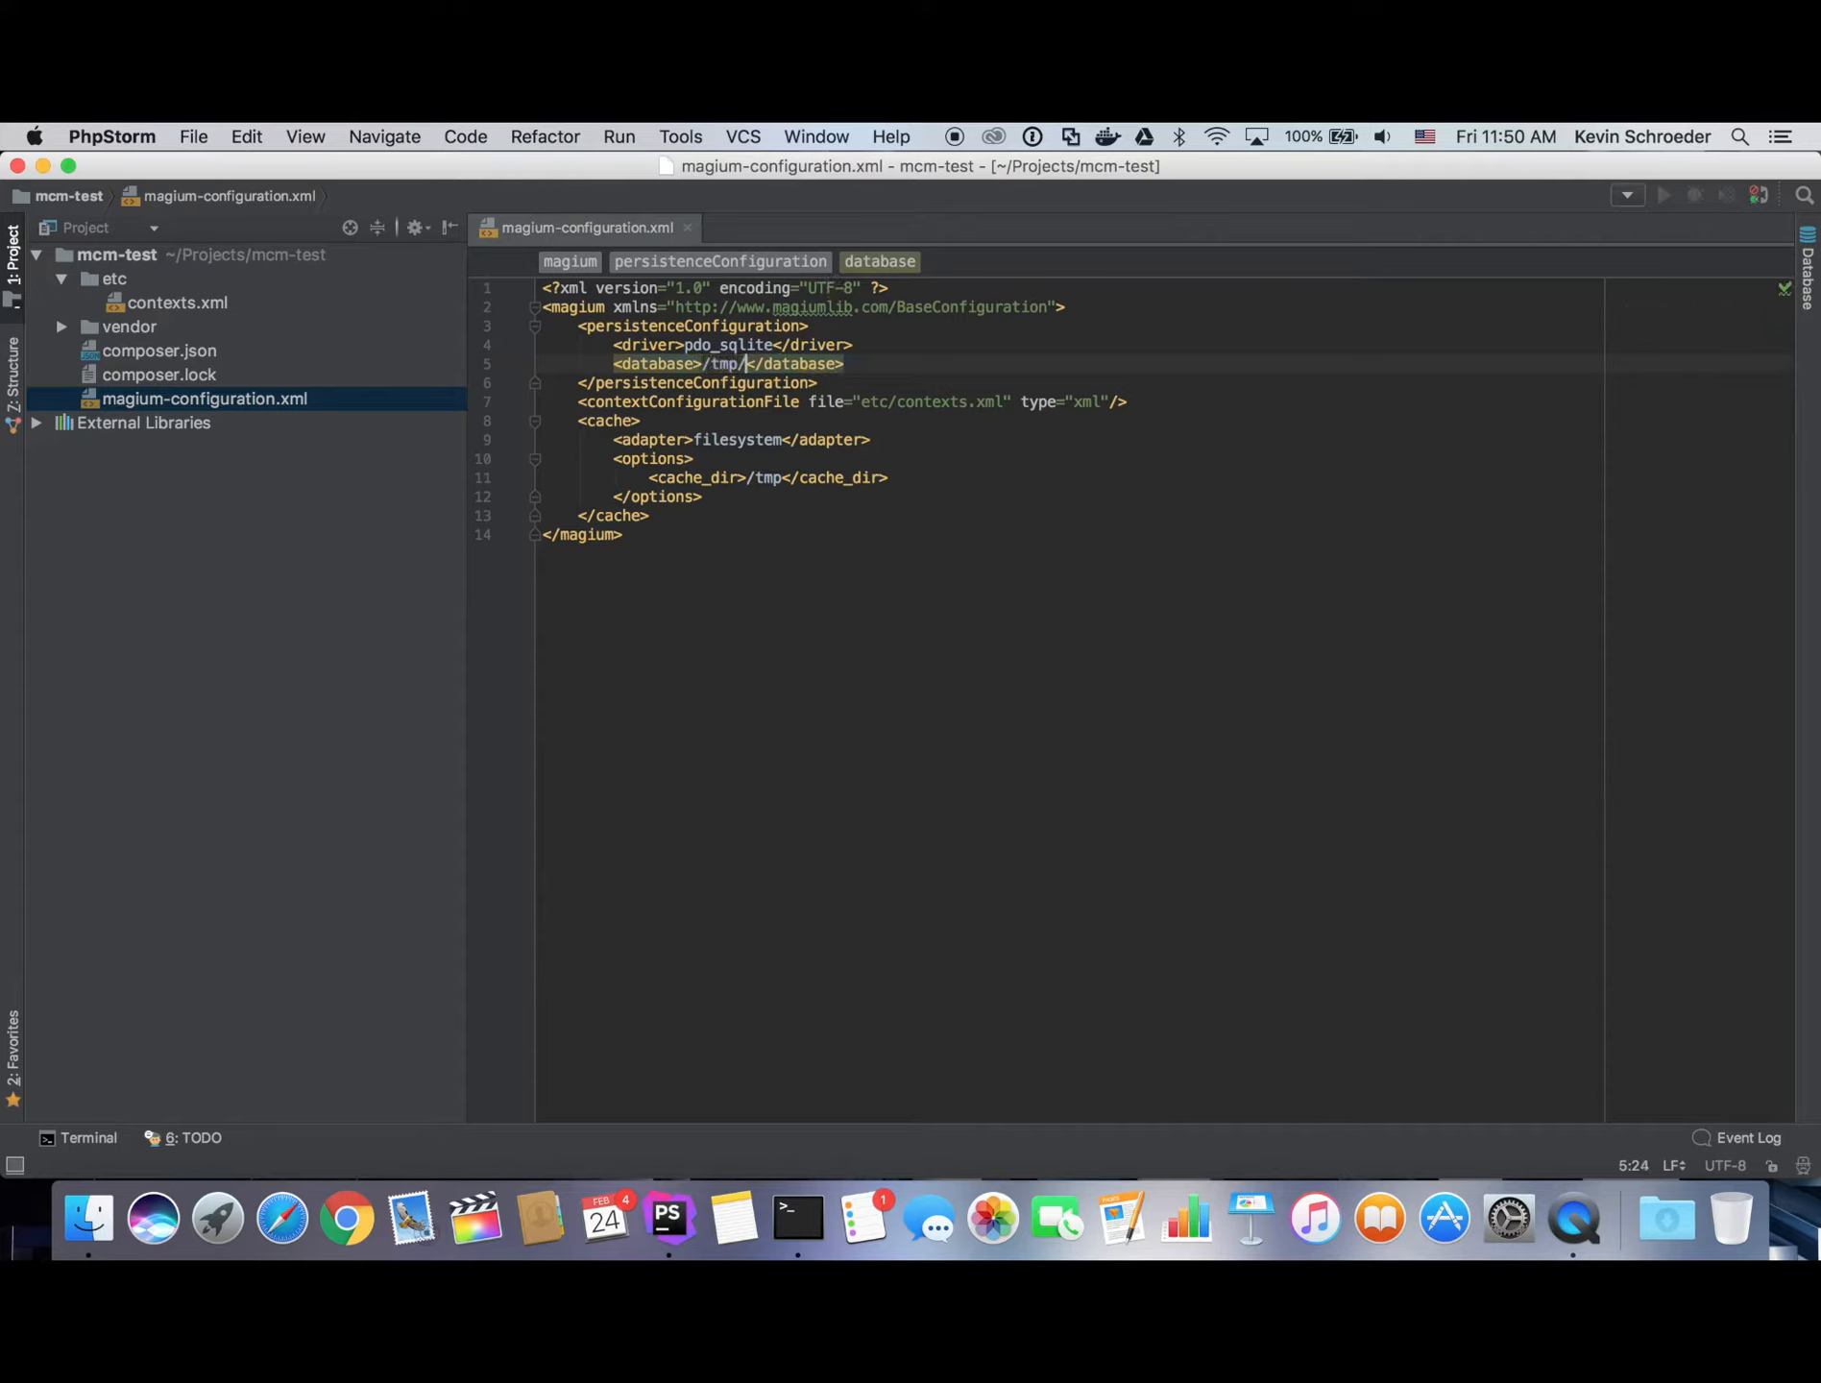
pyautogui.write('magium')
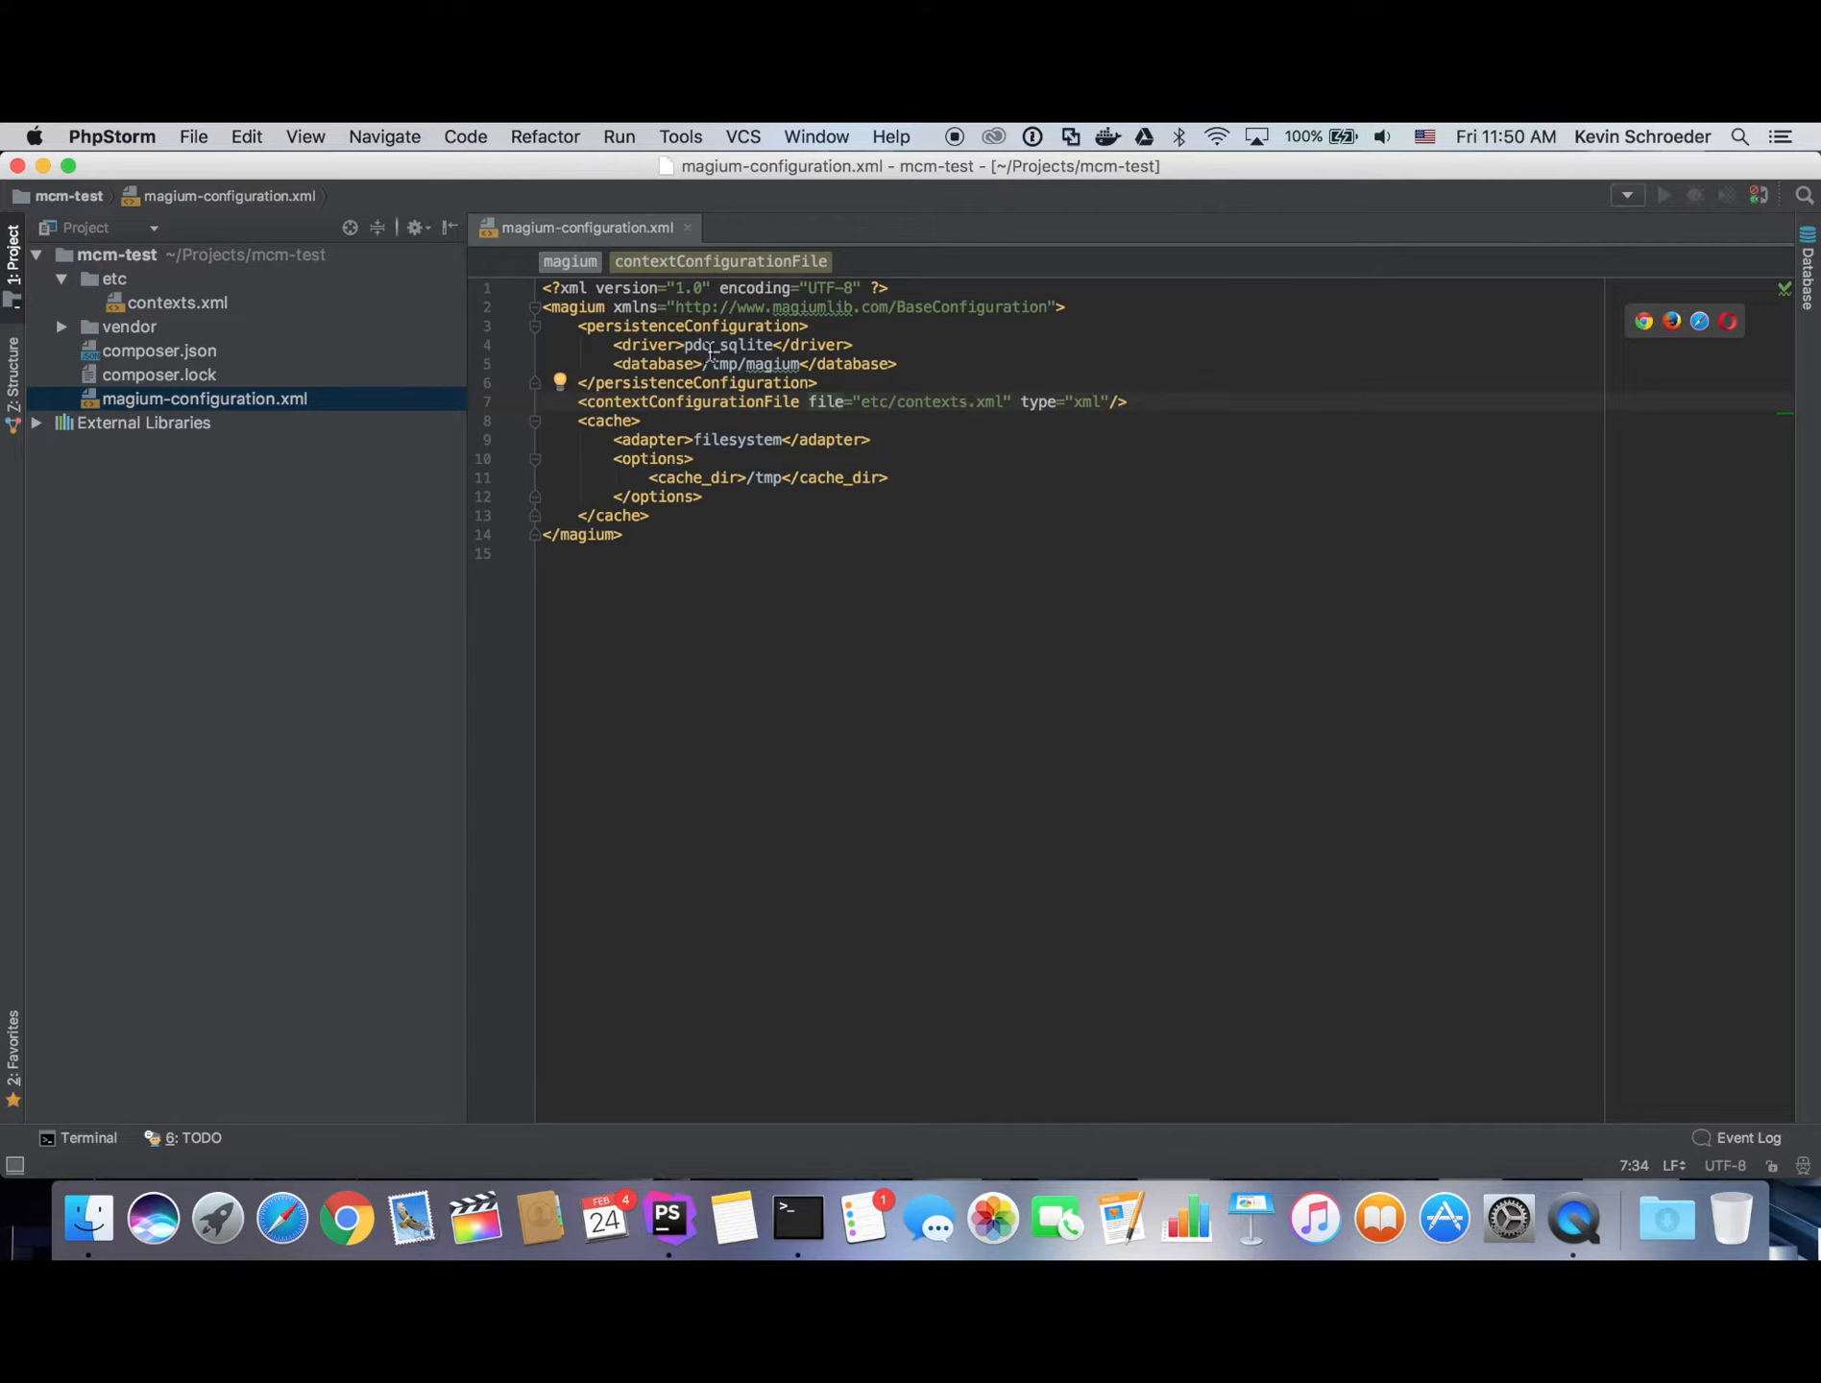
pyautogui.click(687, 325)
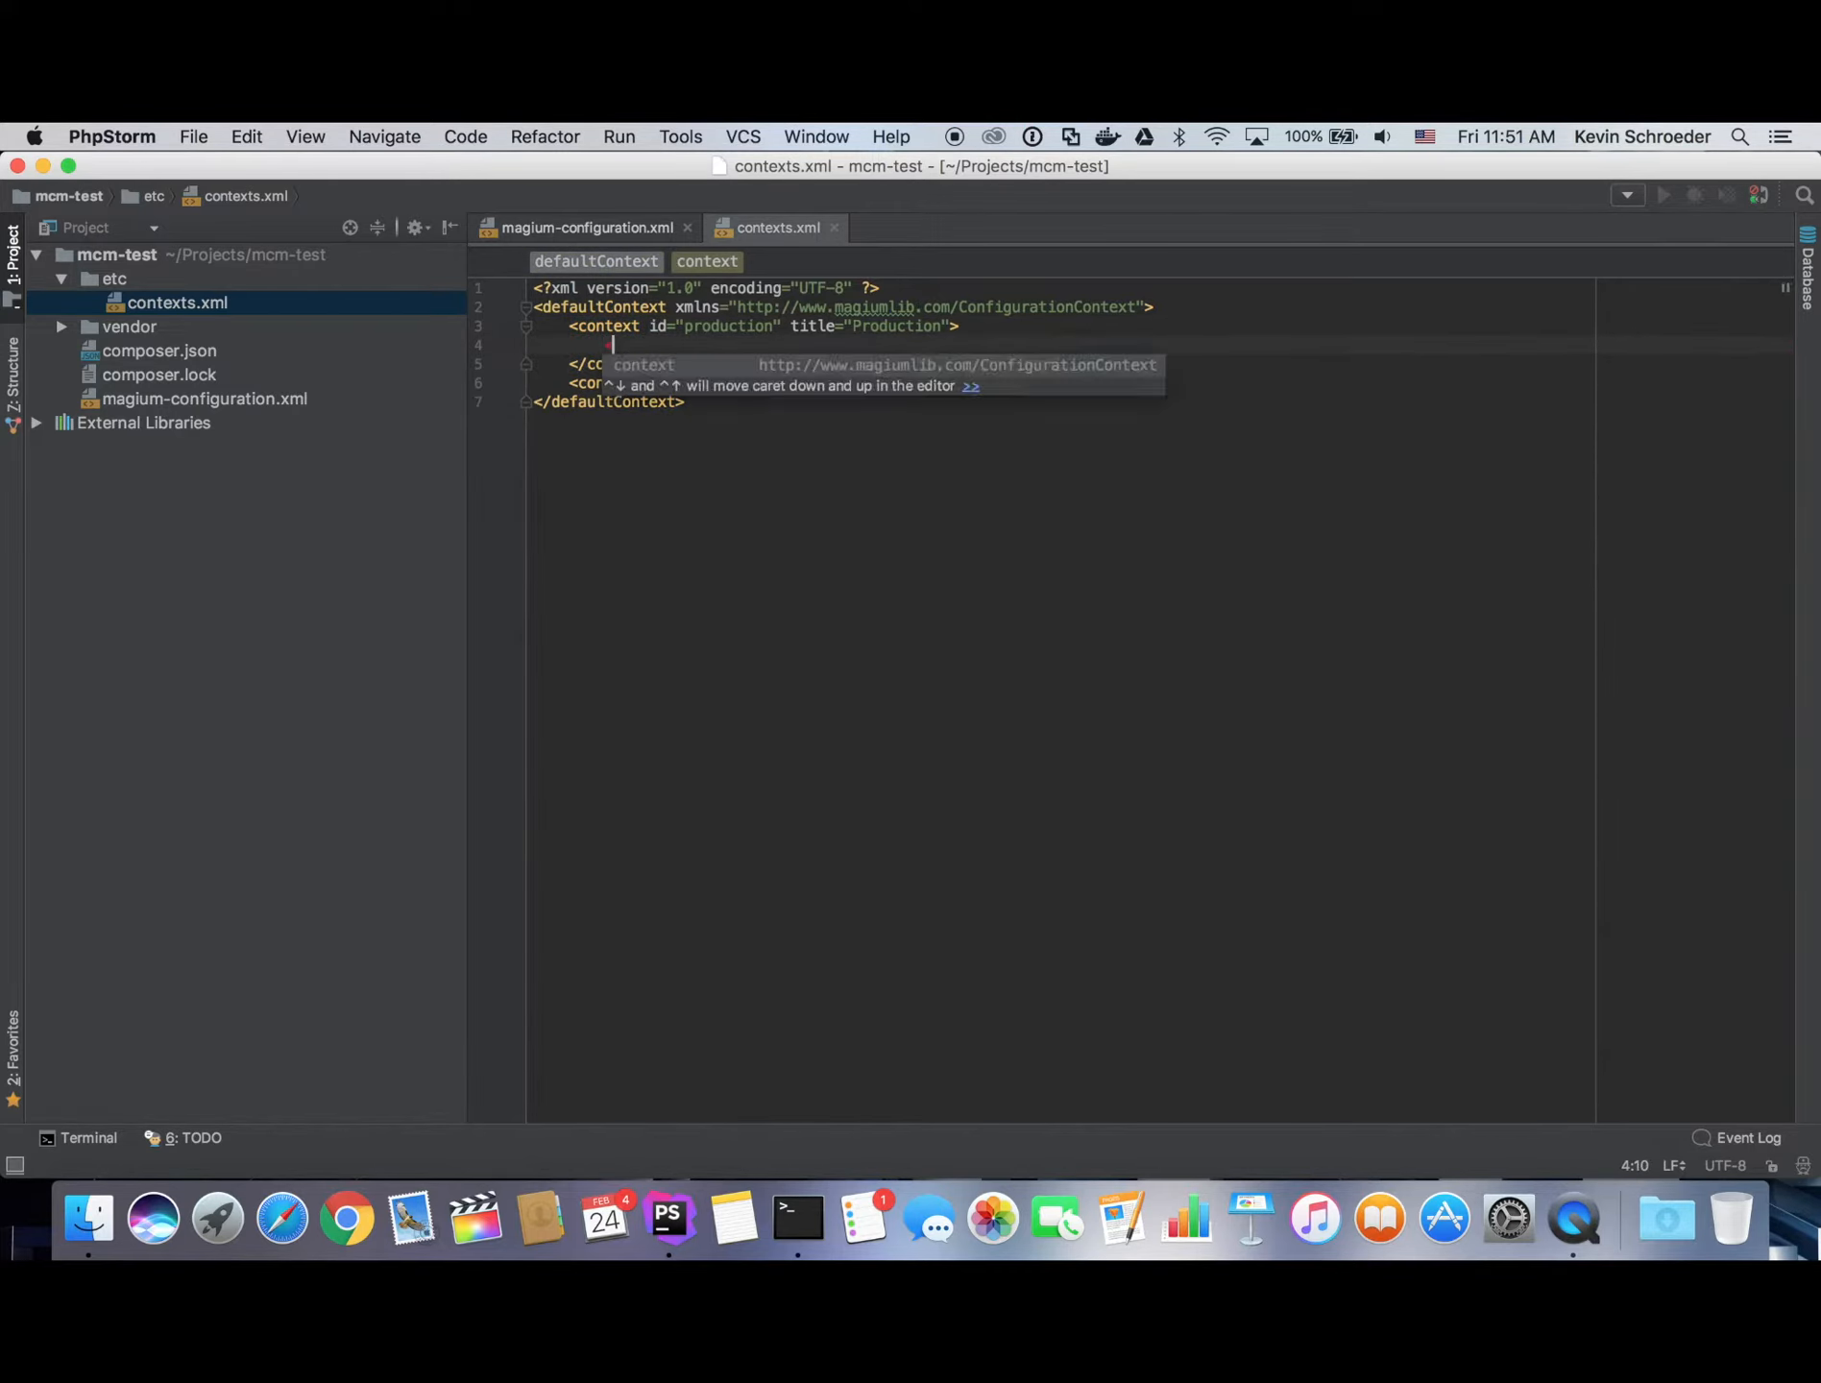
# Add website1 (WebSite1) and website2 (WebSite2) child contexts inside production.
pyautogui.write('<context id="')
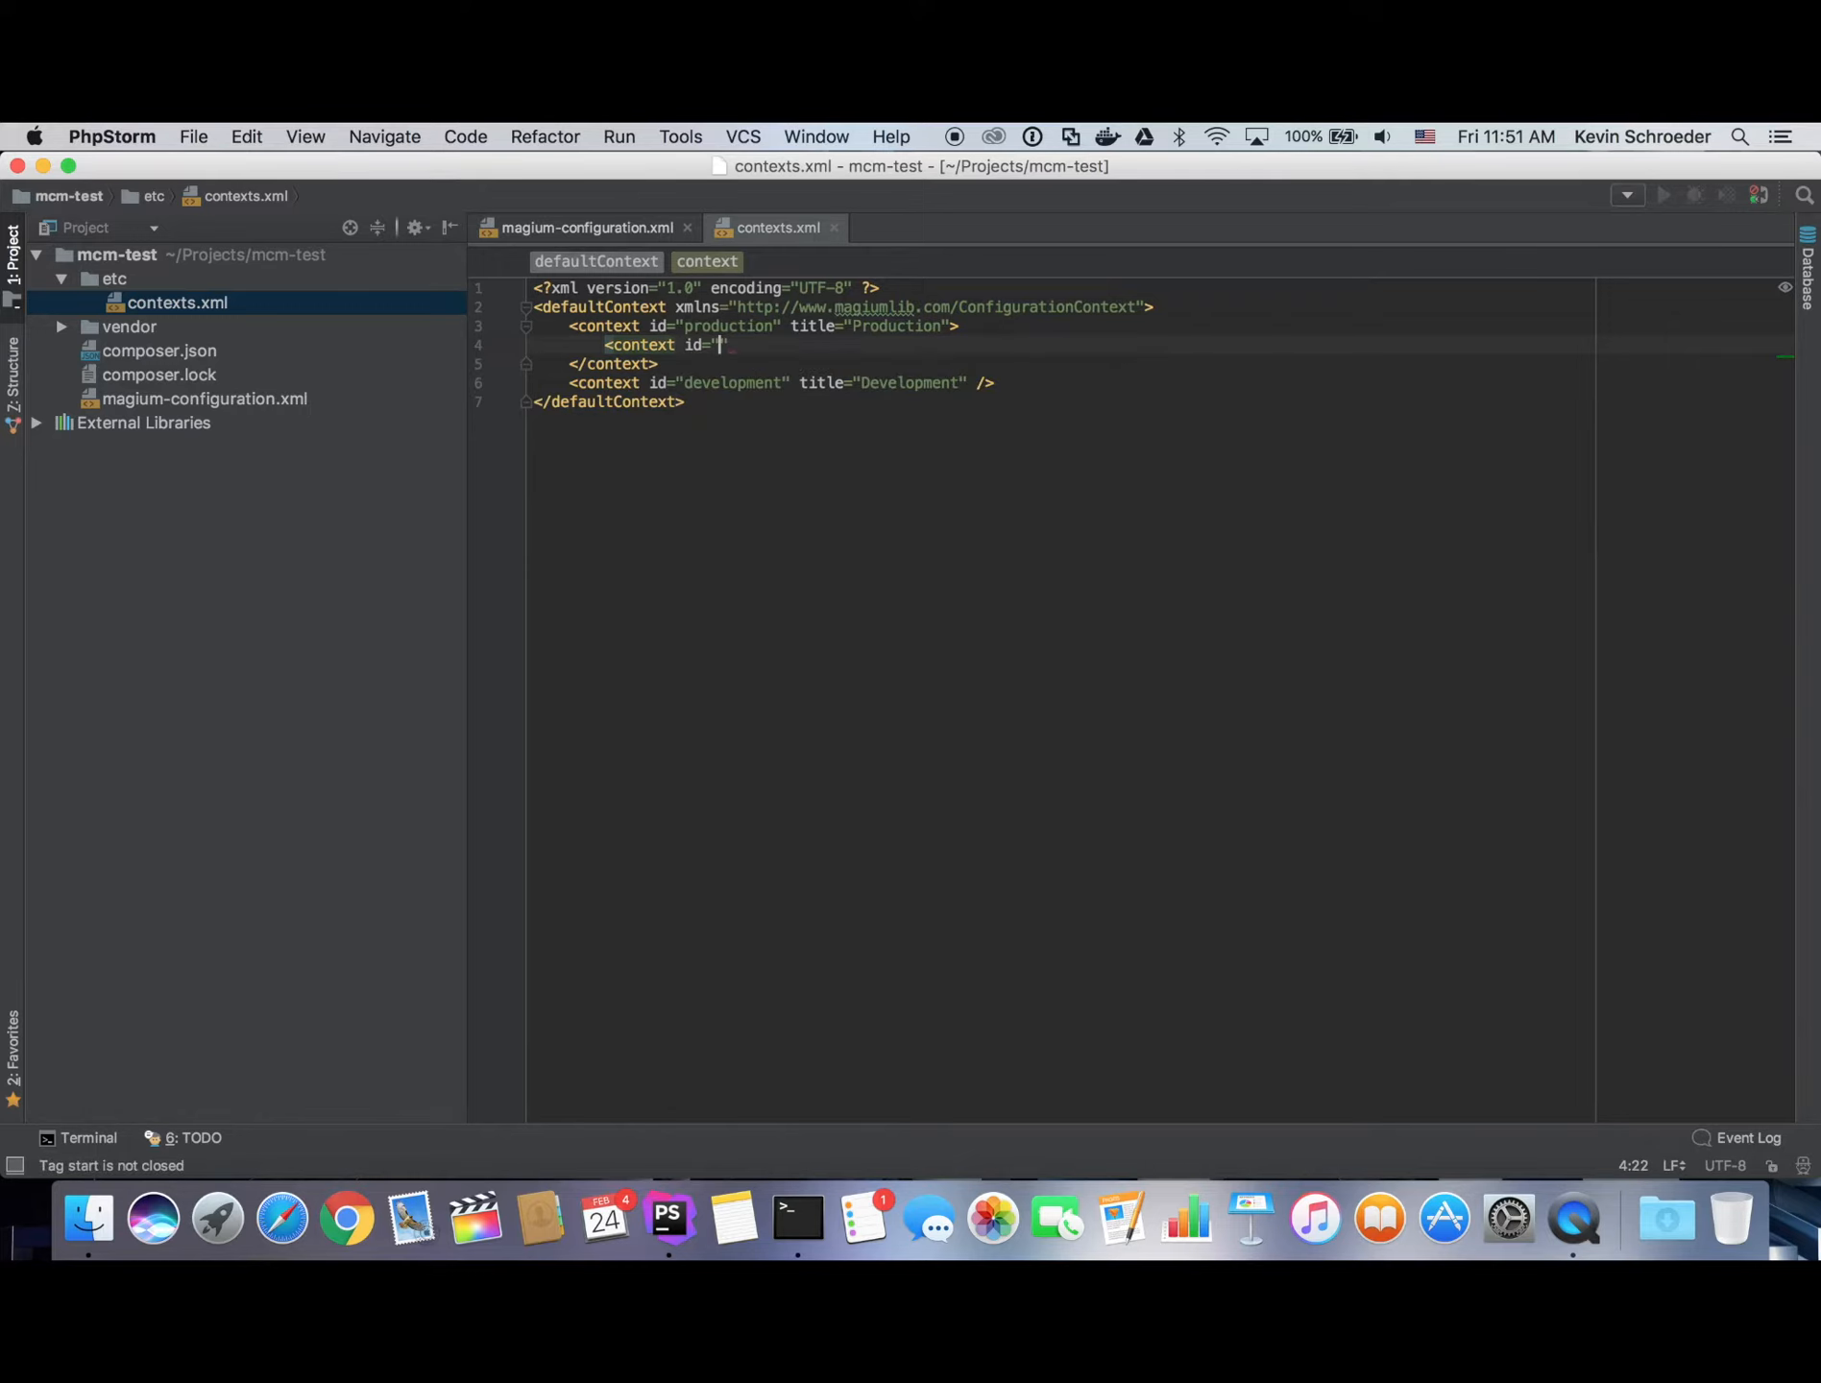
pyautogui.write('website1')
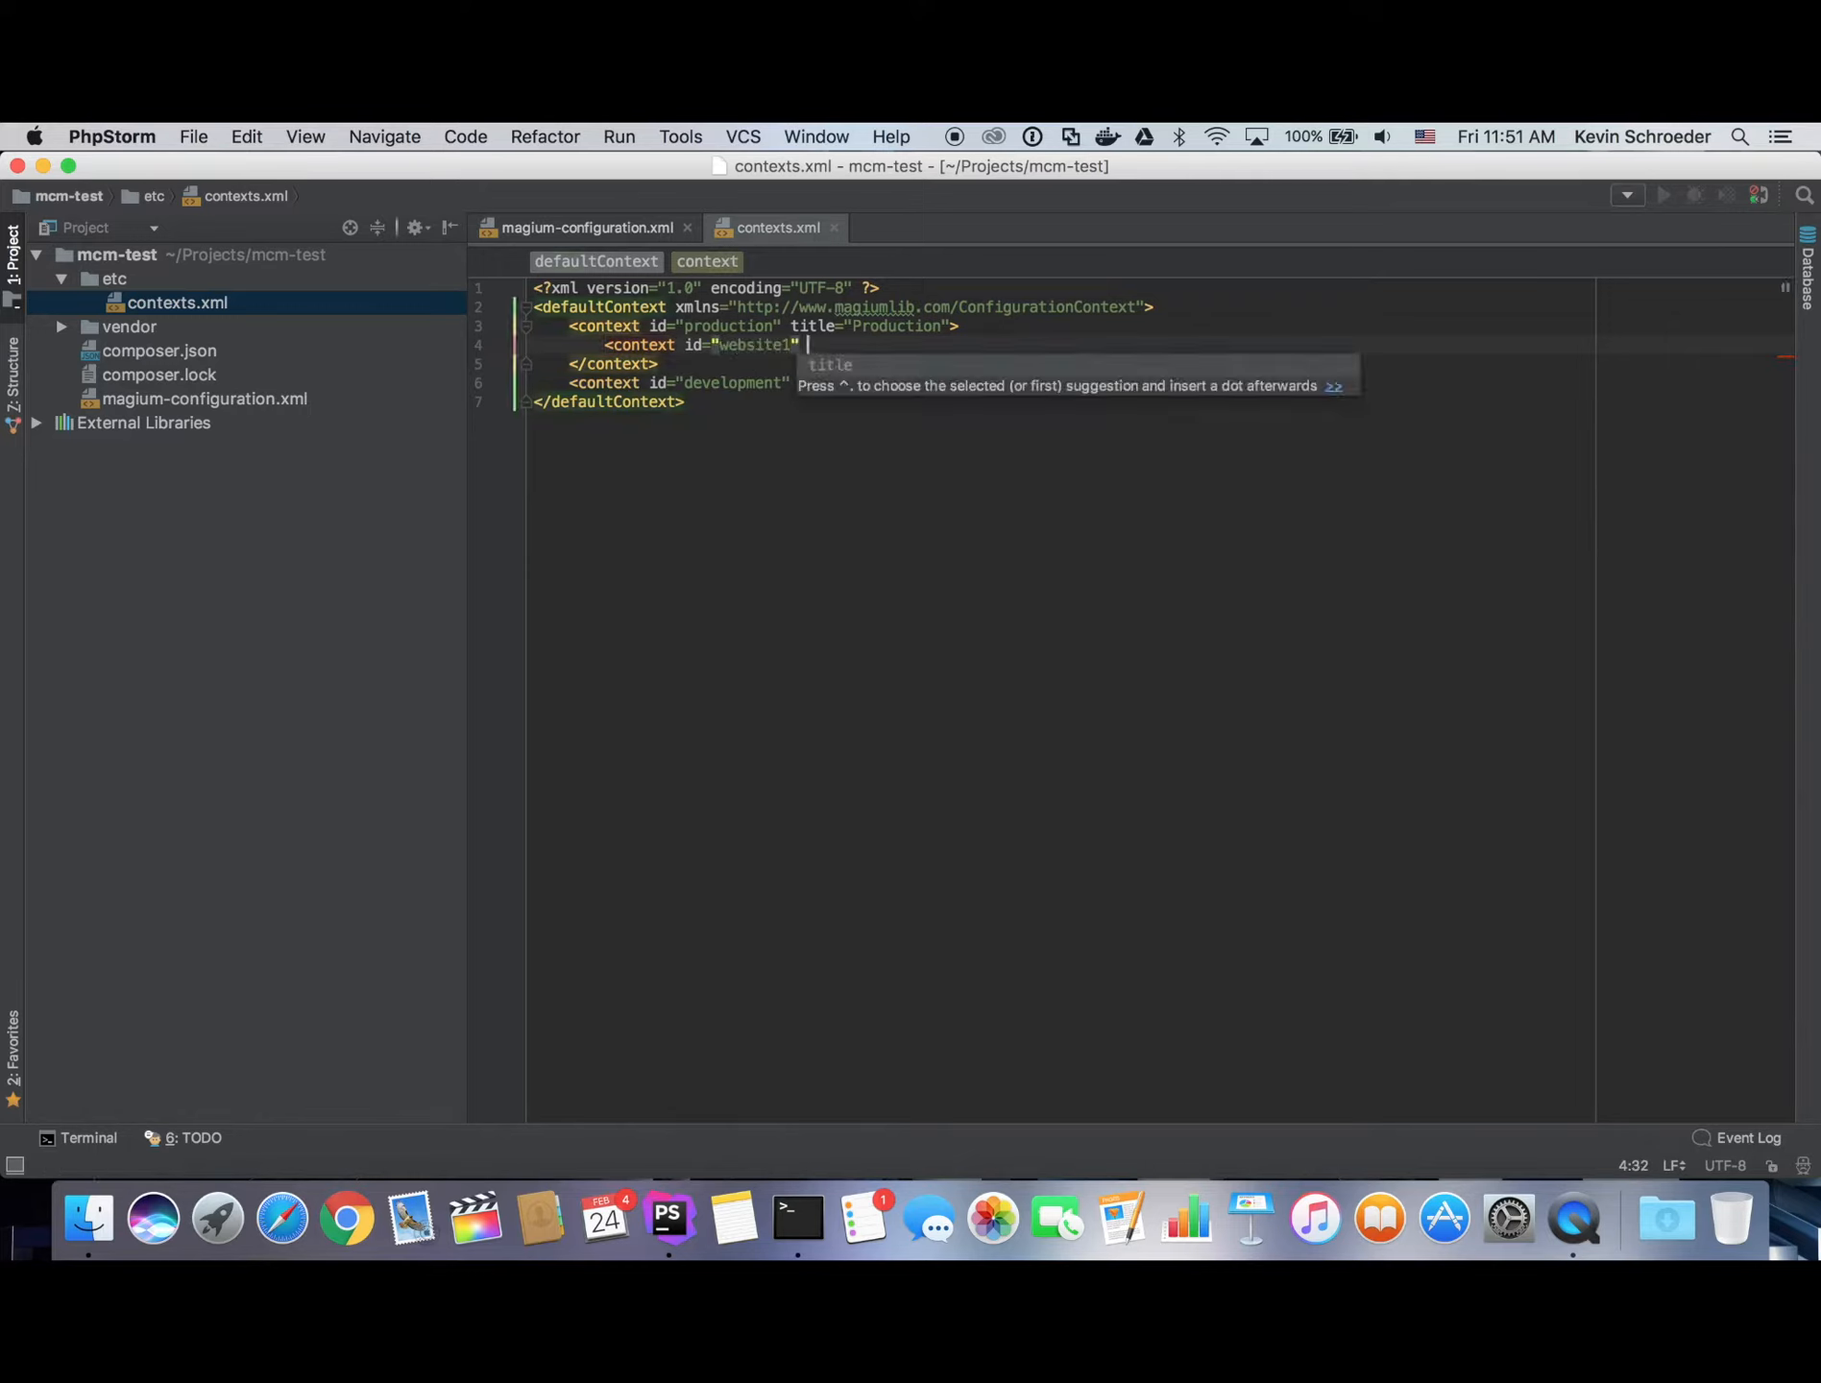
pyautogui.write('title="WebSite"')
pyautogui.write('<context id="website2" title="WebSite2" />')
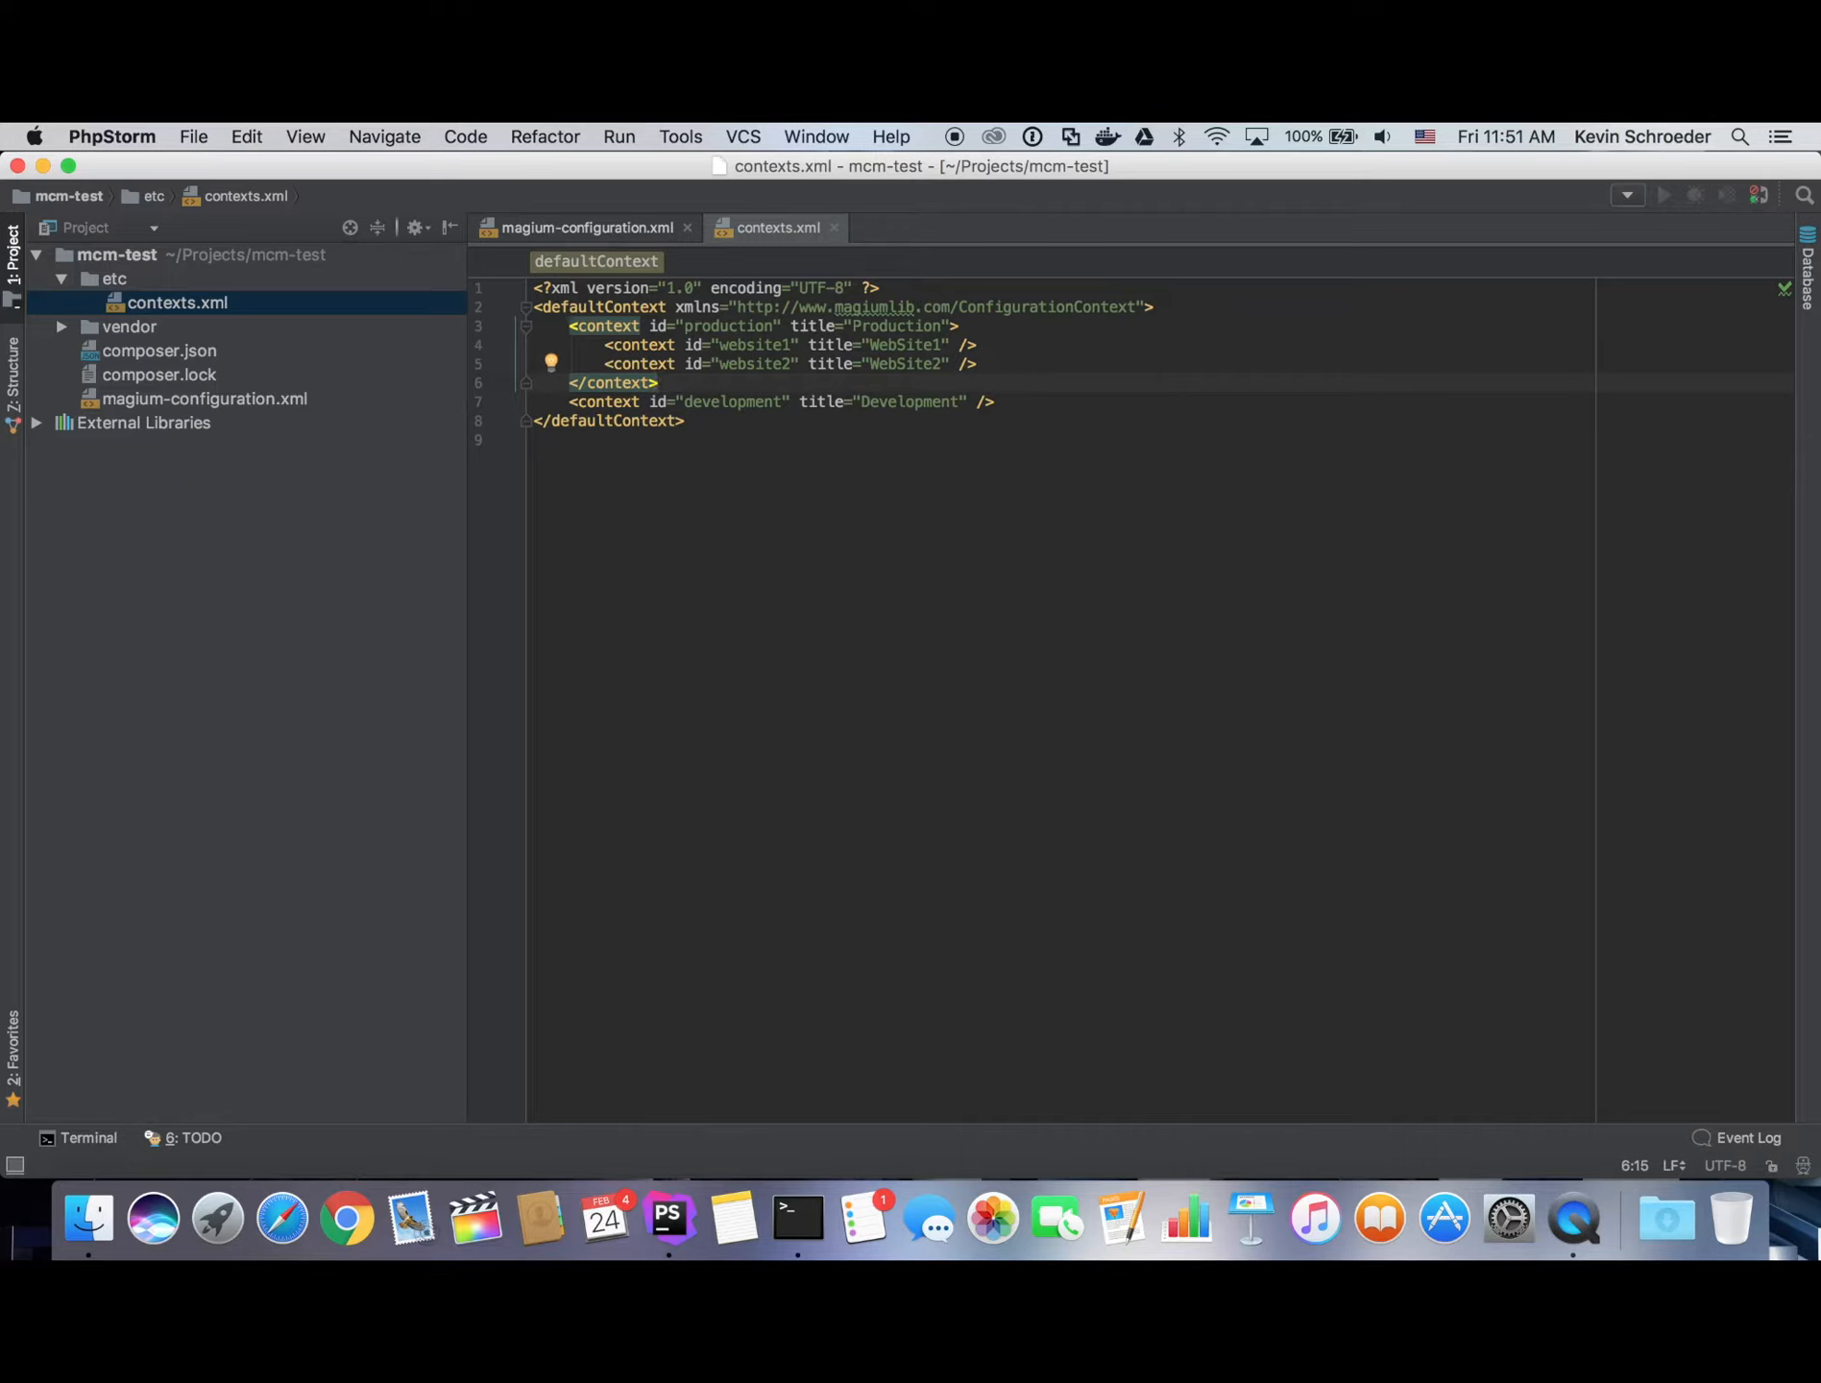
pyautogui.click(113, 278)
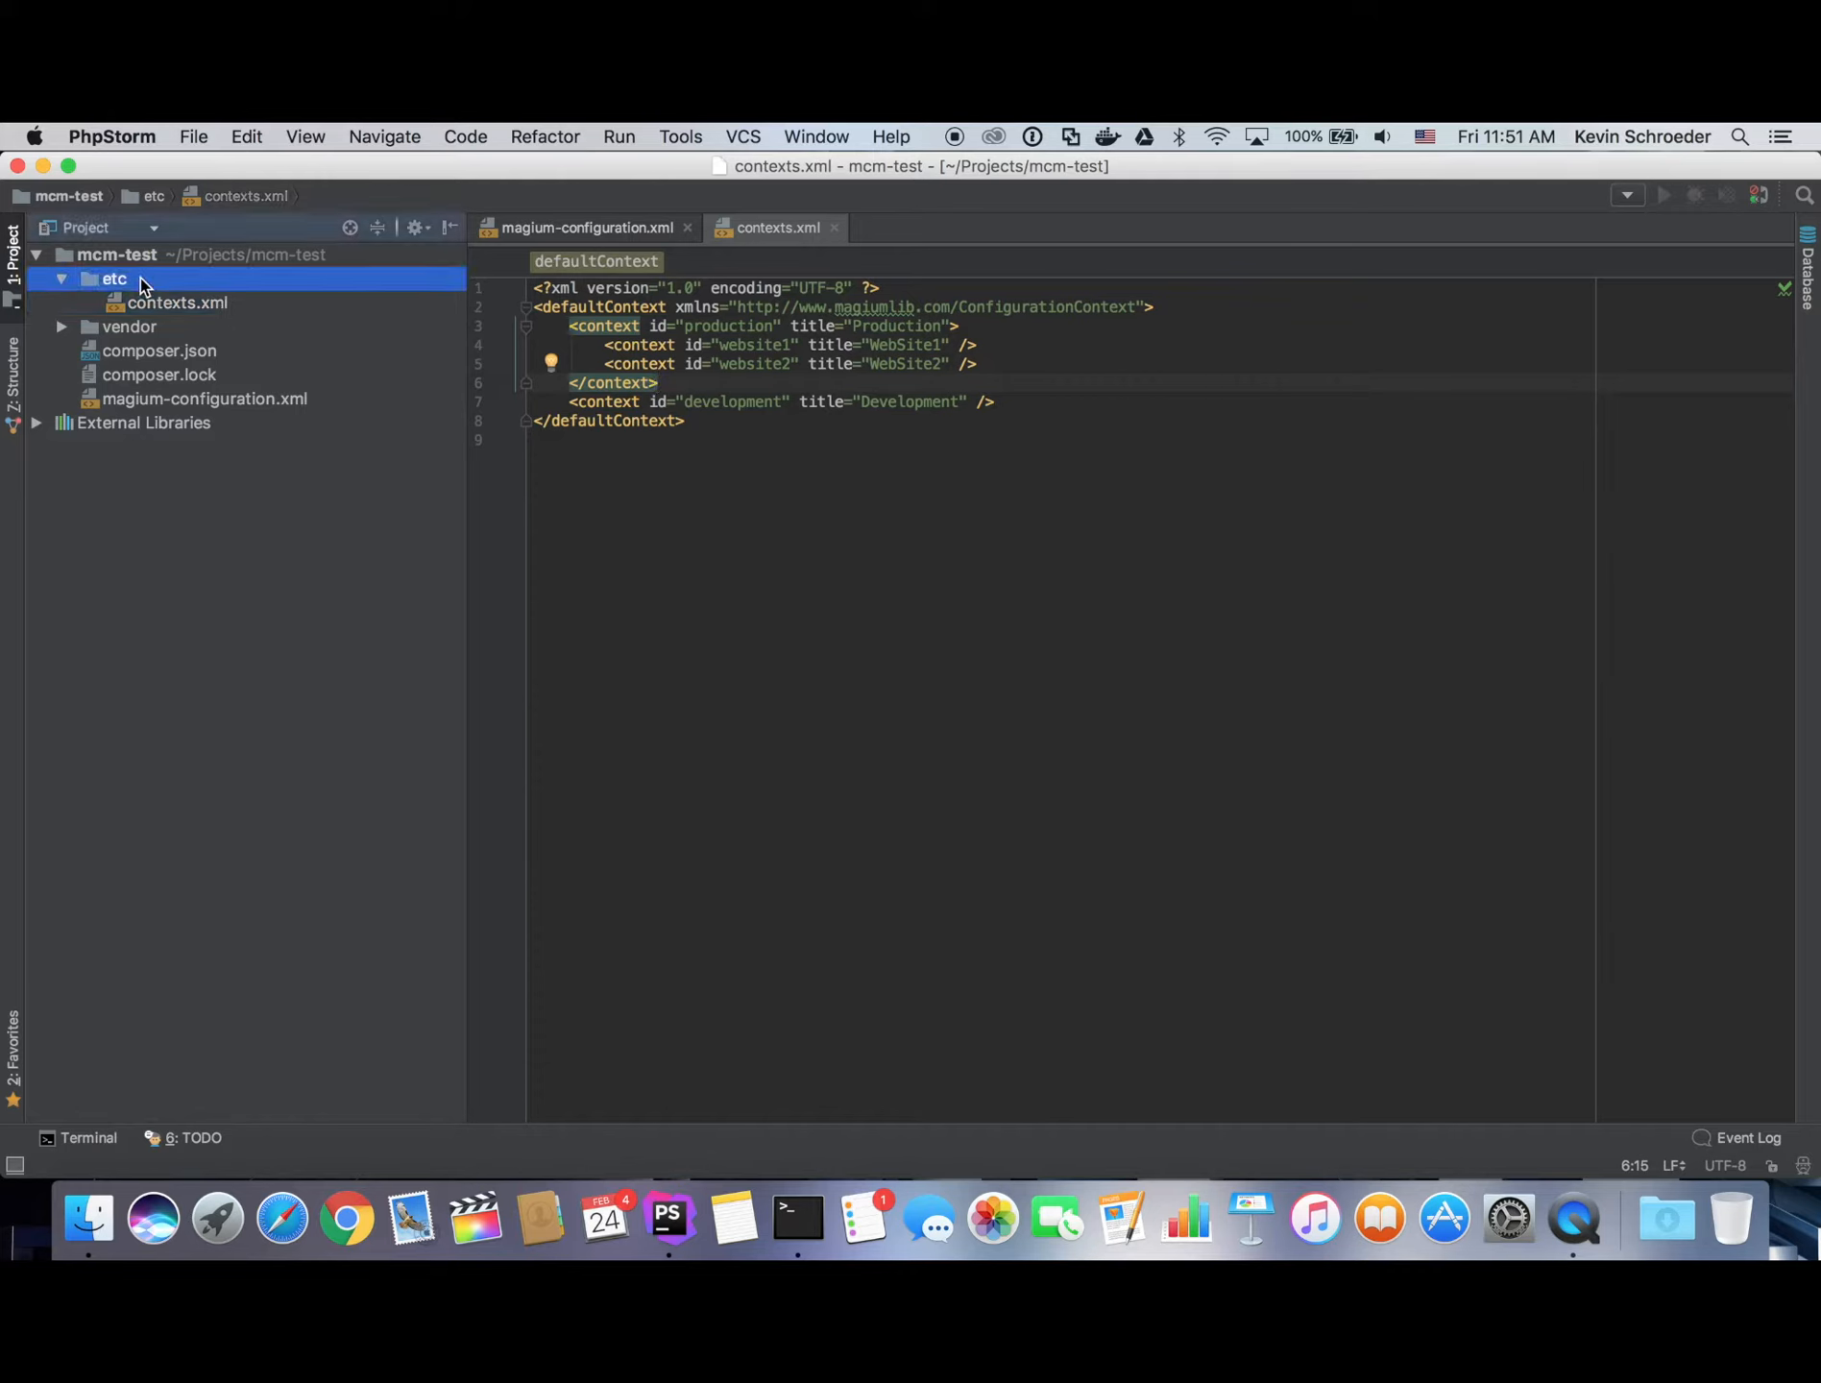
# Create a new settings.xml file in the etc folder.
pyautogui.rightClick(113, 279)
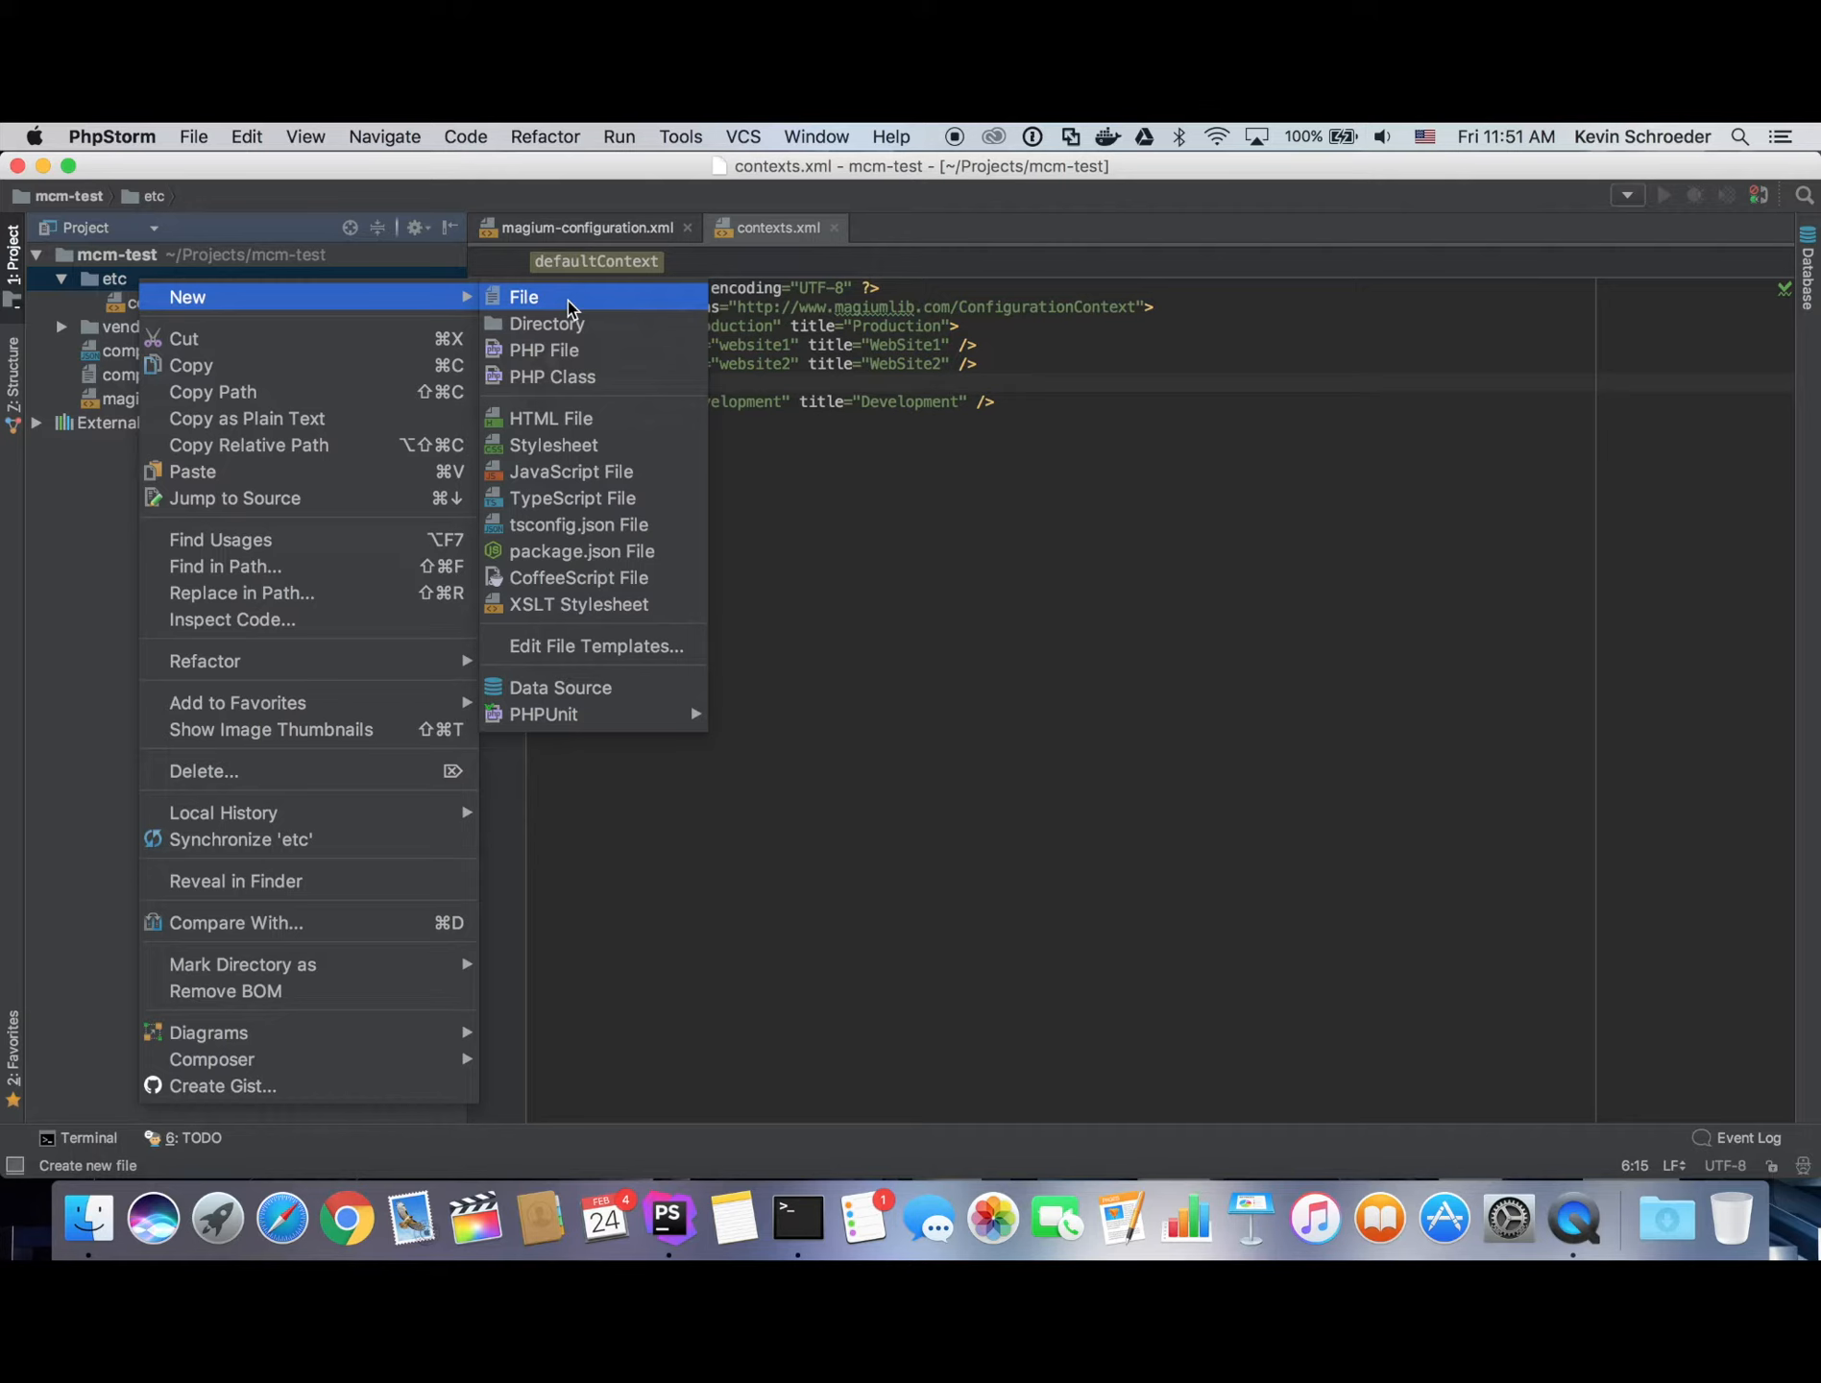
pyautogui.click(524, 296)
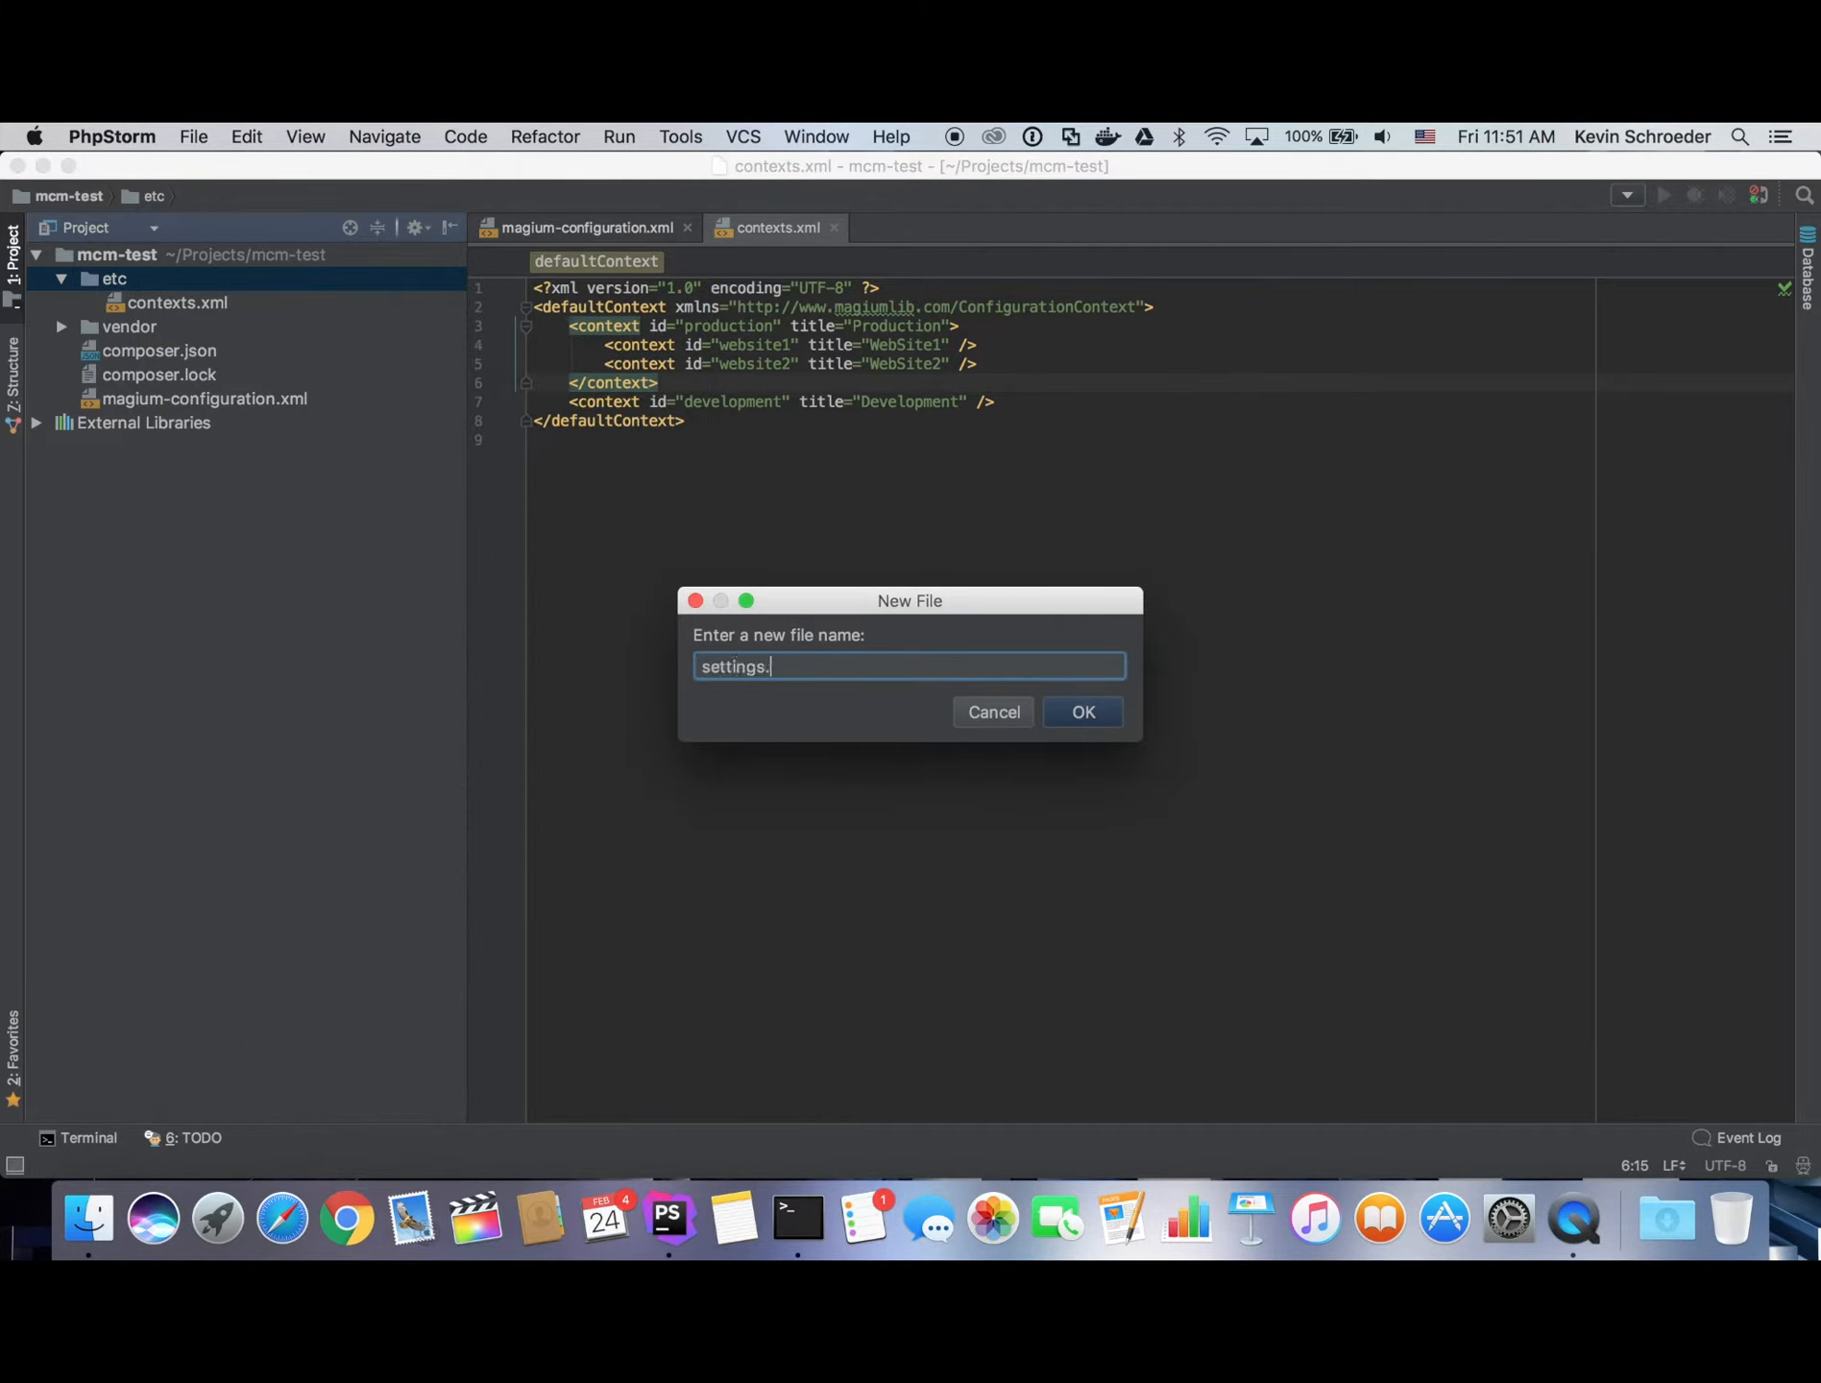
pyautogui.click(1080, 712)
pyautogui.write('<?xml version="1.0" encoding="" ?>')
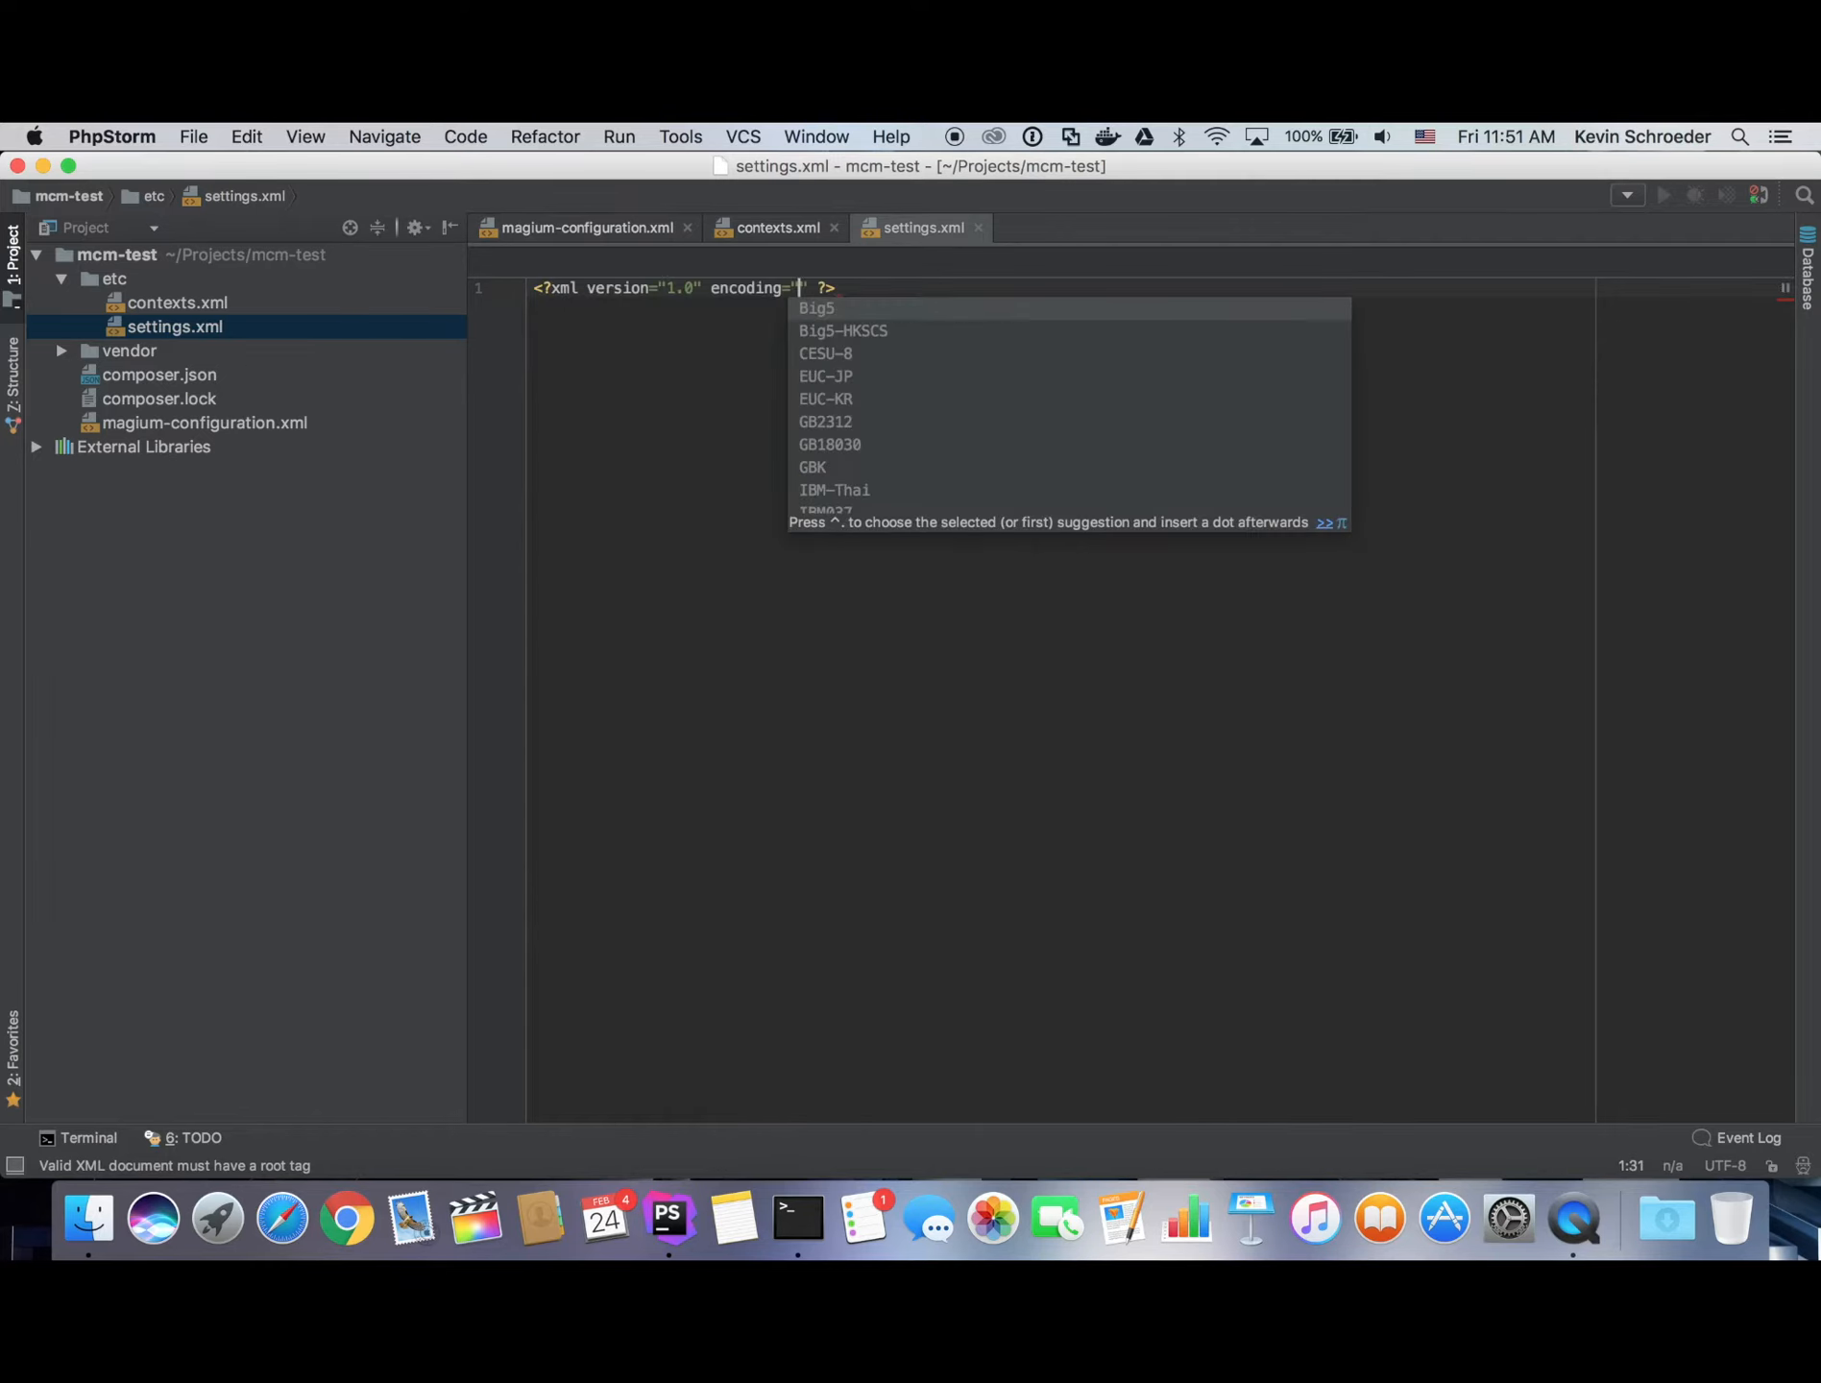
# Add a utf-8 XML declaration and a configuration root with the magiumlib Configuration namespace.
pyautogui.write('utf-8')
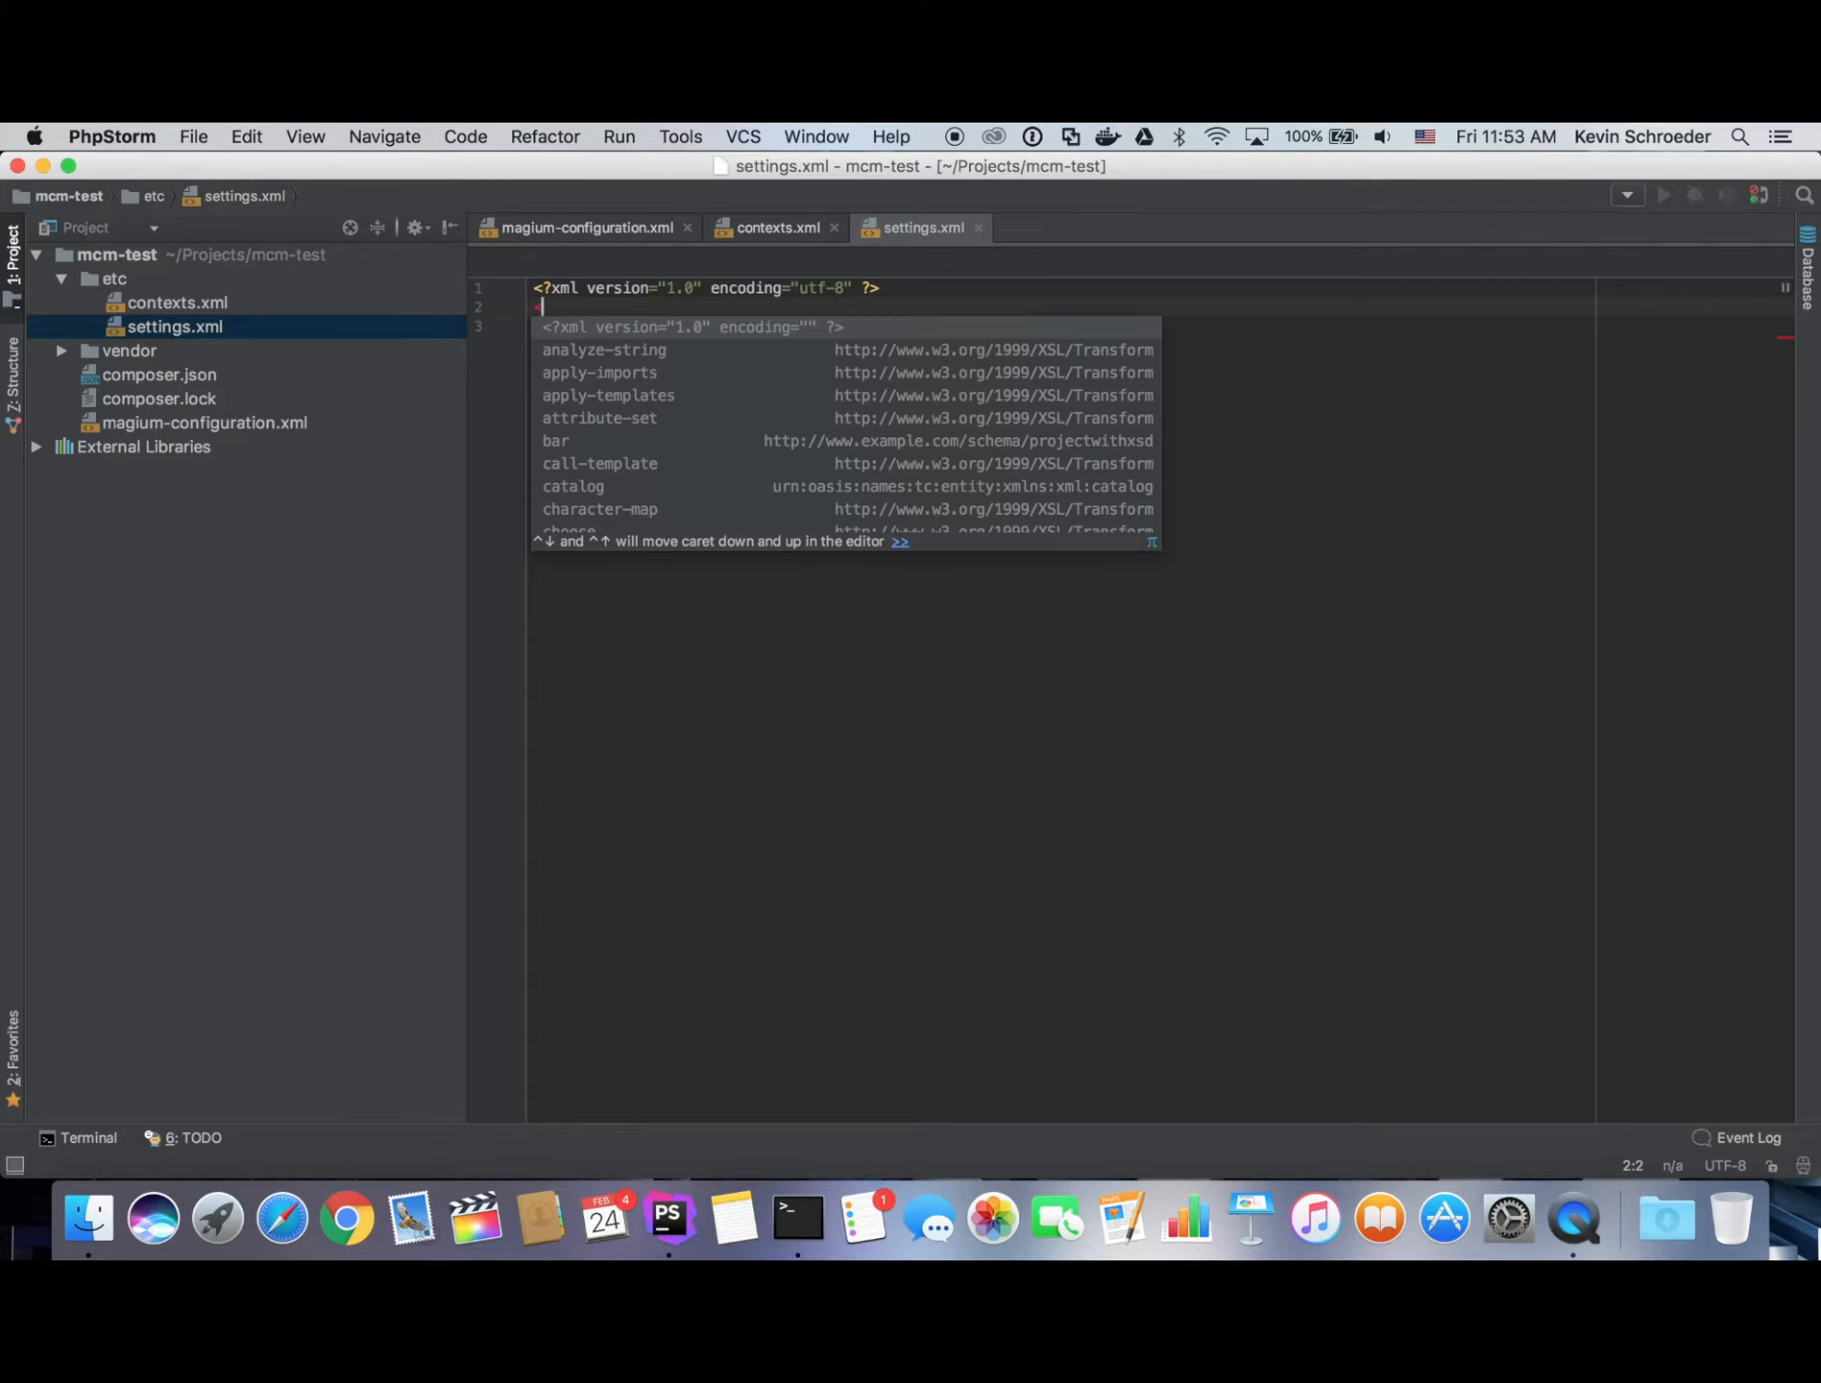
pyautogui.write('<configuration xmlns="http://www')
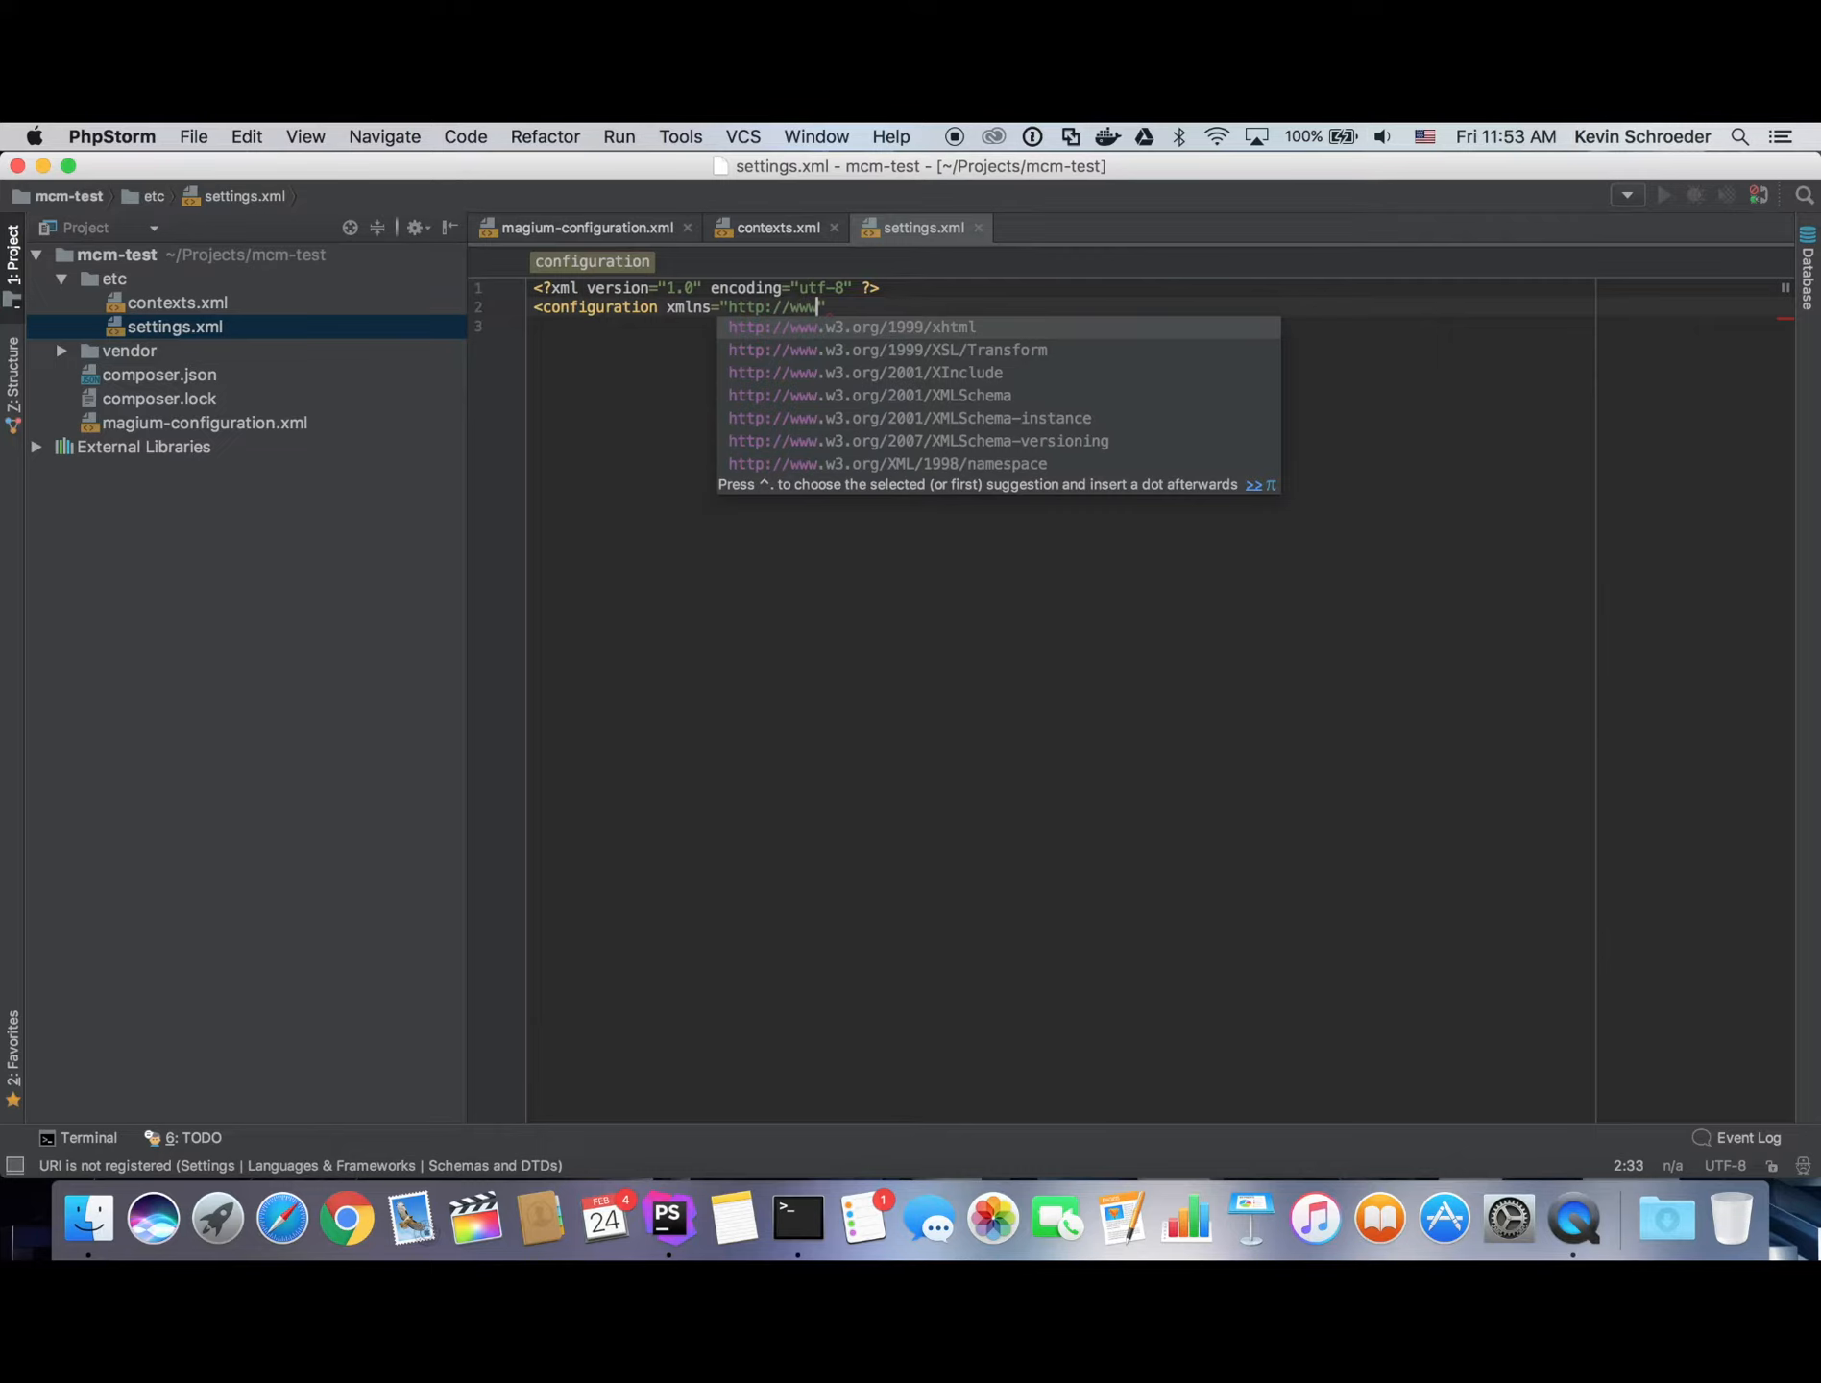
pyautogui.write('magiumlib.')
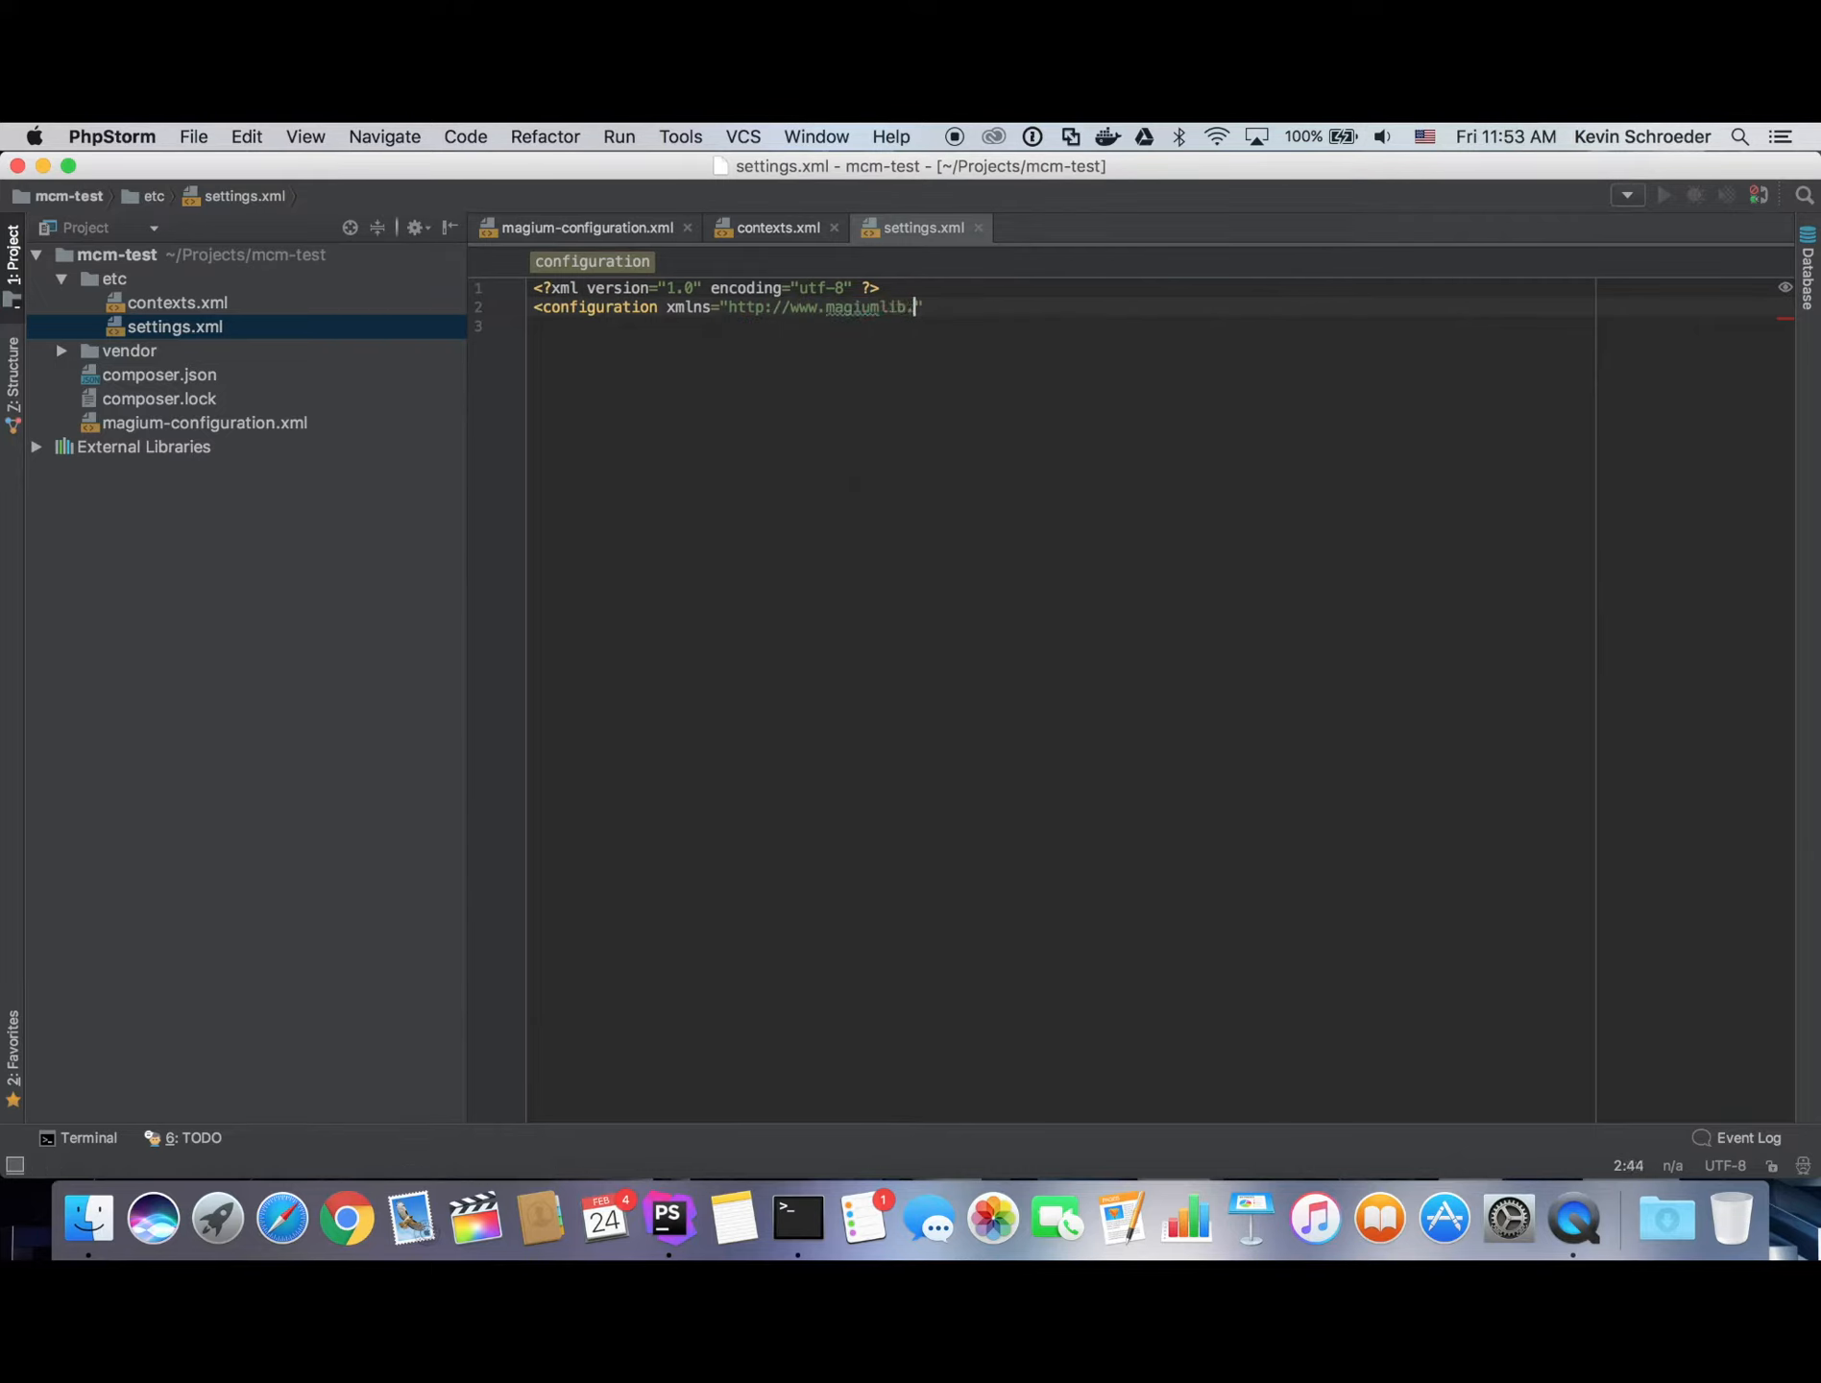
pyautogui.write('.com/Configuration')
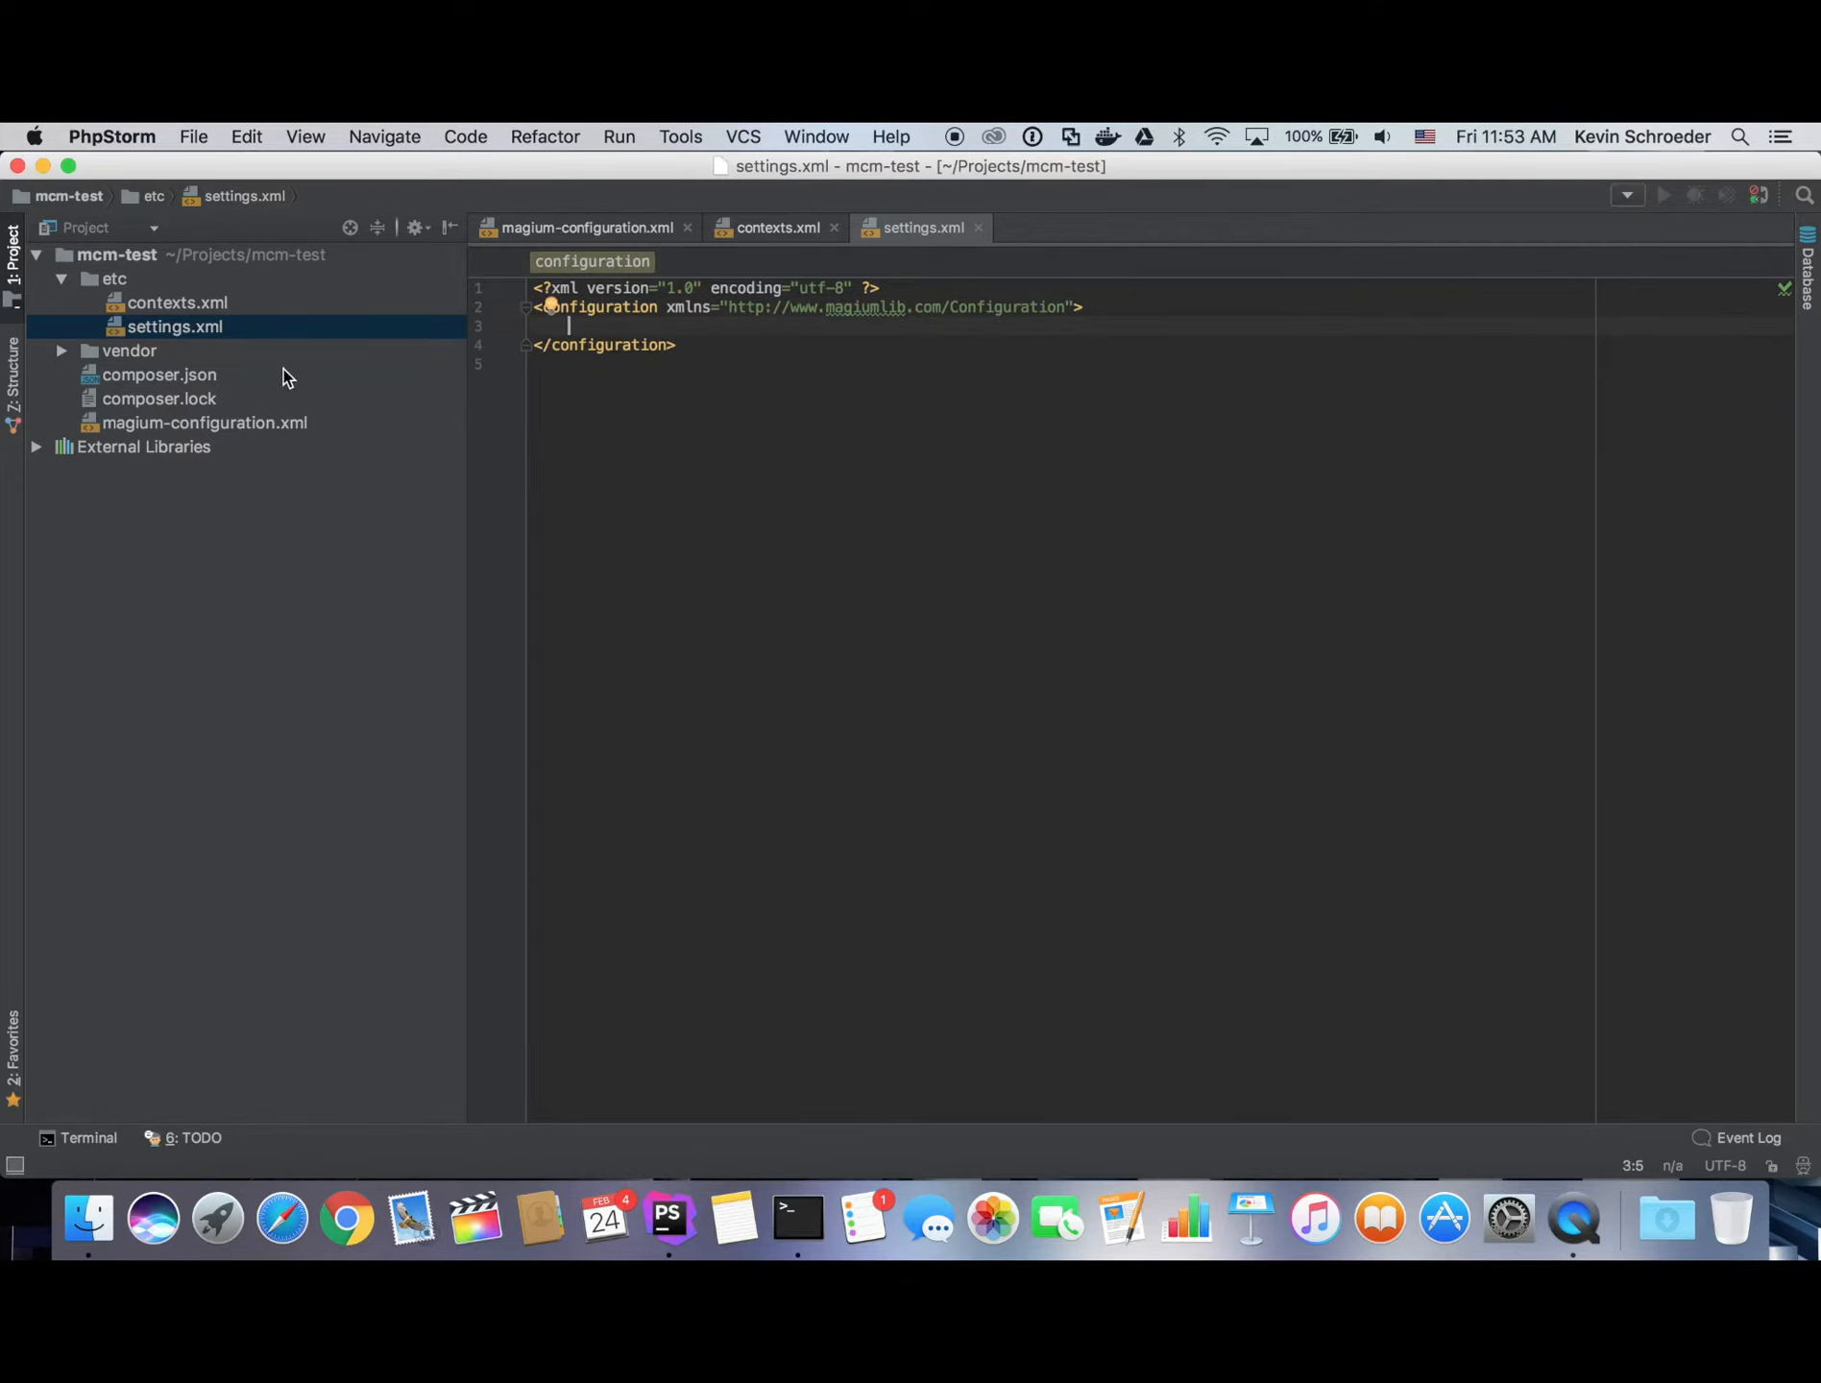
# Open configuration.xsd from vendor/magium/configuration-manager/assets.
pyautogui.click(129, 349)
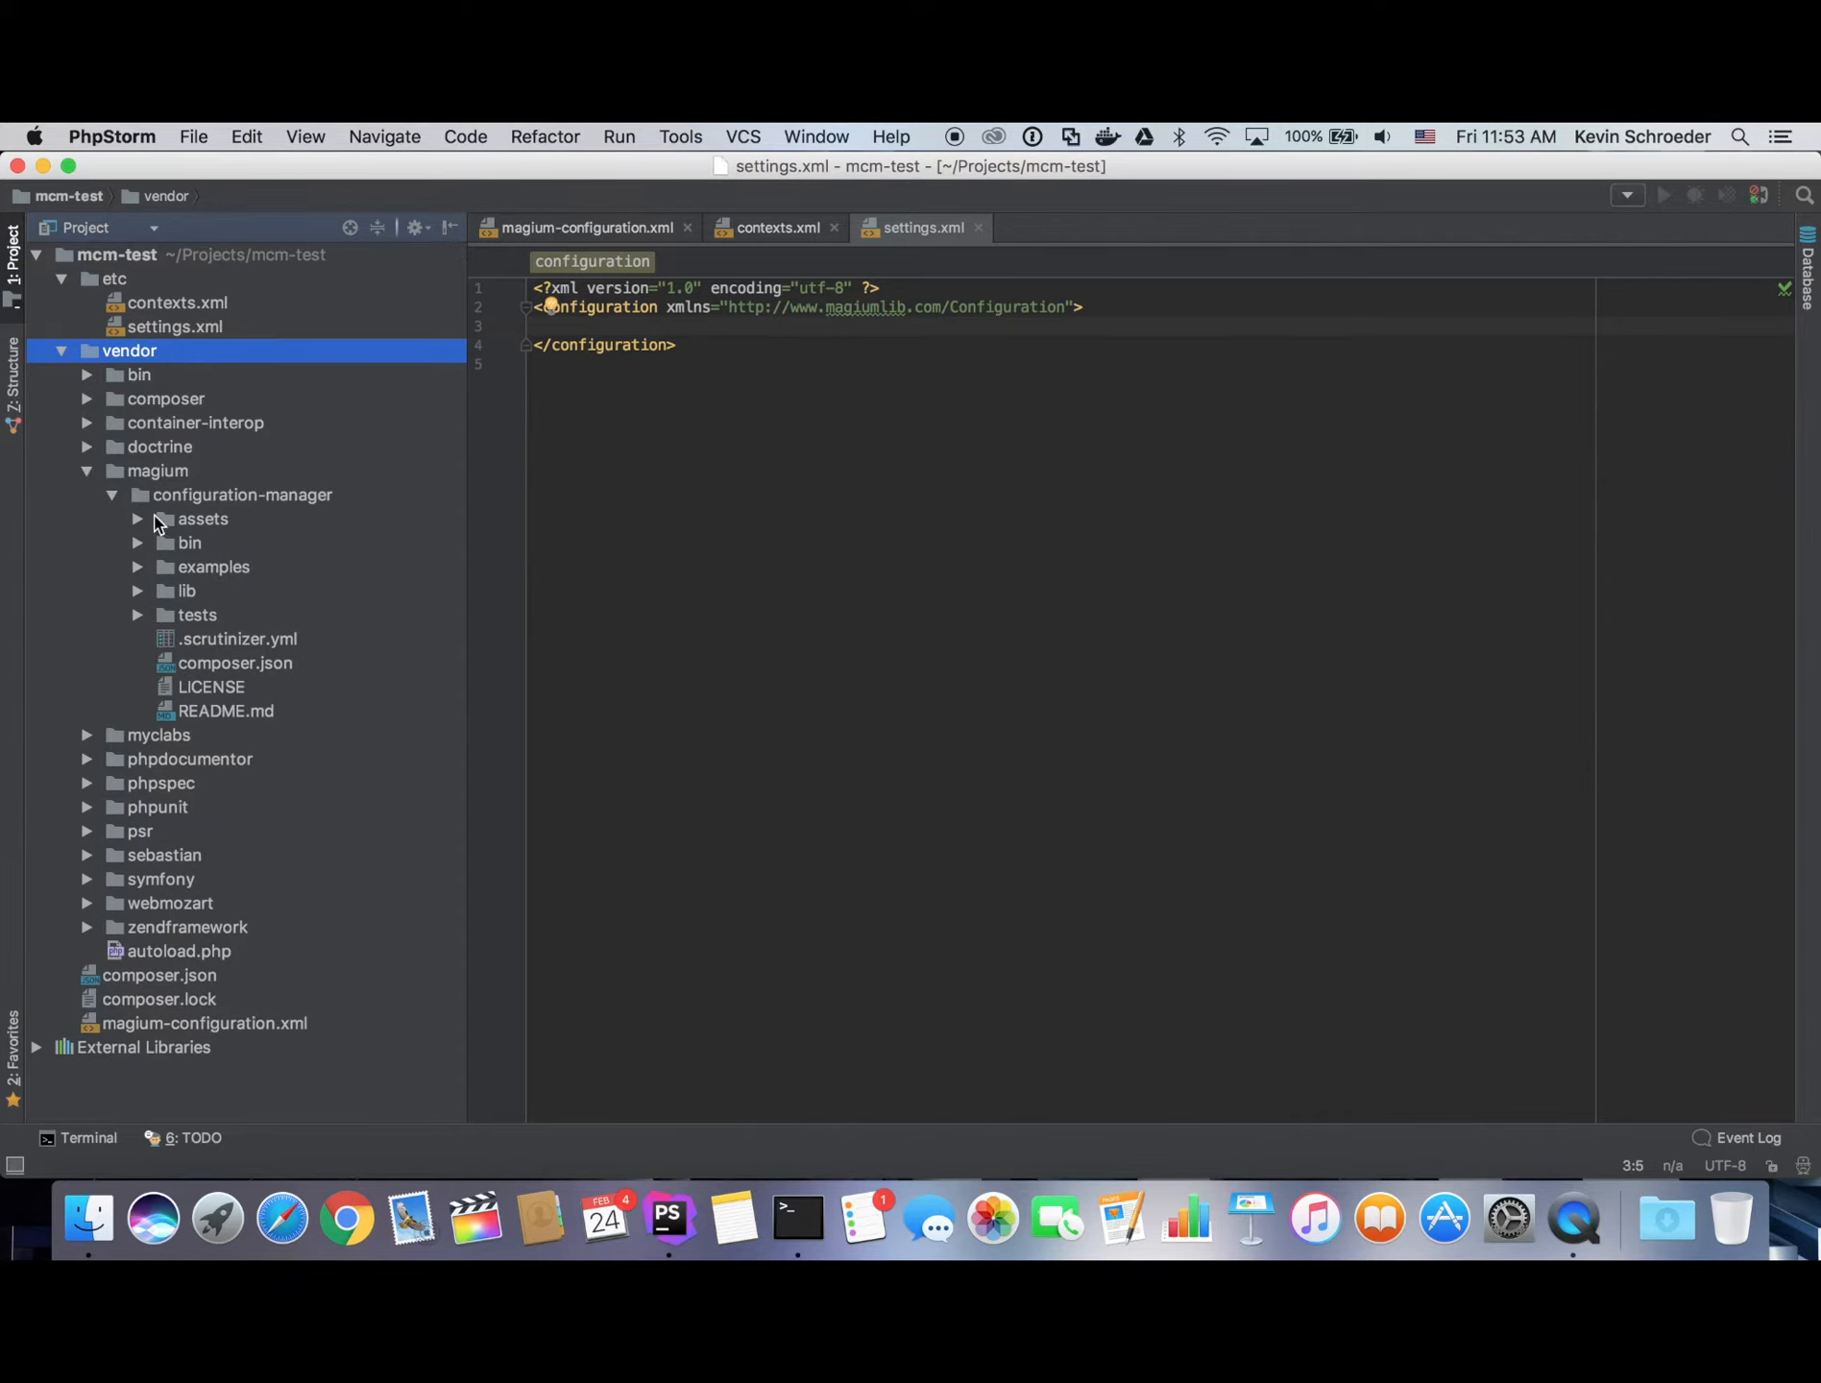
pyautogui.click(138, 519)
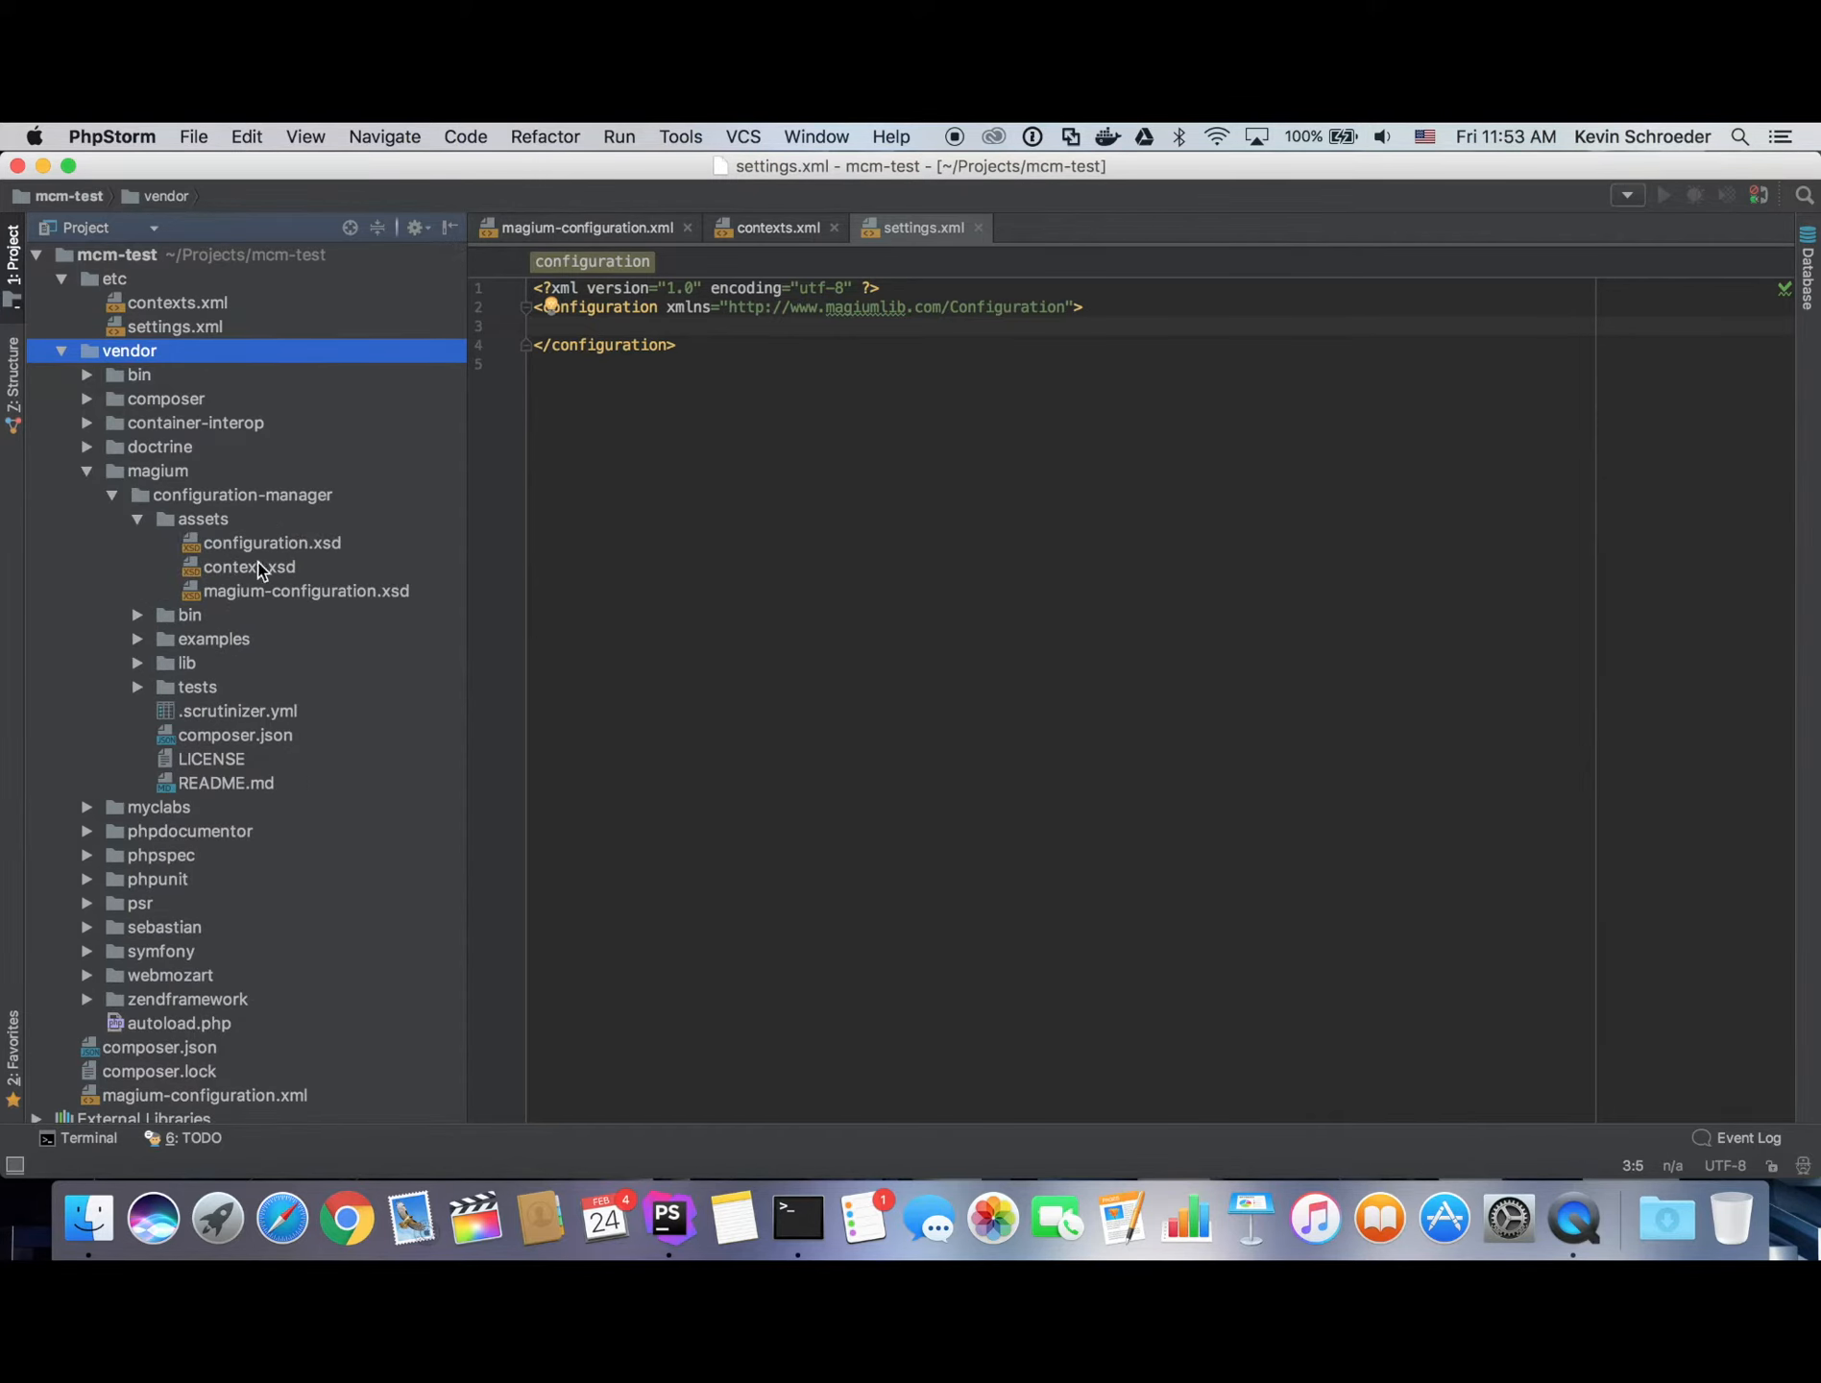
pyautogui.doubleClick(272, 542)
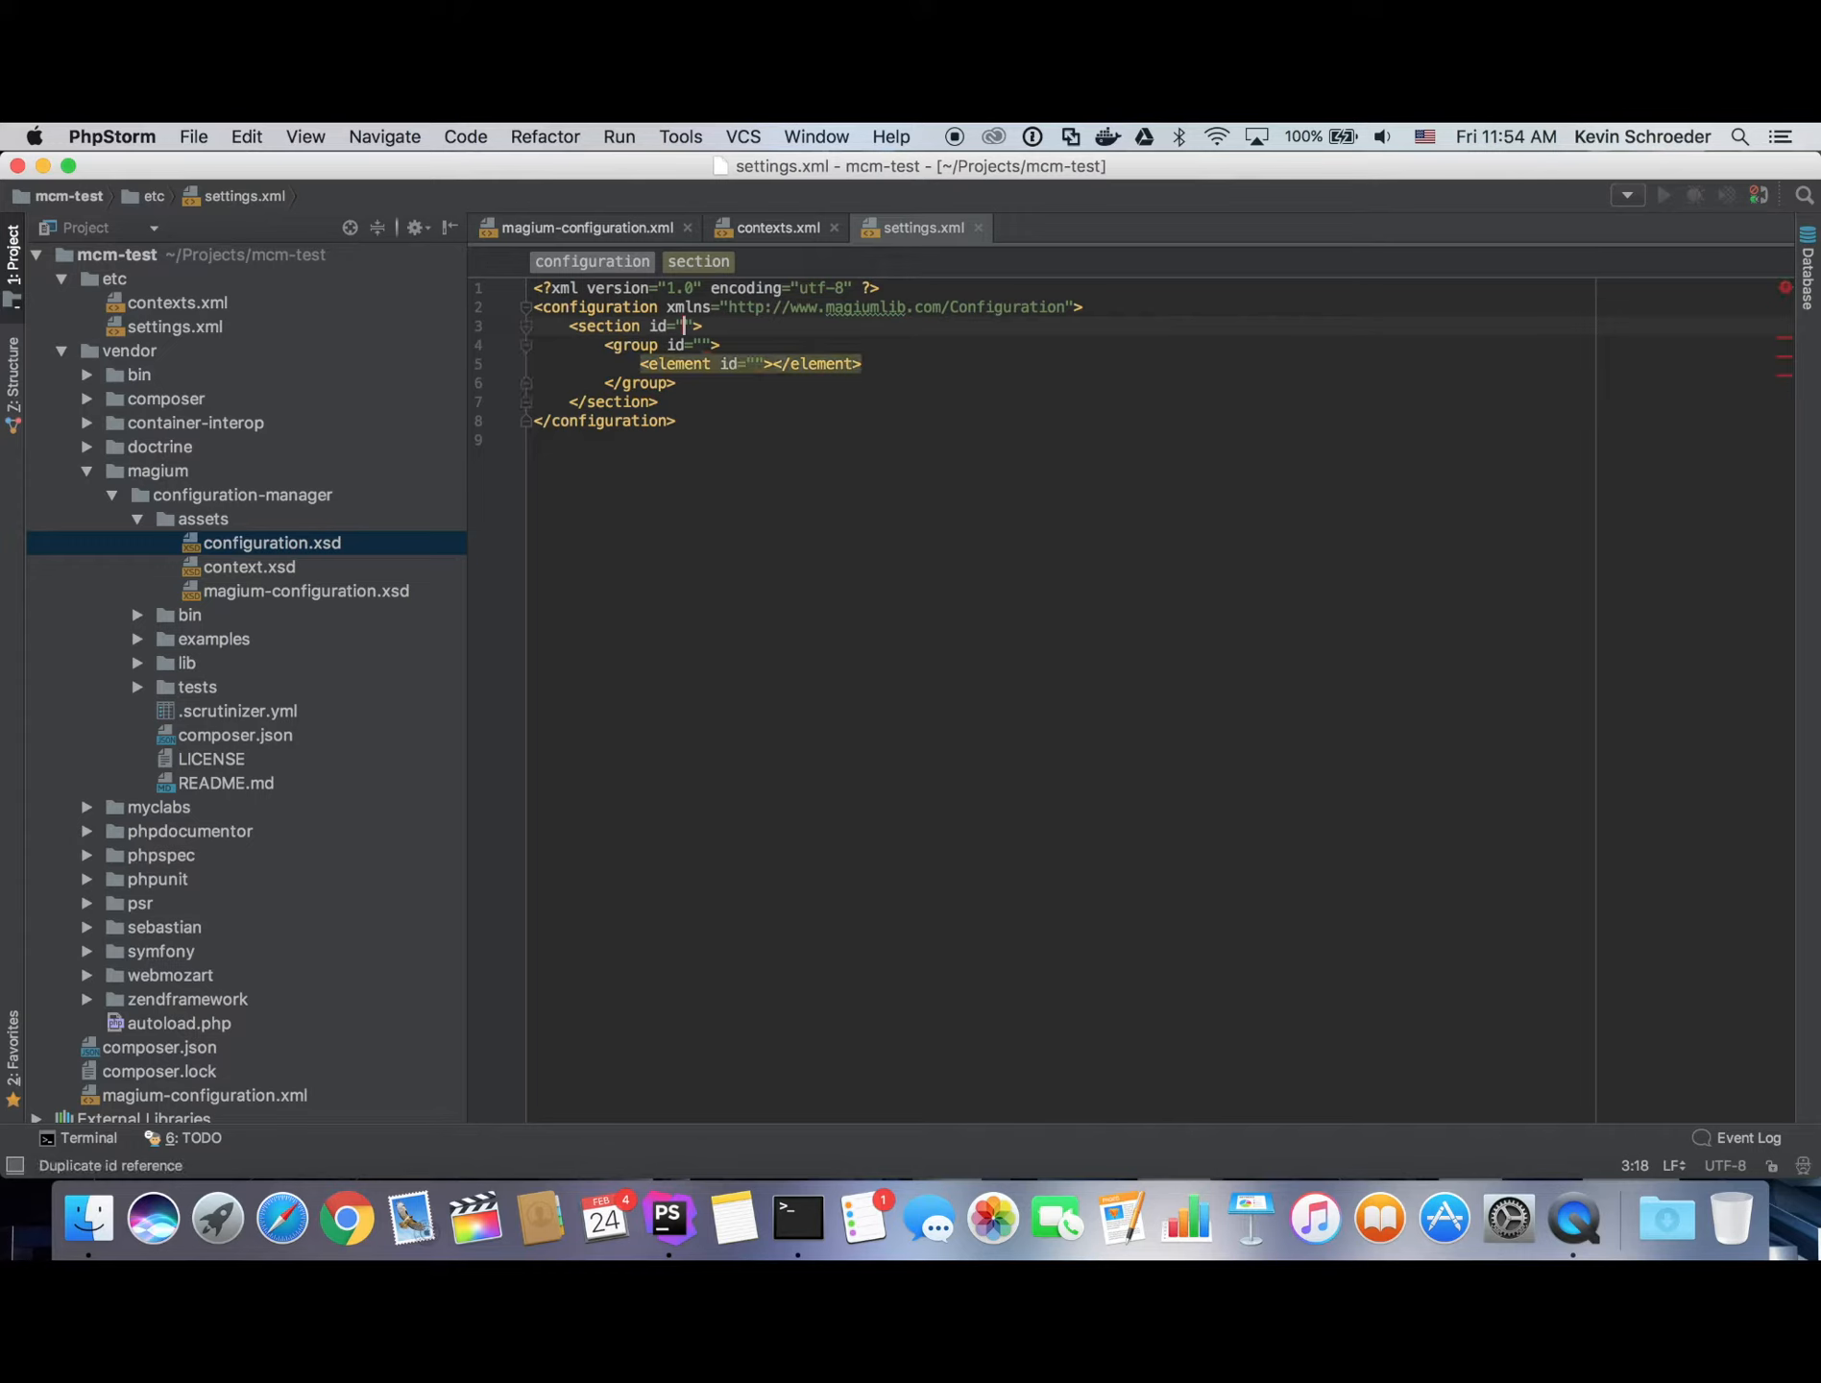
# Add site section, head group, and title element described 'The website title', valued 'My website'.
pyautogui.write('site')
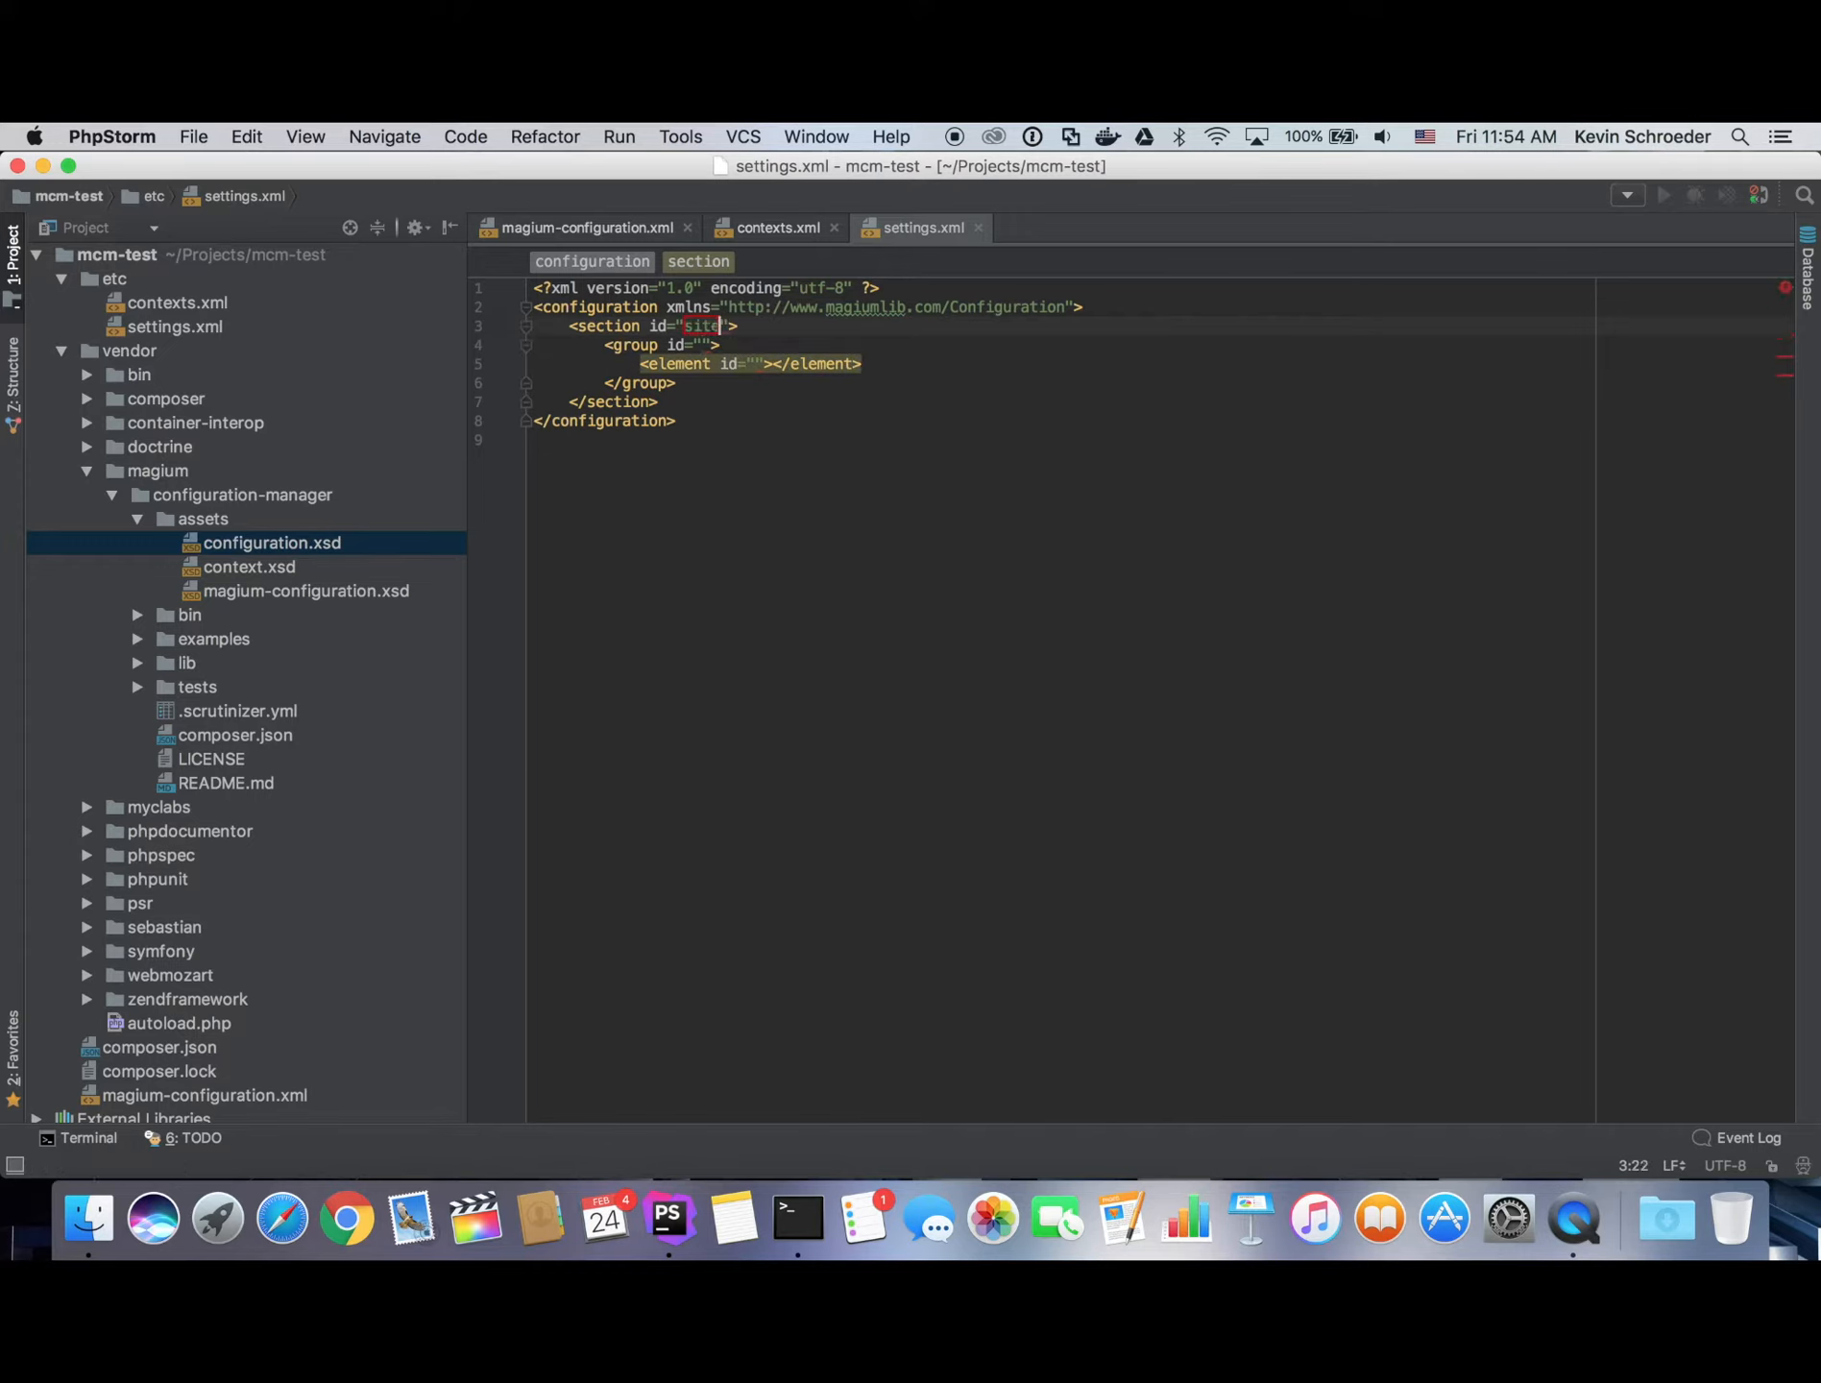
pyautogui.write('head')
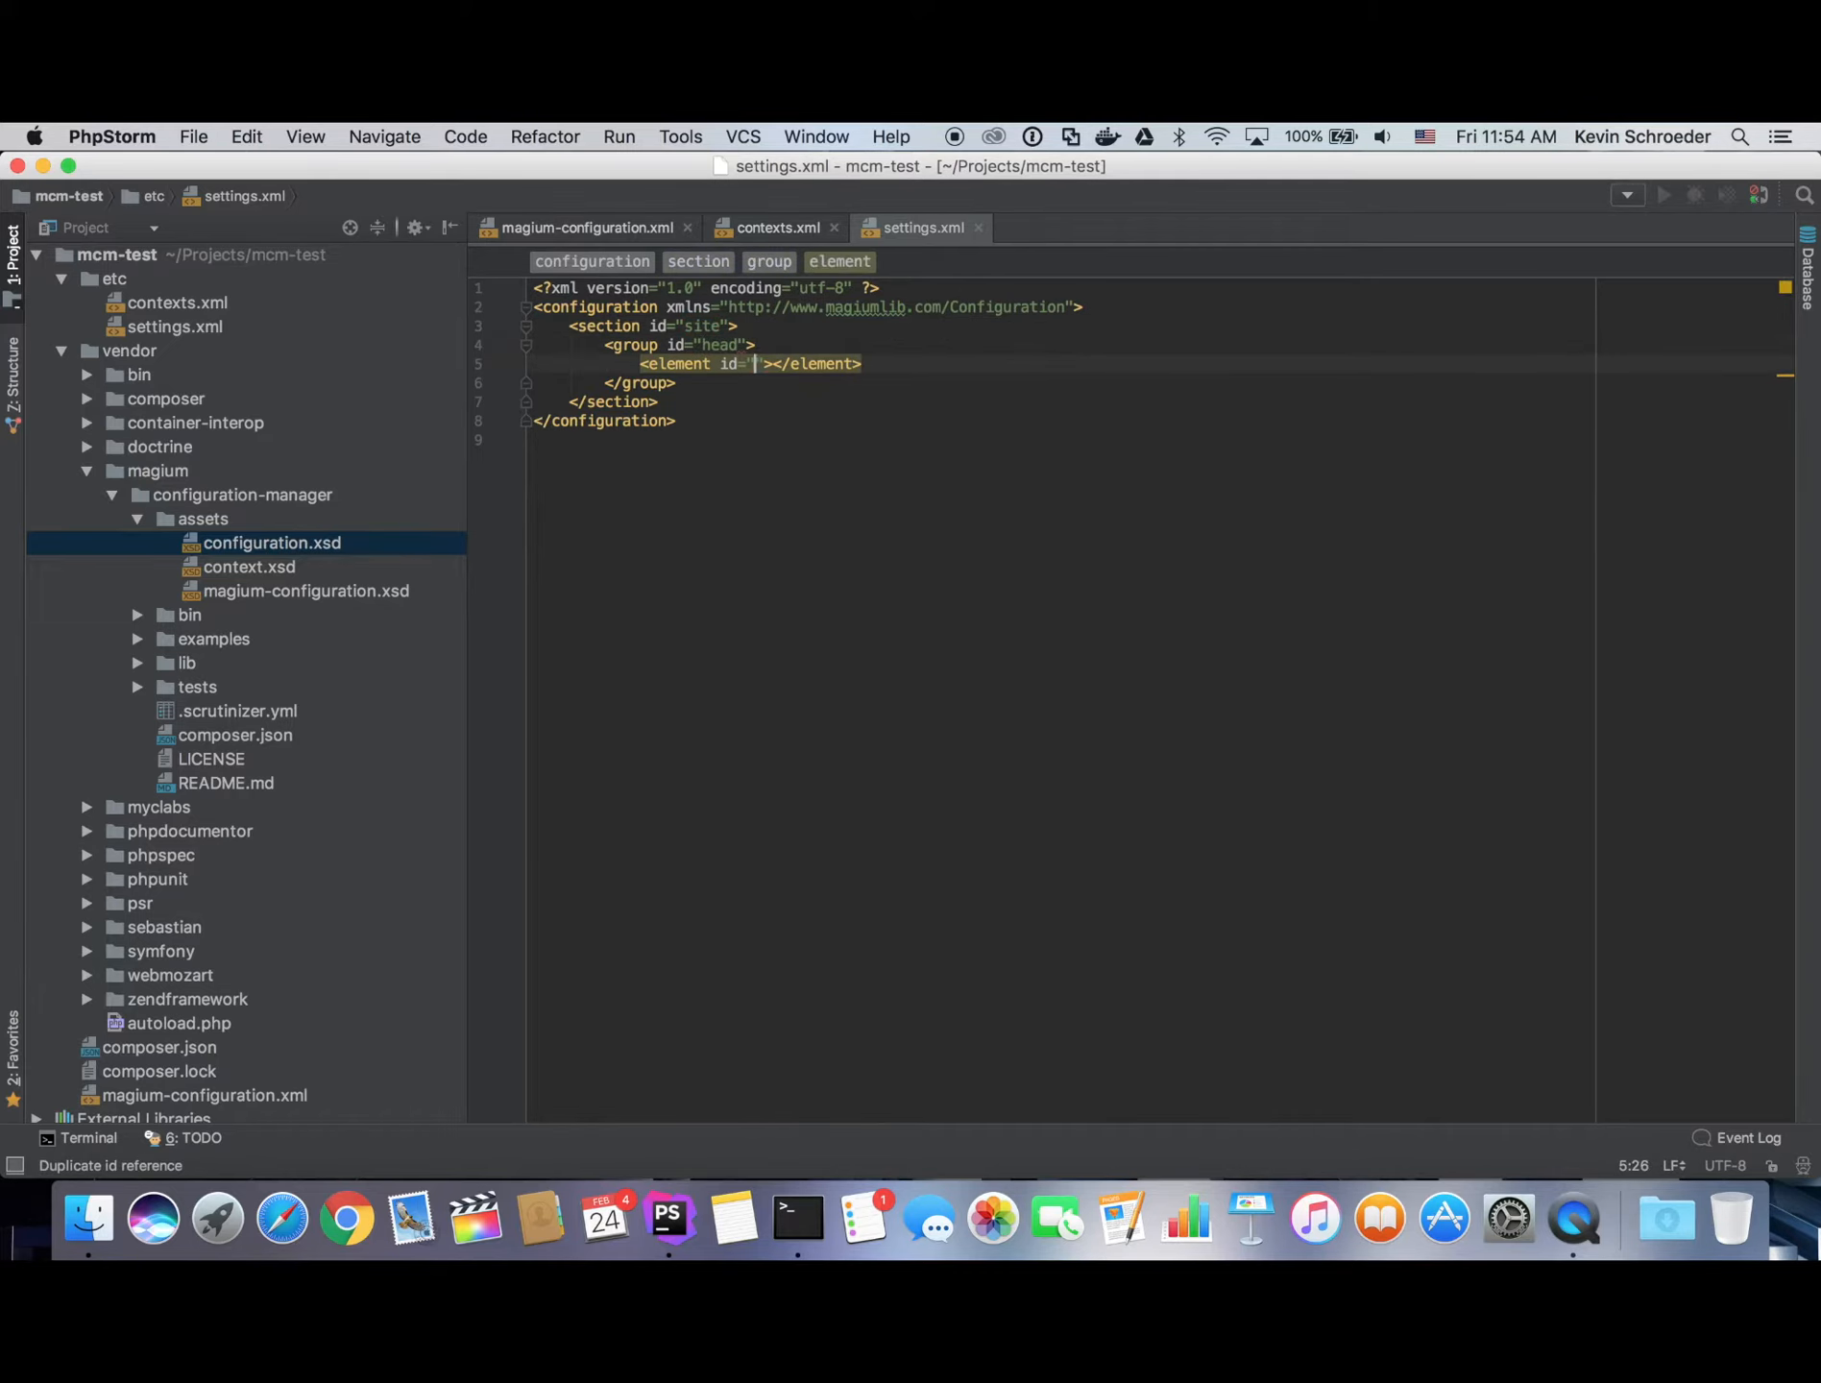
pyautogui.write('title')
pyautogui.write('<description></description>')
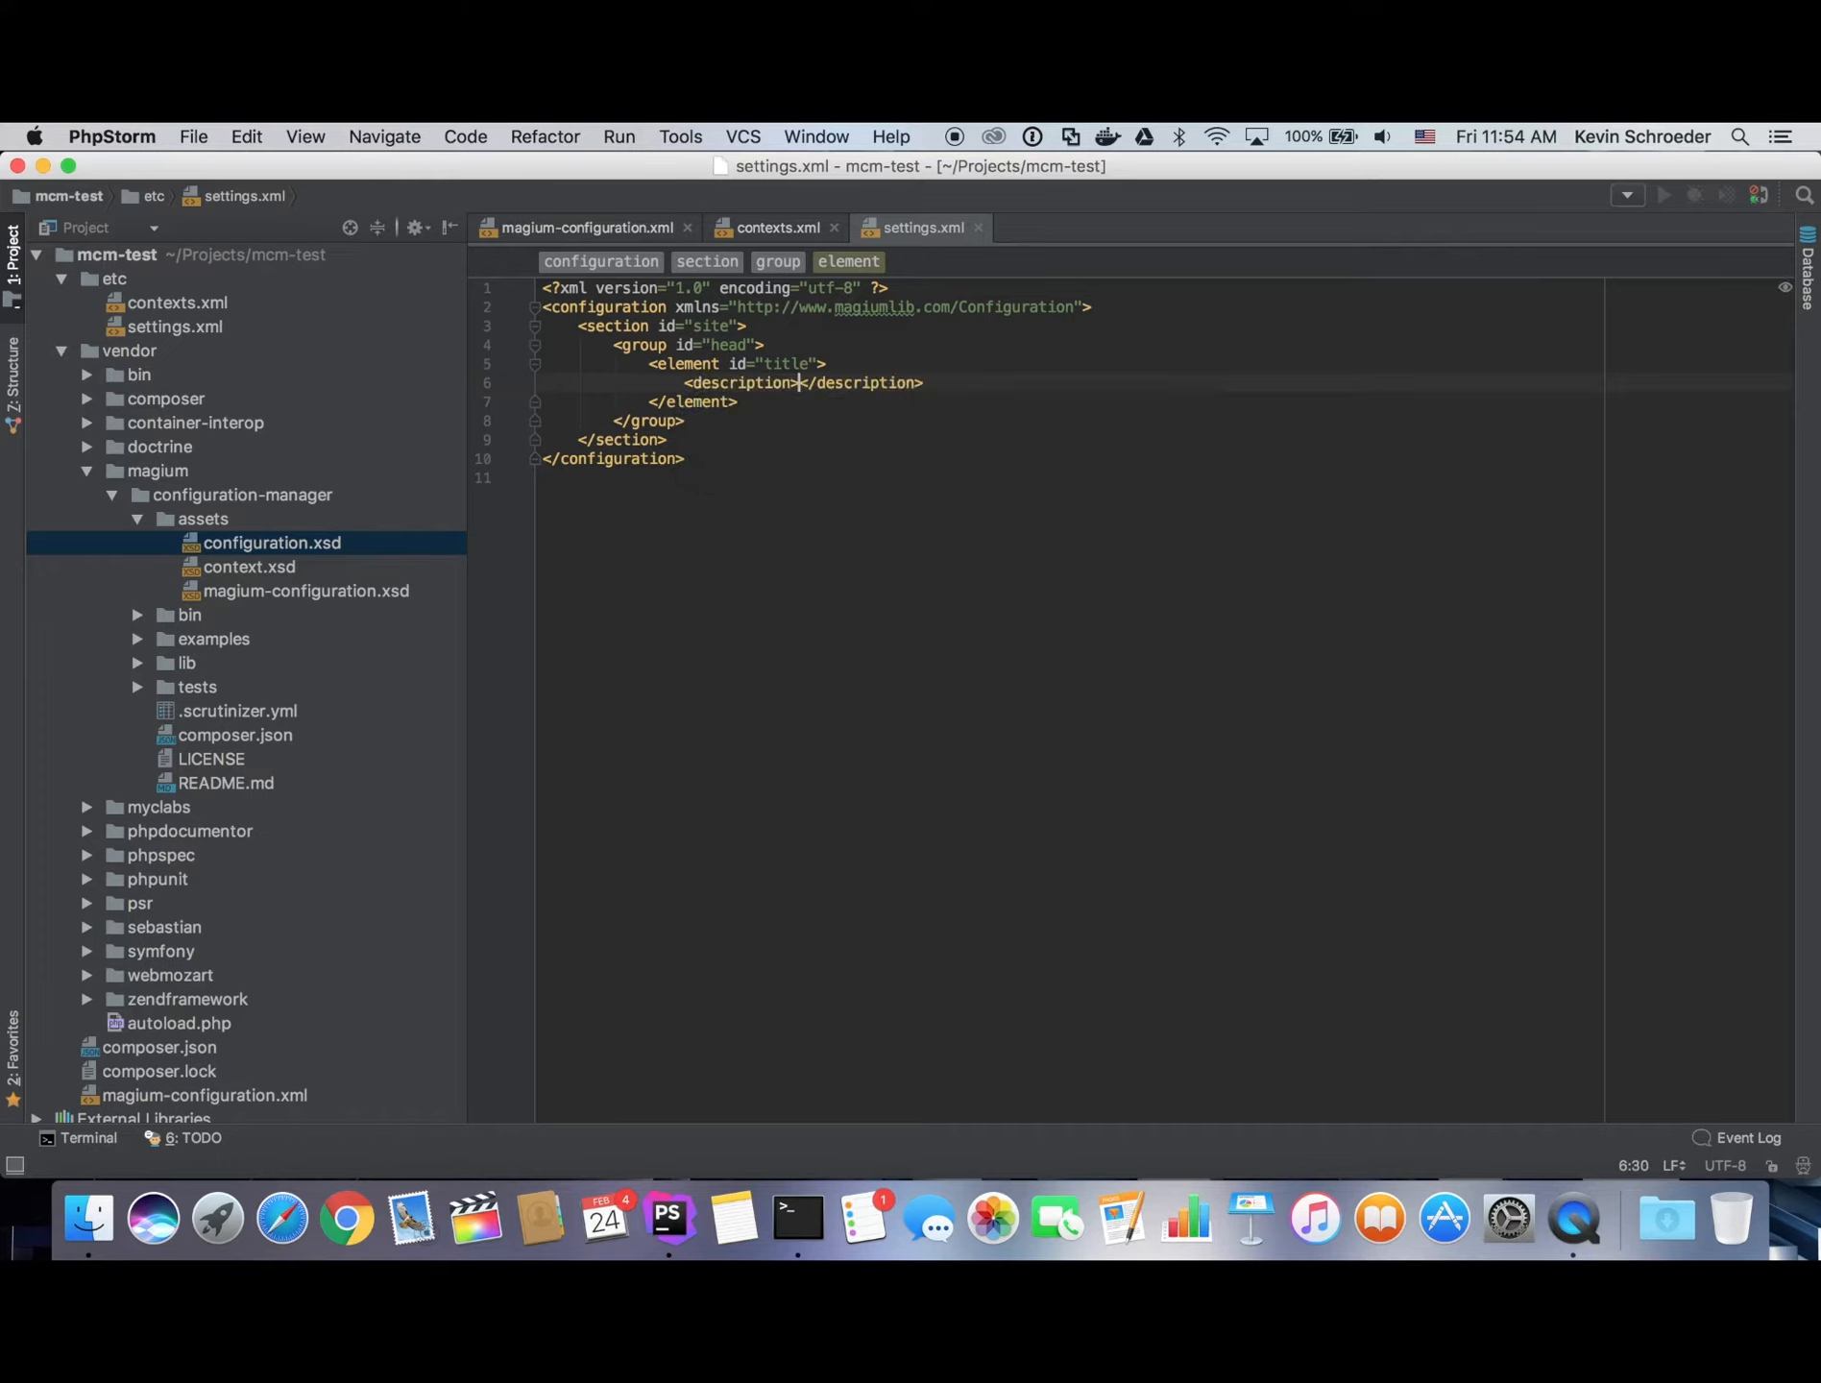
pyautogui.write('The website title')
pyautogui.write('<value></value>')
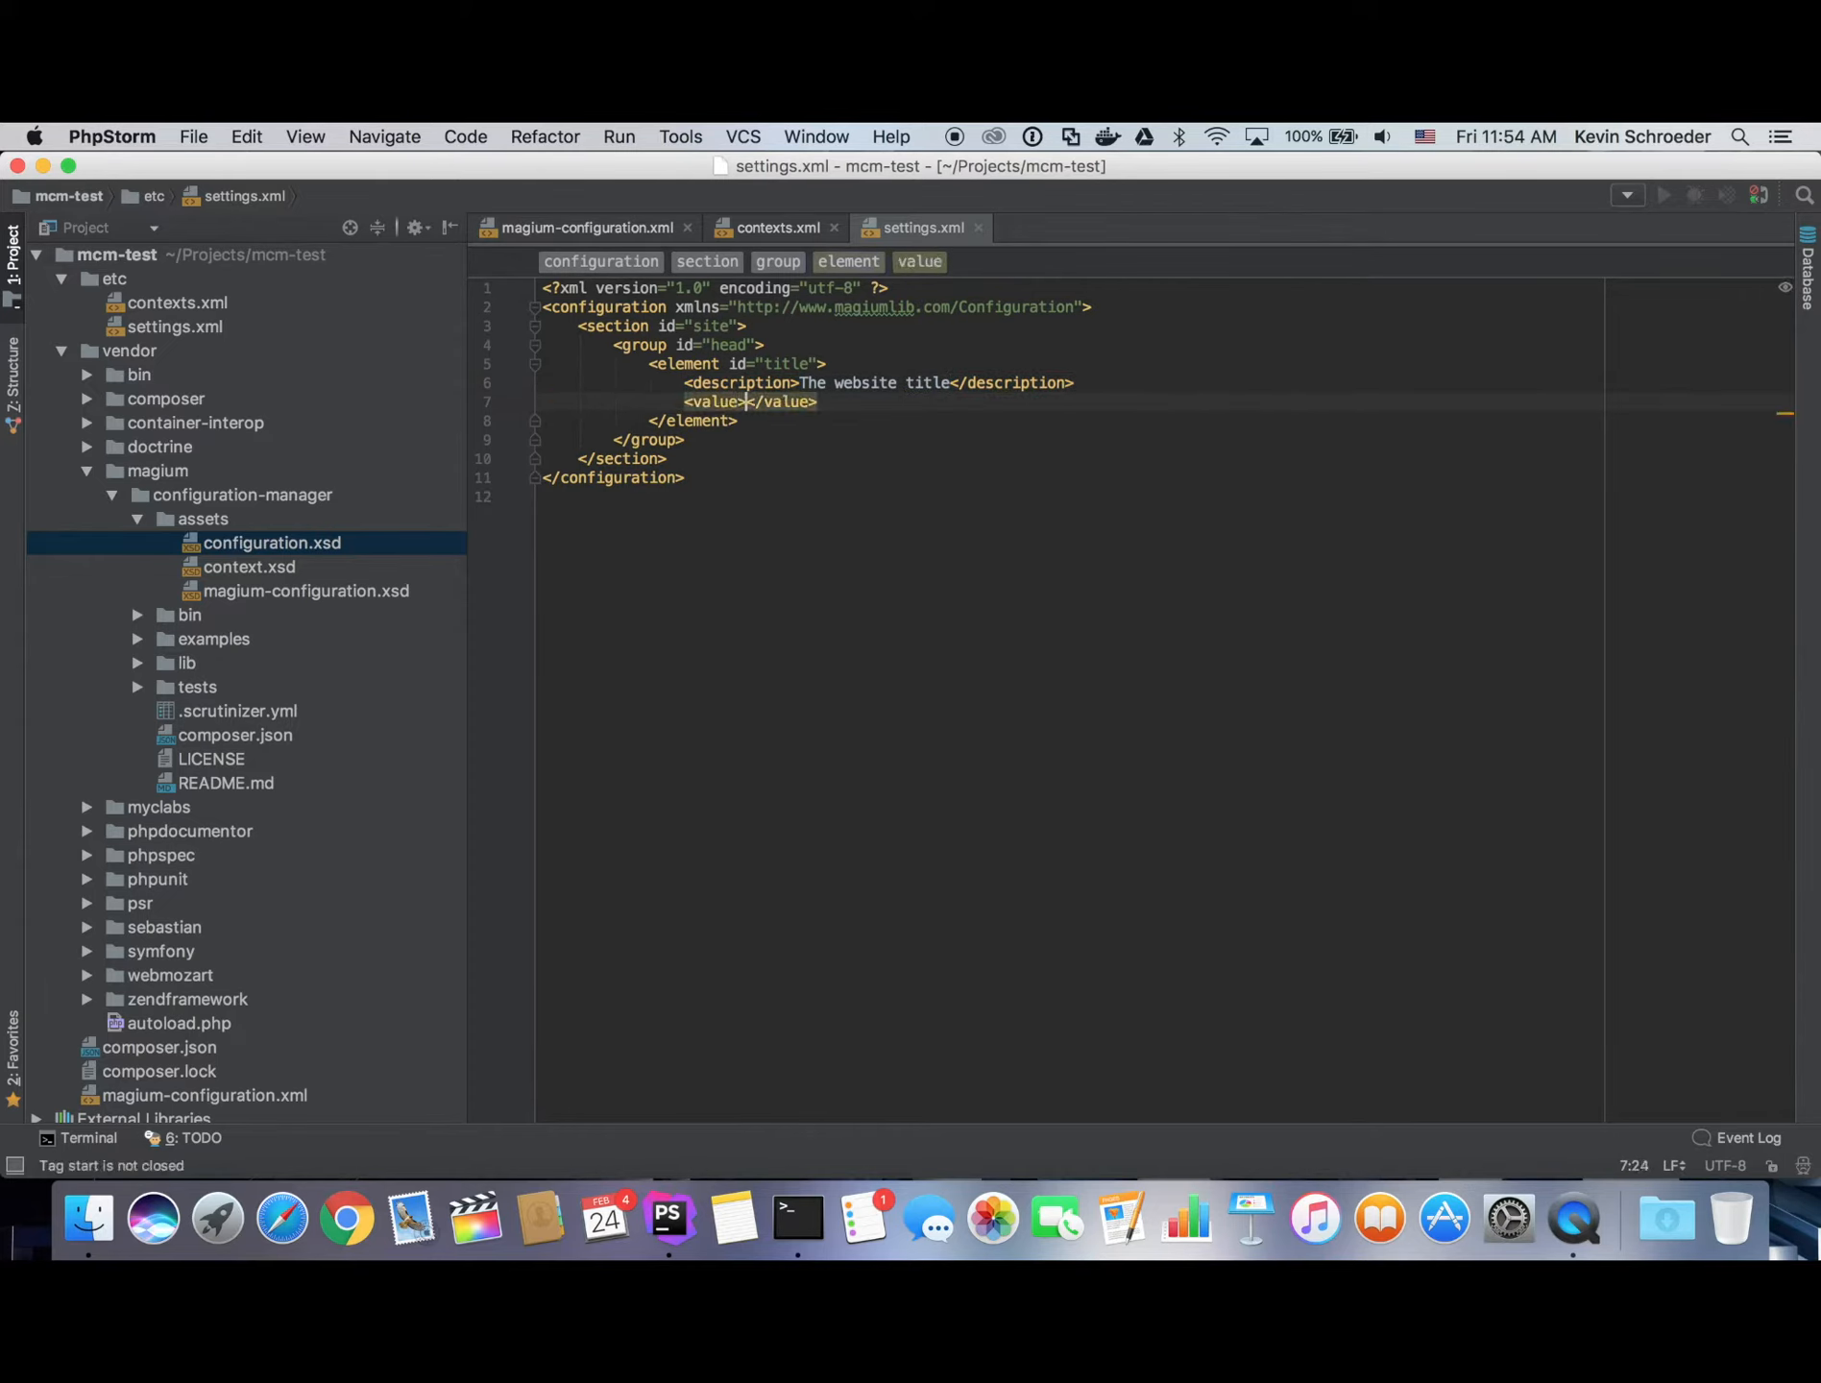
pyautogui.write('My')
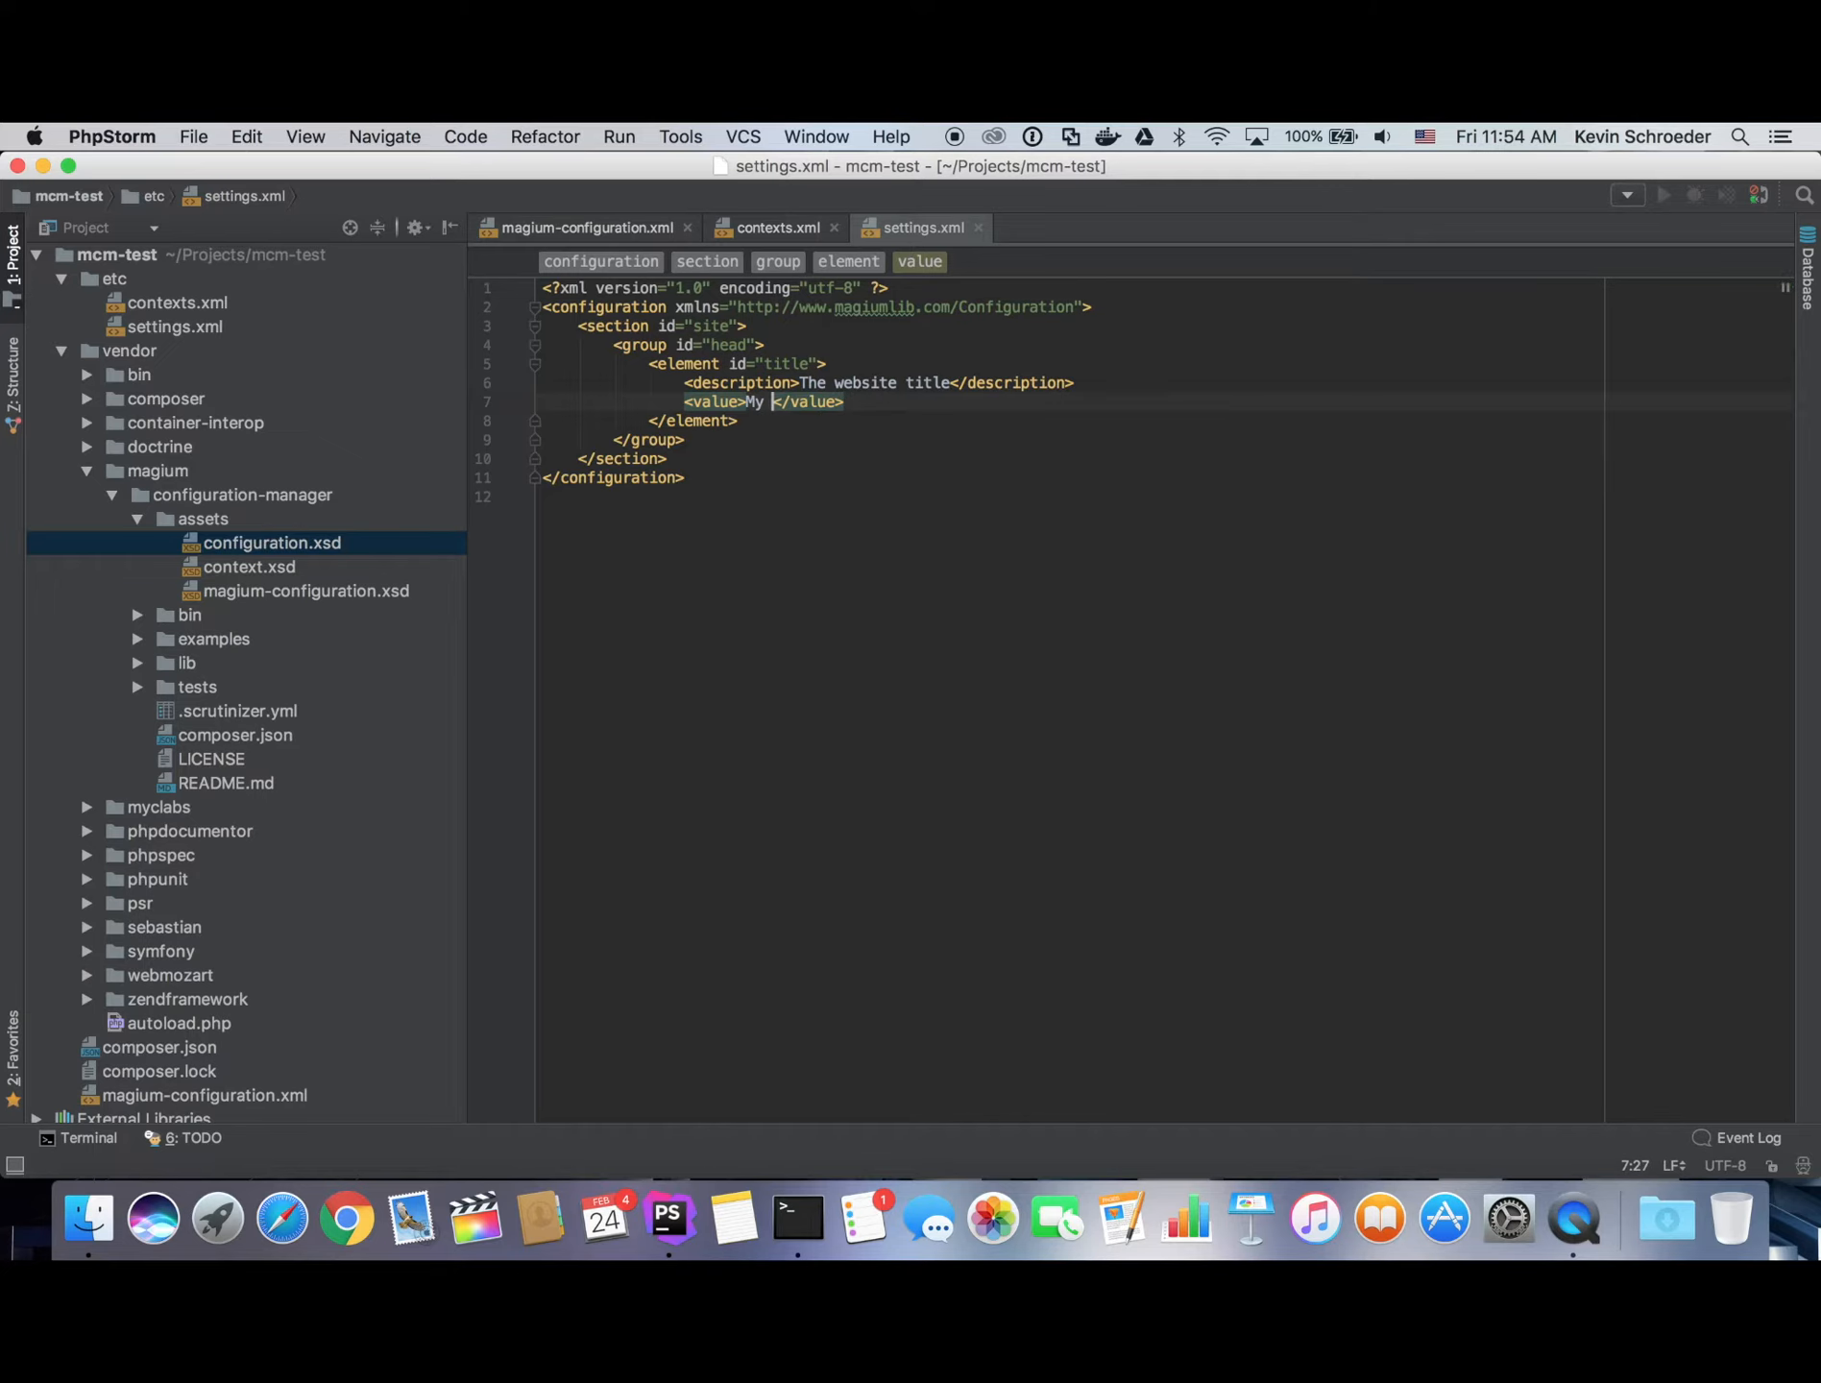
pyautogui.write('website')
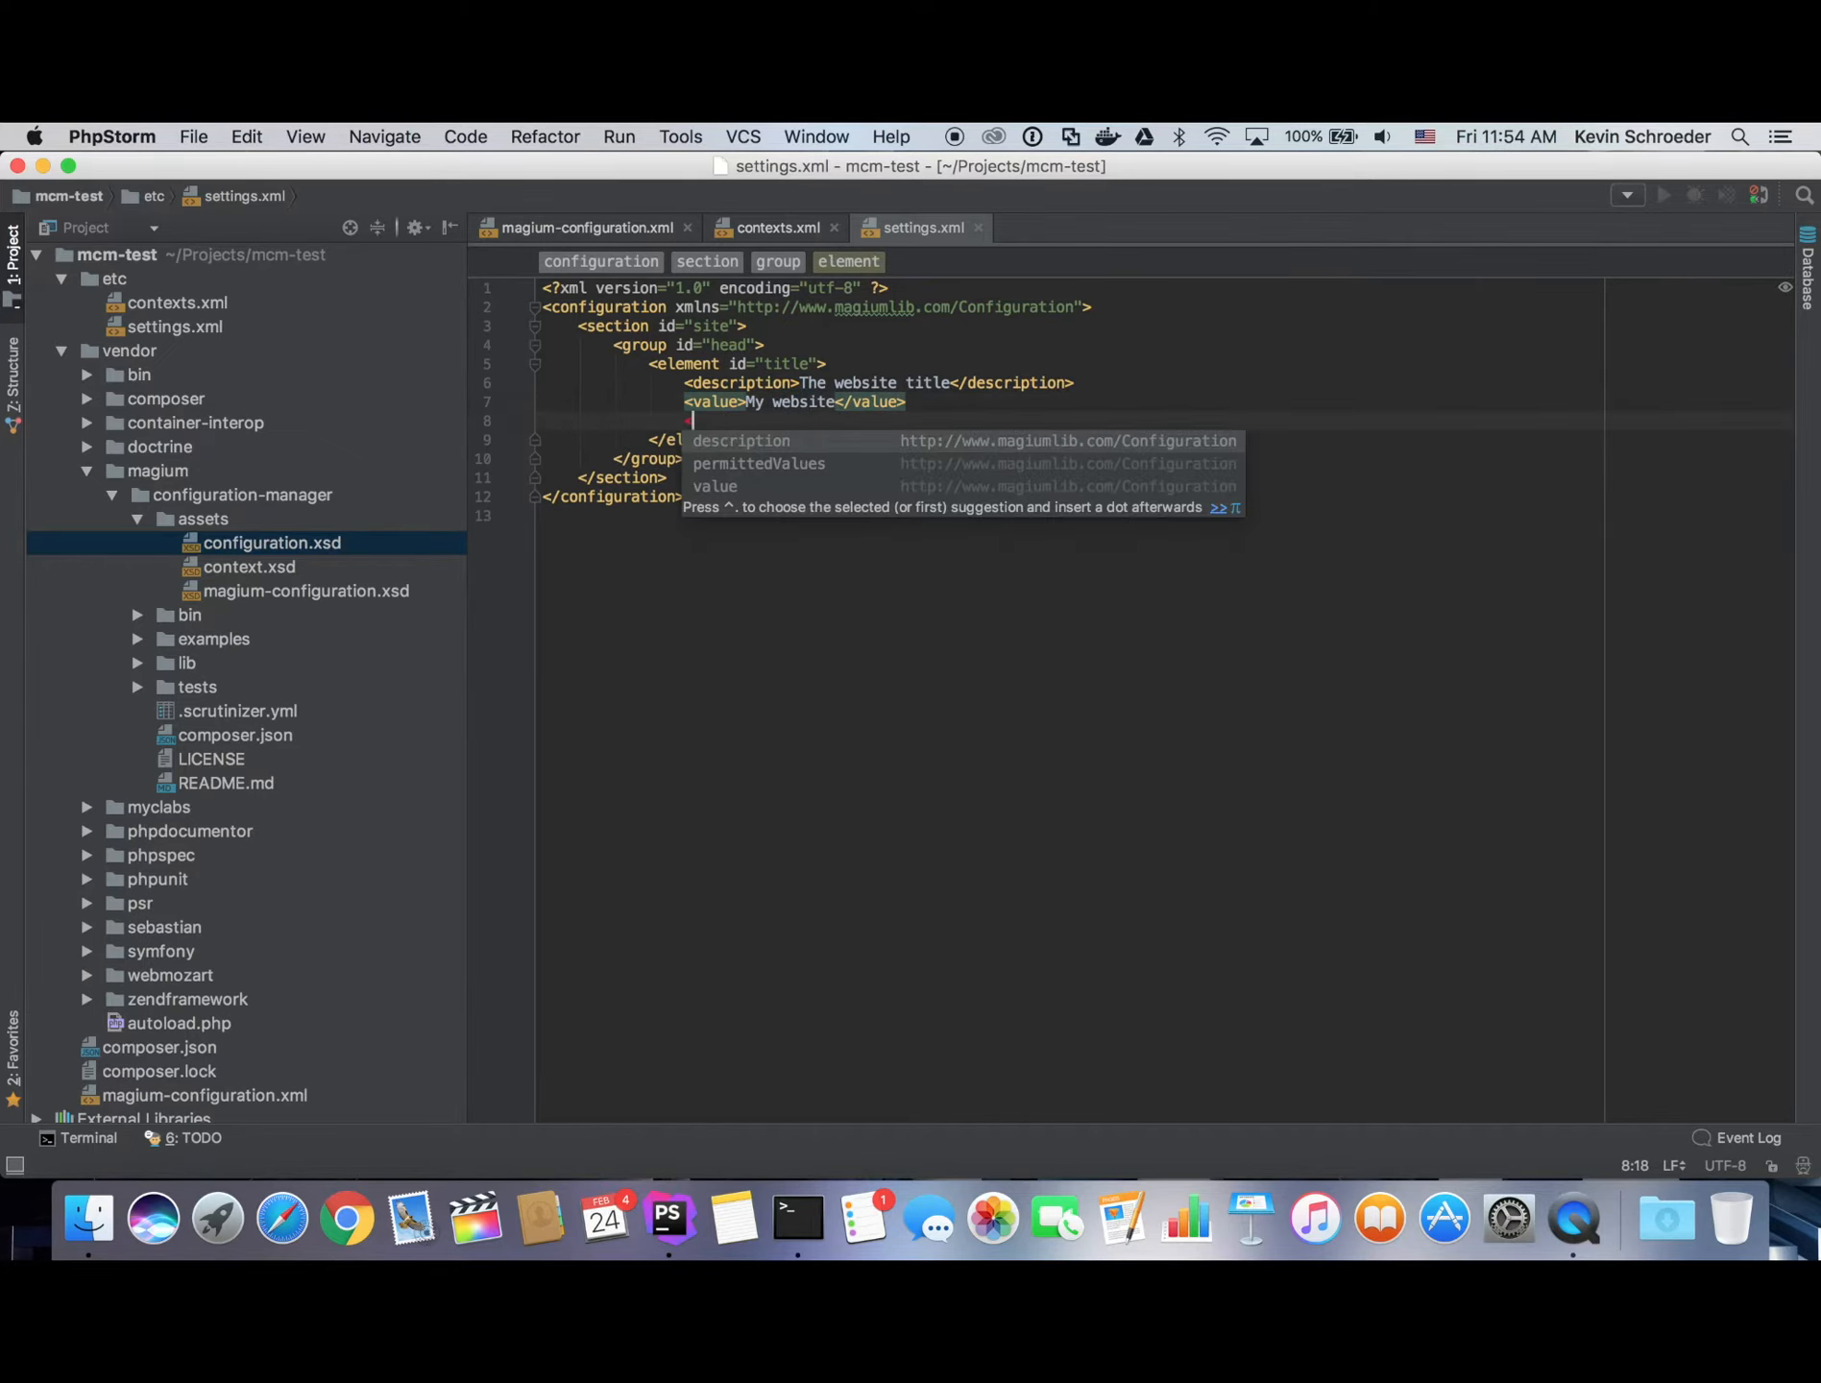
pyautogui.press('Down')
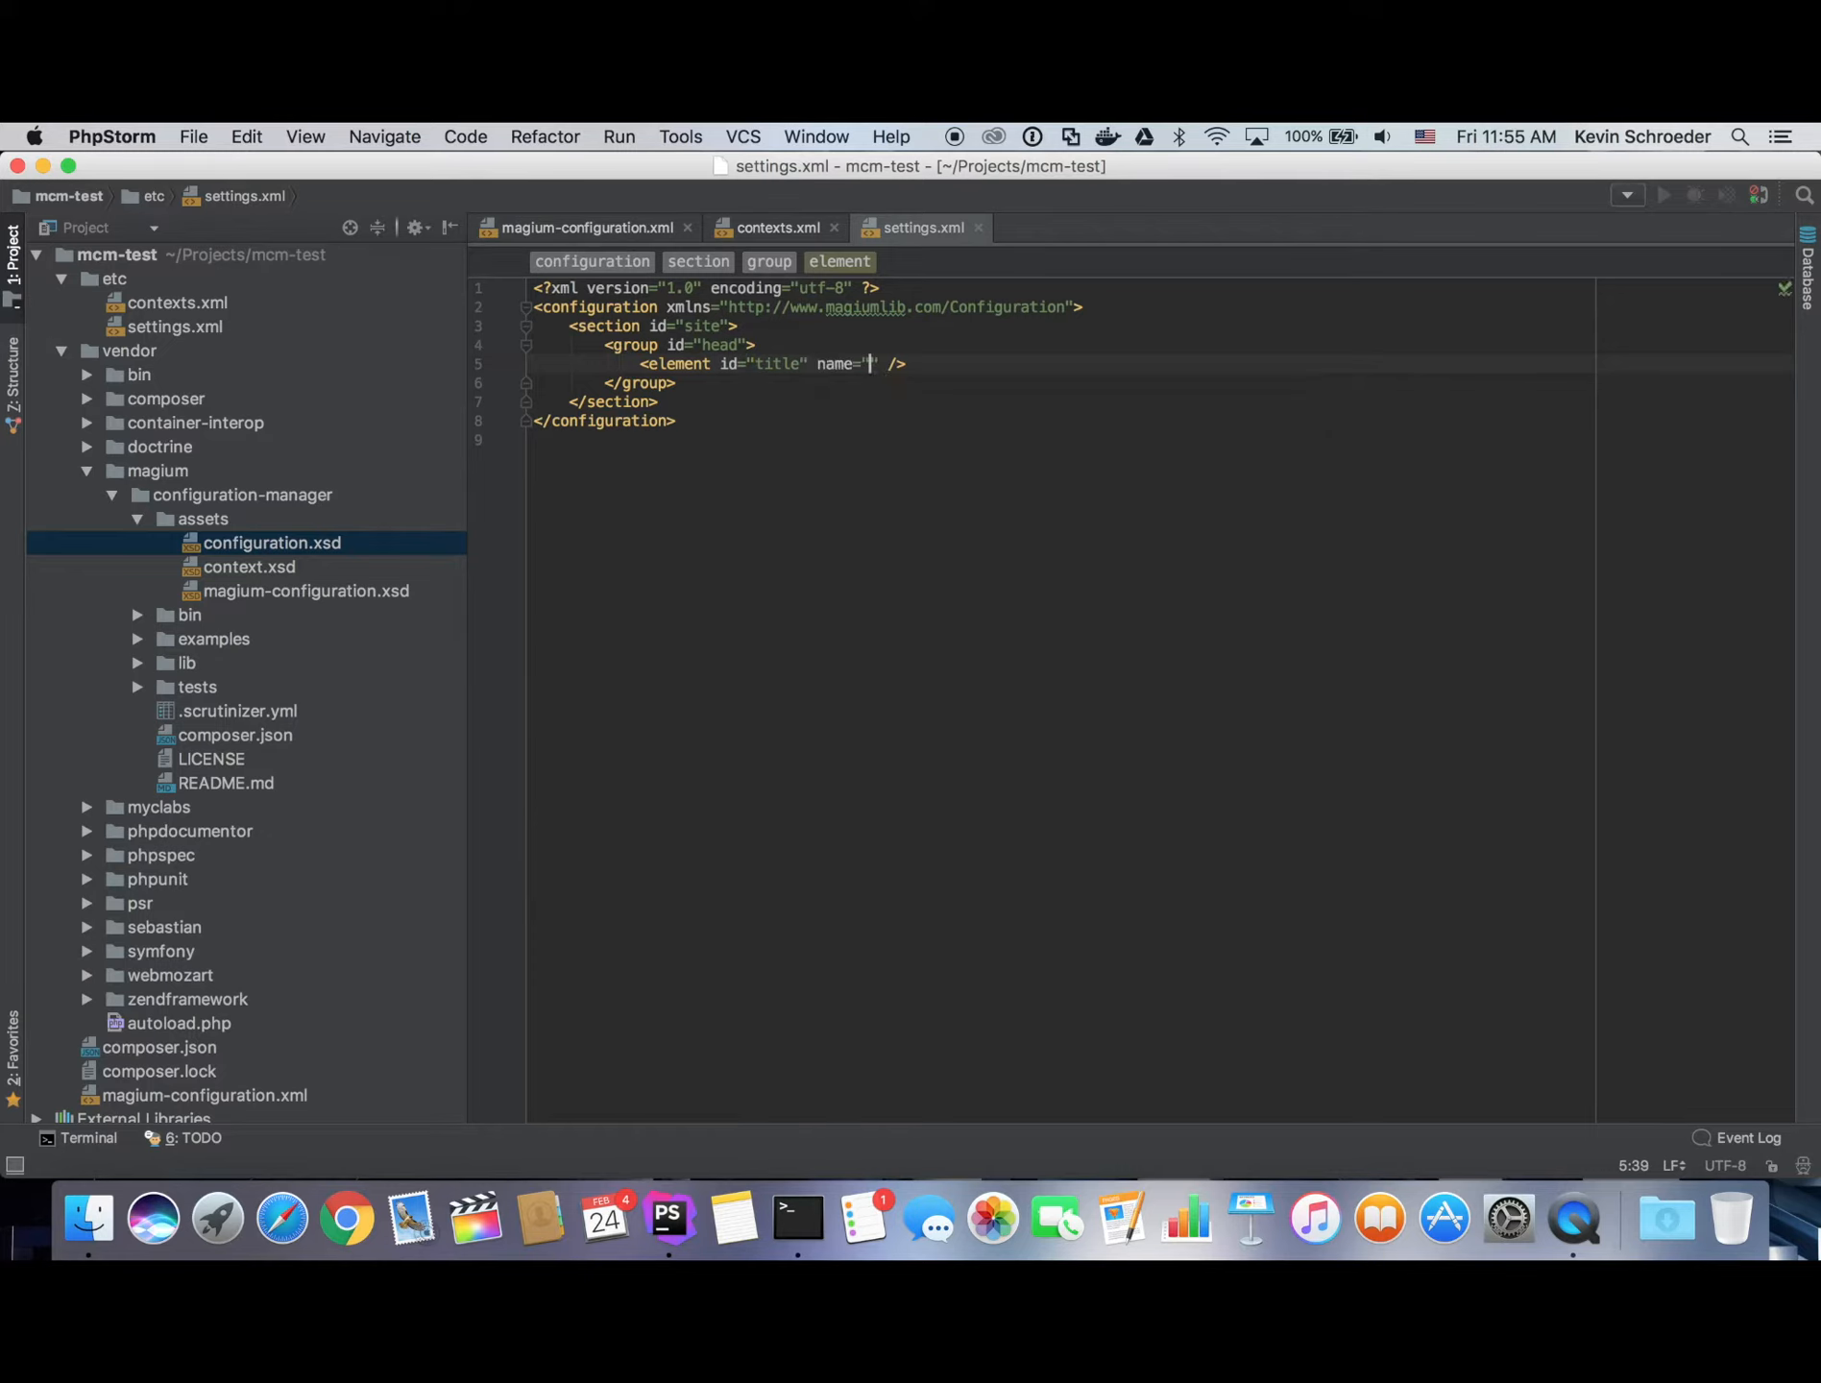
# Name the section Site, the group Head, and the title element Title.
pyautogui.write('Title')
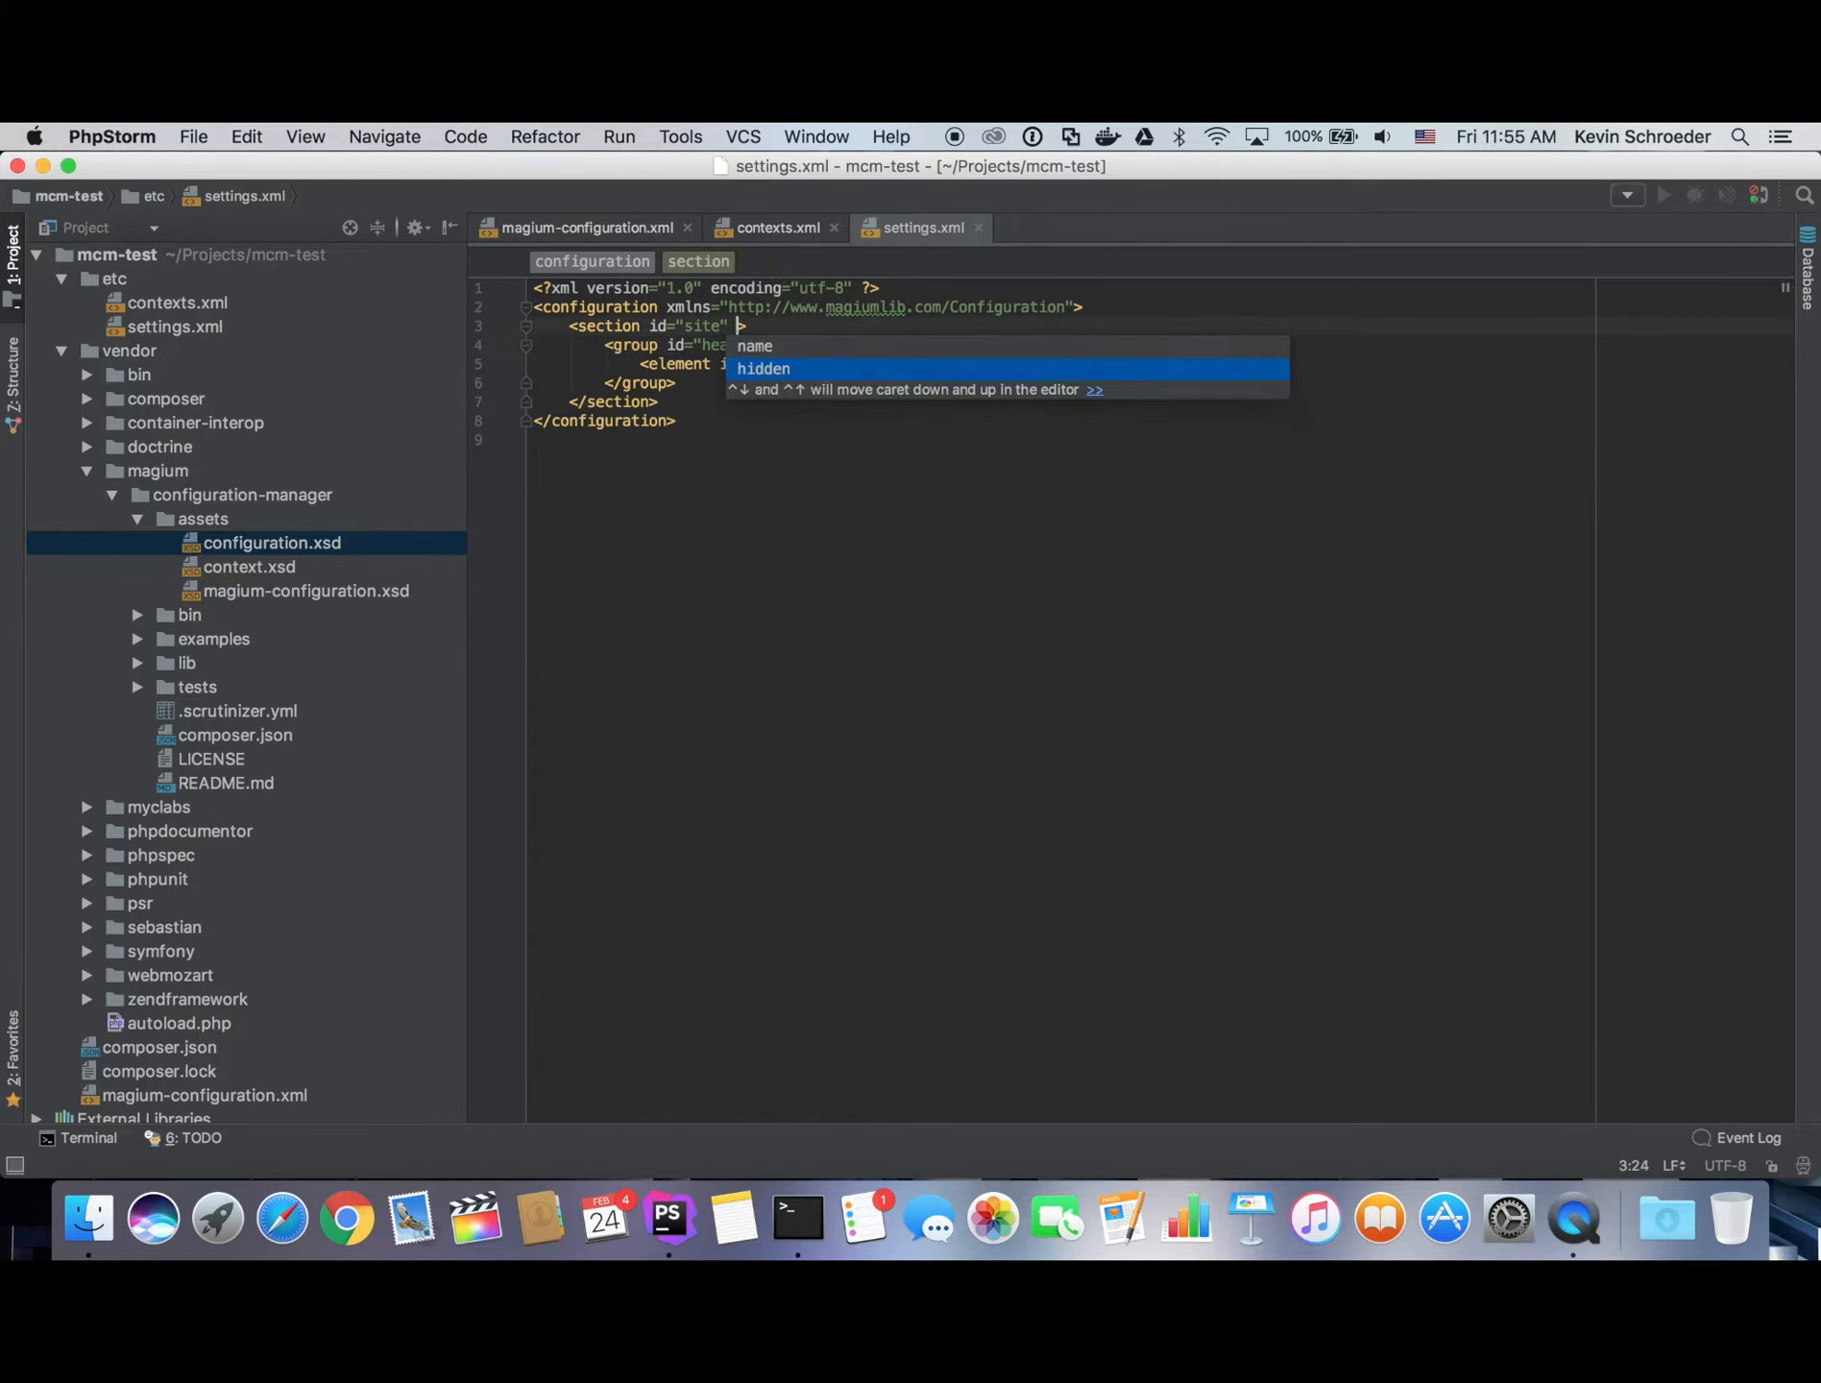
pyautogui.write('name=""')
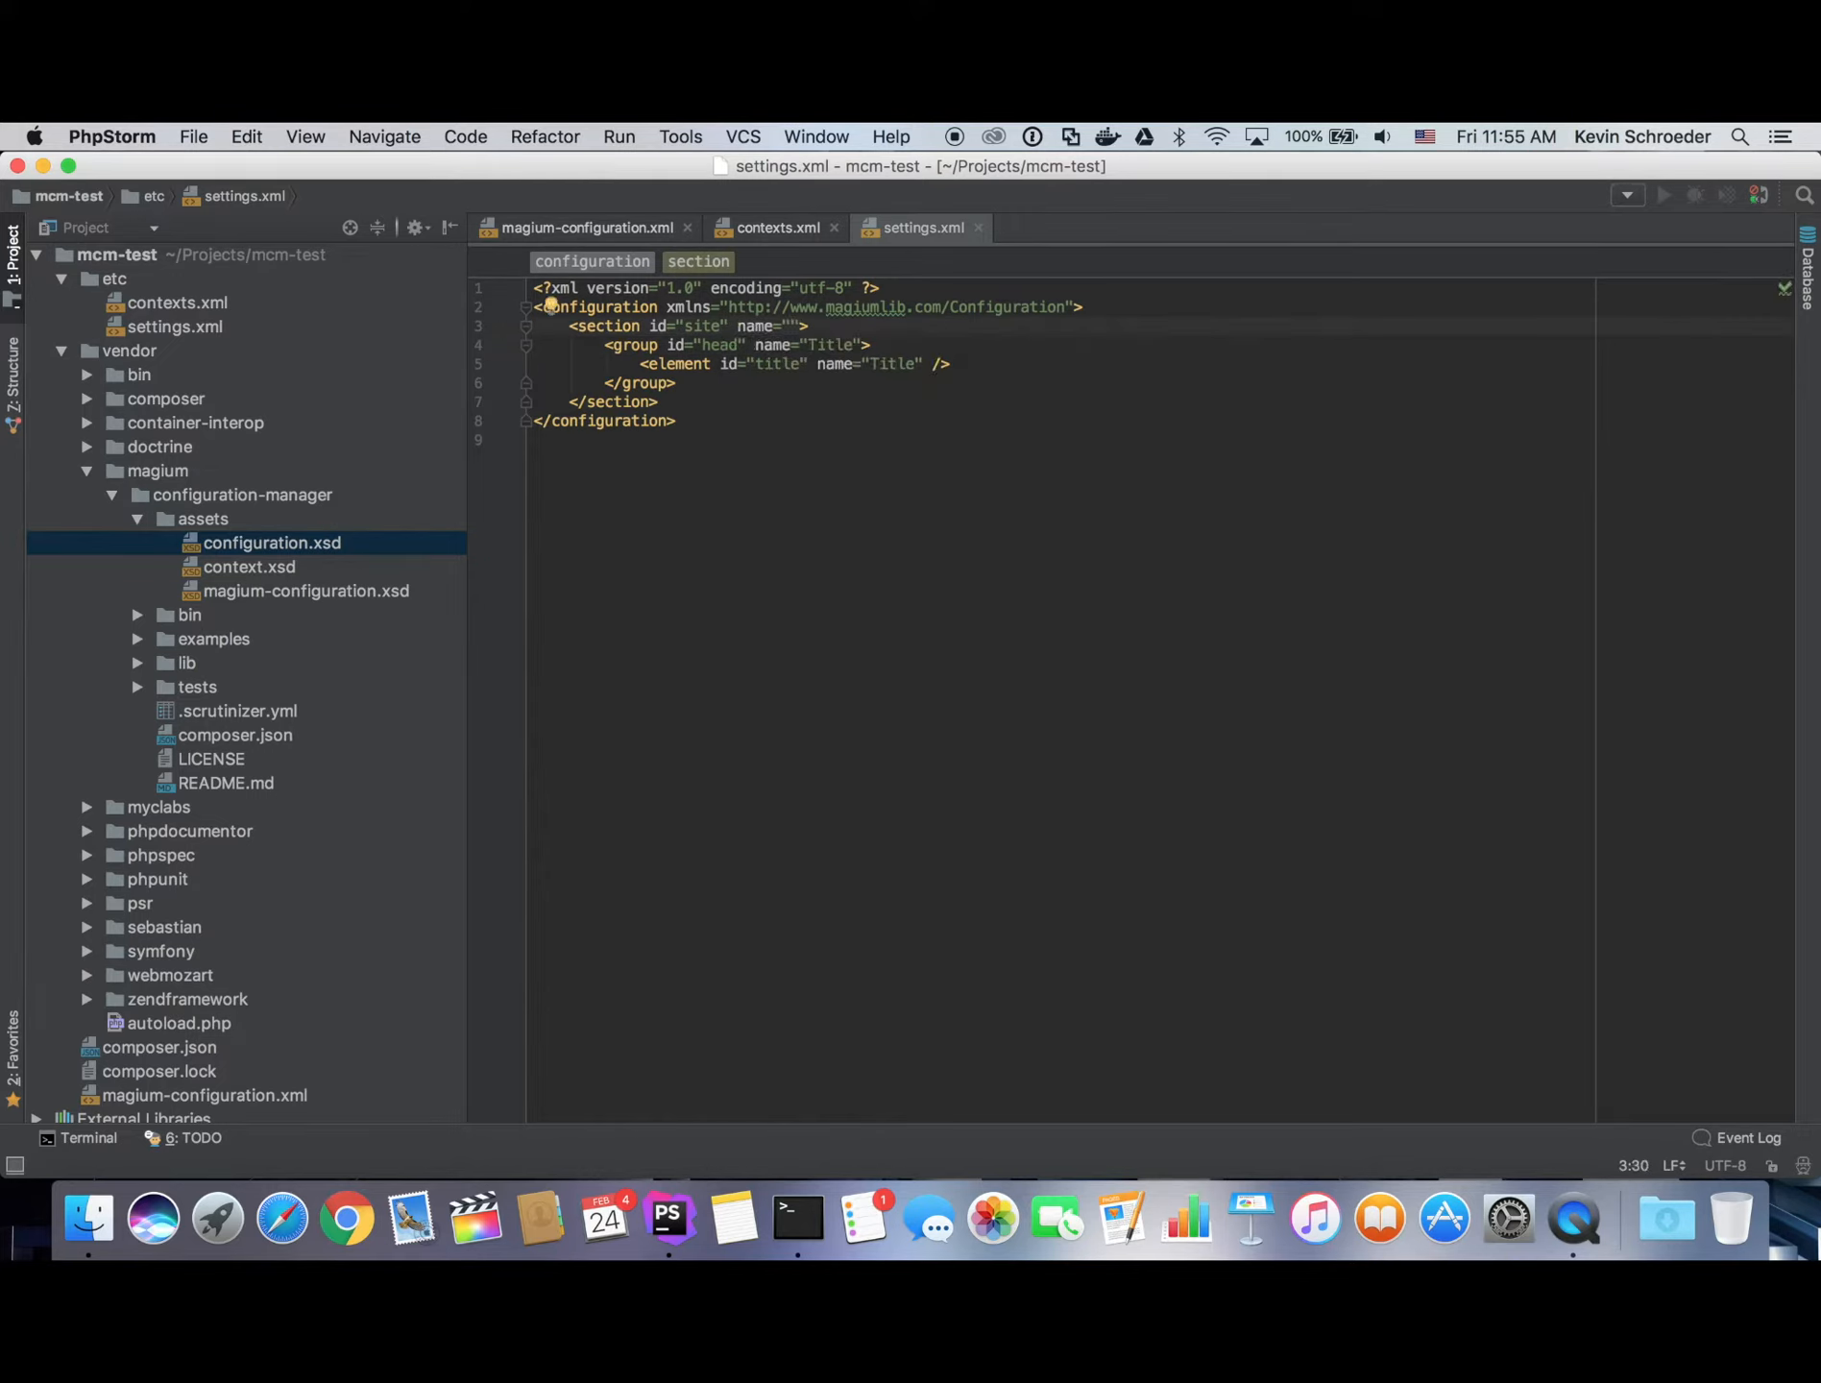
pyautogui.write('Site')
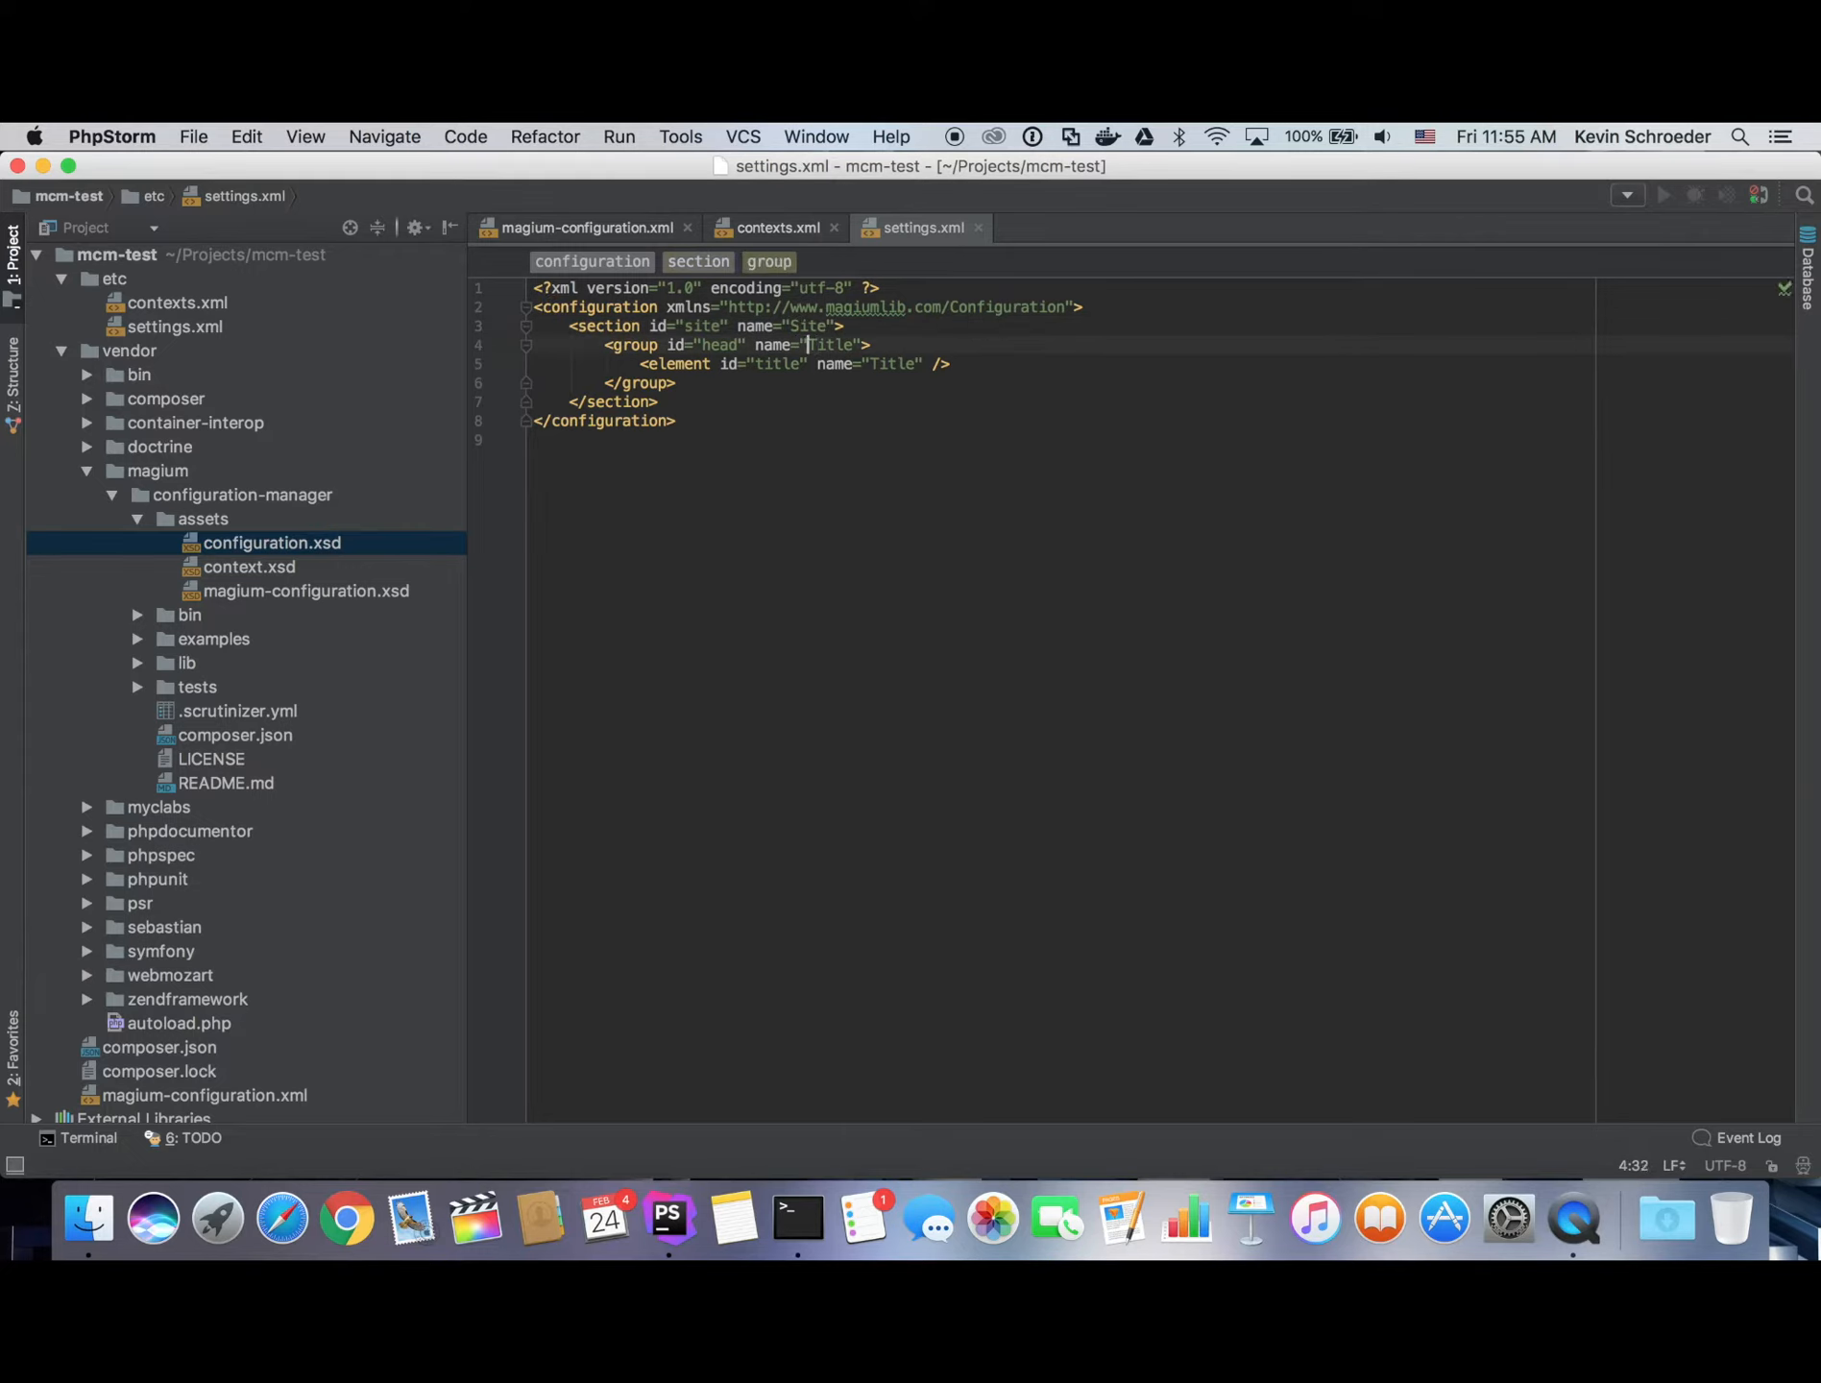
pyautogui.write('Head')
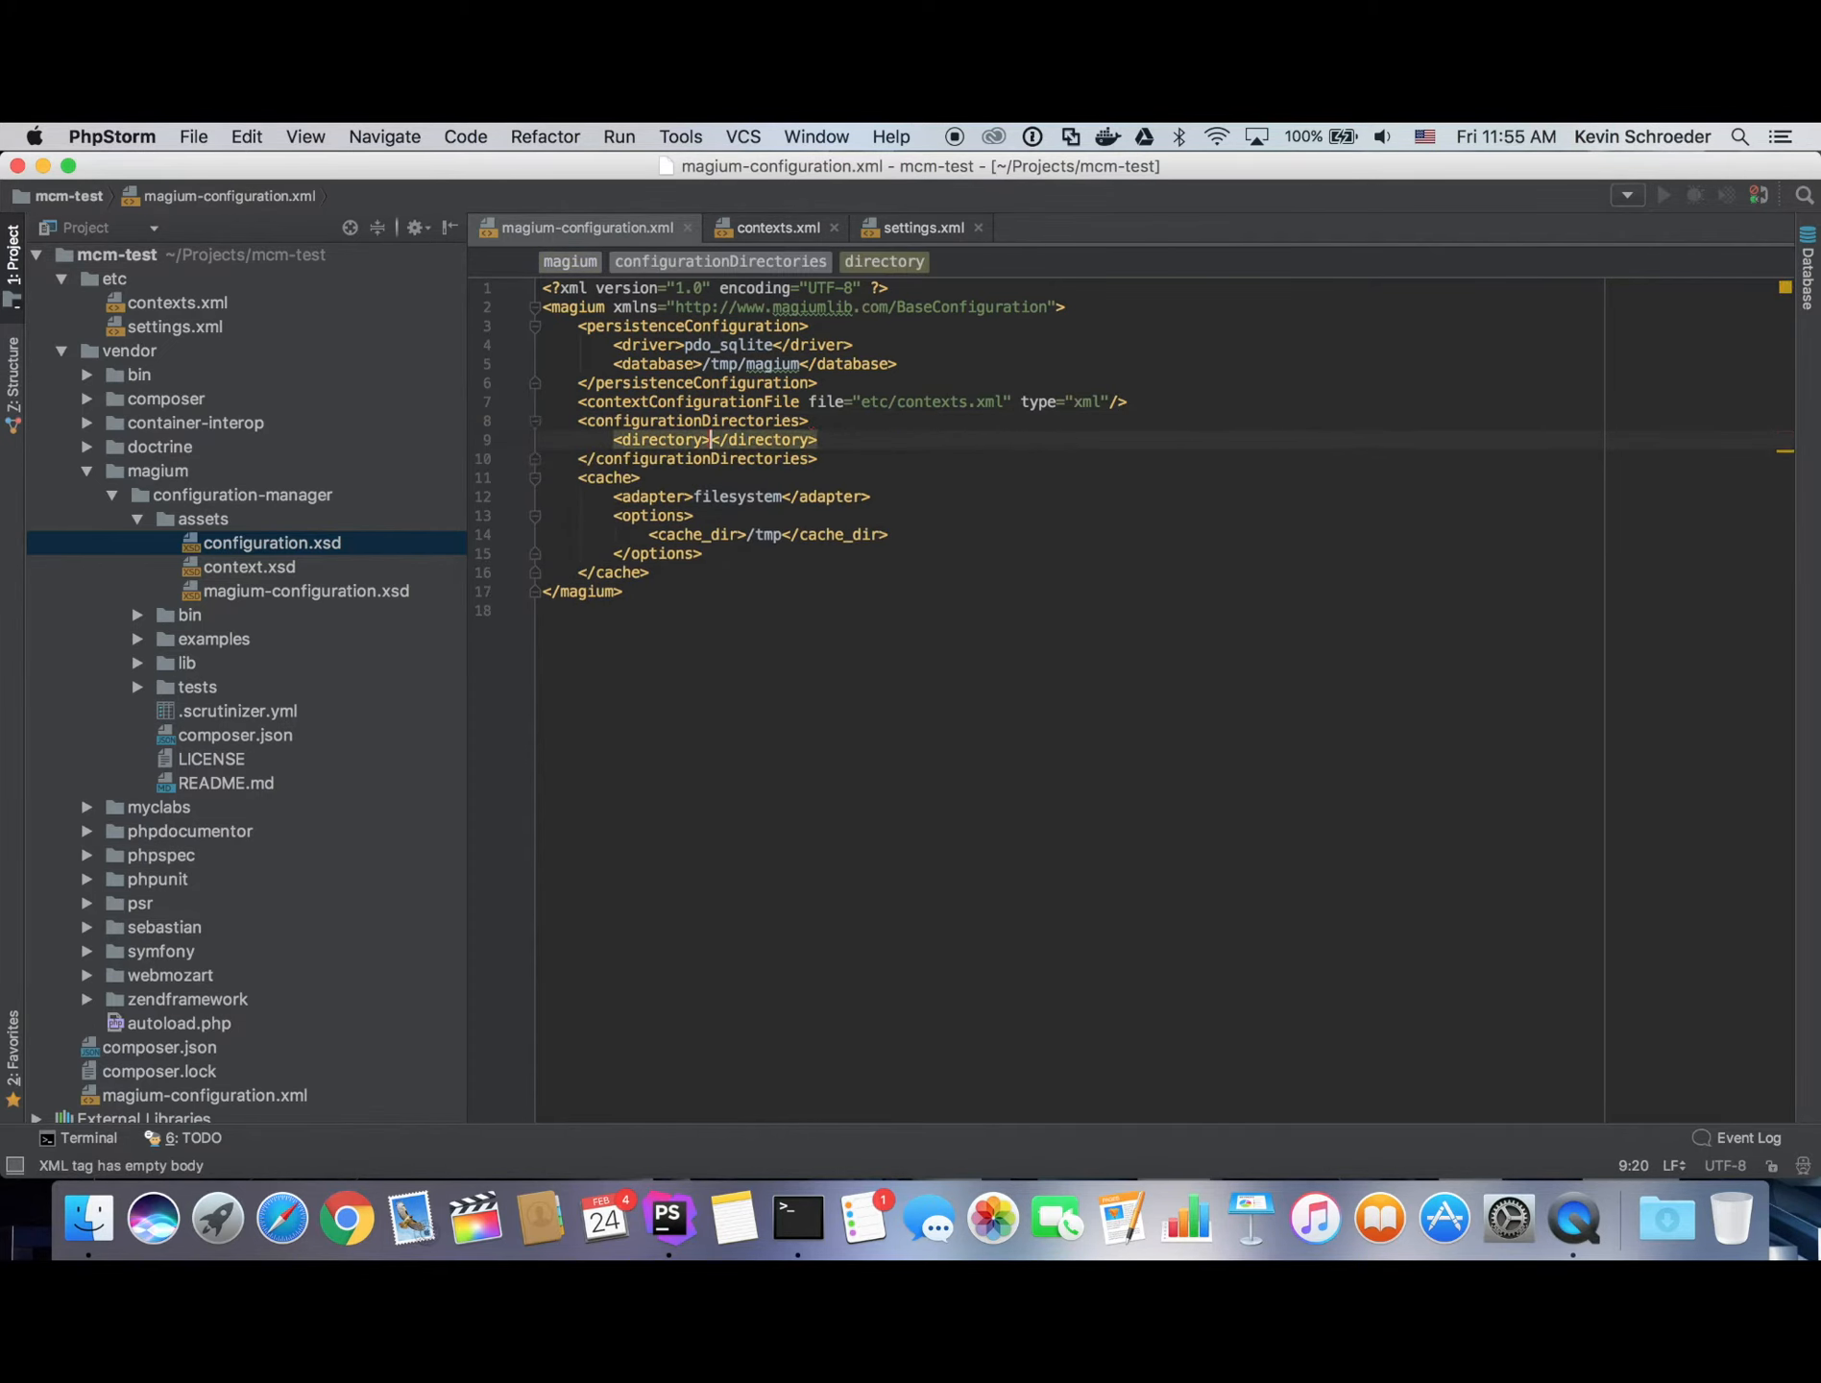
# Set the configuration directory to etc and list settings.xml under configurationFiles.
pyautogui.write('etc')
pyautogui.write('<')
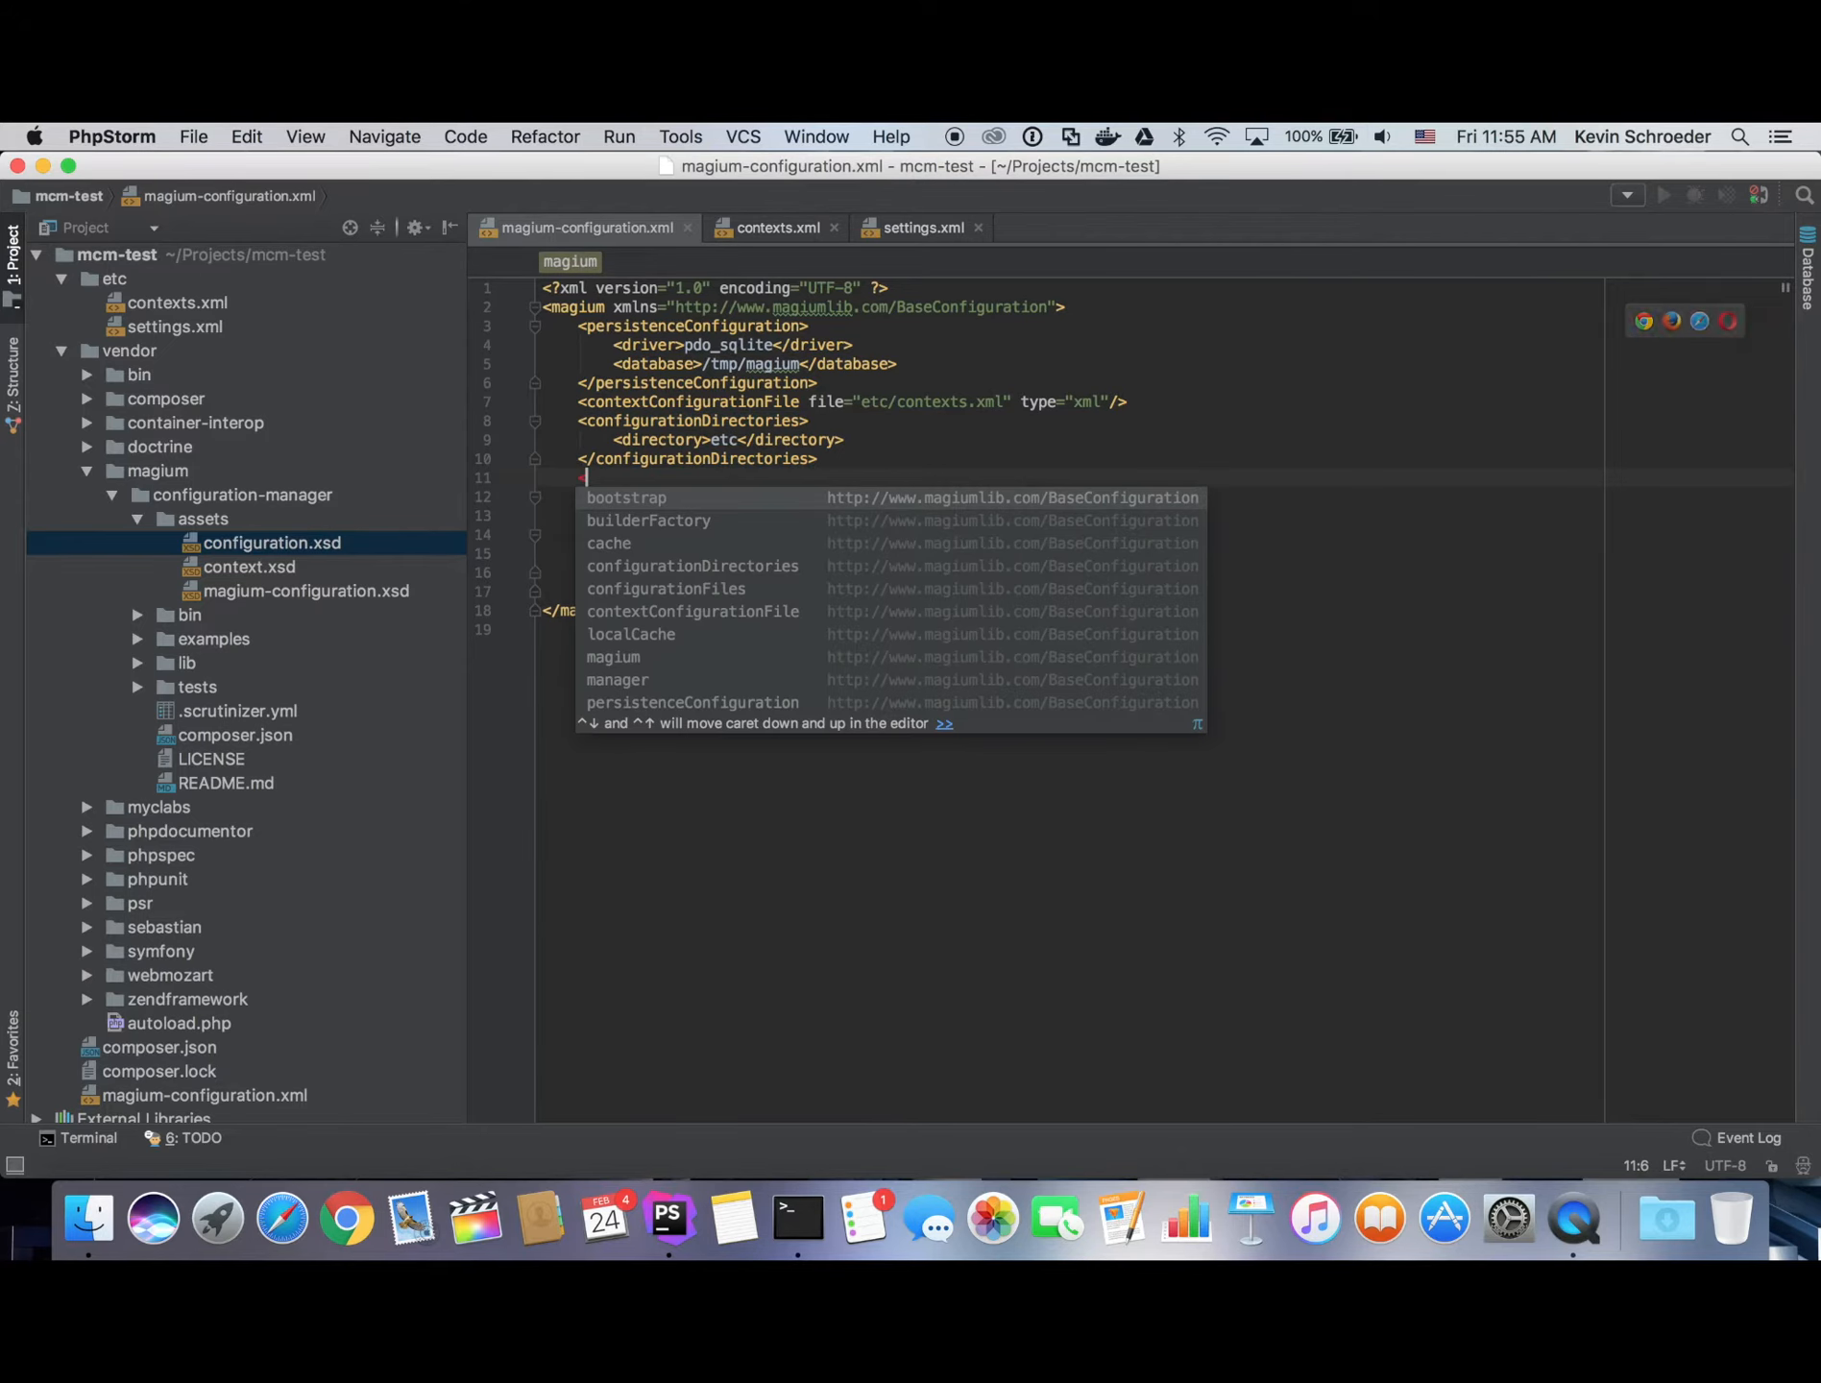
pyautogui.write('configurationFiles>')
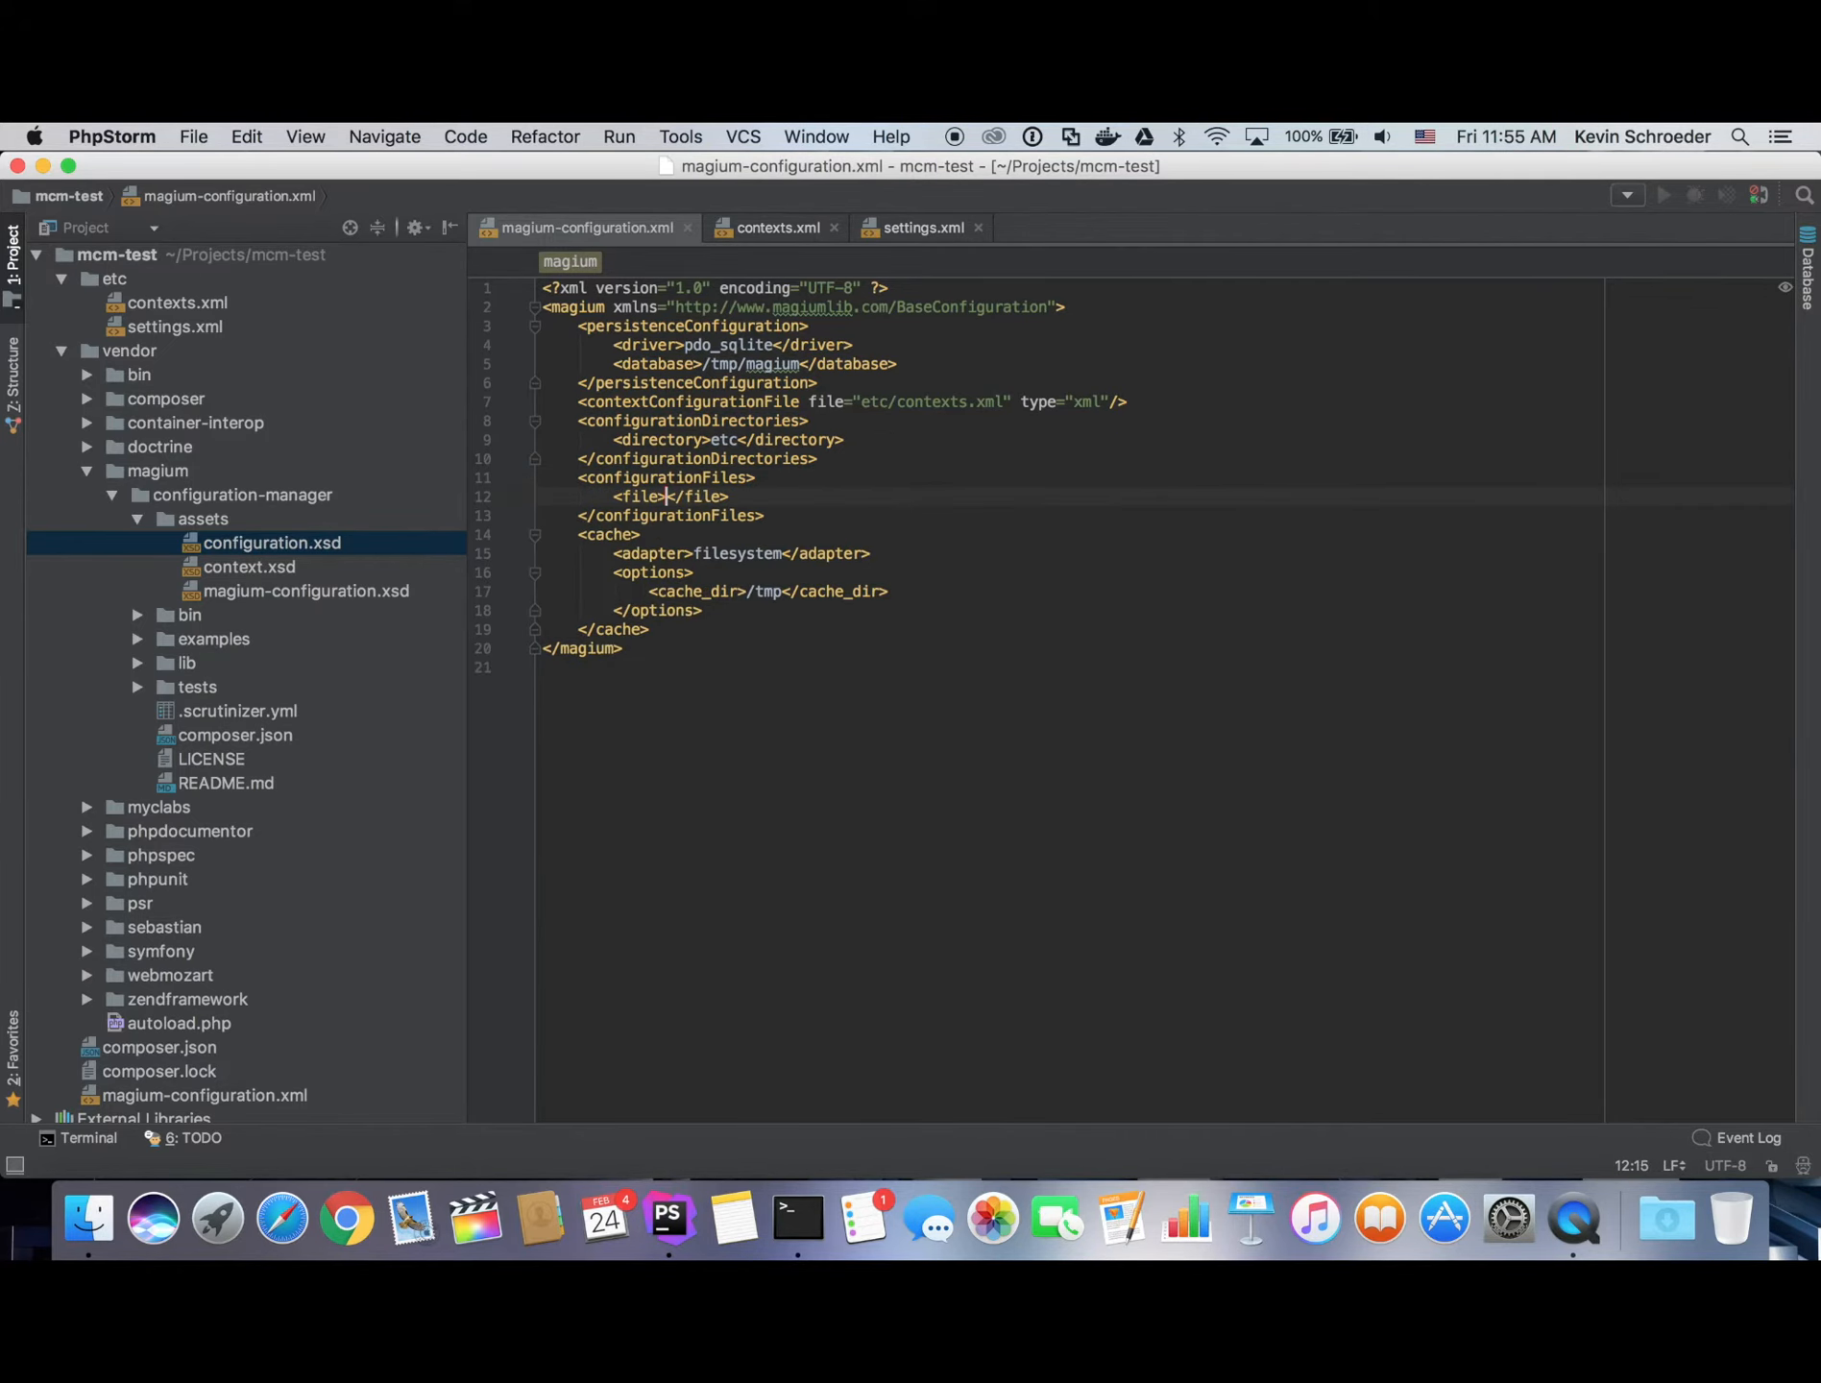
pyautogui.write('settin')
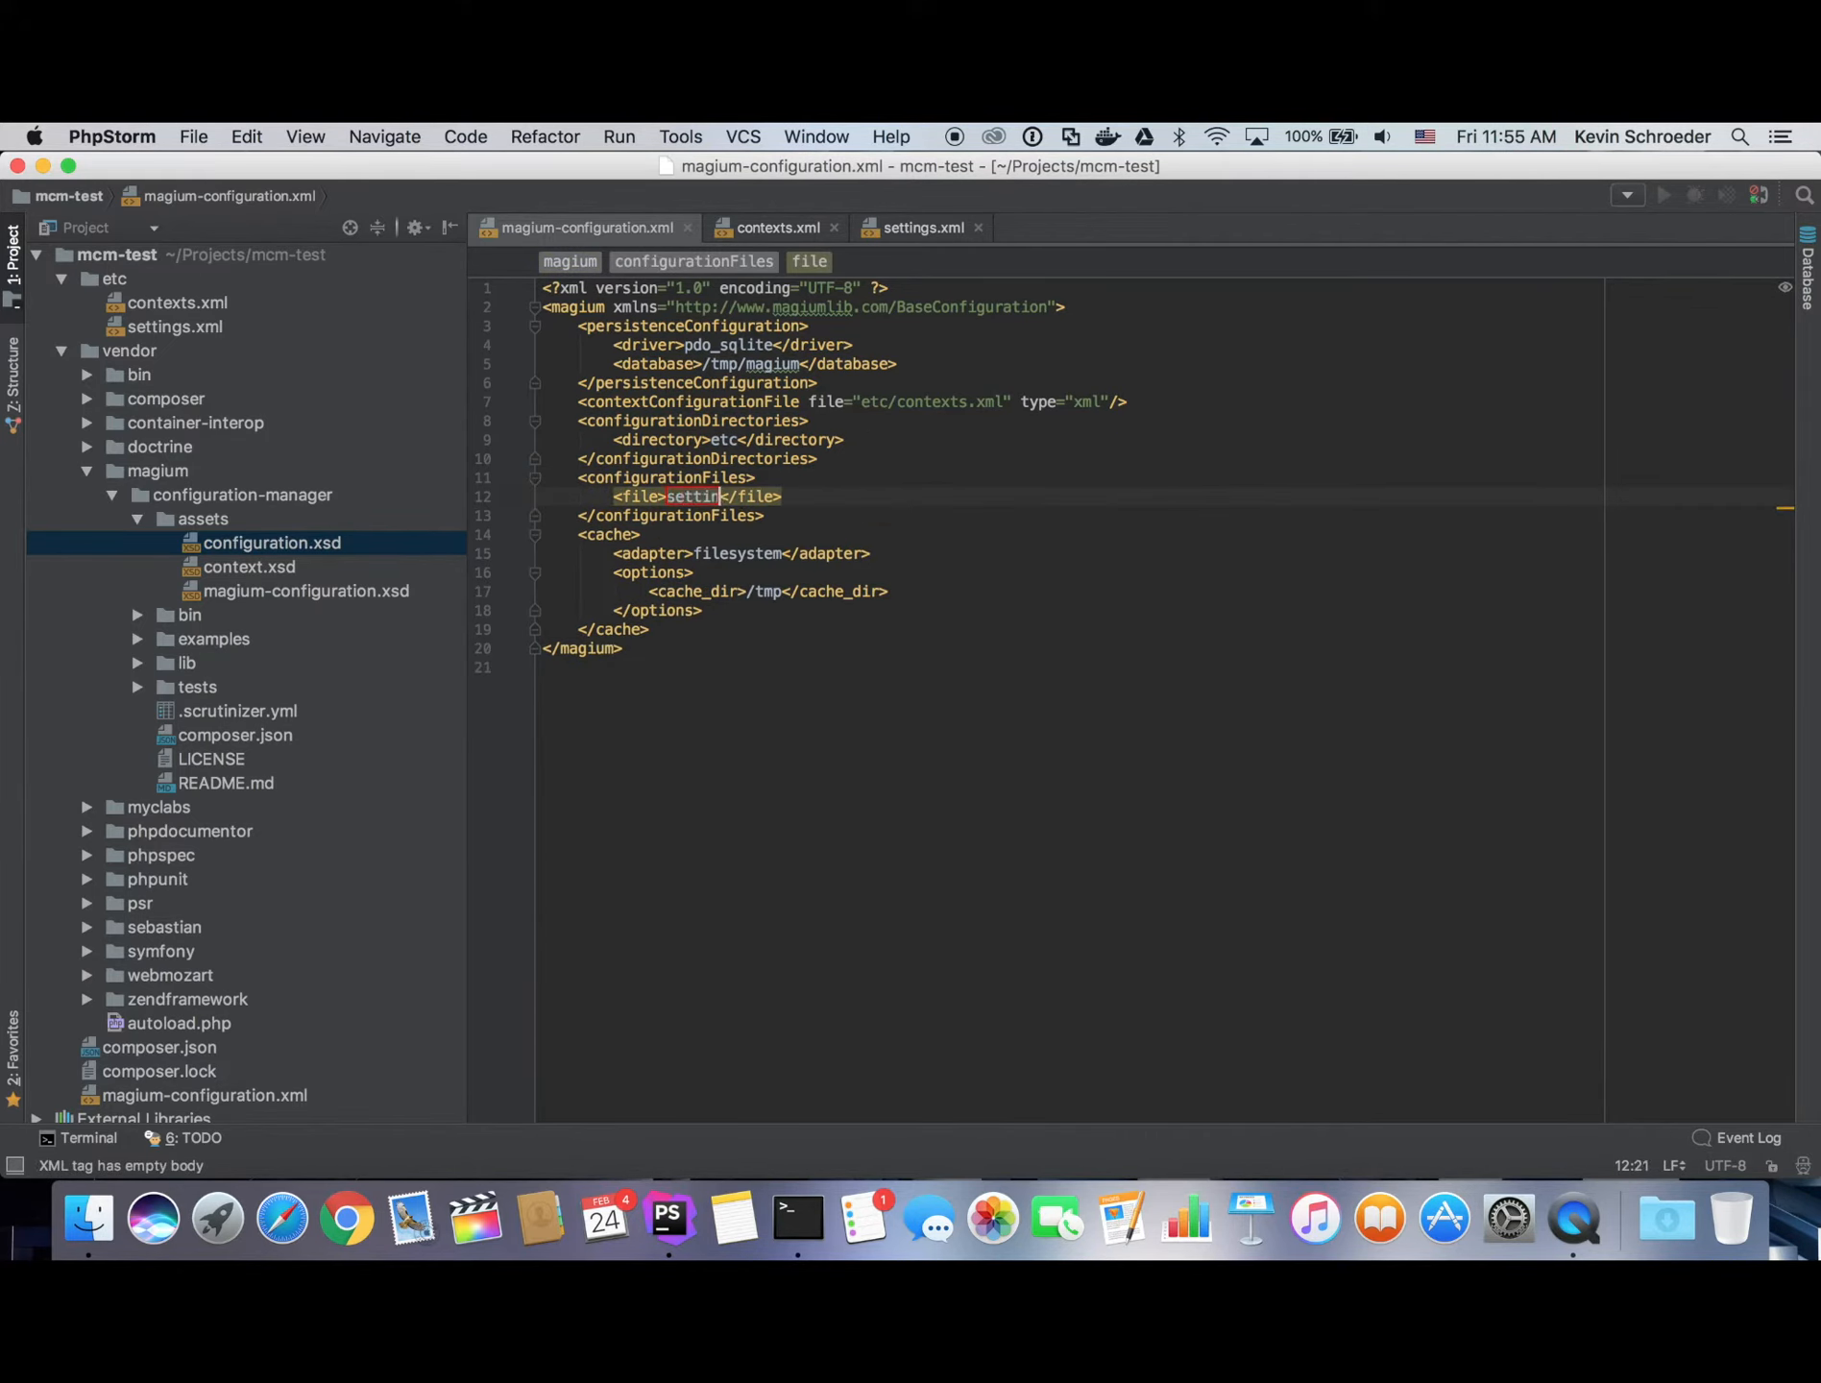
pyautogui.write('settings.xml')
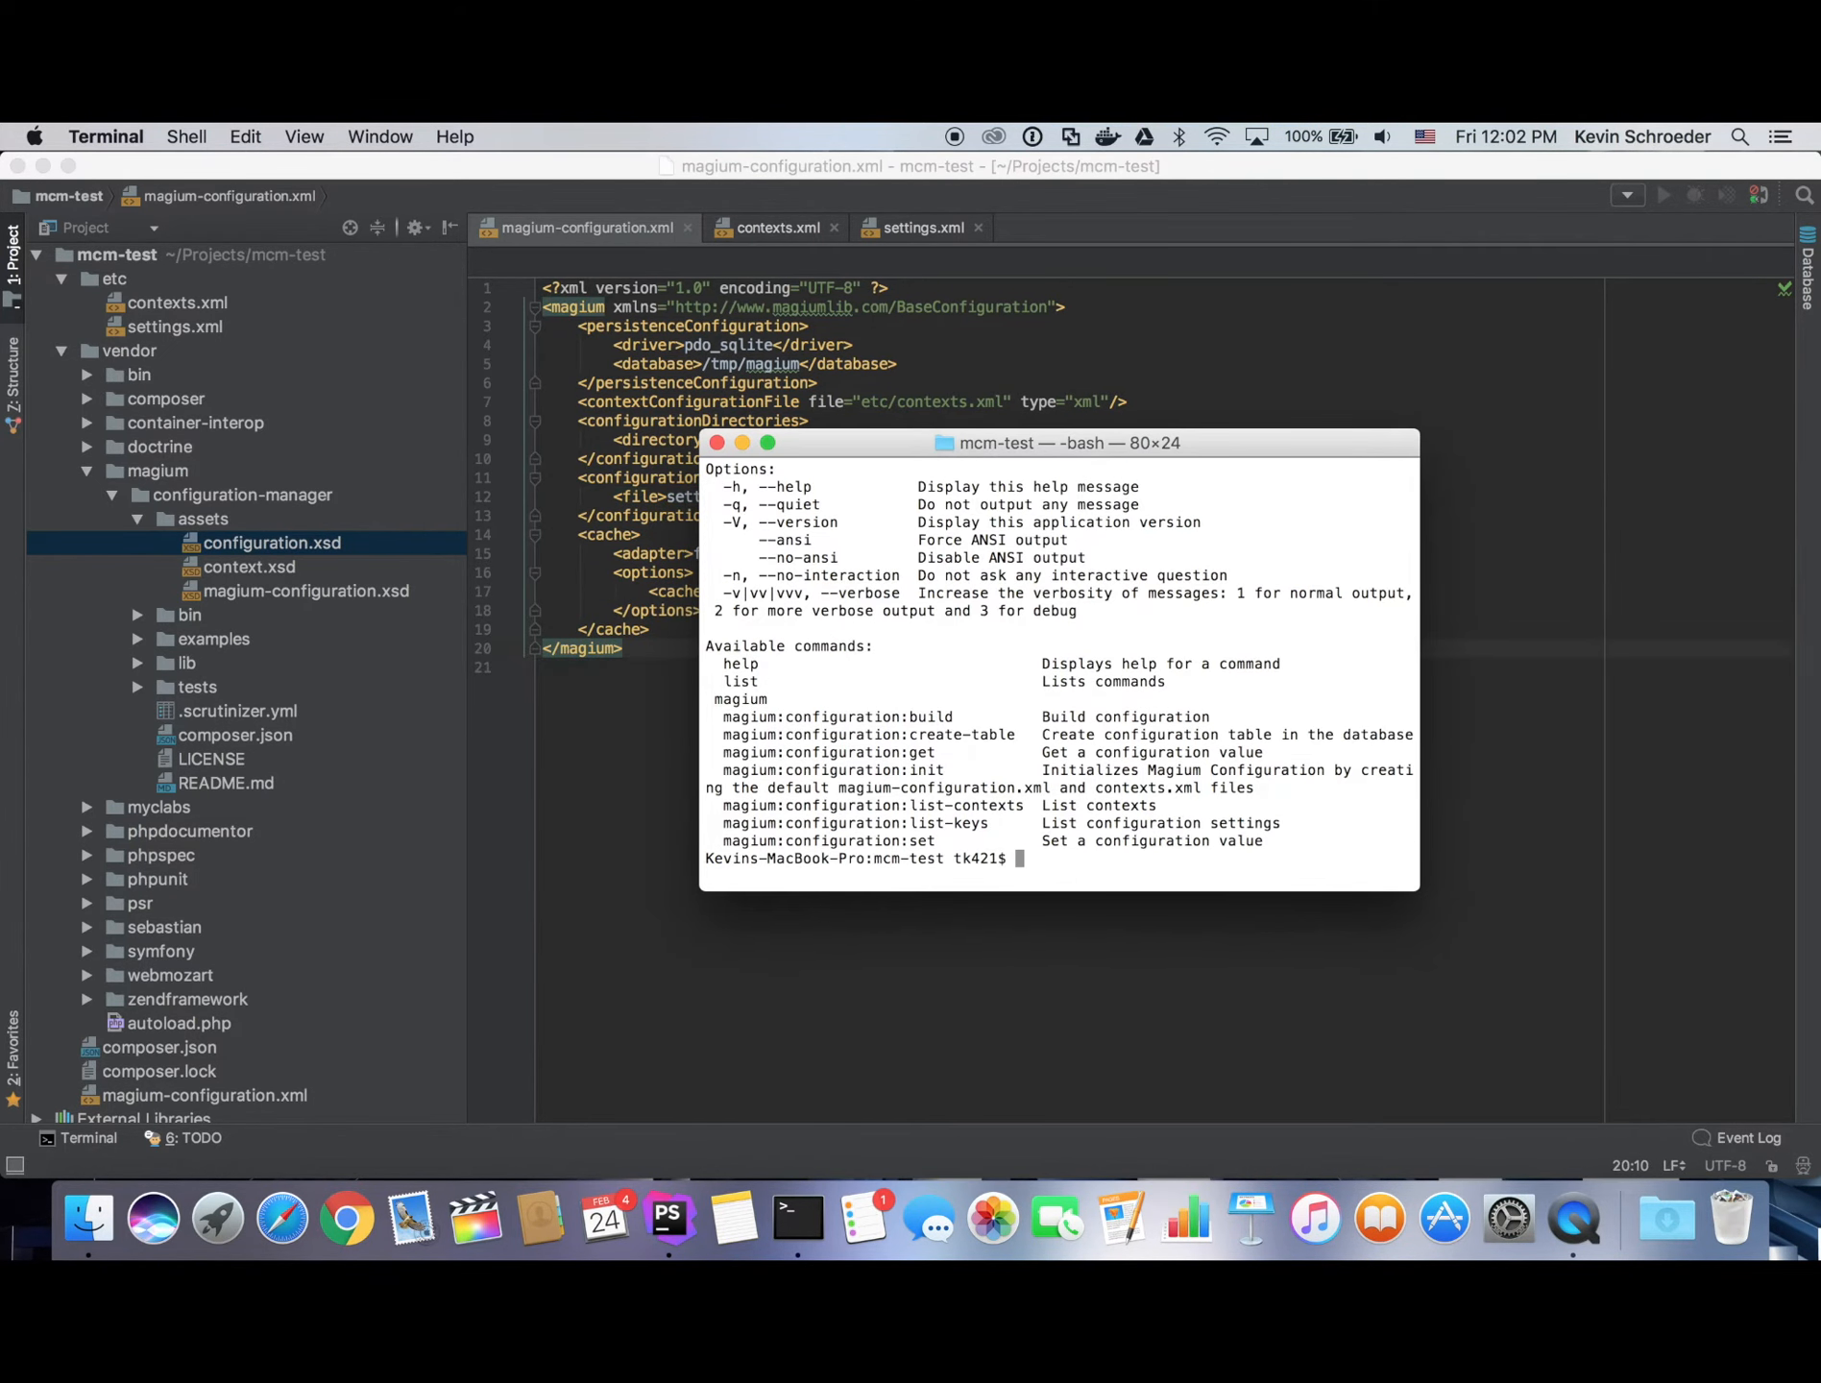
# Run magium:configuration:create-table to create the config table, then enter list-keys.
pyautogui.write('vendor/bin/magium-configuration')
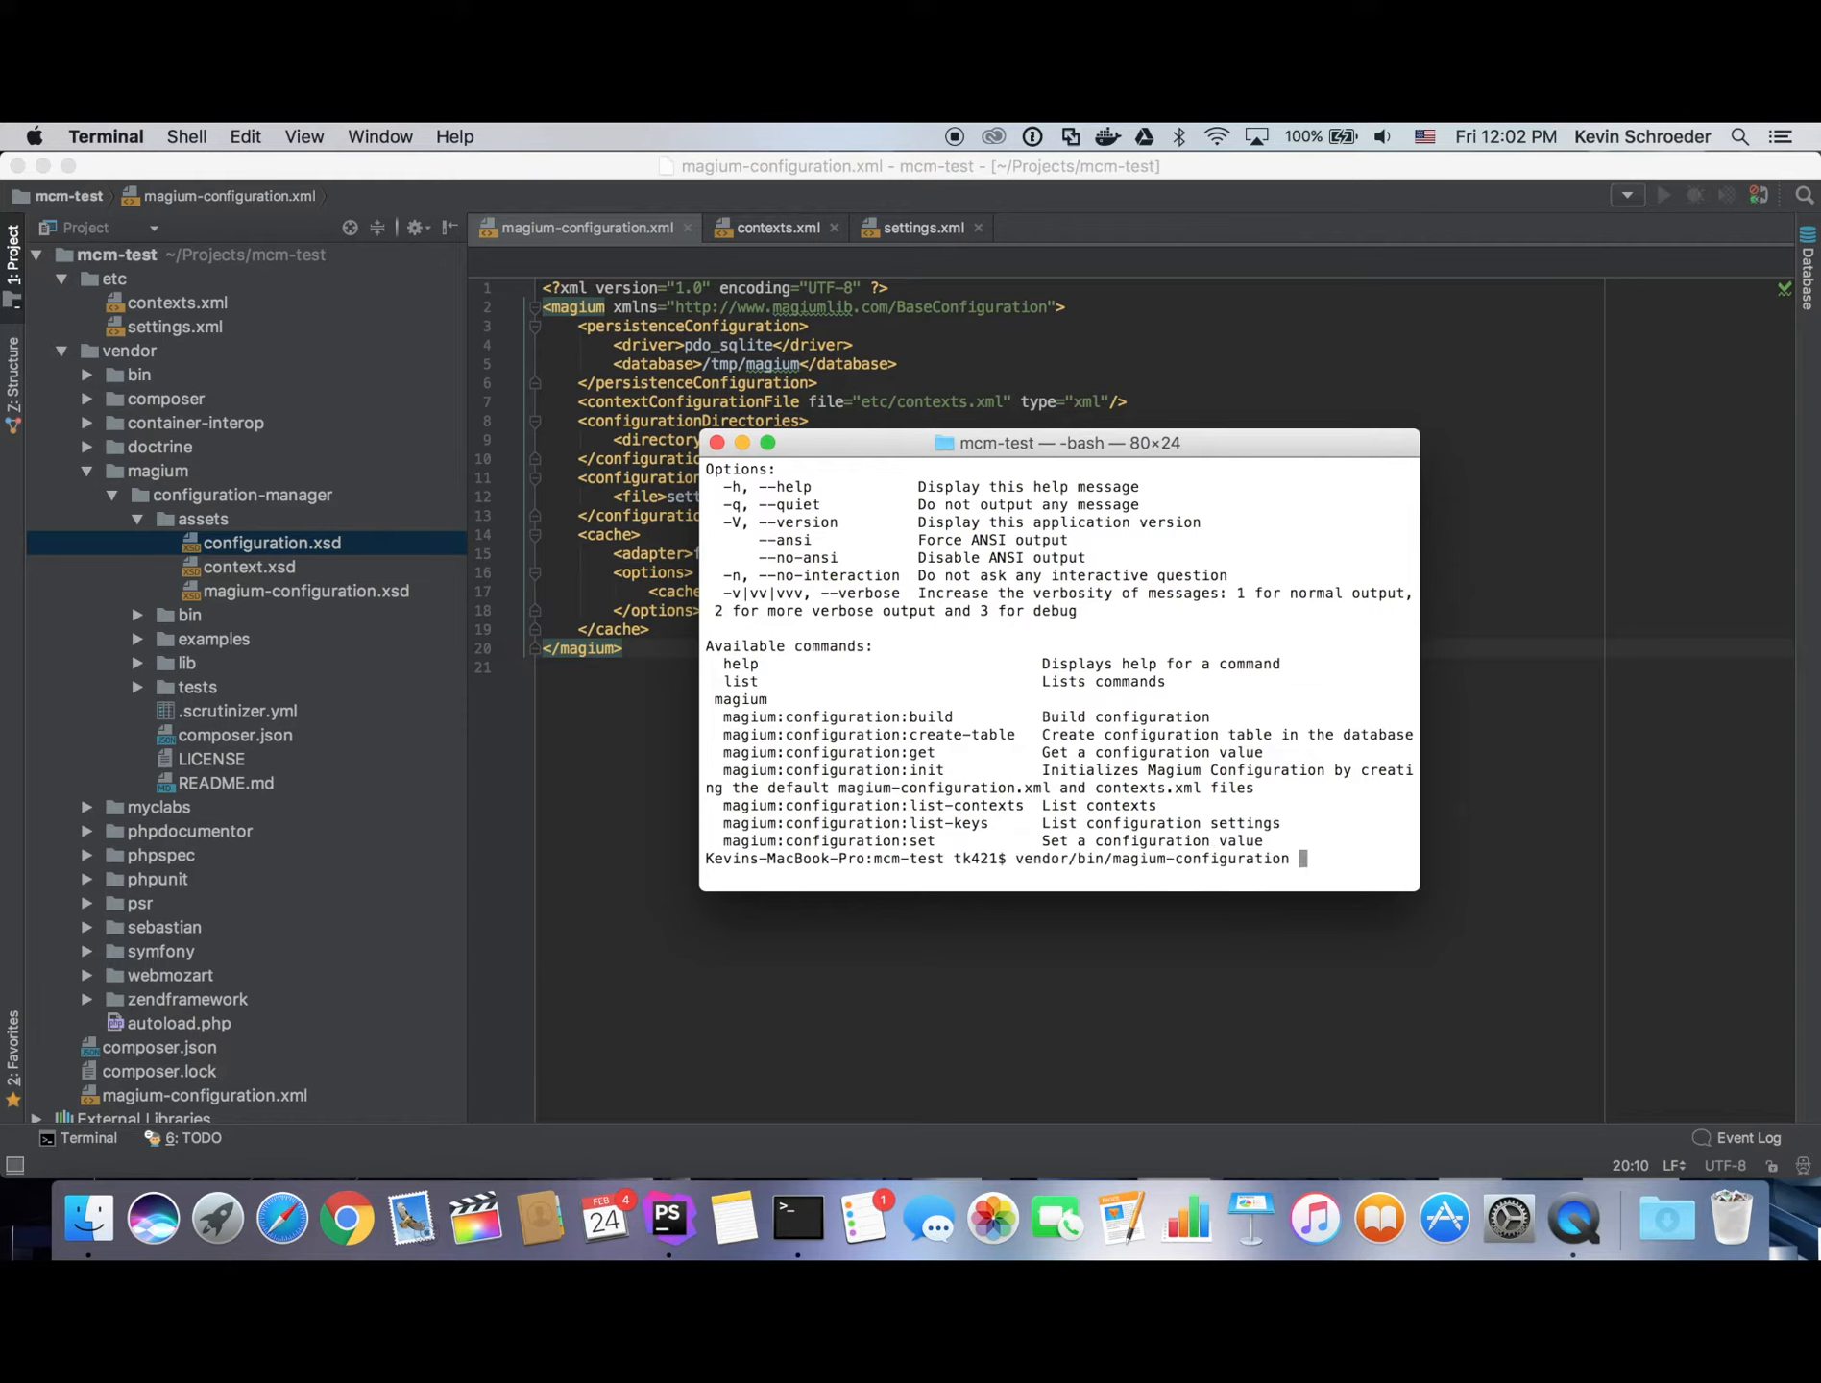
pyautogui.press('Return')
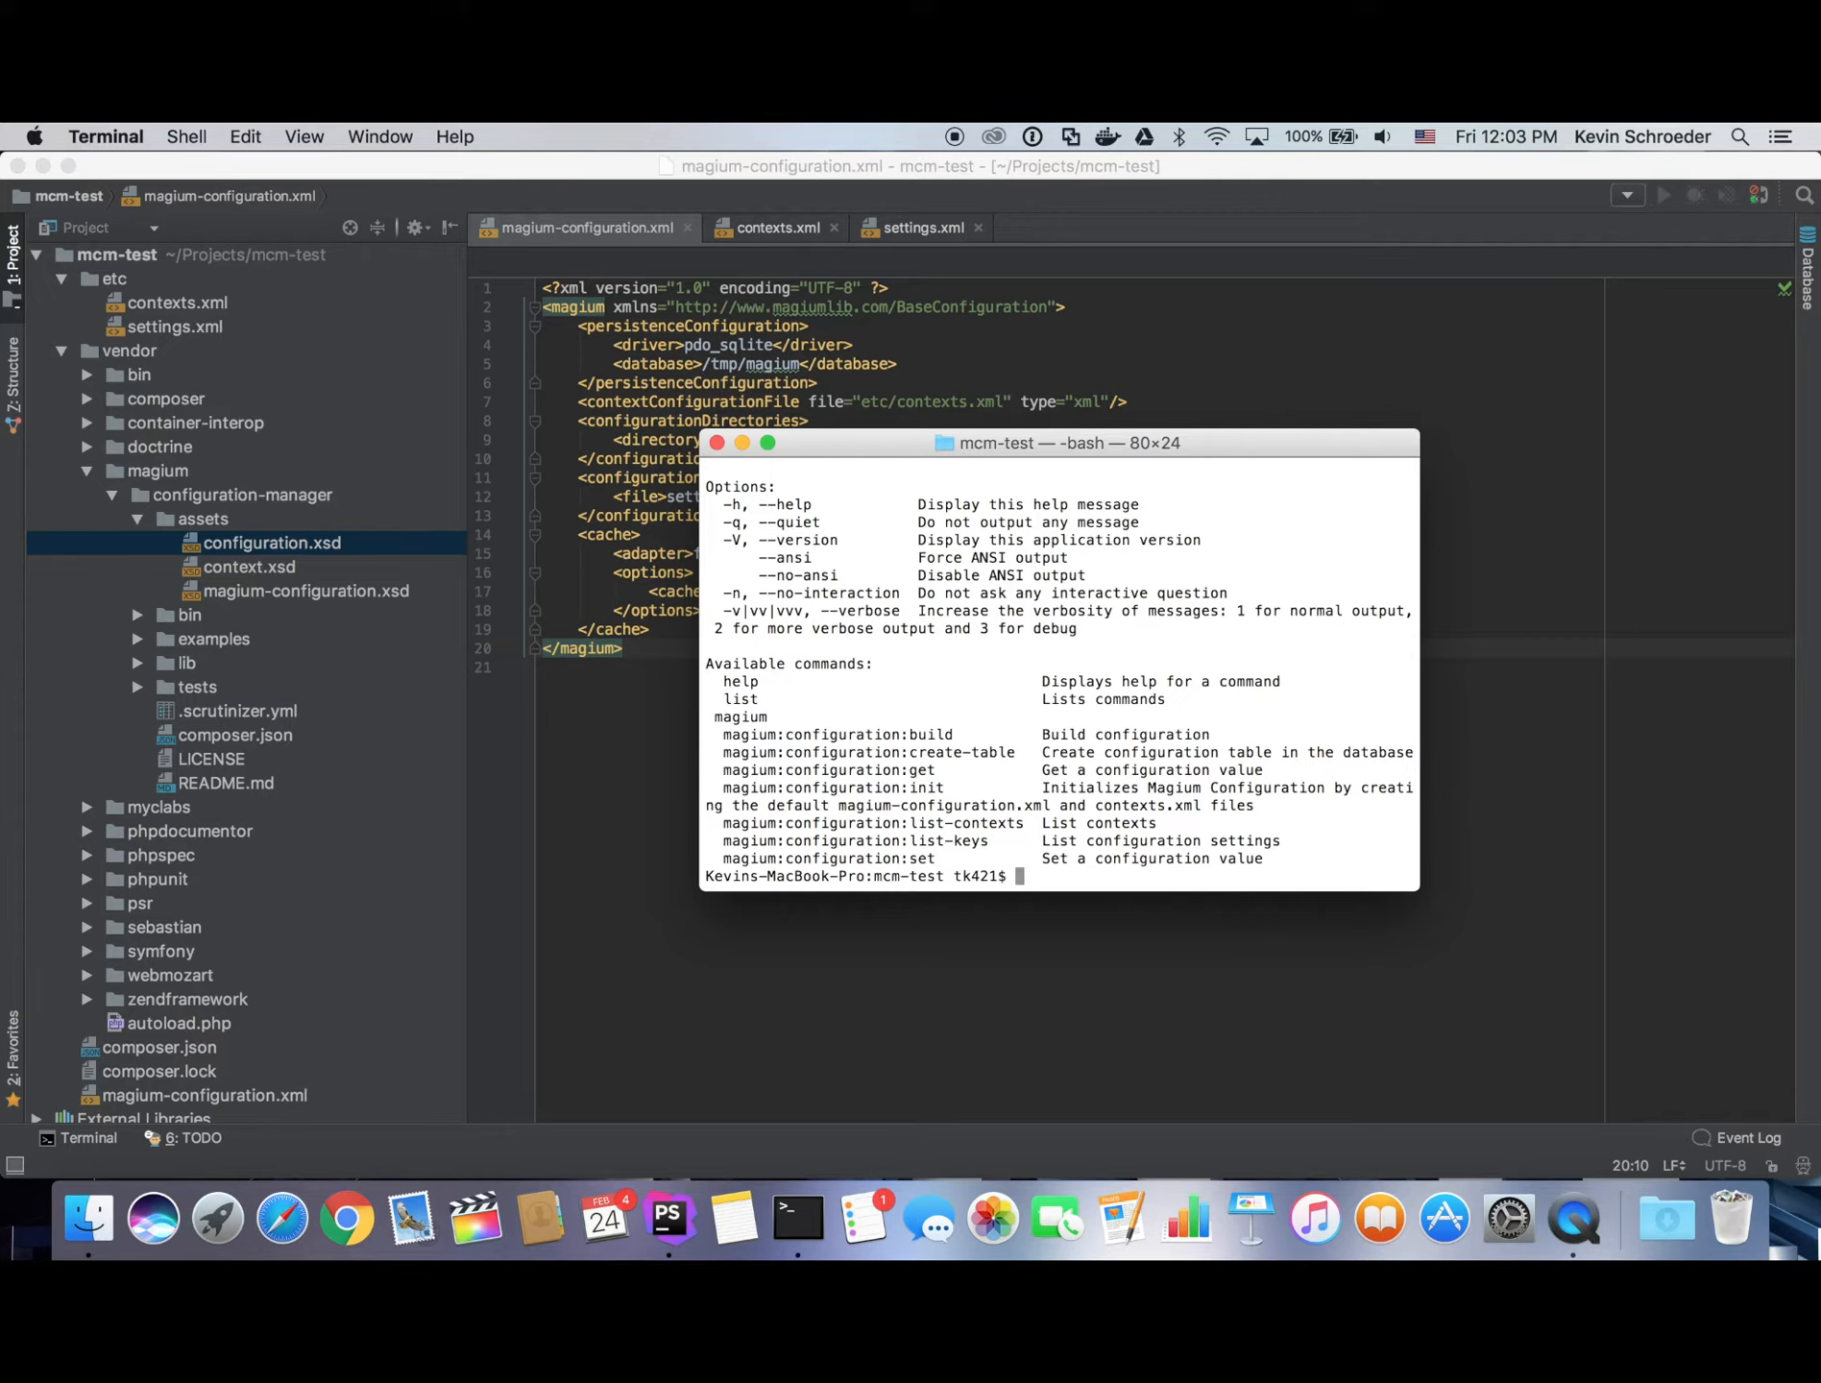
pyautogui.write('vendor/bin/magium-configuration')
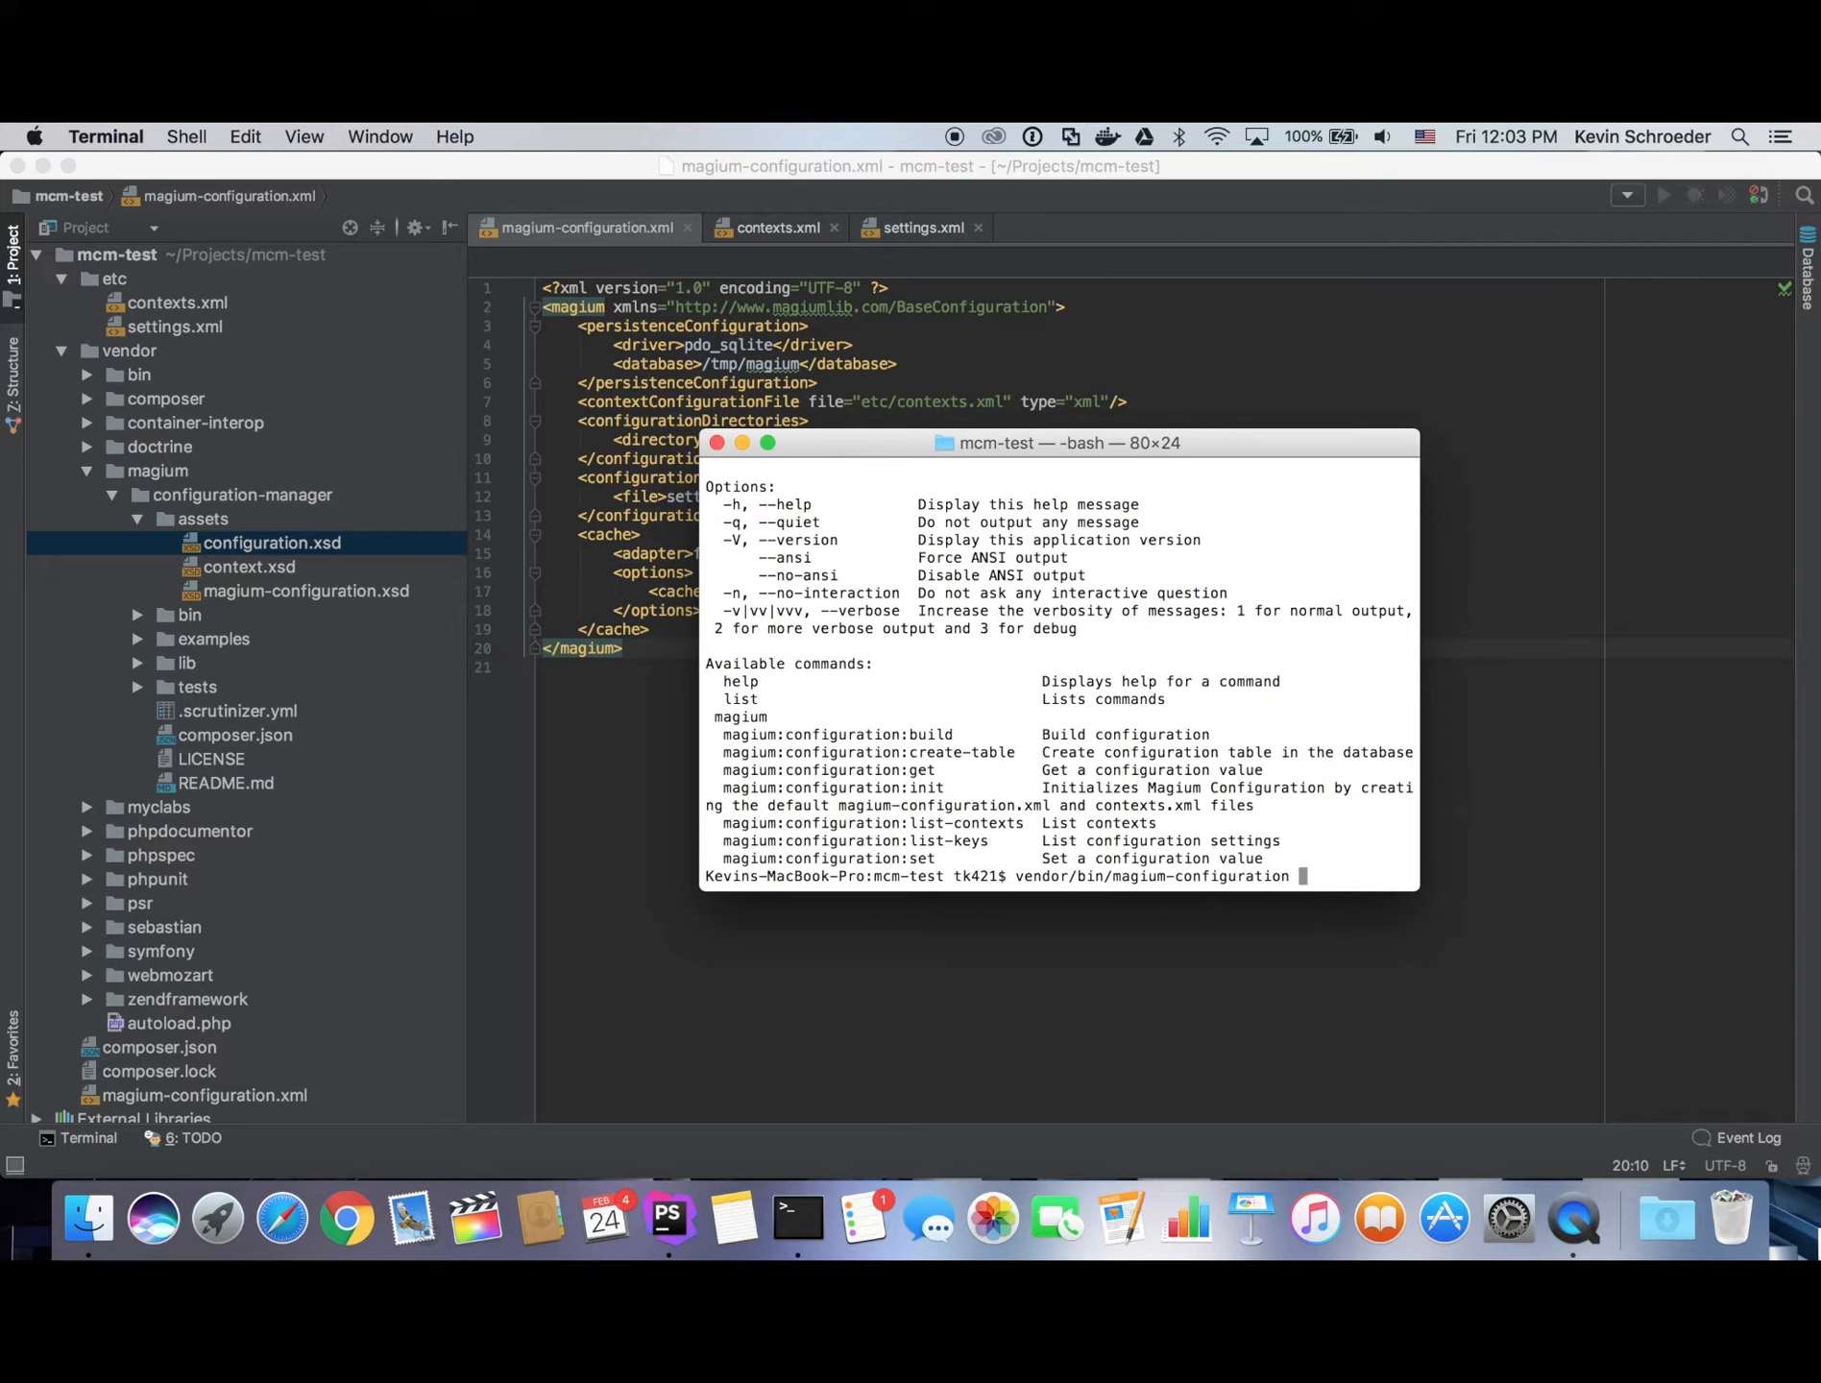
pyautogui.write('magium:configuration:')
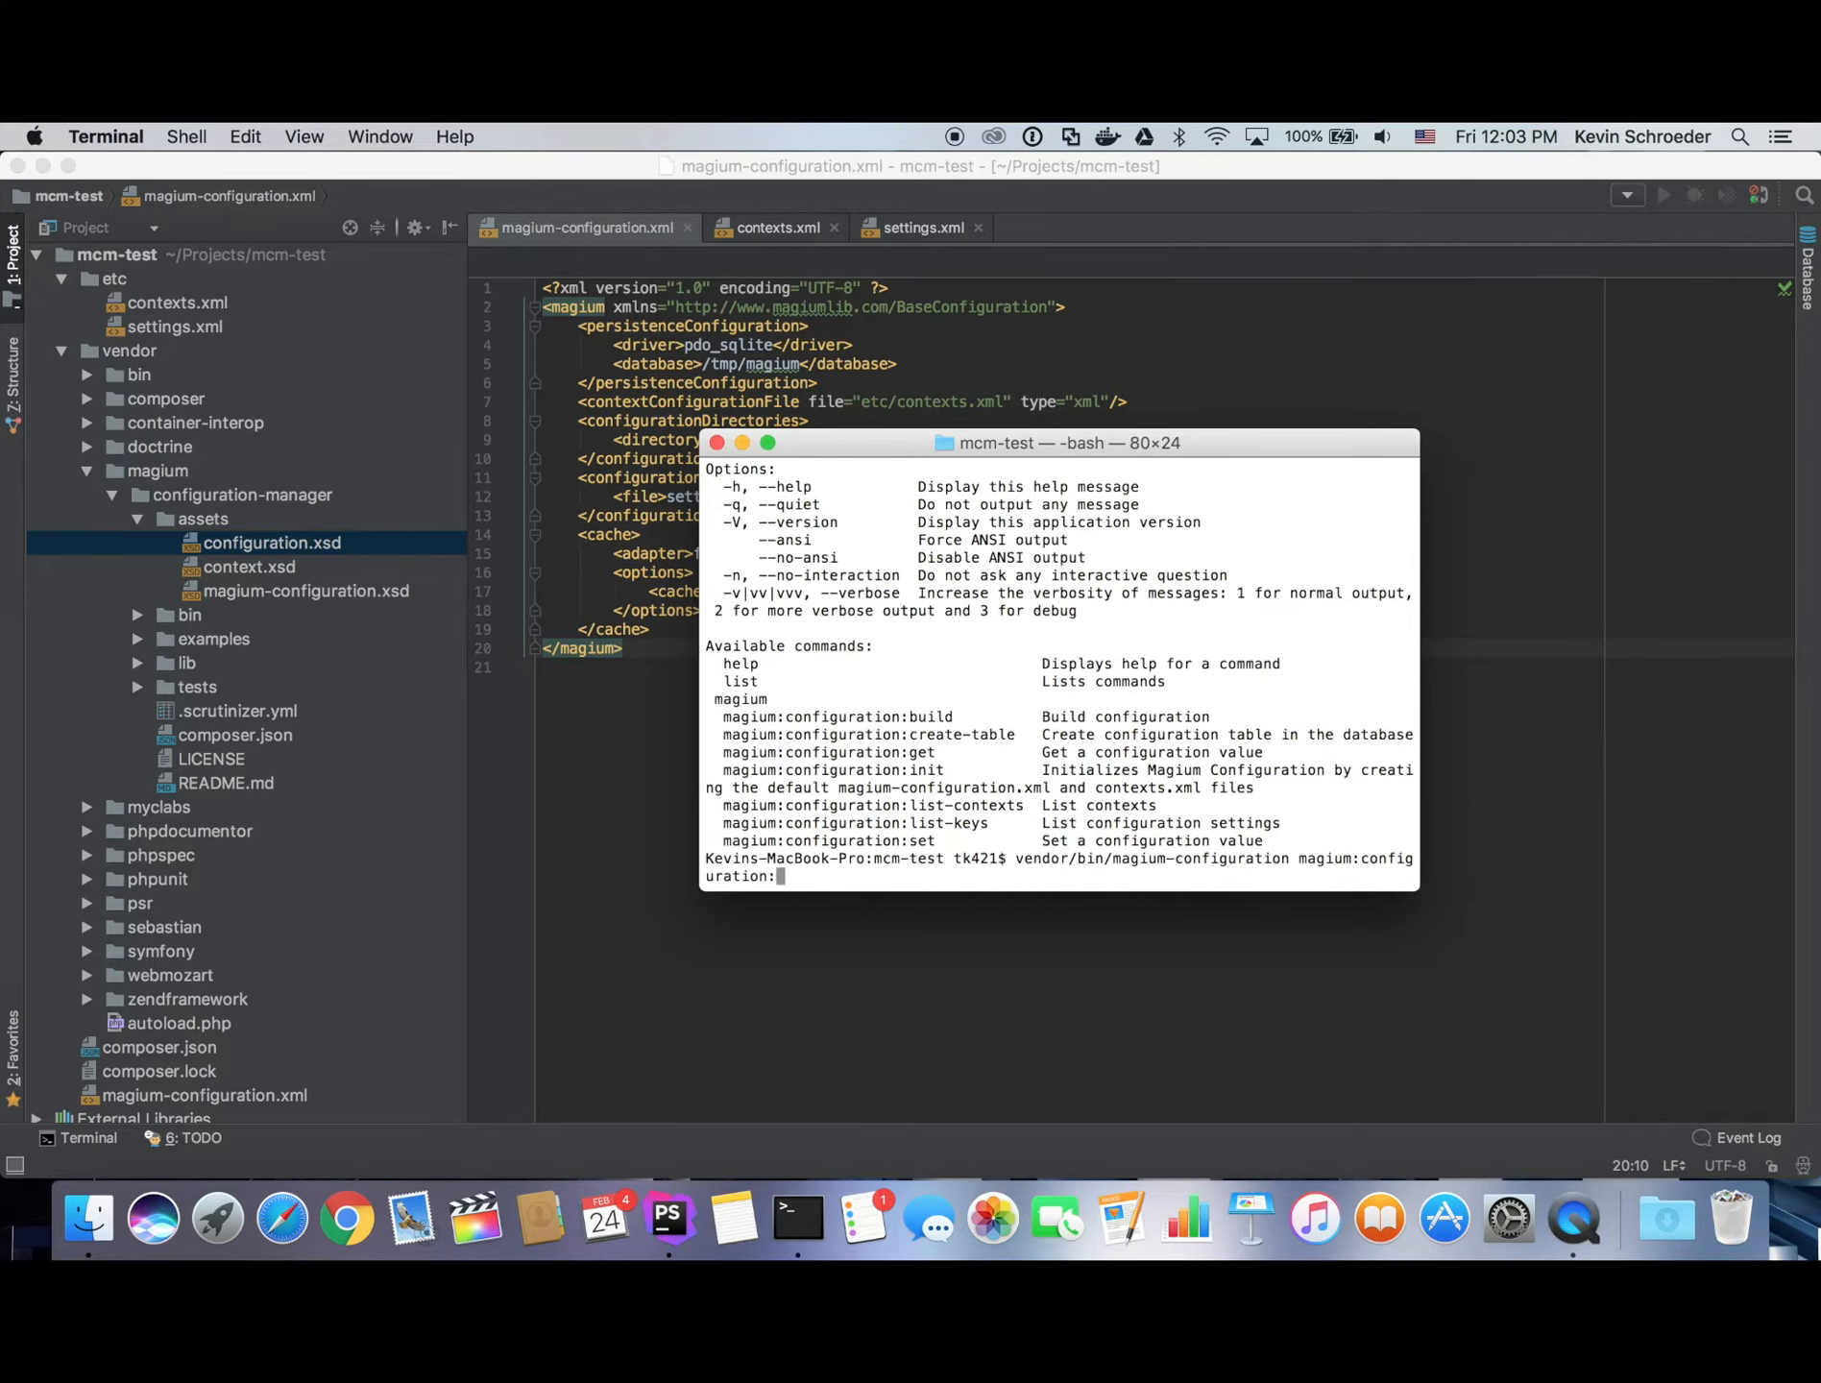
pyautogui.write('create-table')
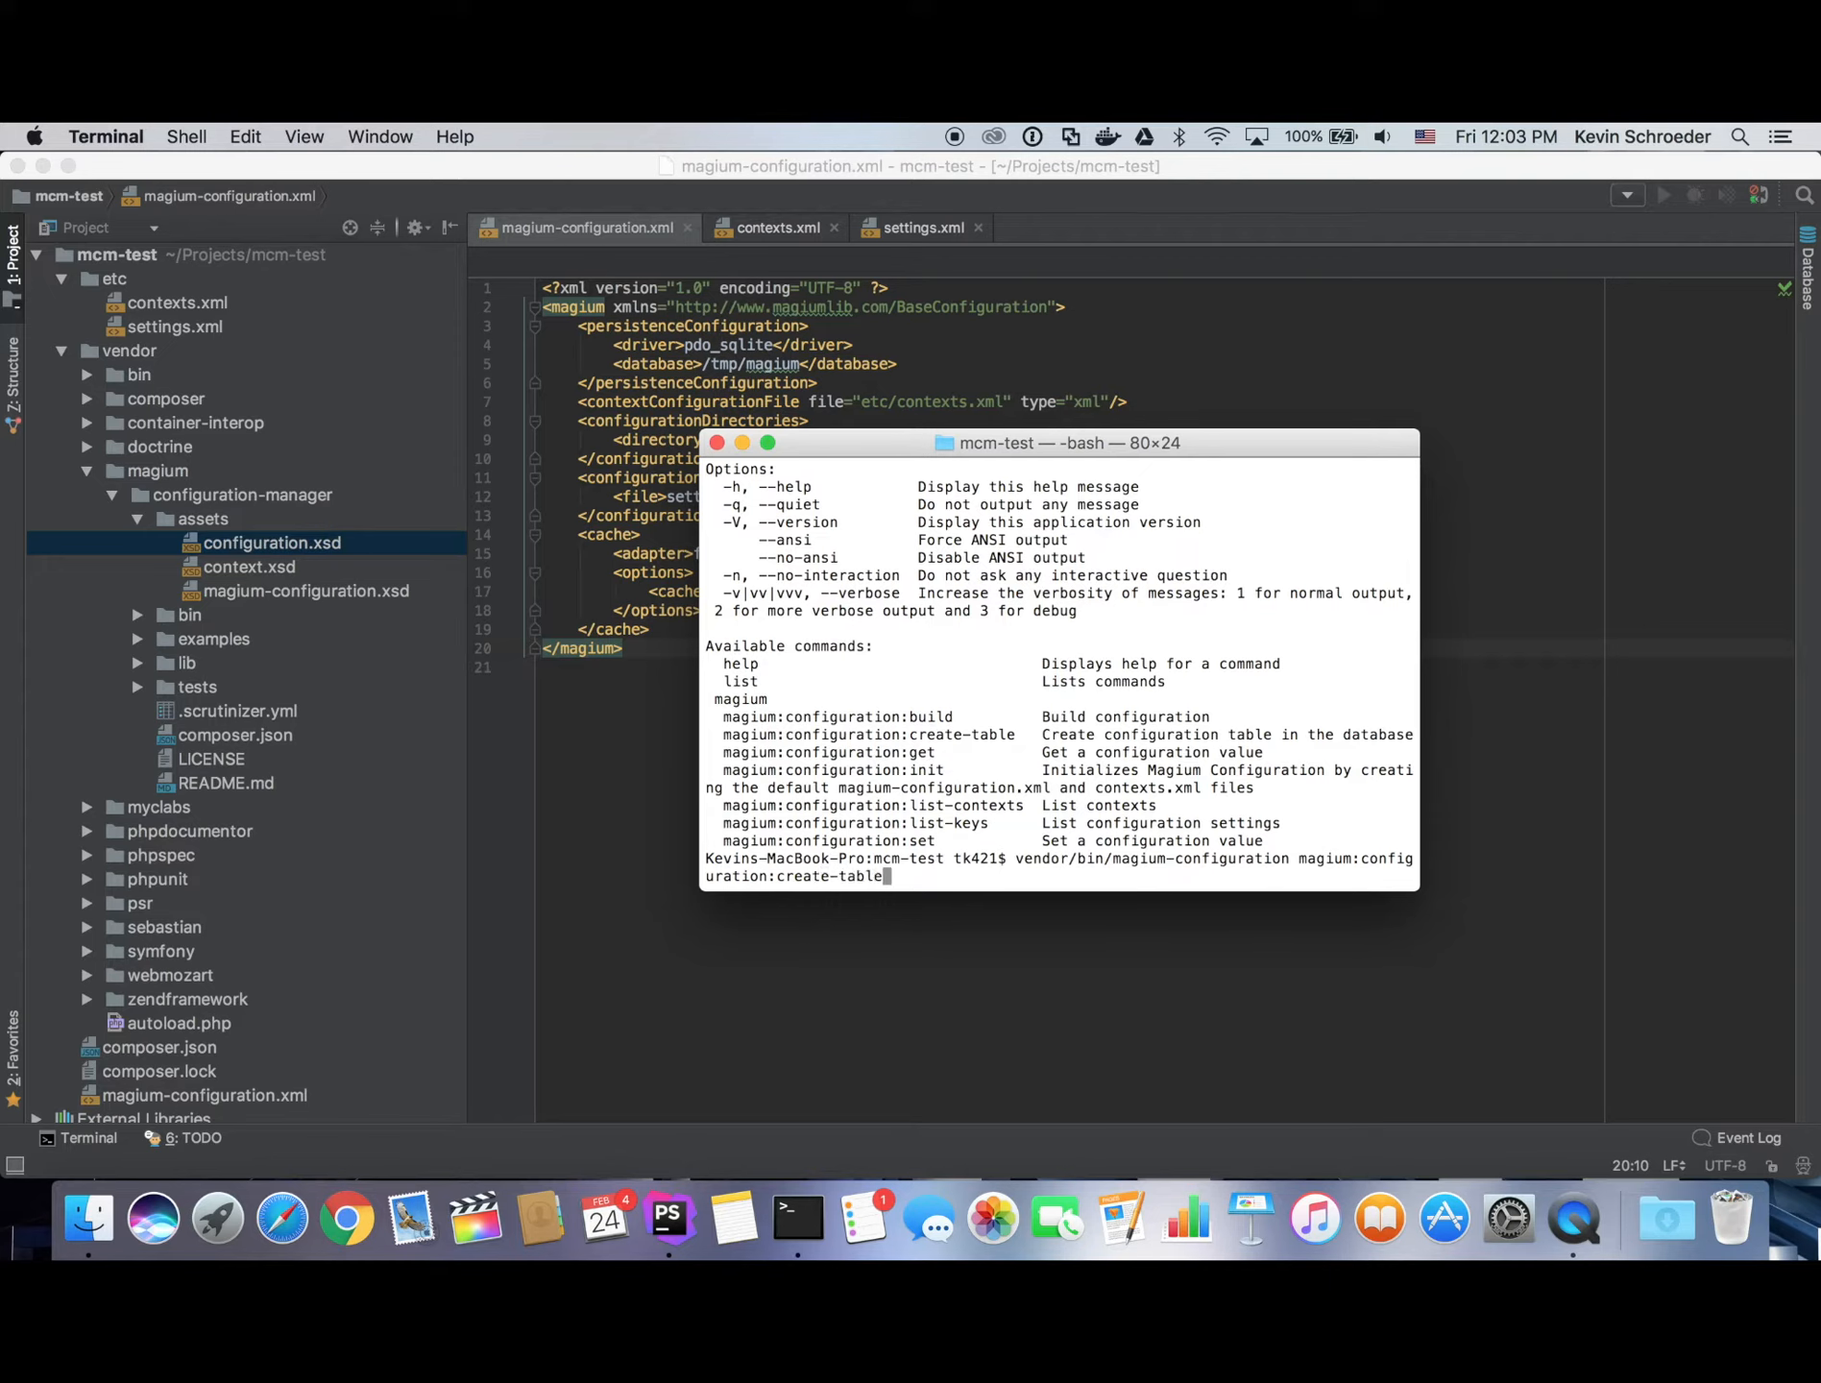
pyautogui.press('Return')
pyautogui.write('vendor/bin/magium-configuration magium:configuration:')
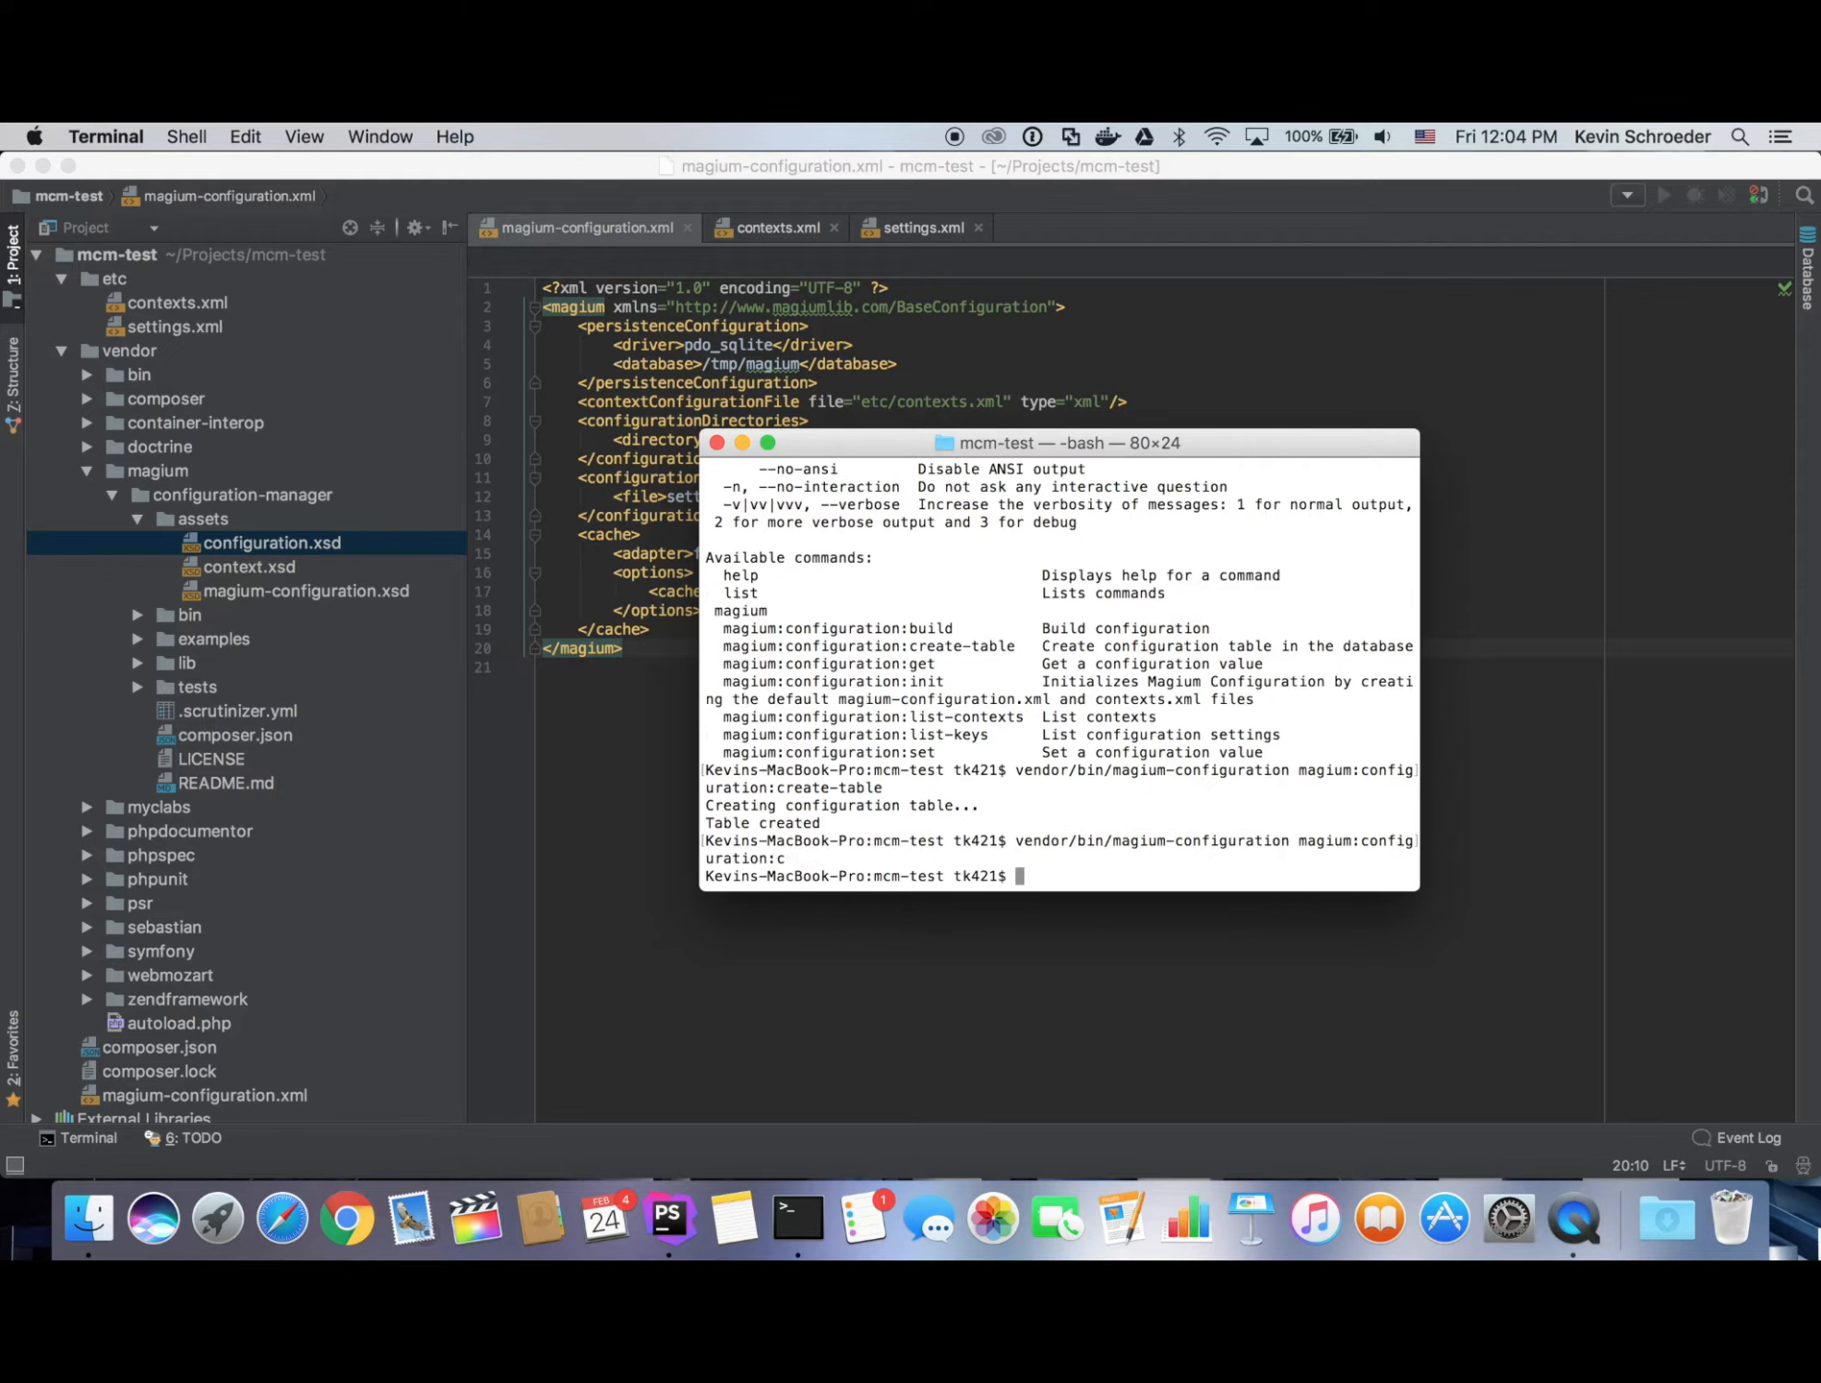
pyautogui.write('crea')
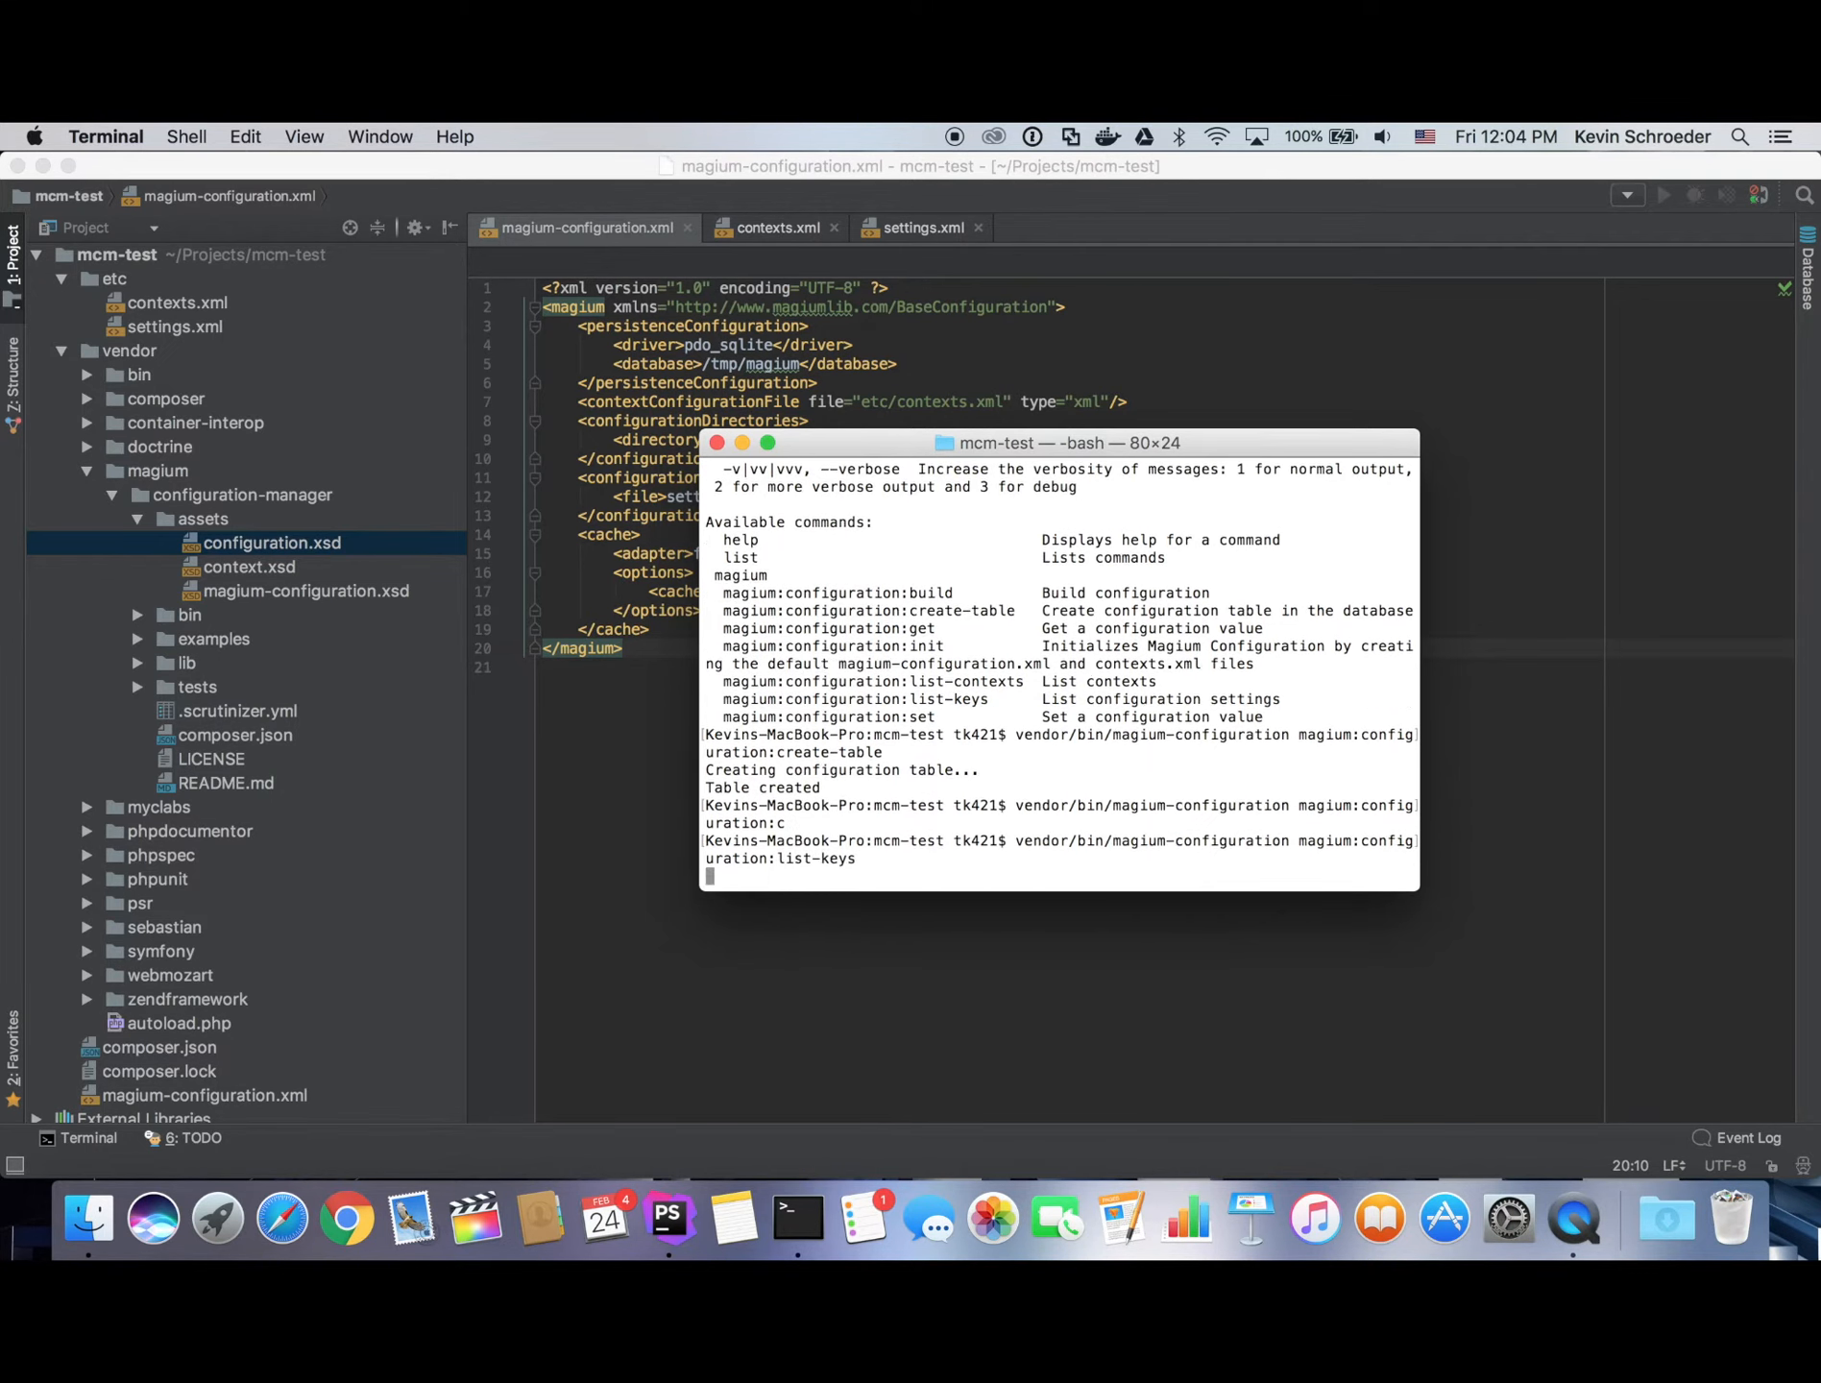
pyautogui.press('Return')
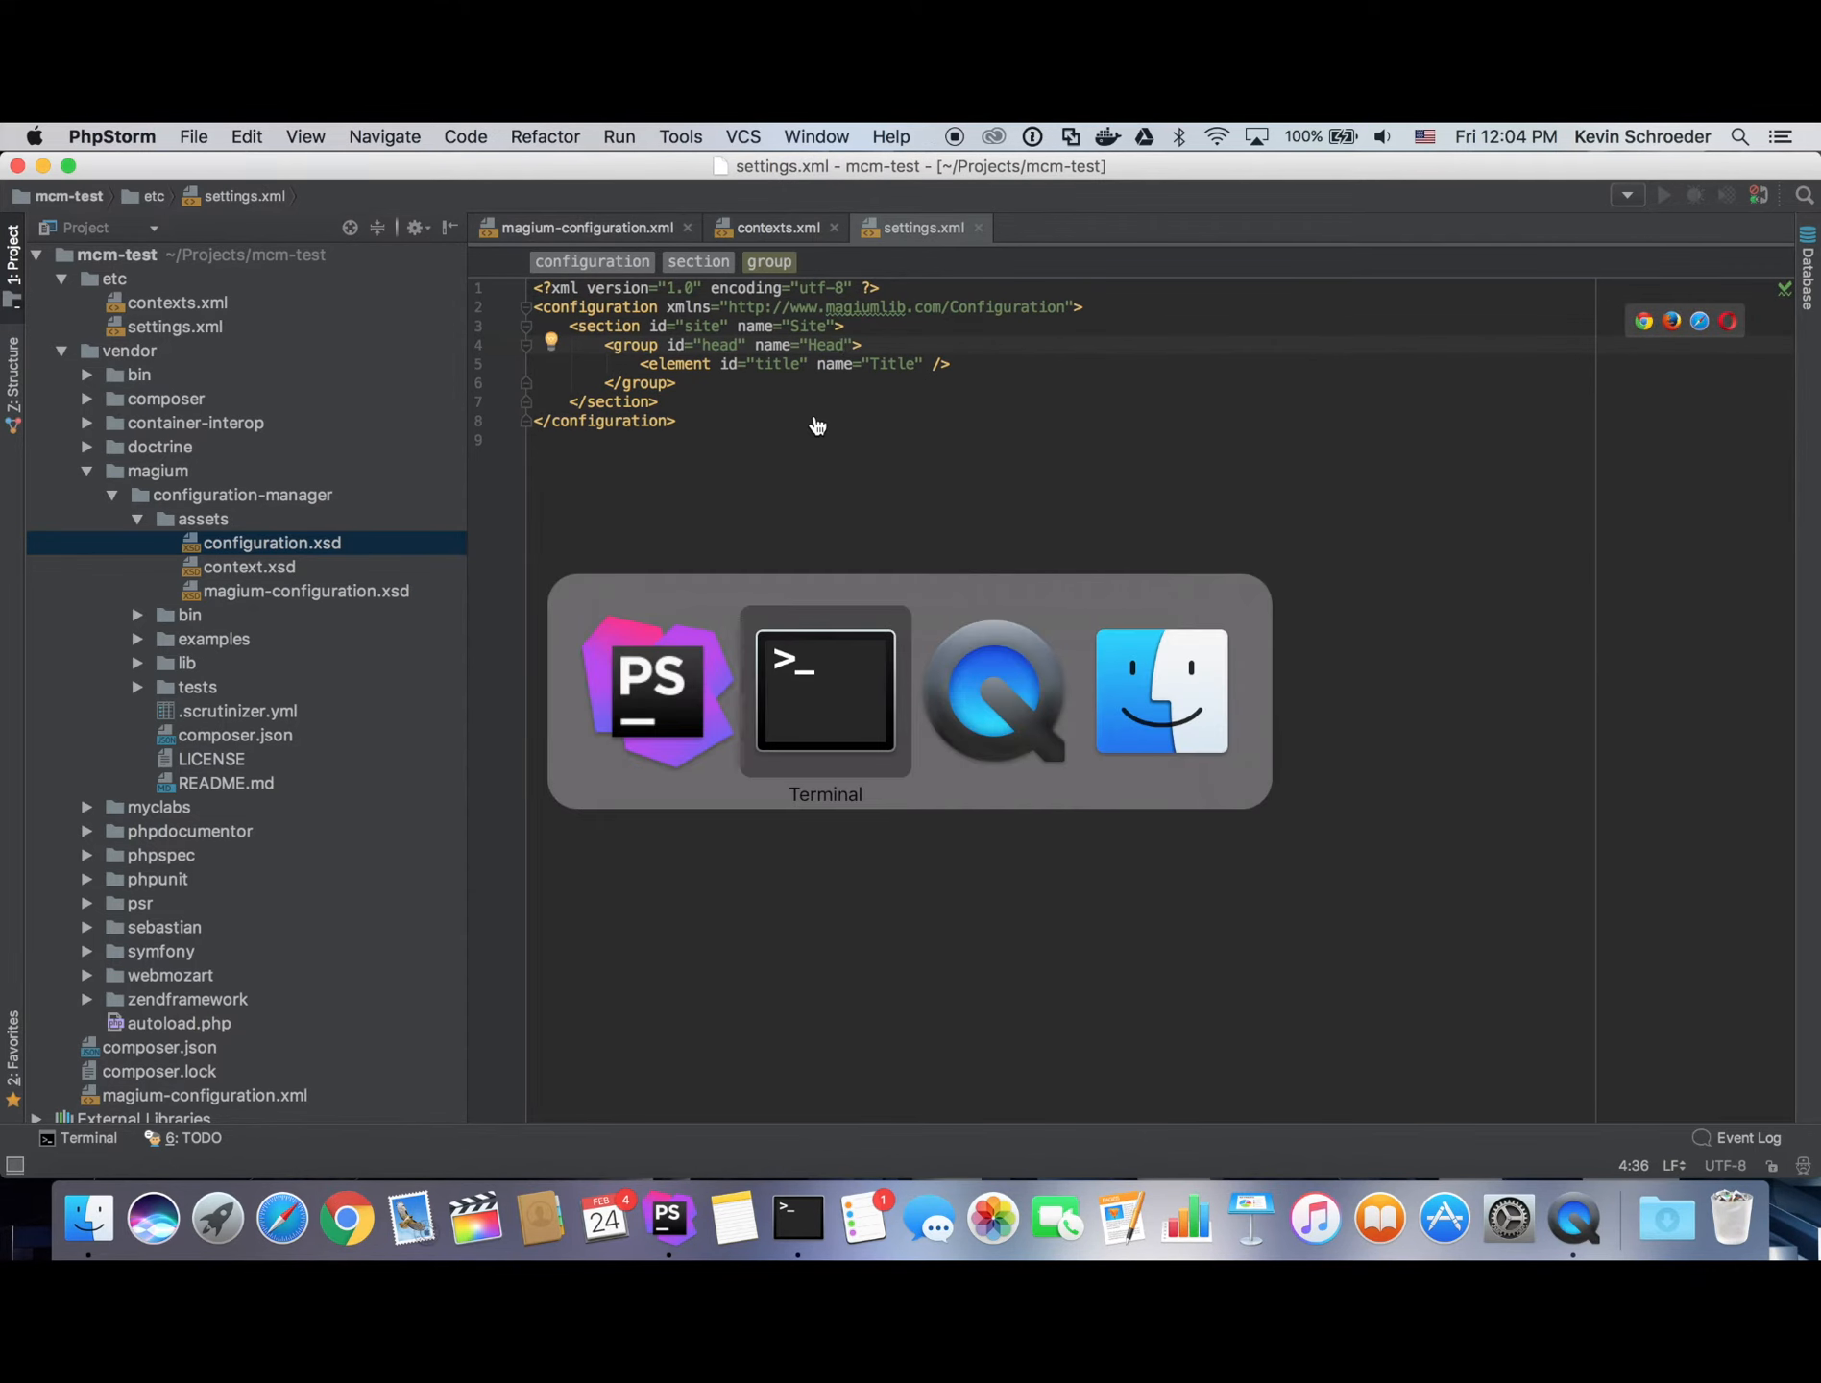
# Set site/head/title to 'My Website Title' by default and 'My Website 1 Title' for website1.
pyautogui.click(823, 691)
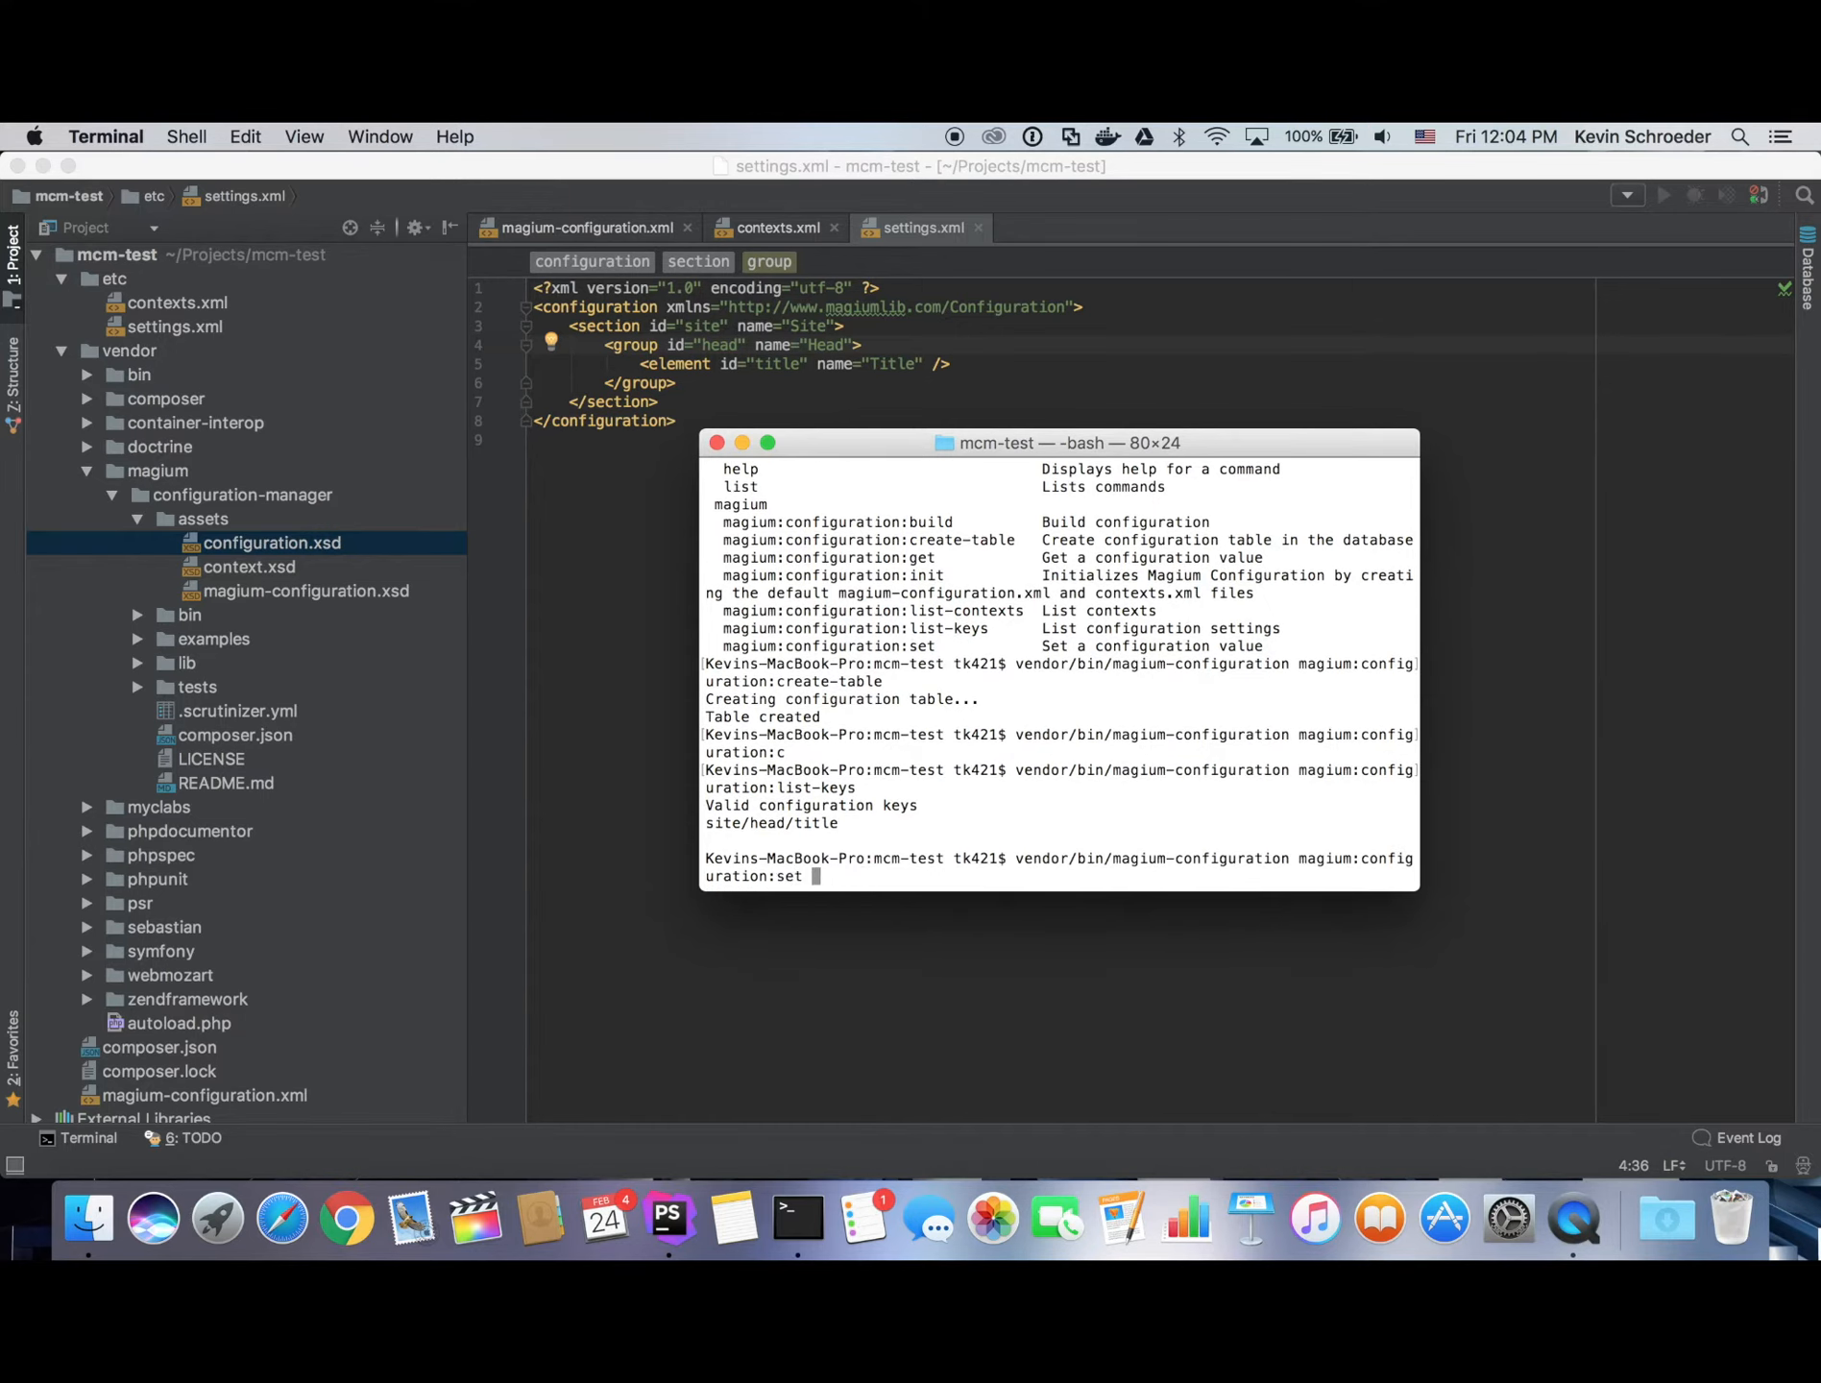
pyautogui.write('site/head/title "My Web')
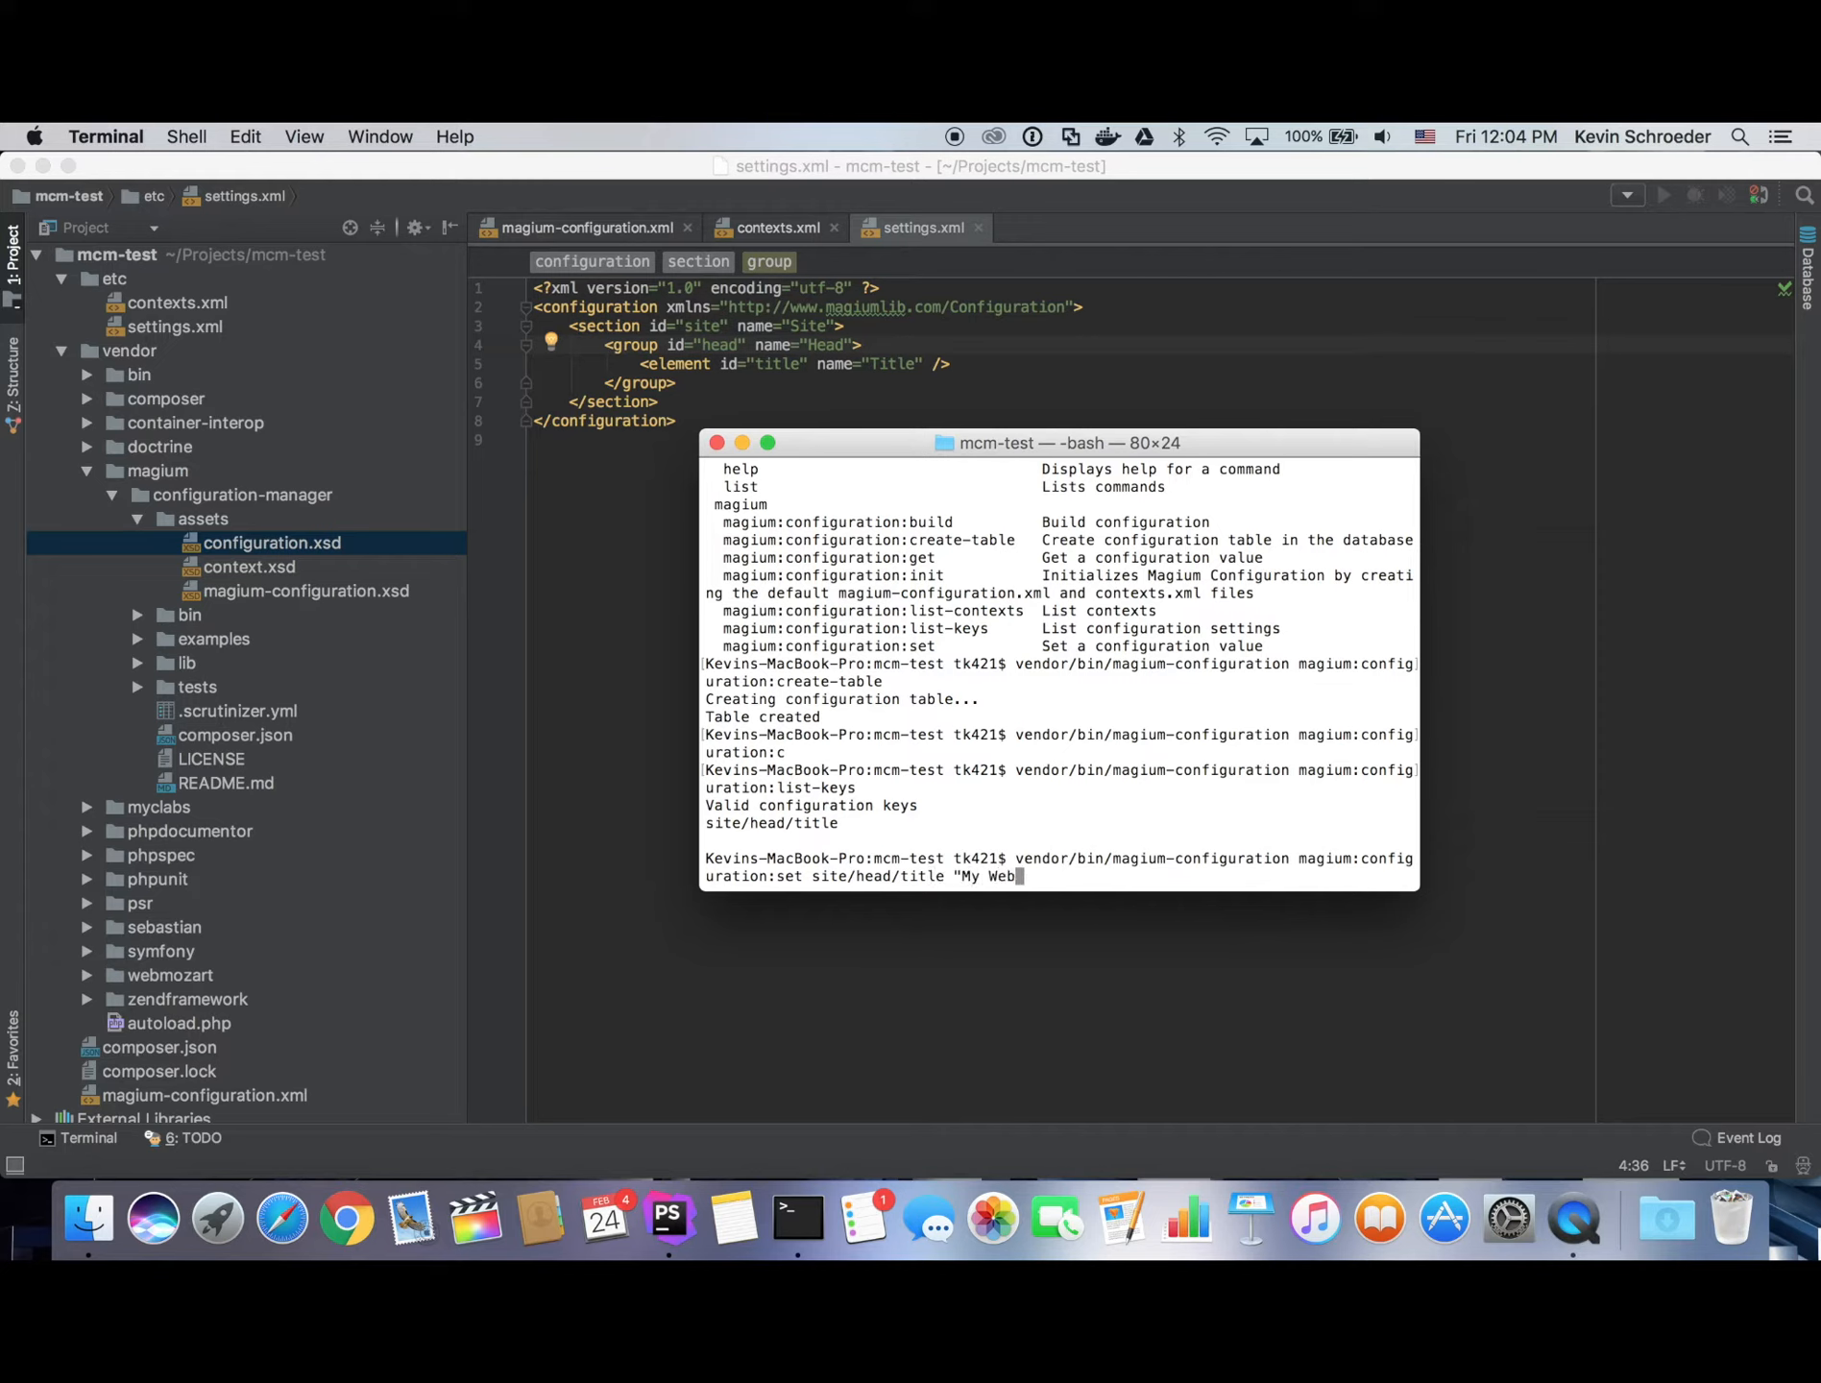
pyautogui.write('site Title"')
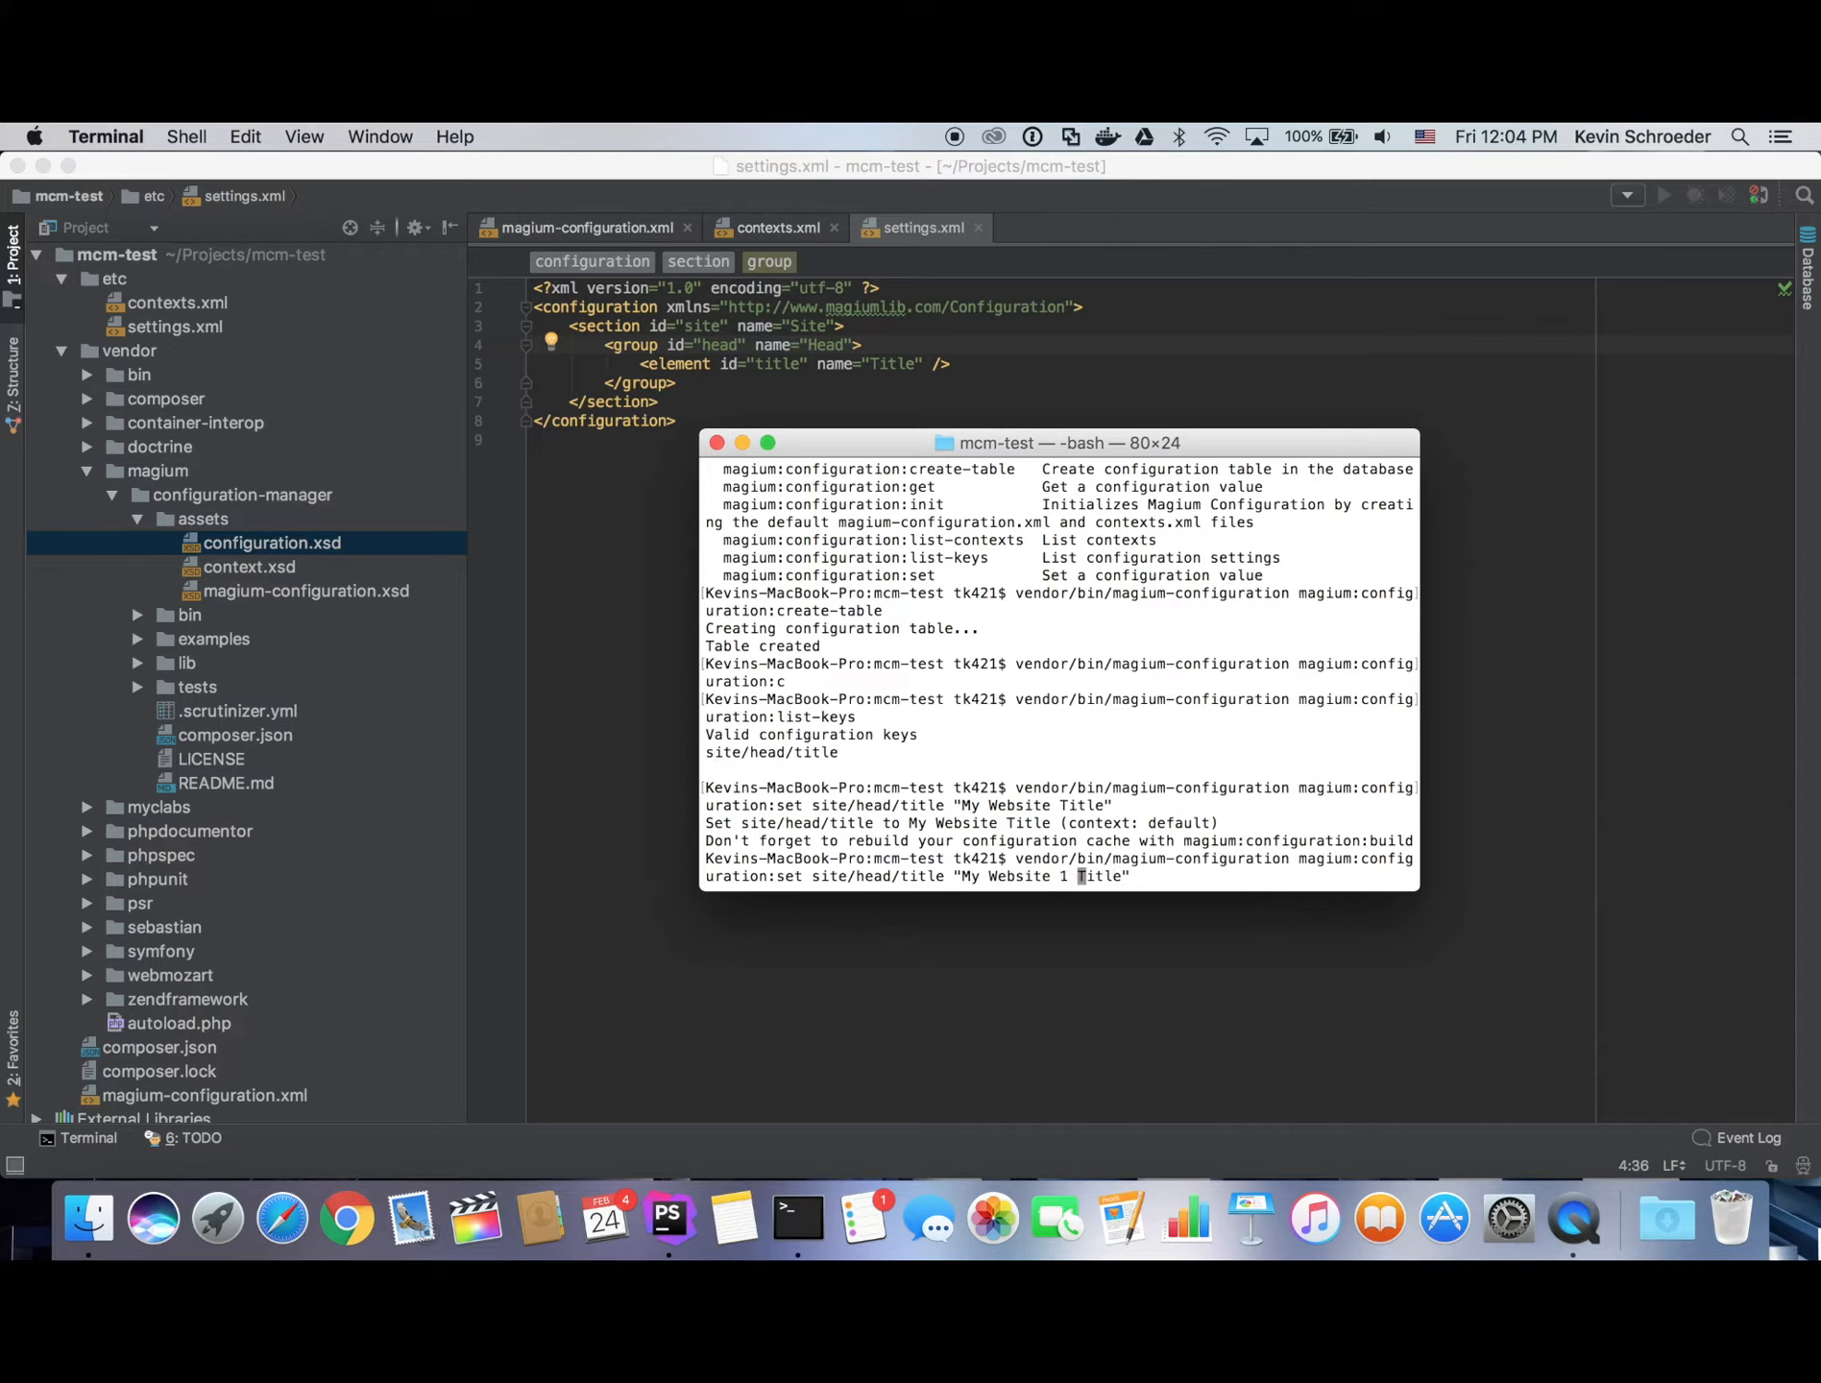
pyautogui.write('website1')
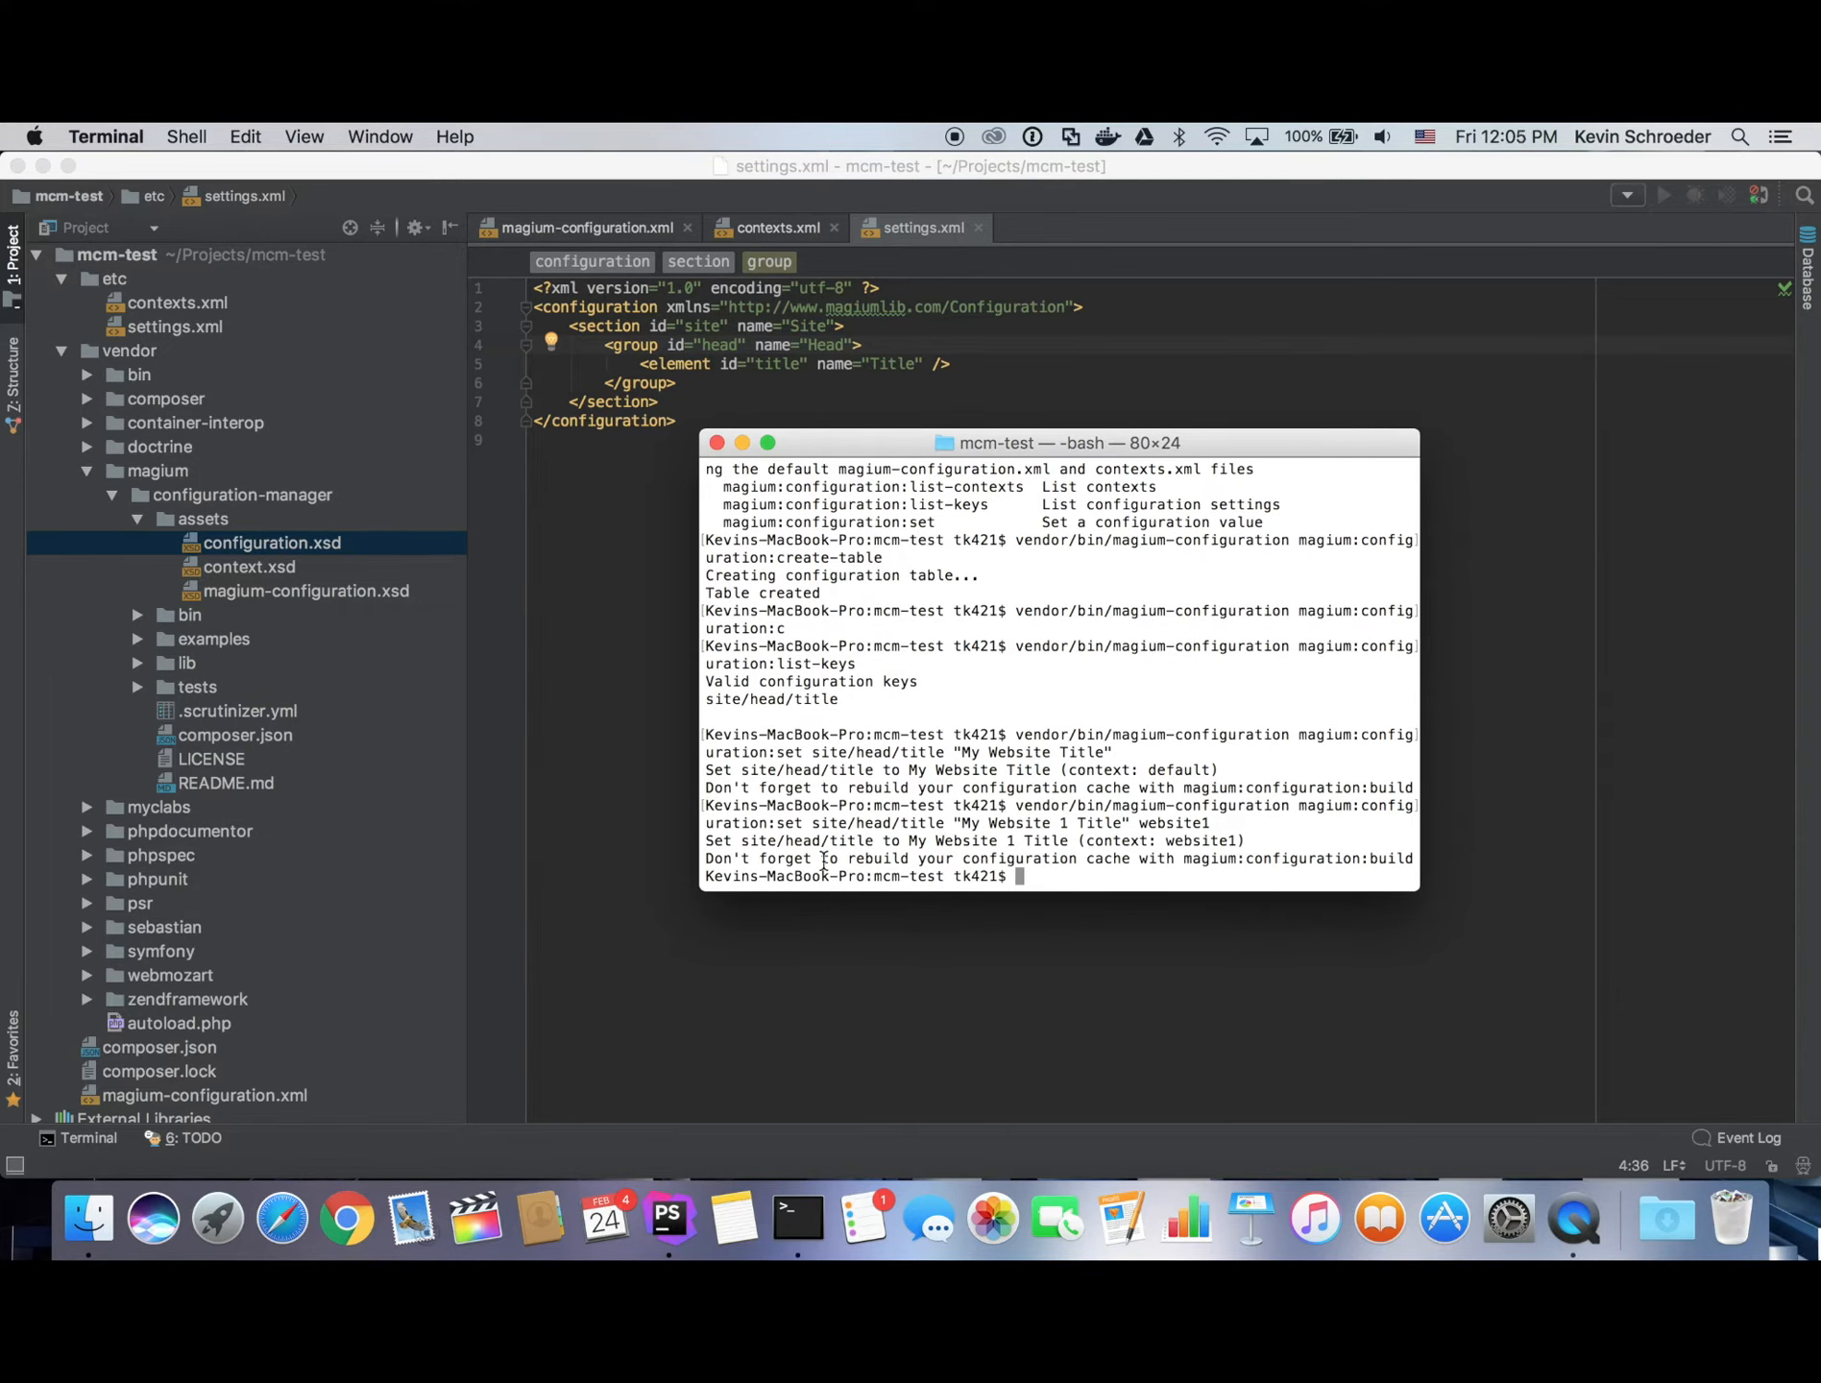
pyautogui.moveTo(1124, 872)
pyautogui.write('vendor/bin/magium-configuration magium:configuration:set')
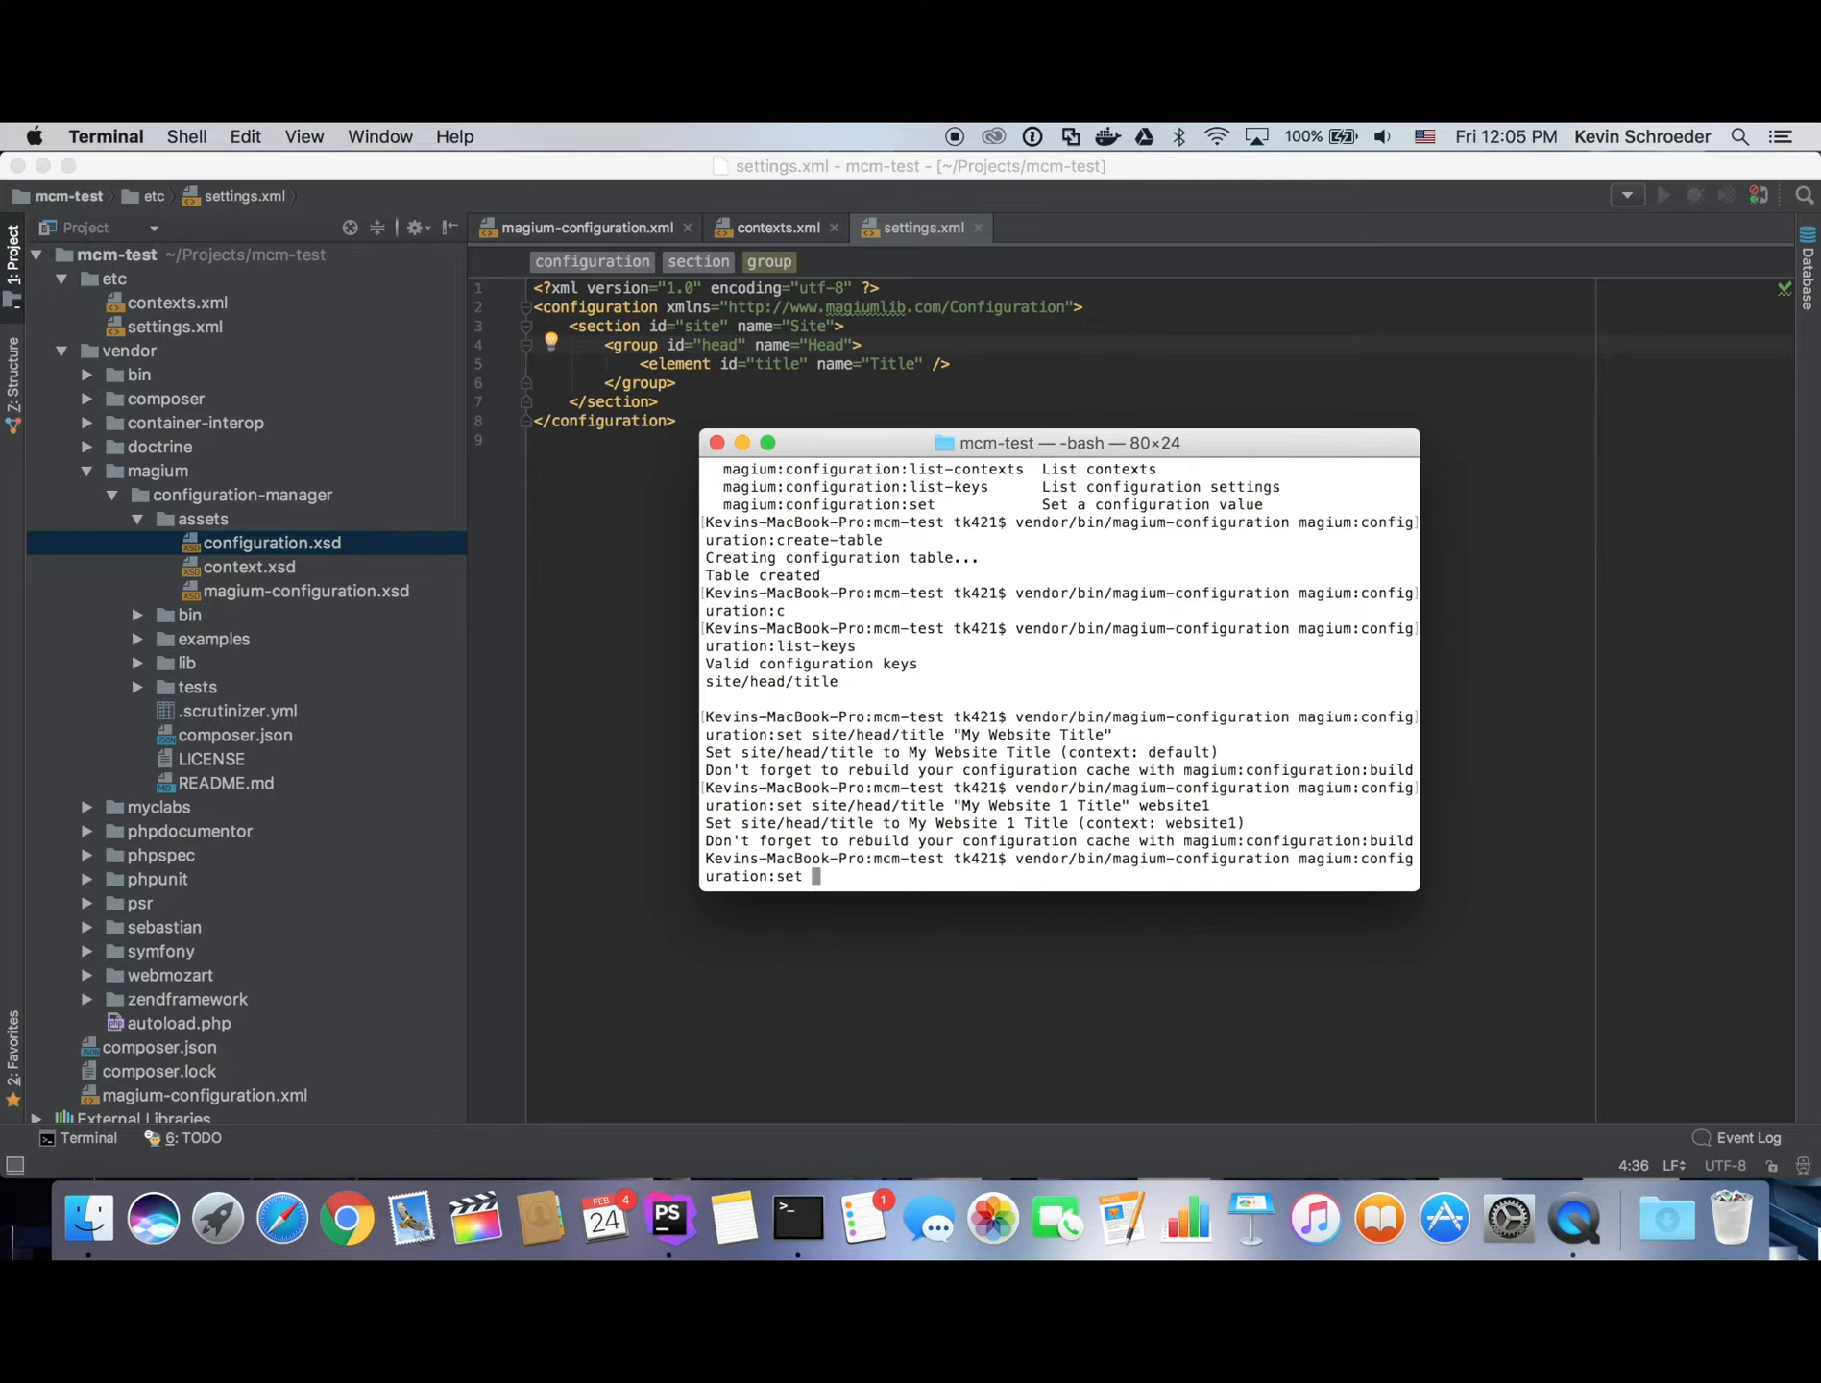
# Run magium:configuration:build to build default, production, website1, website2 and development contexts.
pyautogui.write('b')
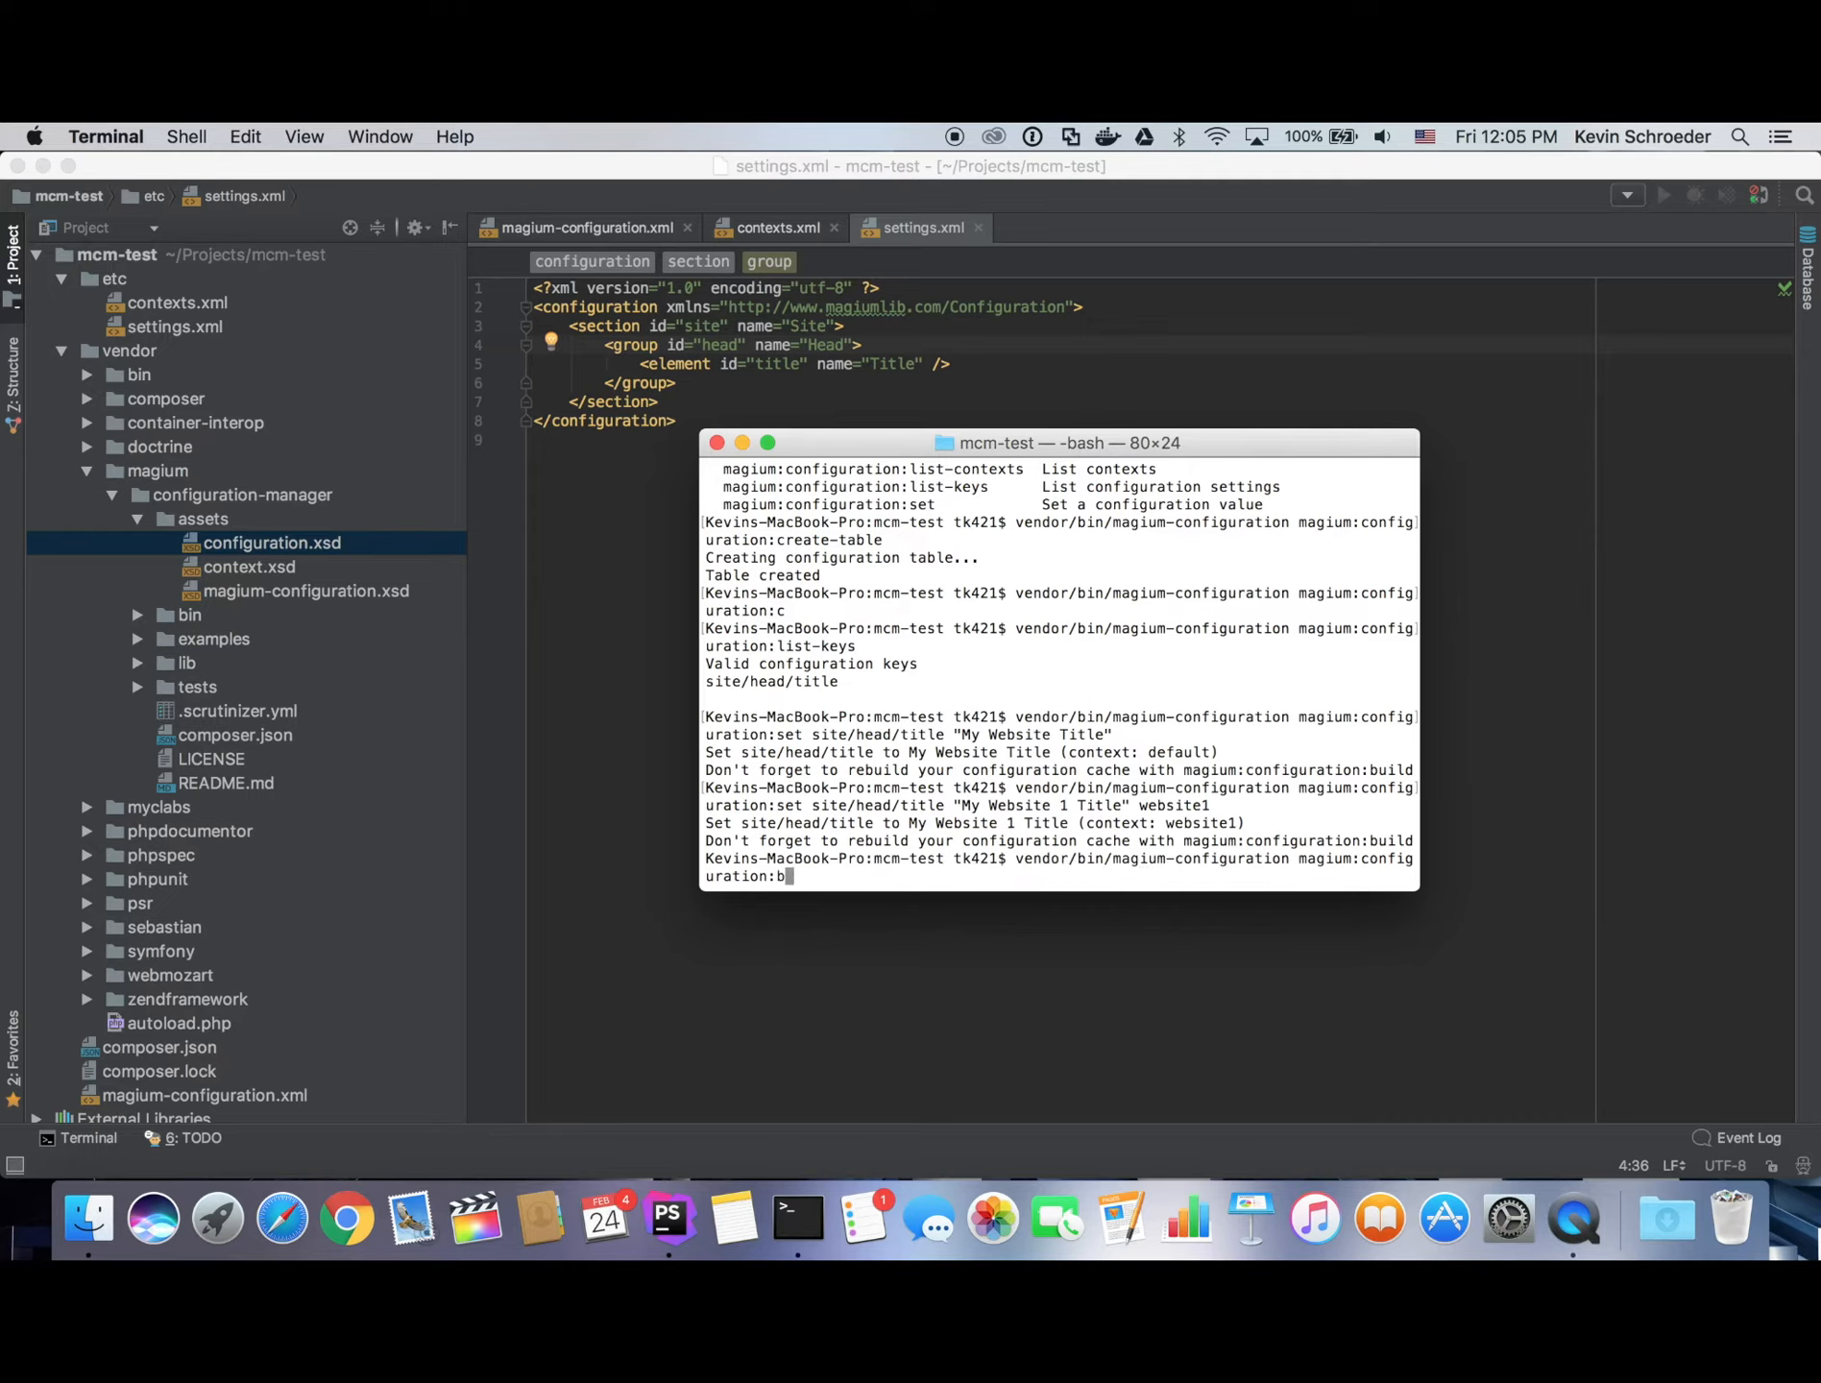
pyautogui.write('uild')
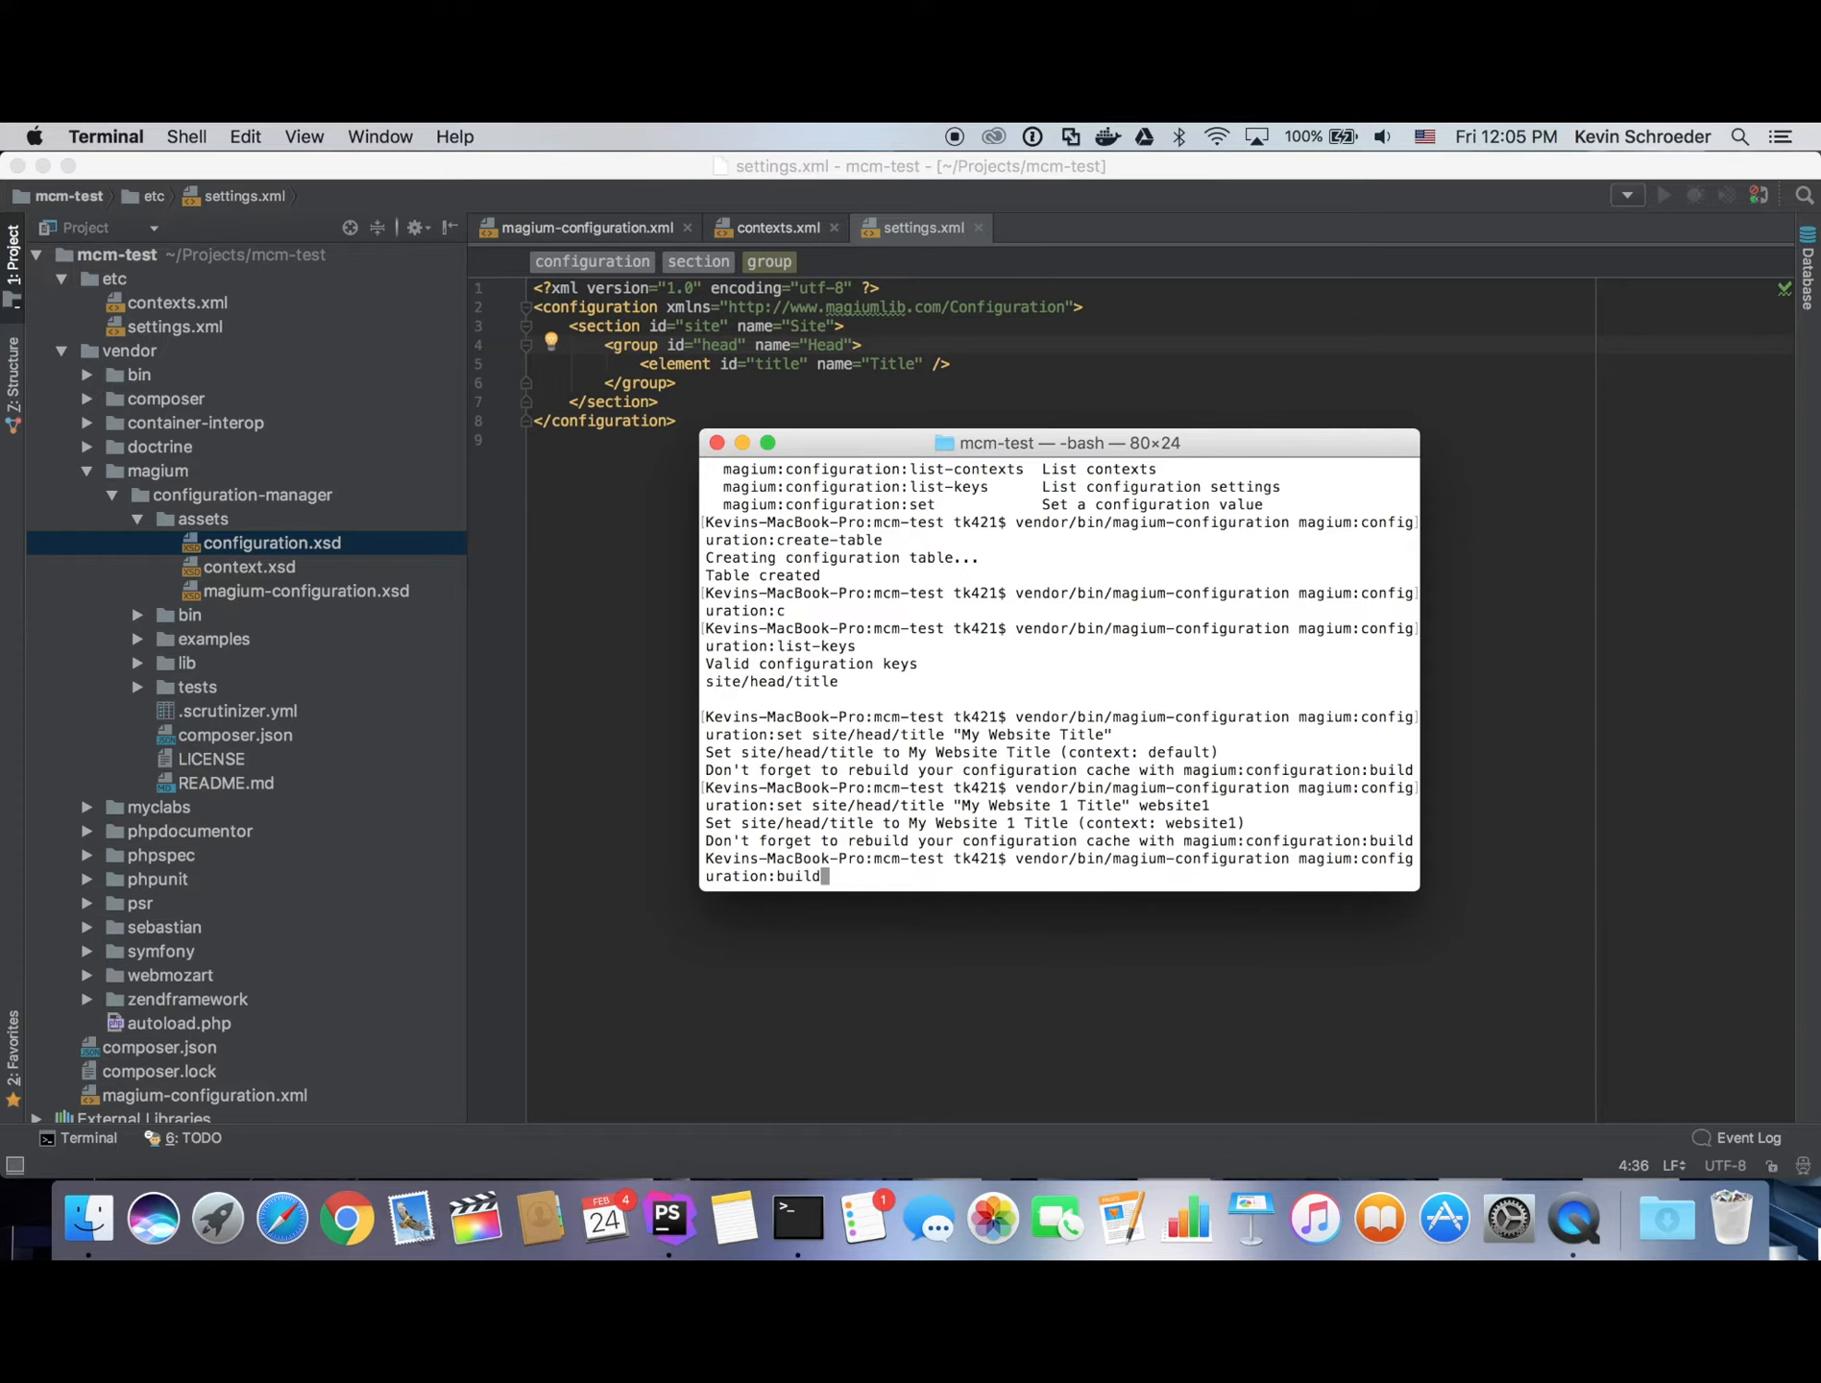
pyautogui.press('Return')
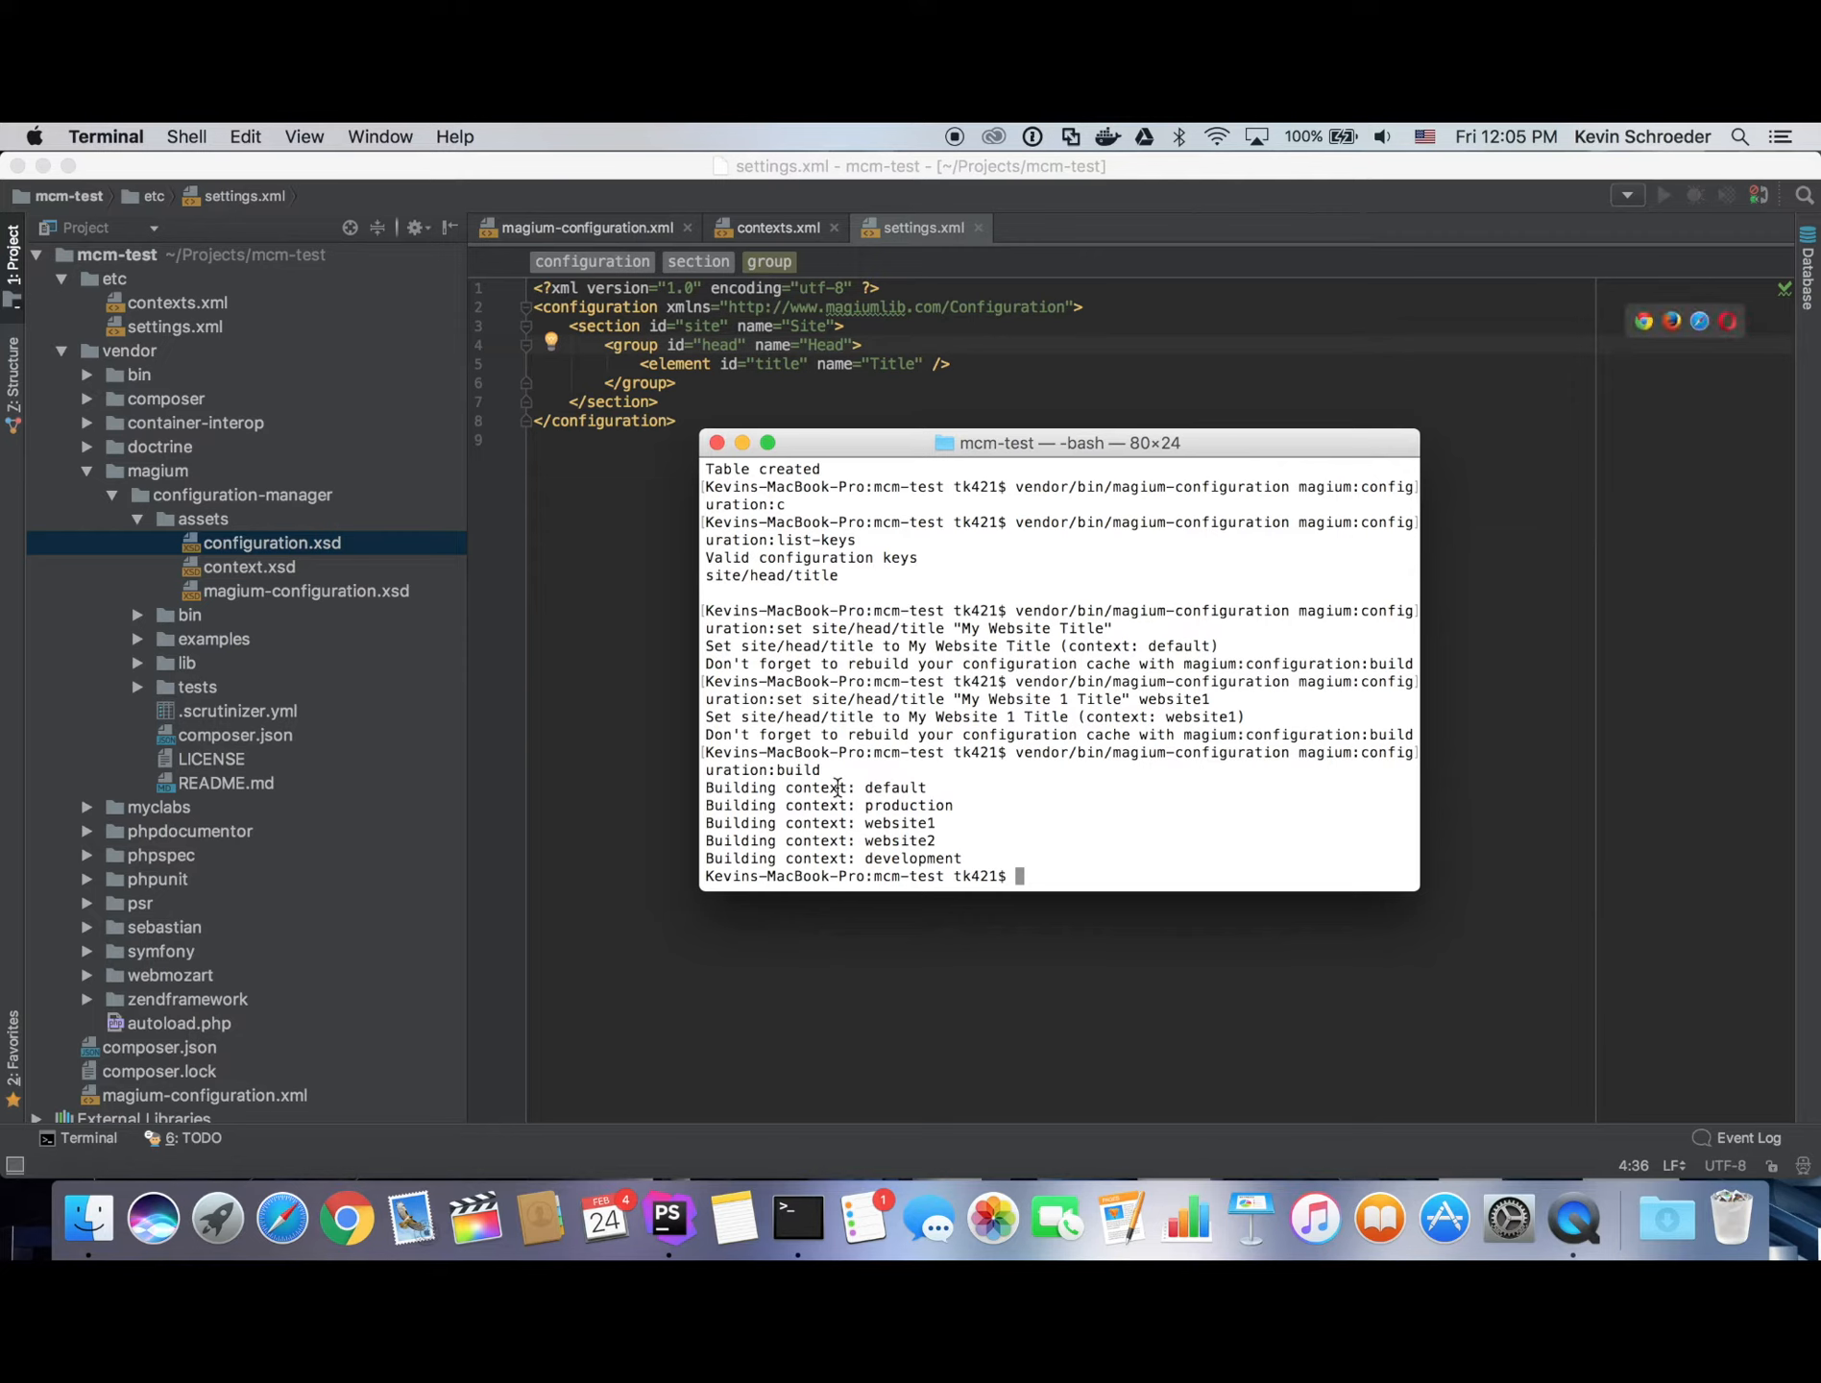
pyautogui.moveTo(906, 803)
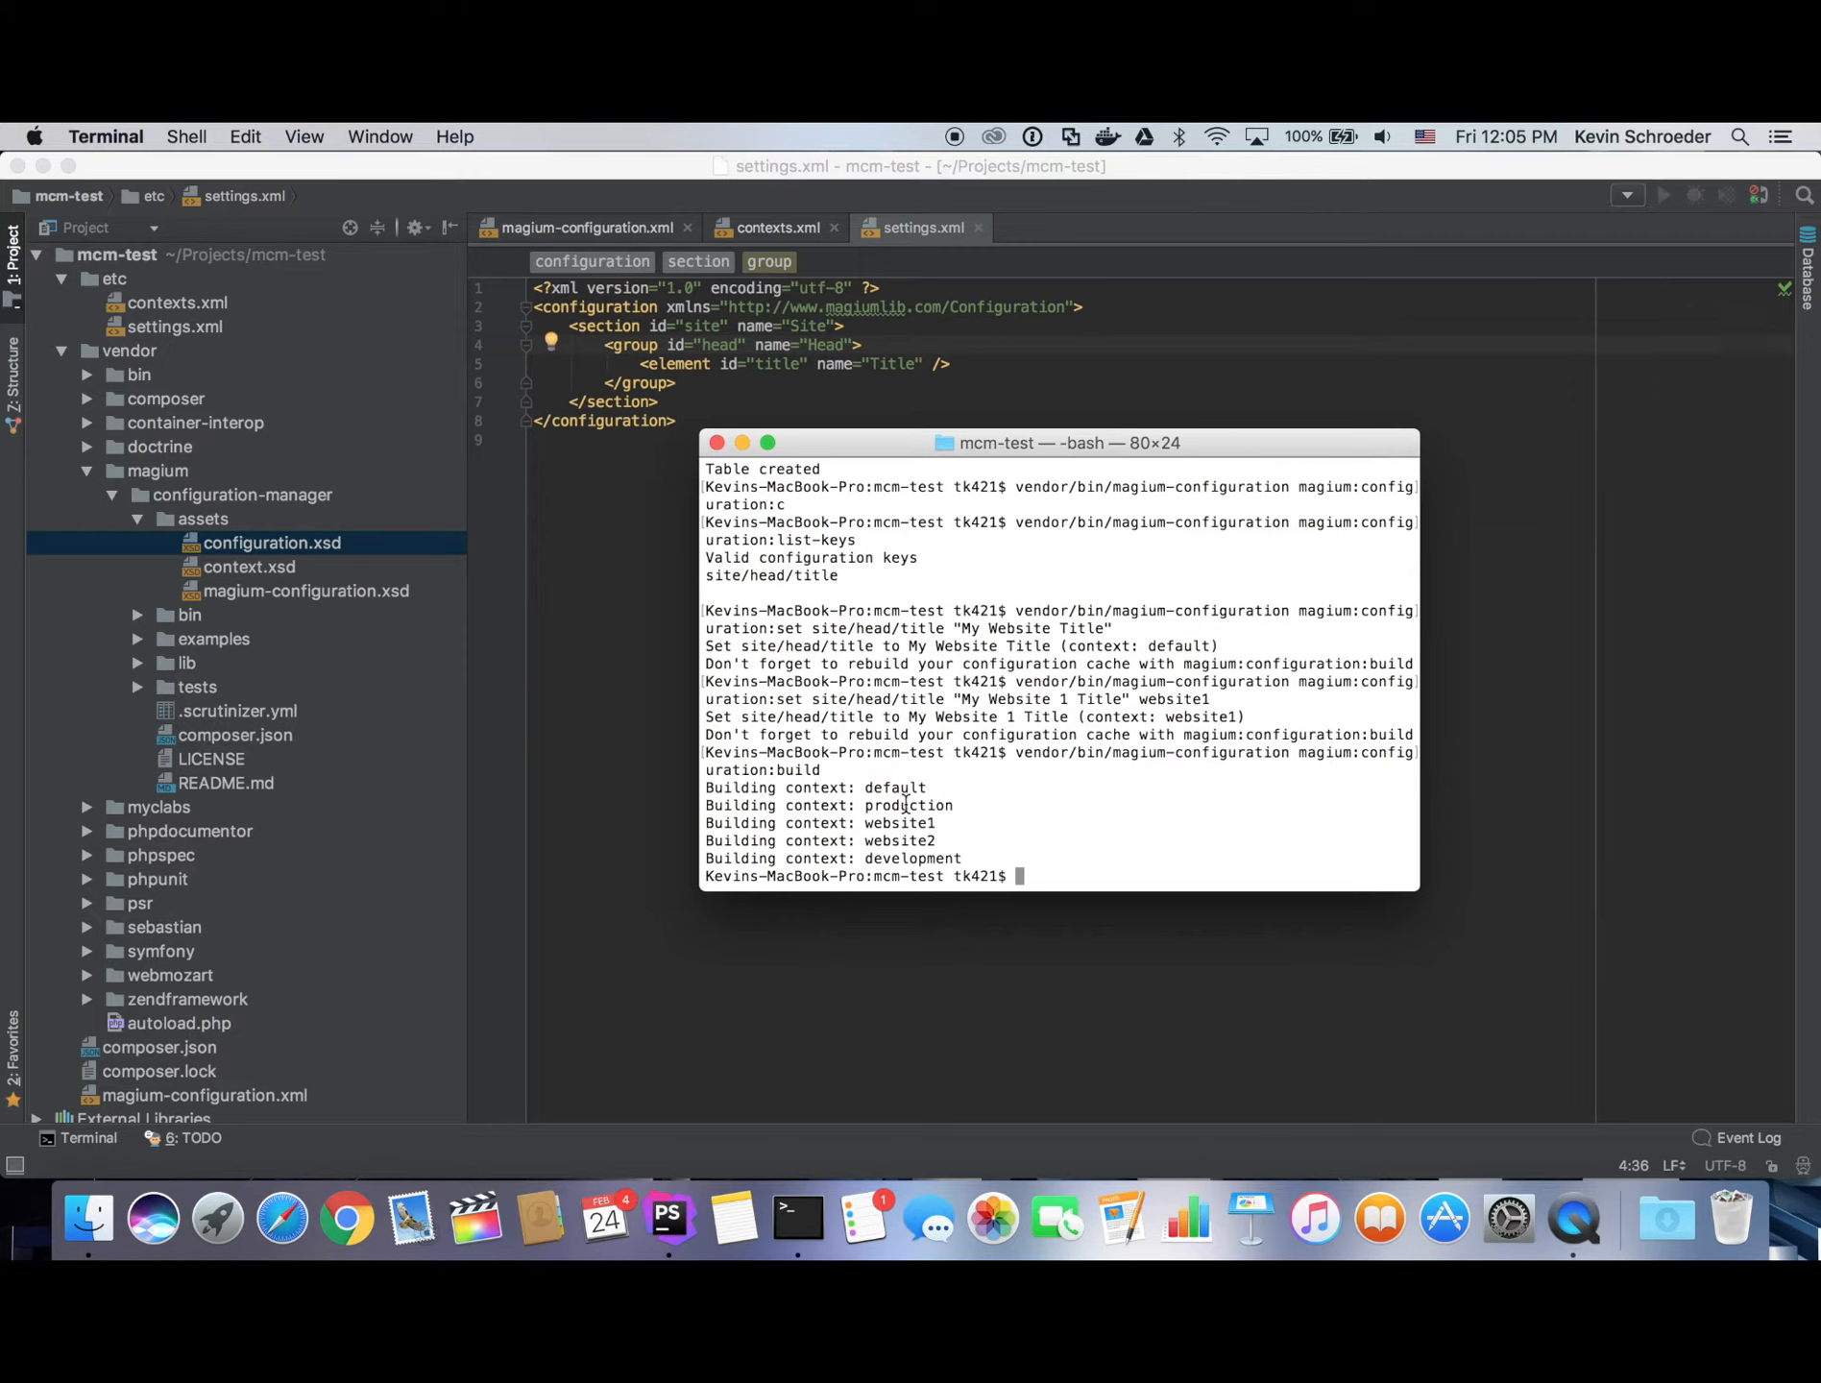
pyautogui.moveTo(930, 862)
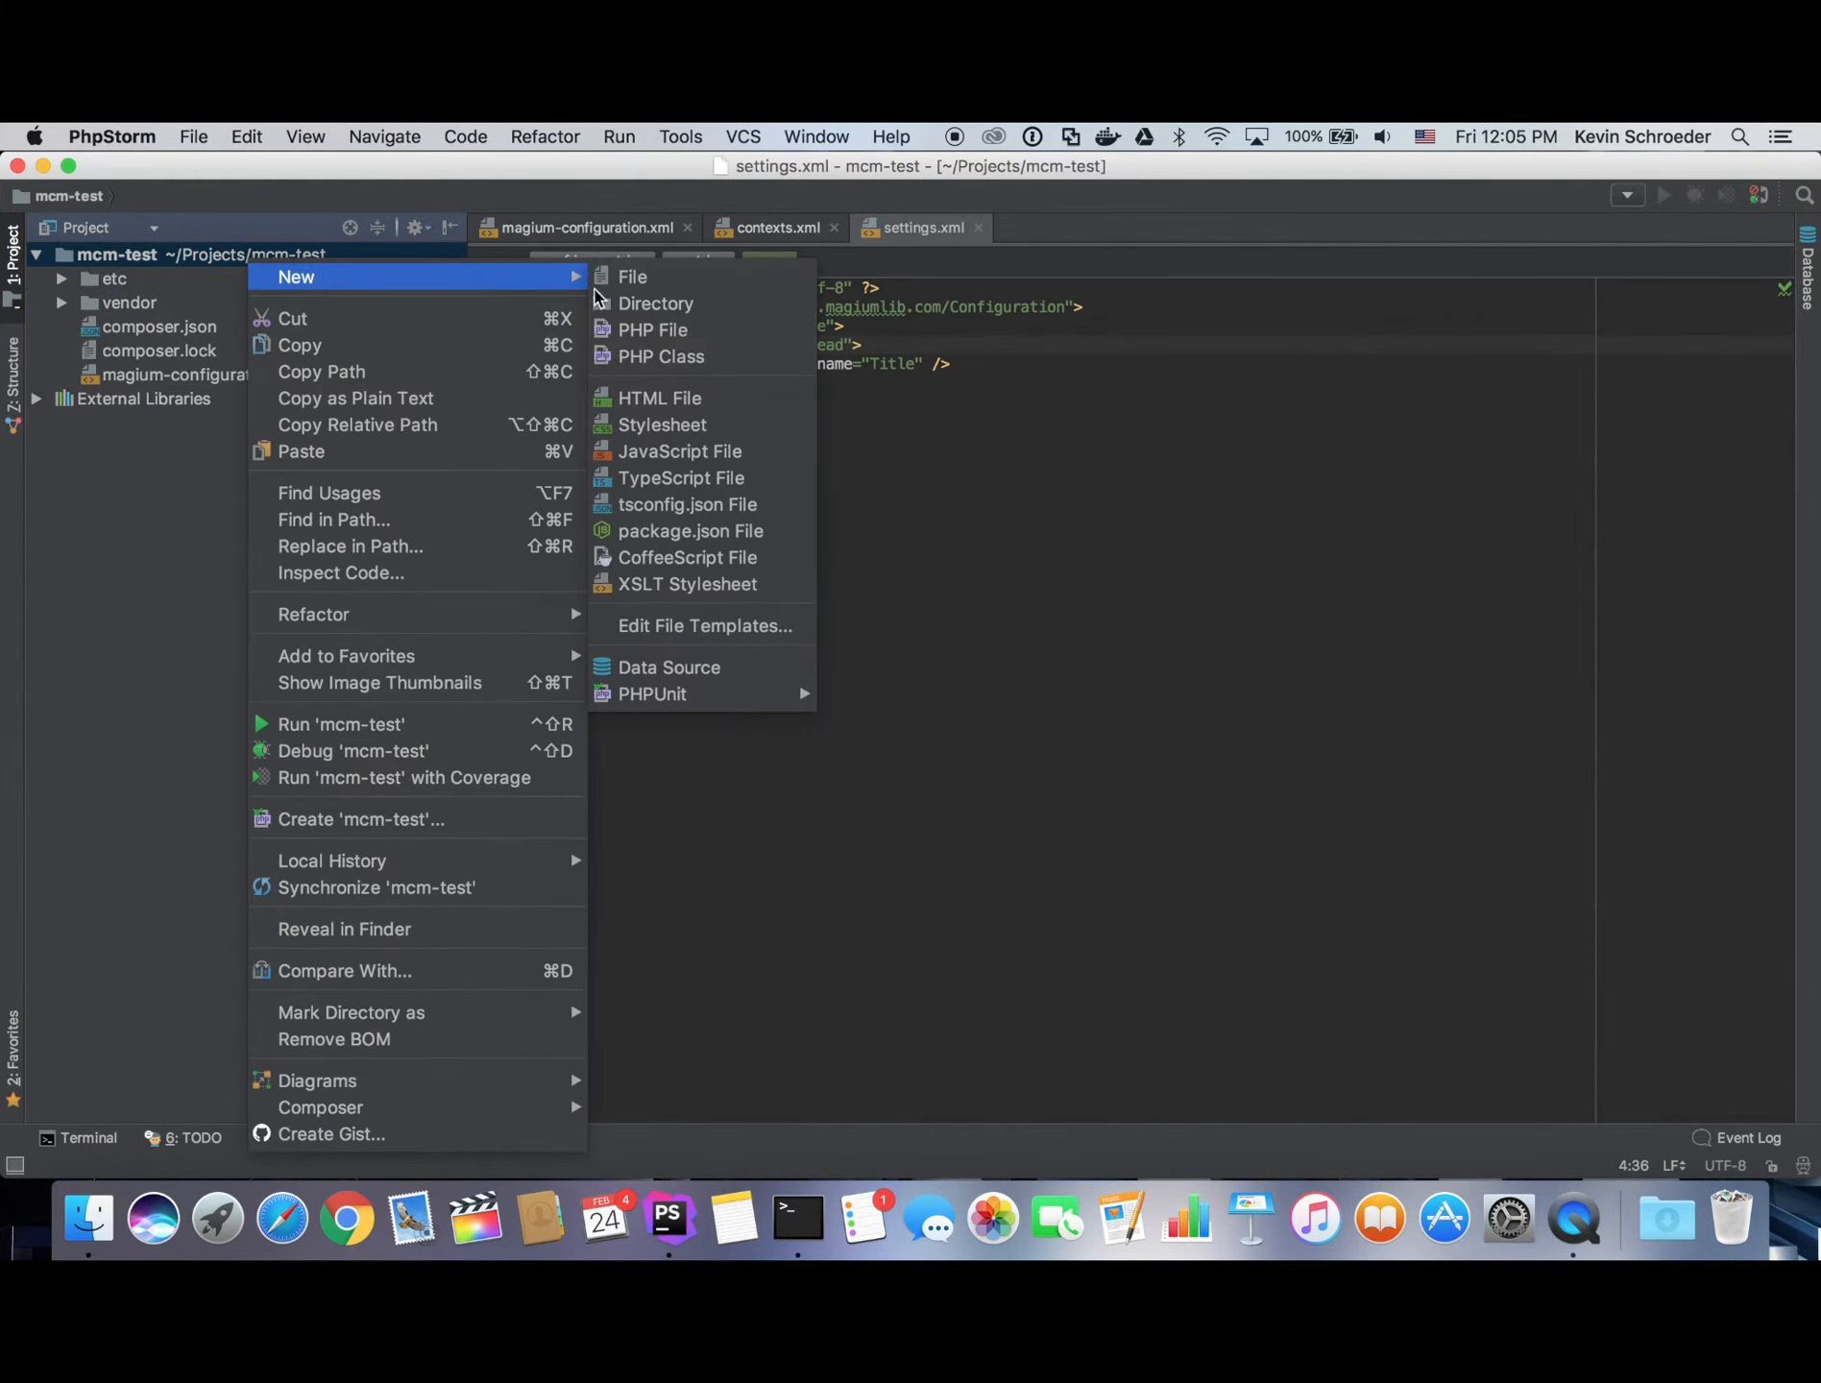
# Create a new PHP file named pub/index.
pyautogui.click(653, 329)
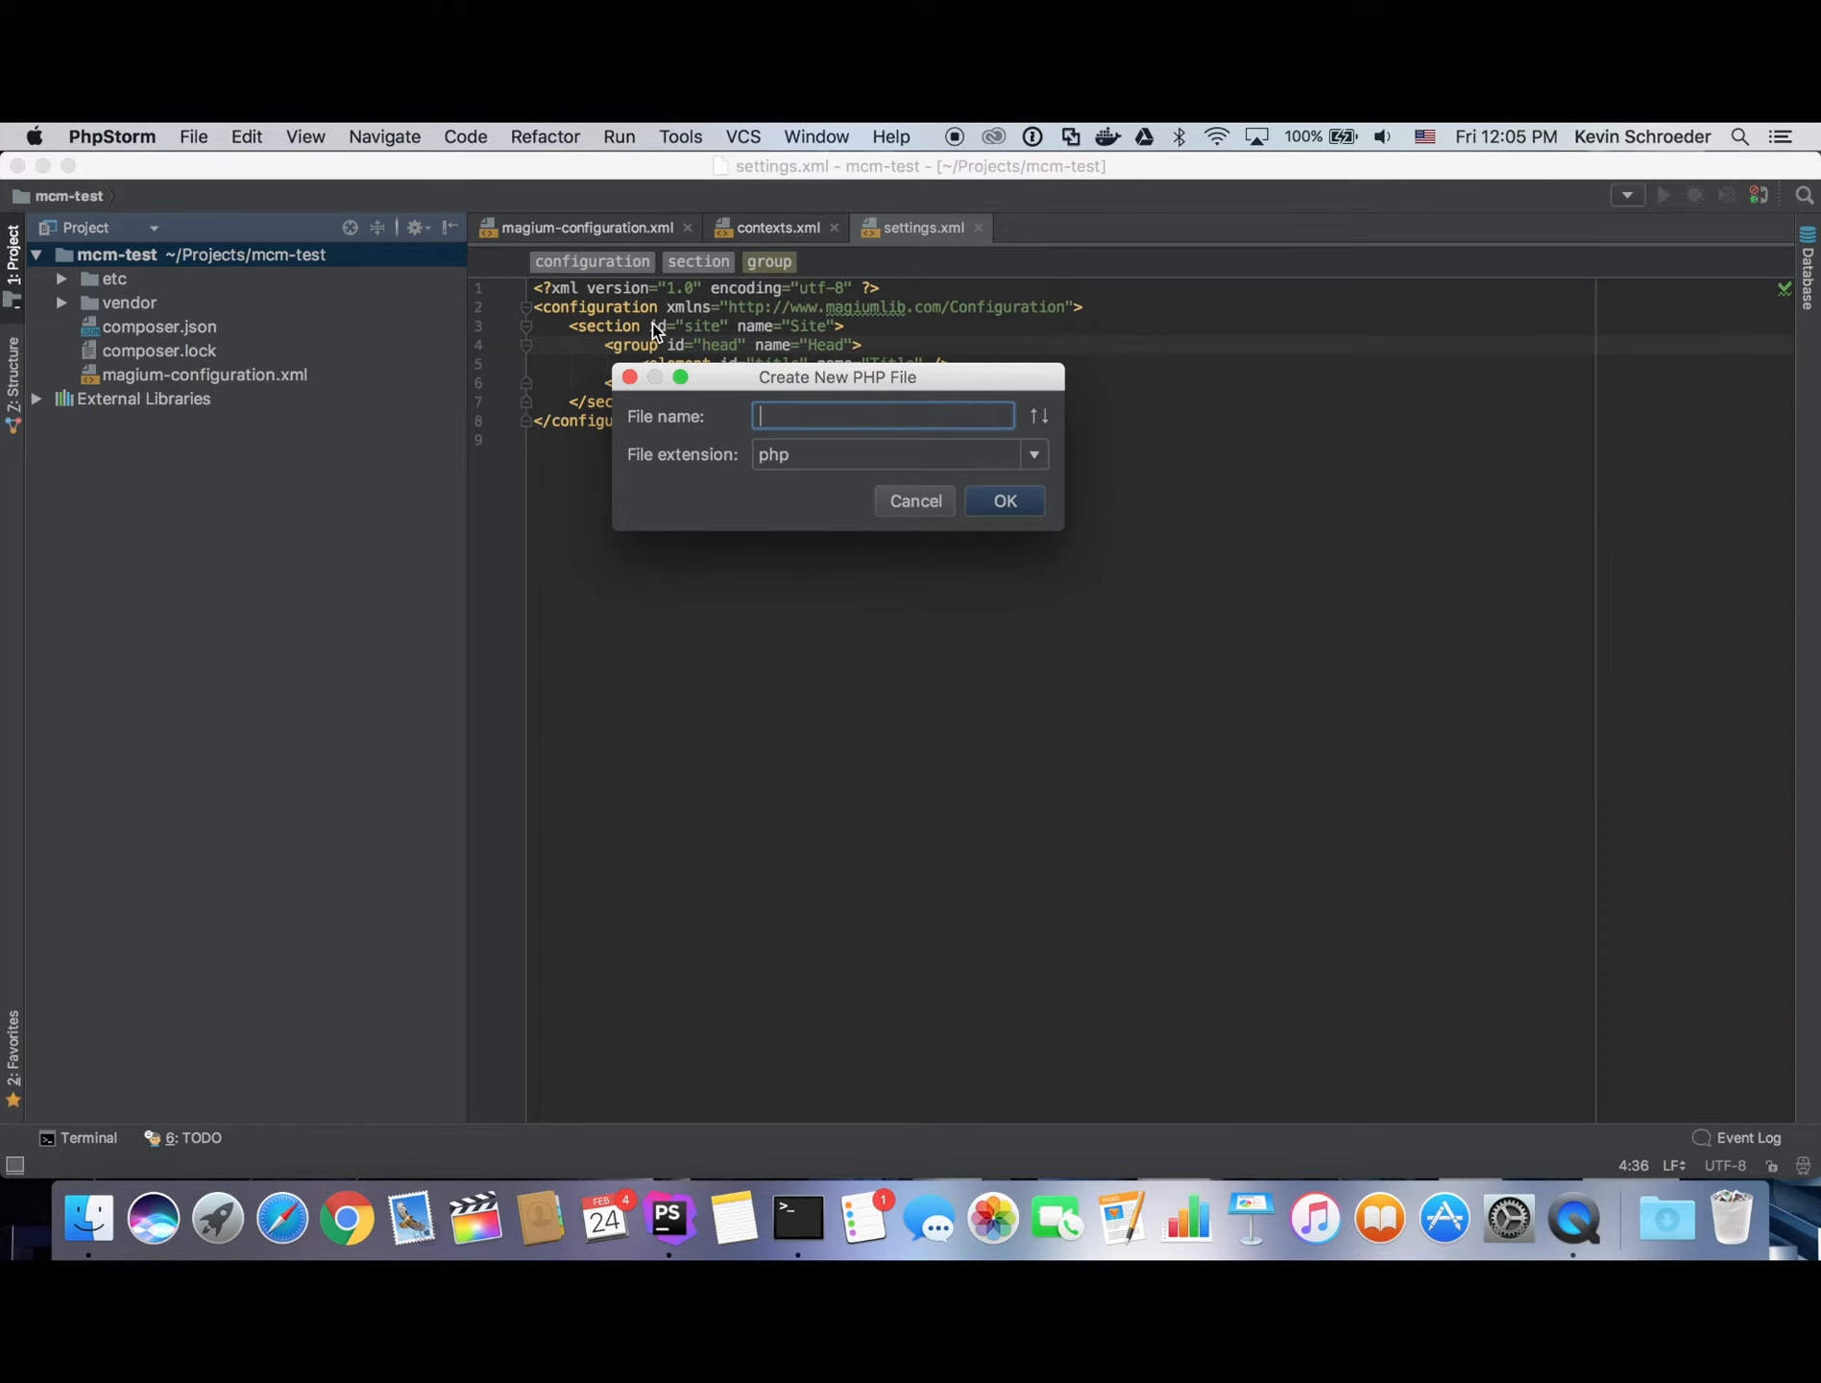
pyautogui.write('pub/index')
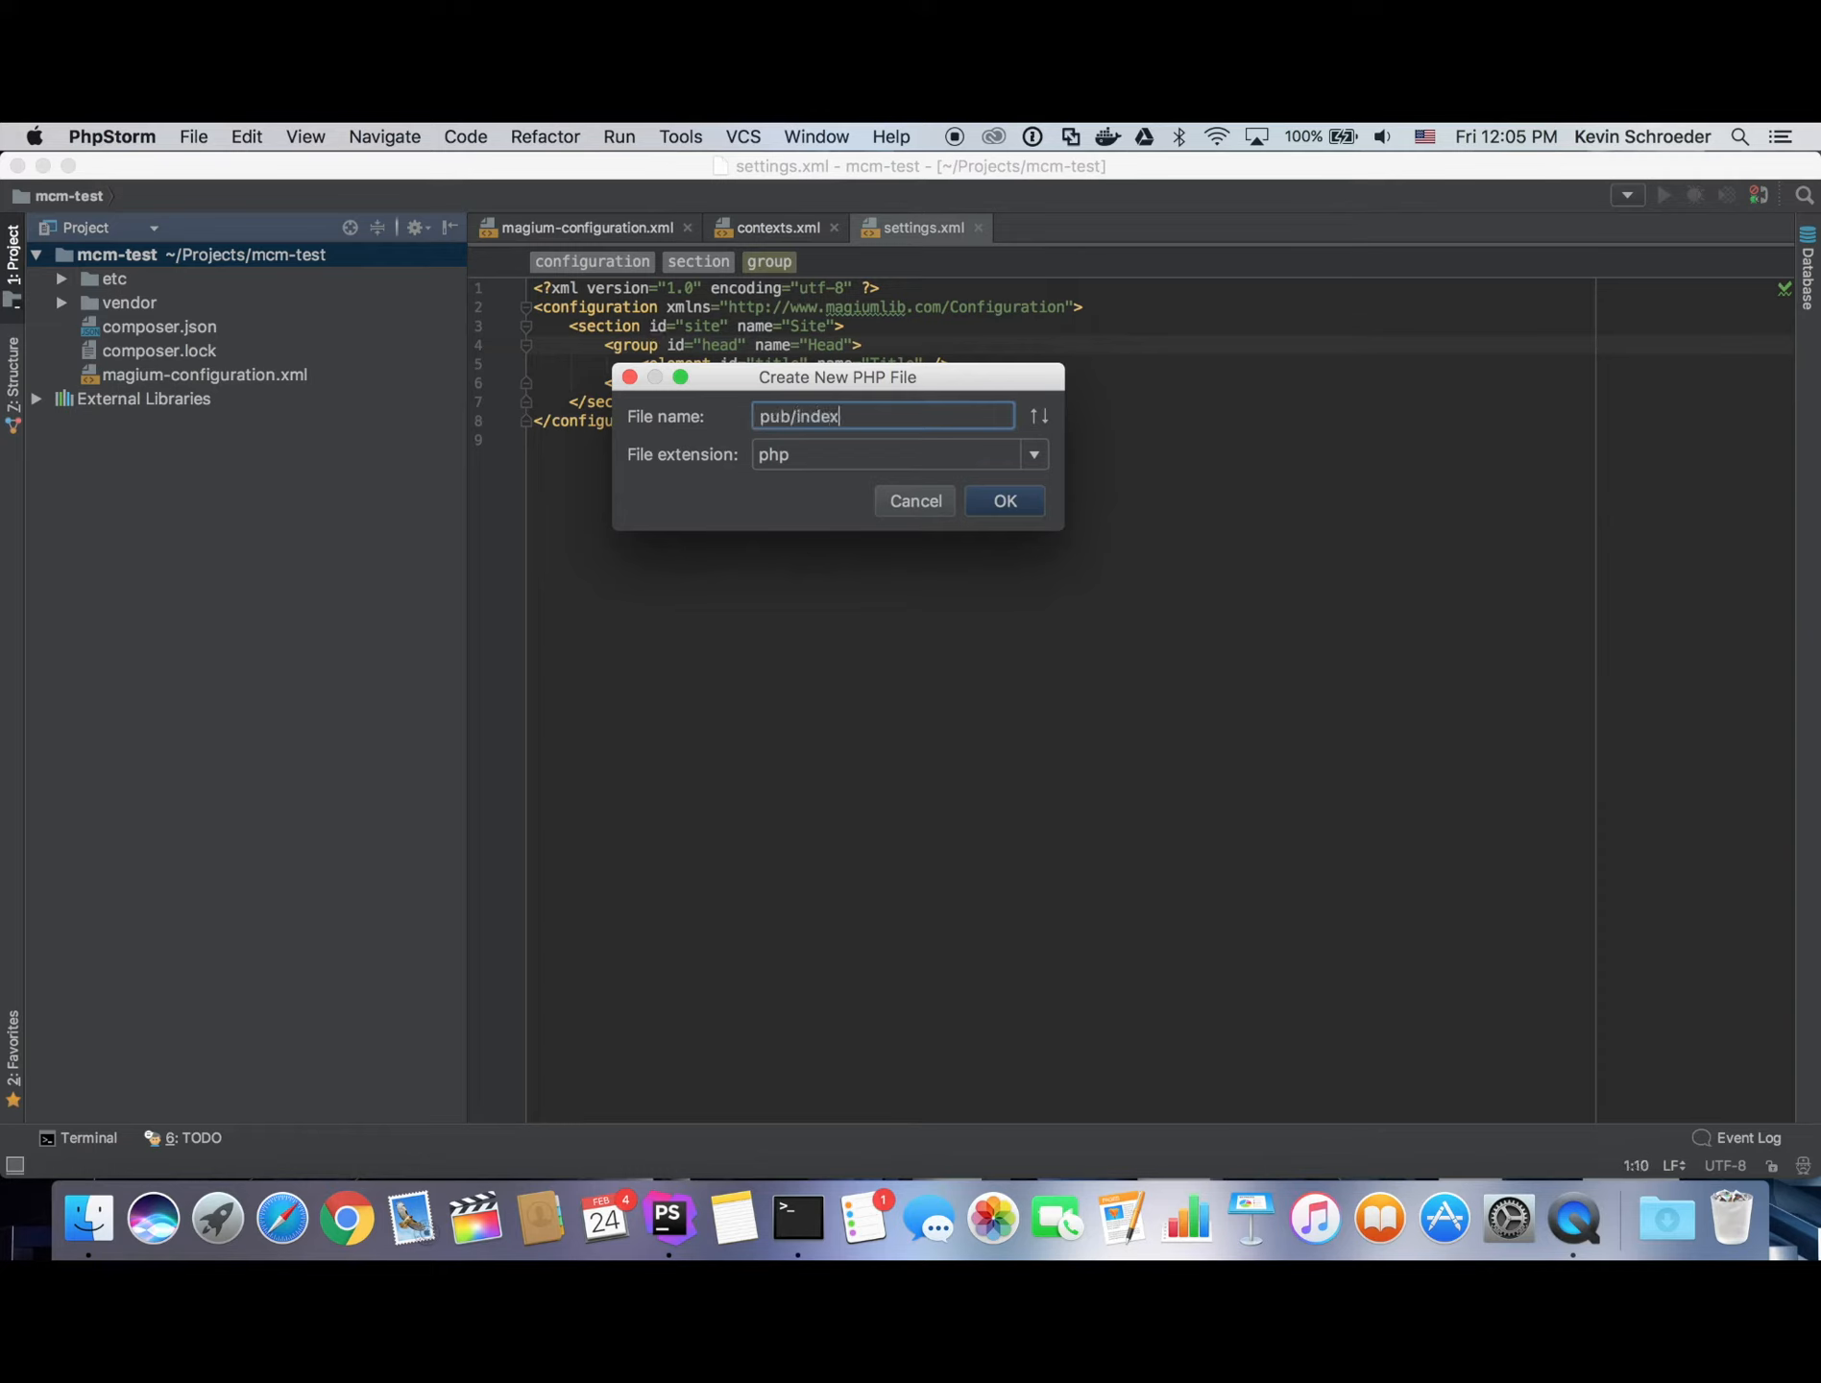
pyautogui.click(1004, 500)
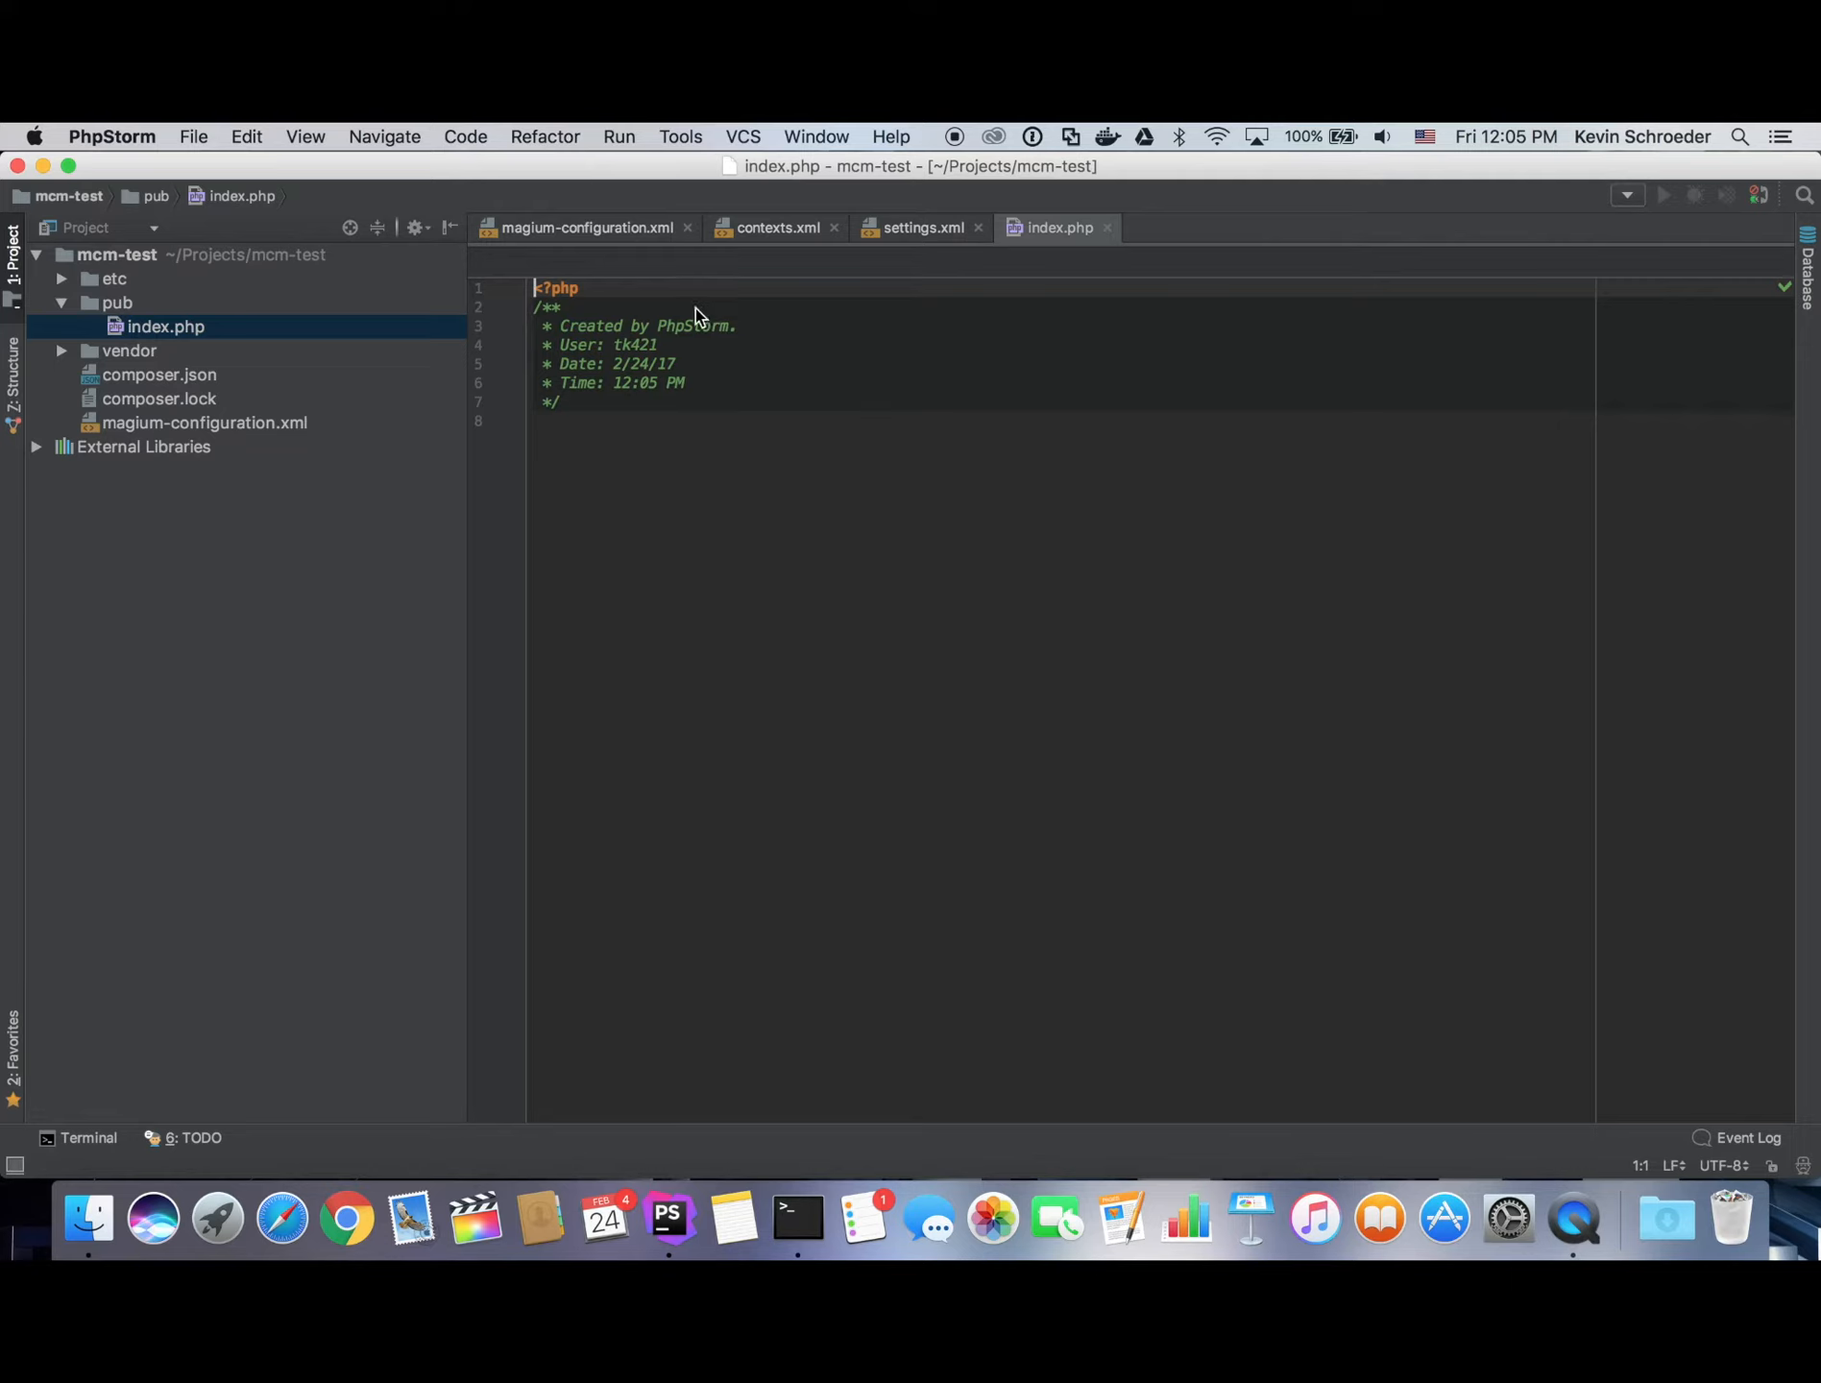
# Delete the generated header comment and type an html skeleton with head and empty title.
pyautogui.moveTo(540, 306); pyautogui.dragTo(562, 326)
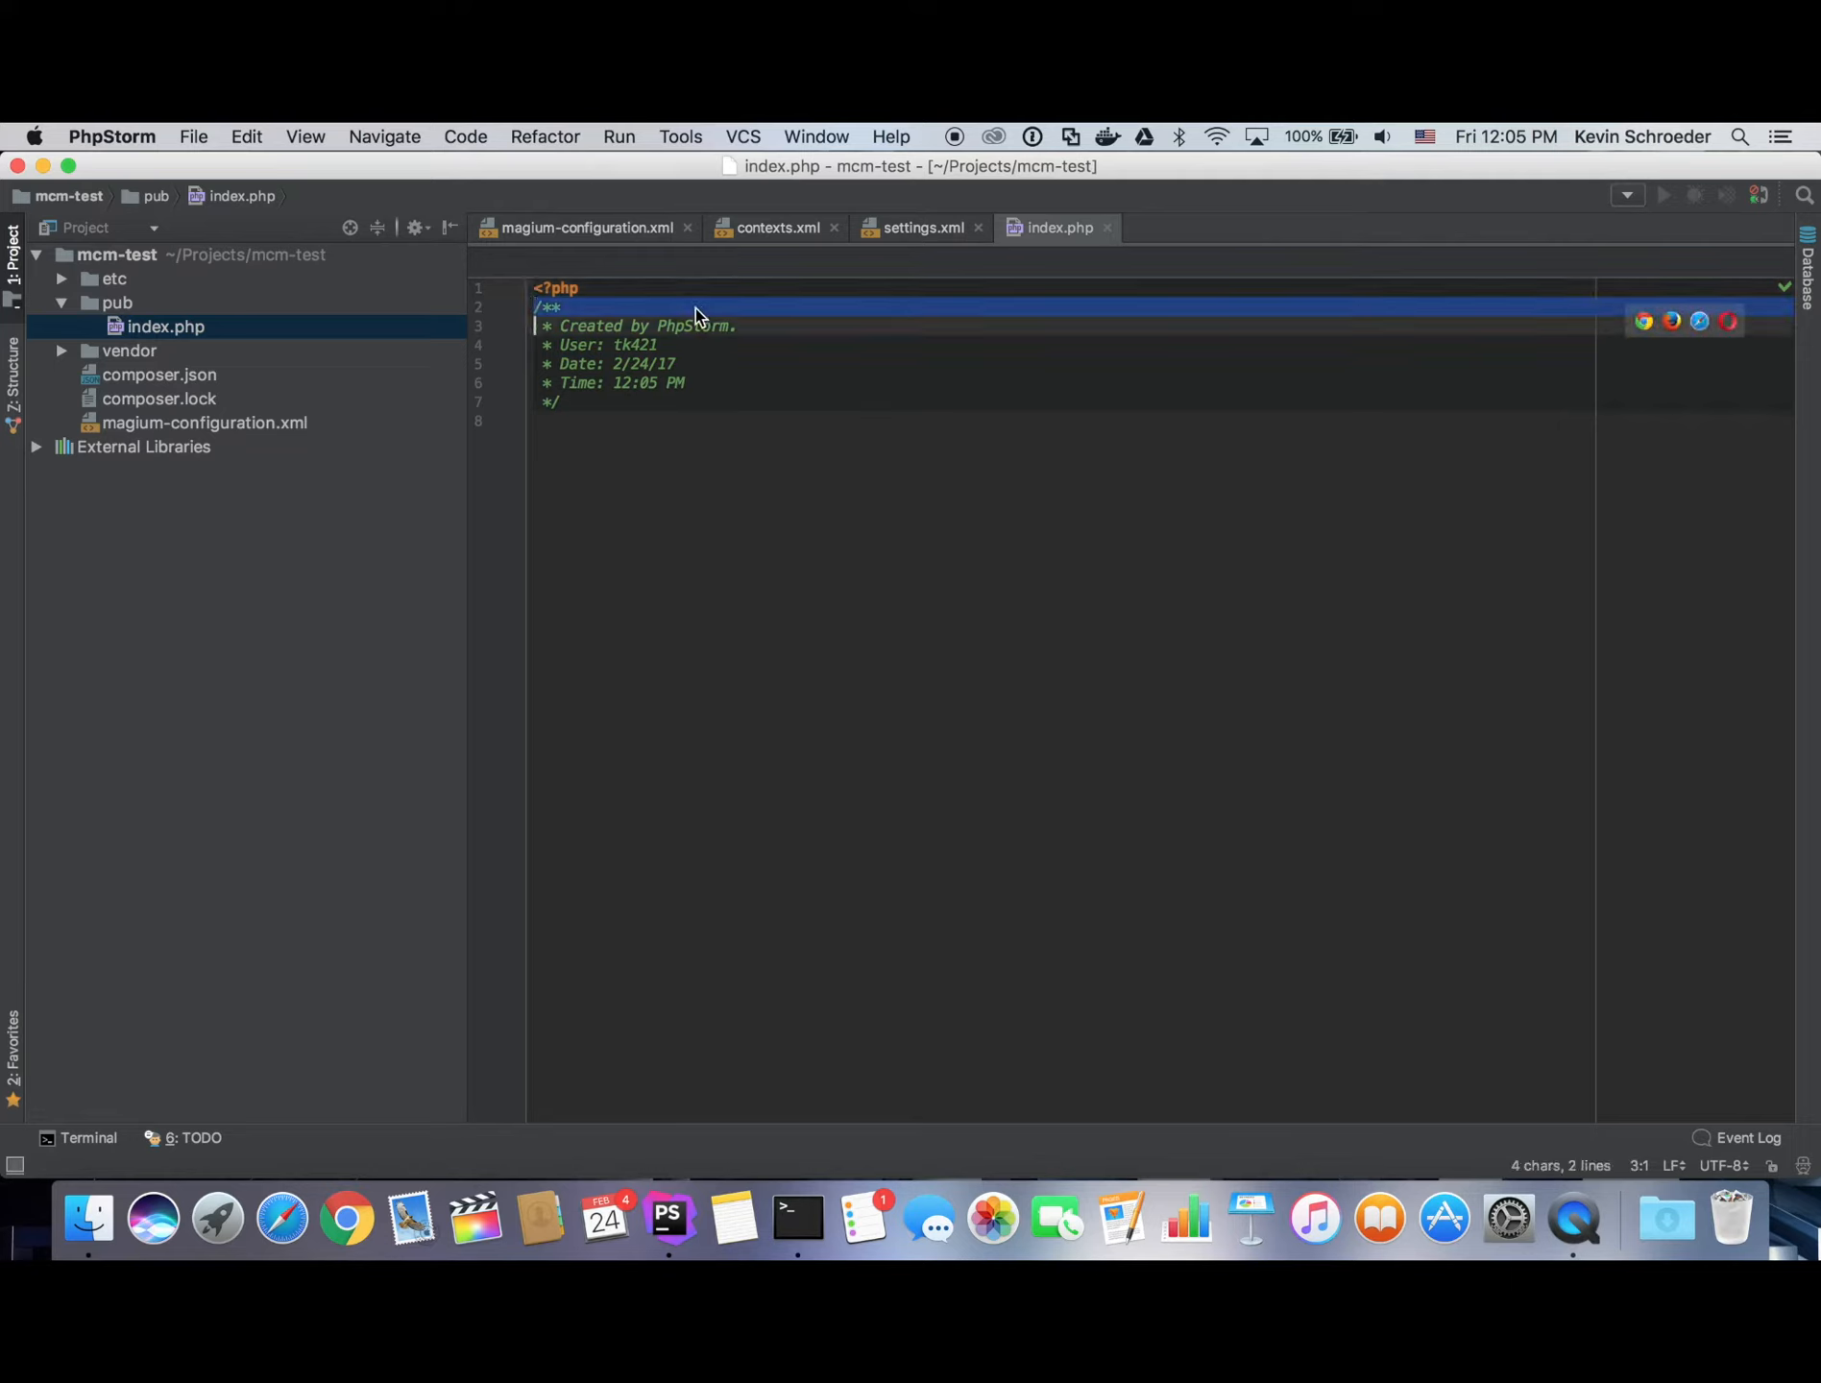
pyautogui.press('Delete')
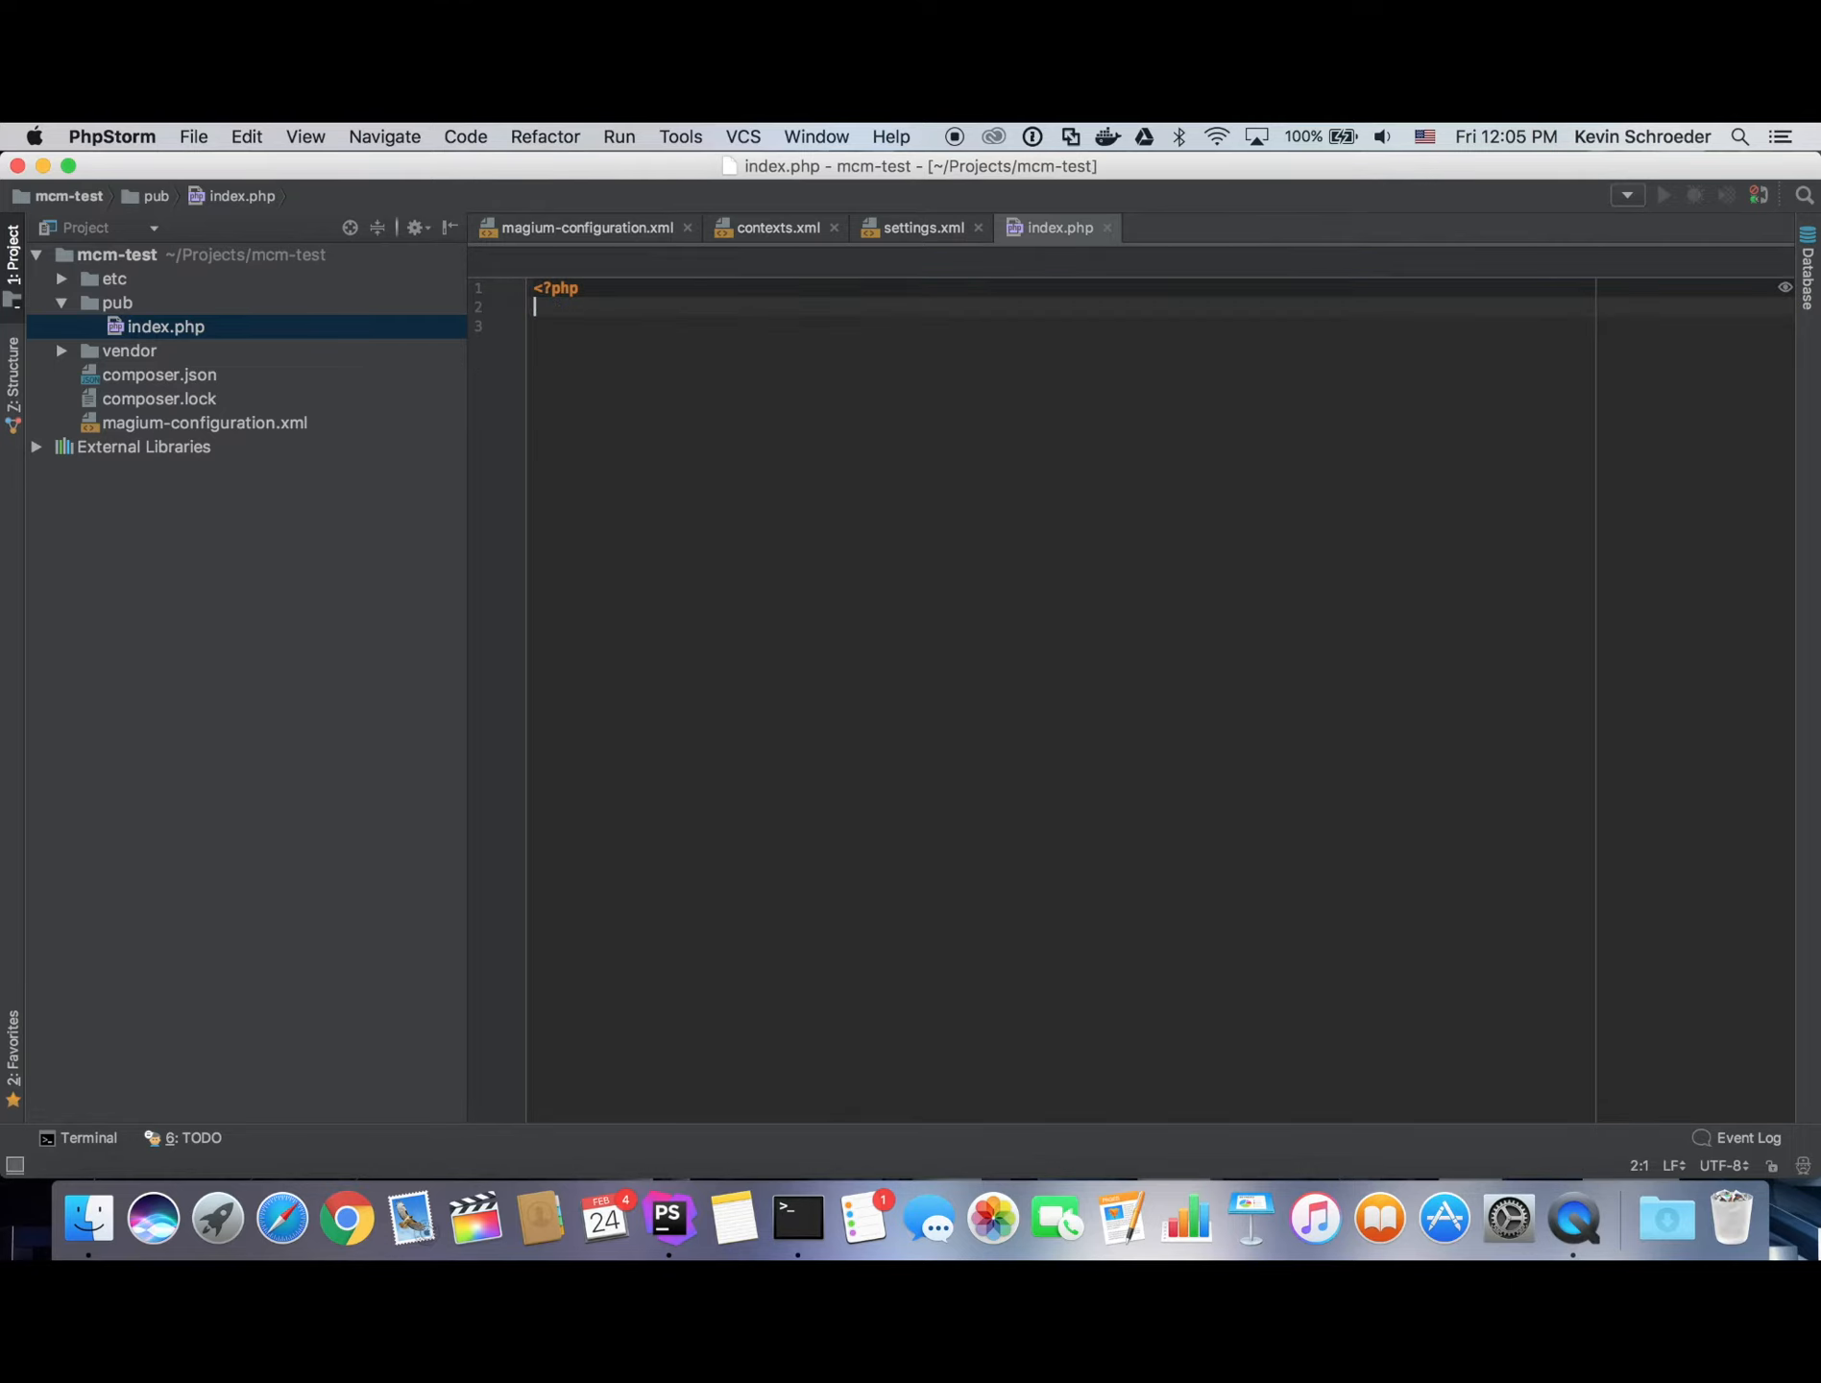
pyautogui.write('<')
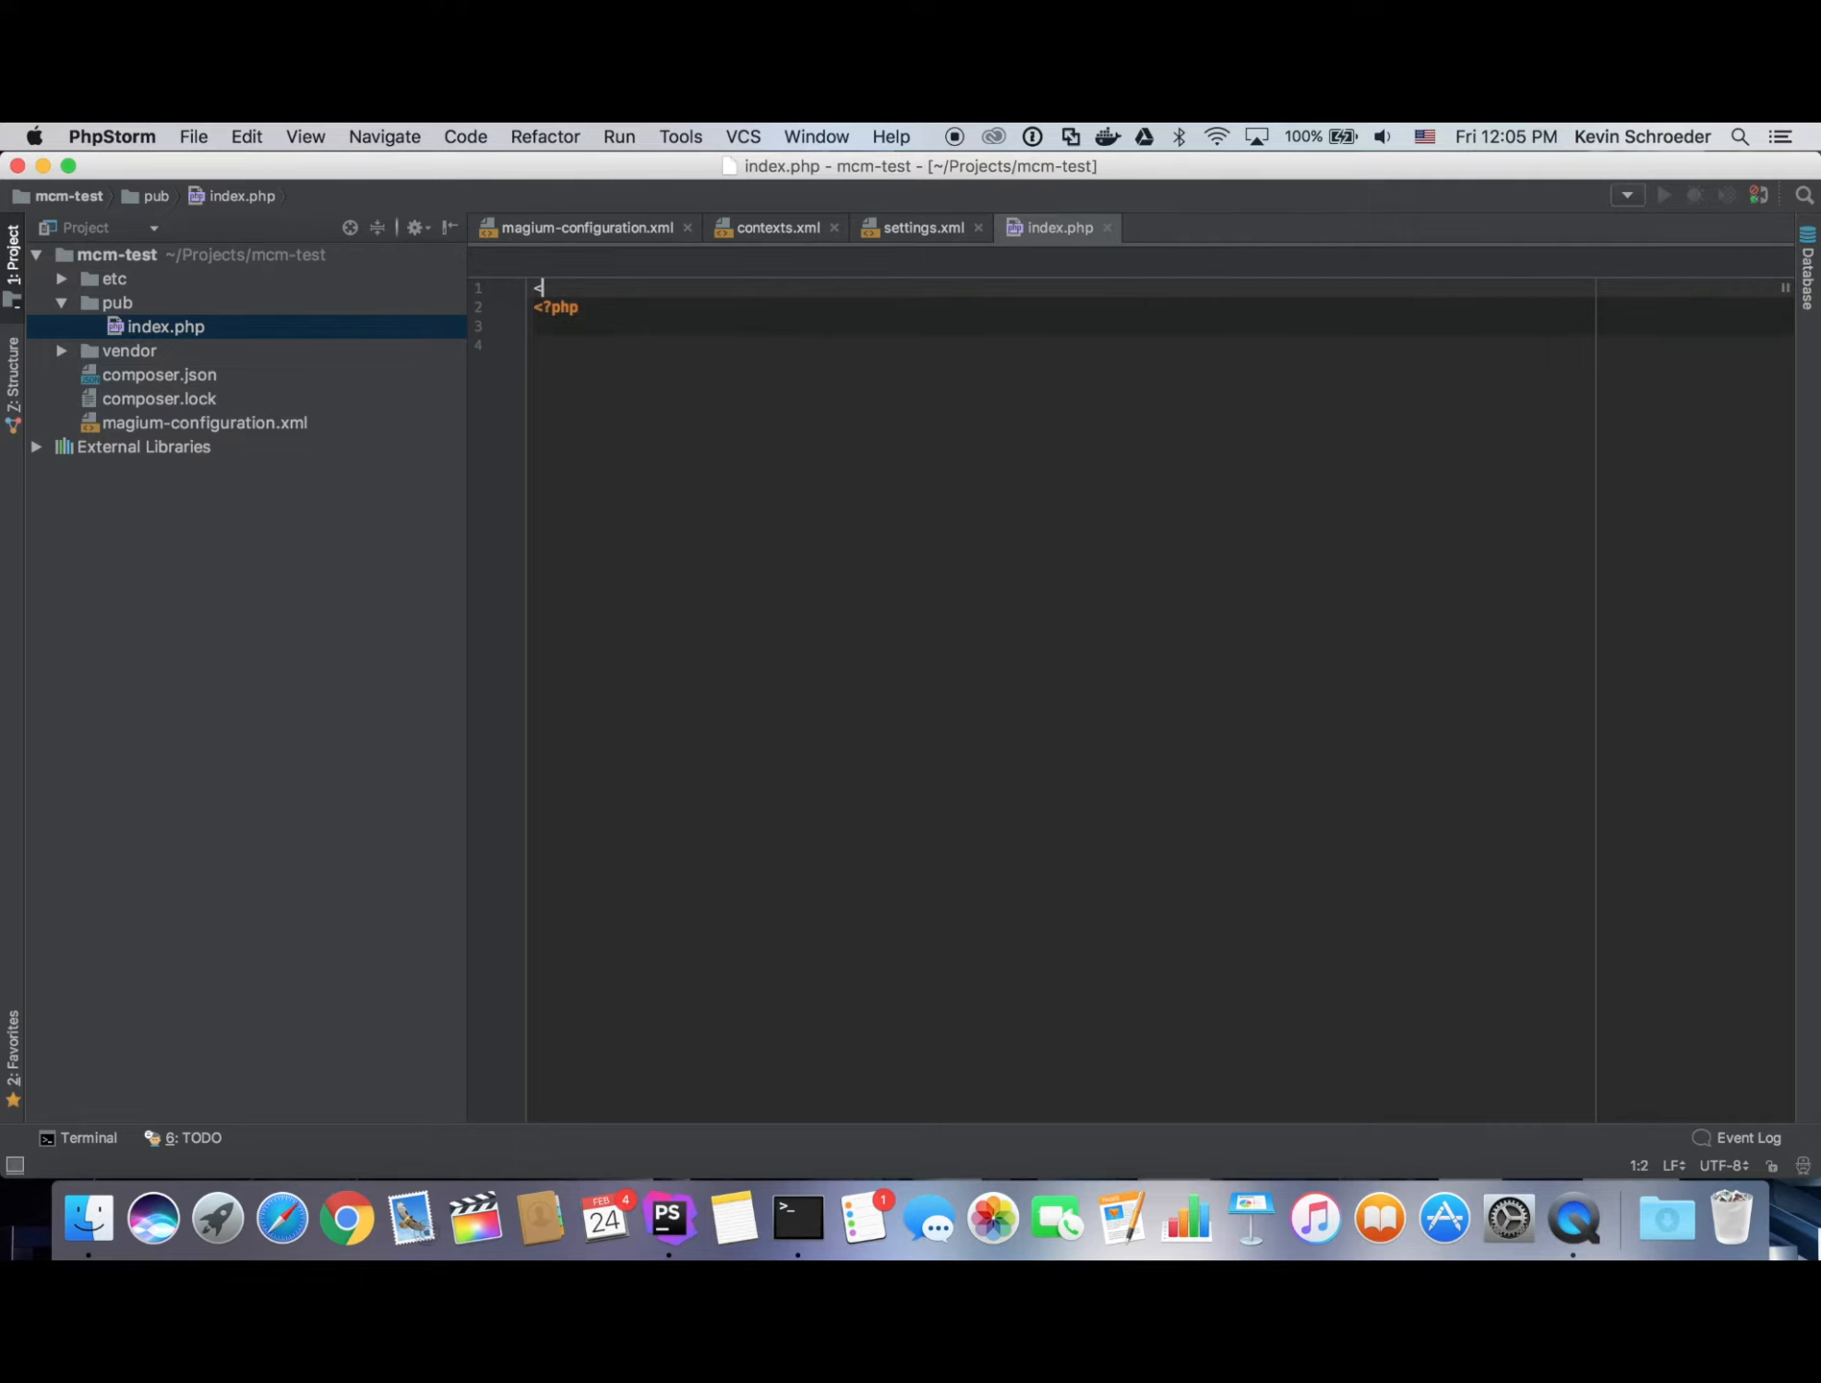
pyautogui.write('html>')
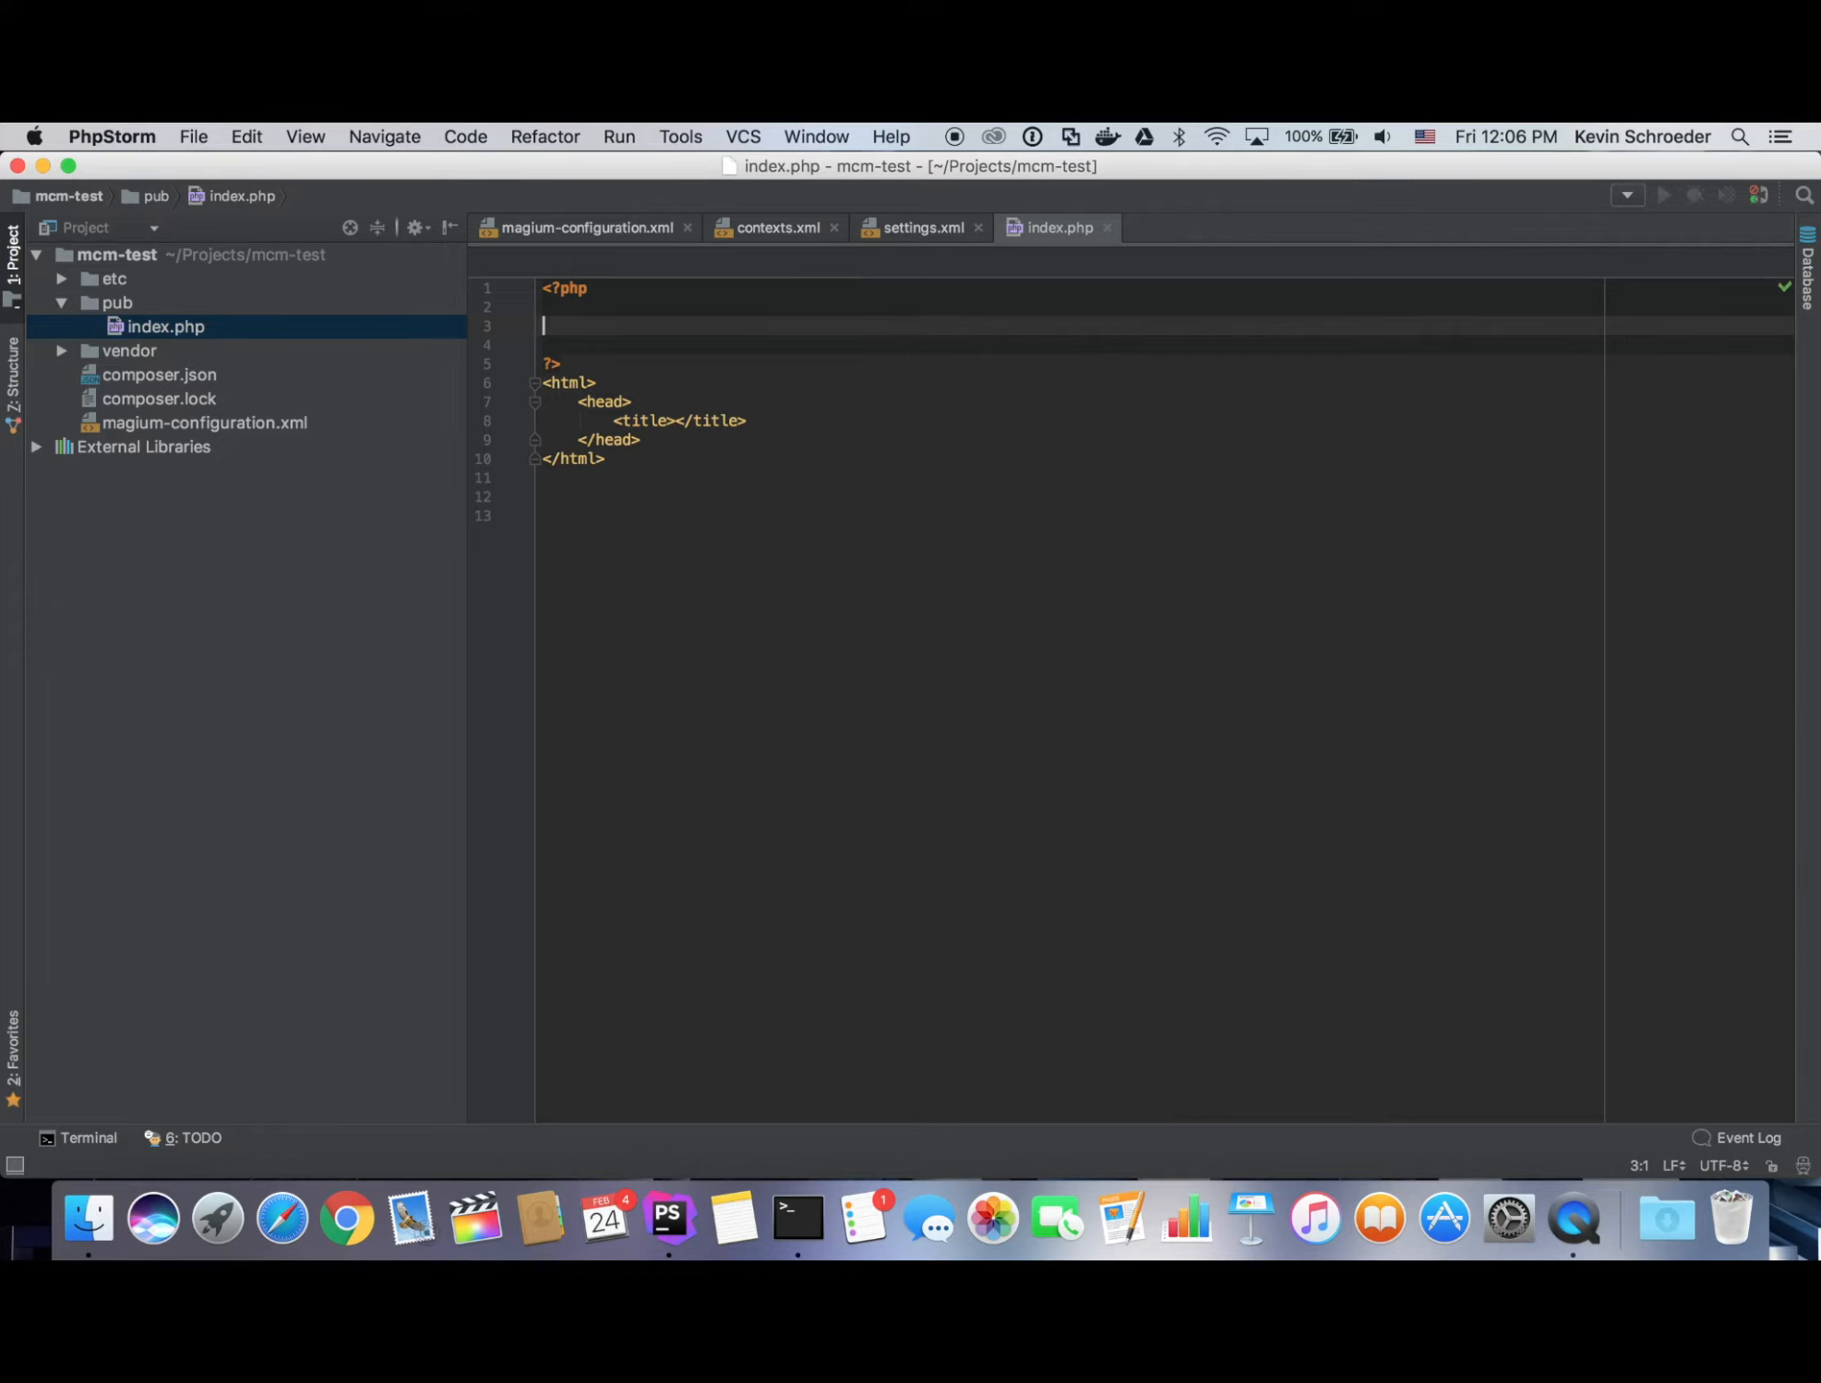
# Add $factory = new MagiumConfigurationFactory() and $config = $factory->getManager()->getConfiguration().
pyautogui.write('$factory = new Co')
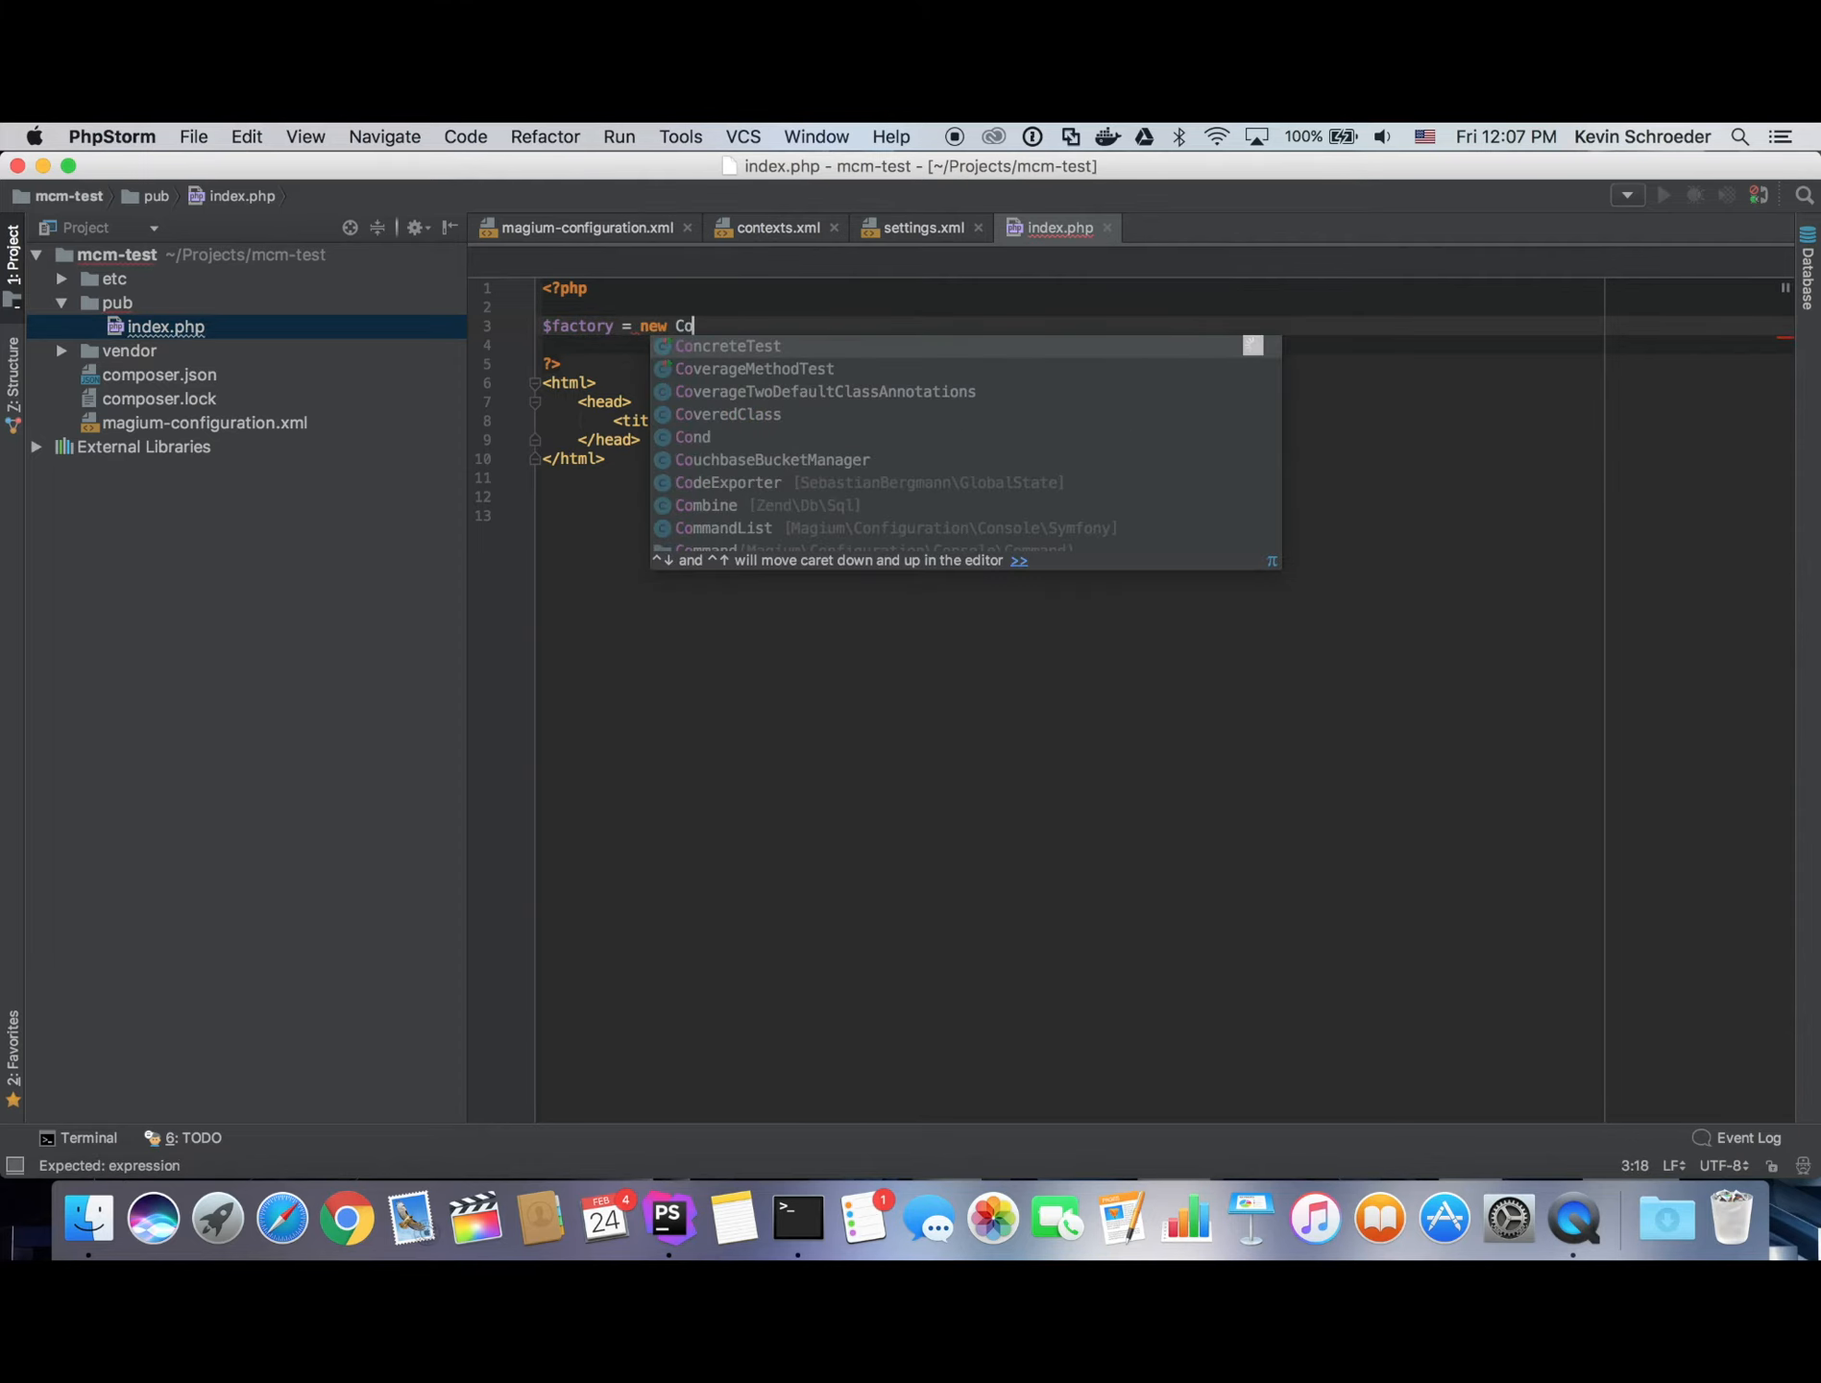
pyautogui.write('nfigu')
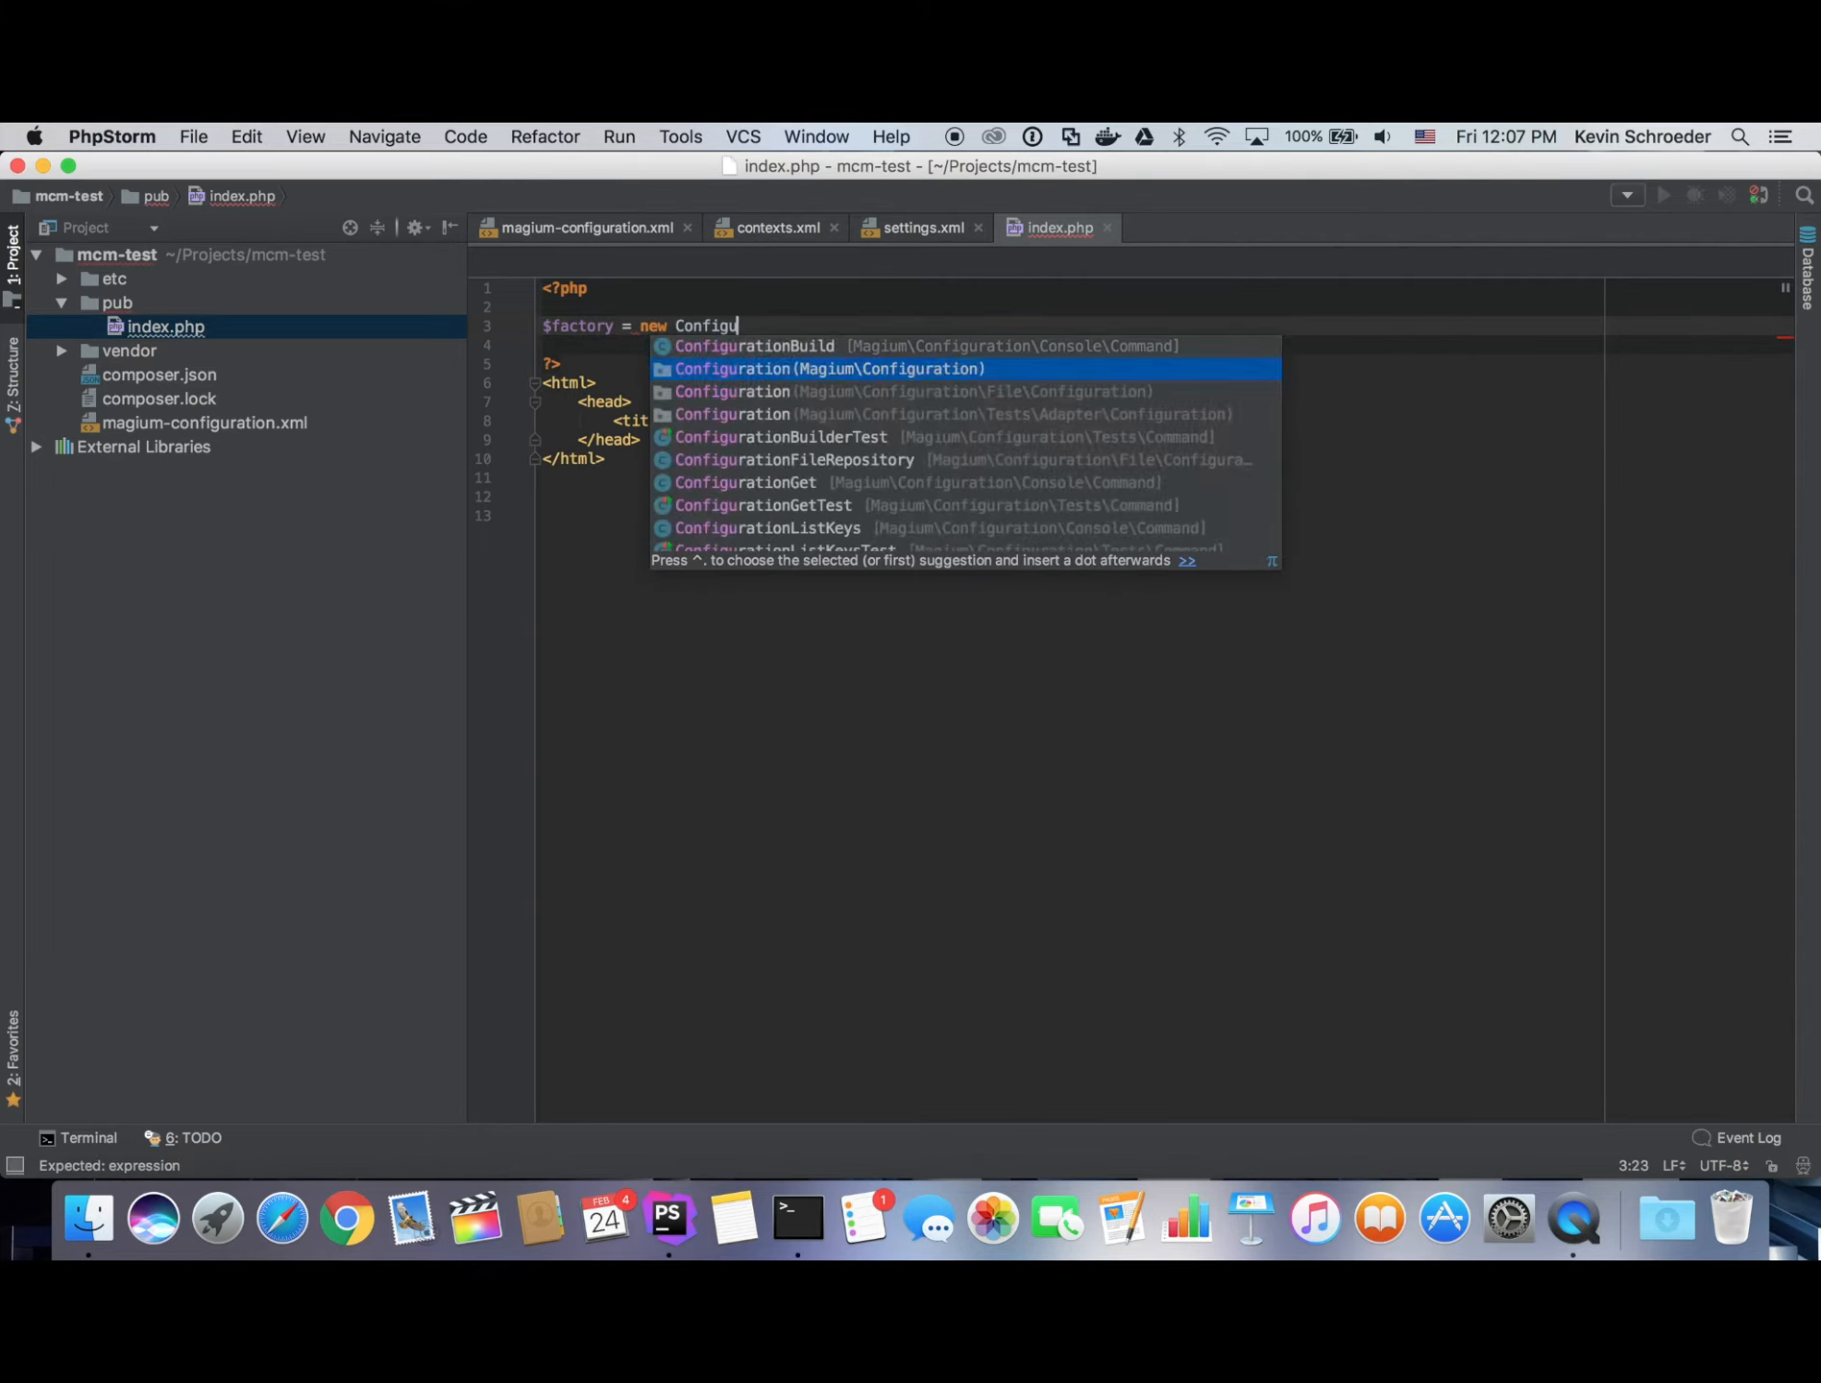
pyautogui.write('r')
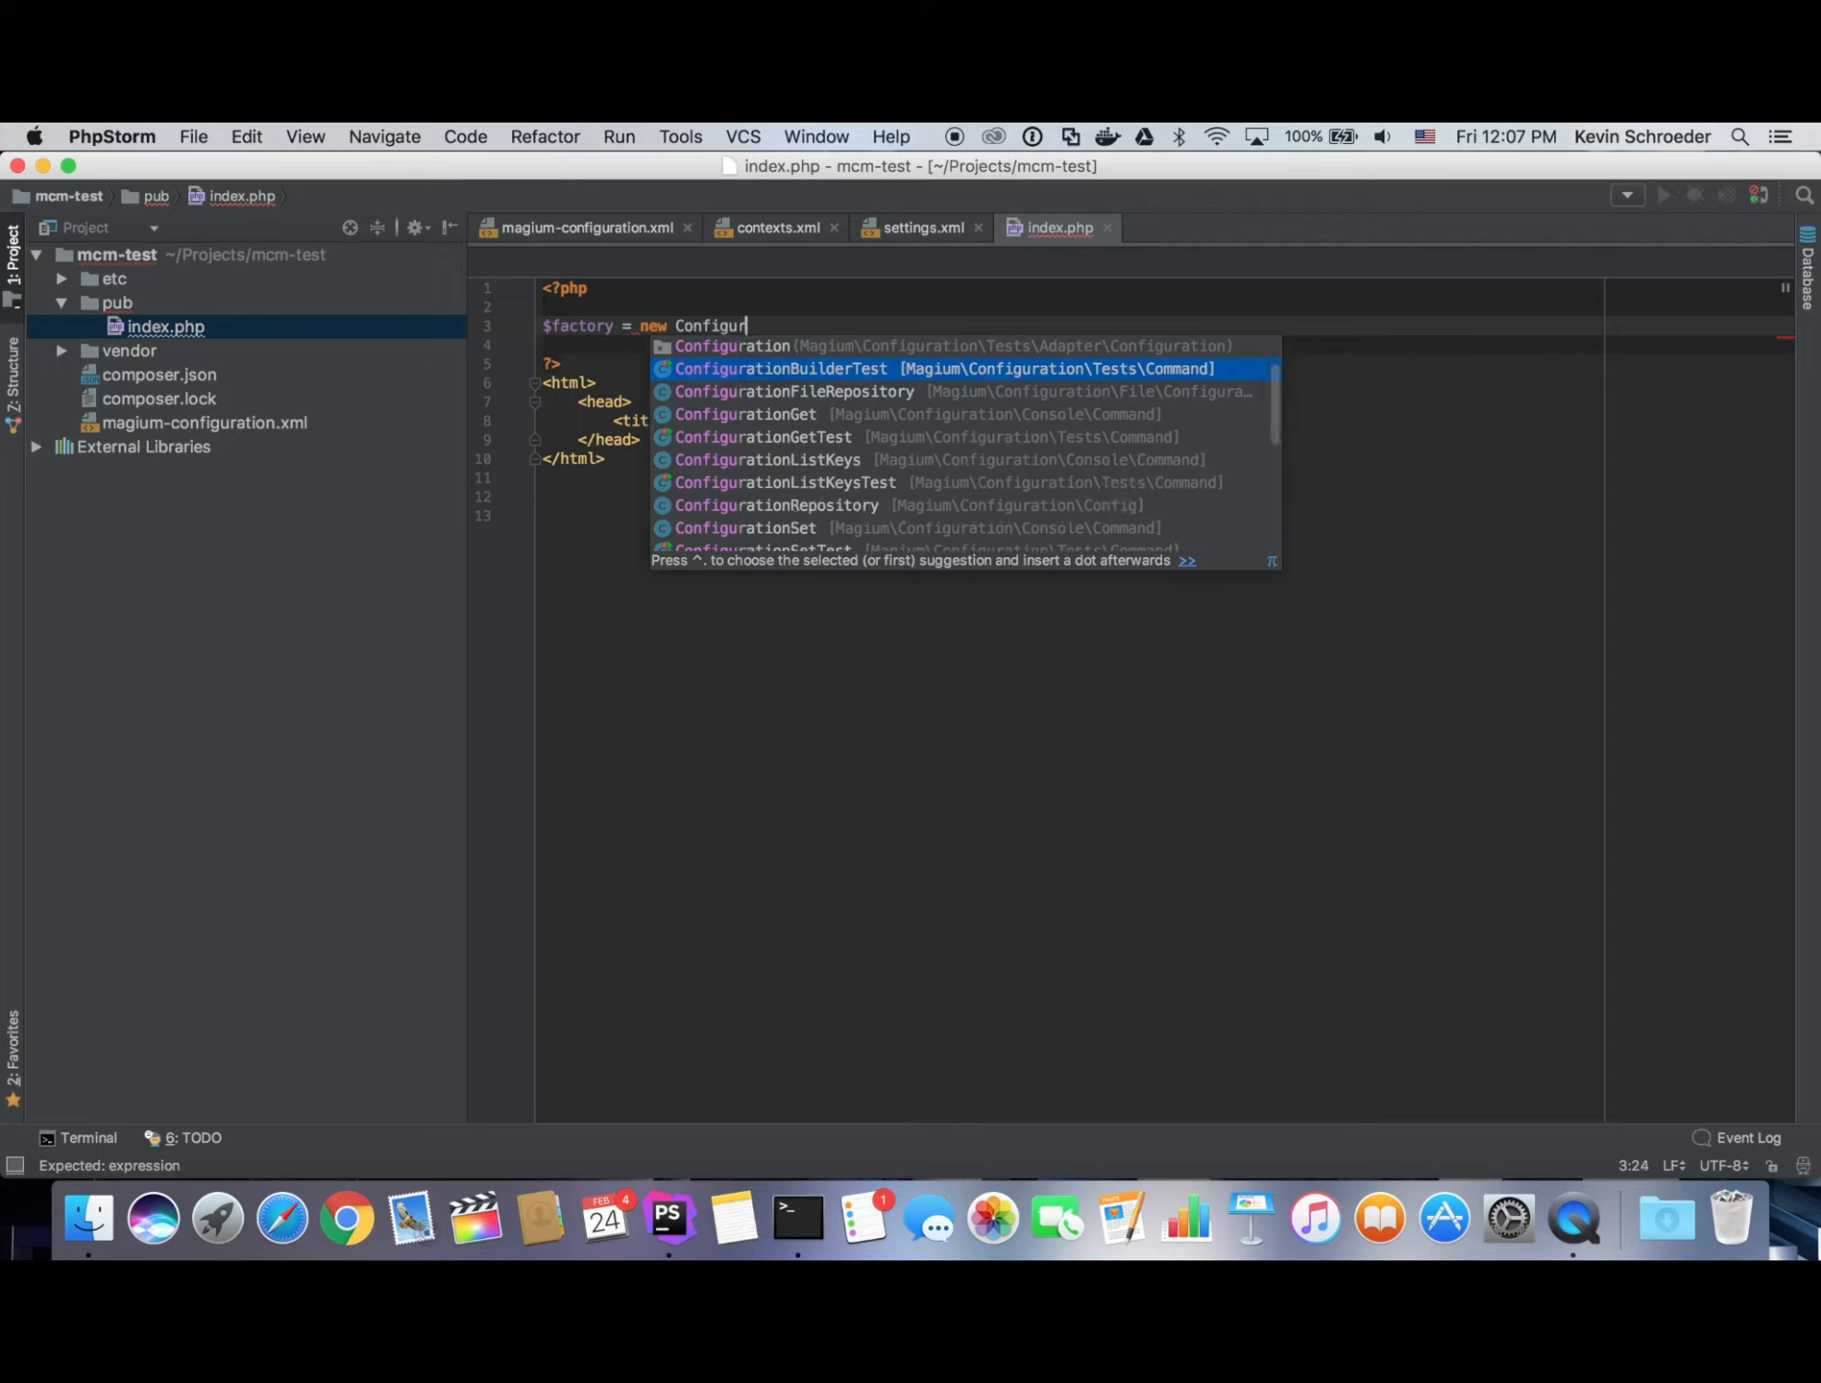
pyautogui.write('Factory();')
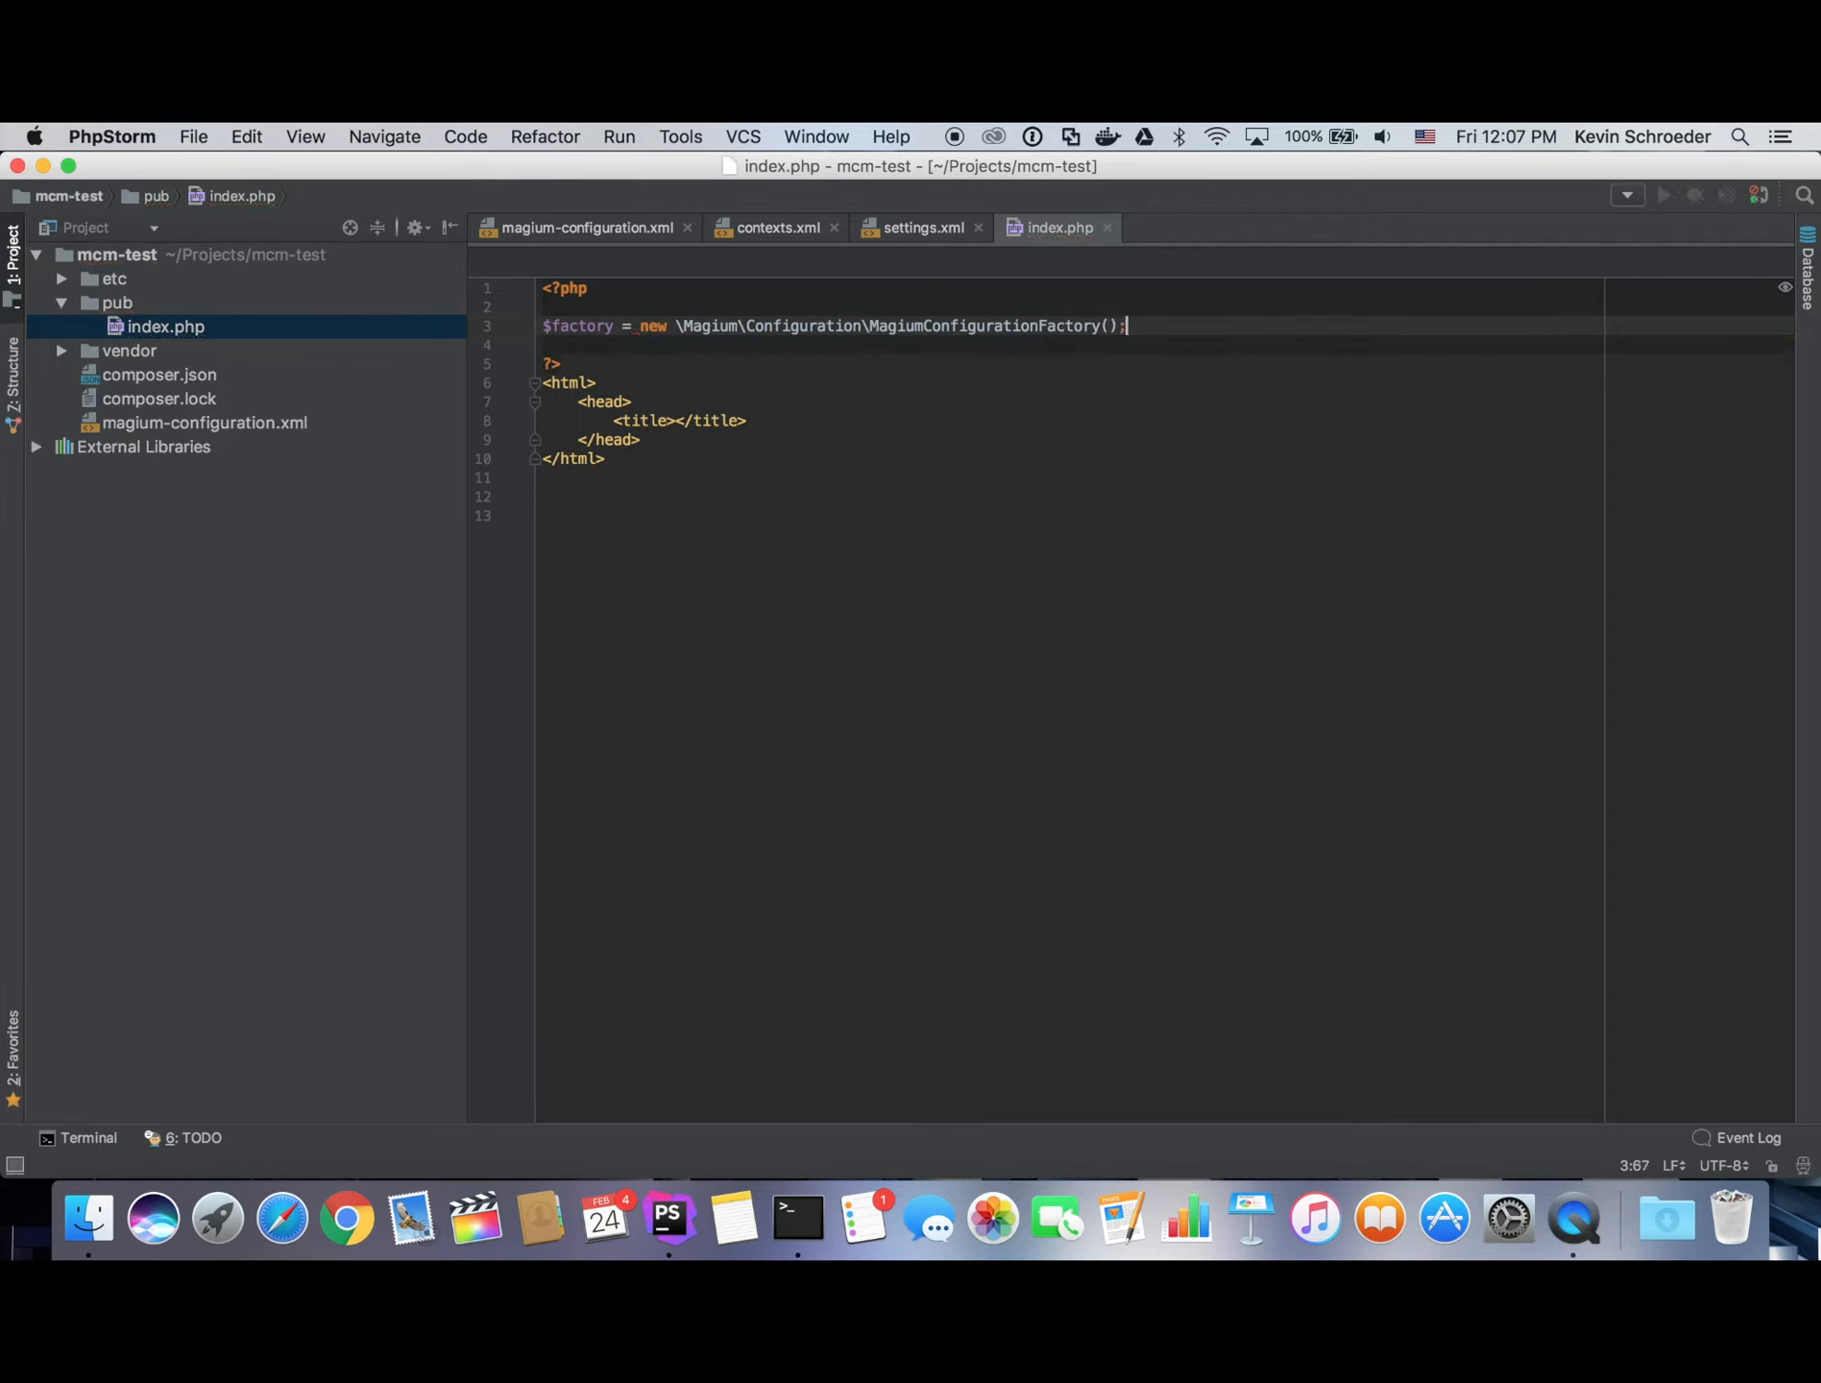
pyautogui.write('$')
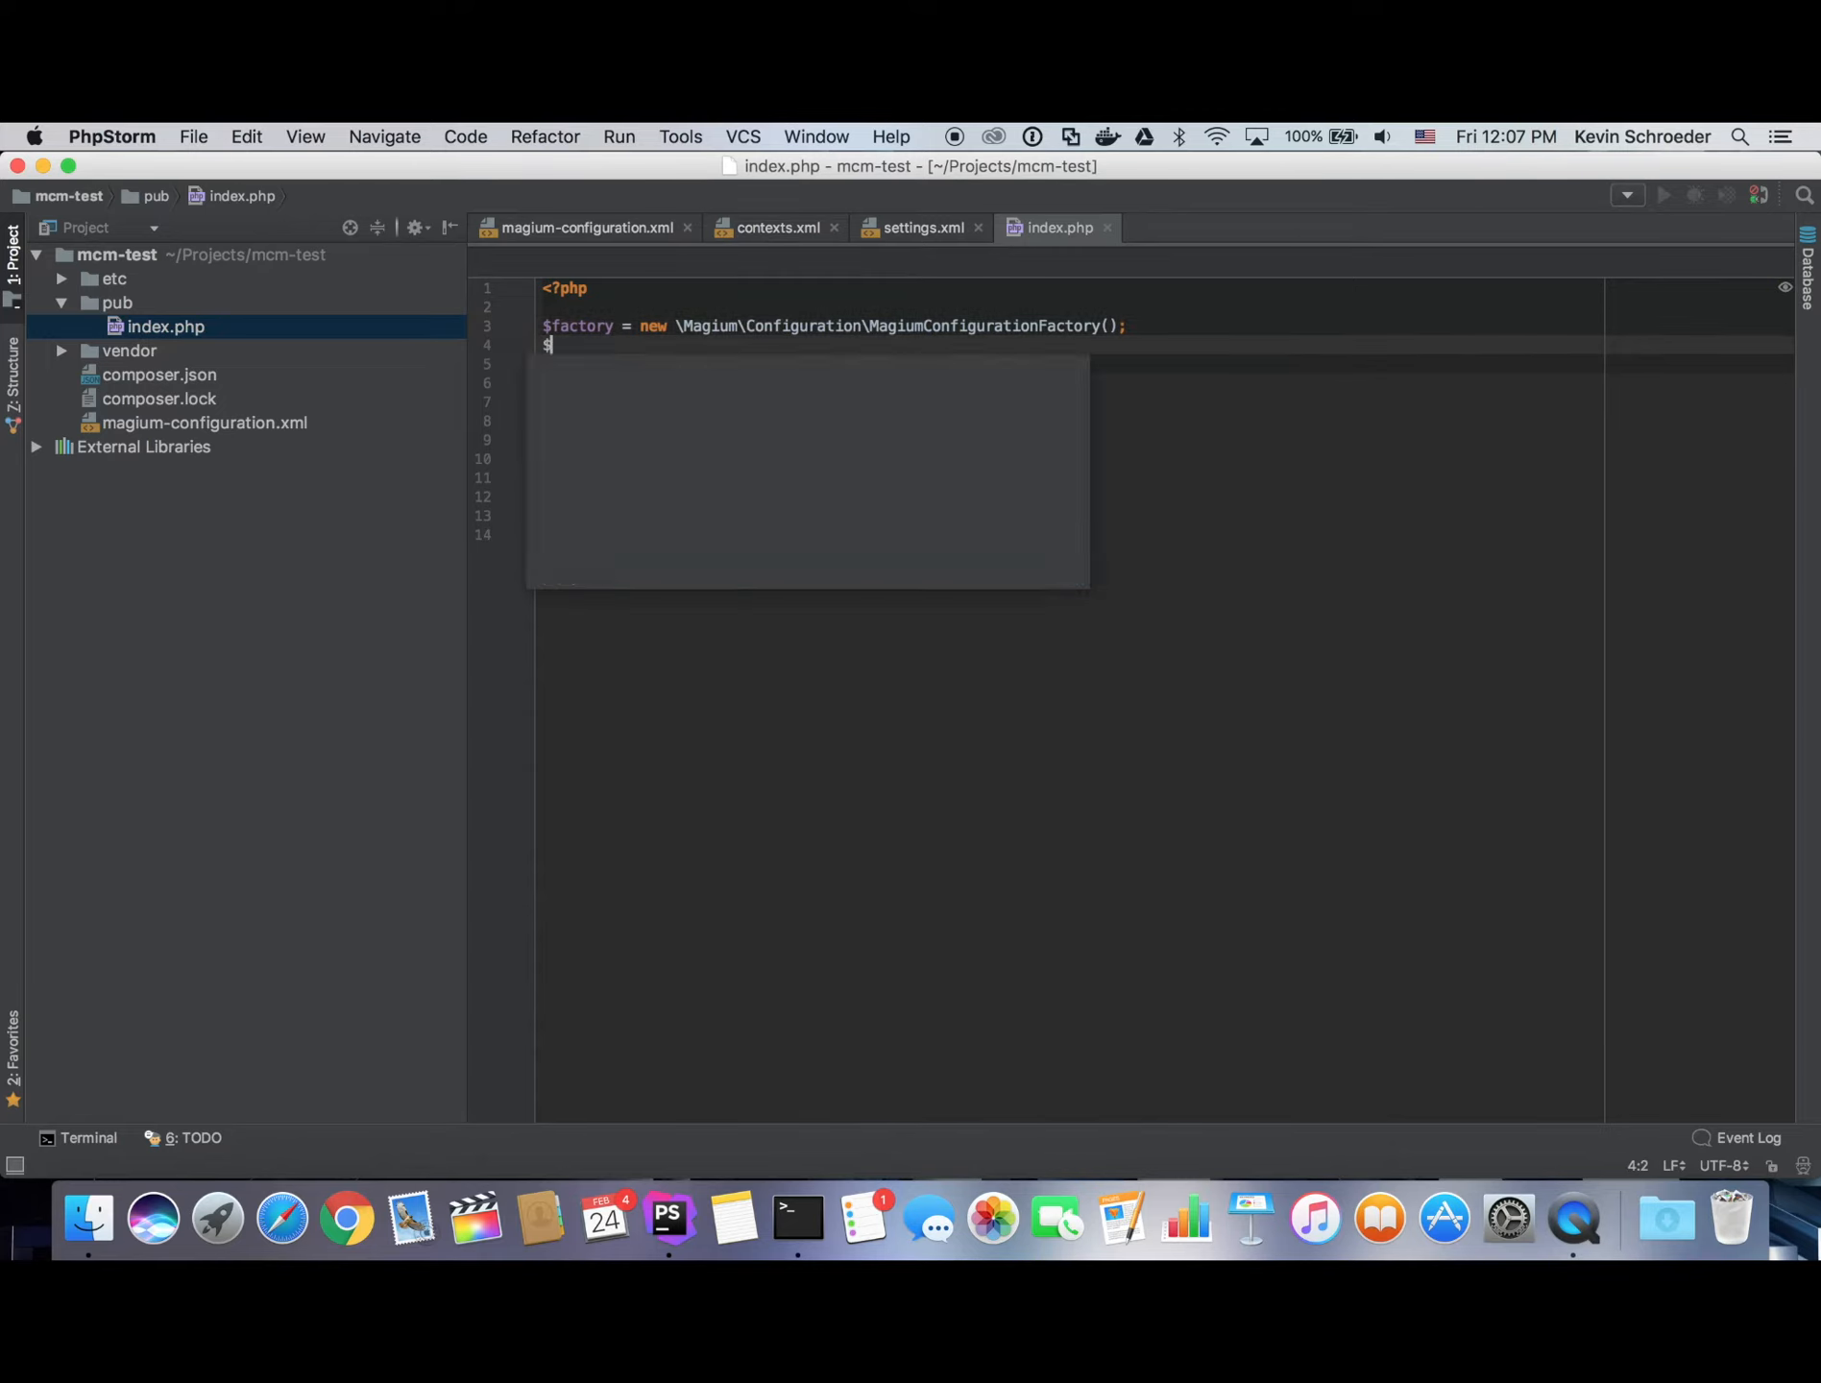
pyautogui.write('config')
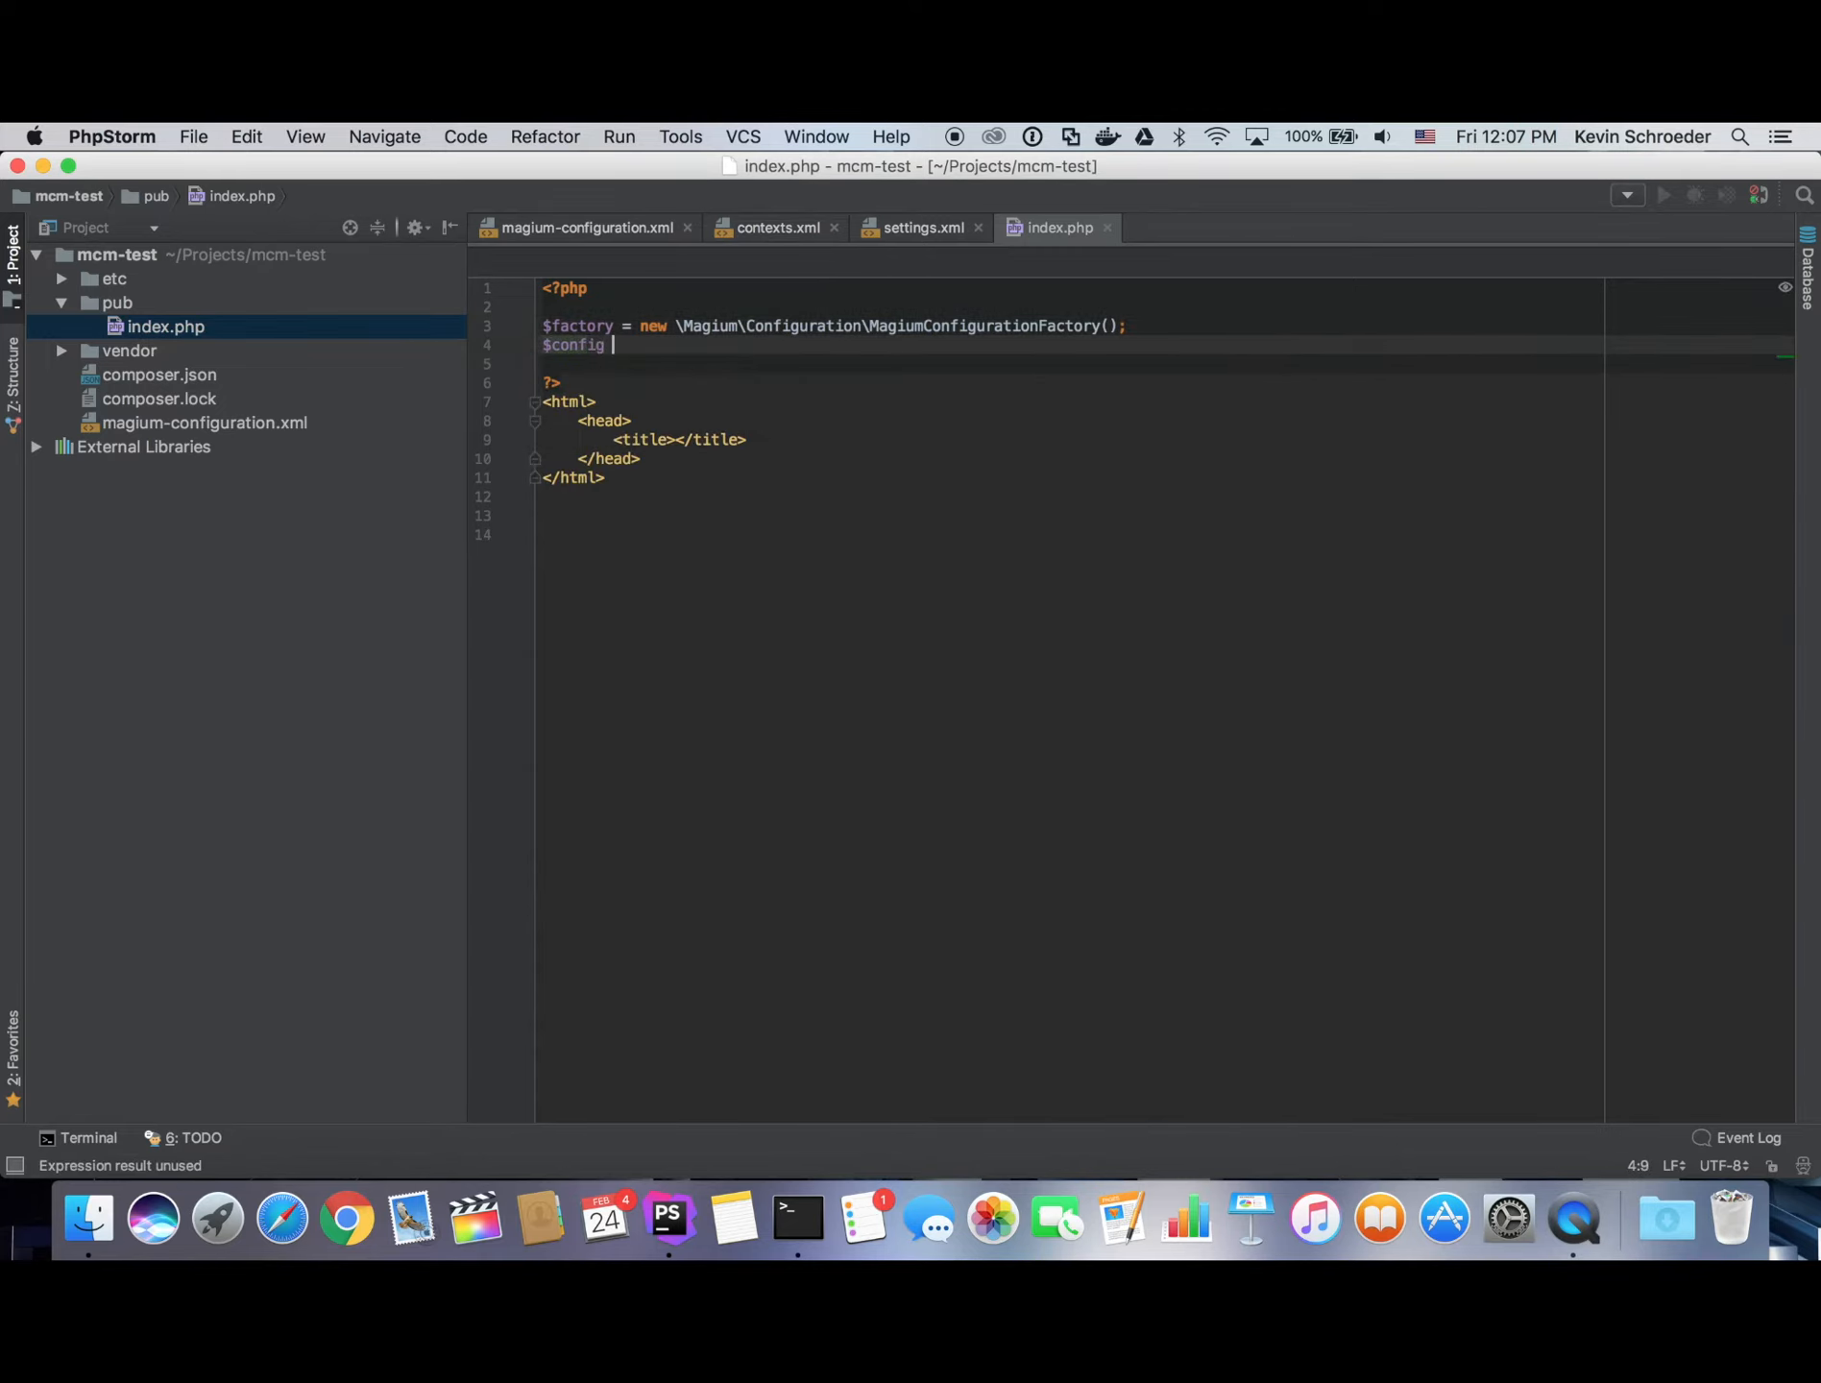
pyautogui.write('= $factory->getManager()->getConfiguration();')
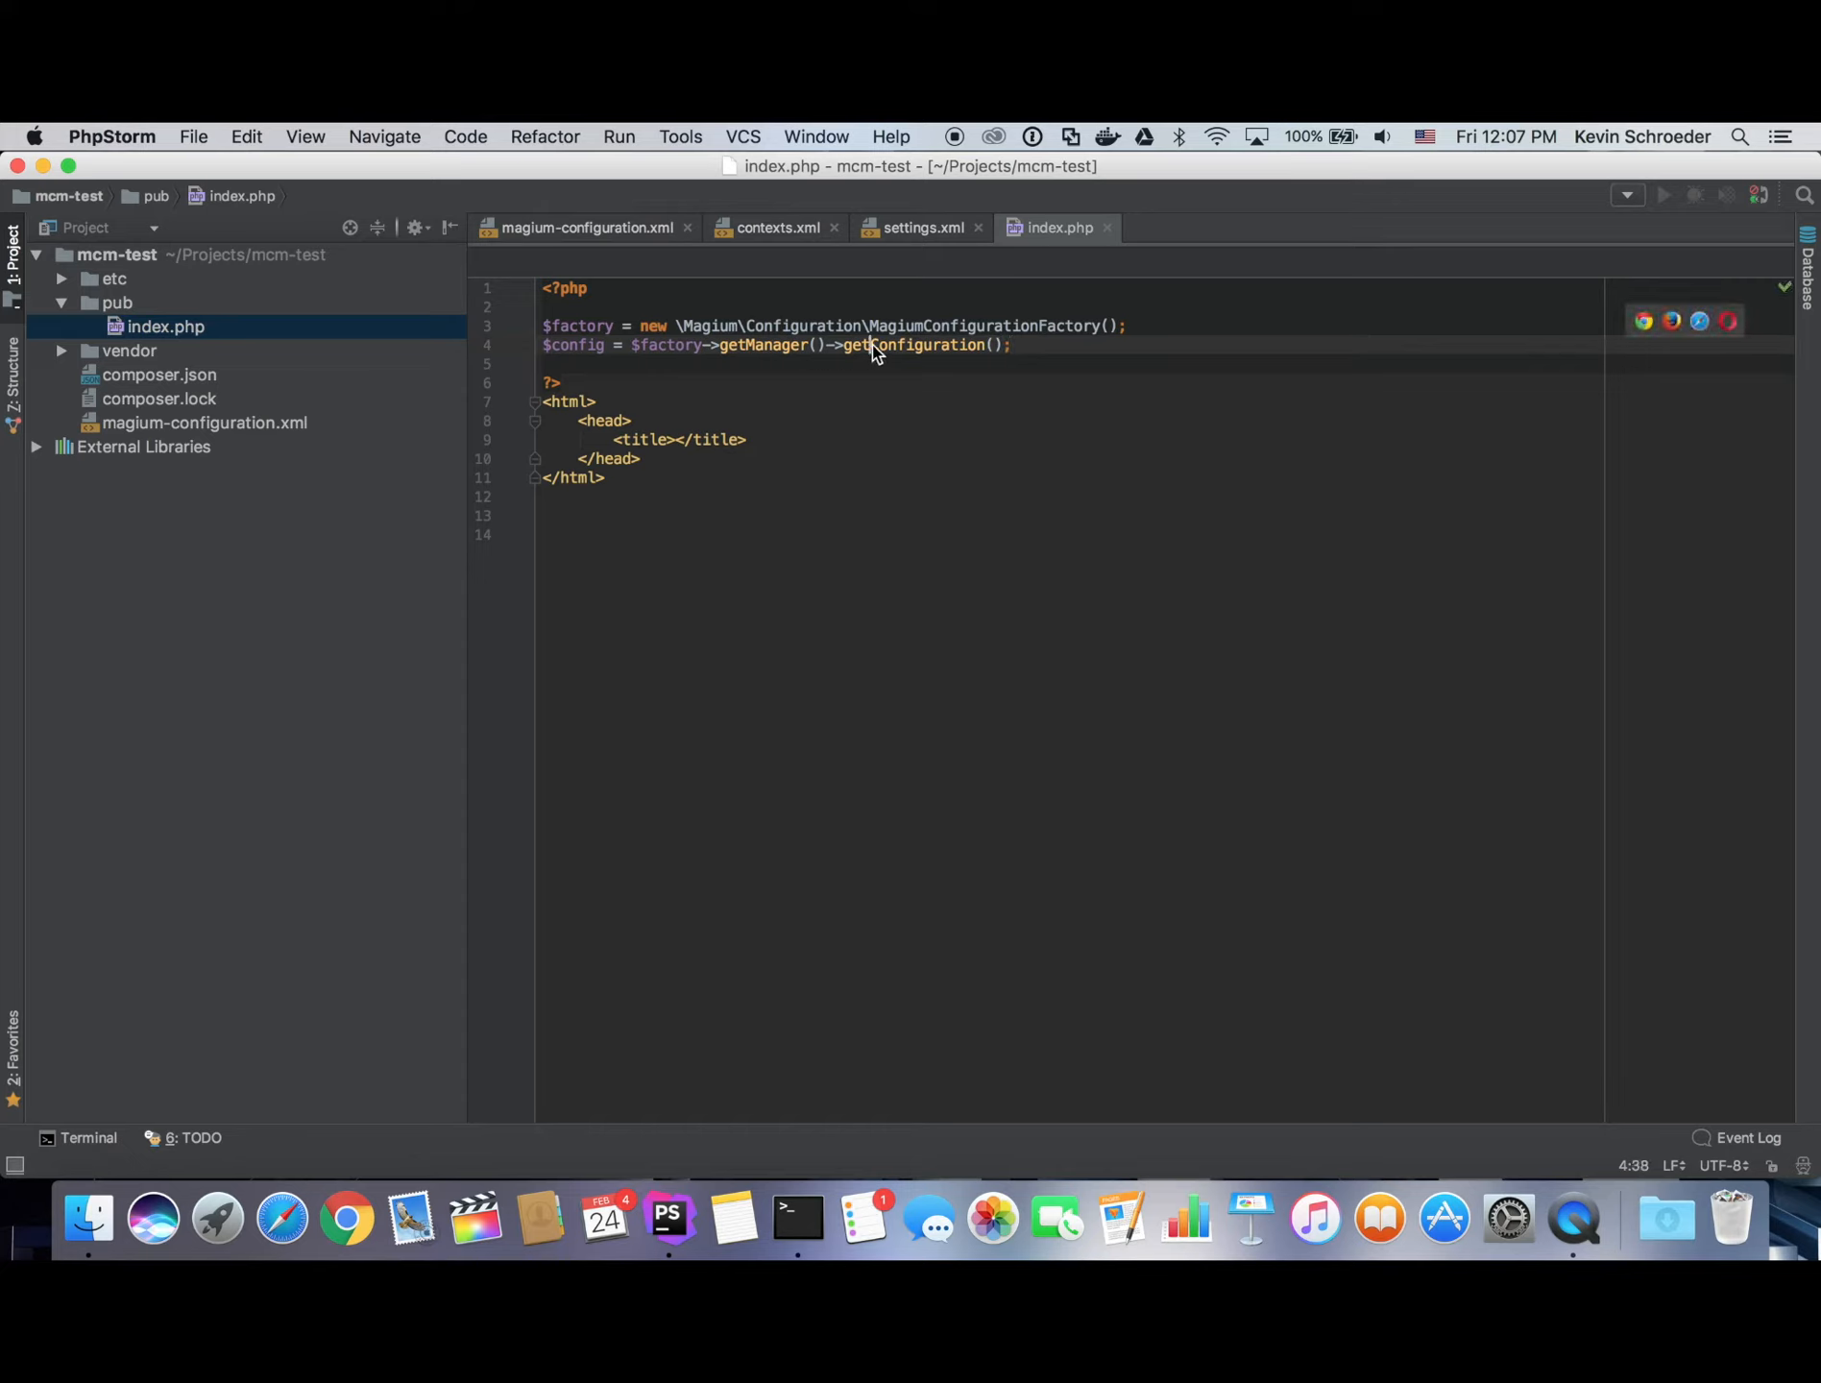
pyautogui.click(916, 345)
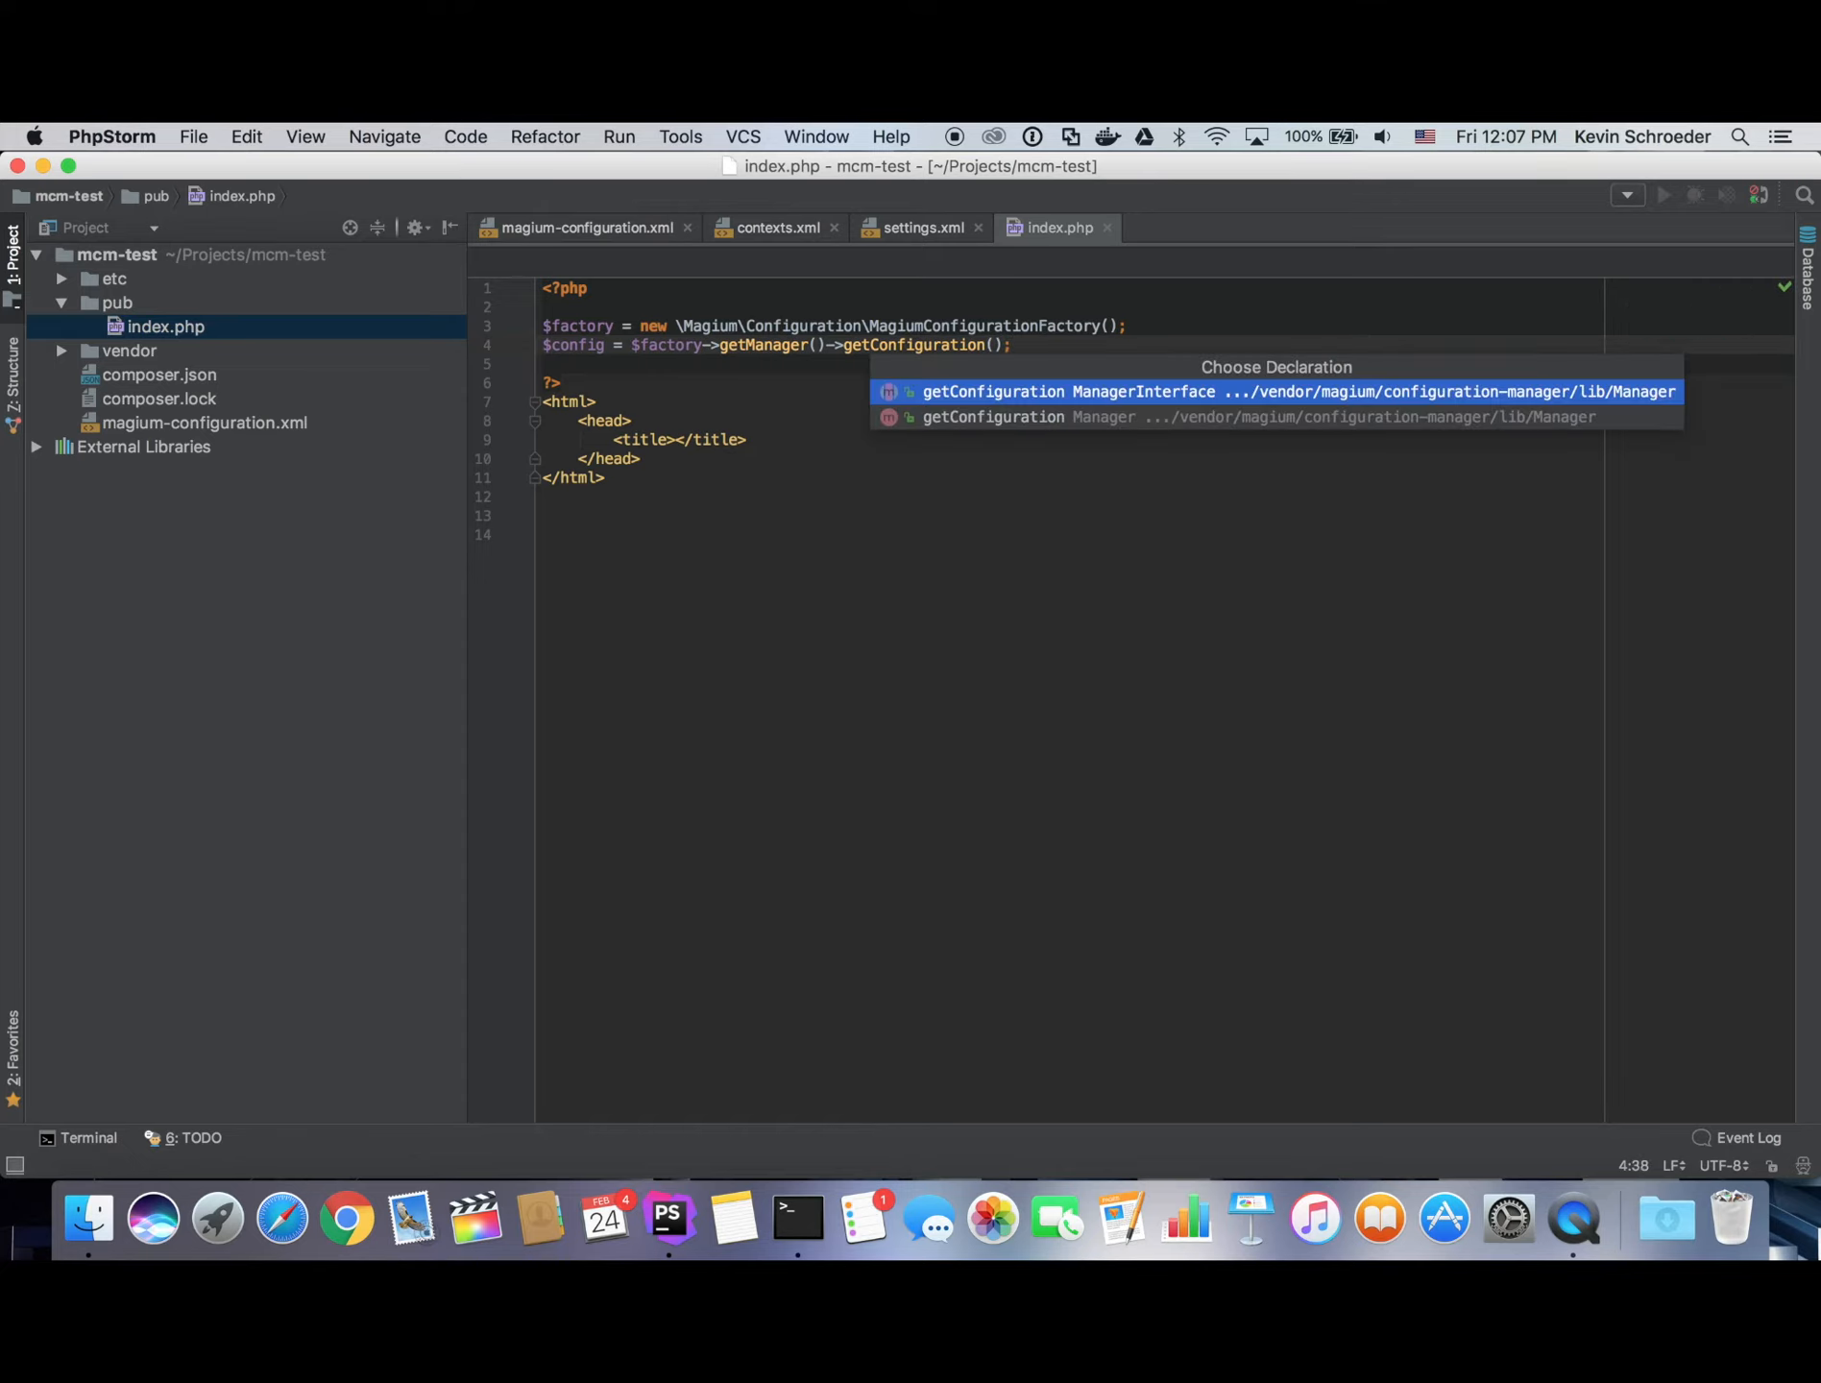
pyautogui.click(1252, 417)
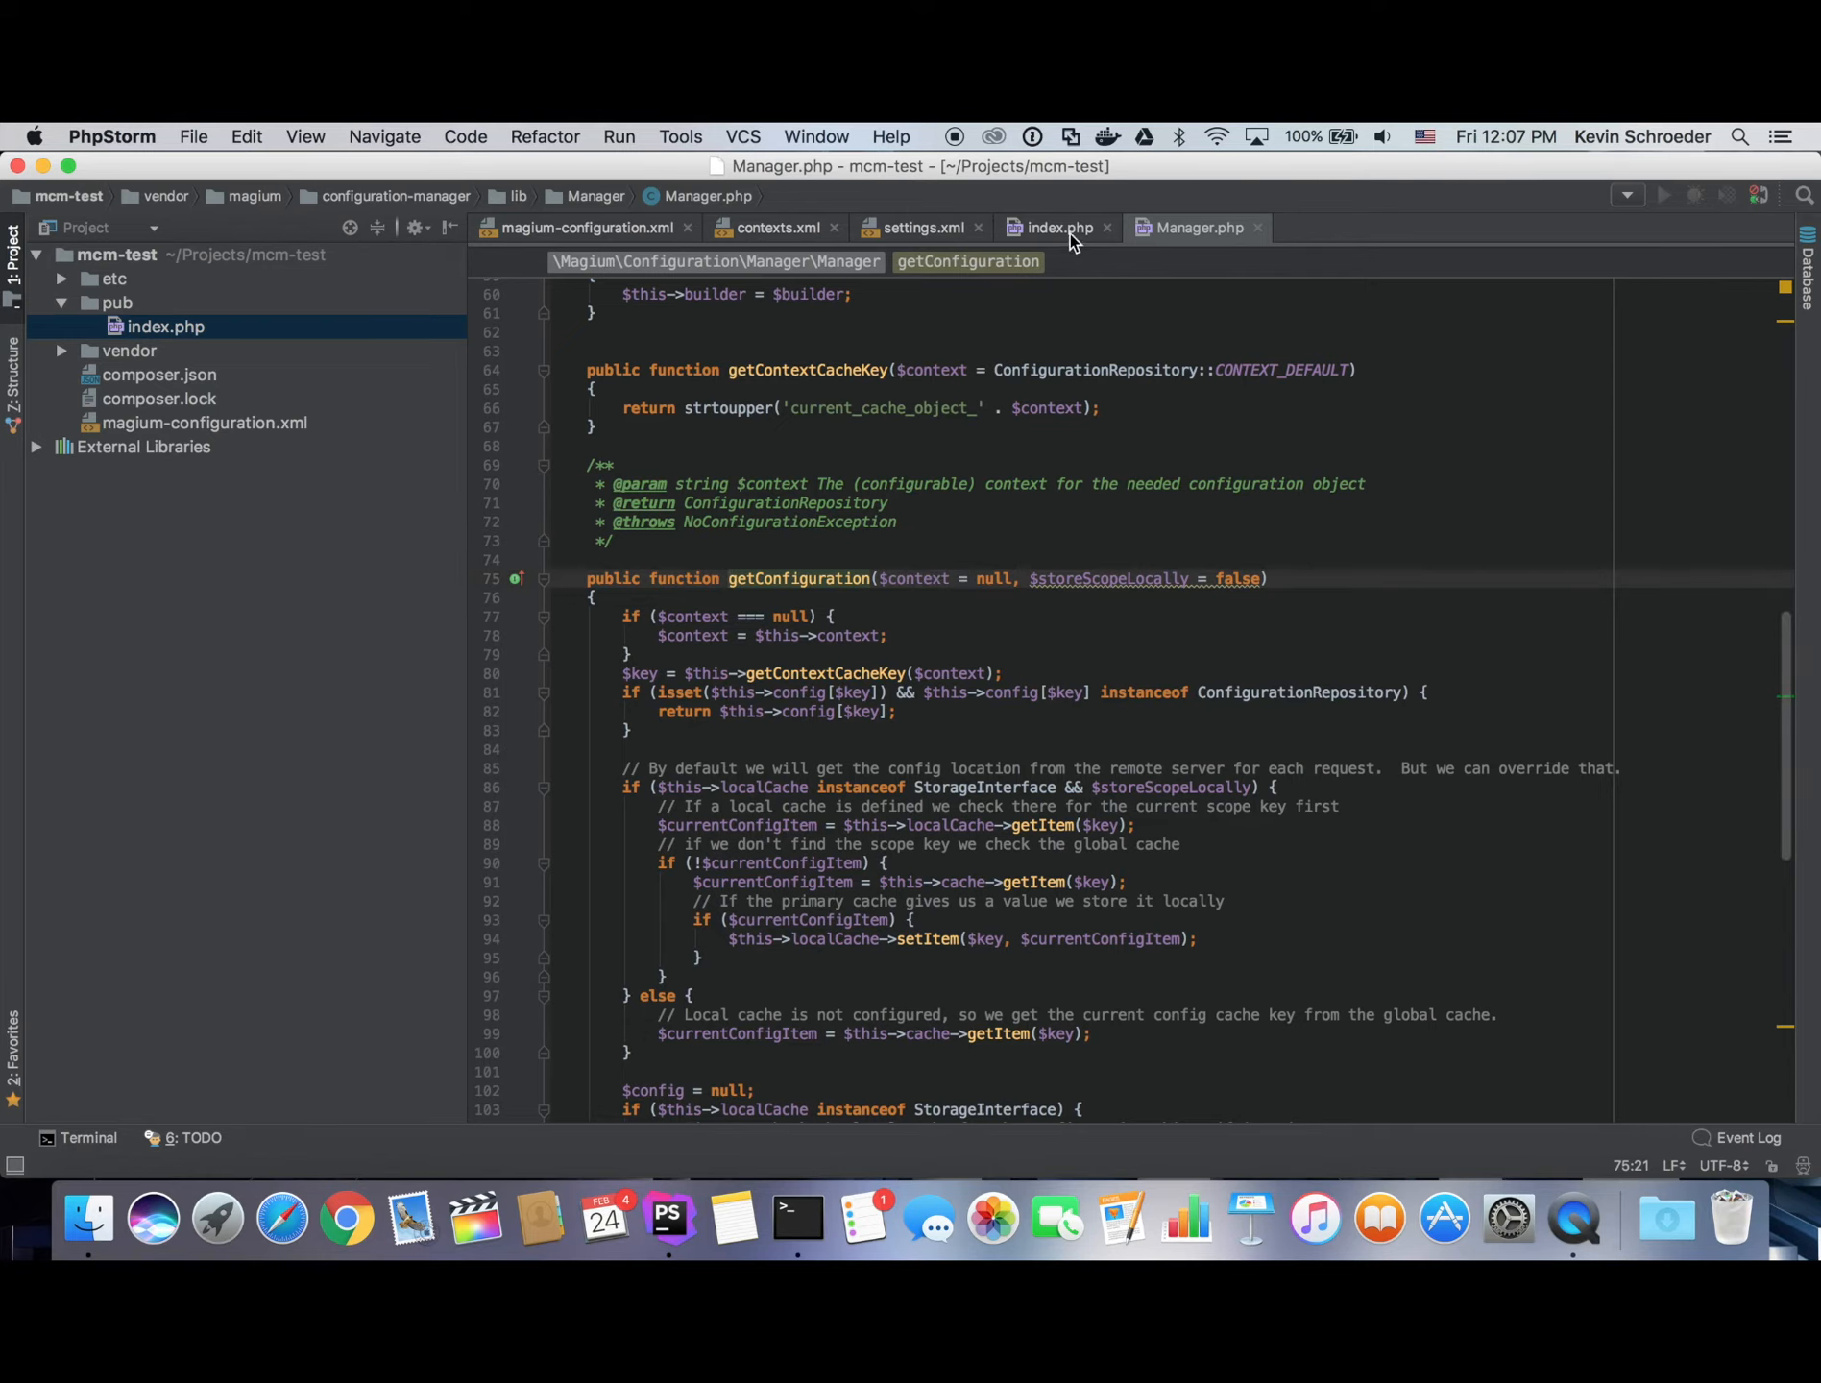
pyautogui.click(1060, 227)
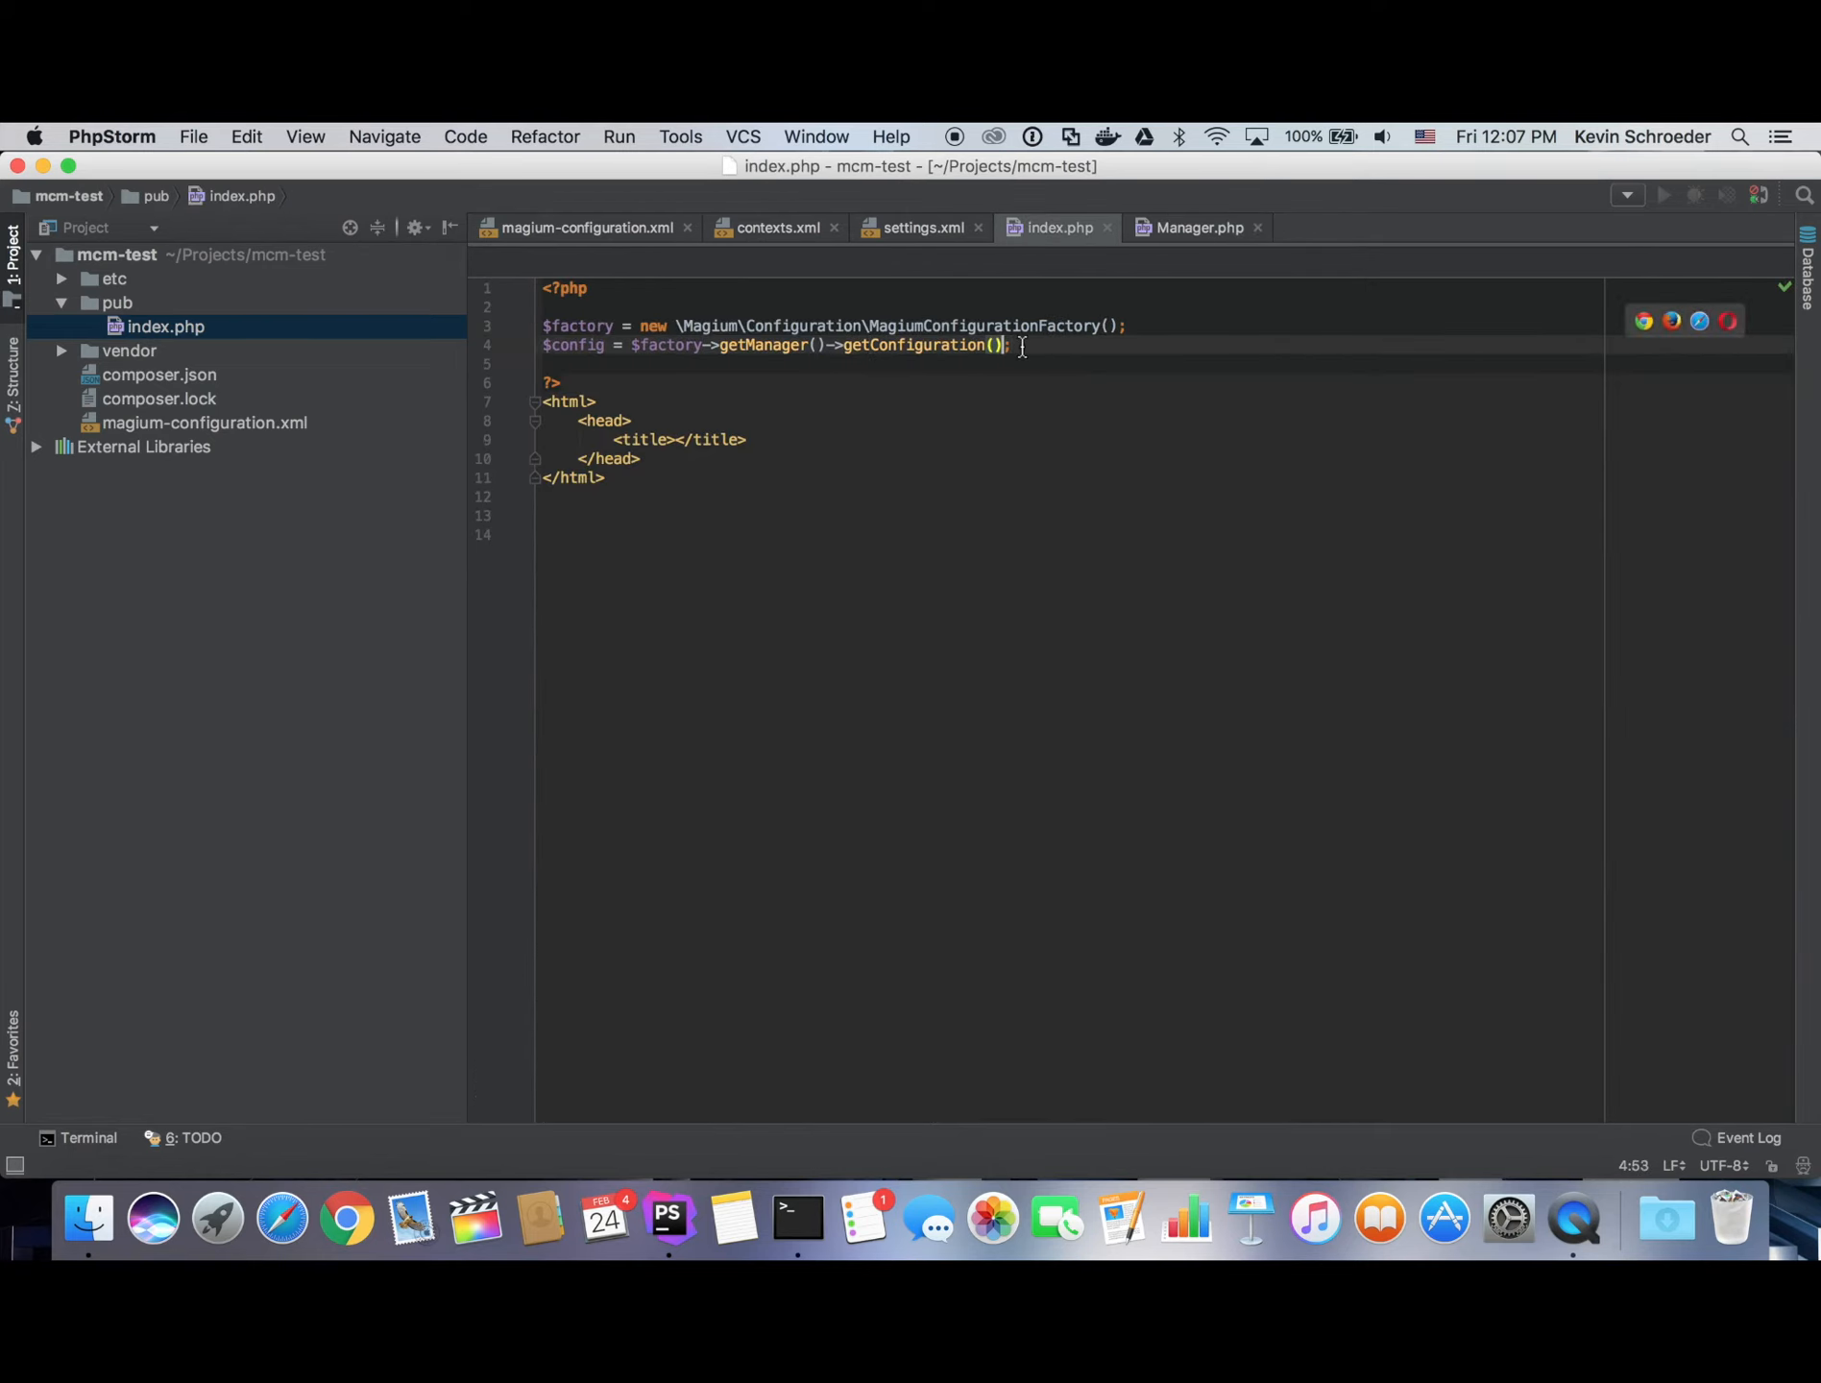
pyautogui.write('gete')
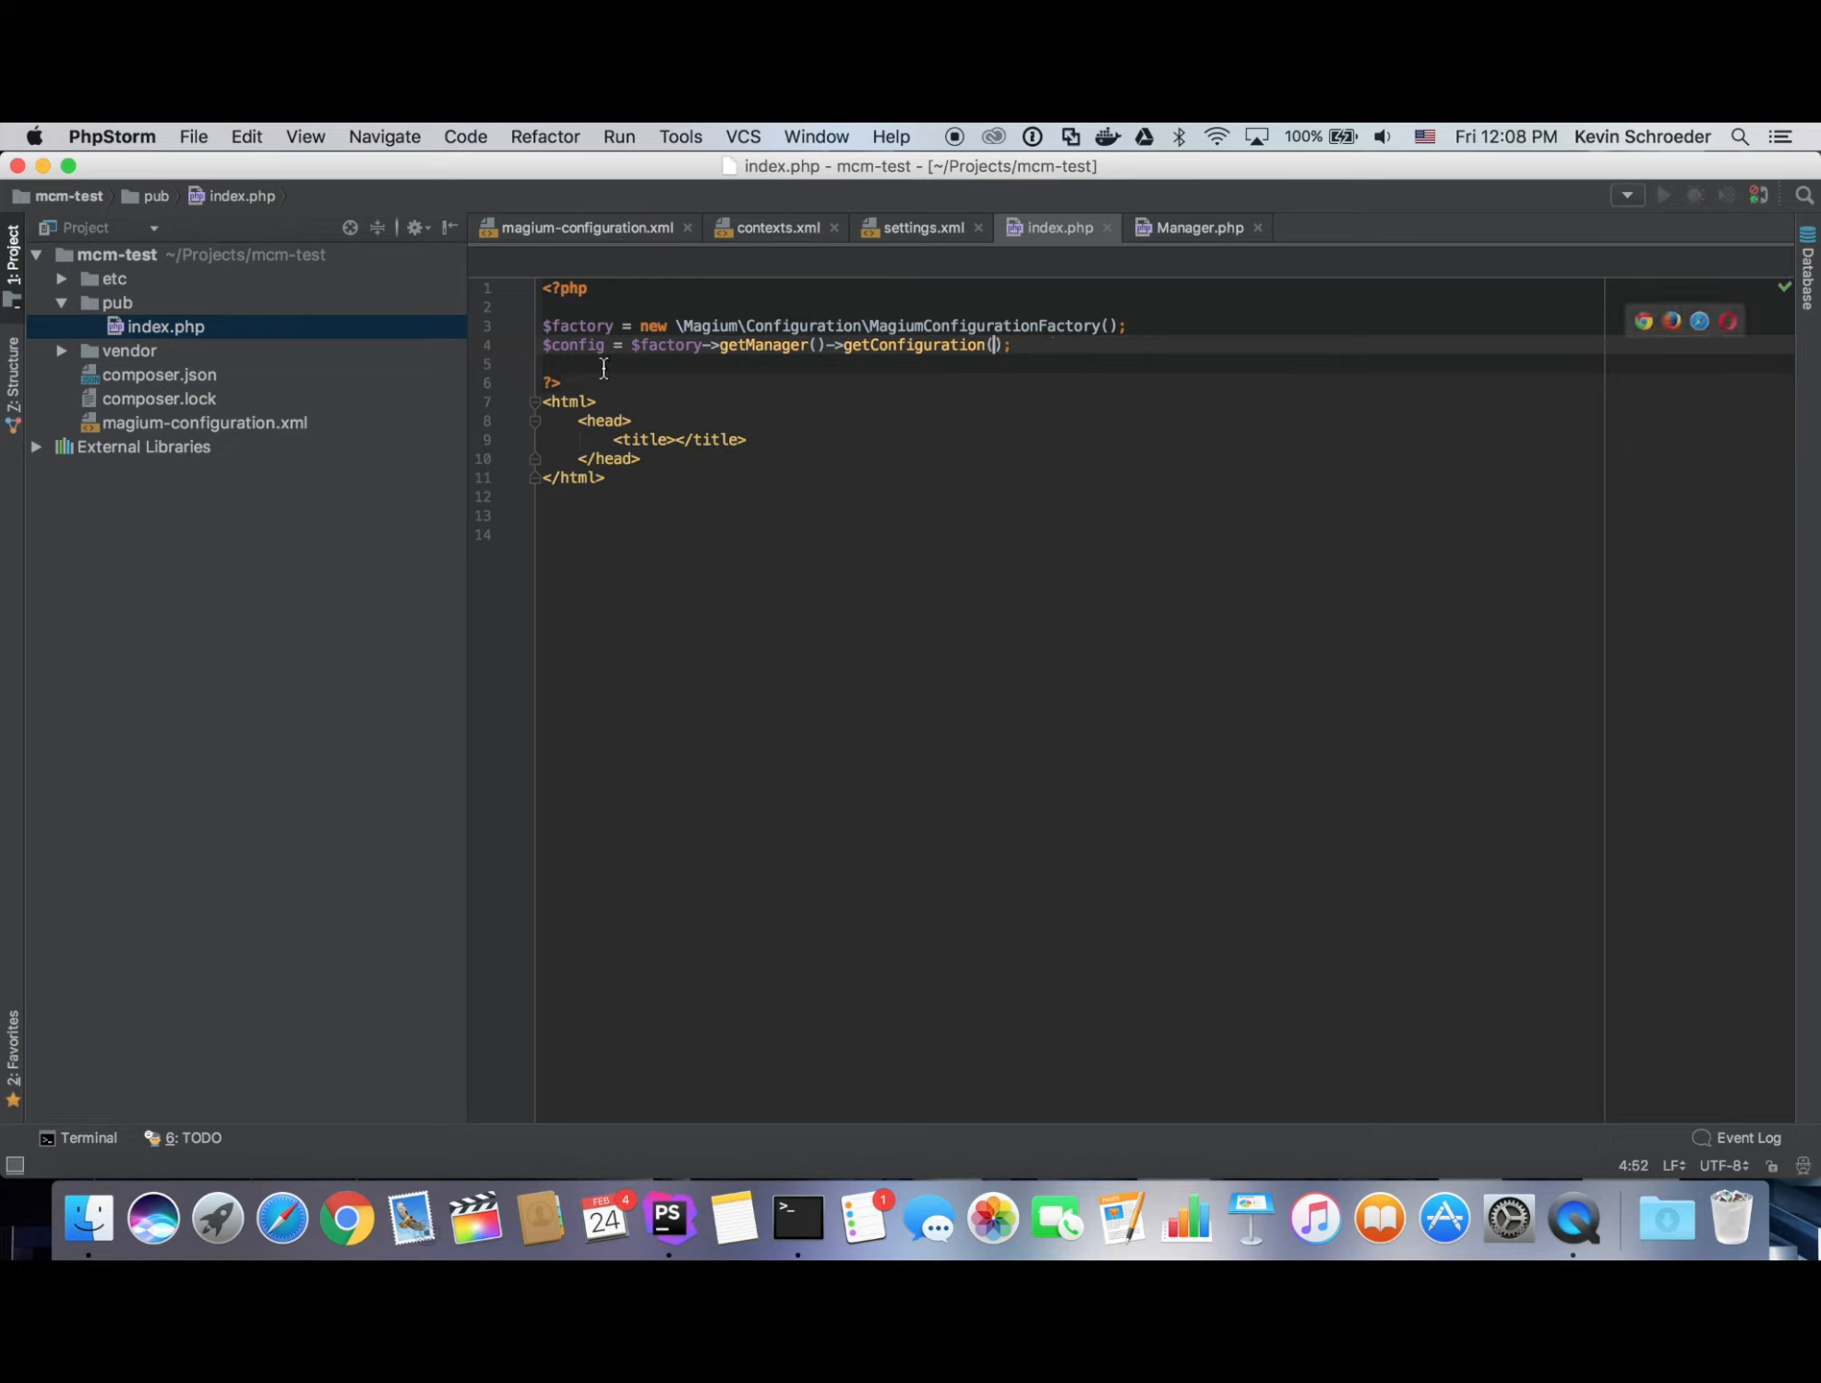
# Echo $config->getValue('site/head/title') inside the title element.
pyautogui.click(677, 439)
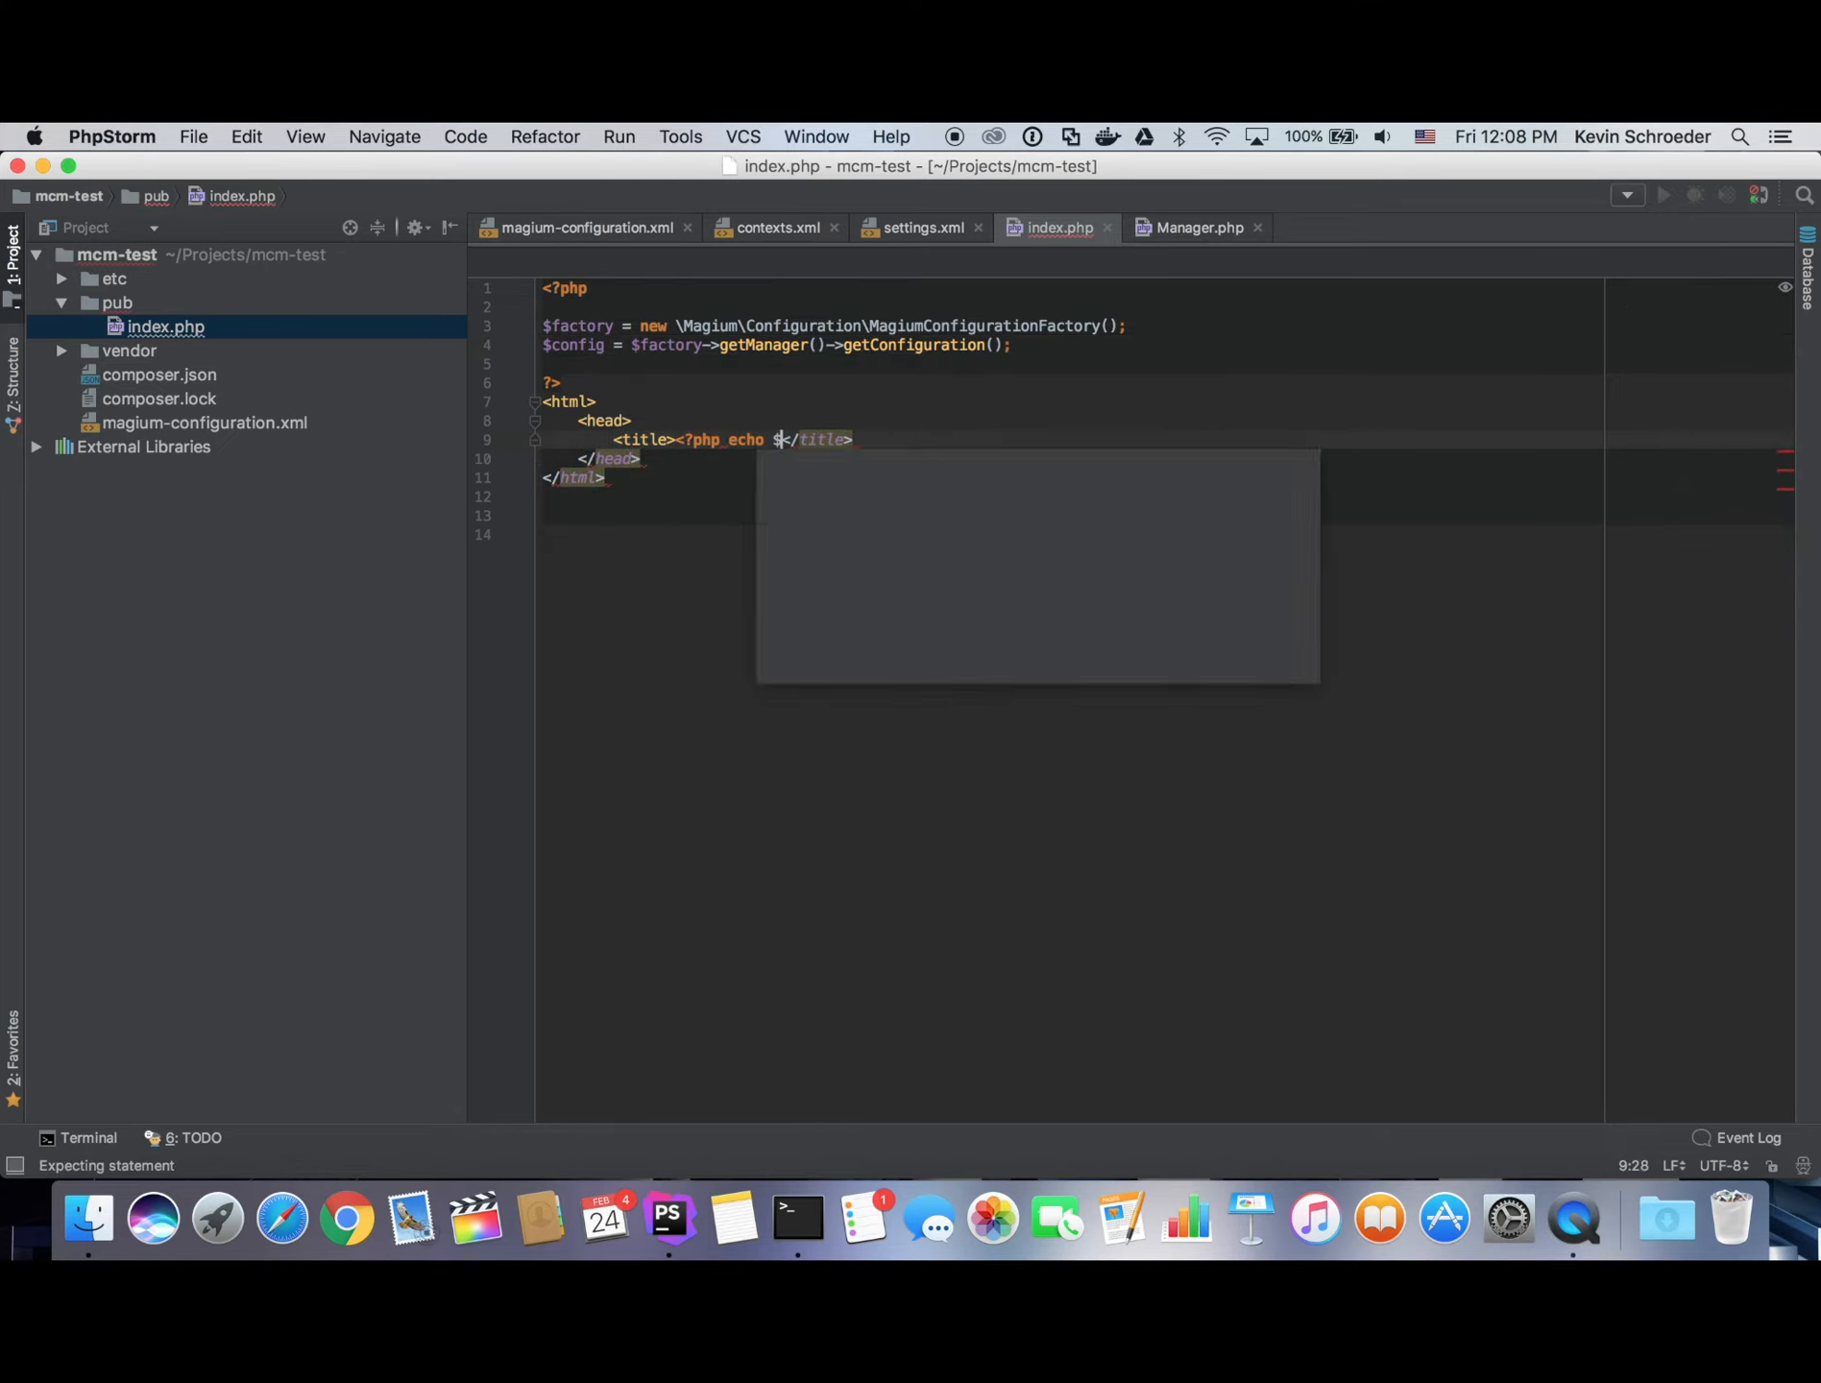
pyautogui.write('config->')
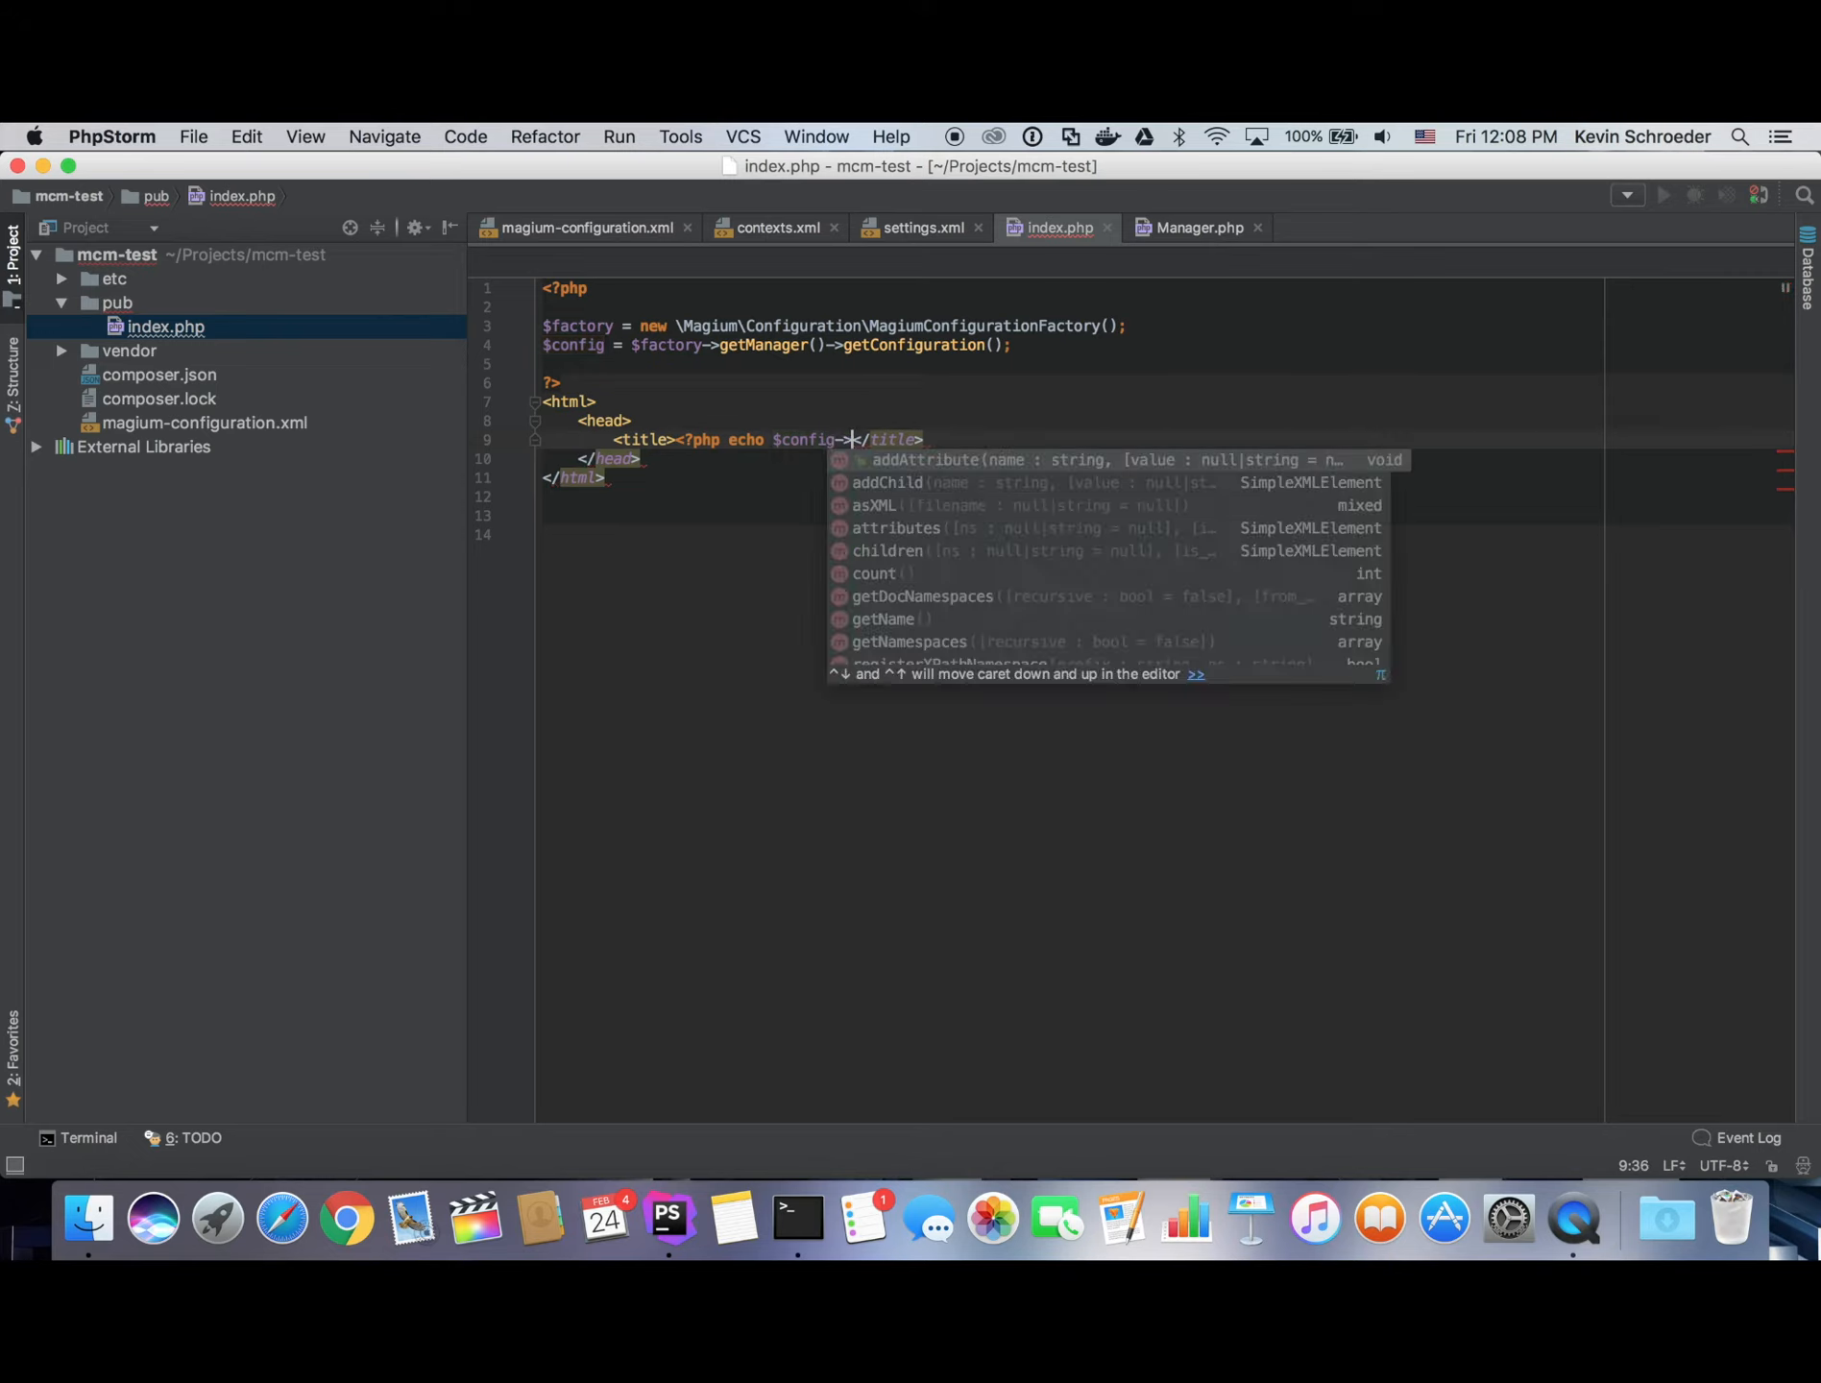
pyautogui.write('get')
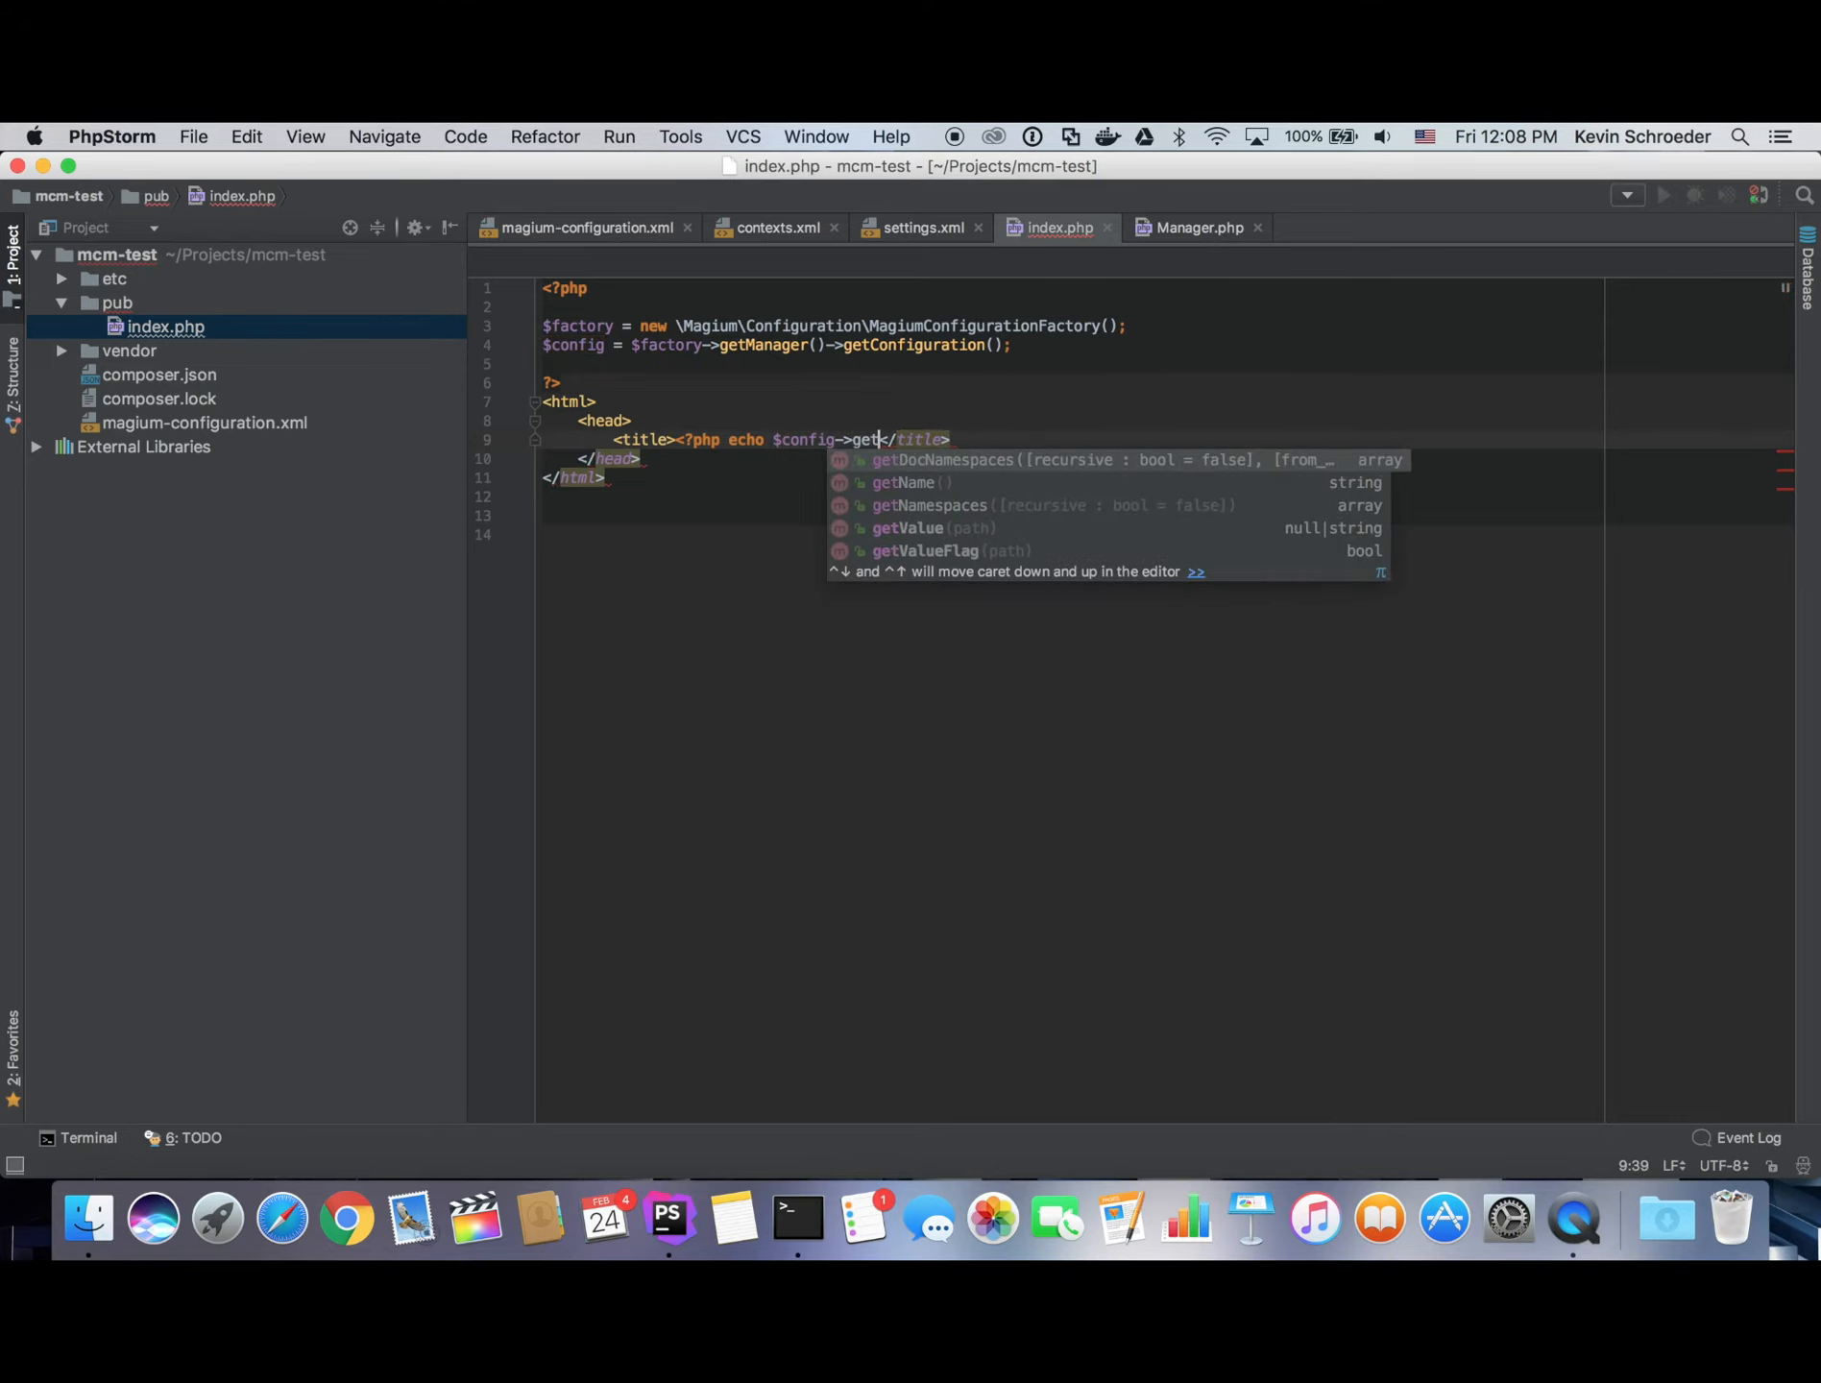
pyautogui.click(906, 527)
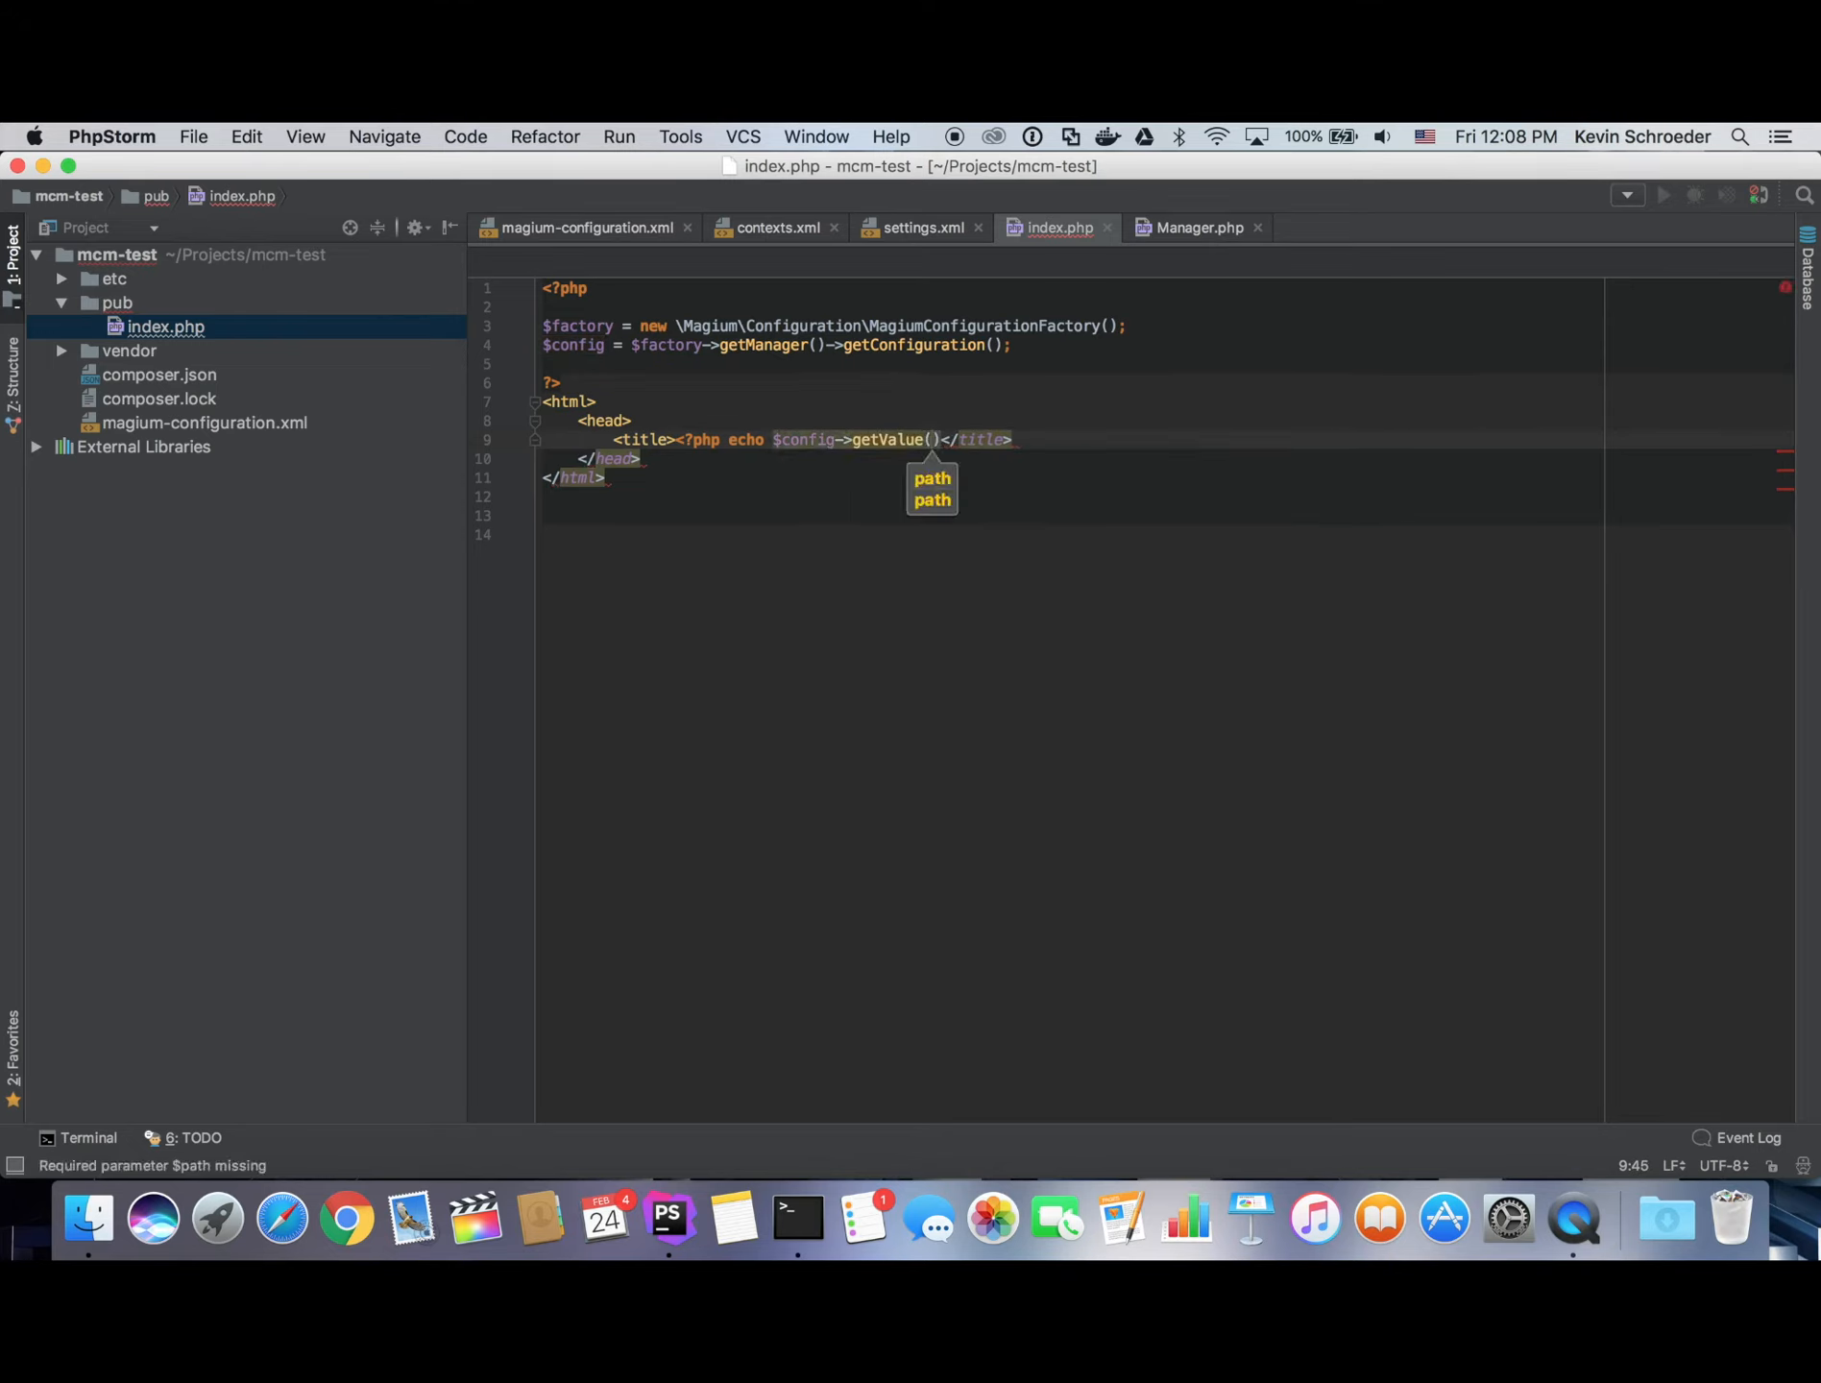
pyautogui.write('; ?>')
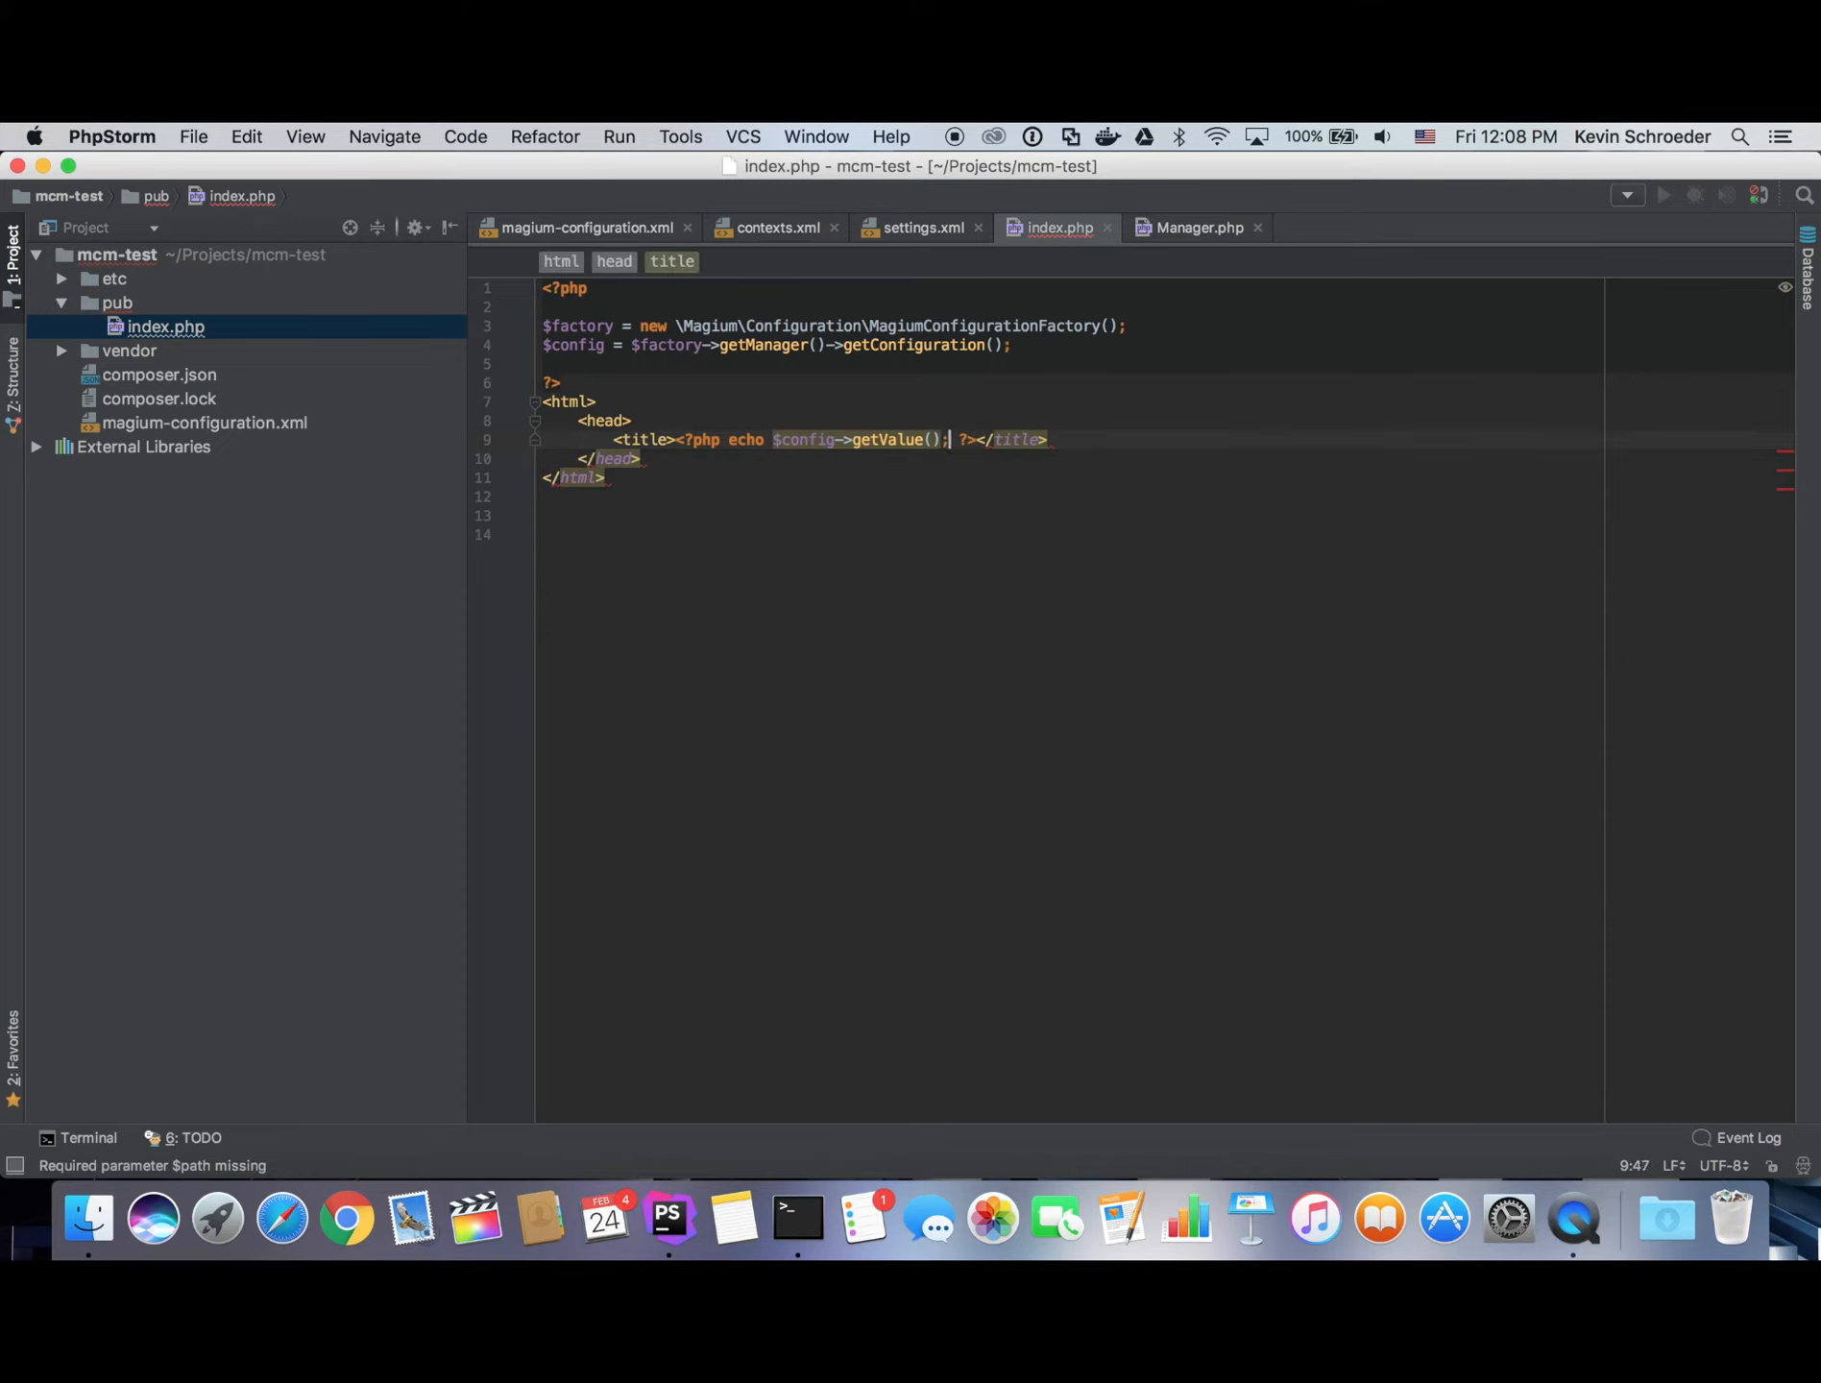
pyautogui.write("''")
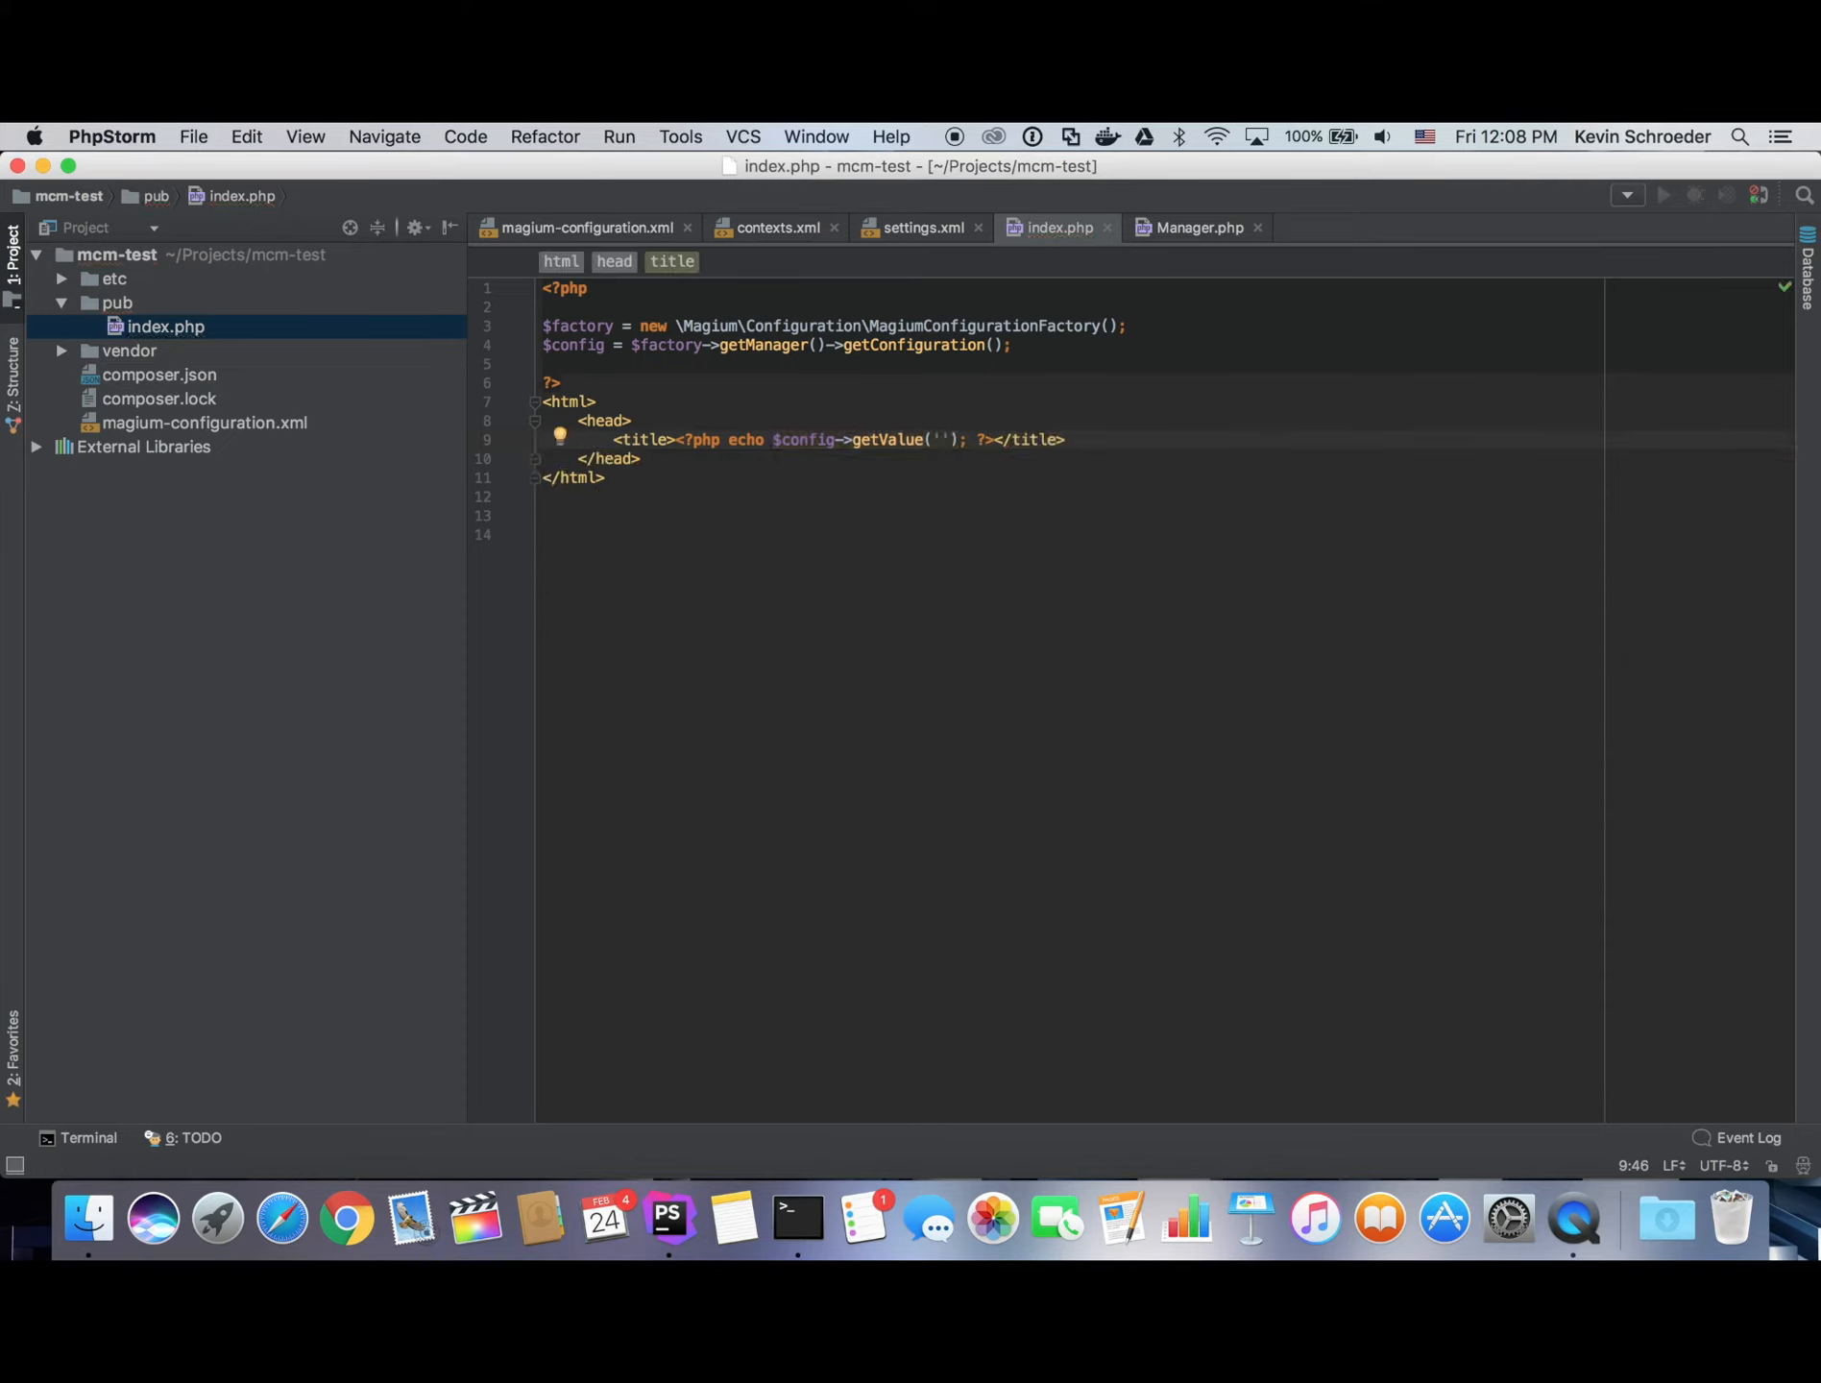
pyautogui.write('site/head/title')
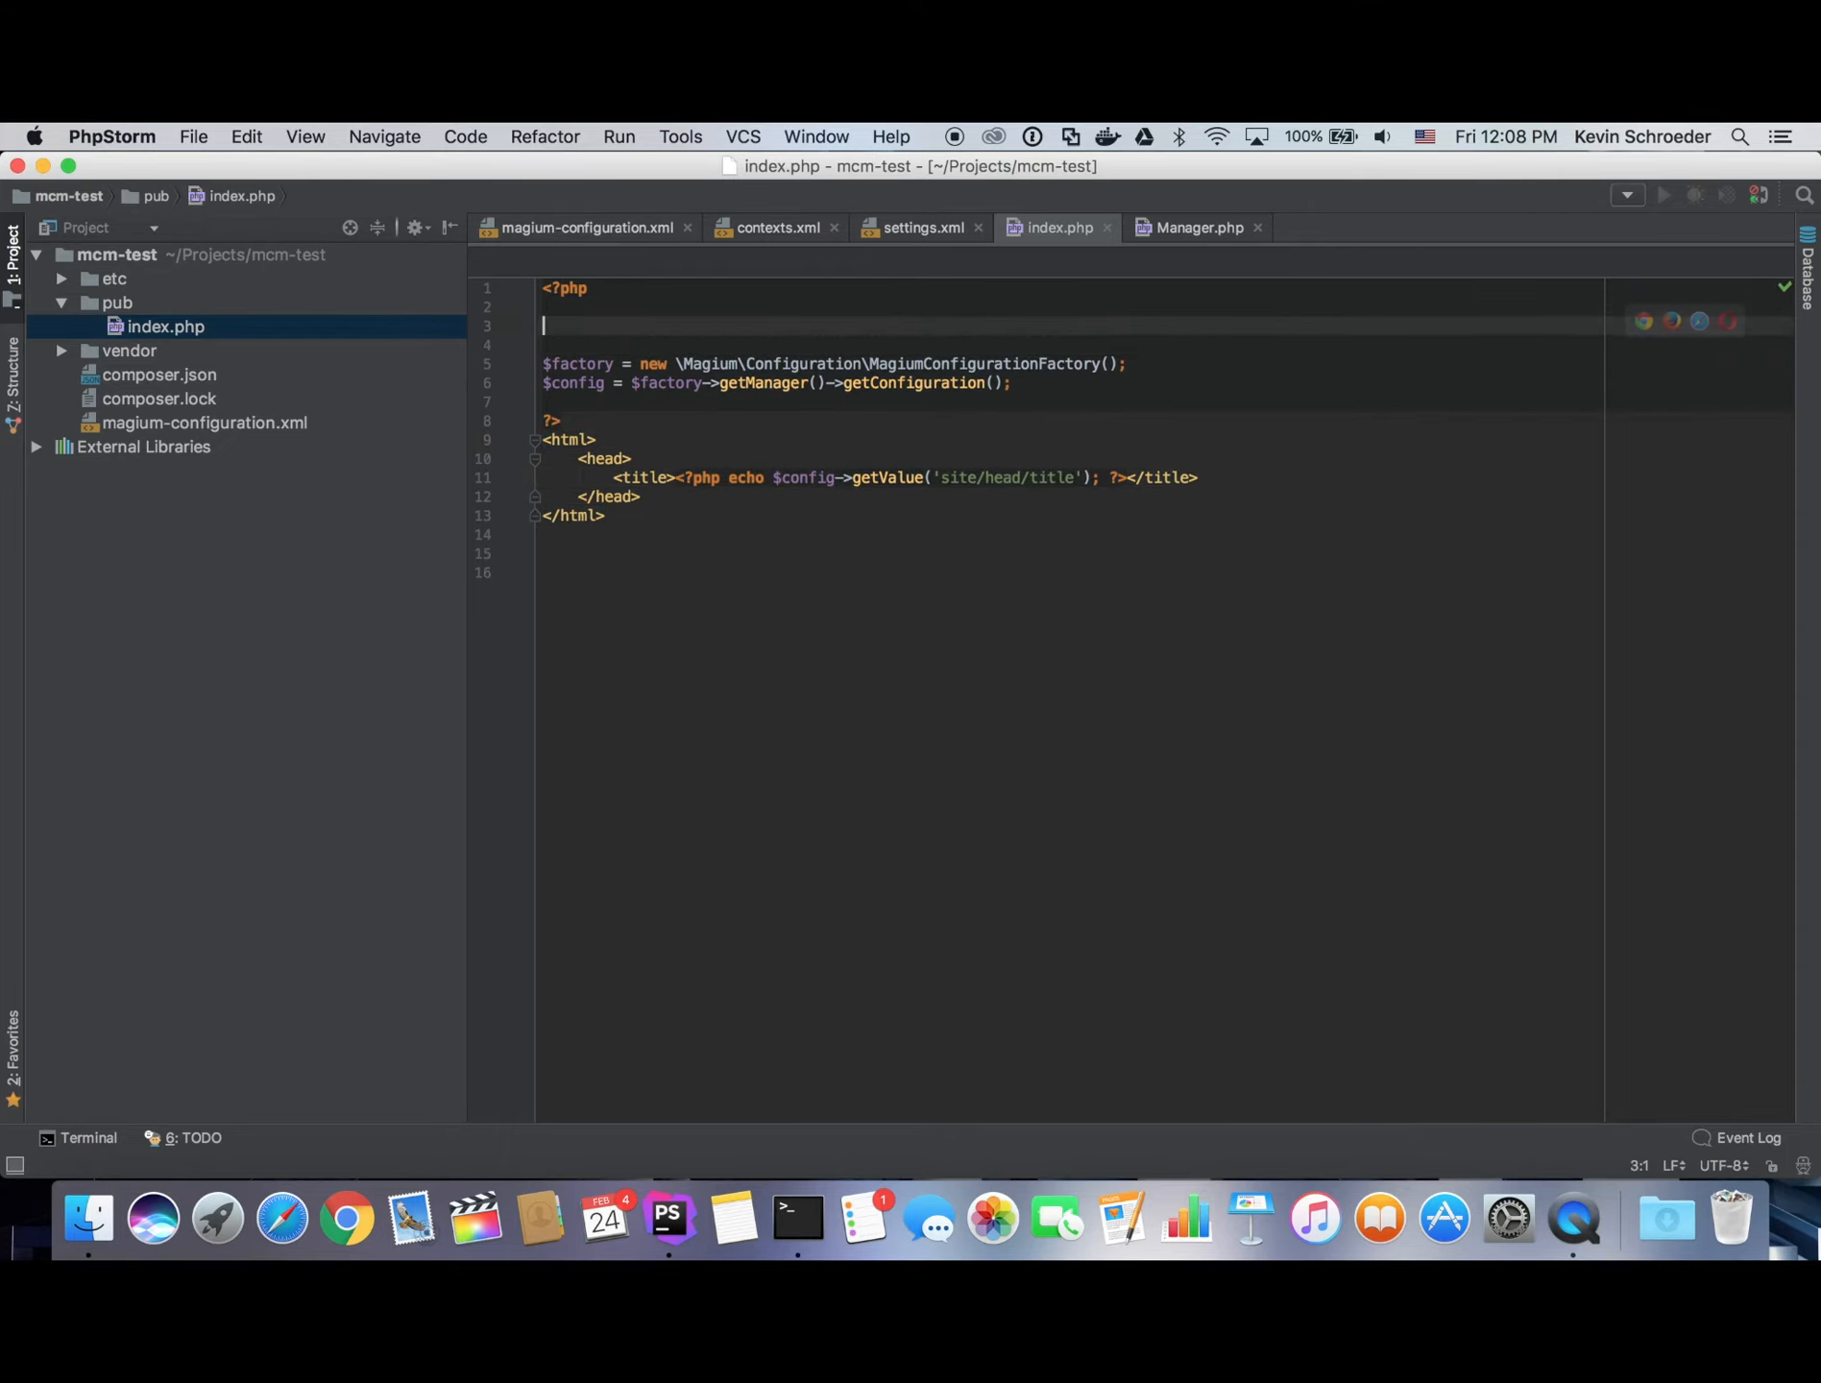
# Add require_once __DIR__ . '/../vendor/autoload.php' near the top of index.php.
pyautogui.write('require_')
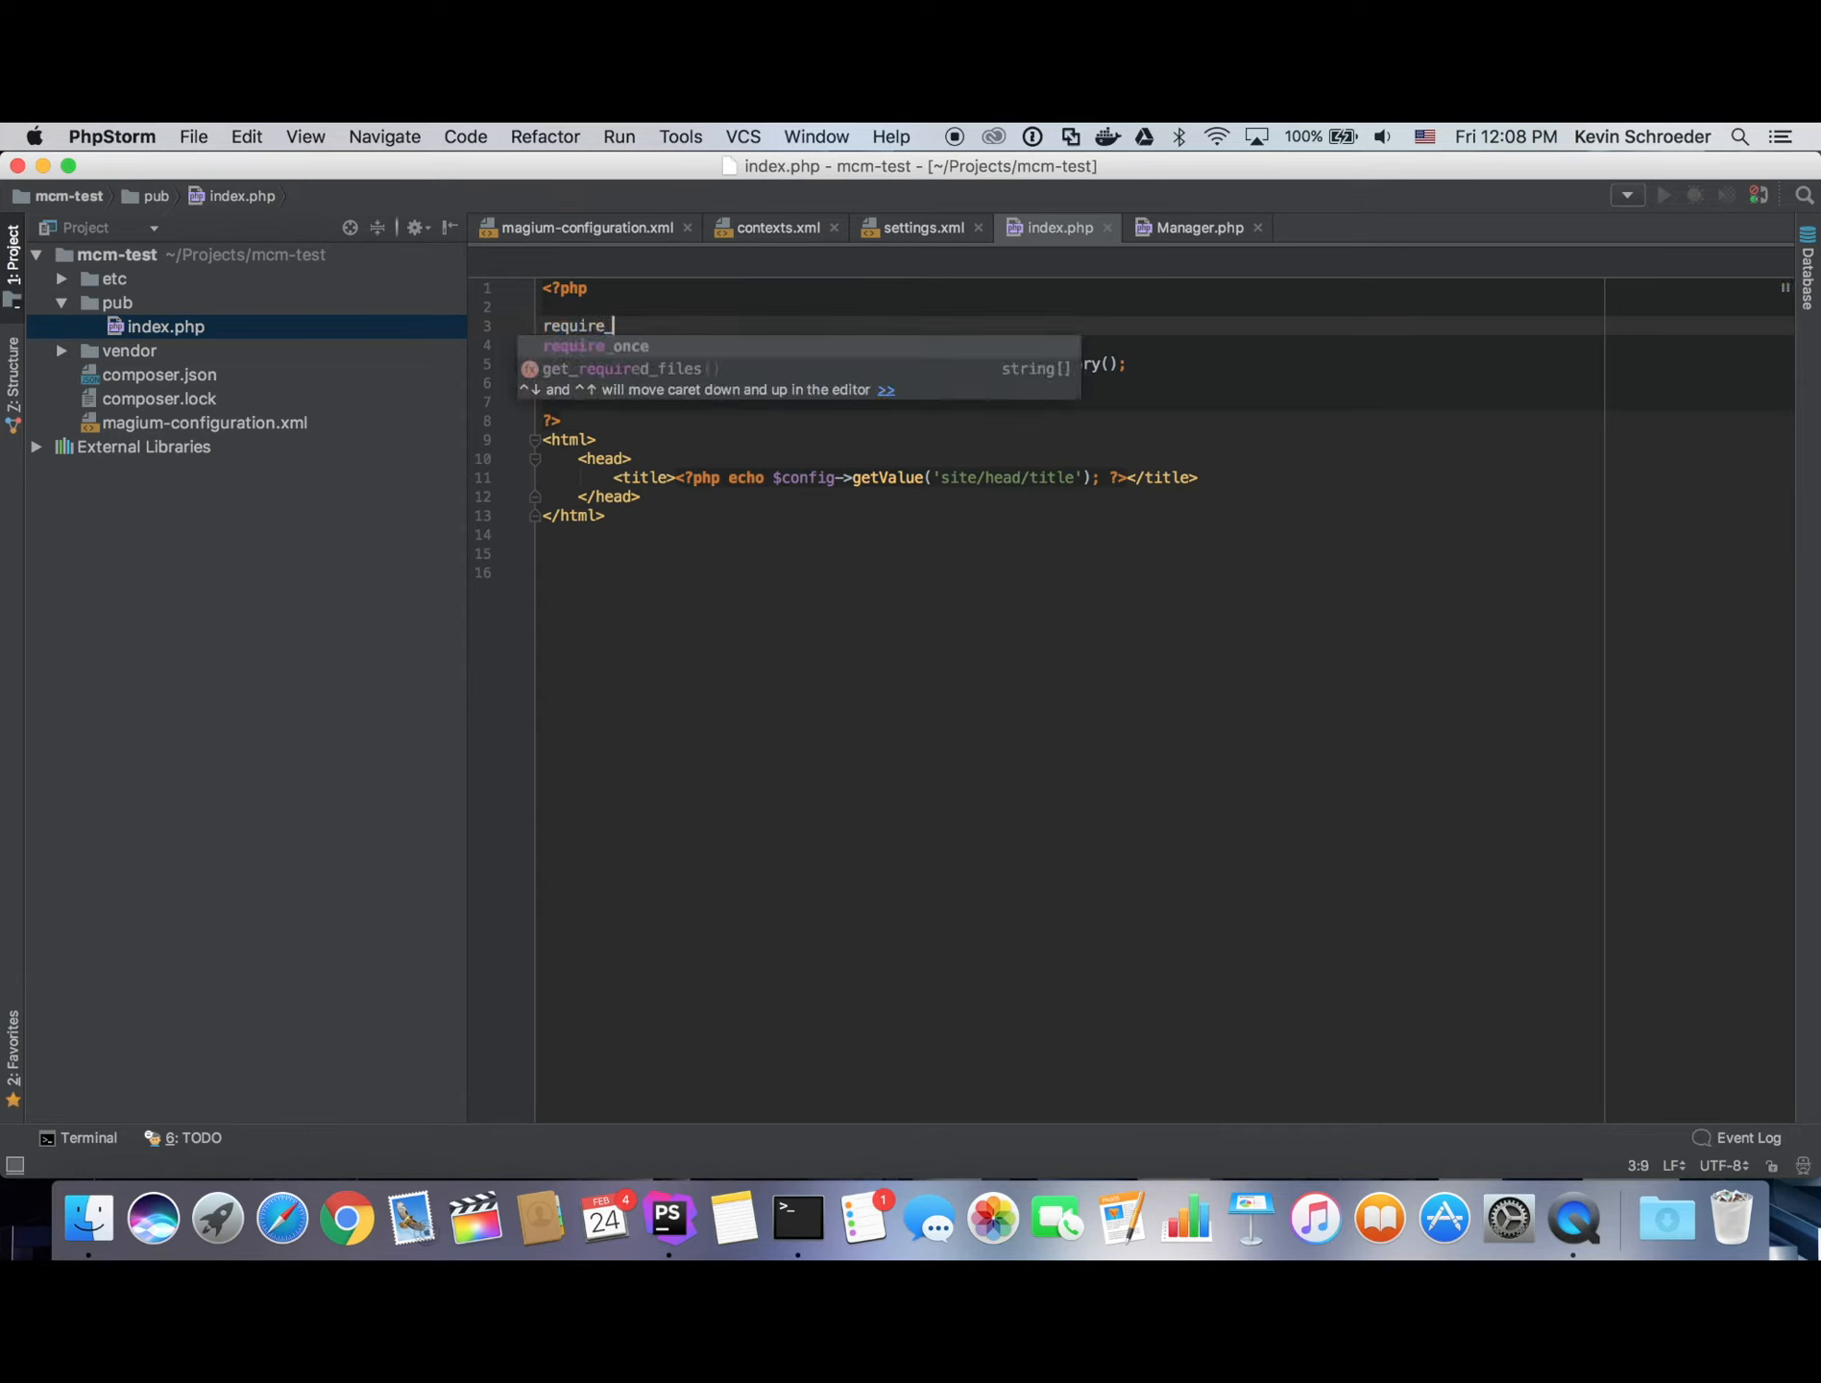
pyautogui.press('Tab')
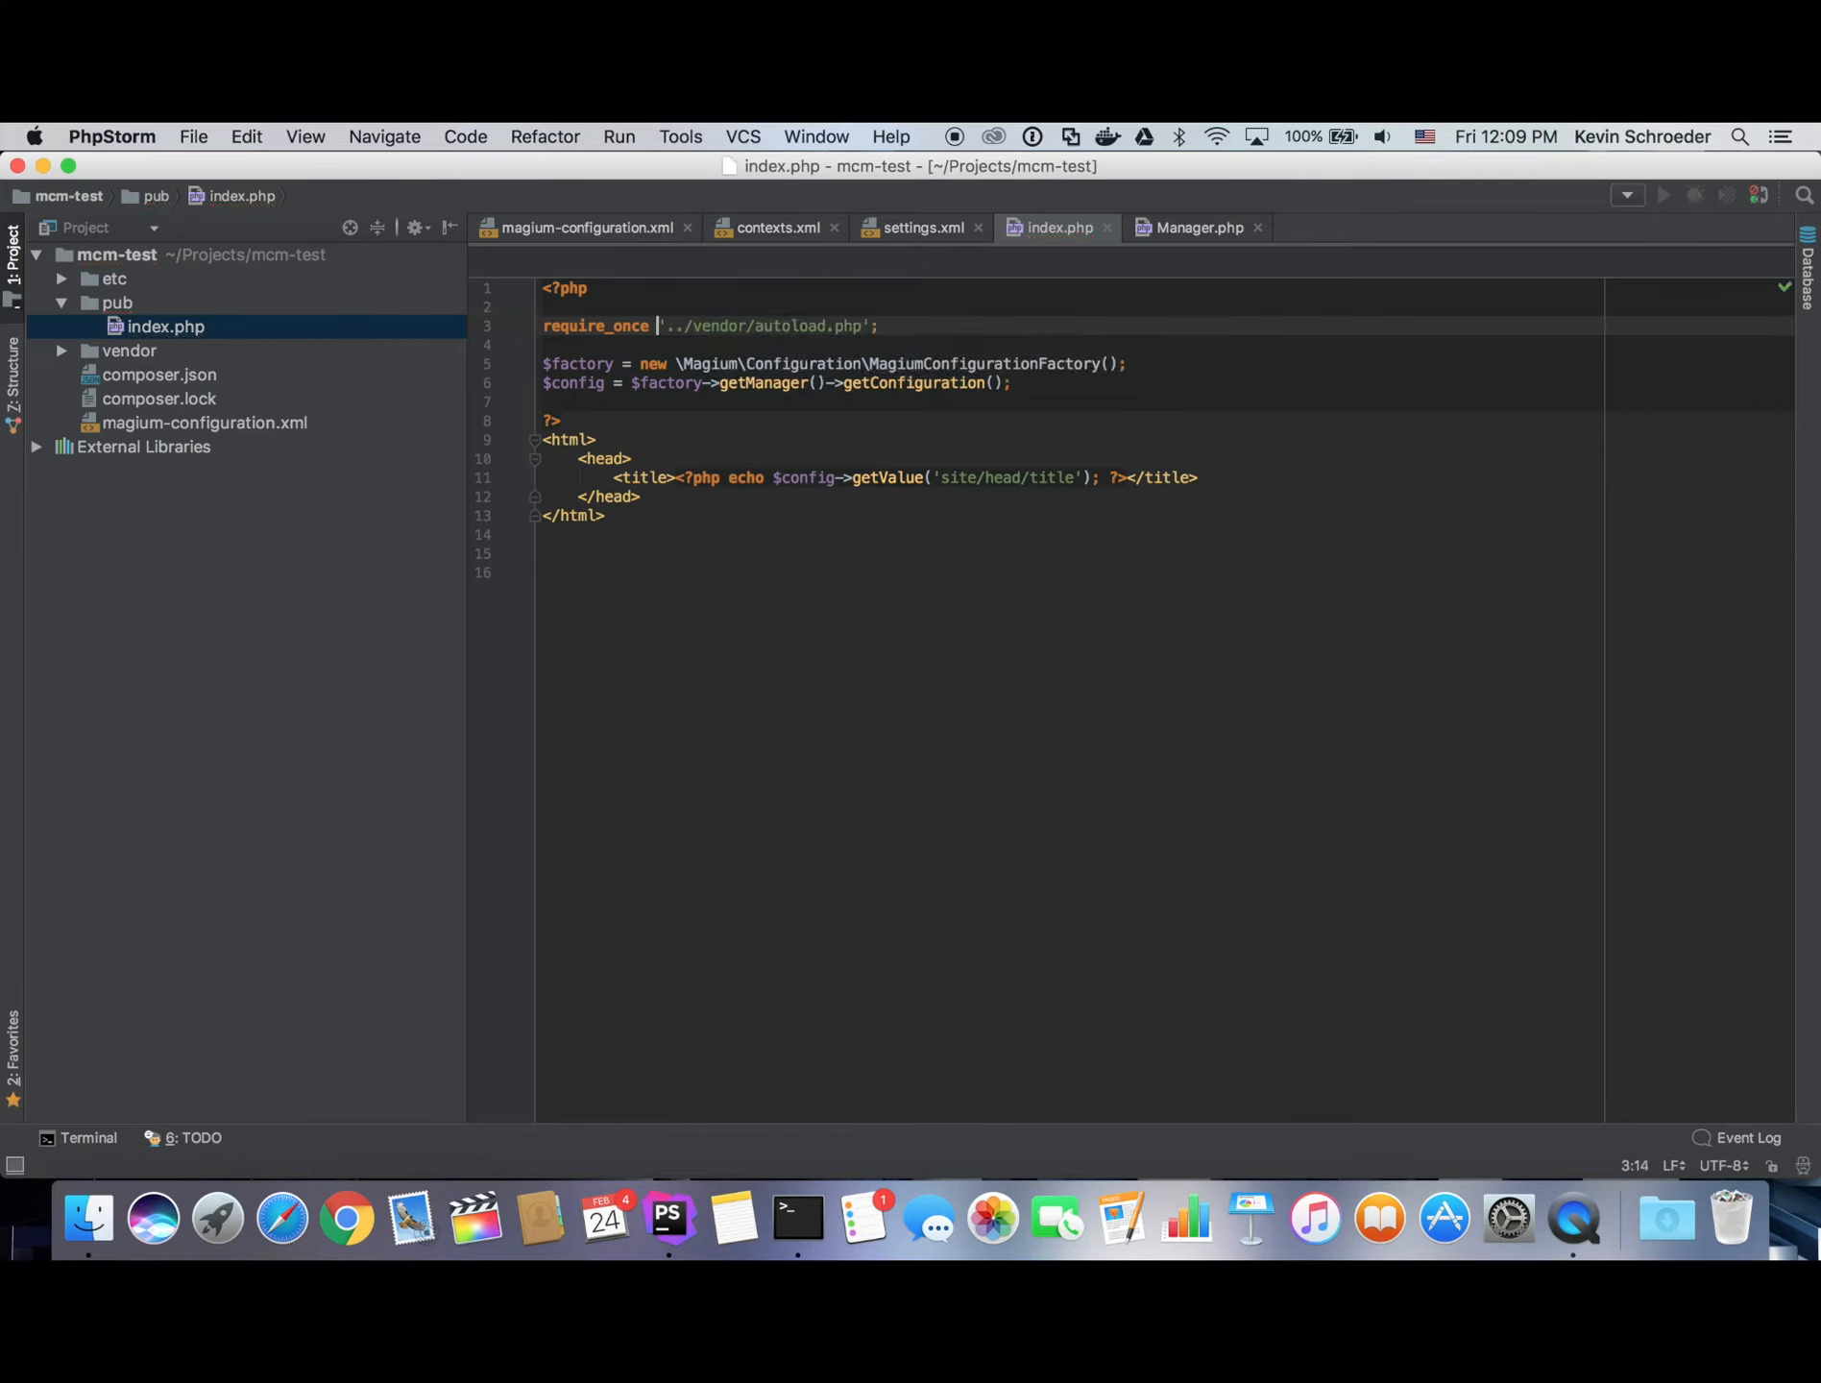
pyautogui.write('__DIR__ .')
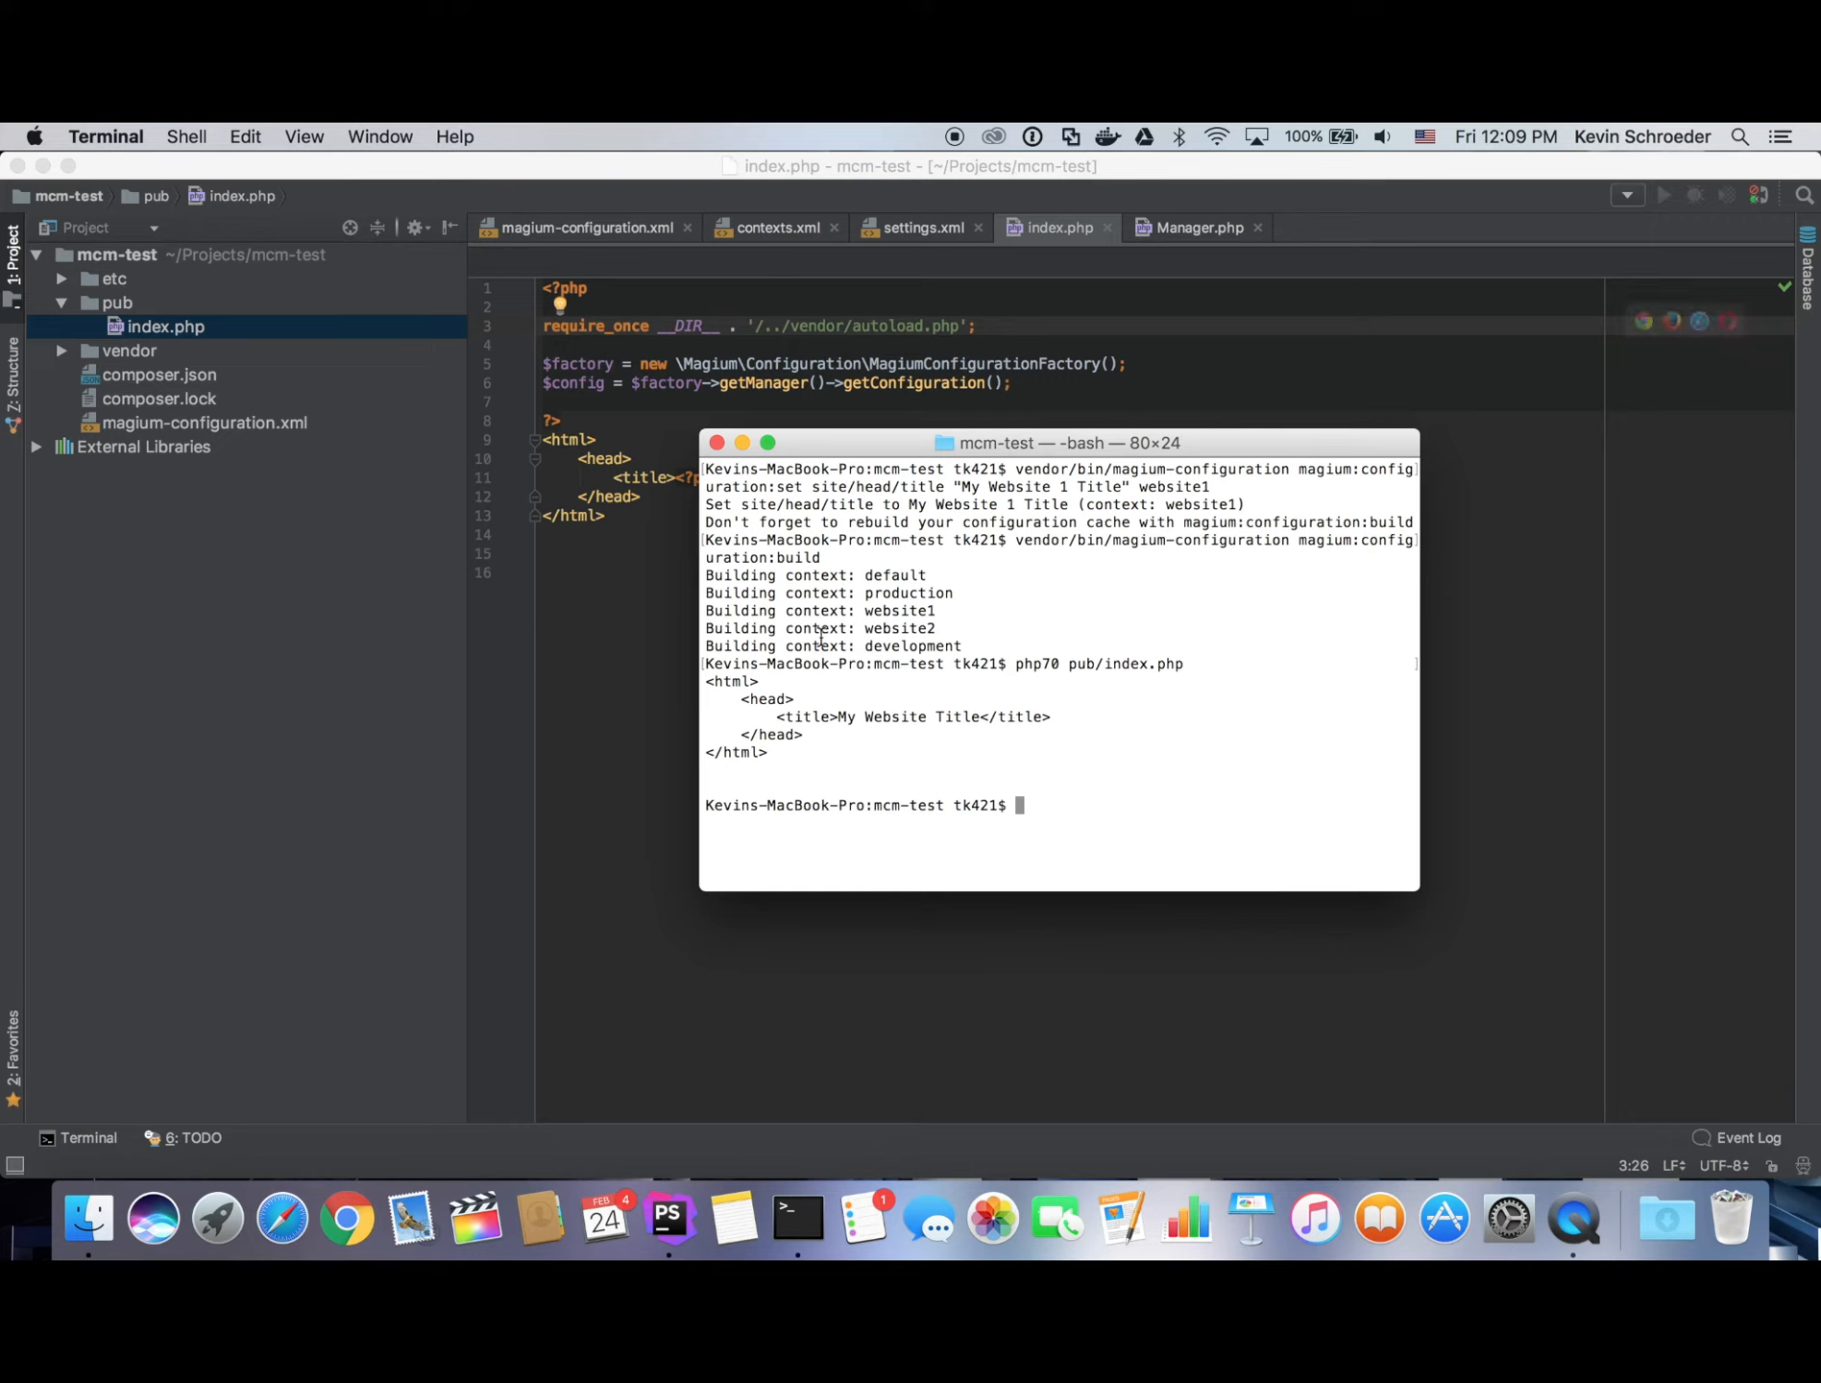
pyautogui.moveTo(1050, 731)
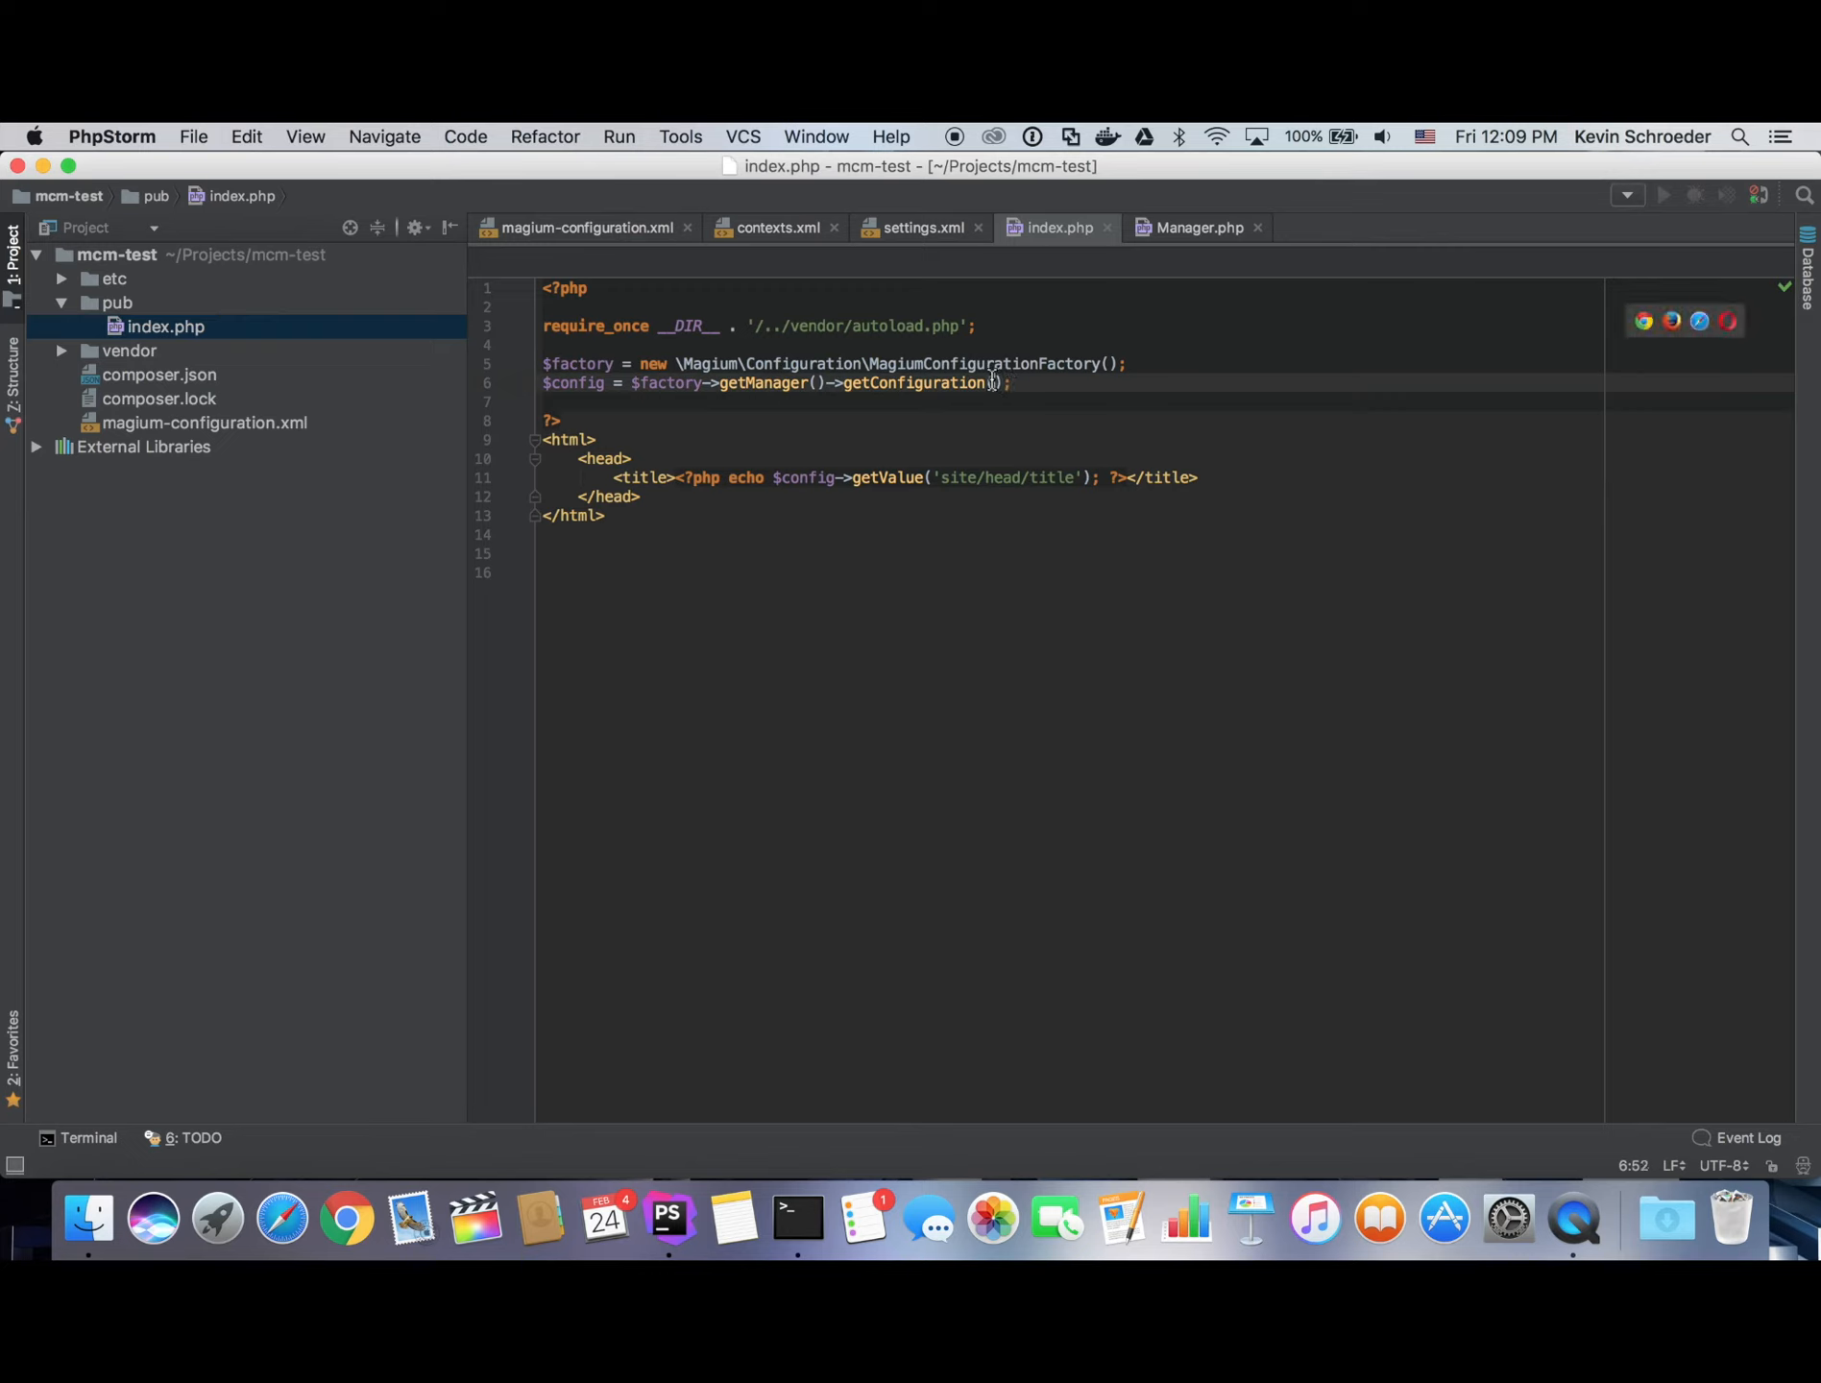
# Pass 'website1' to getConfiguration() and rerun php70 pub/index.php to get My Website 1 Title.
pyautogui.write("website1'")
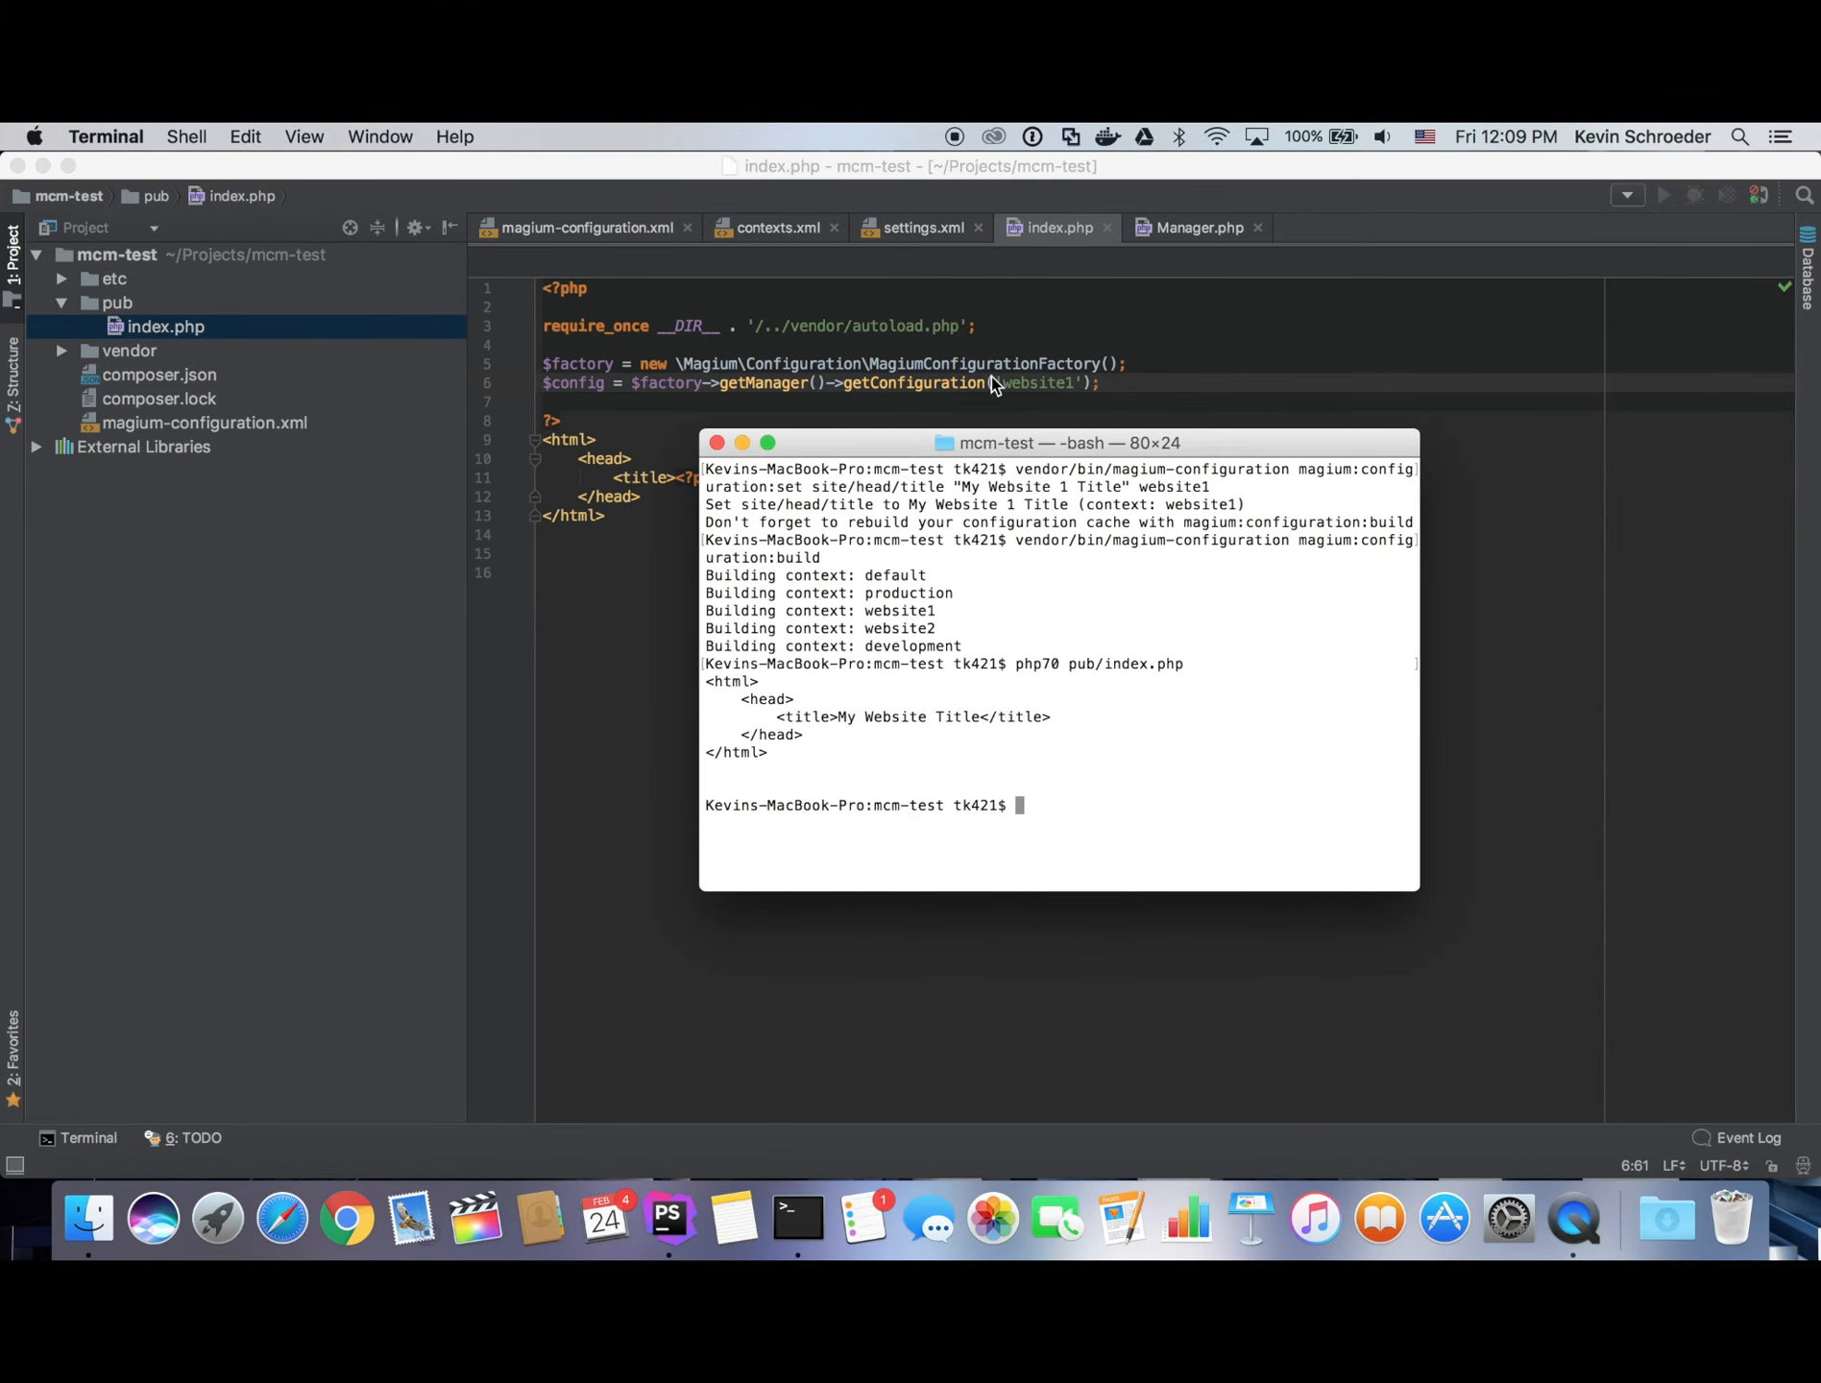
pyautogui.write('php70 pub/index.php')
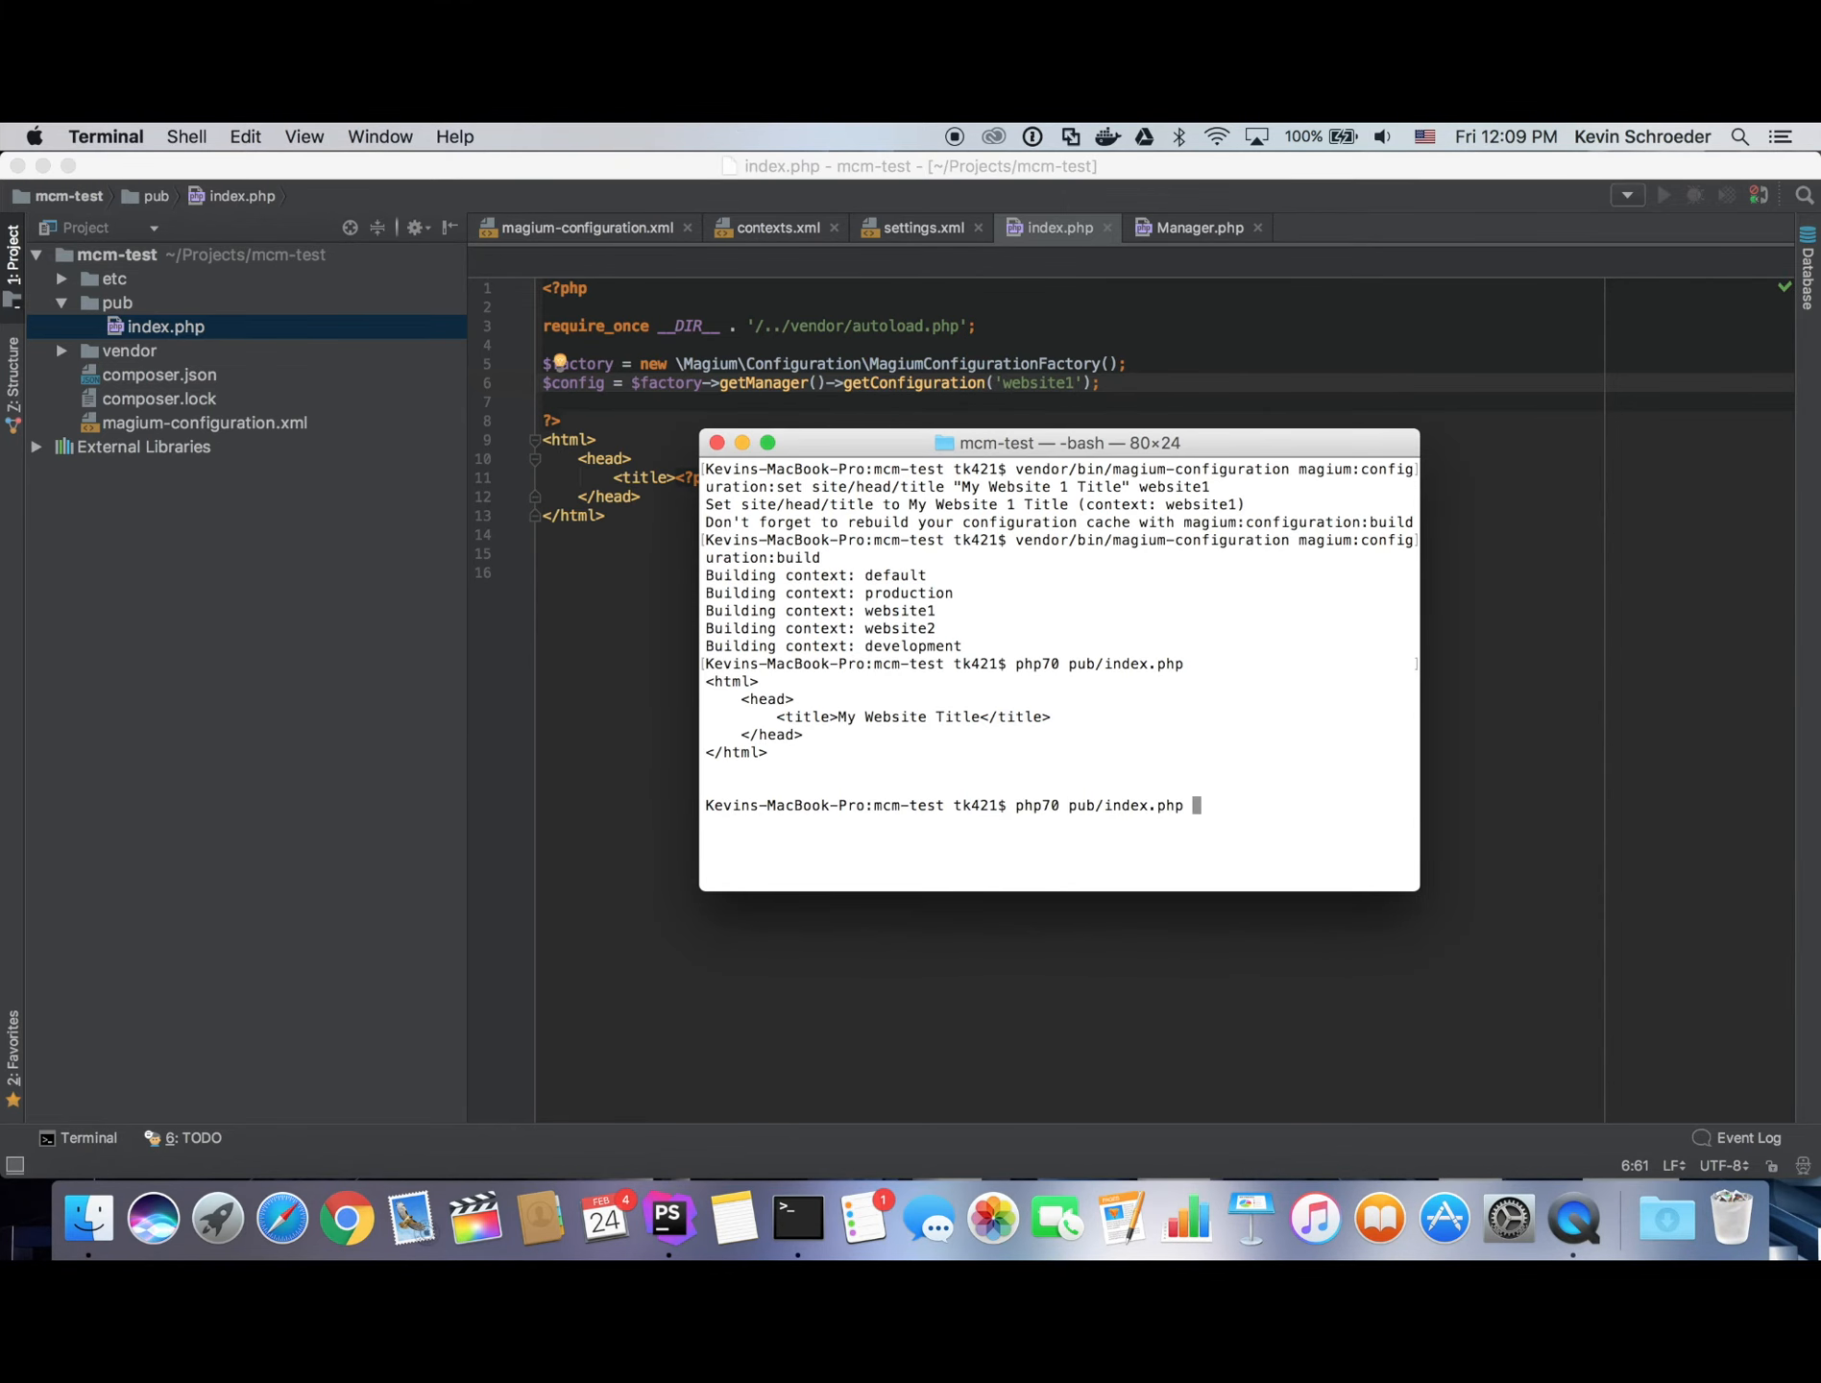
pyautogui.press('Return')
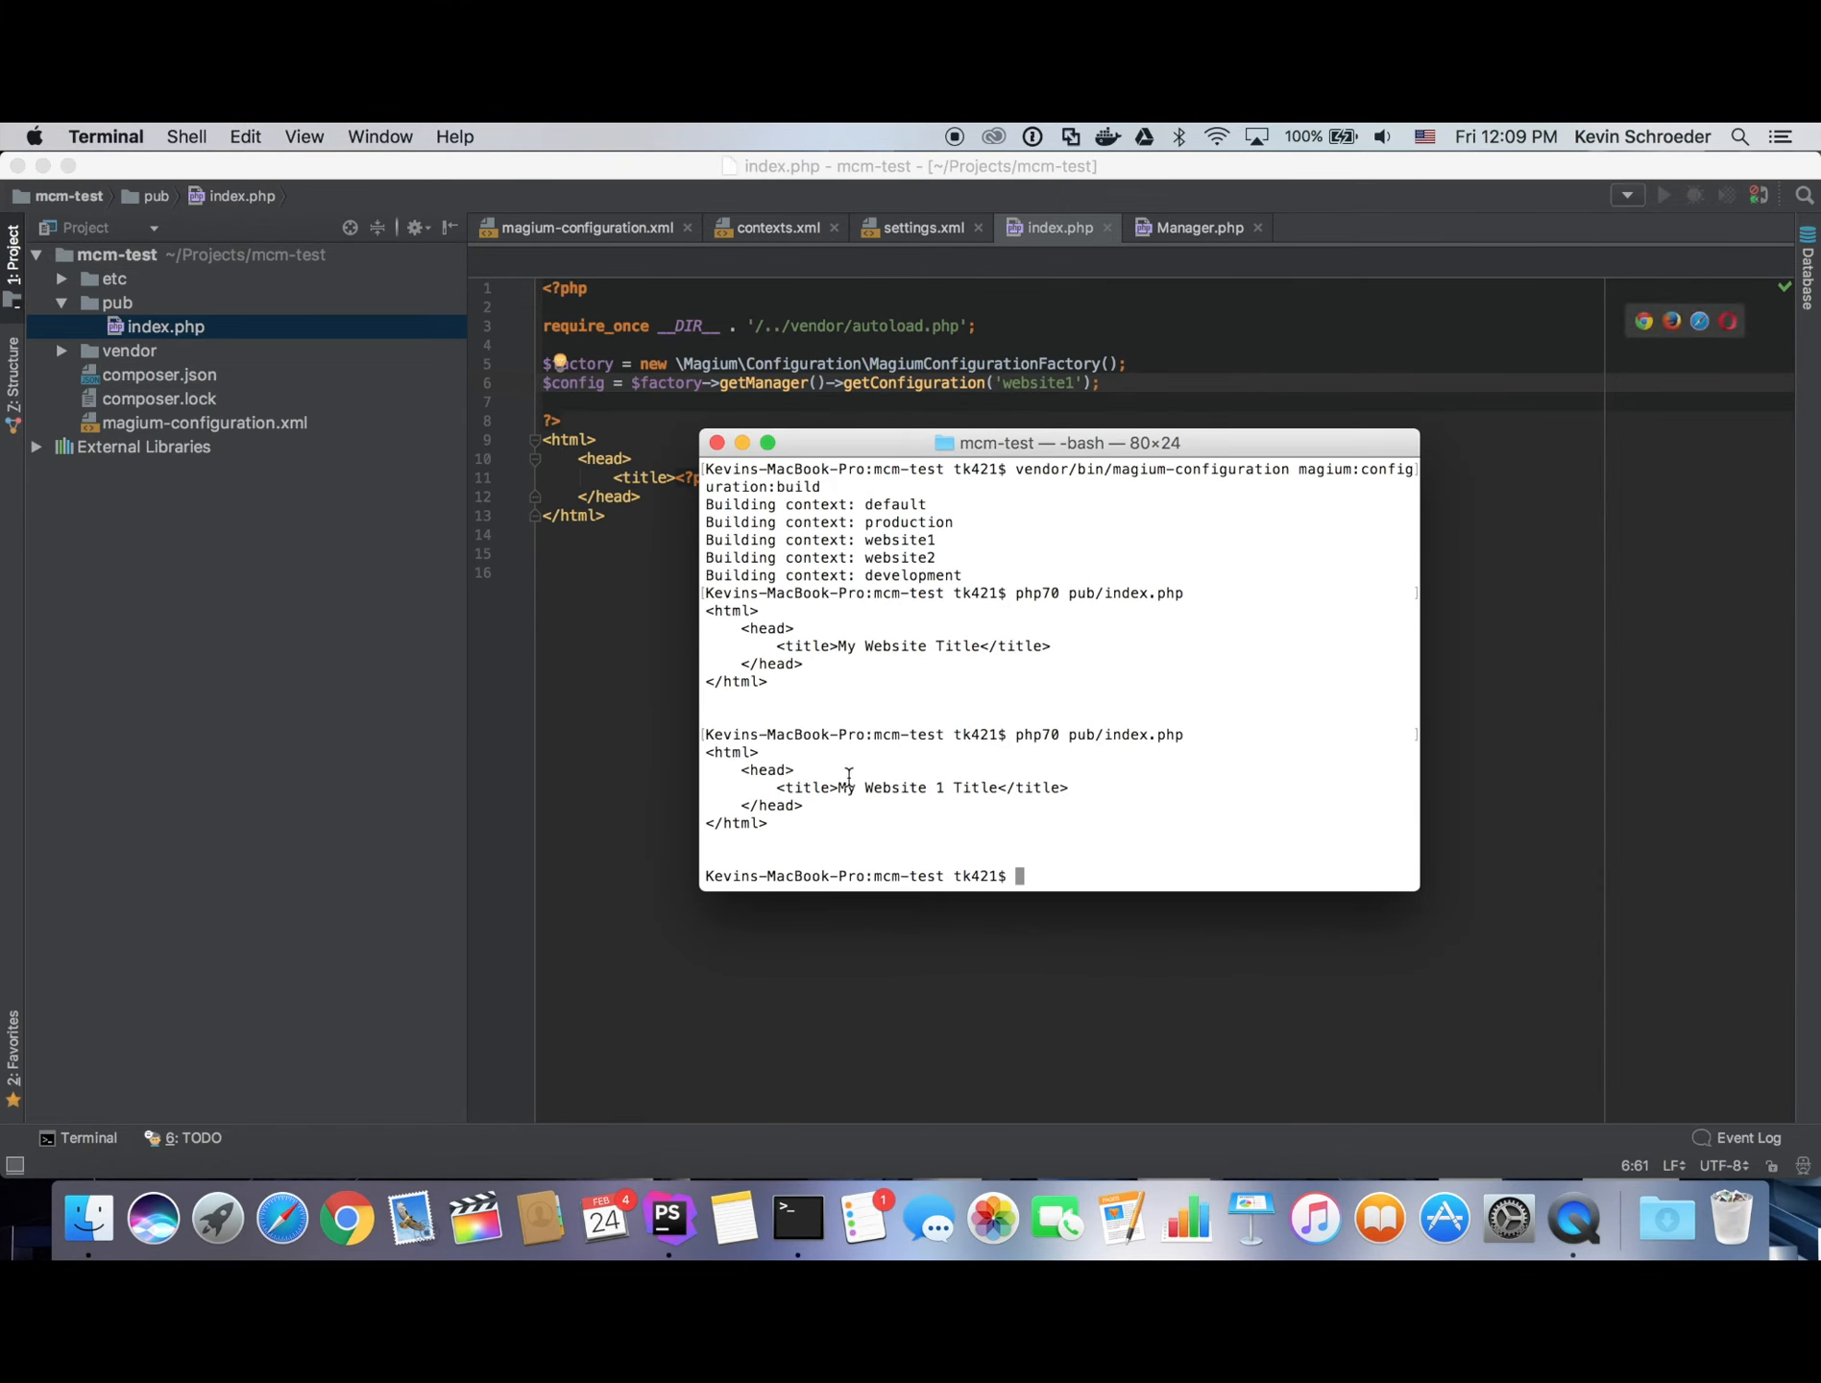
pyautogui.moveTo(972, 776)
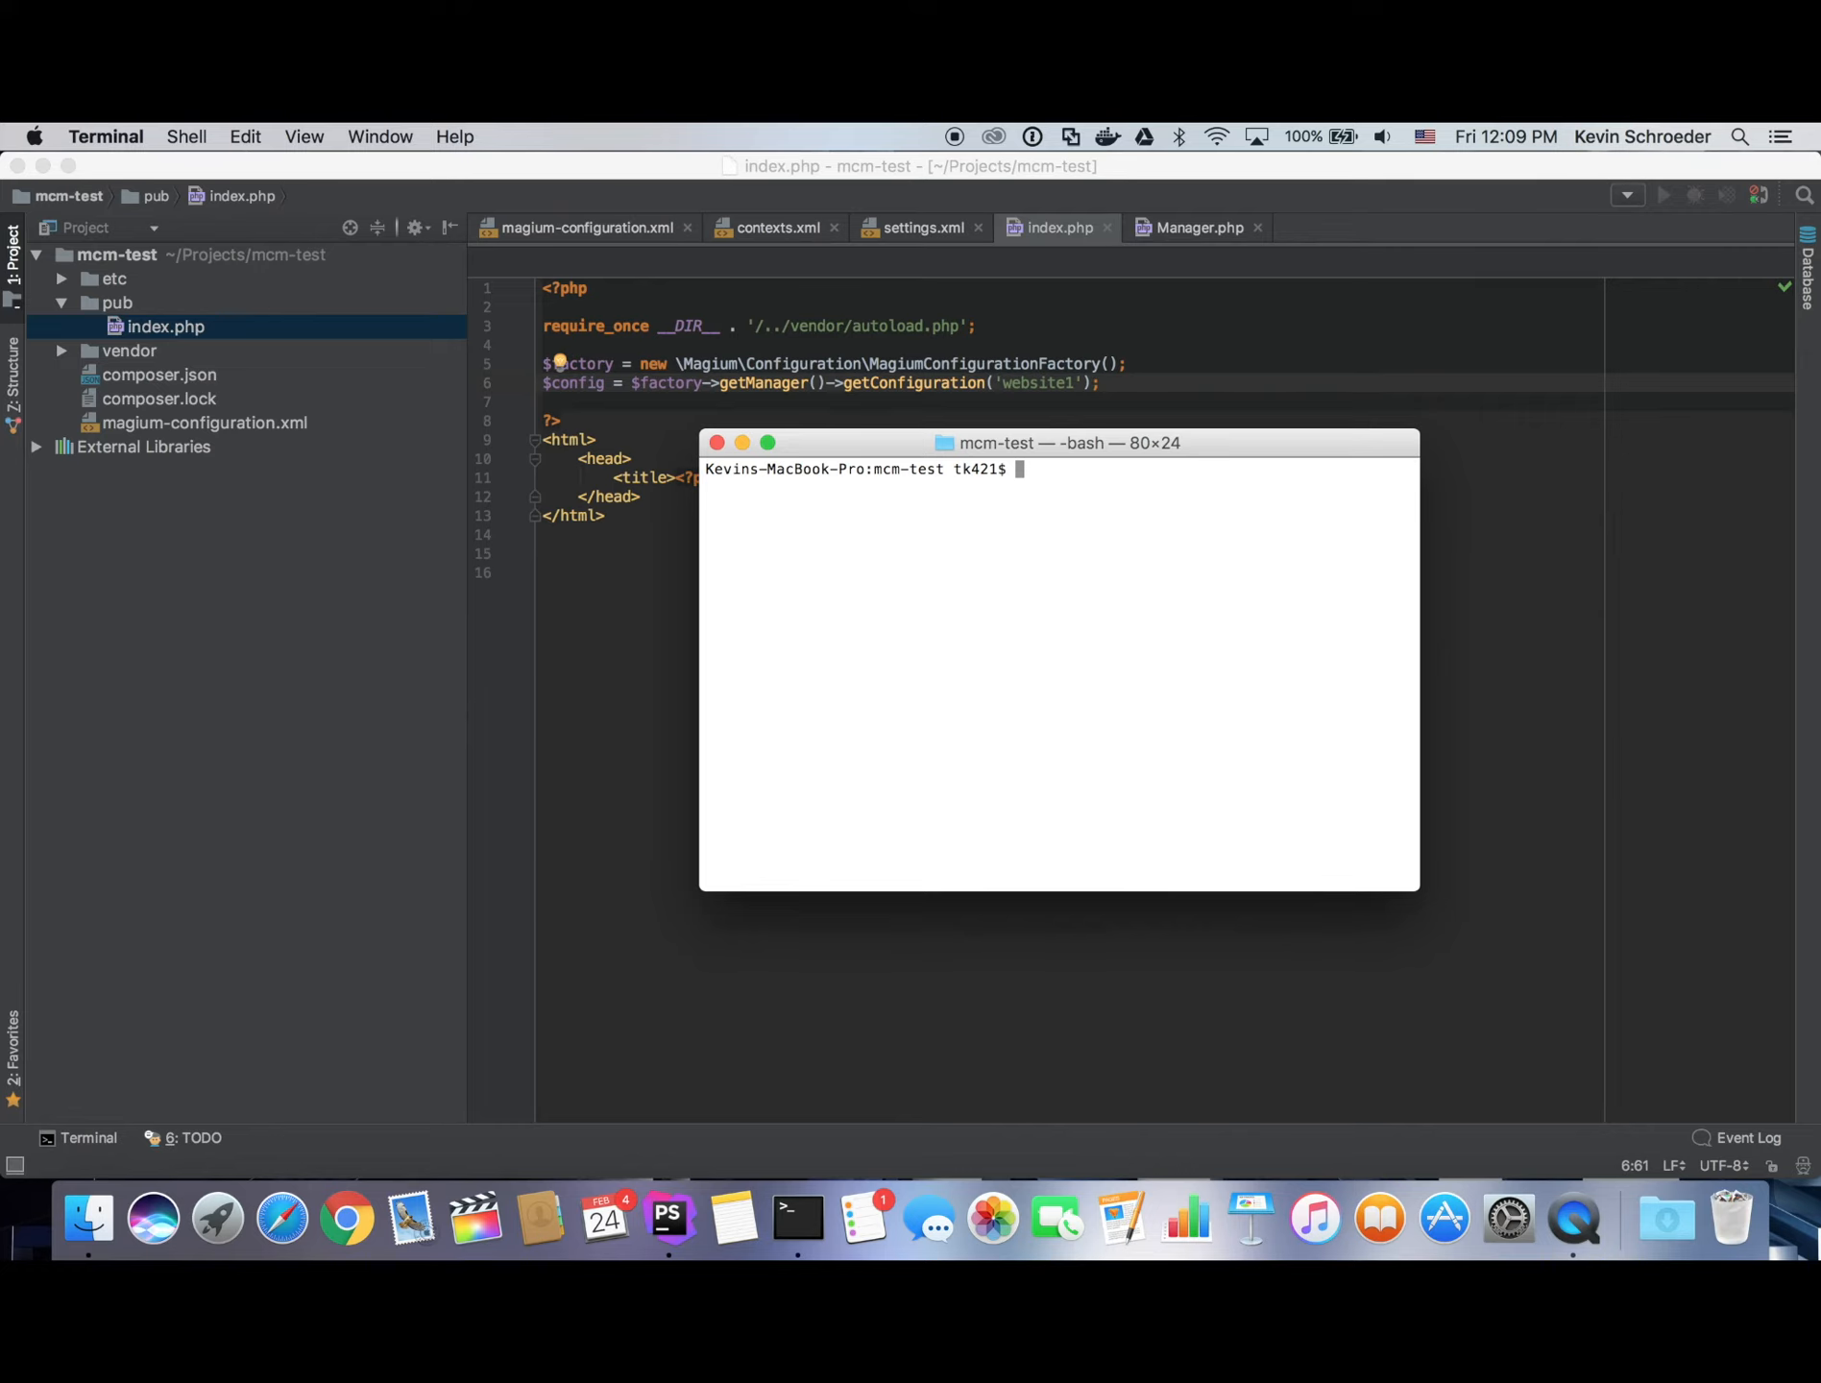
pyautogui.moveTo(787, 739)
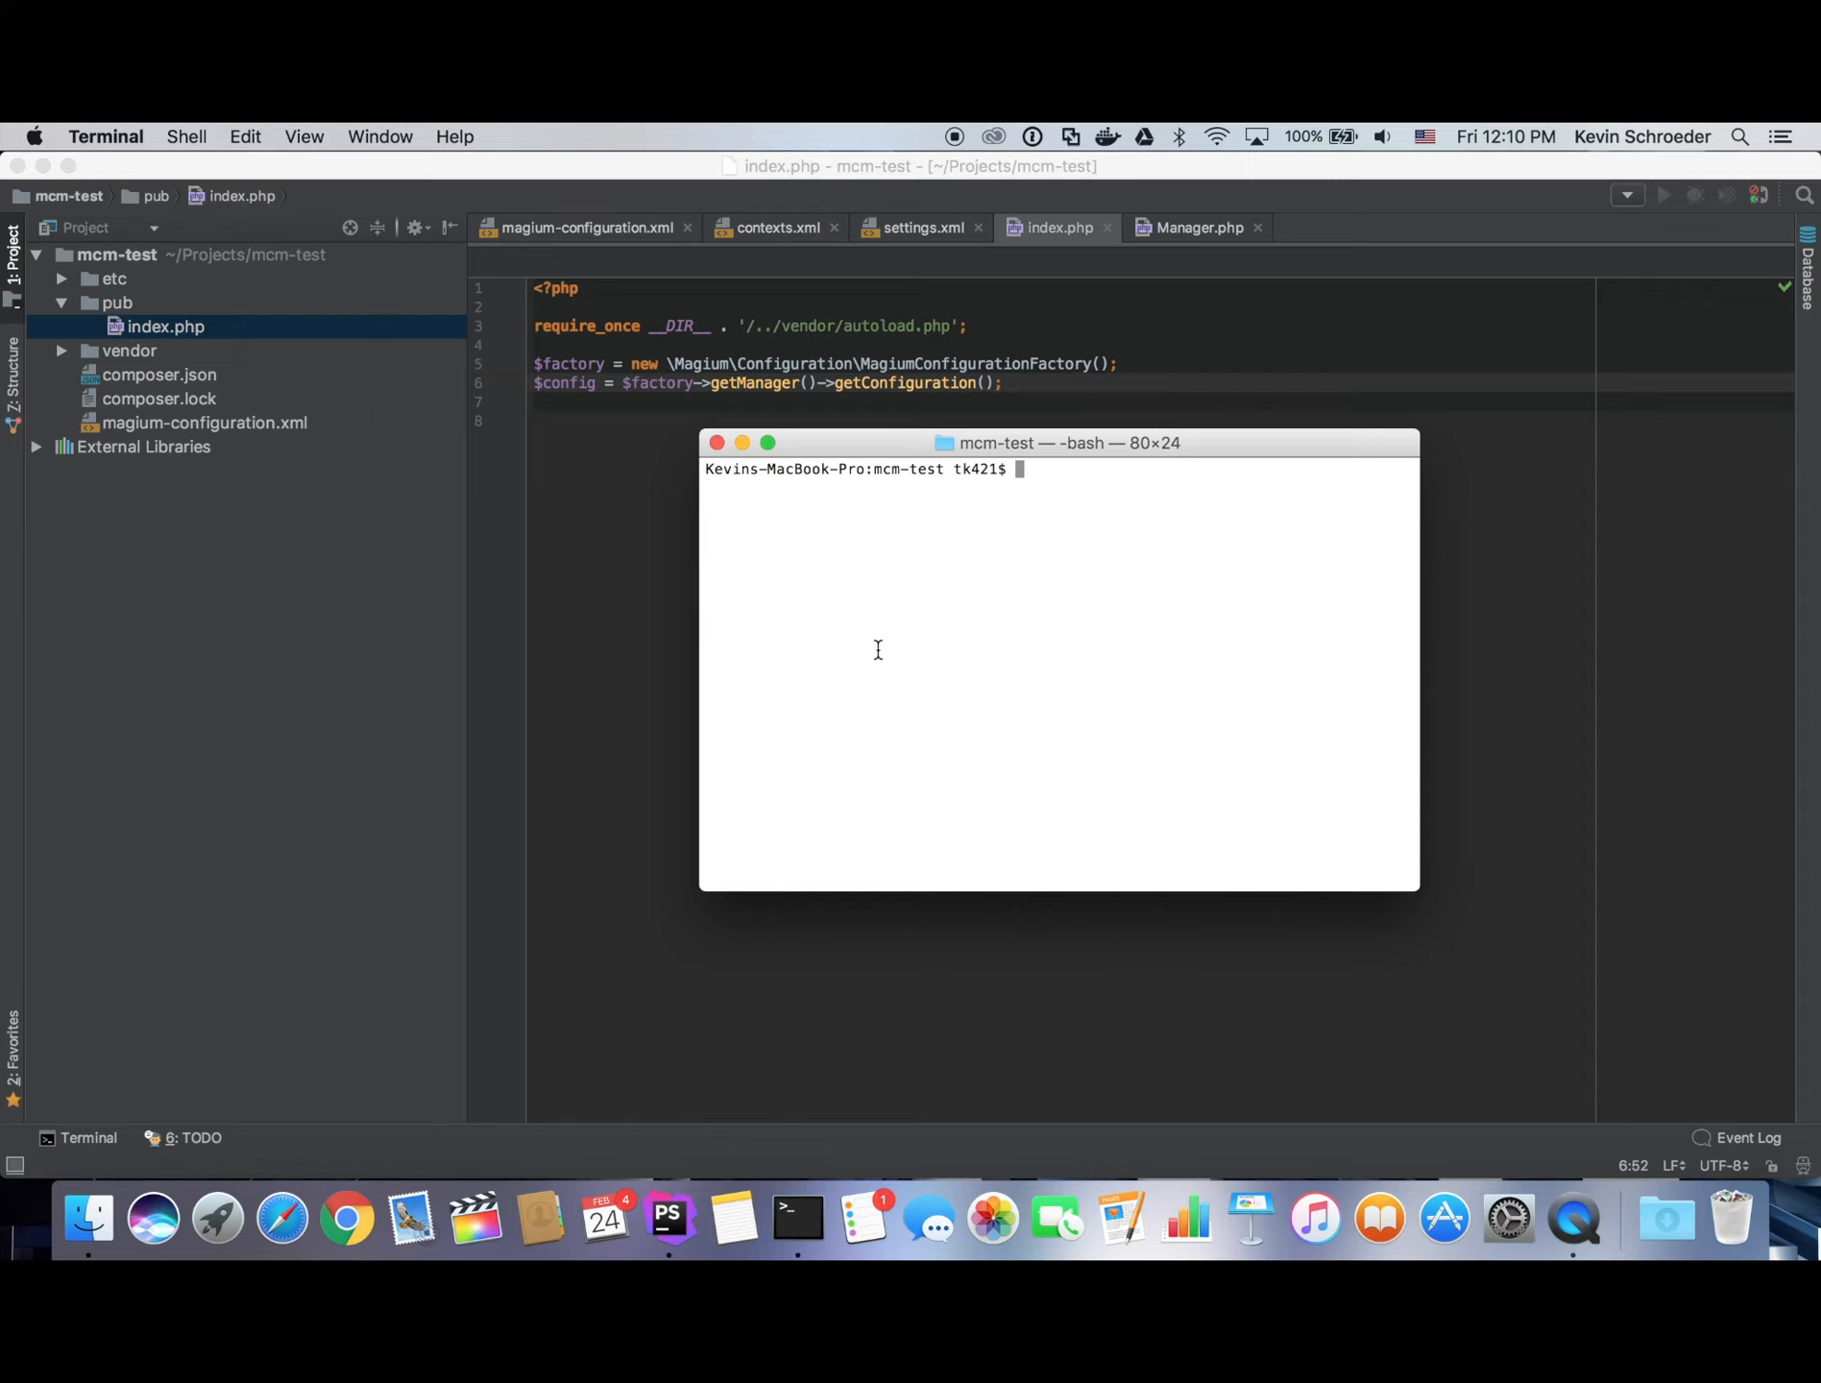
# Composer-install magium/redis-factory, then run magium:configuration:list-keys to see the Redis settings.
pyautogui.write('composer require magium/')
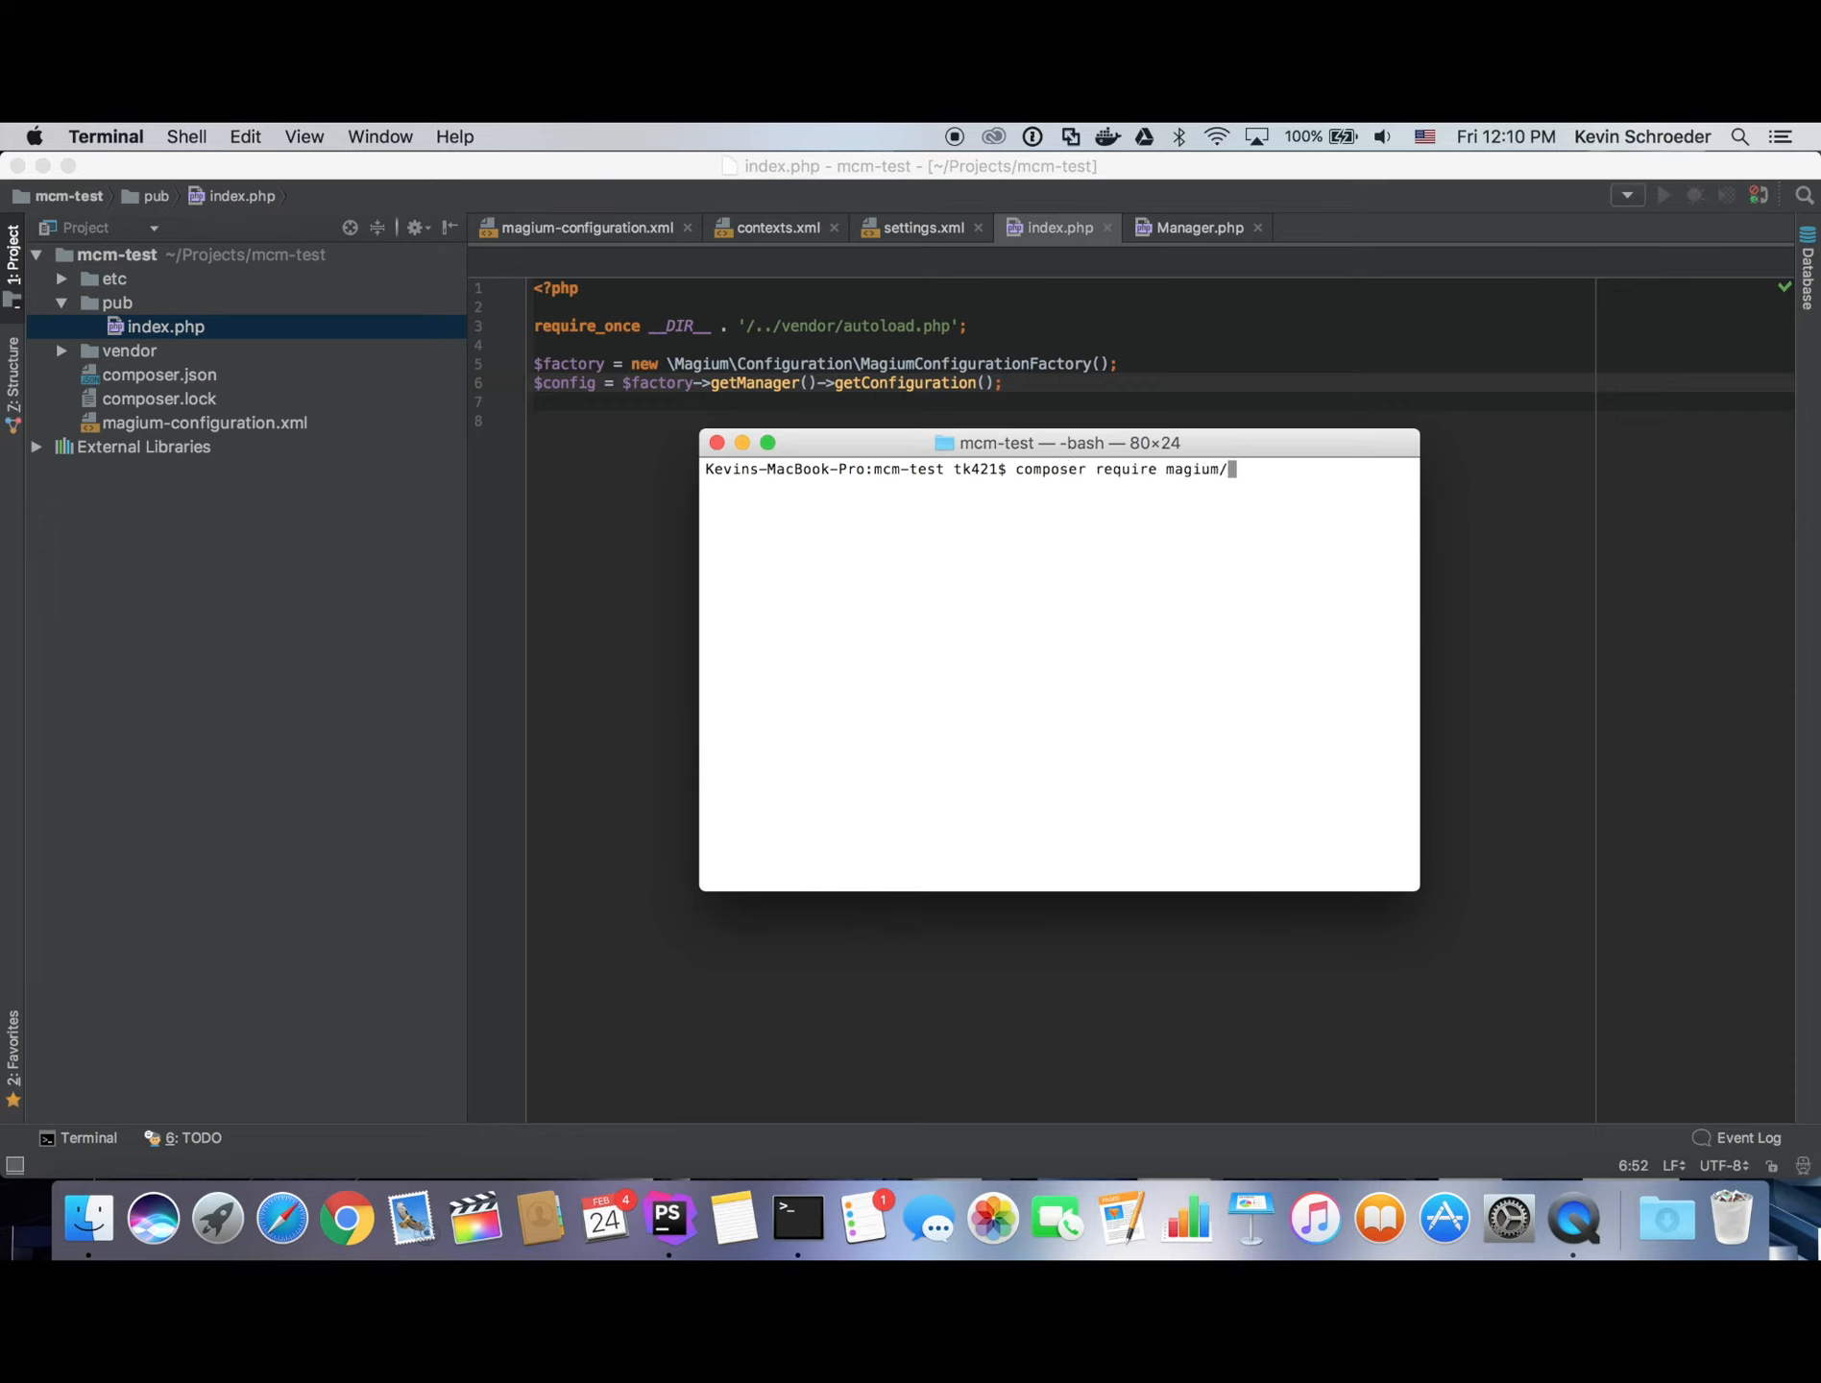
pyautogui.write('redis-factory')
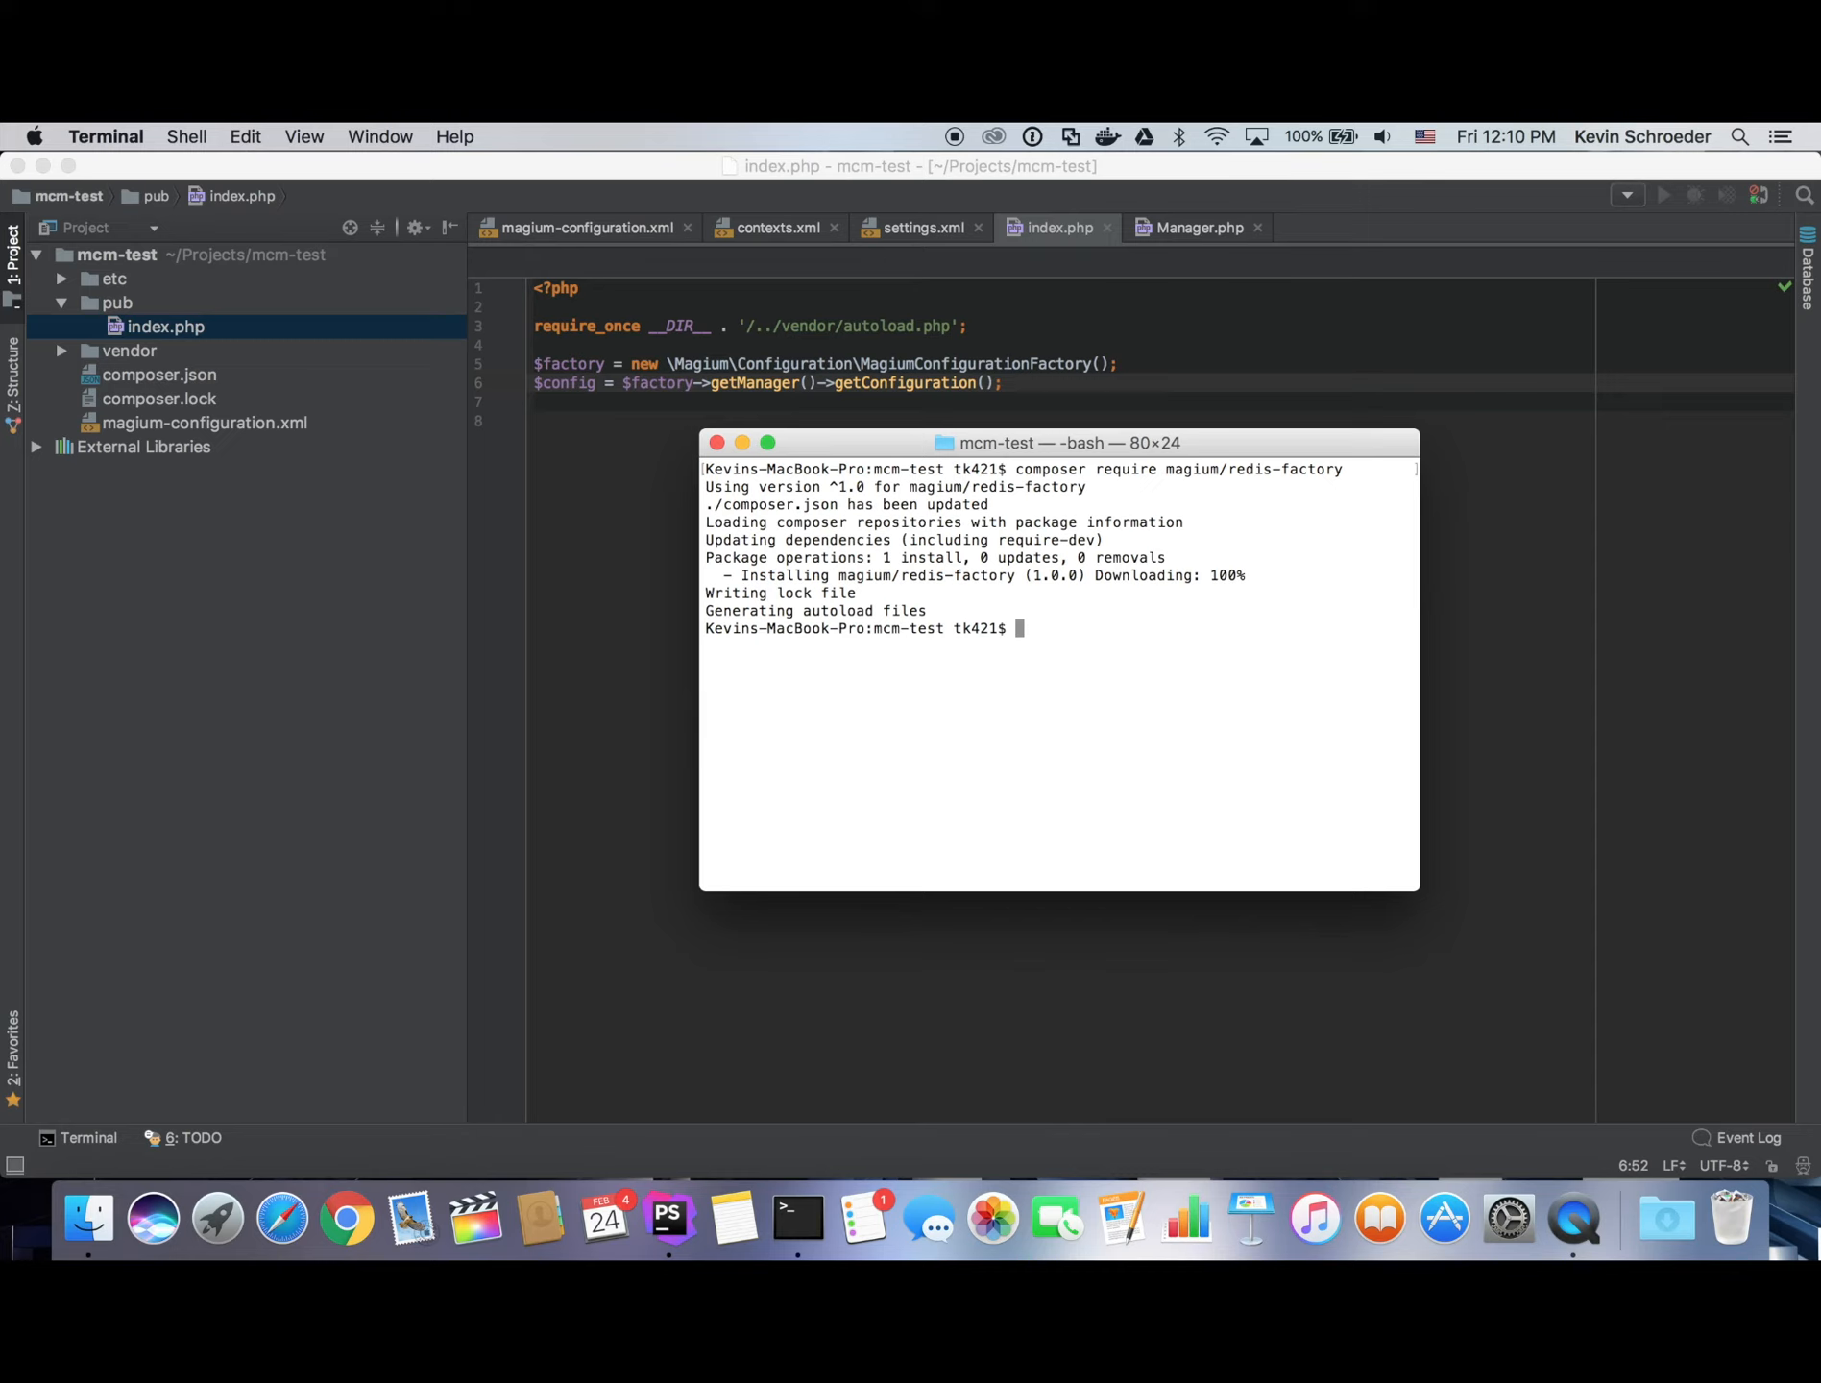
pyautogui.write('vendor/bin/')
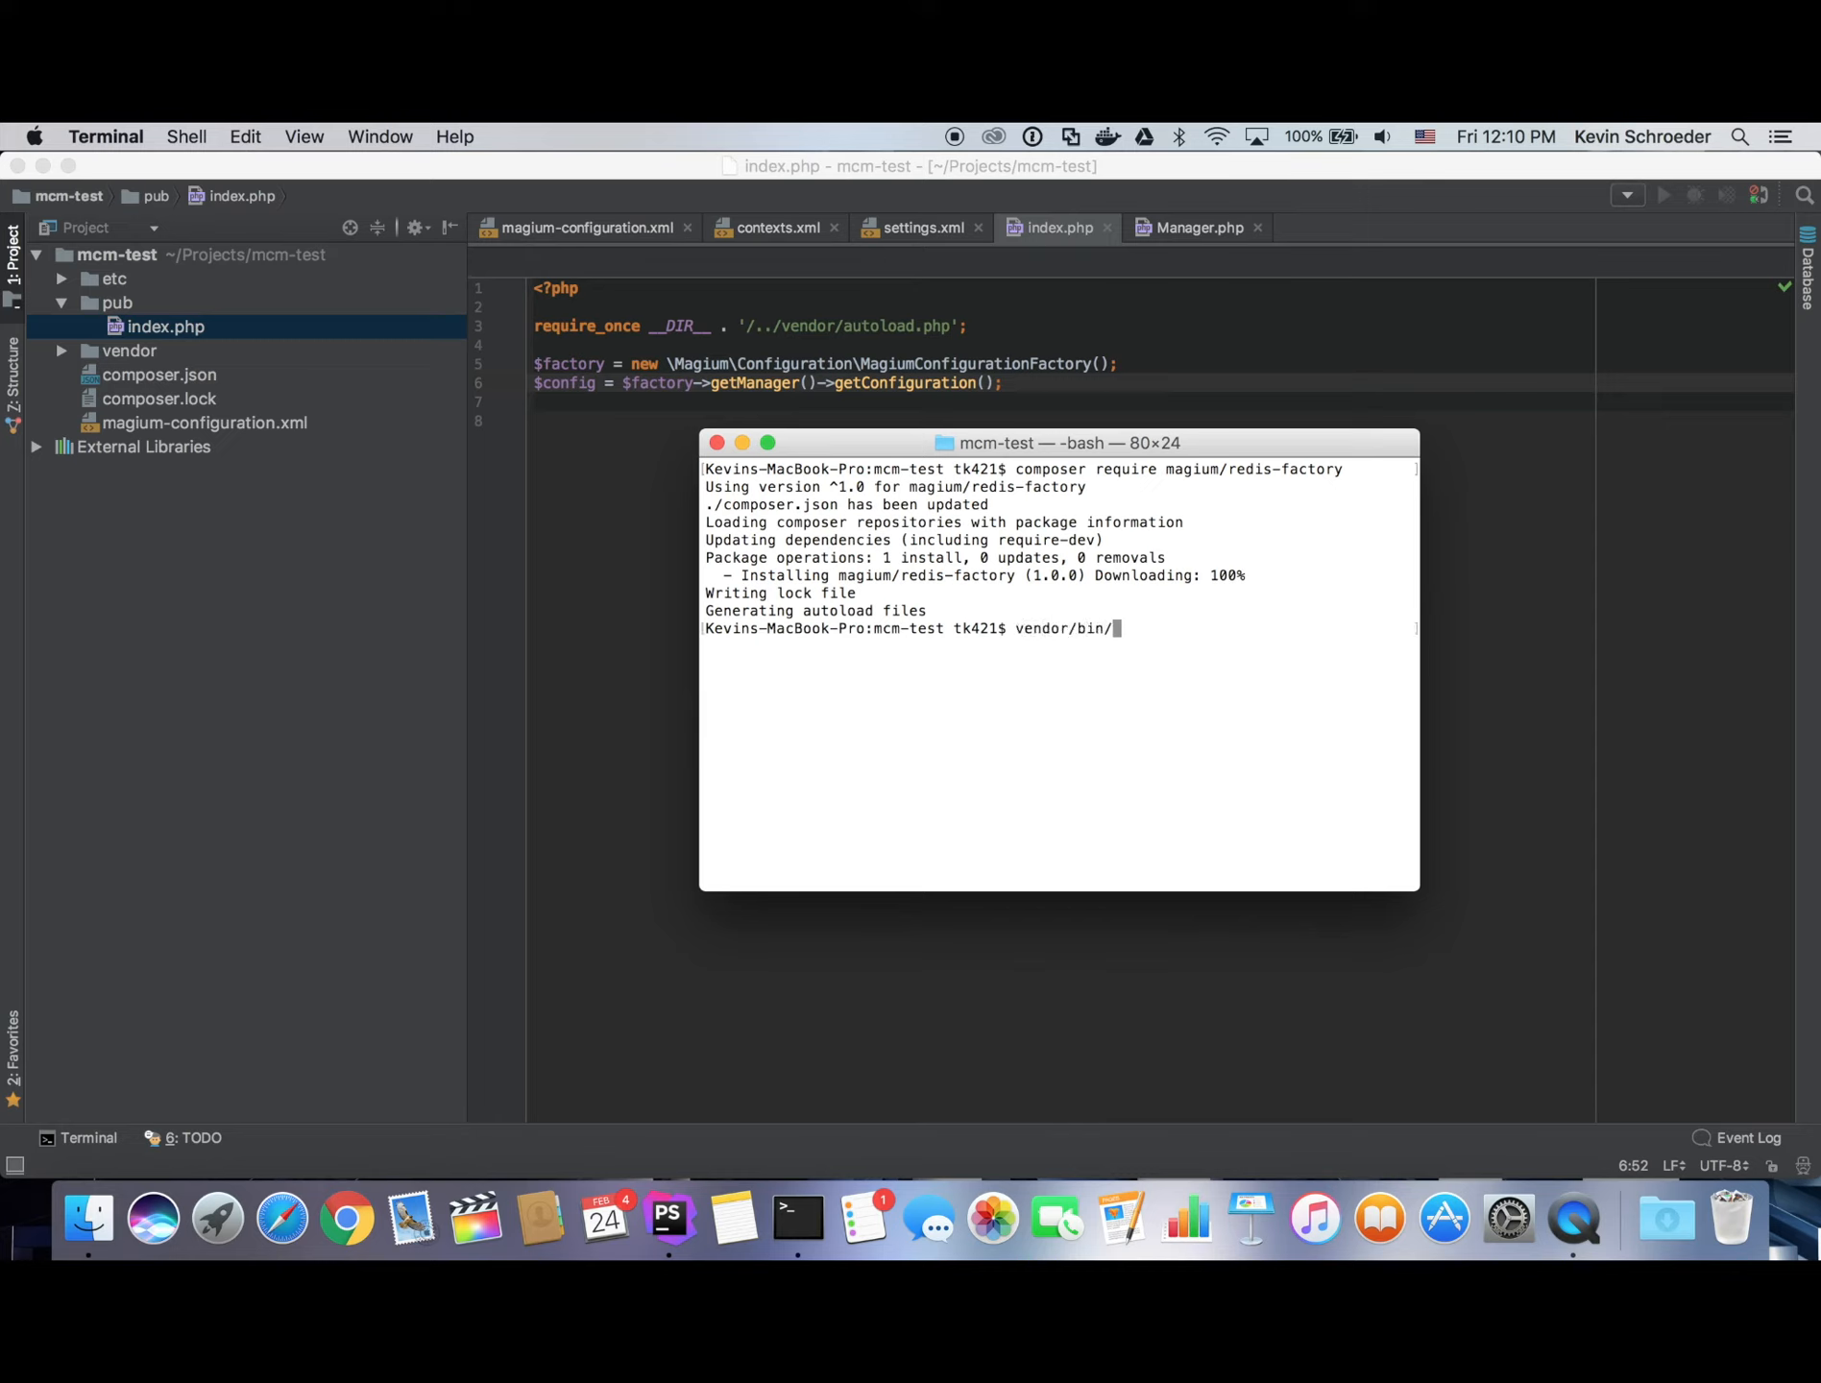
pyautogui.write('magium-configuration')
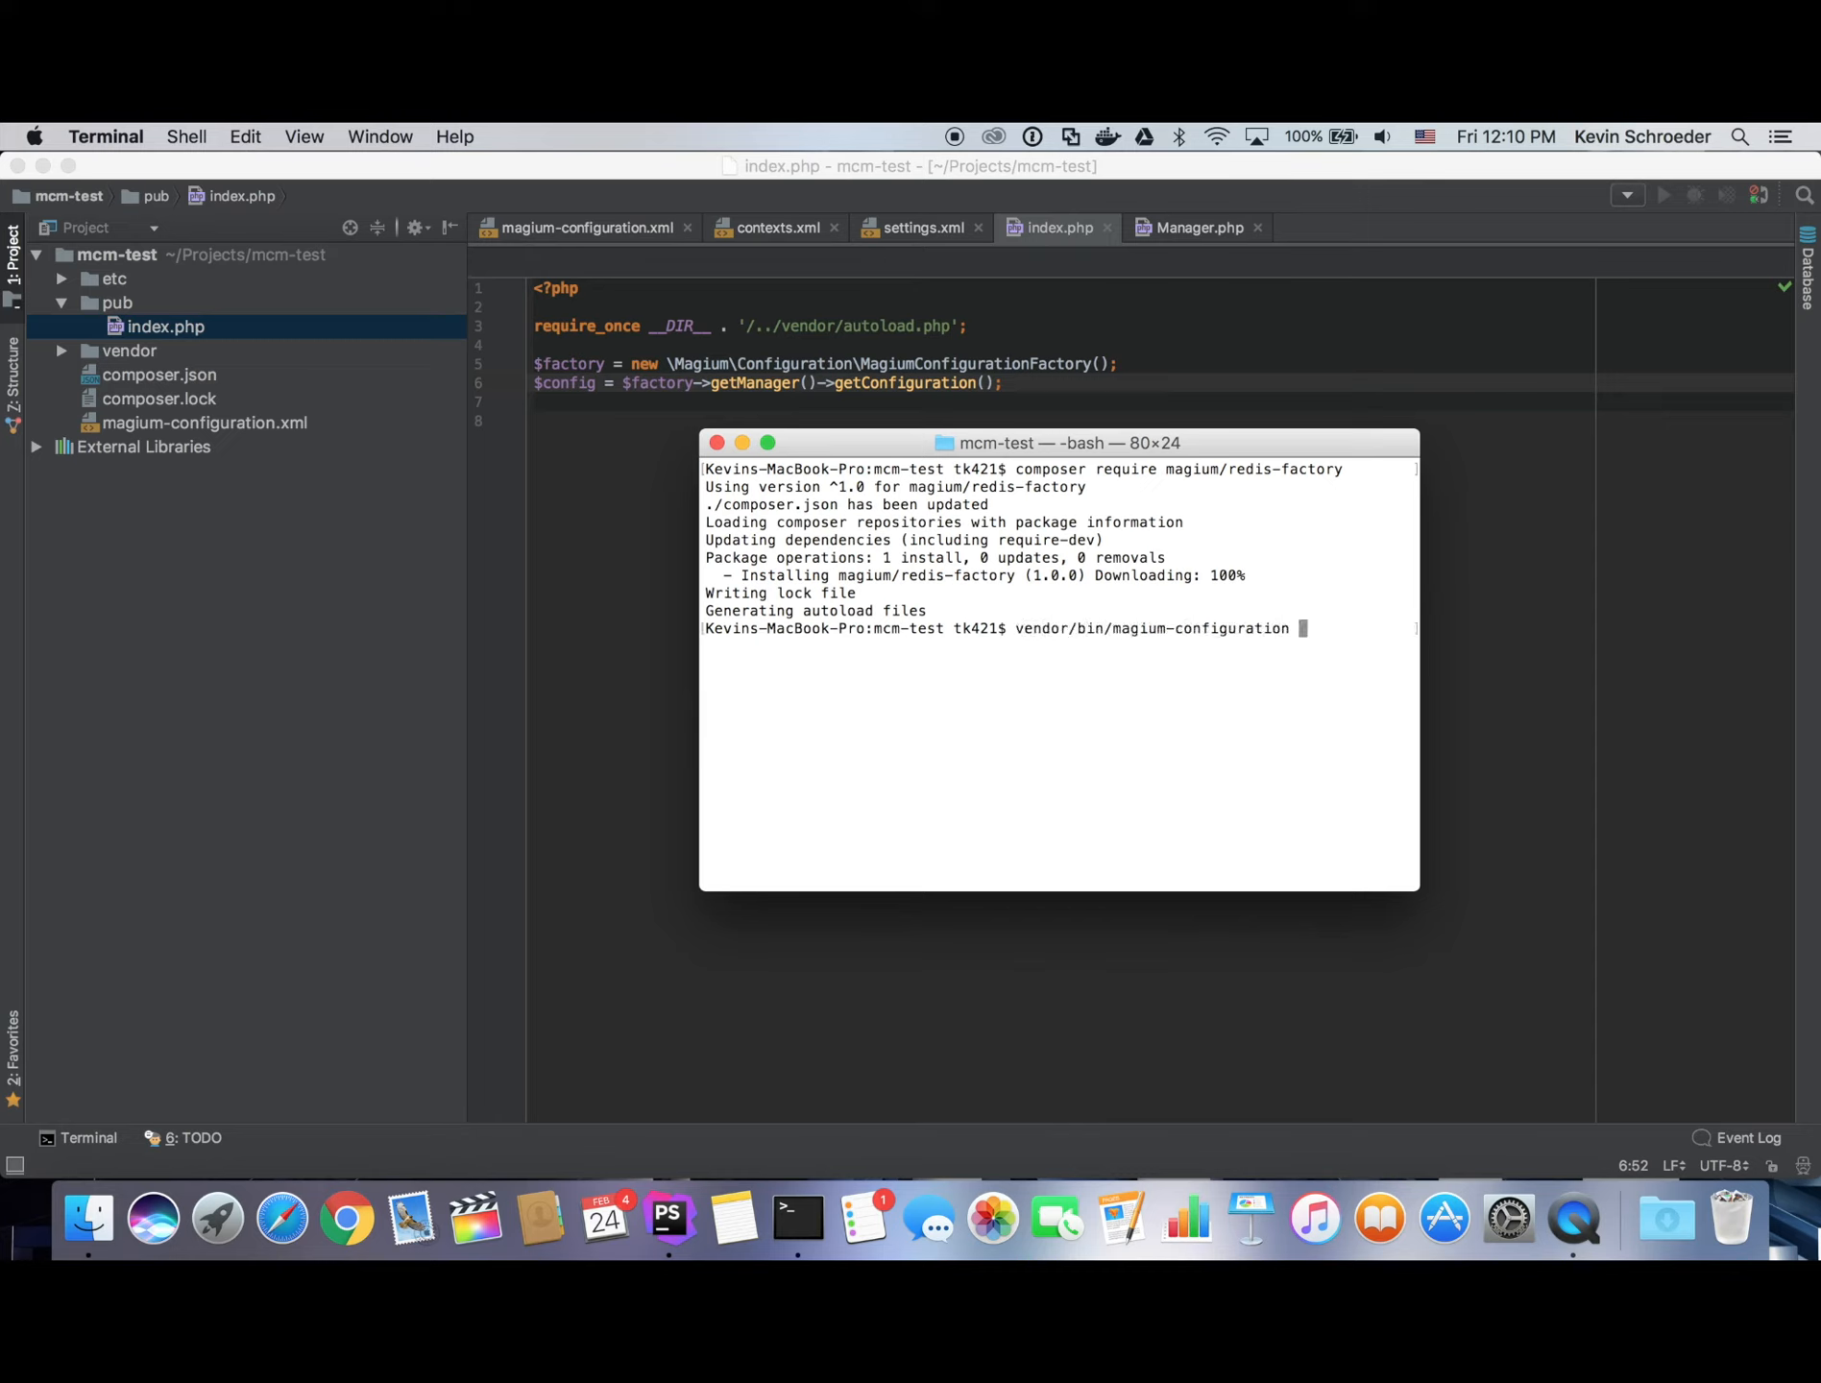
pyautogui.write('magim')
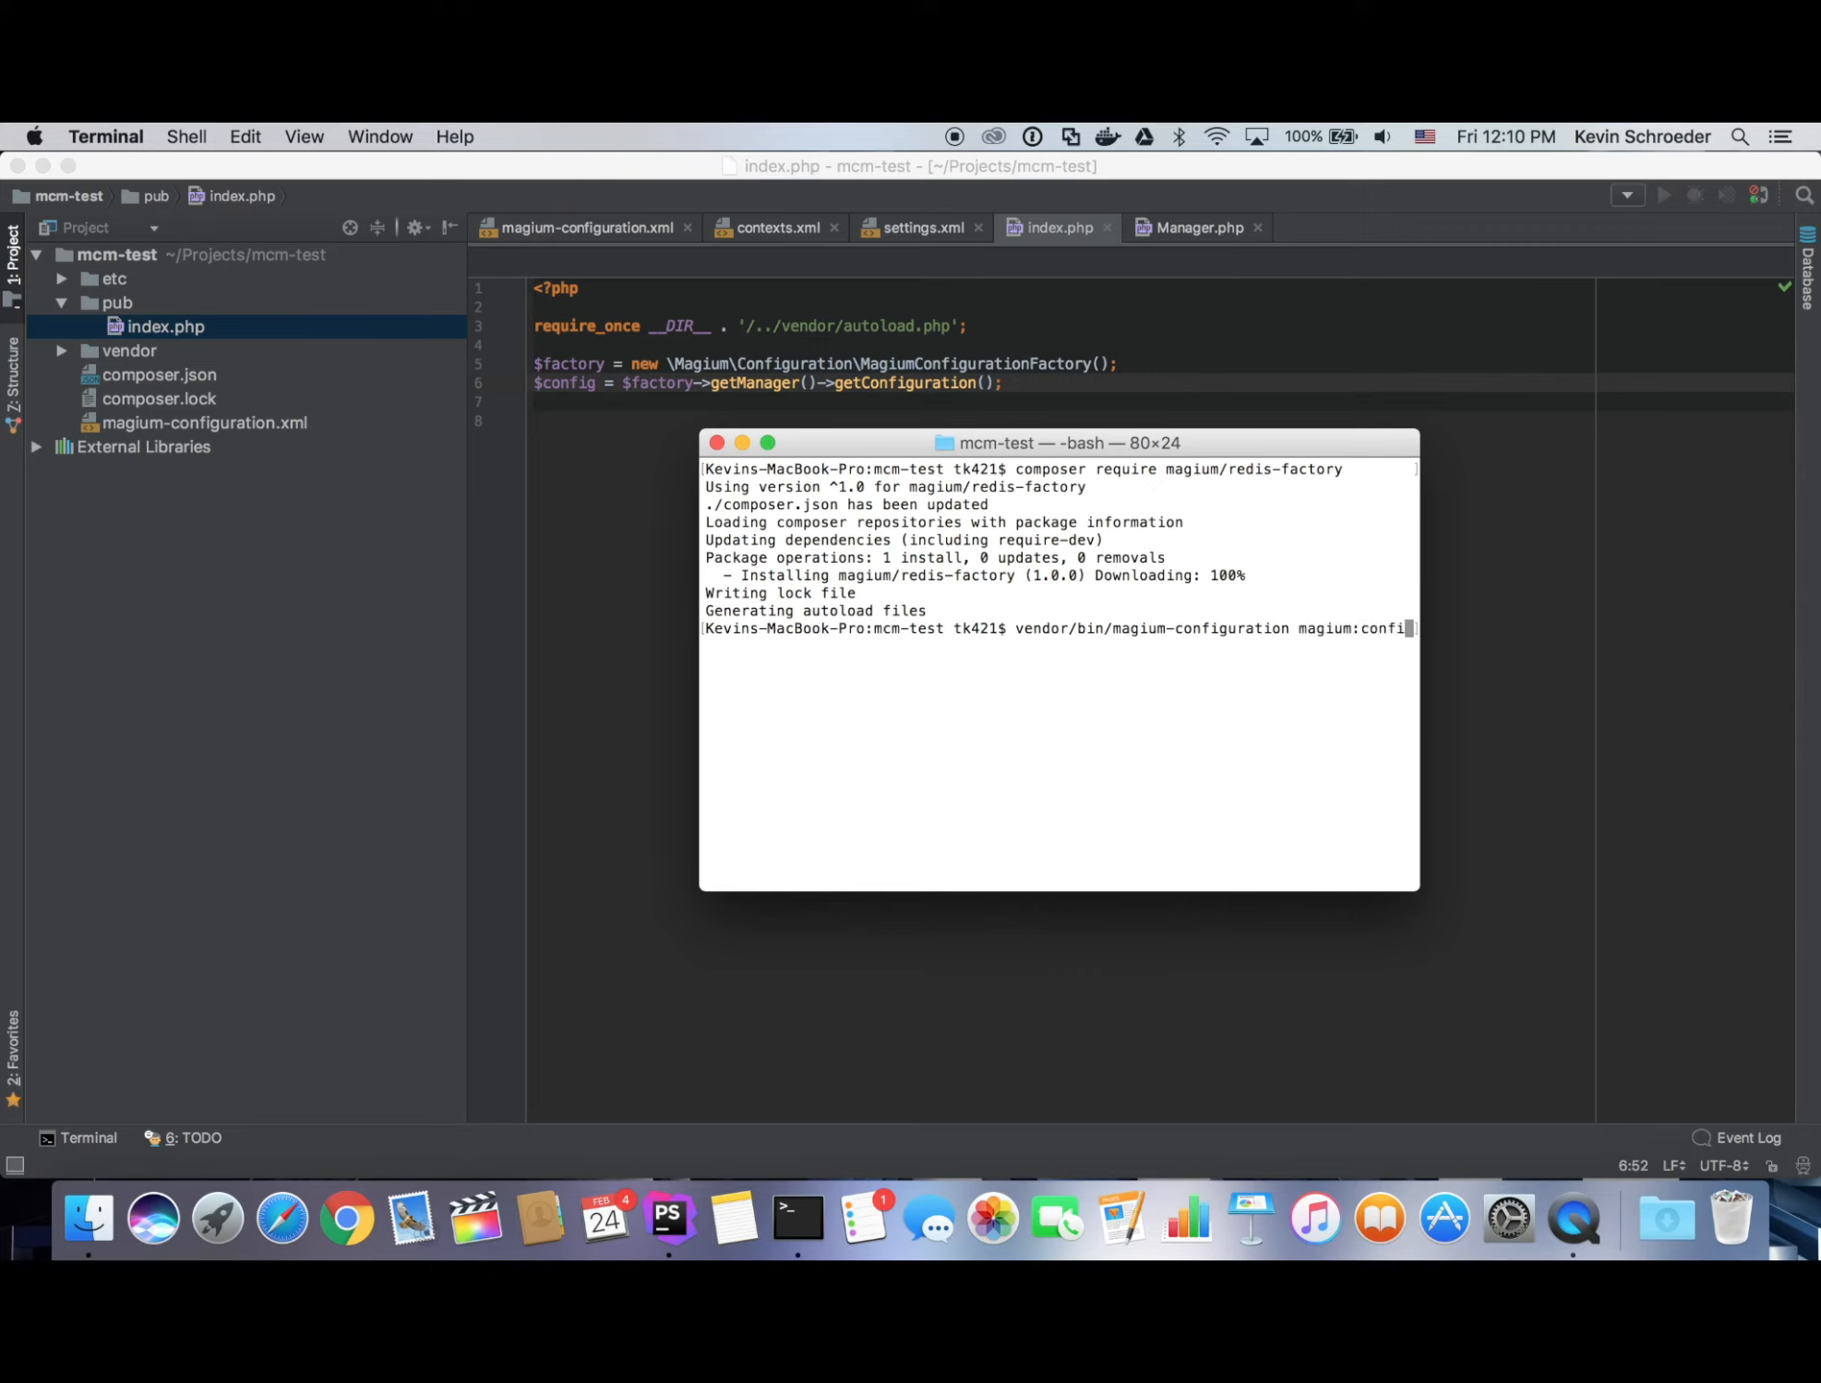
pyautogui.write('uration:list-keys')
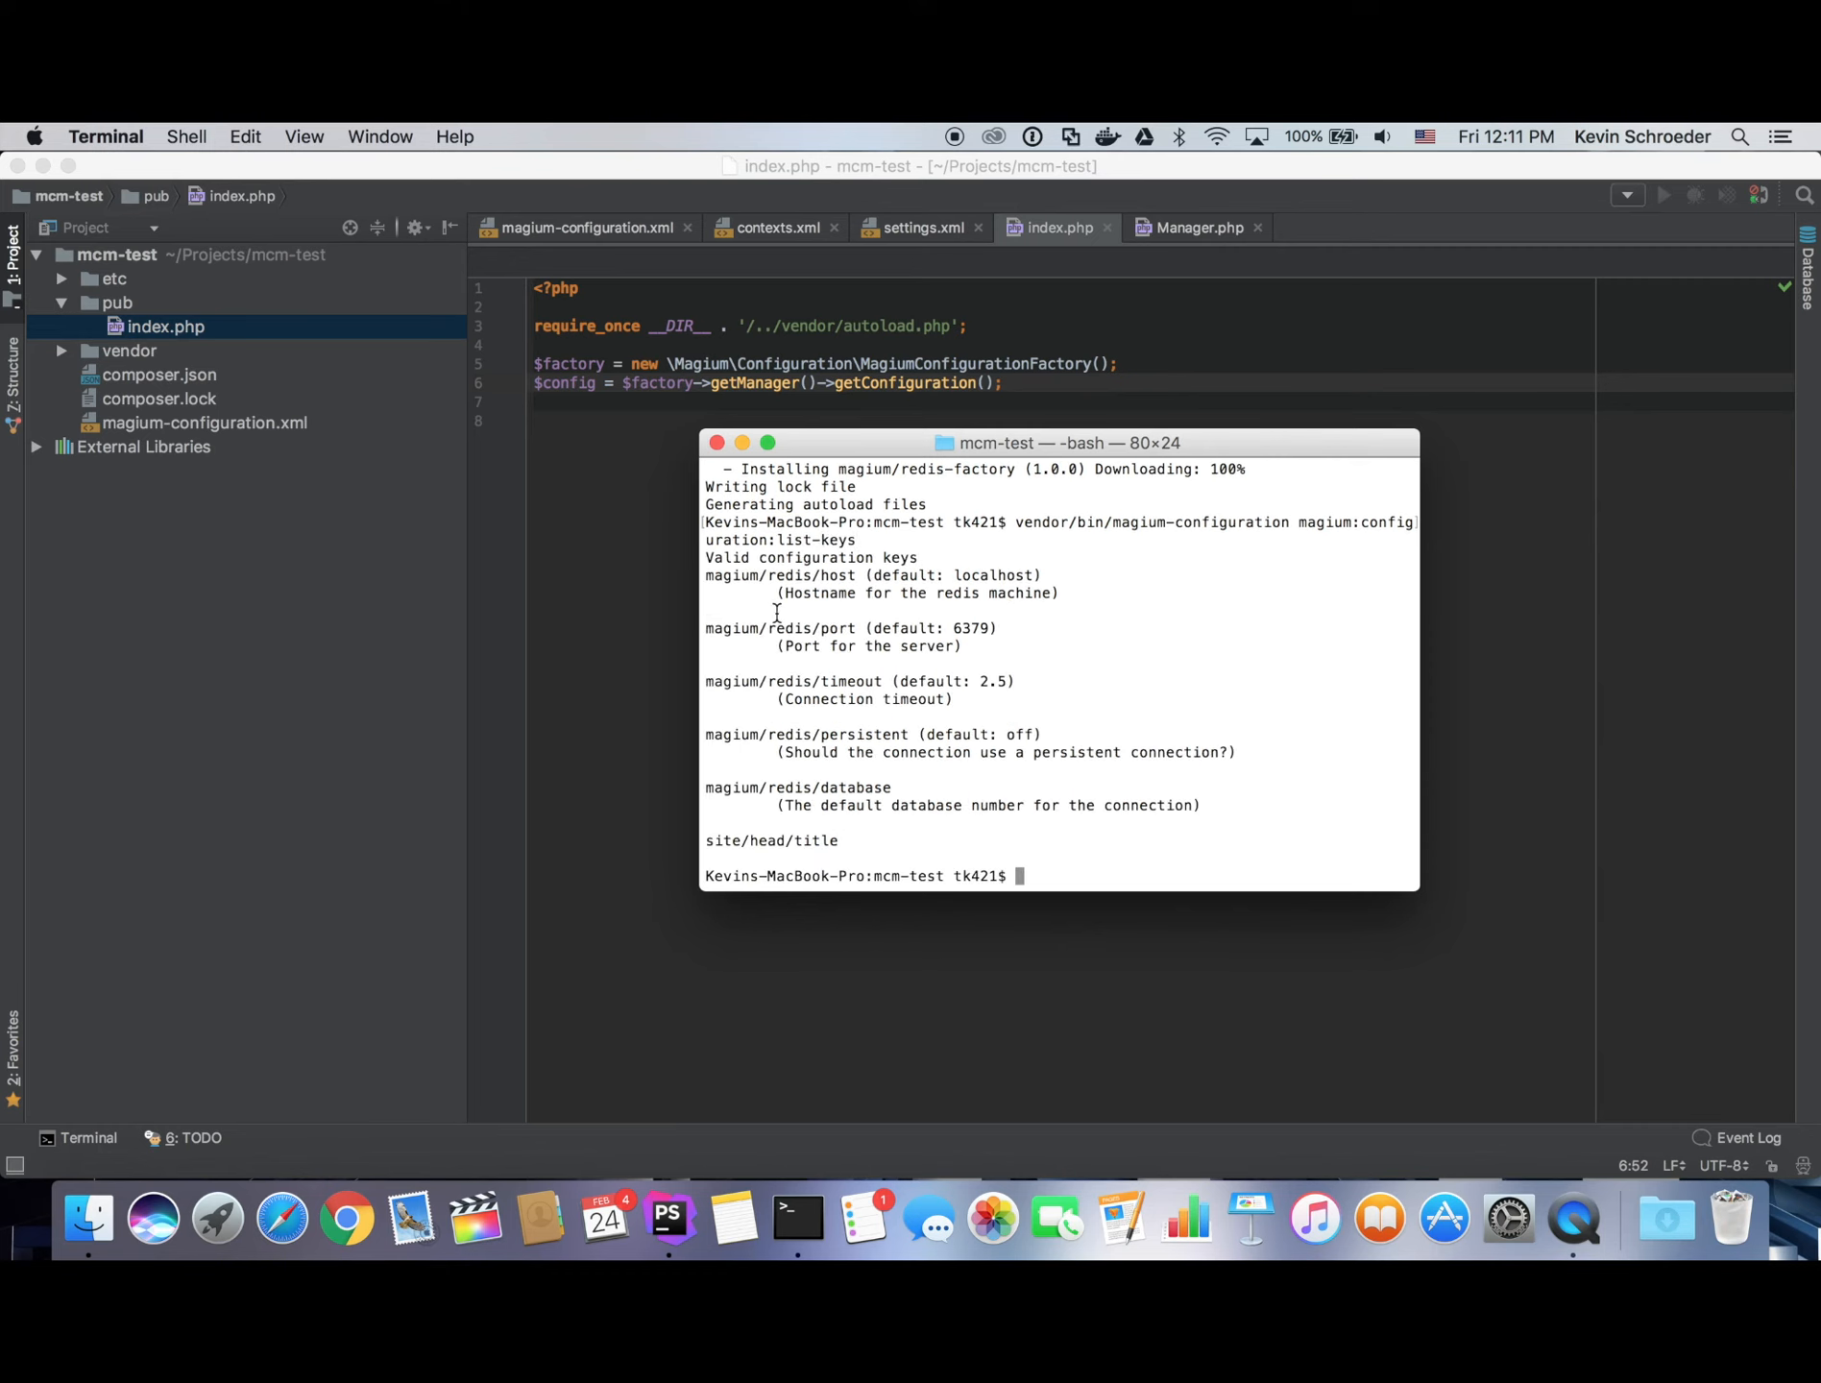
pyautogui.moveTo(849, 776)
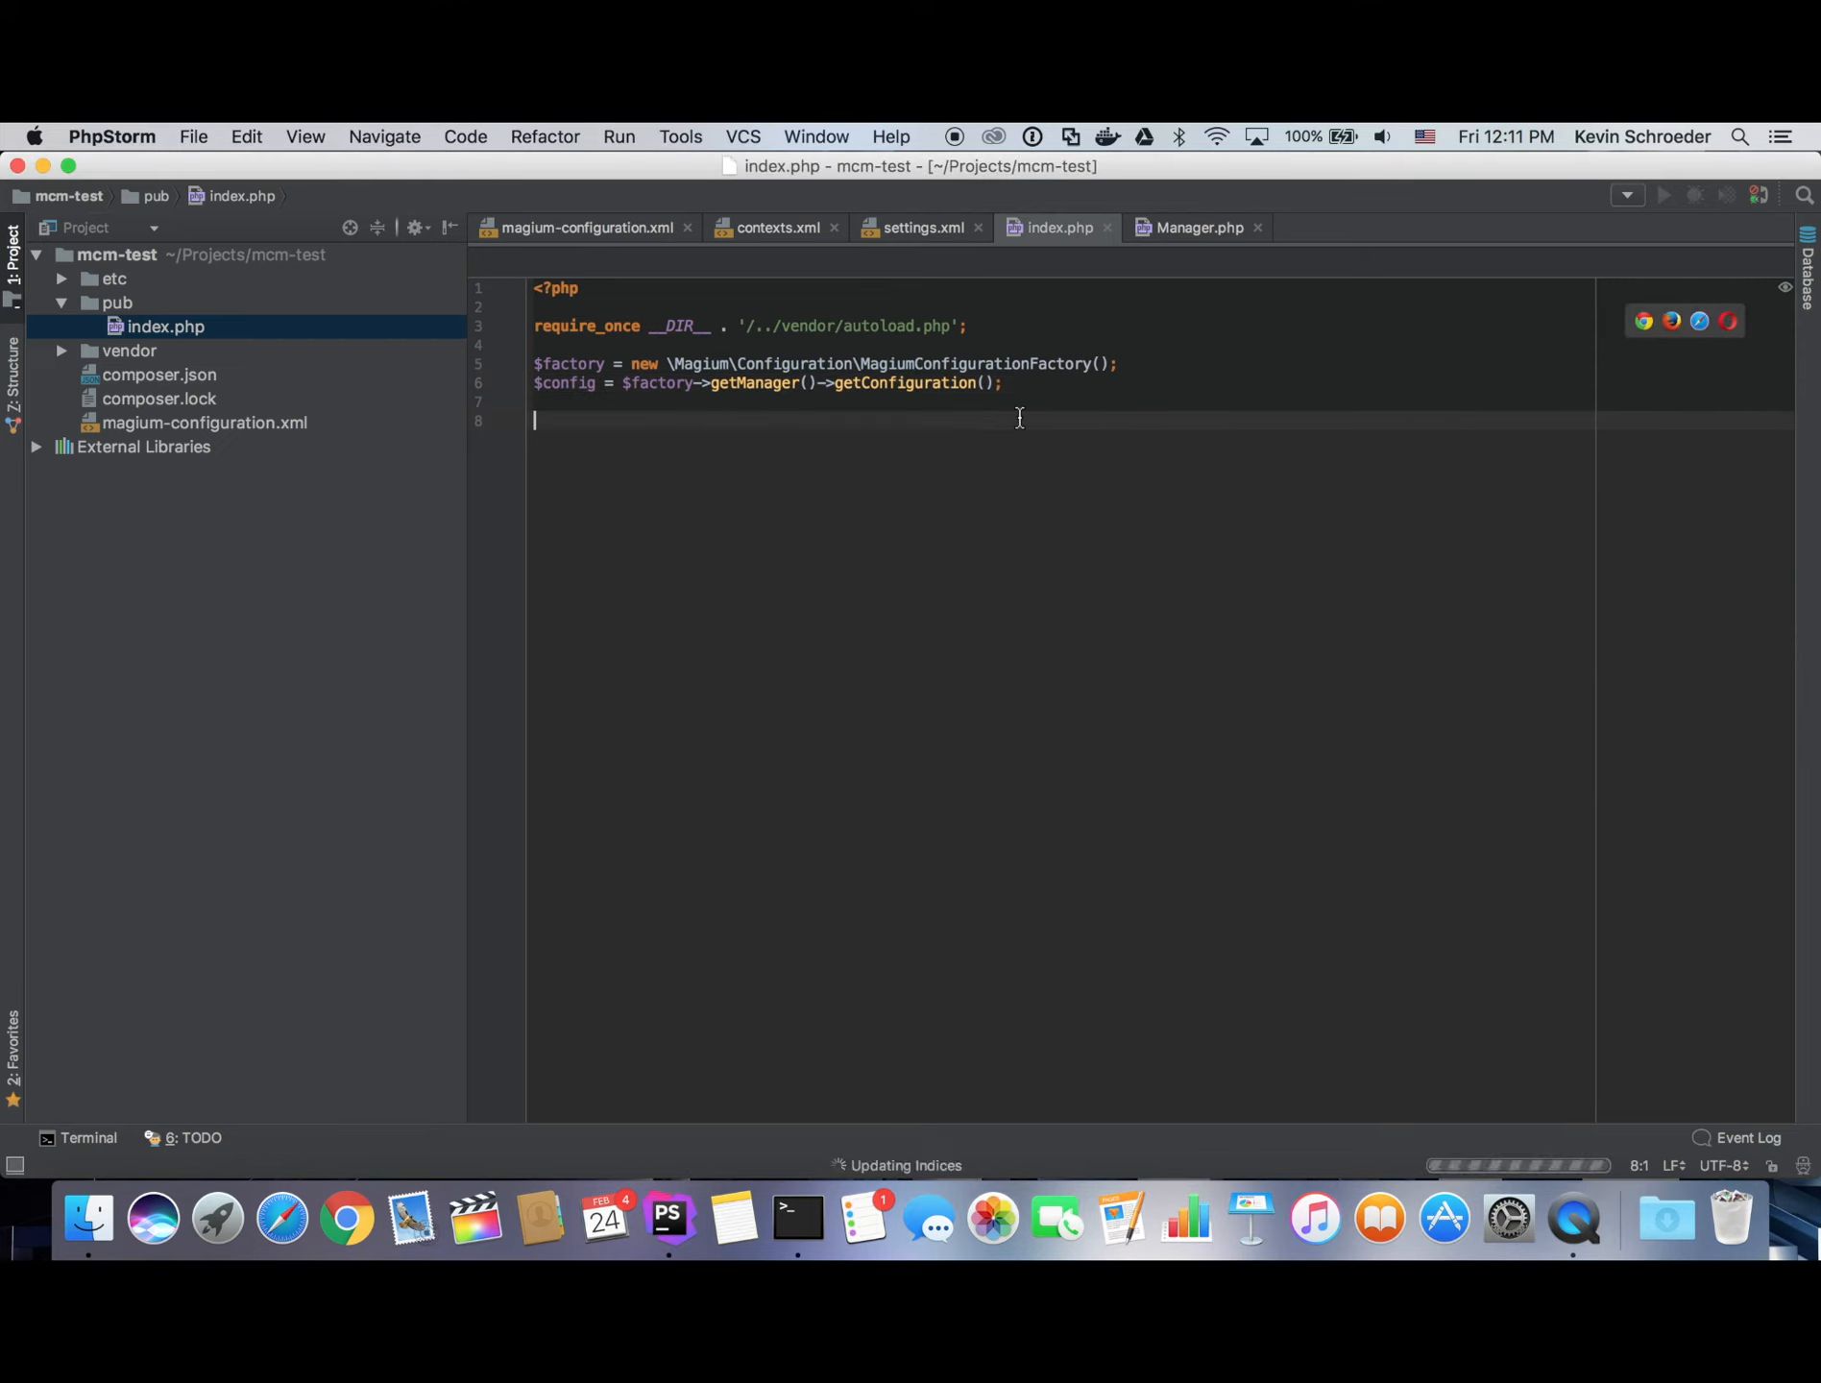
# Create $redis via RedisFactory Factory::factory($config) and var_dump $redis->keys('*').
pyautogui.write('$redis =')
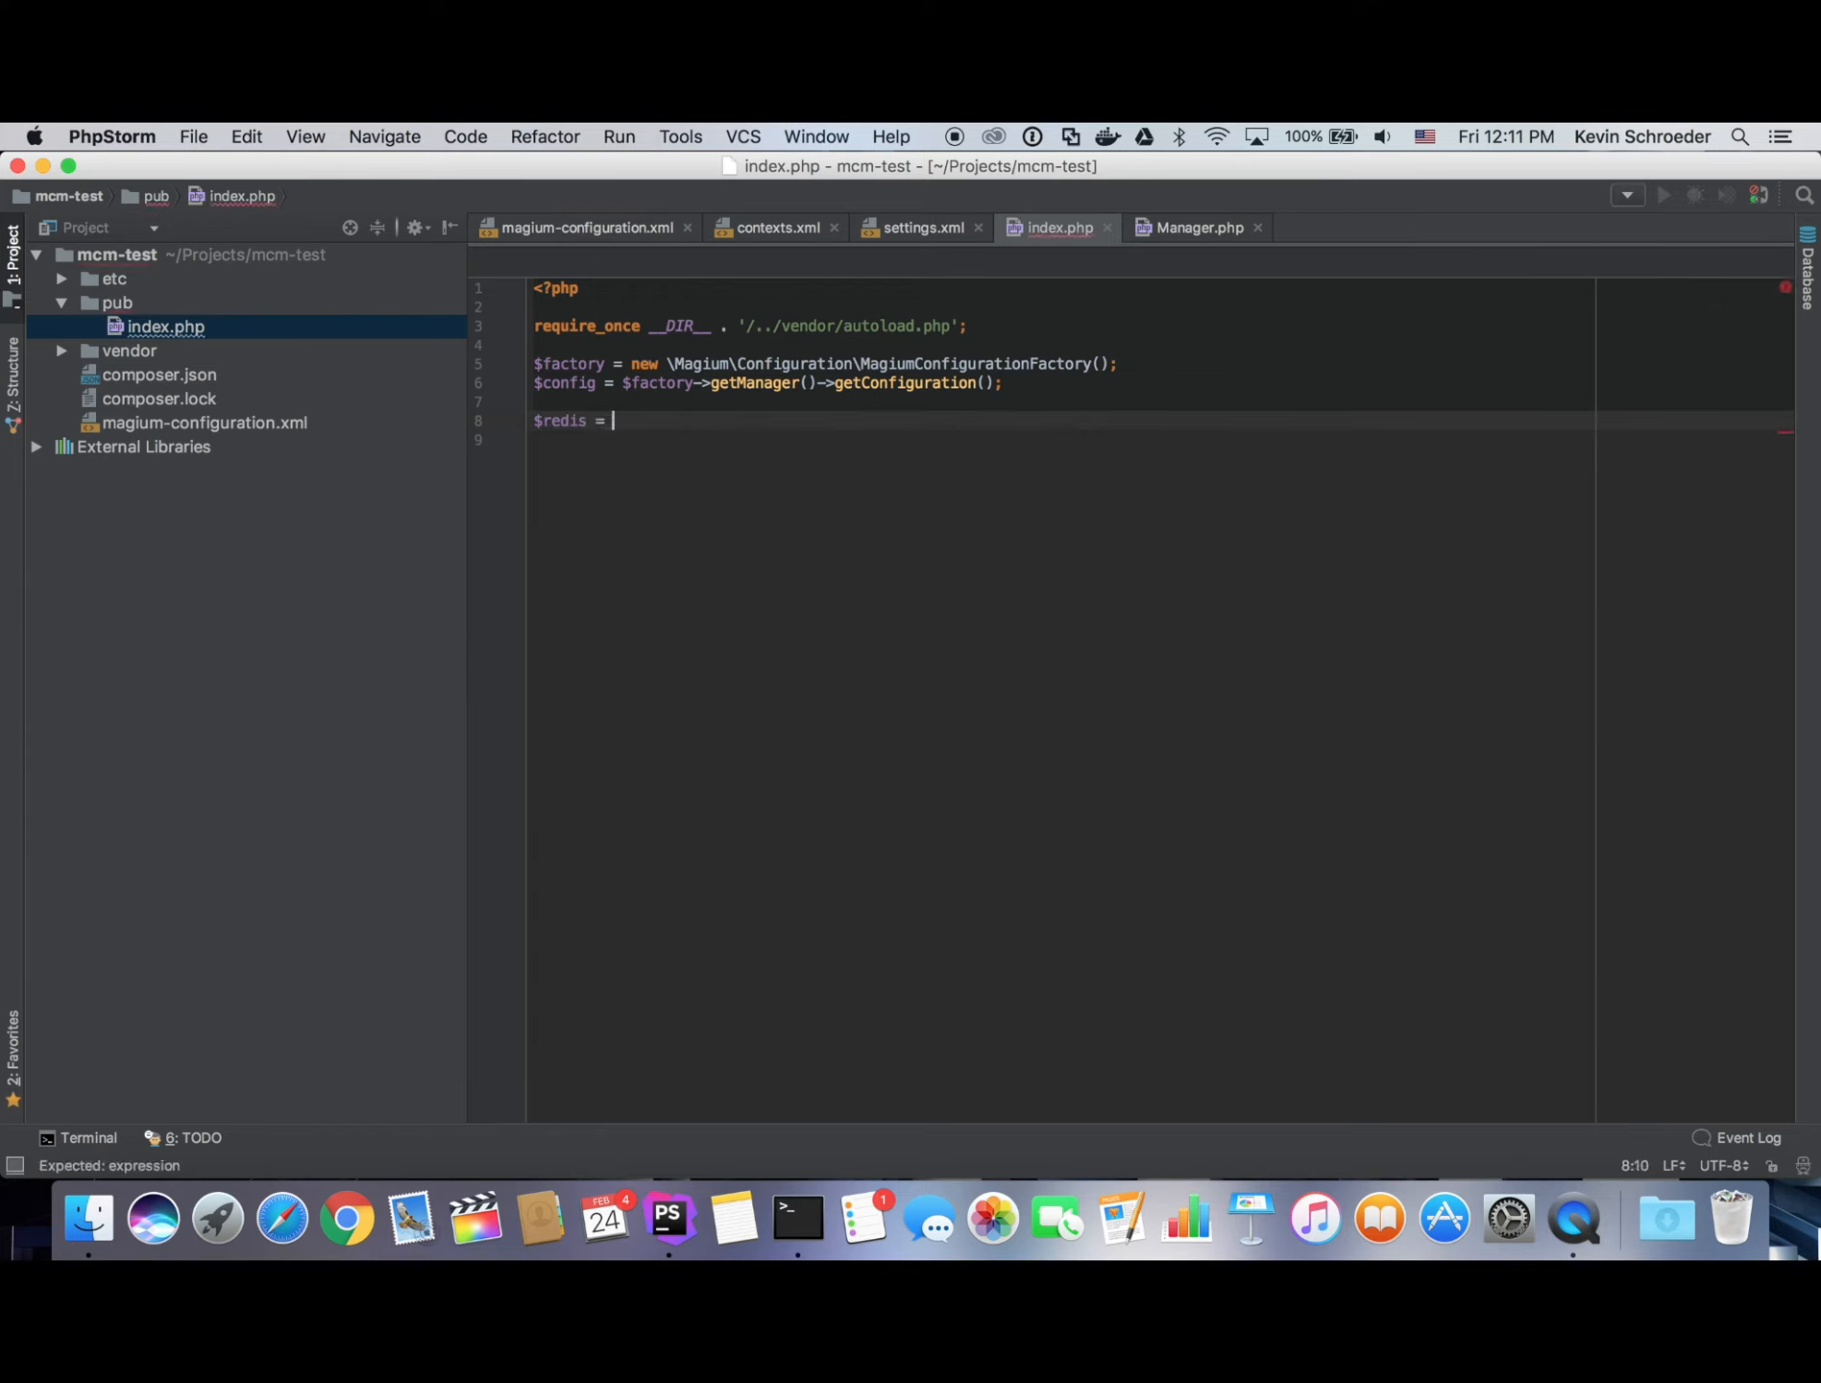
pyautogui.write('Fcto')
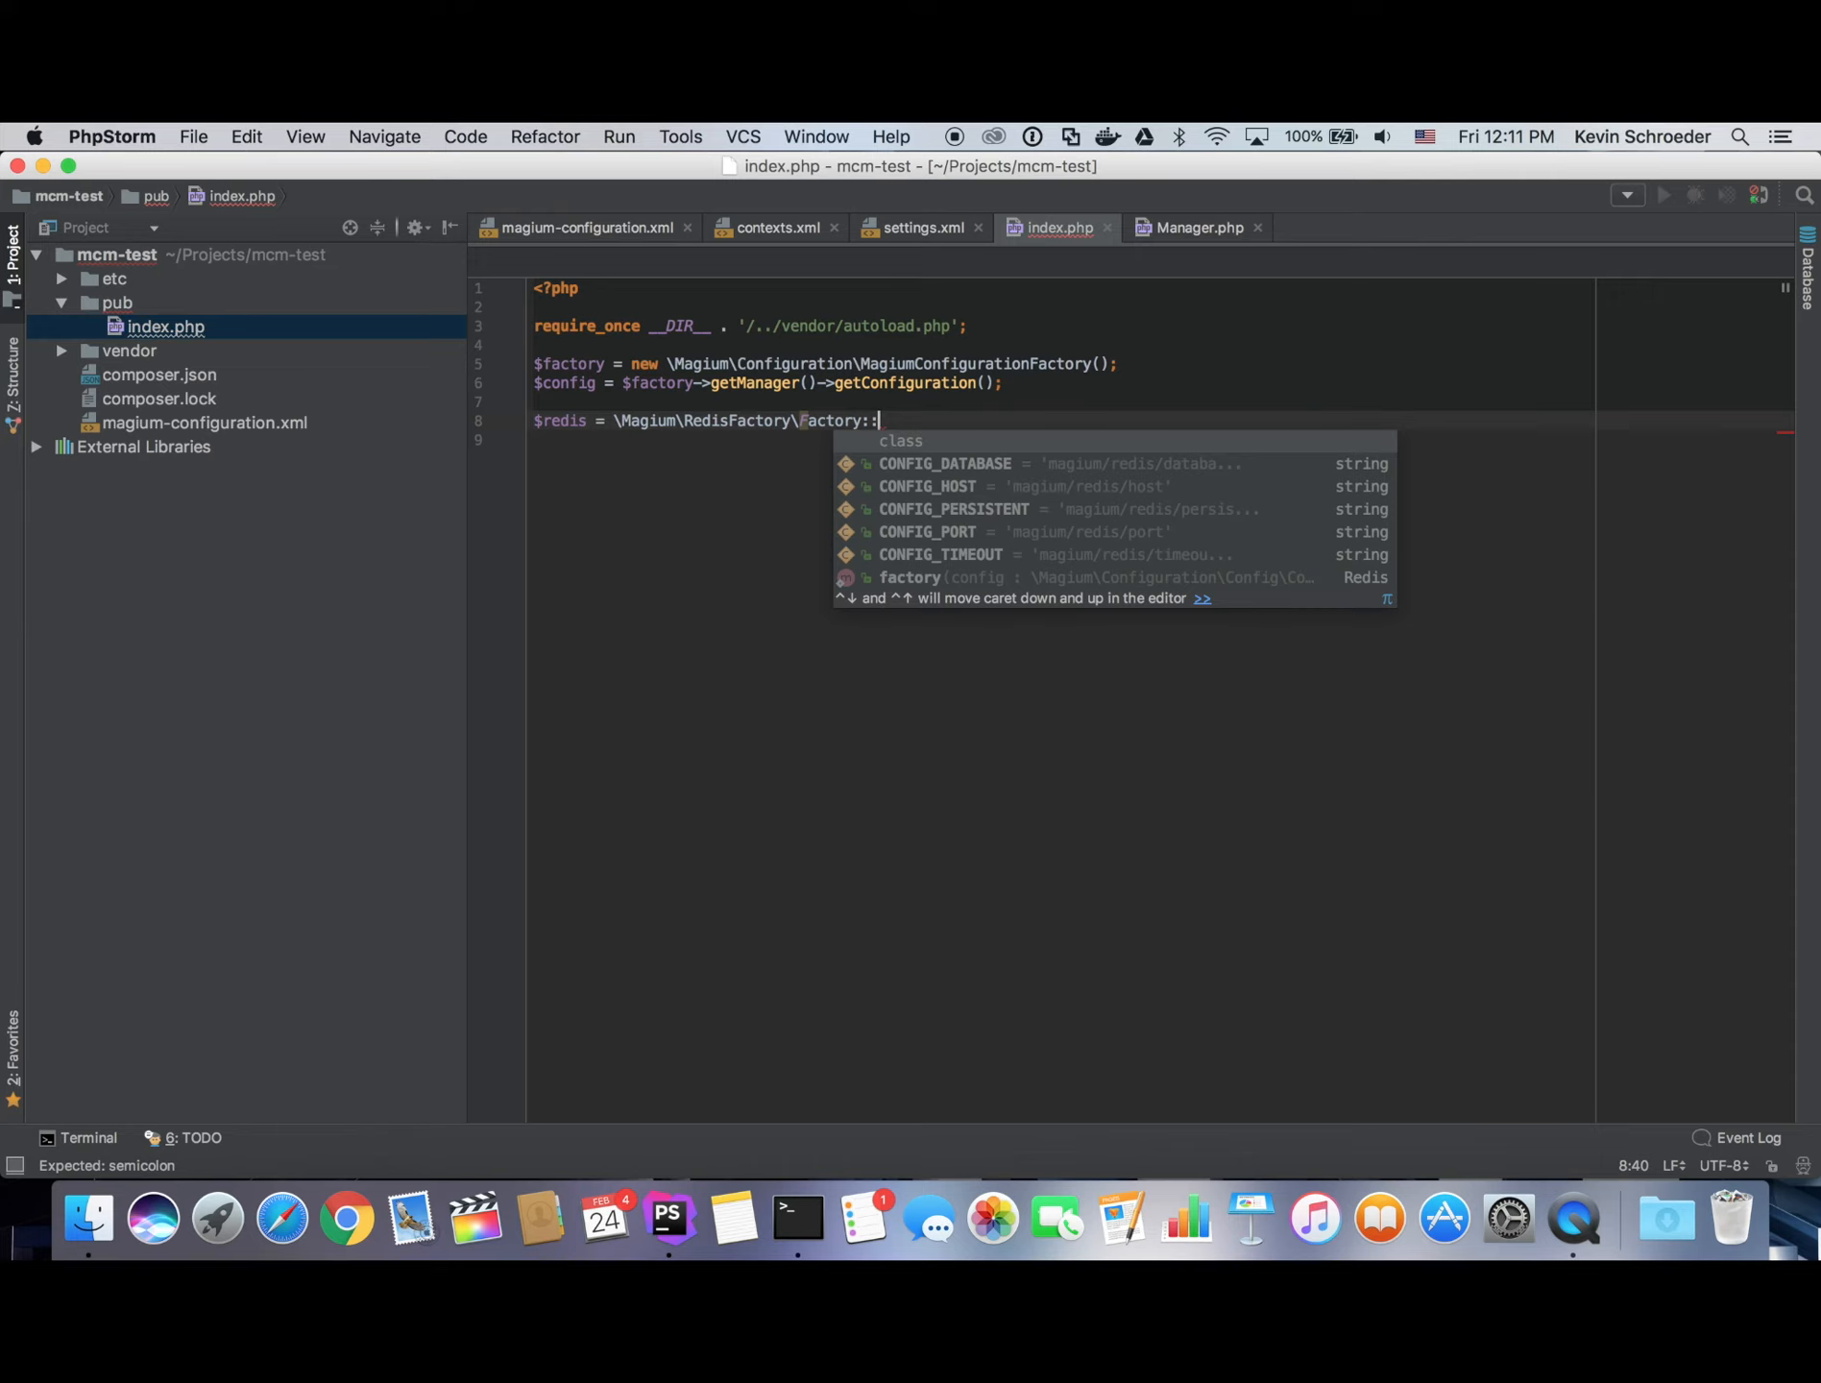
pyautogui.write('factory($config);')
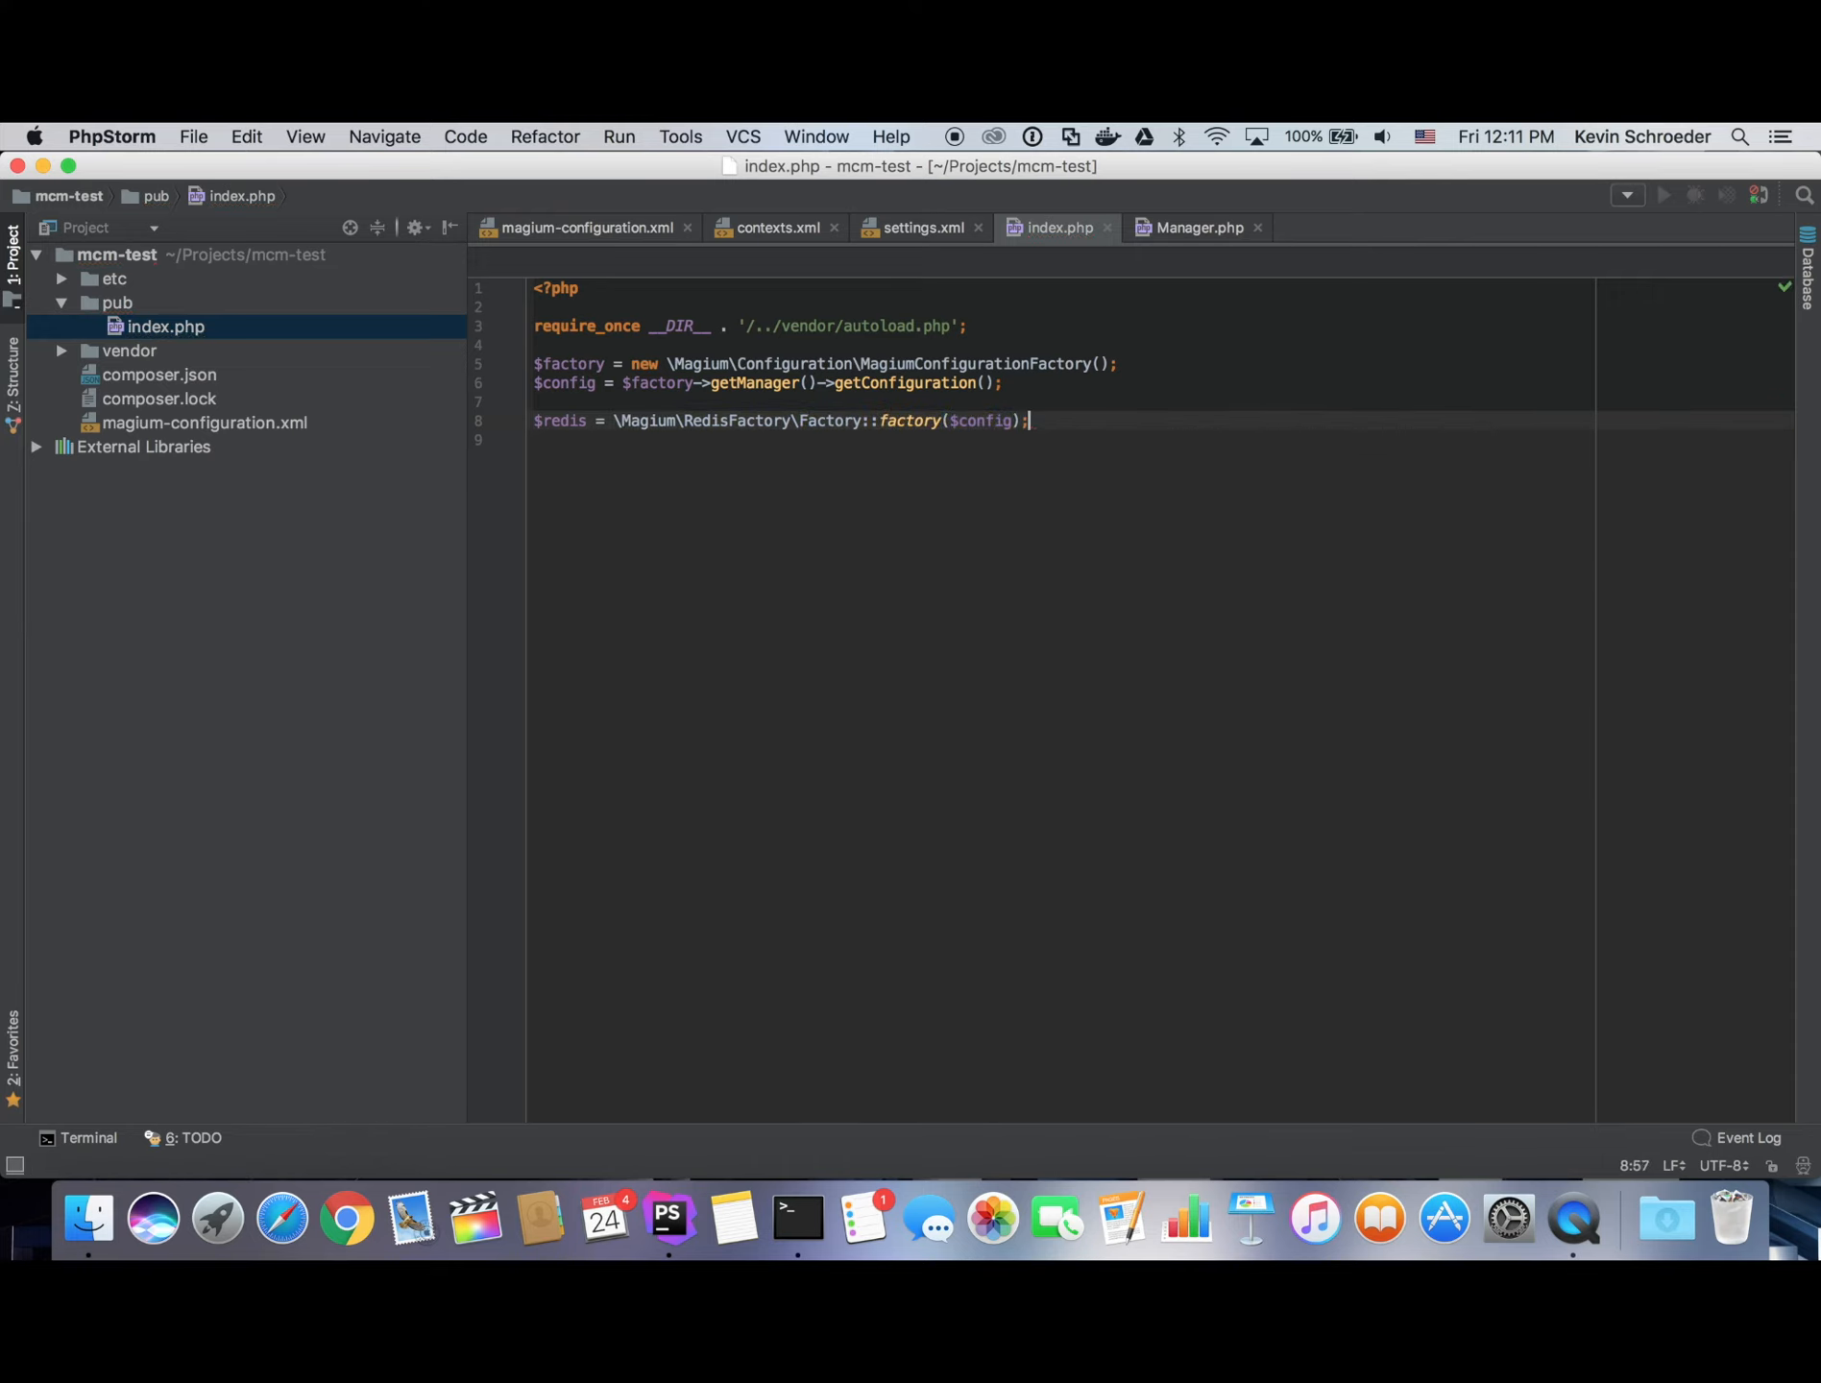
pyautogui.write('var_dump($redis')
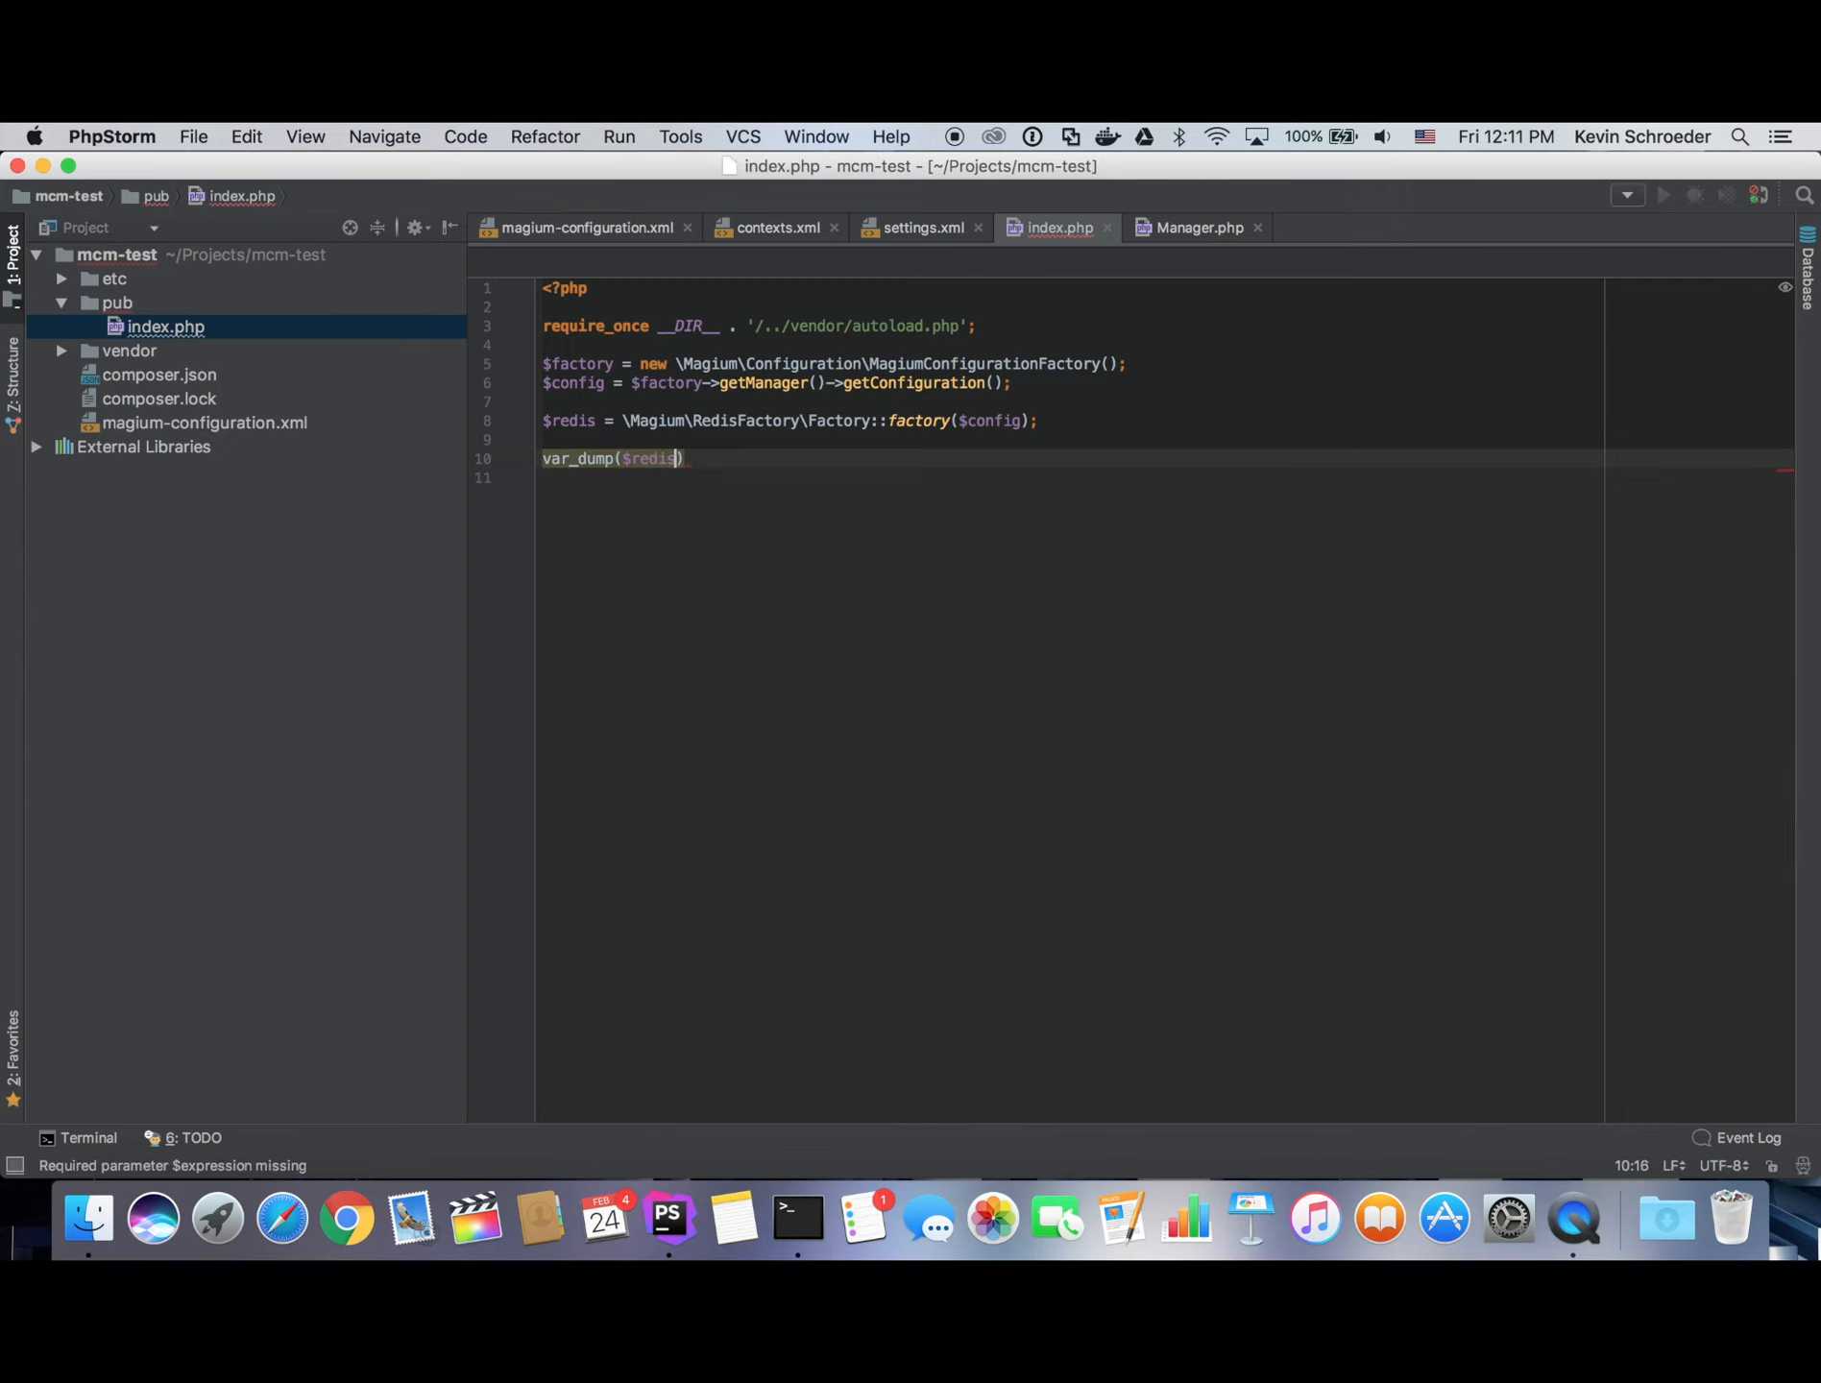
pyautogui.write("->keys('*'")
pyautogui.write('php70 pub/index.php')
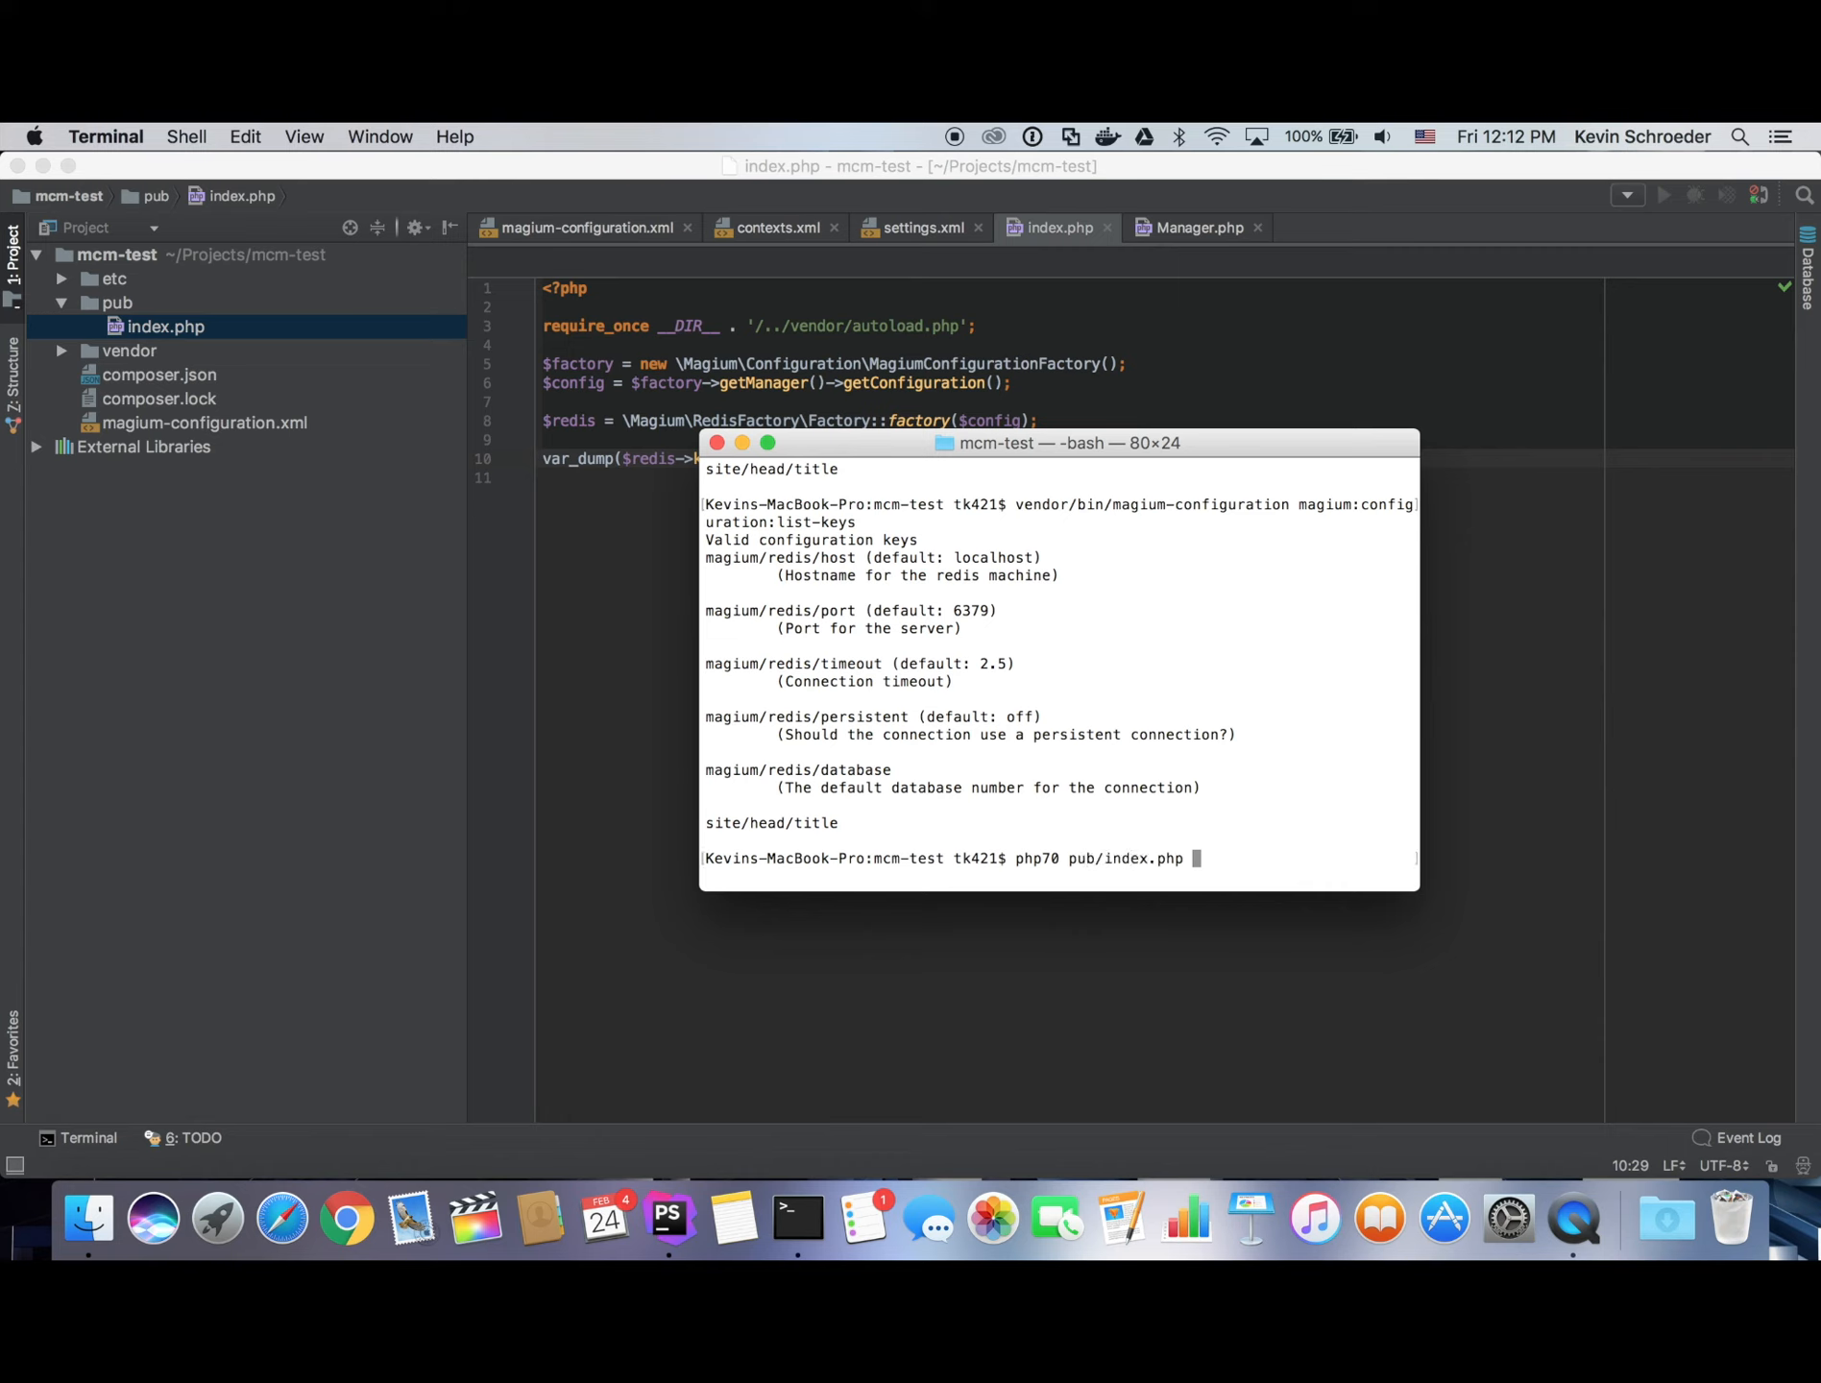
# Run index.php to view the Redis dump, then list the valid configuration keys.
pyautogui.press('Return')
pyautogui.write('telnet localhost 6379')
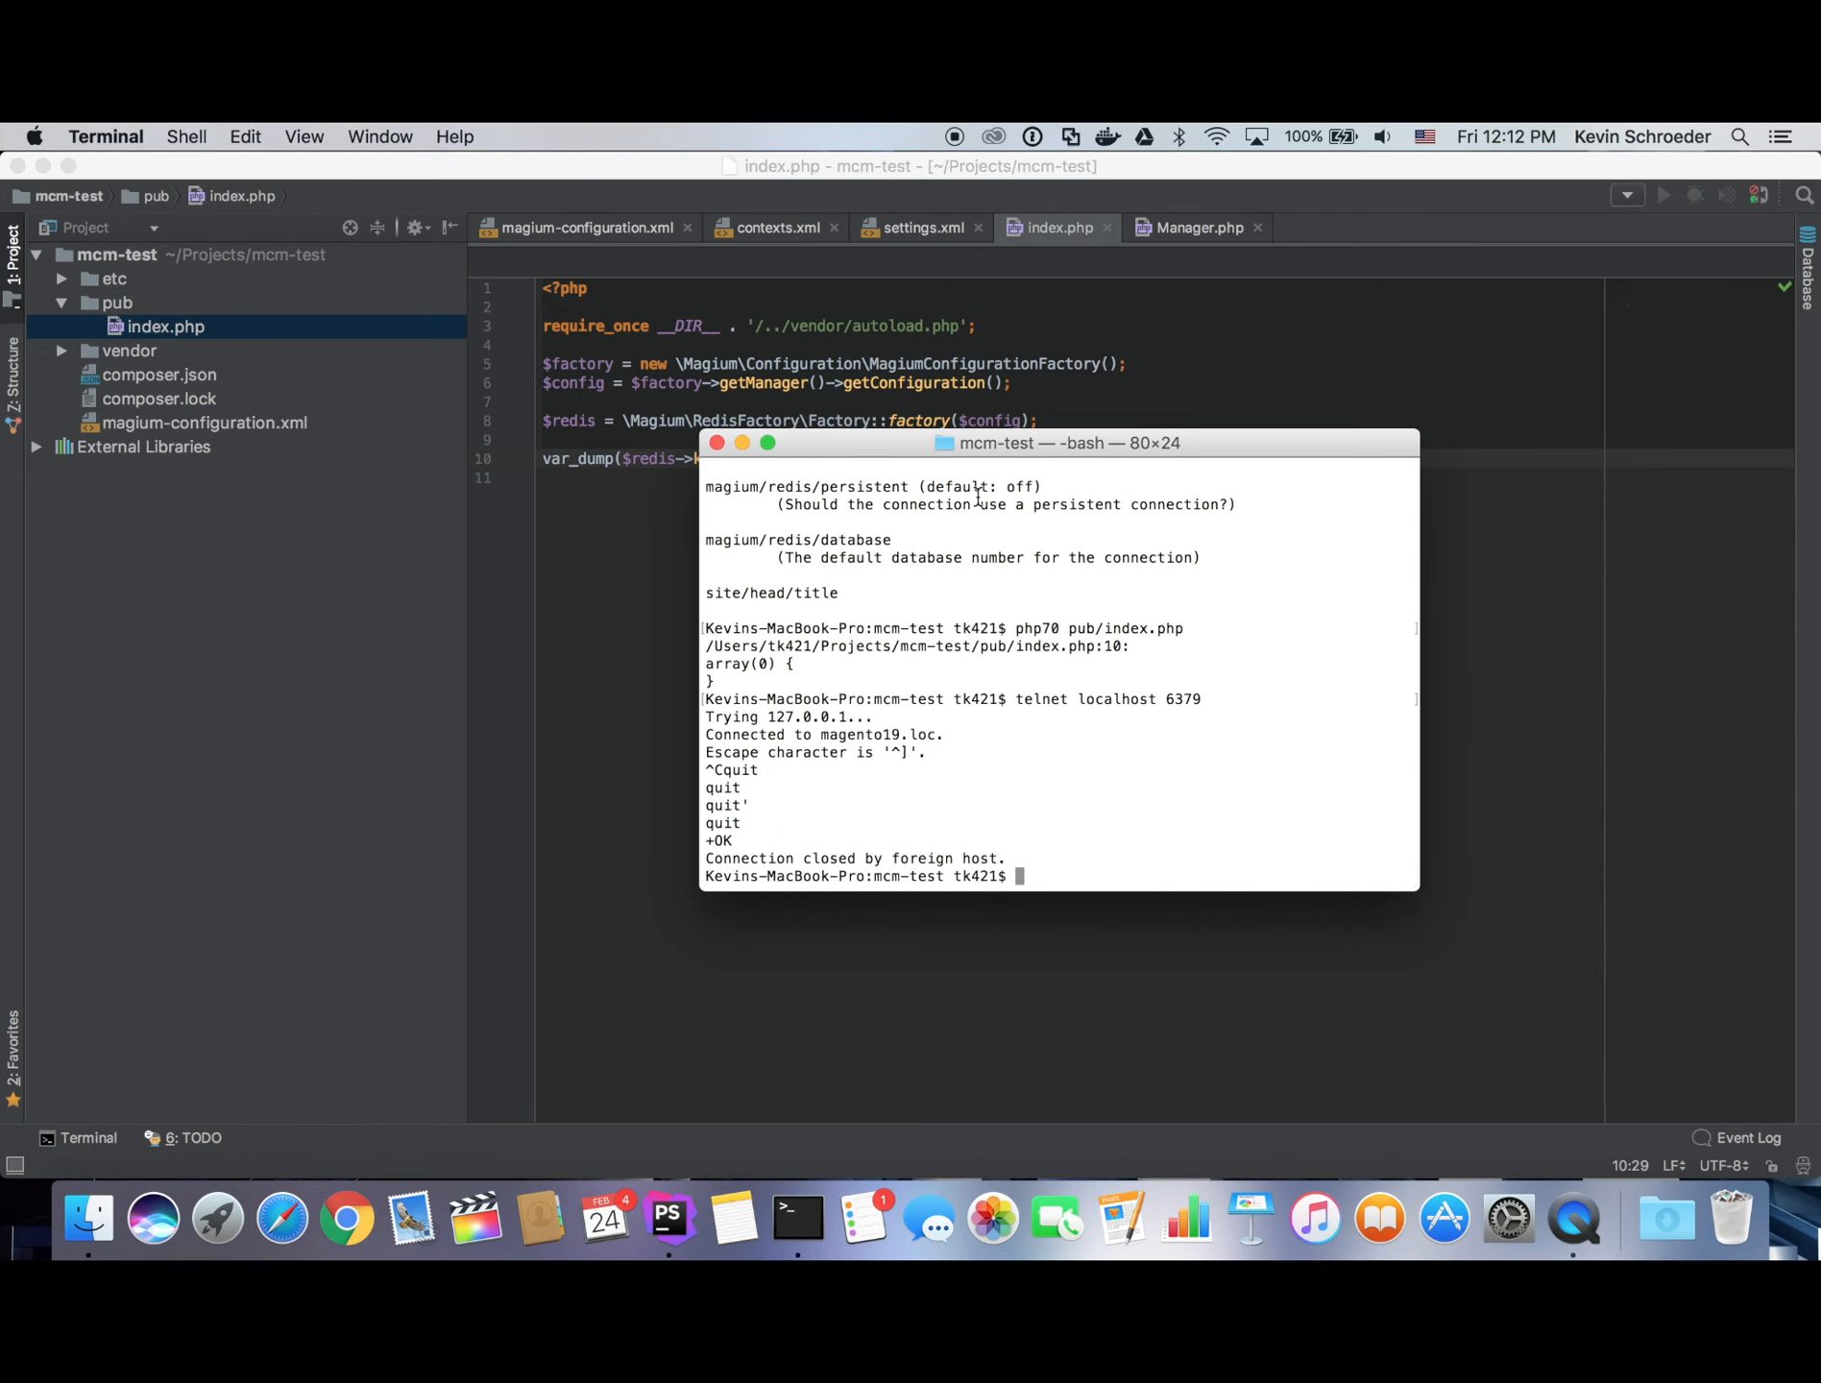
pyautogui.write('vendor/bin/magium-configuration magium:configuration:list-keys')
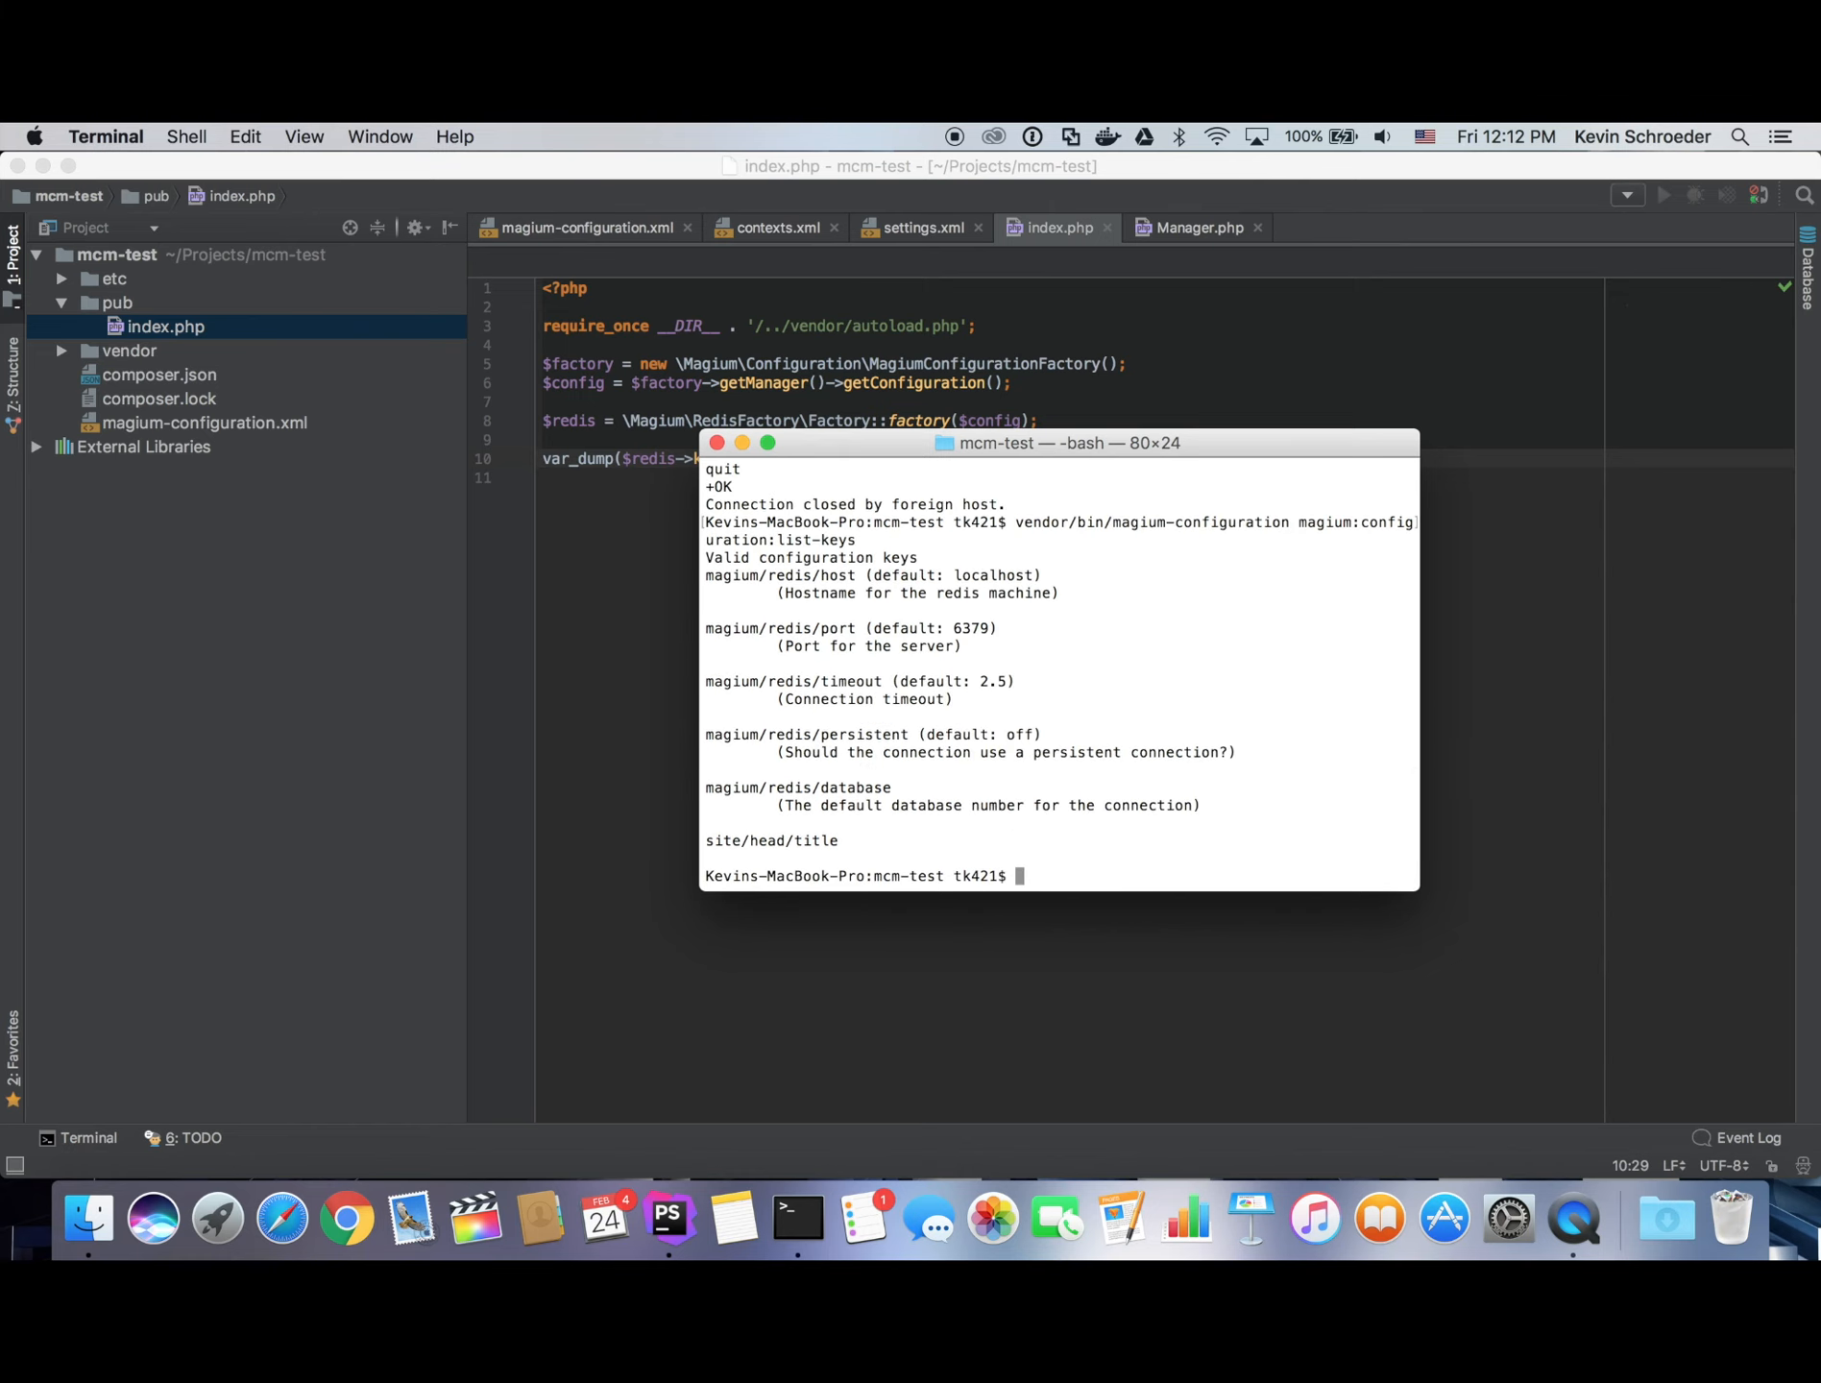
pyautogui.press('ctrl+r')
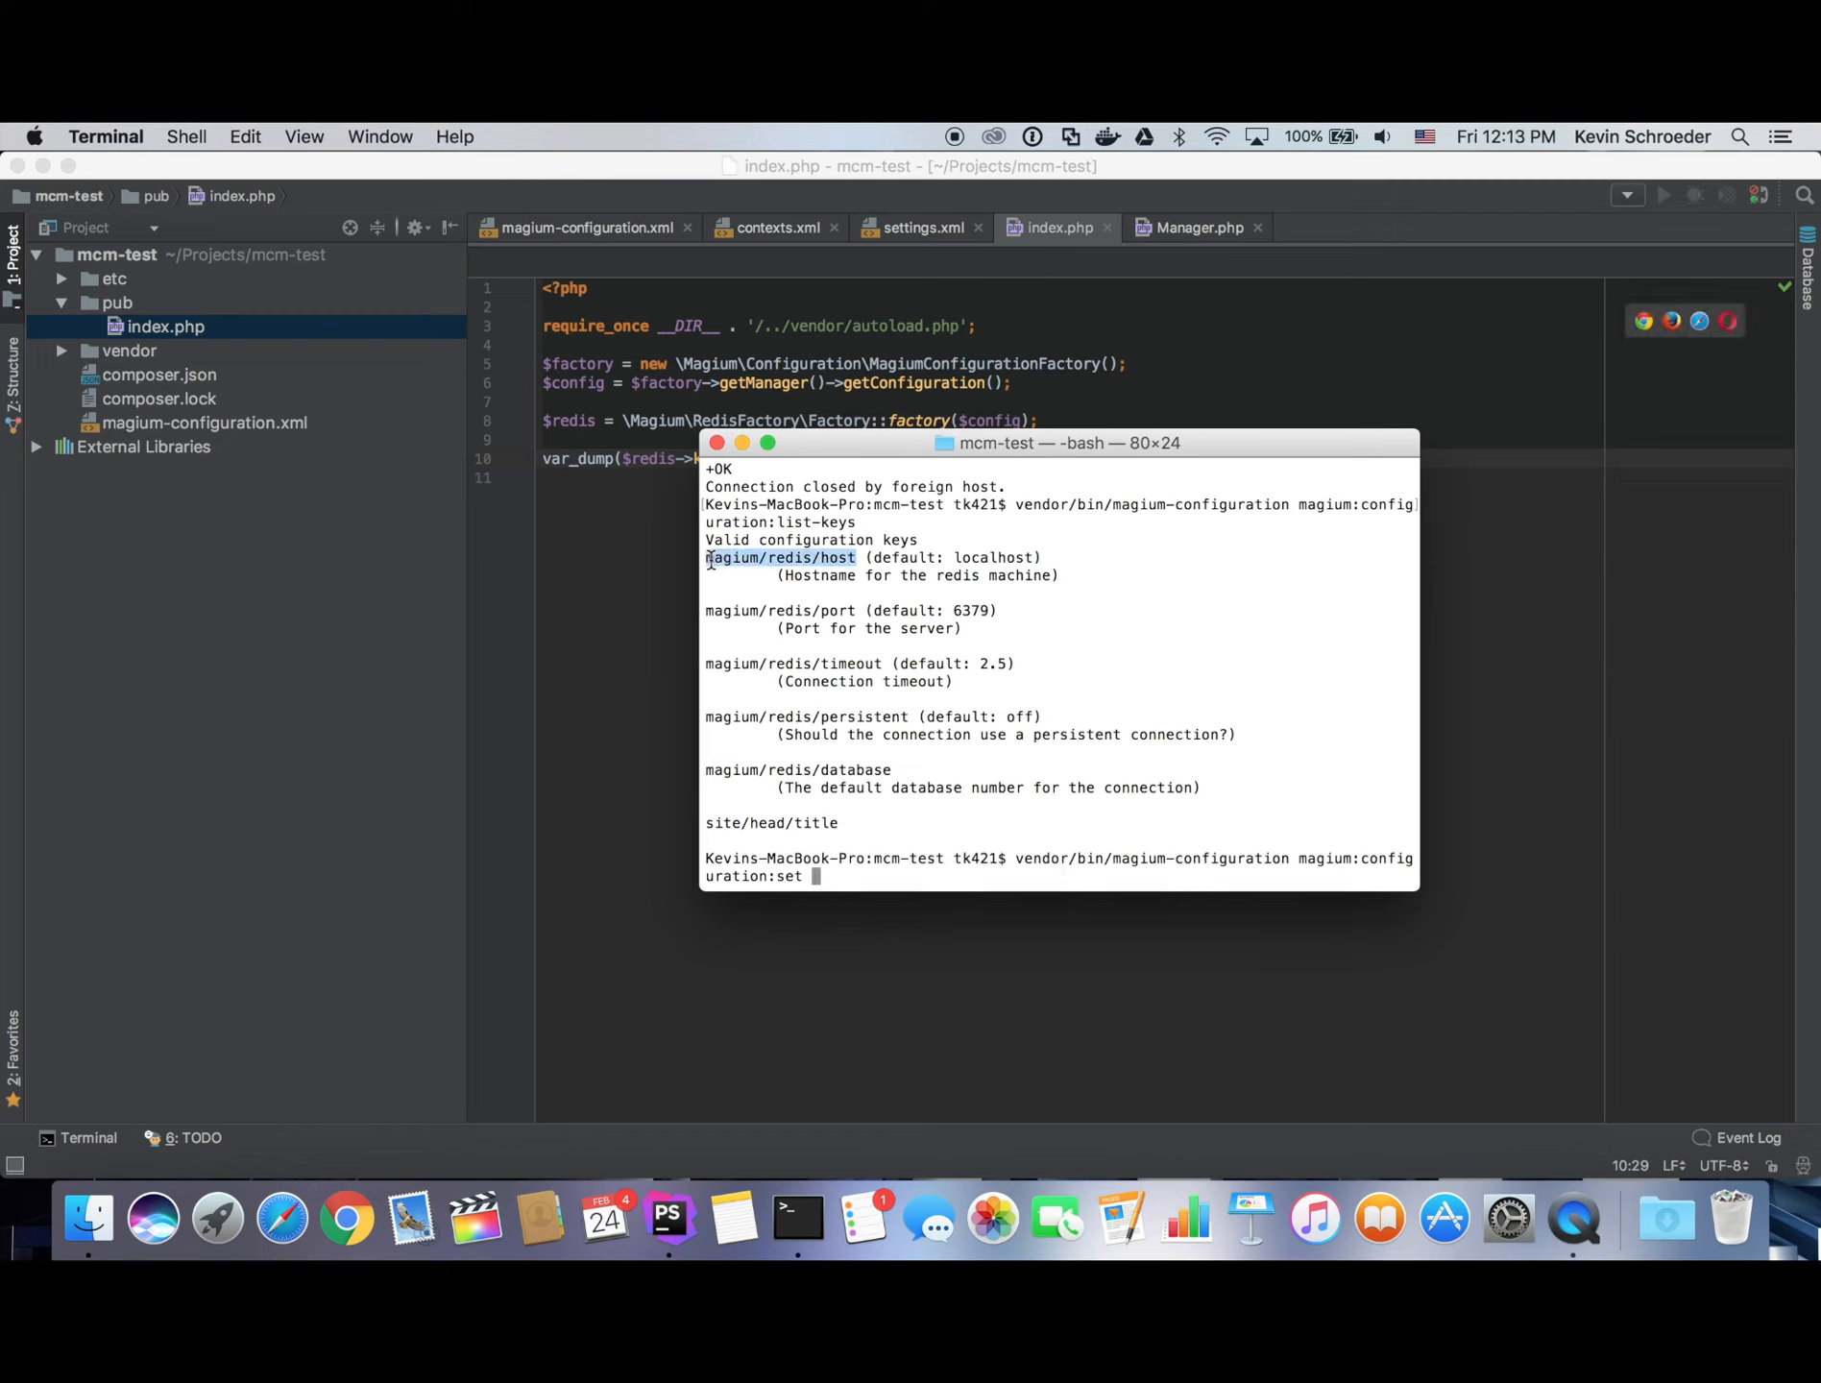
# Set magium/redis/host to magento.loc and rebuild the configuration for all contexts.
pyautogui.write('magium/redis/host')
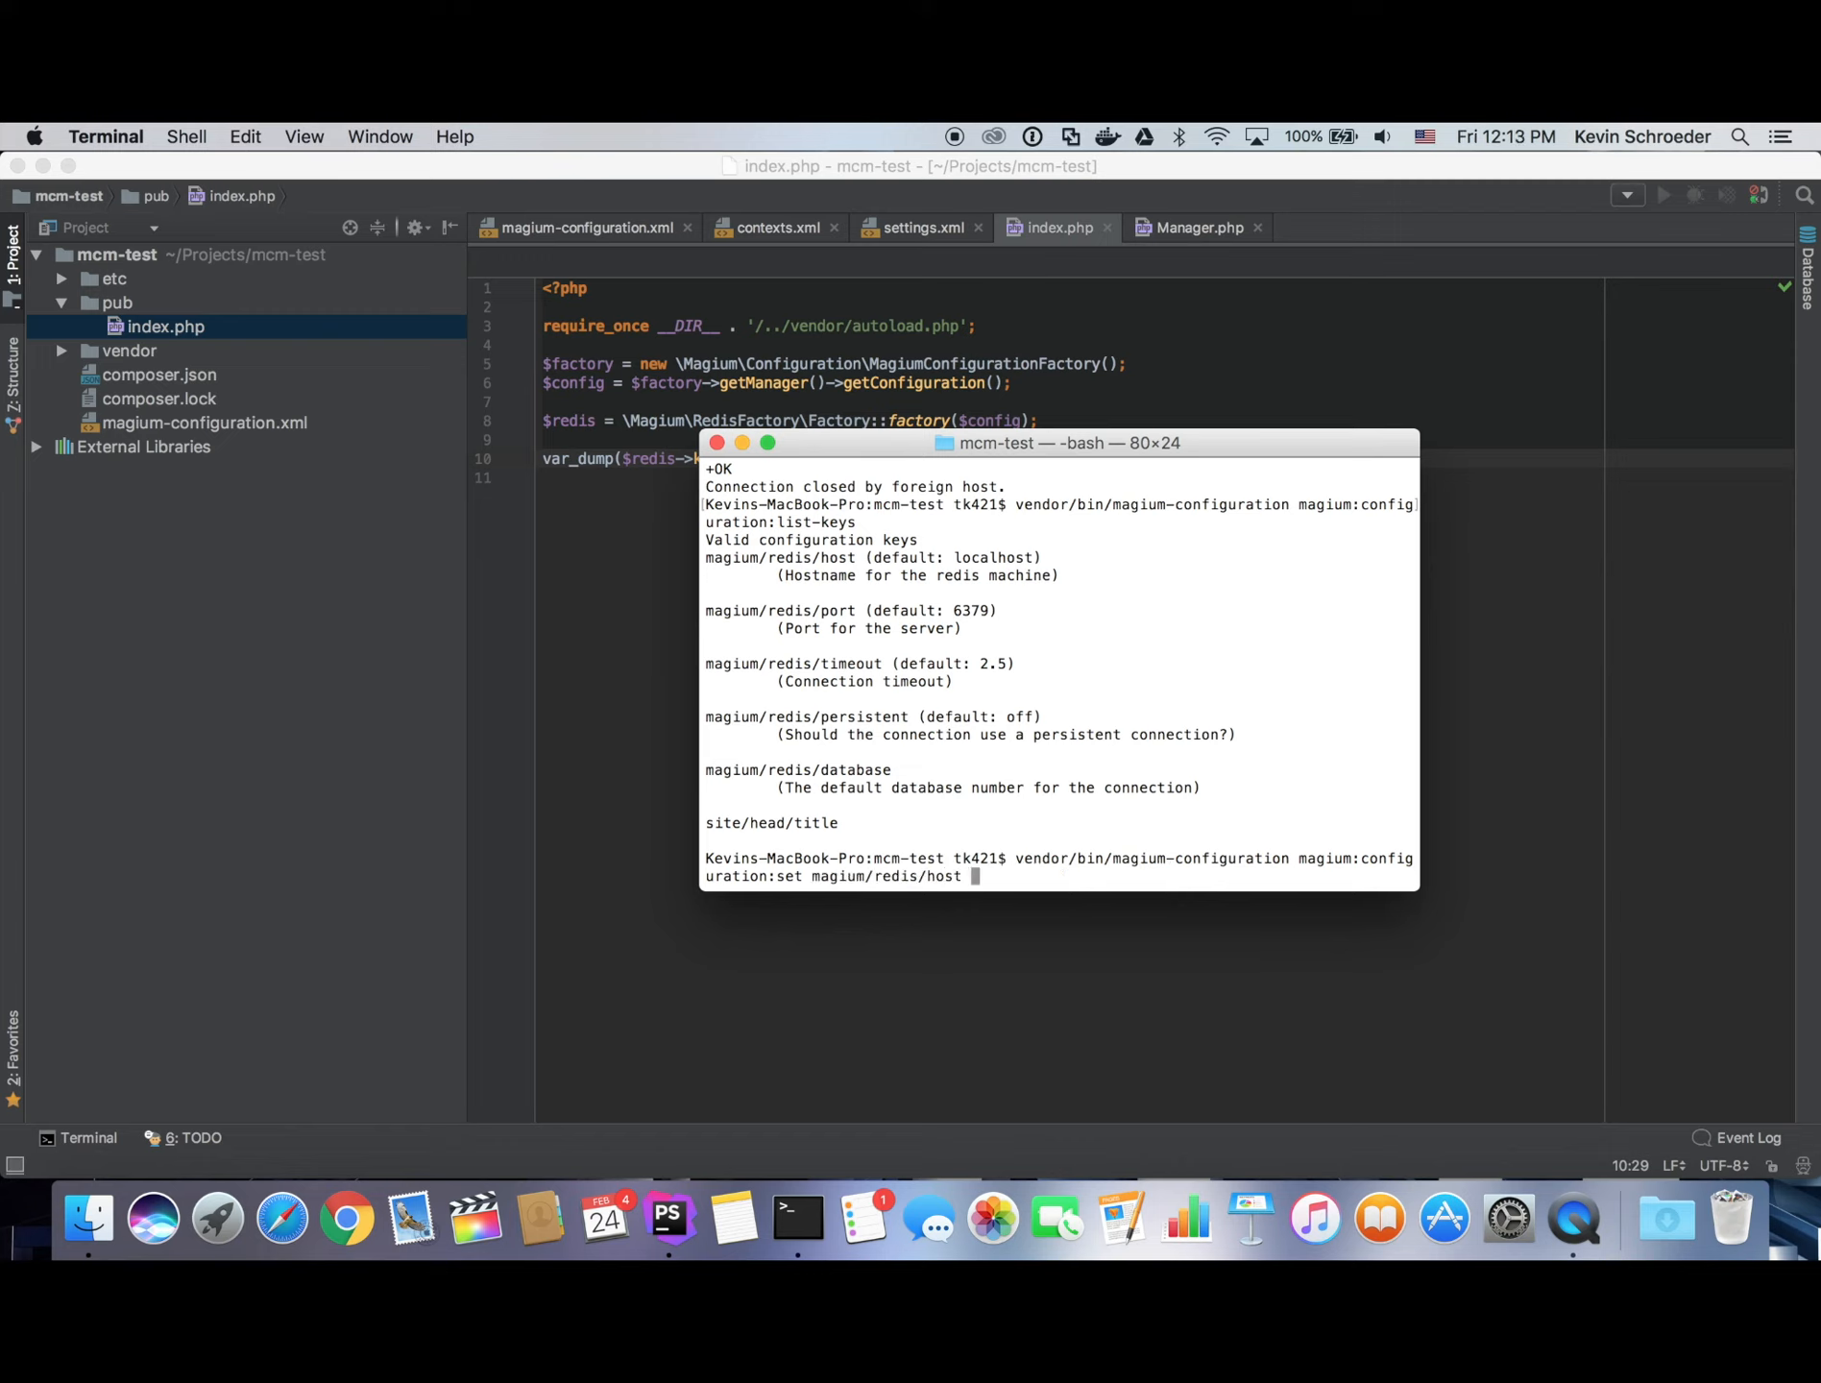
pyautogui.write('magento.loc')
pyautogui.write('vendor/bin/magium-configuration magium:configuration:build')
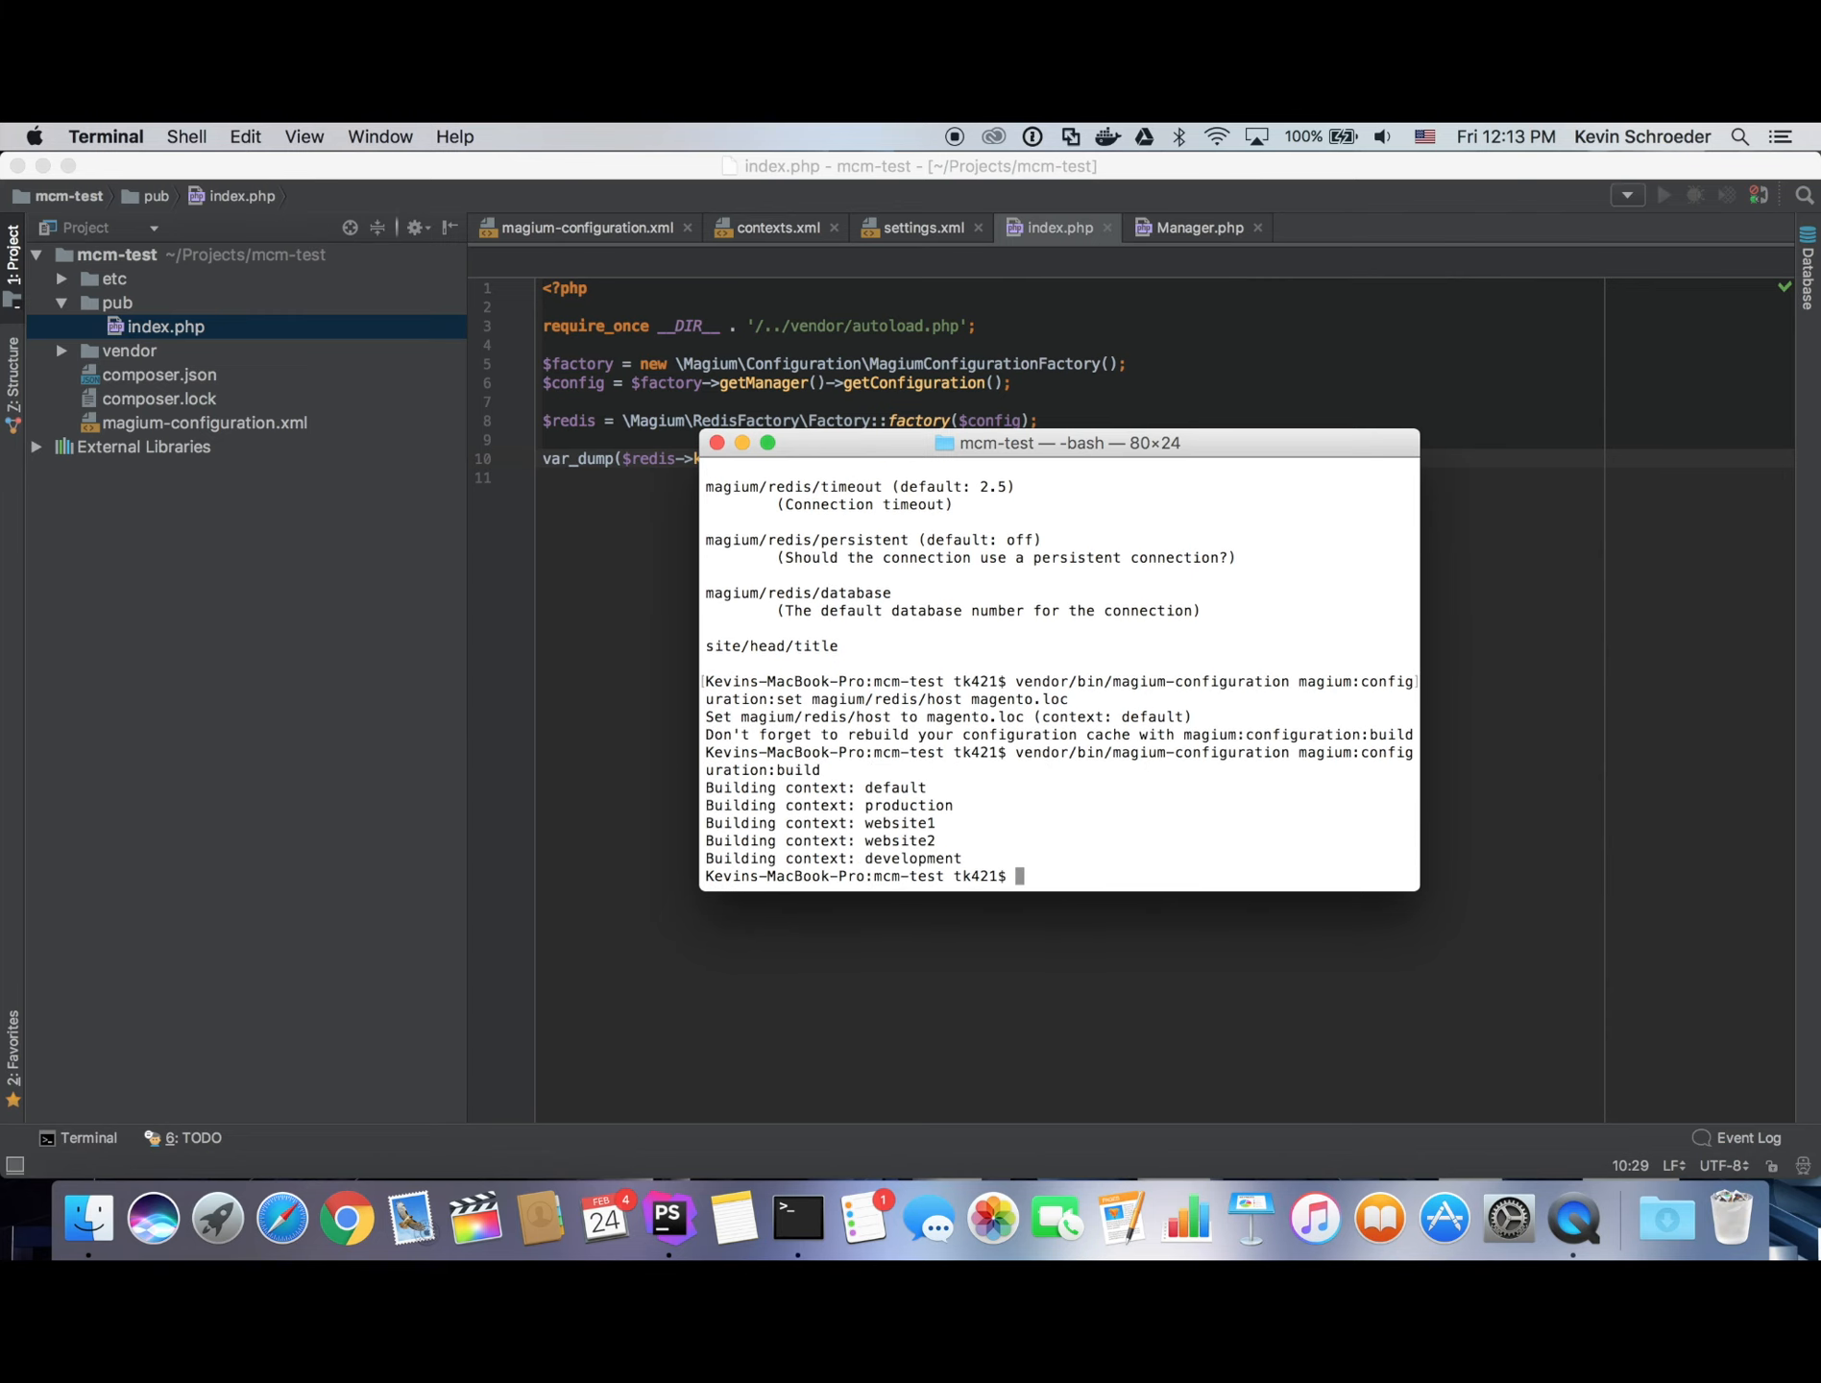
pyautogui.press('ctrl+r')
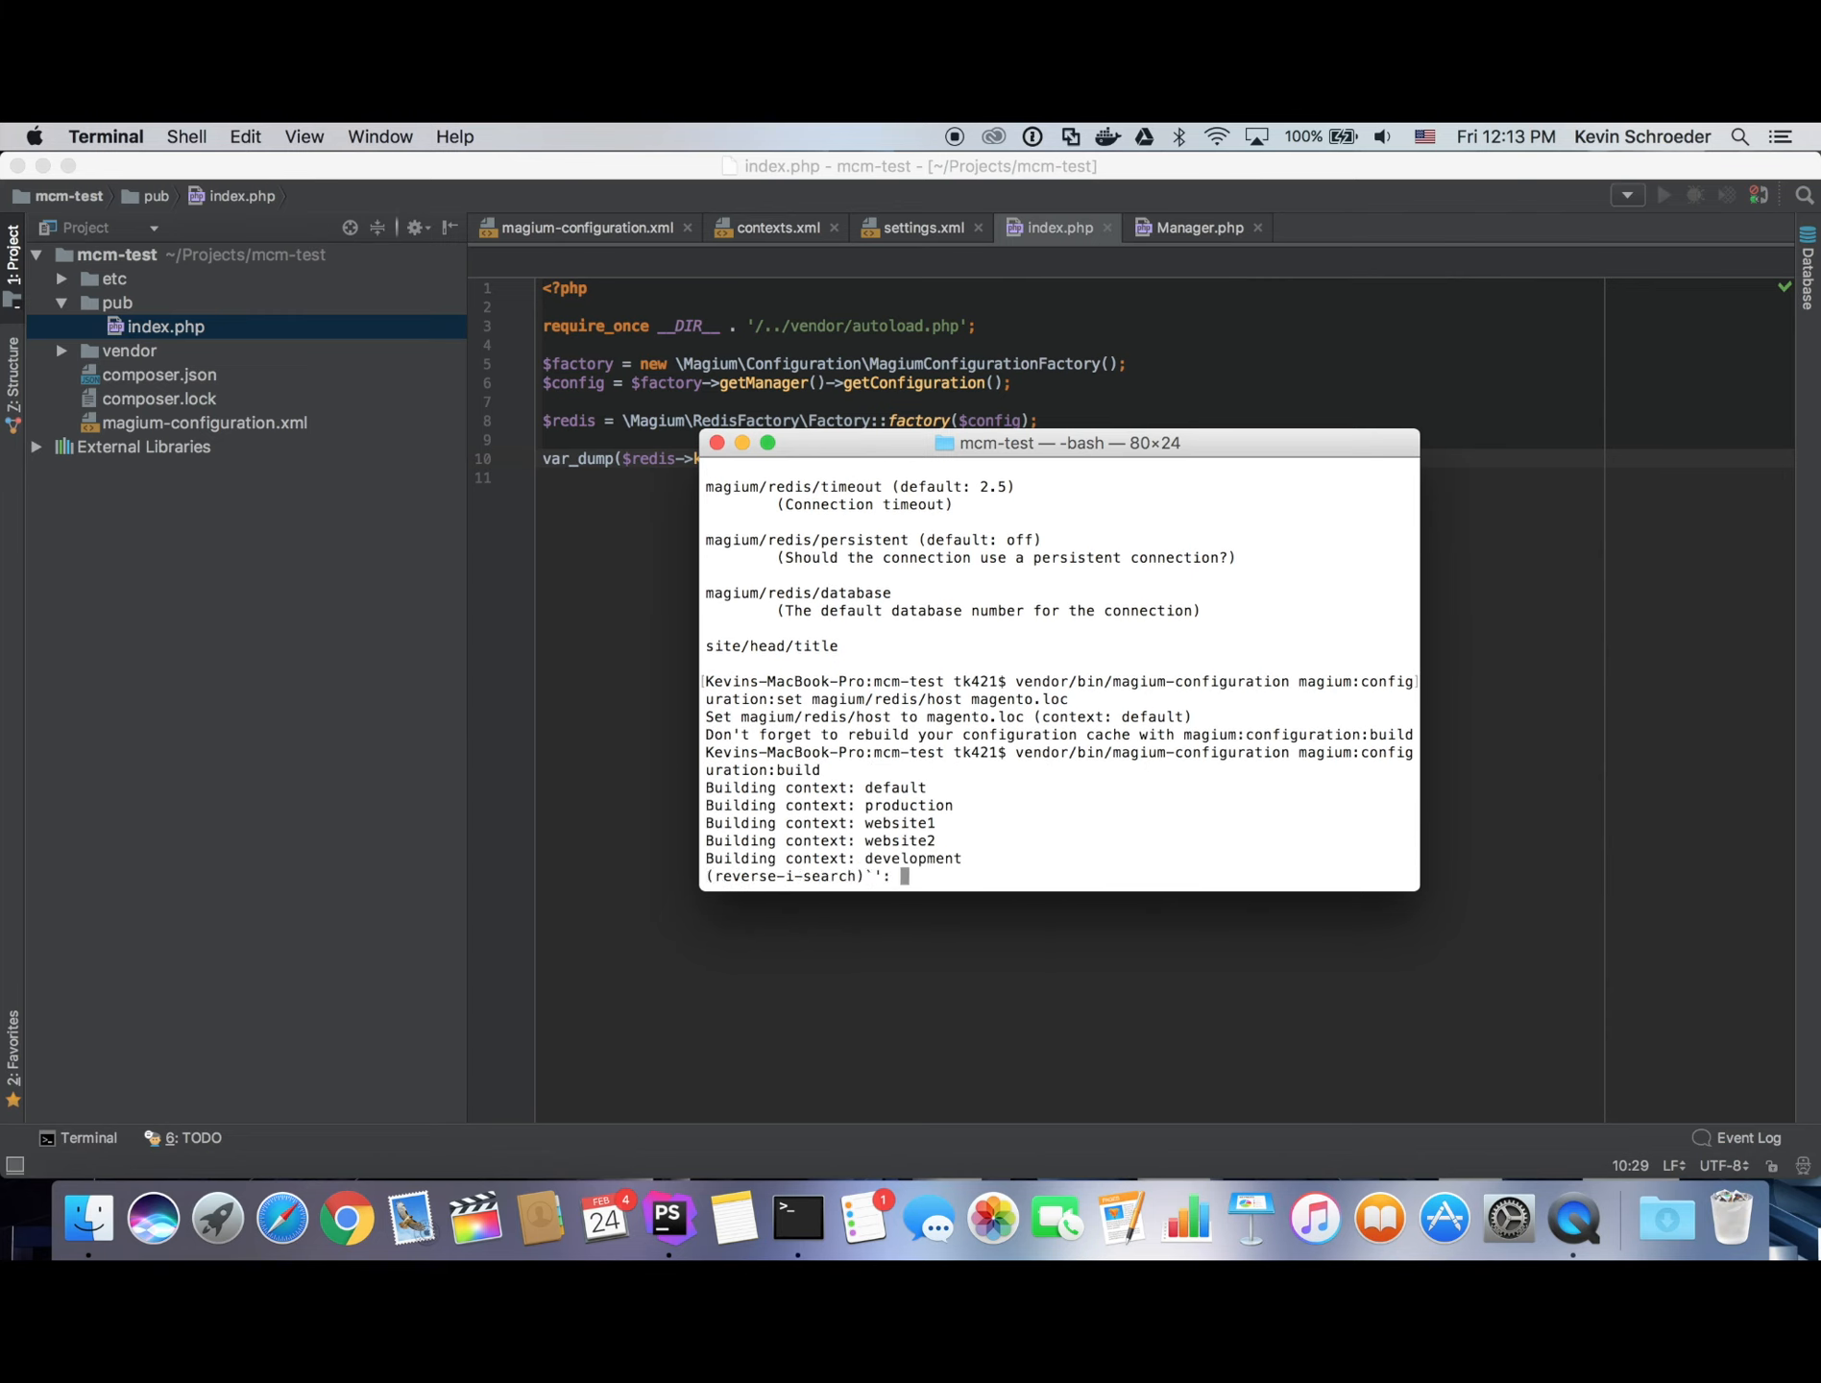